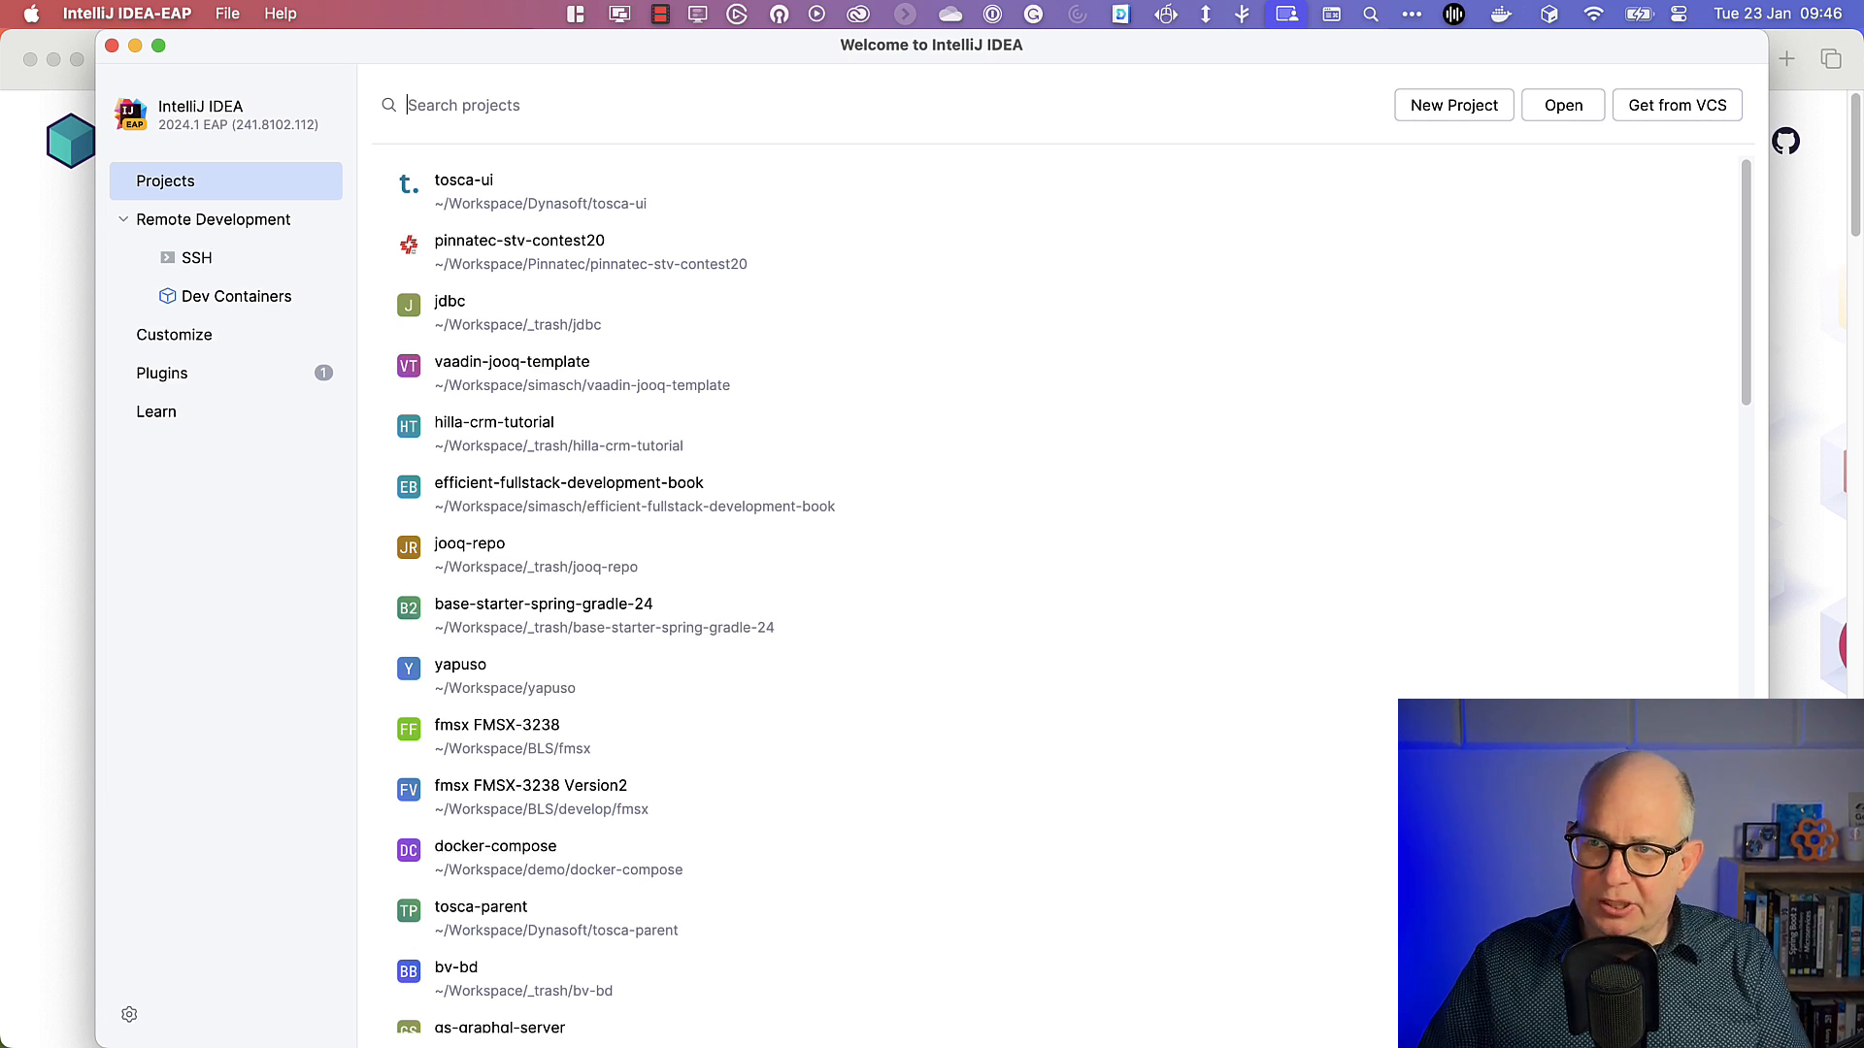
mouse_move(1421, 107)
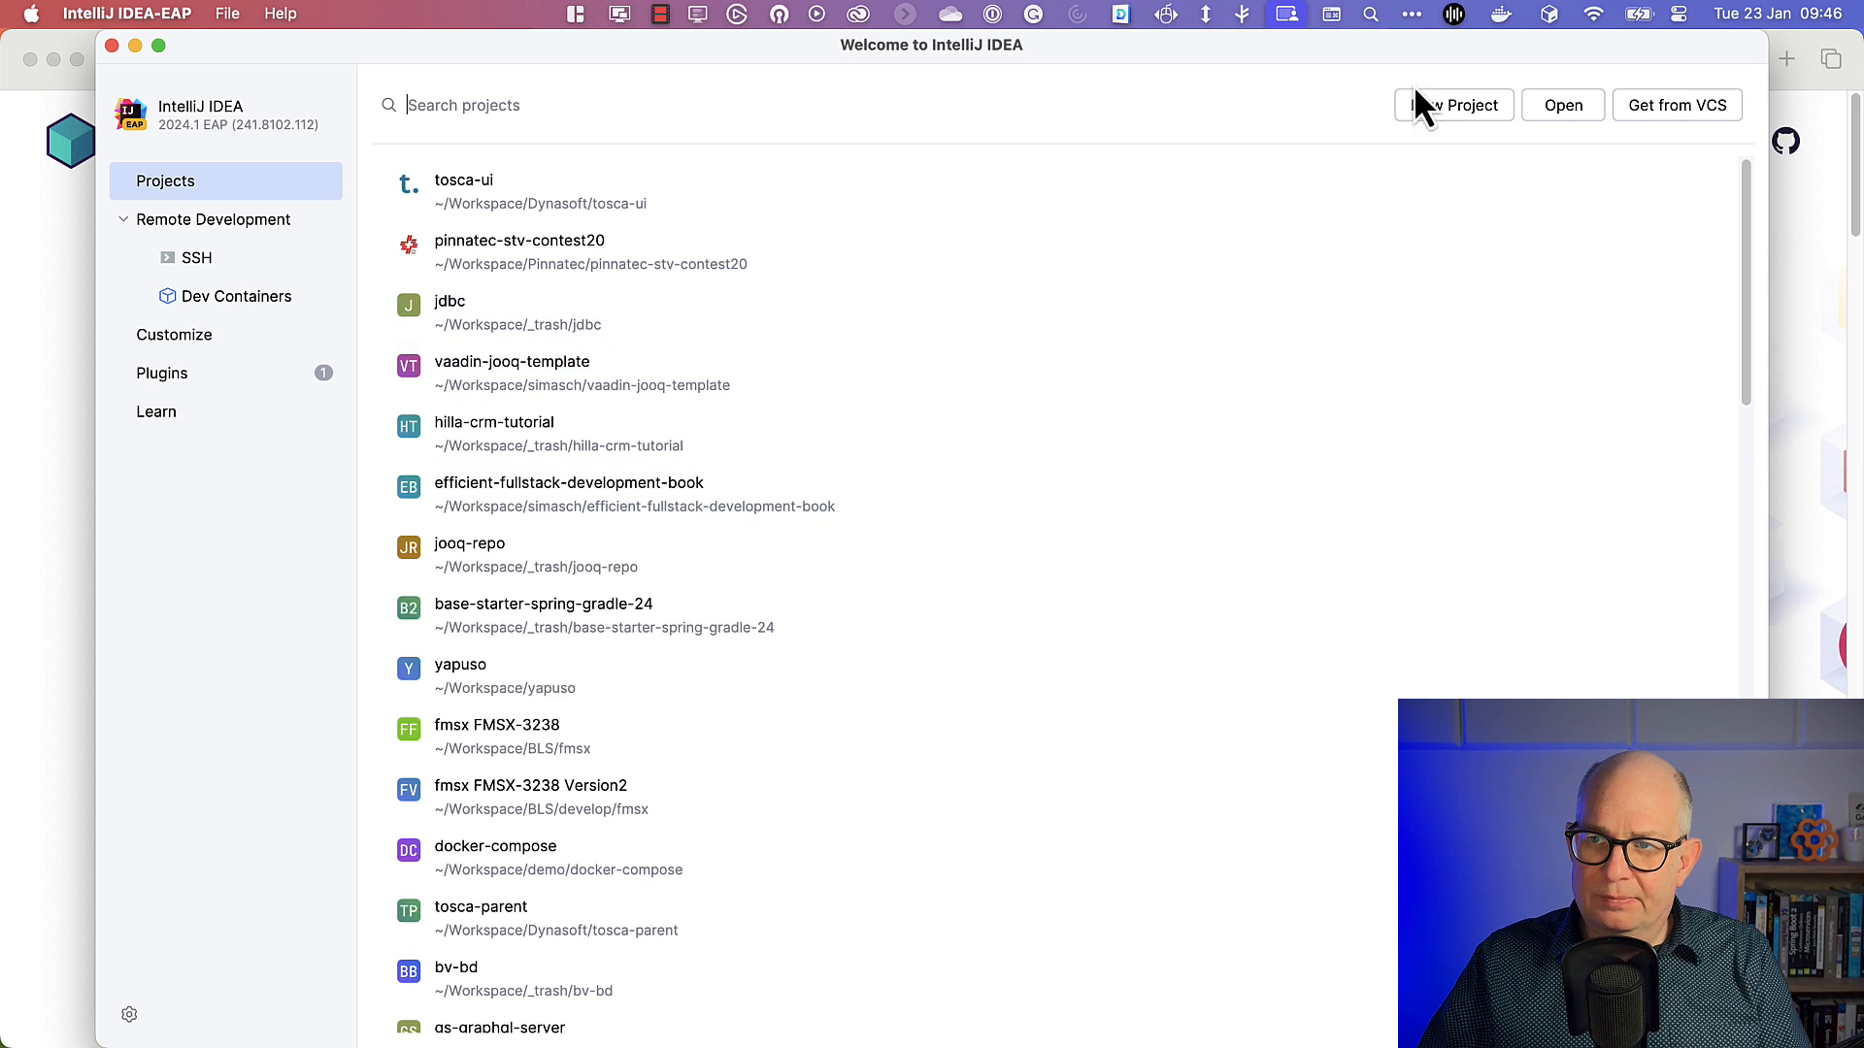
Start a new Spring Initializr project named testcontainers in ~/Workspace/demo
left_click(1452, 104)
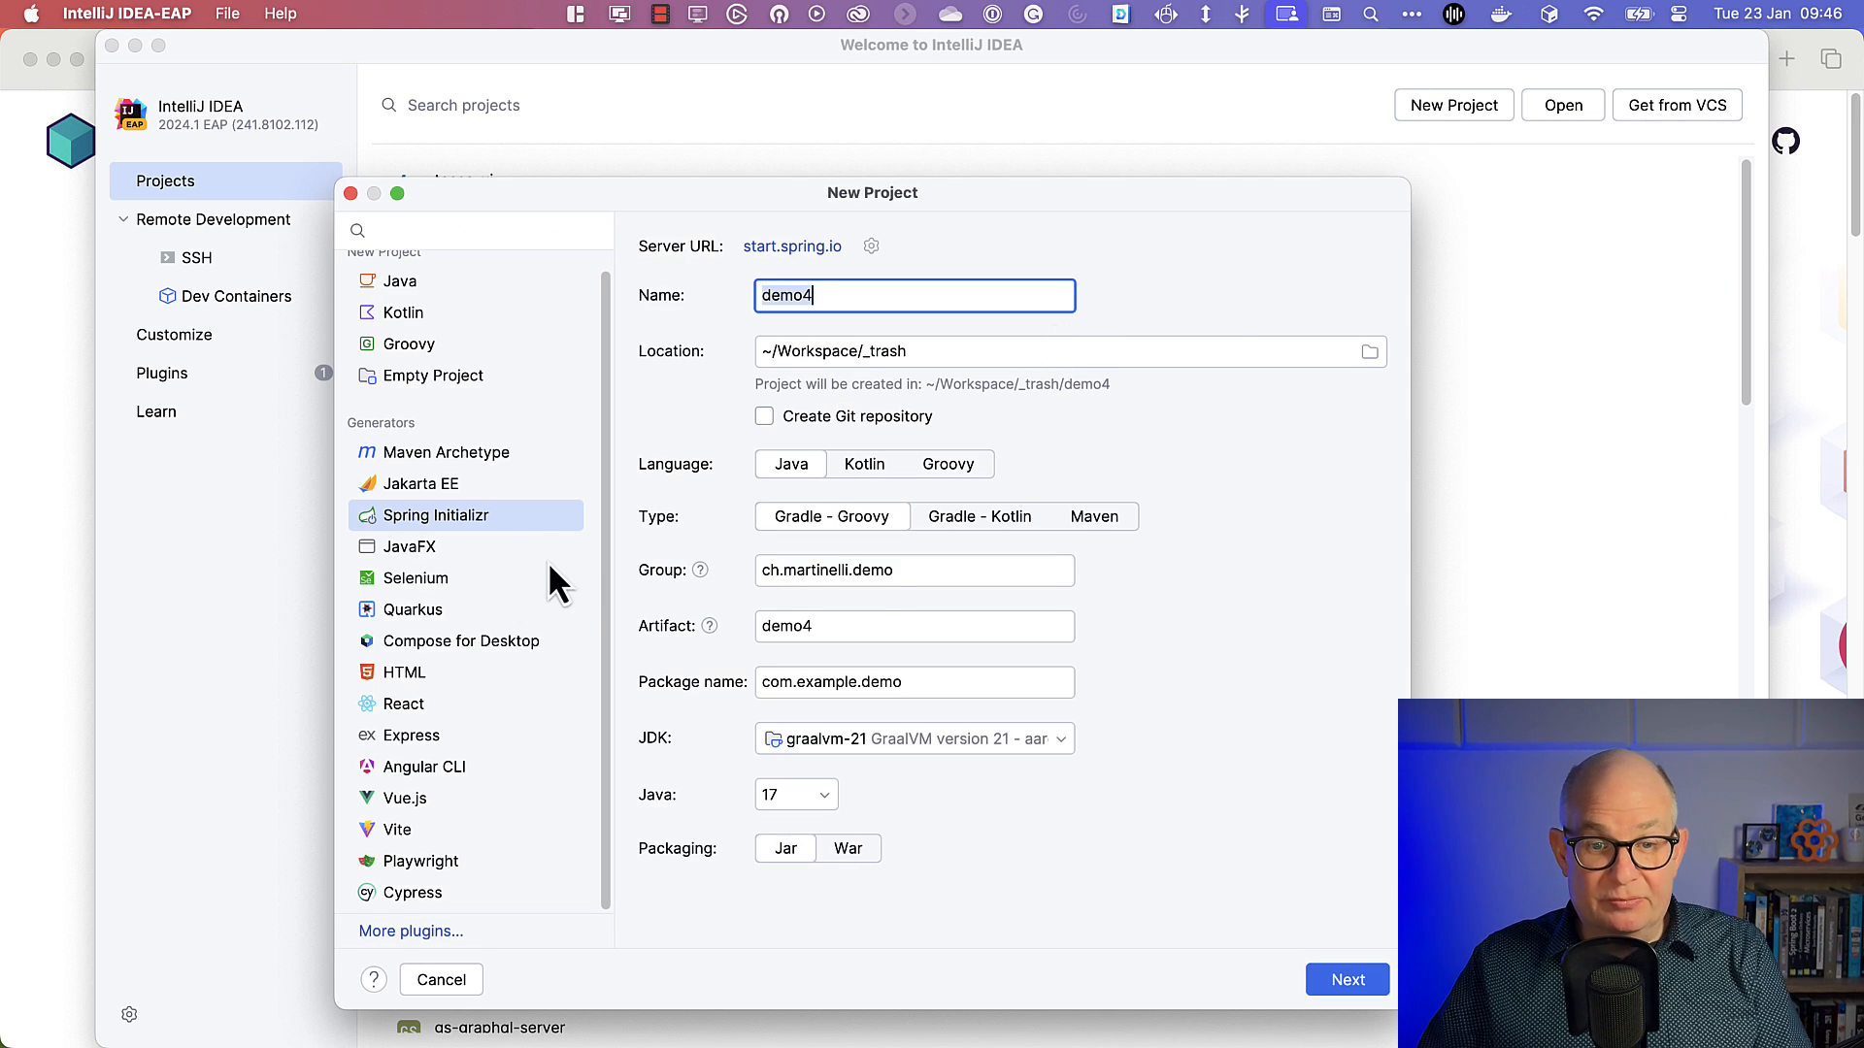
mouse_move(819, 338)
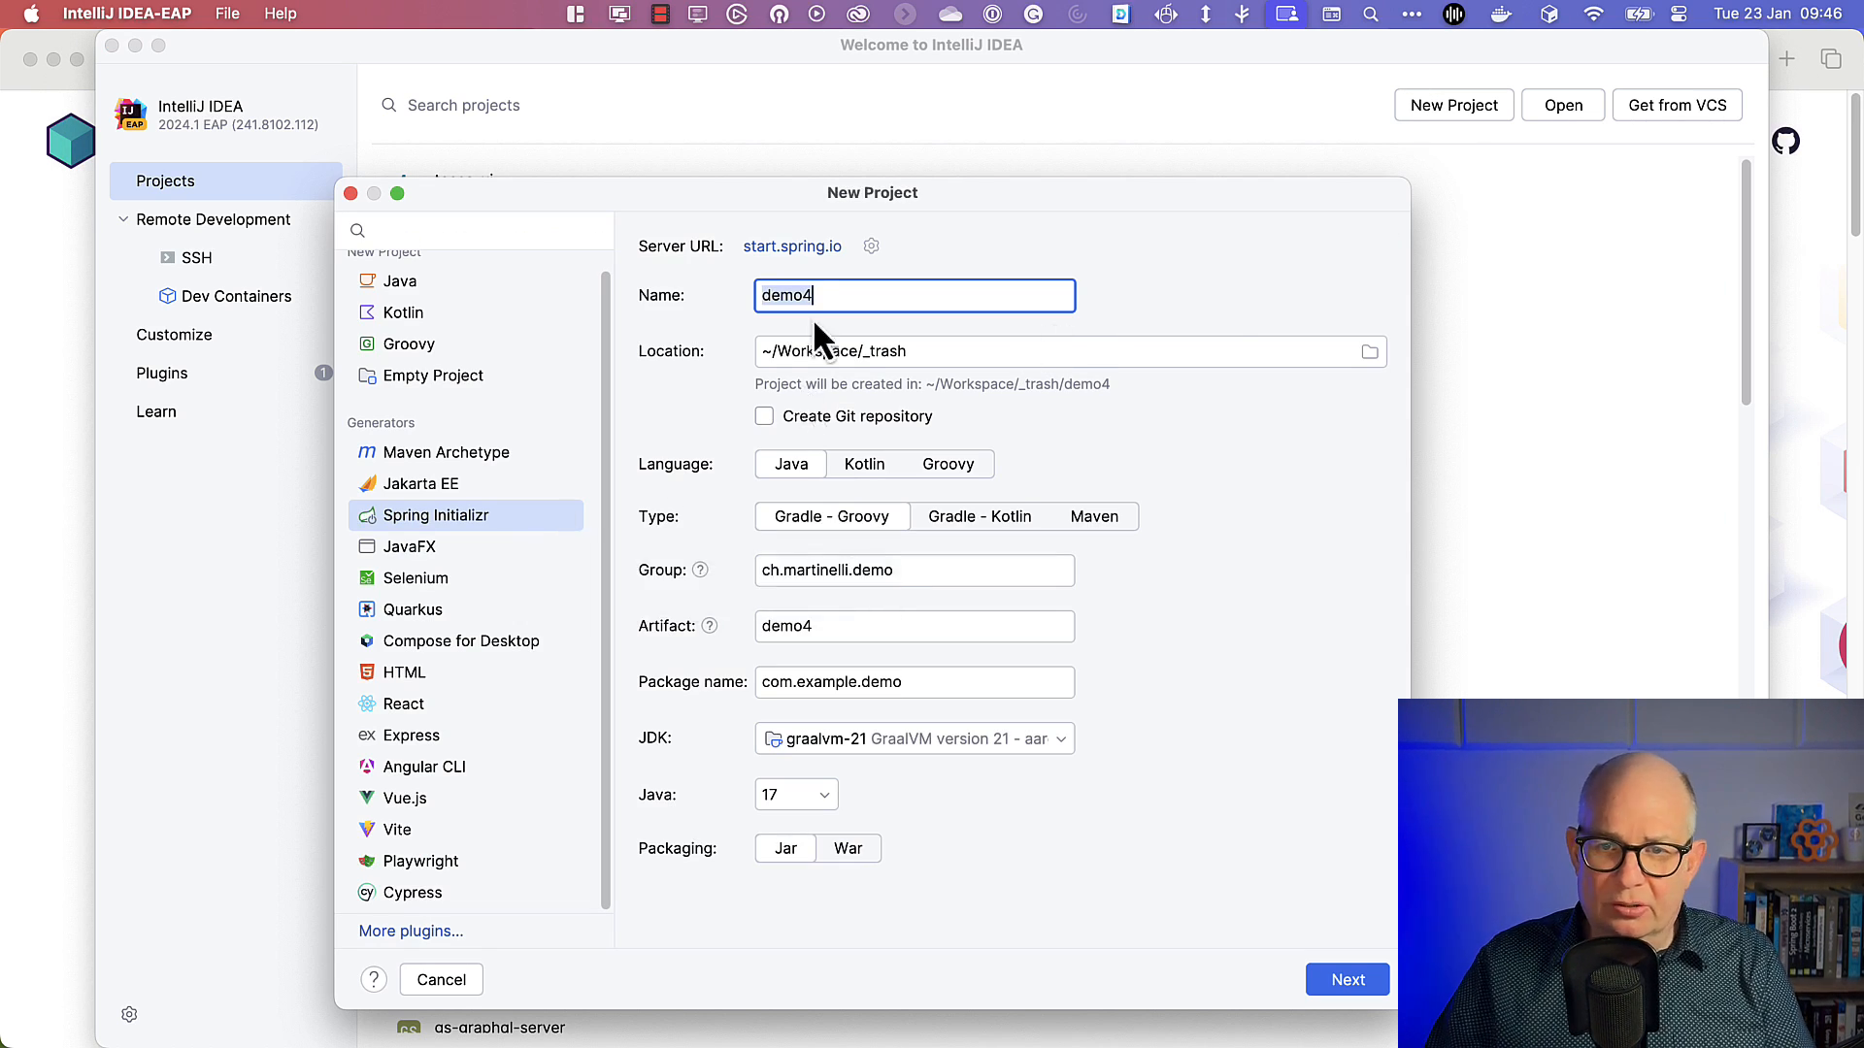
mouse_move(961, 295)
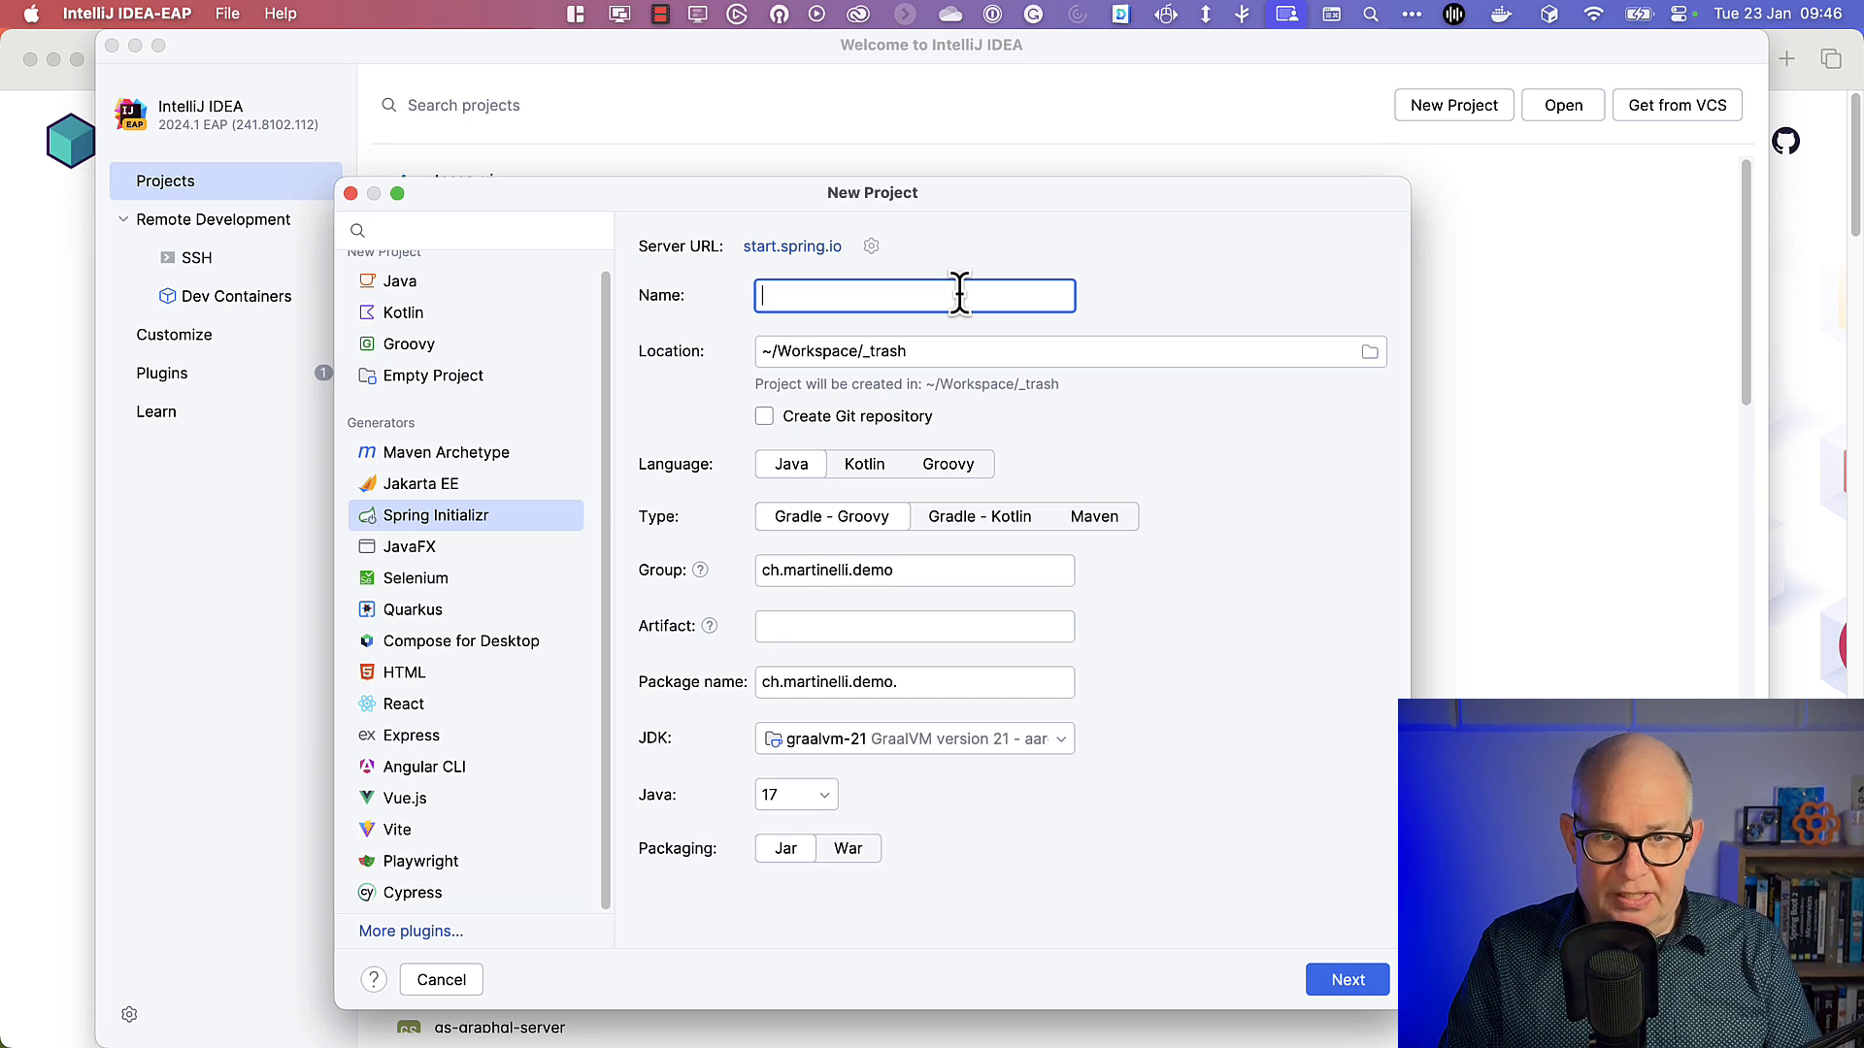
type("testcon")
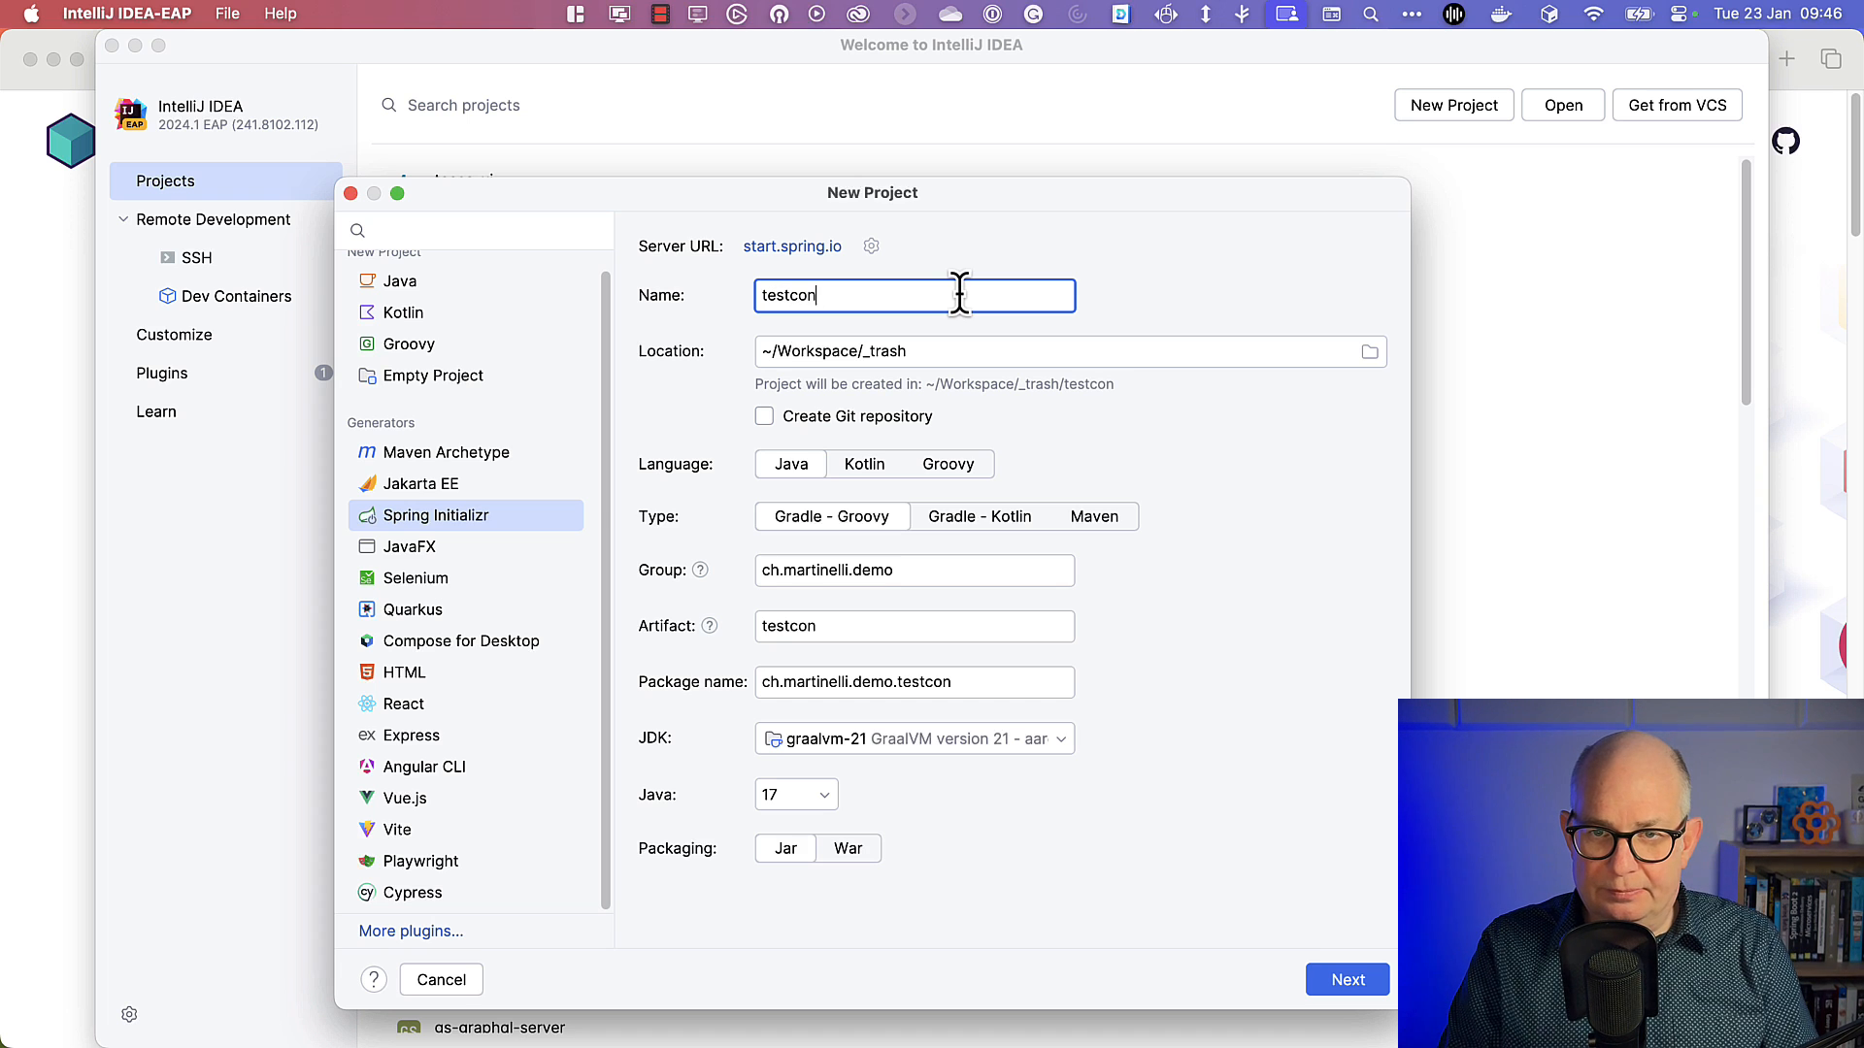
type("tainers")
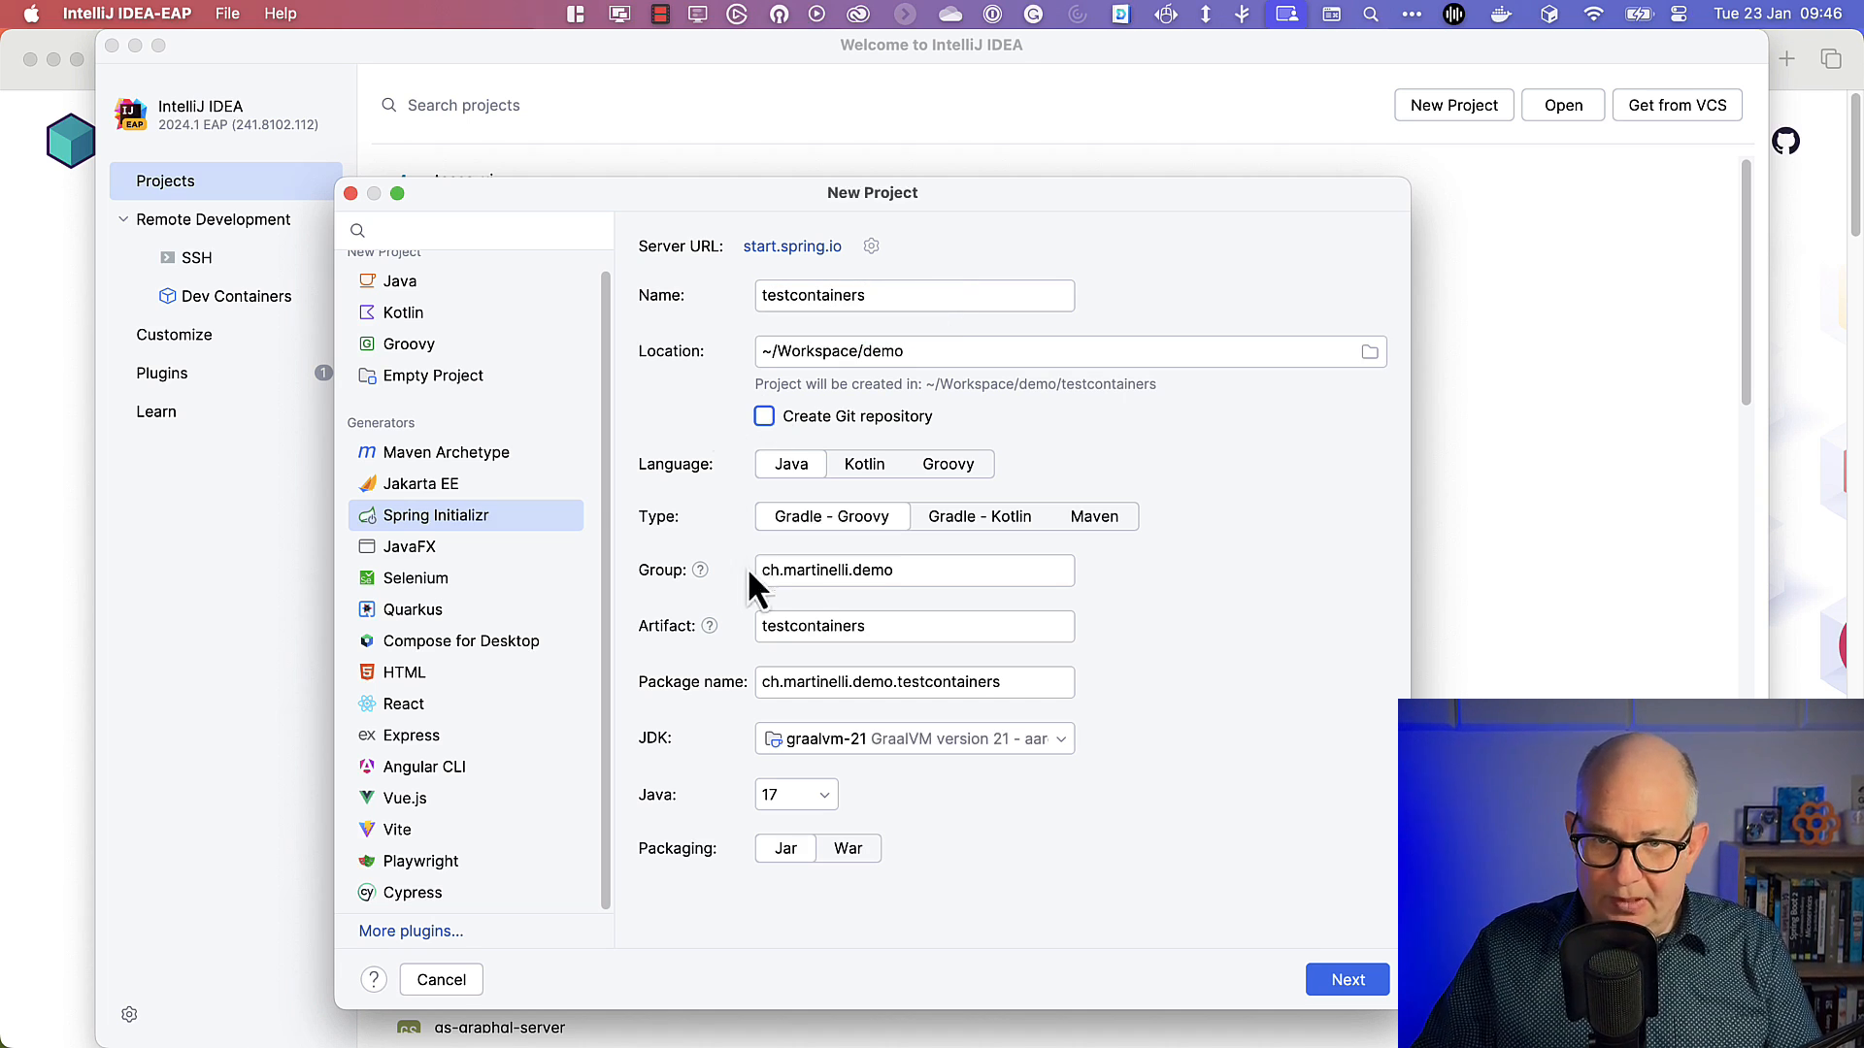
mouse_move(1093, 517)
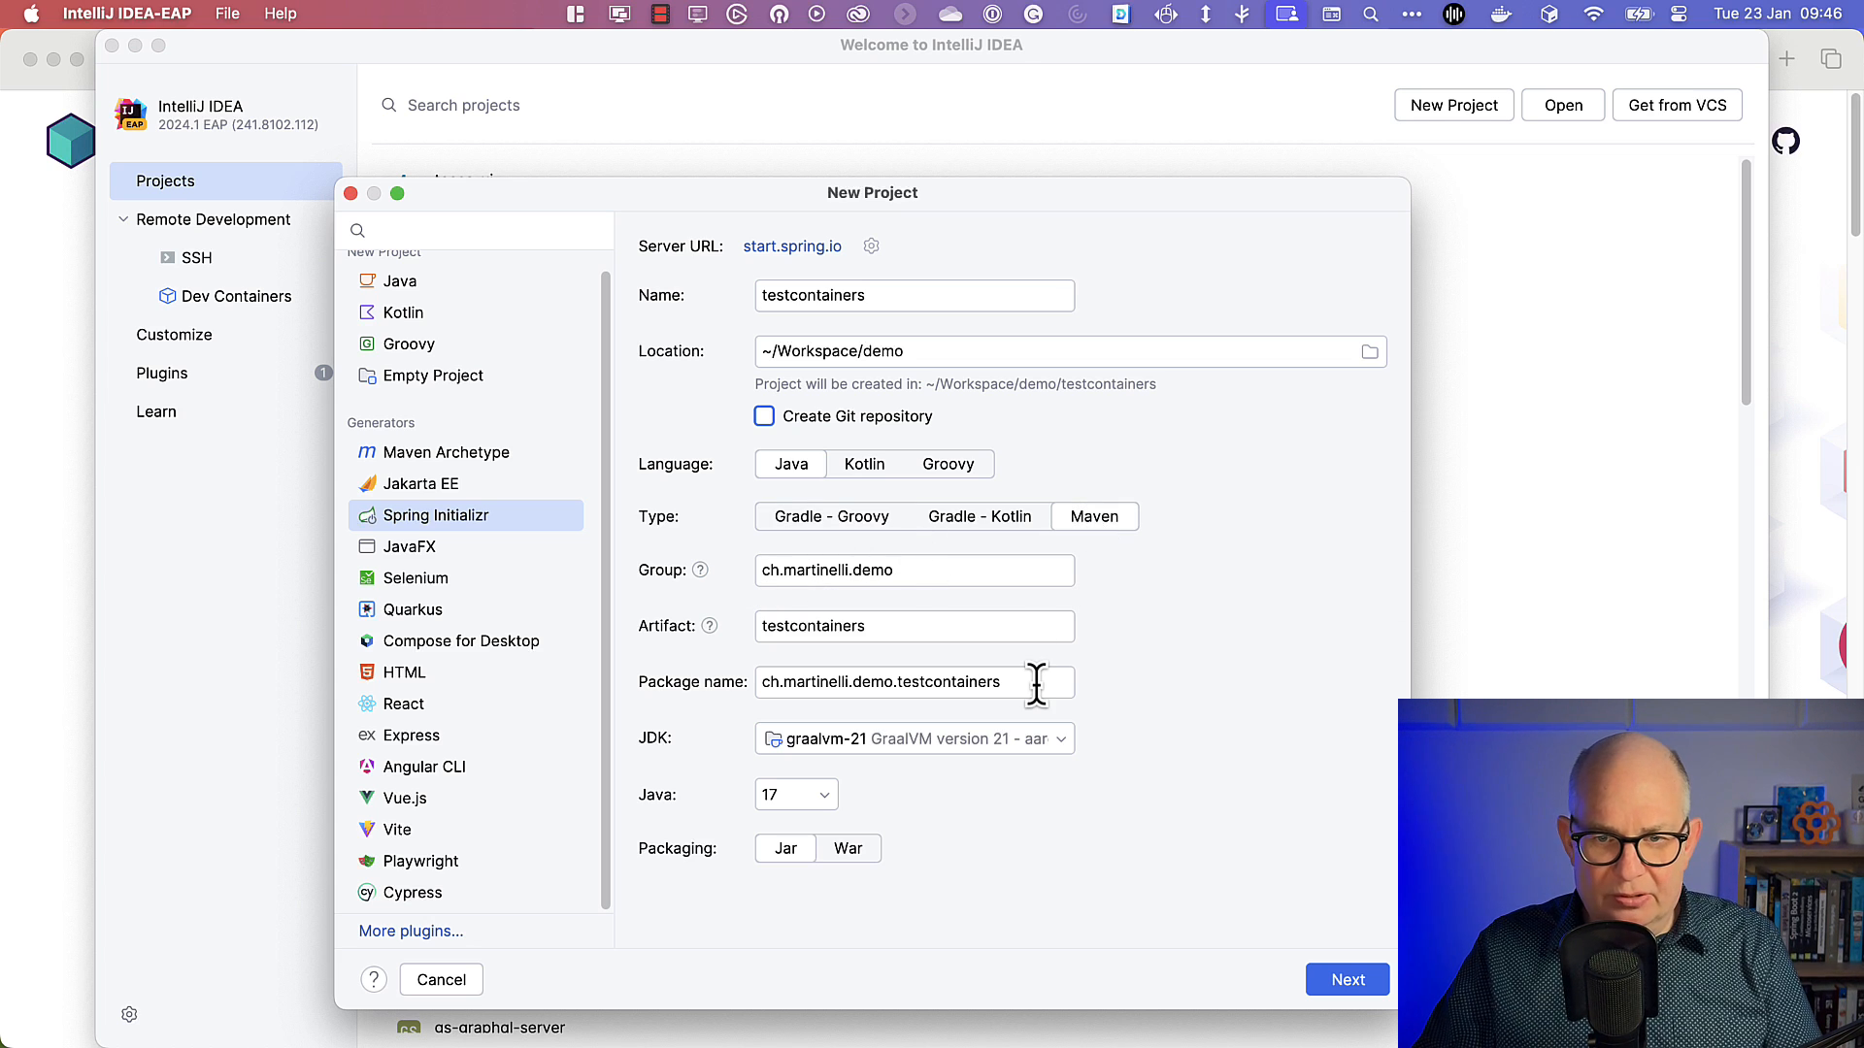
mouse_move(885, 840)
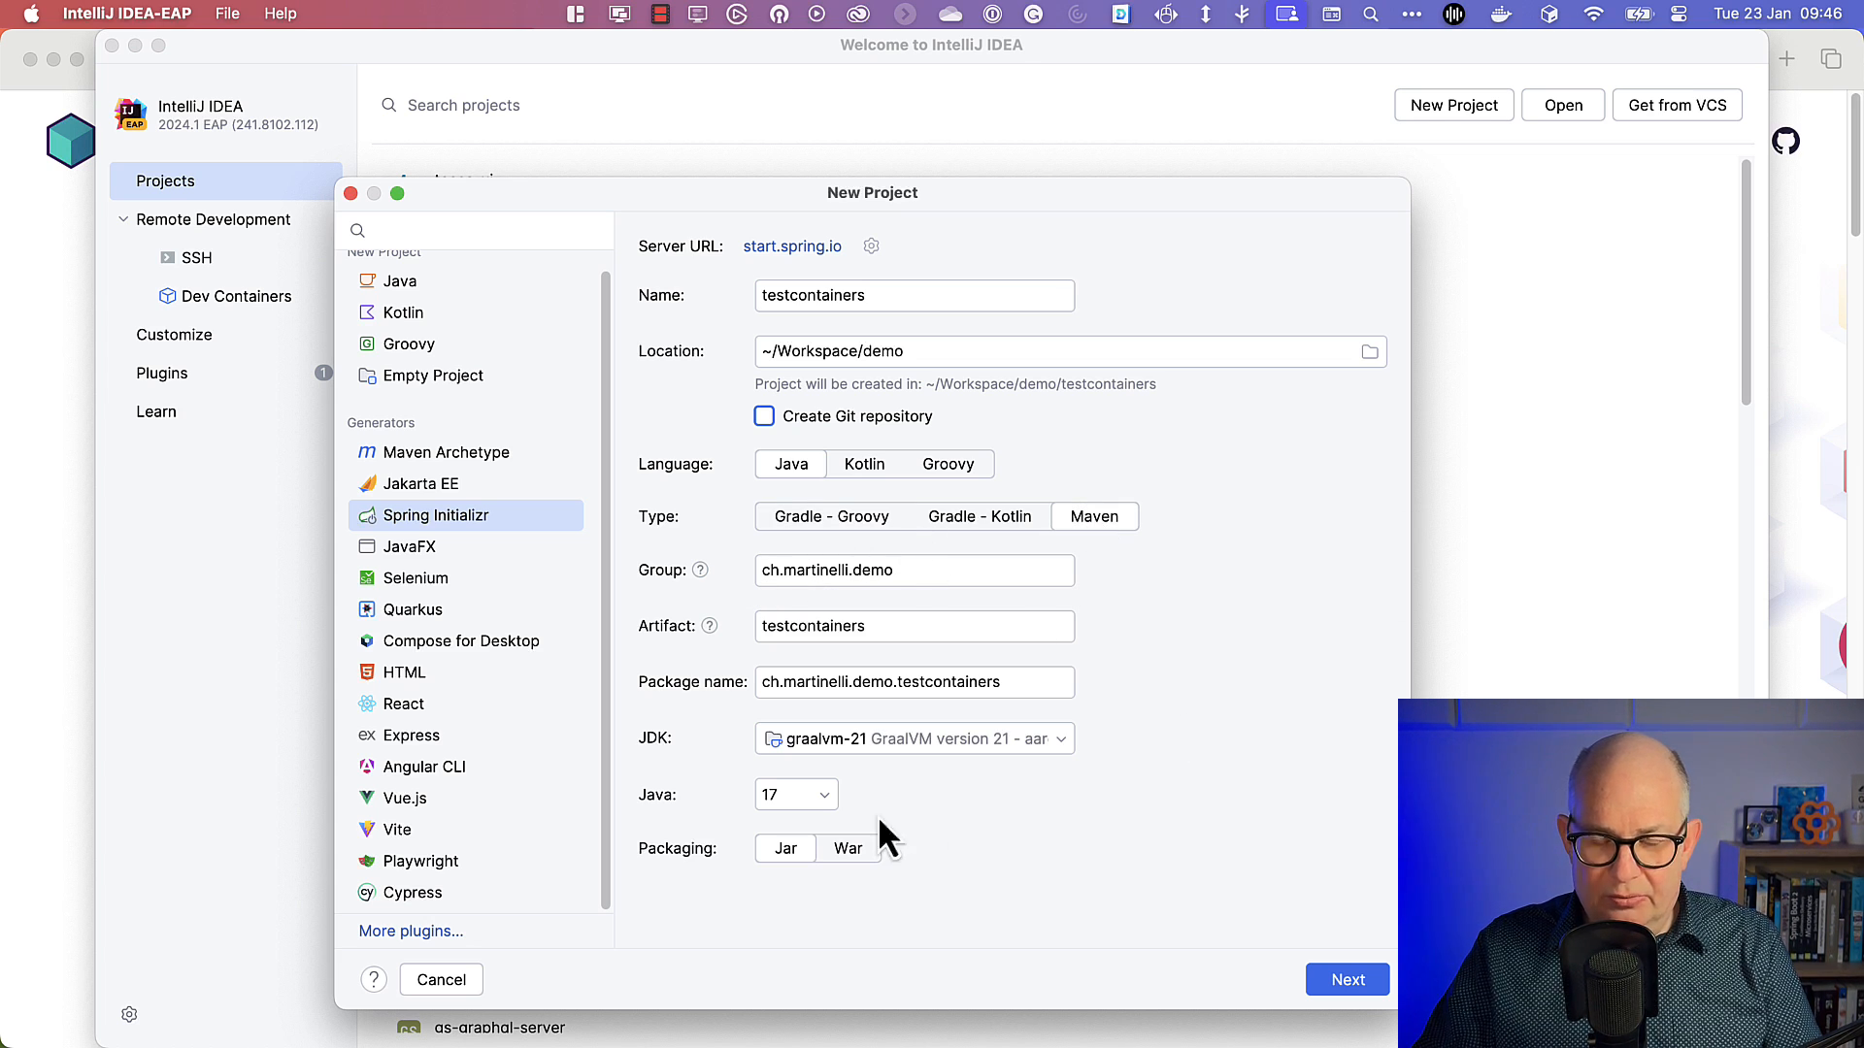
Set the project's Java version to 21 with Maven as the build tool
left_click(796, 794)
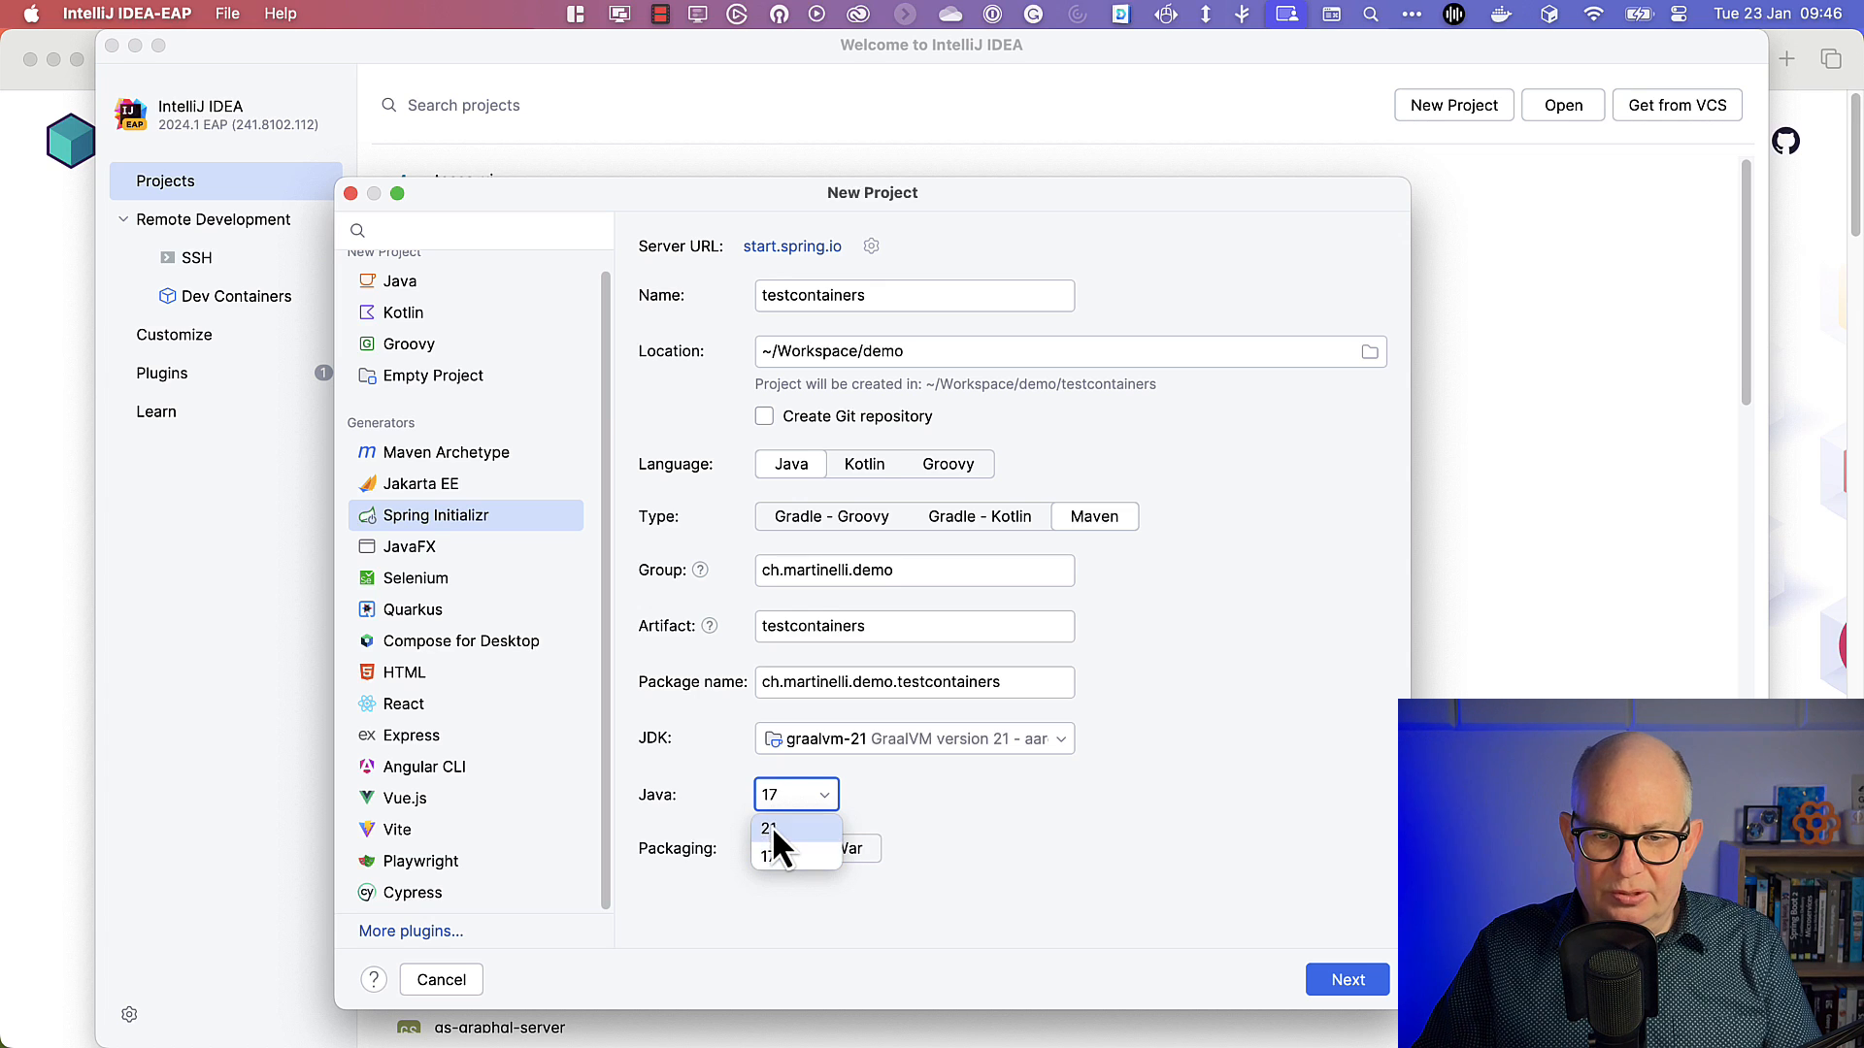
left_click(769, 828)
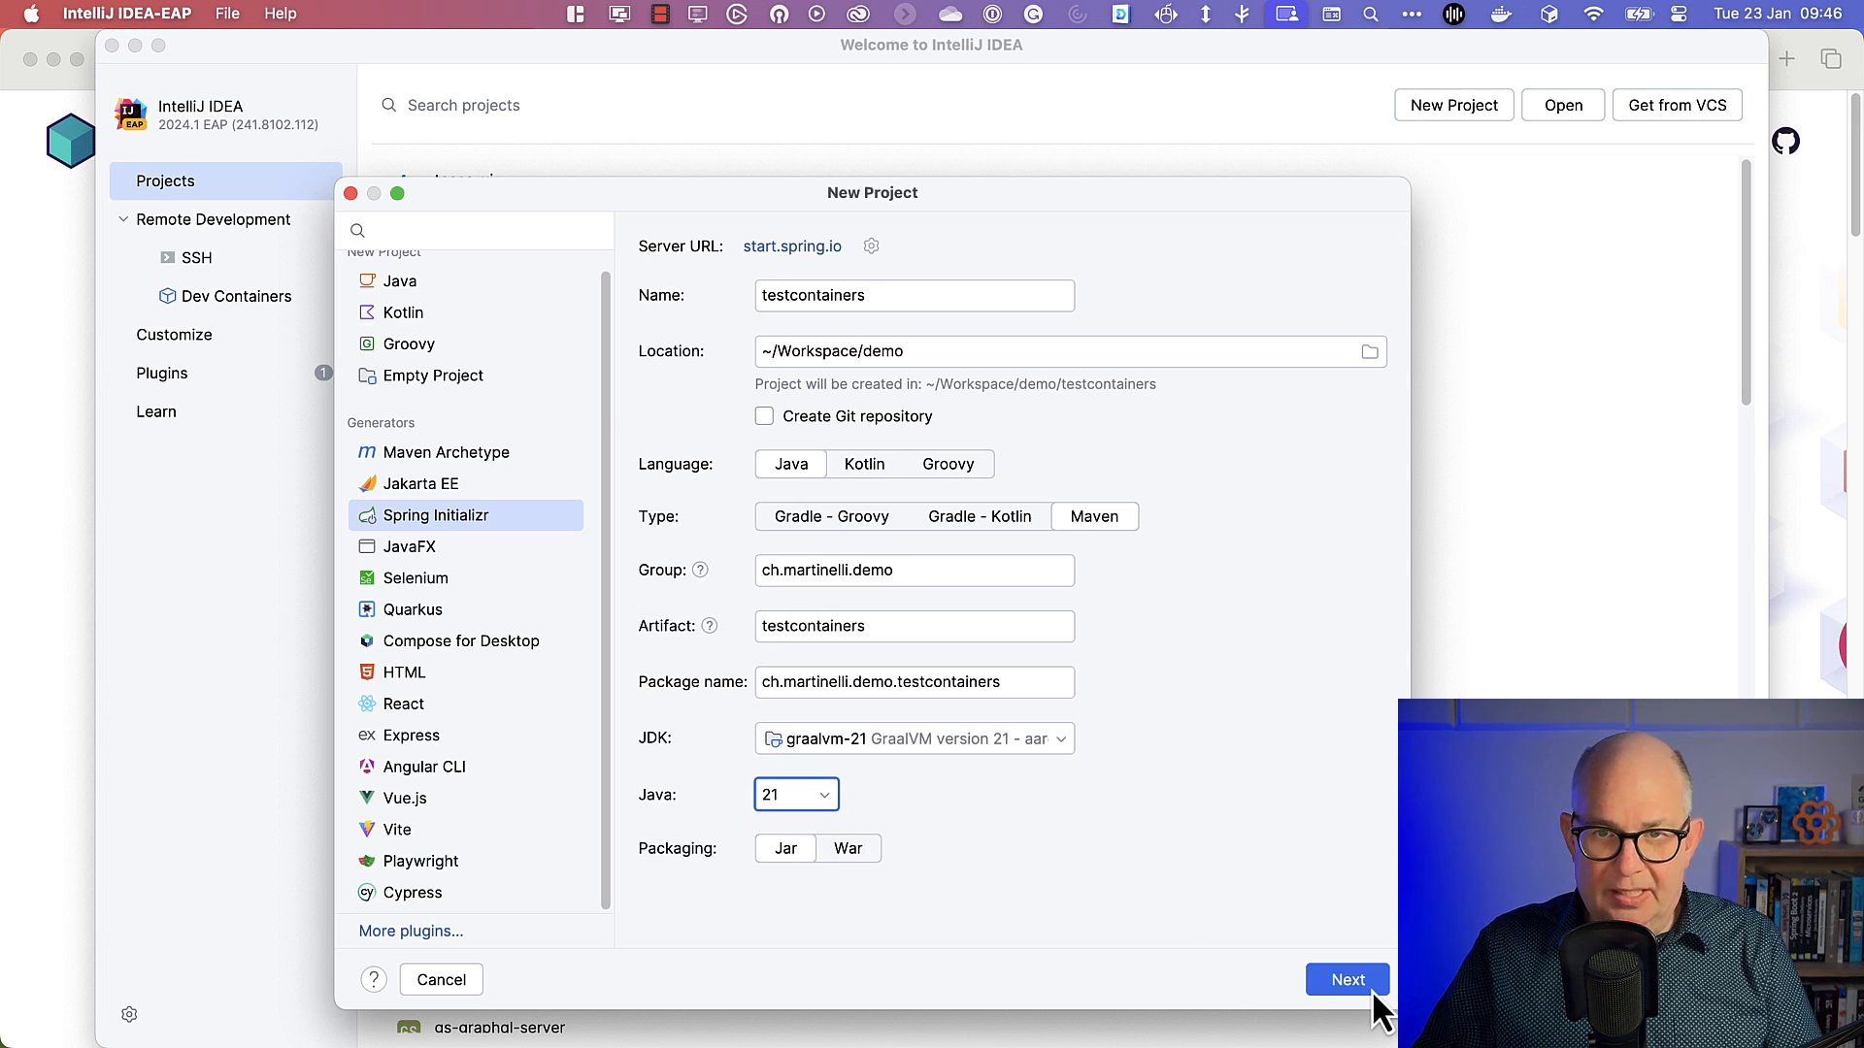
Add Spring Web, JDBC API, PostgreSQL Driver and Testcontainers dependencies and create the project
left_click(1345, 978)
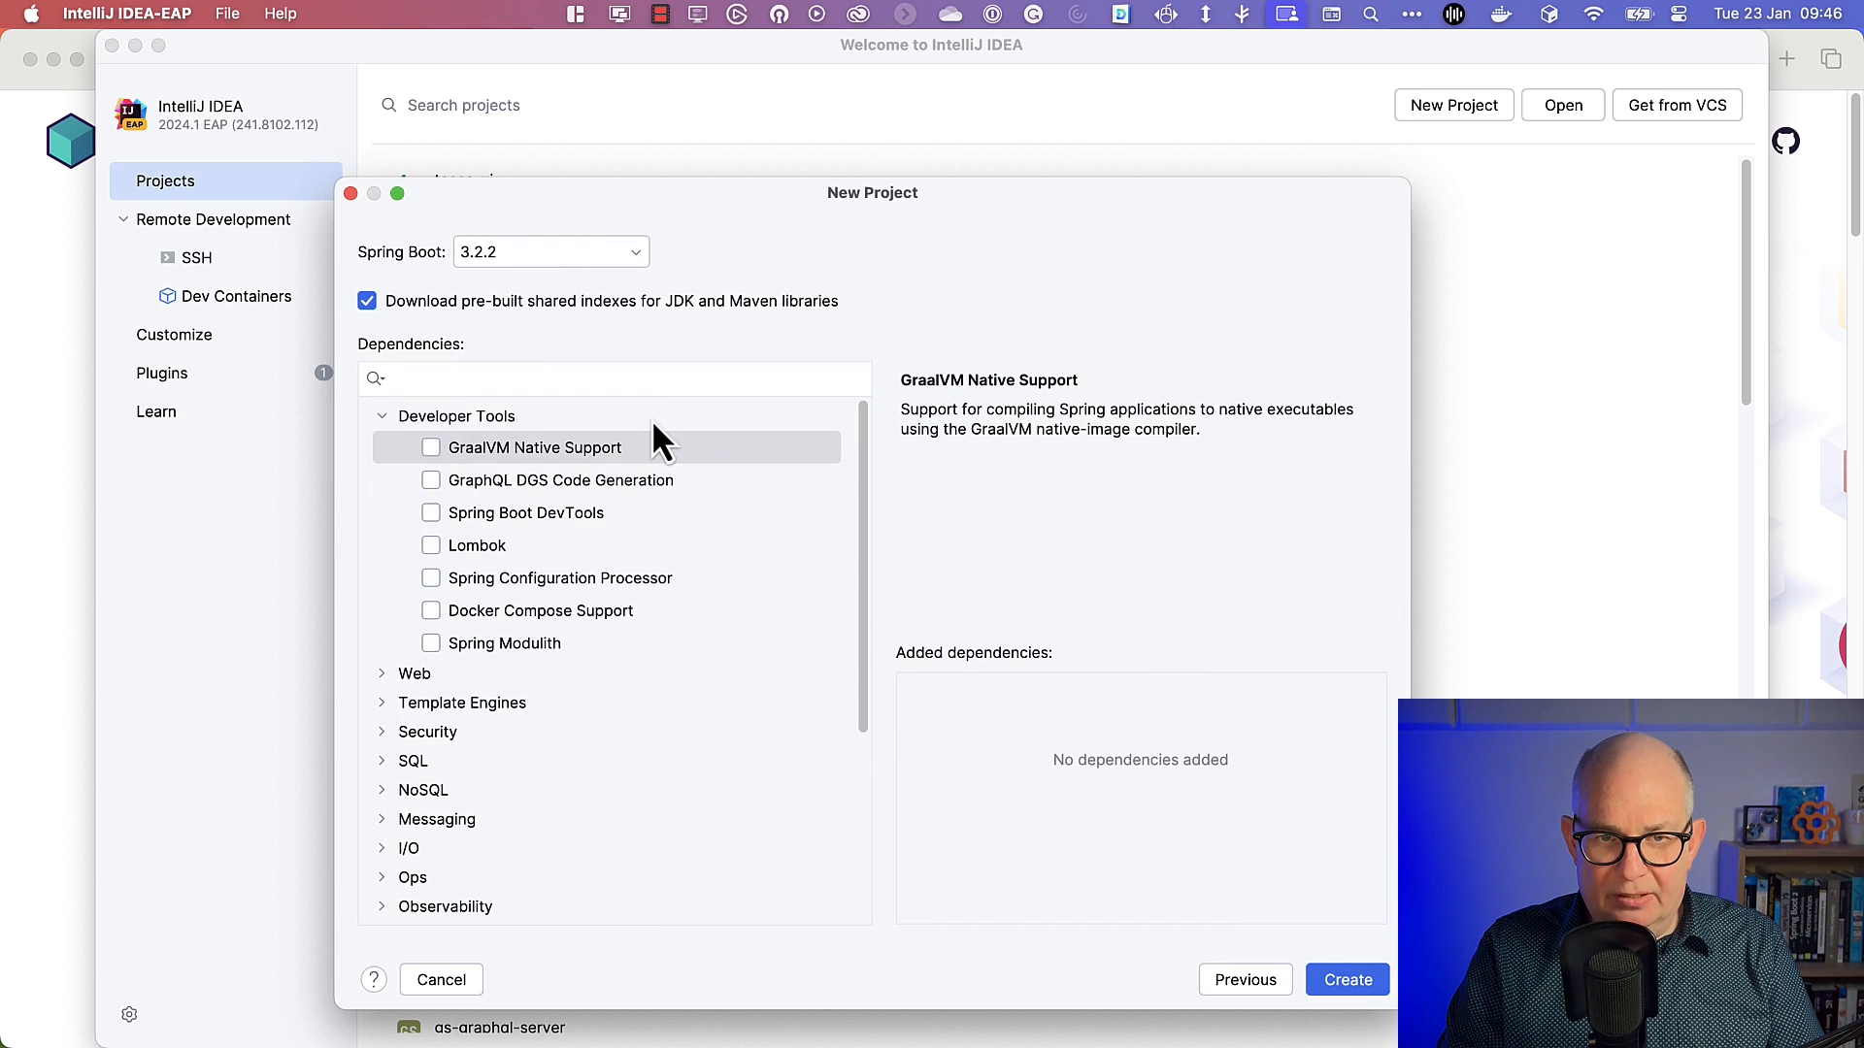
type("we")
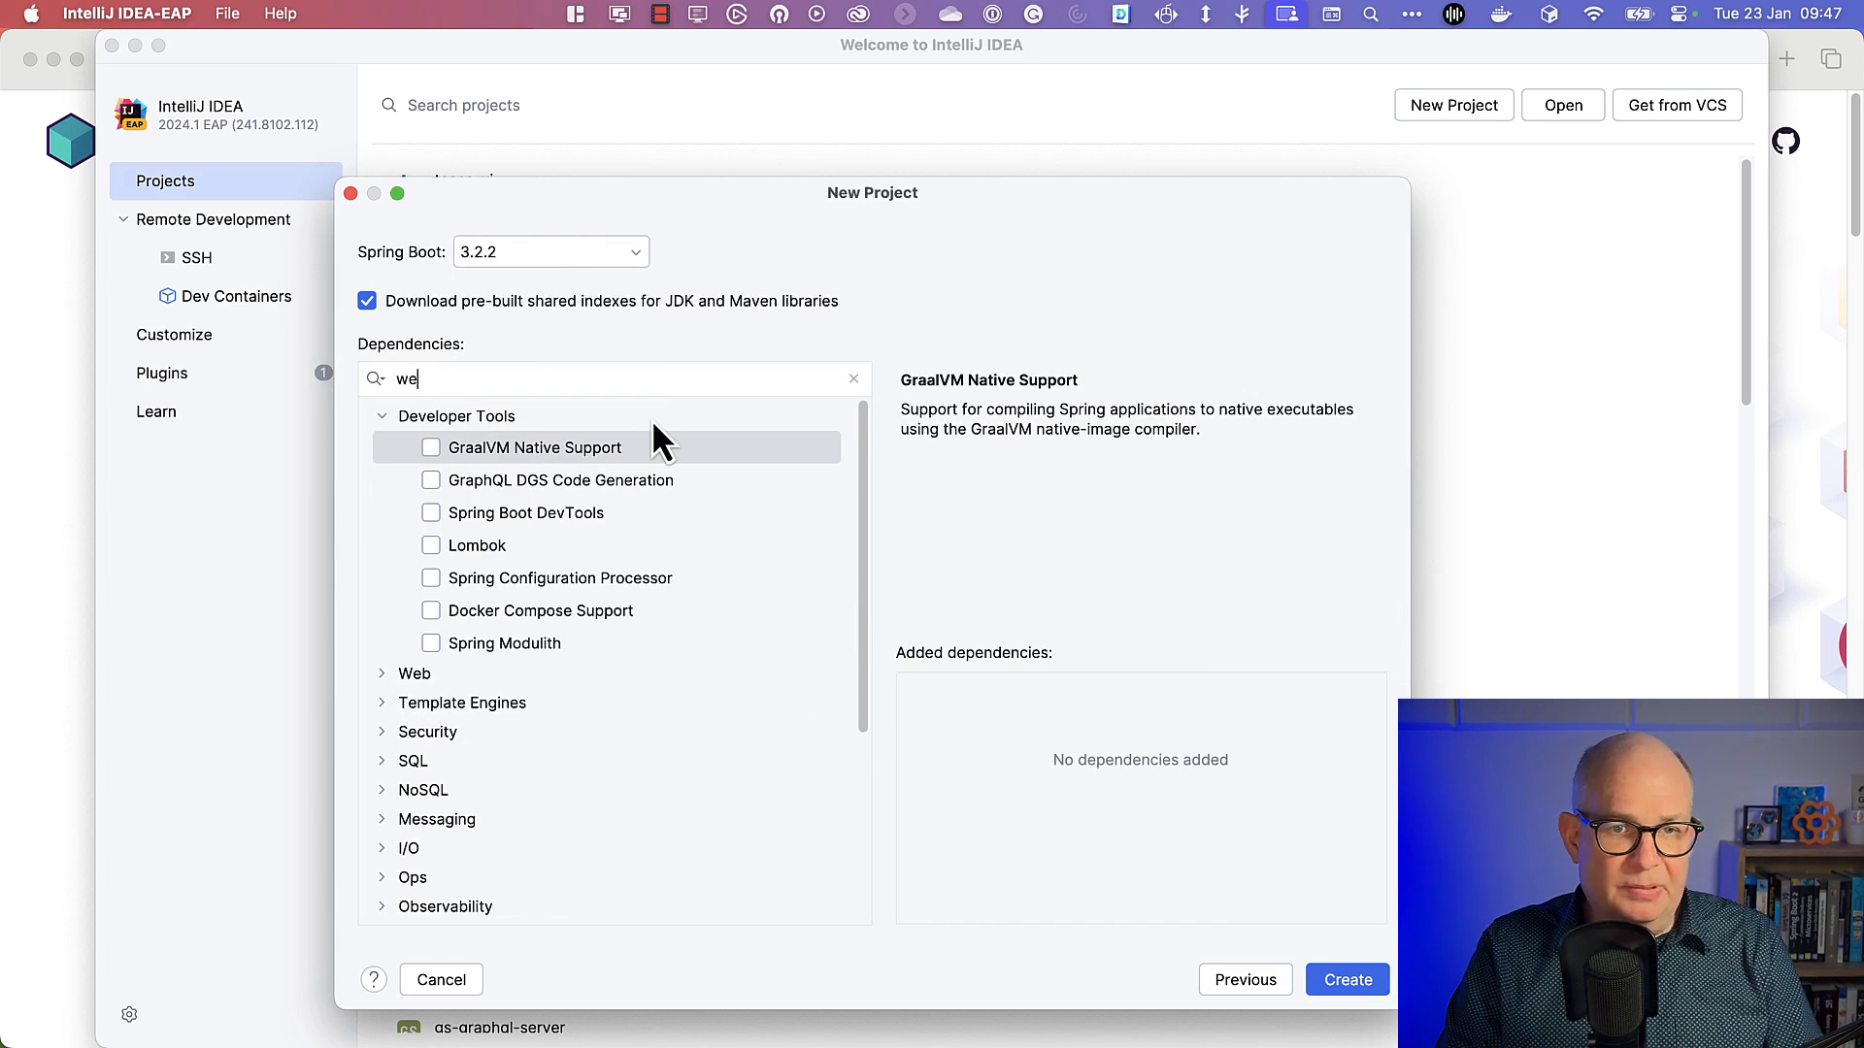
type("b")
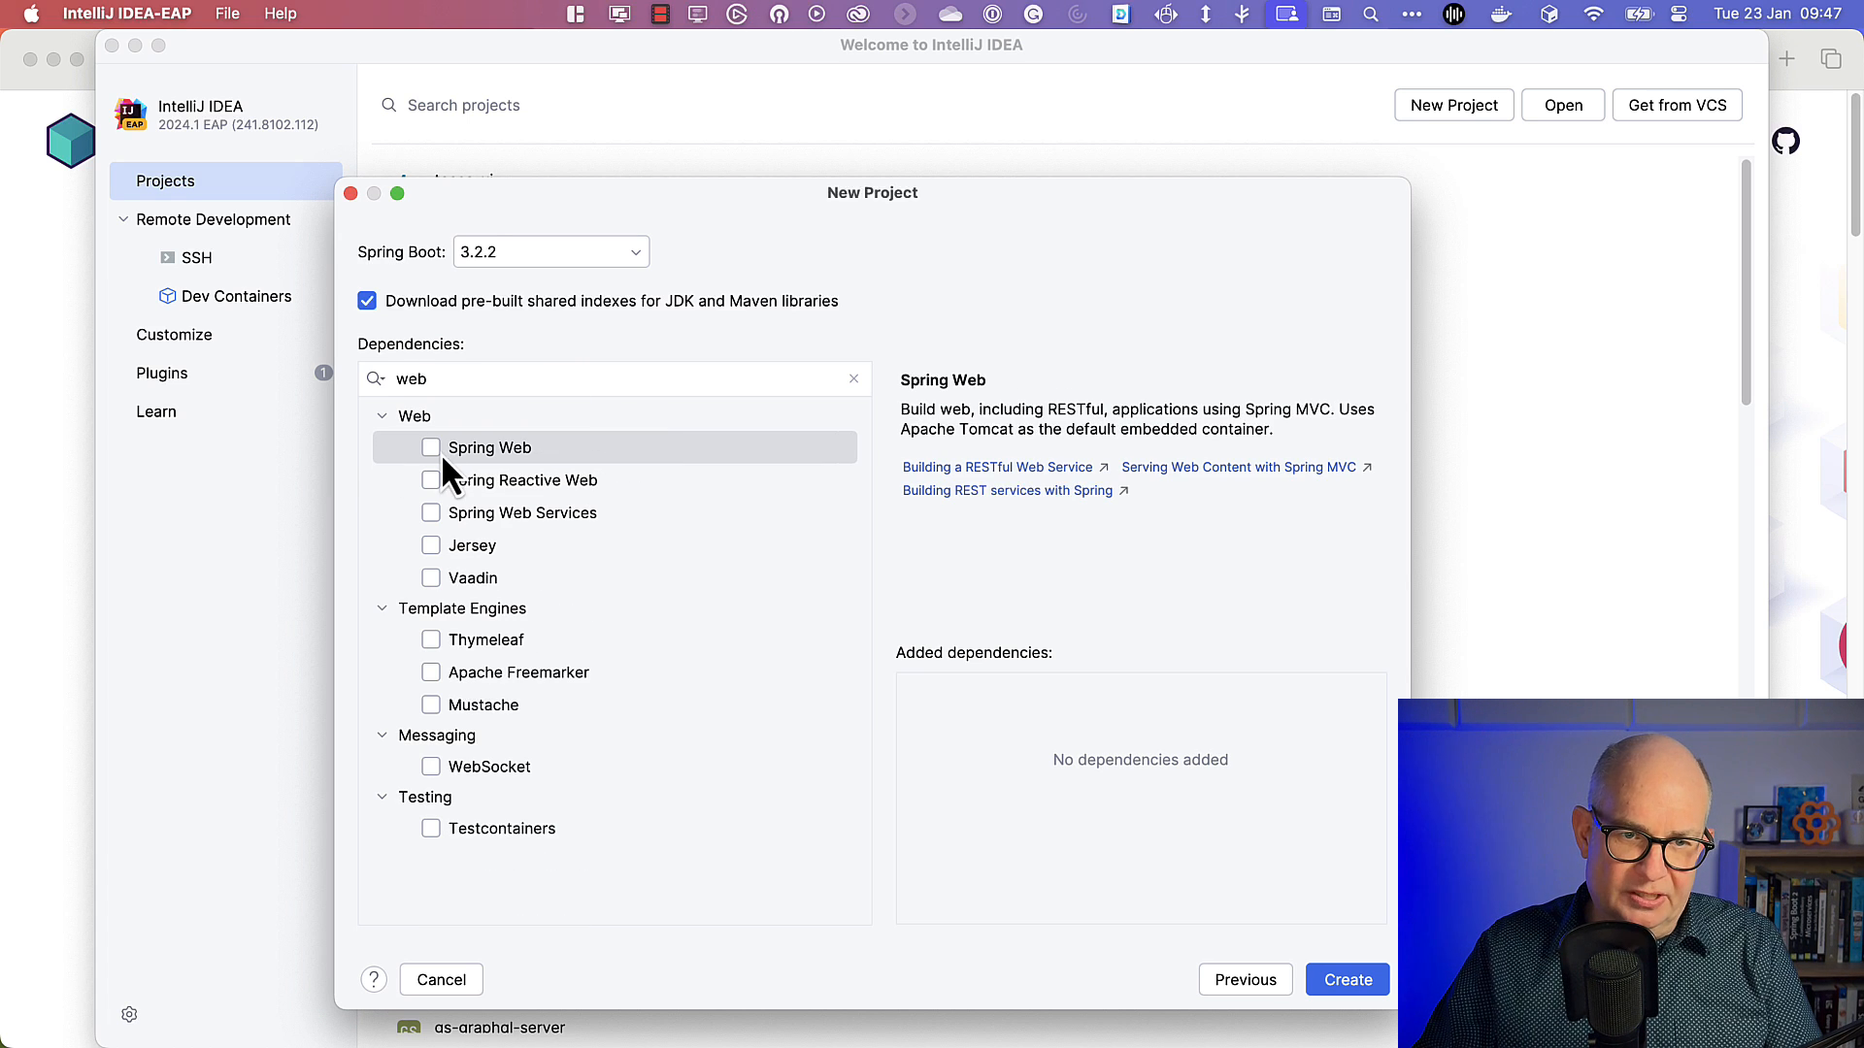
left_click(431, 447)
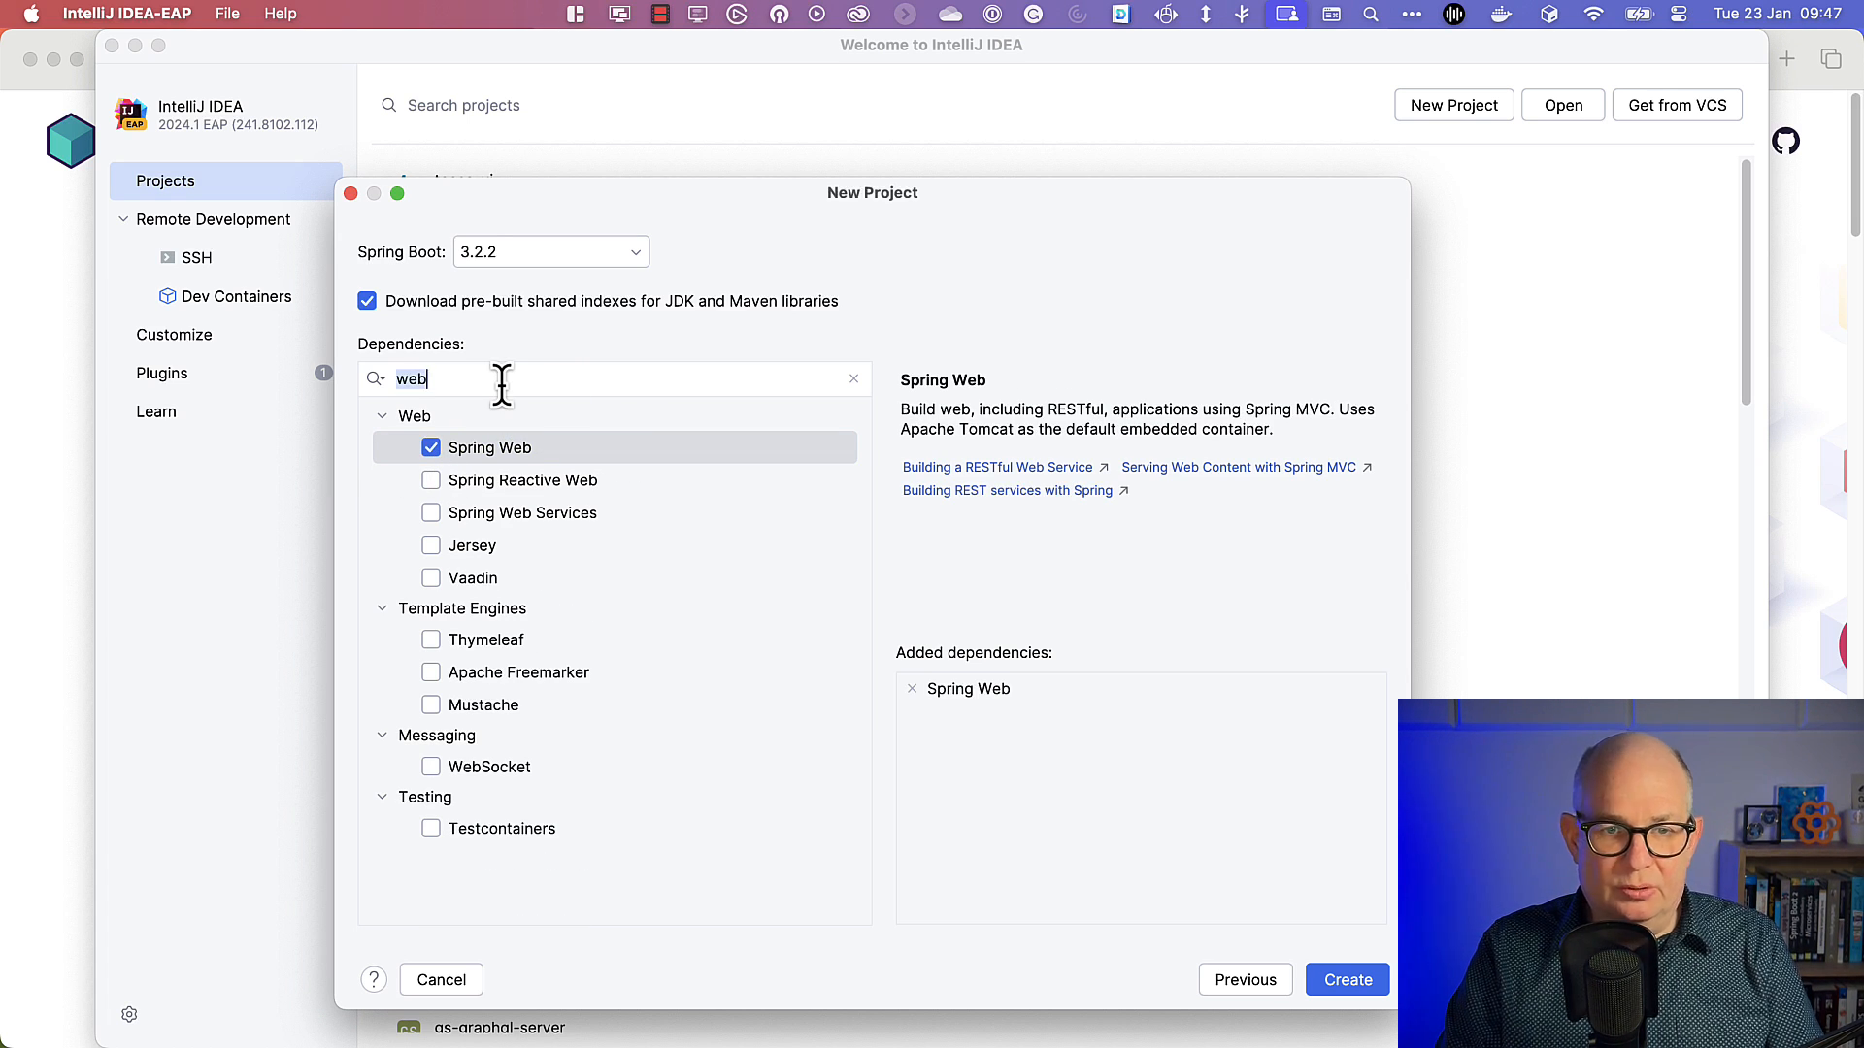
type("jd")
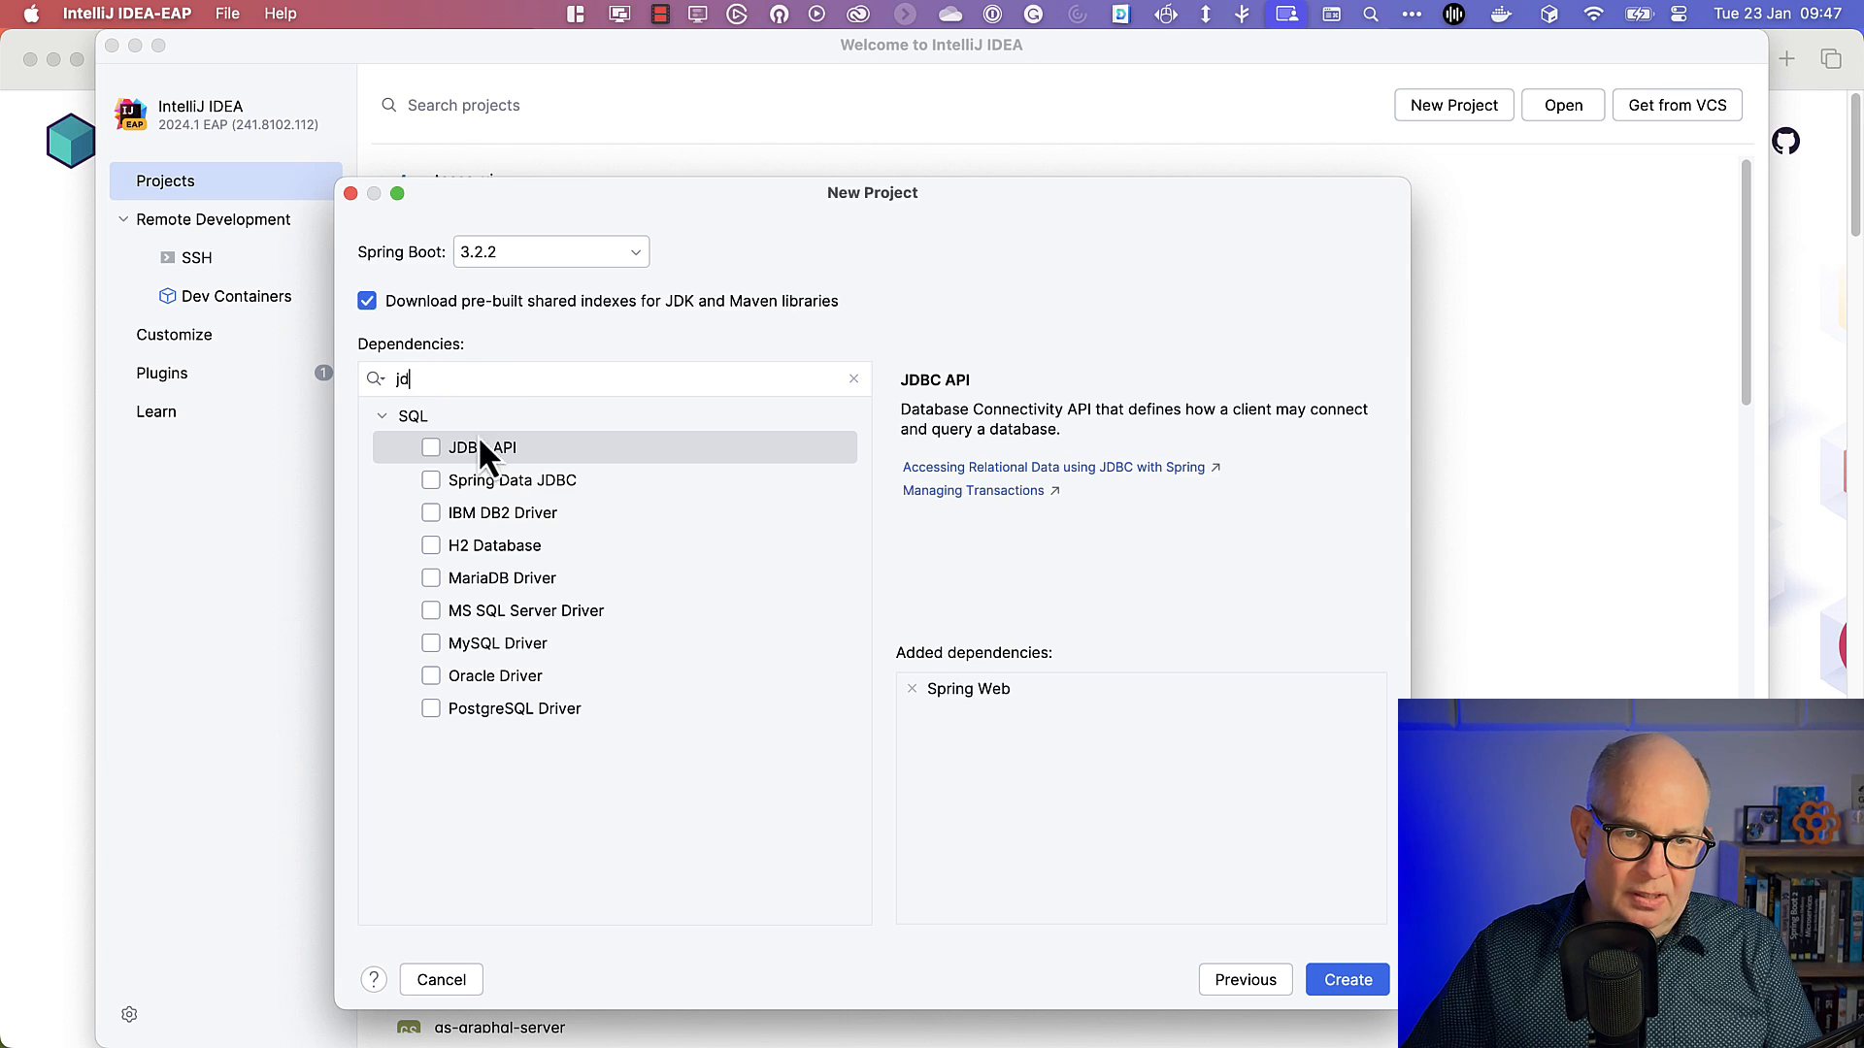
left_click(431, 447)
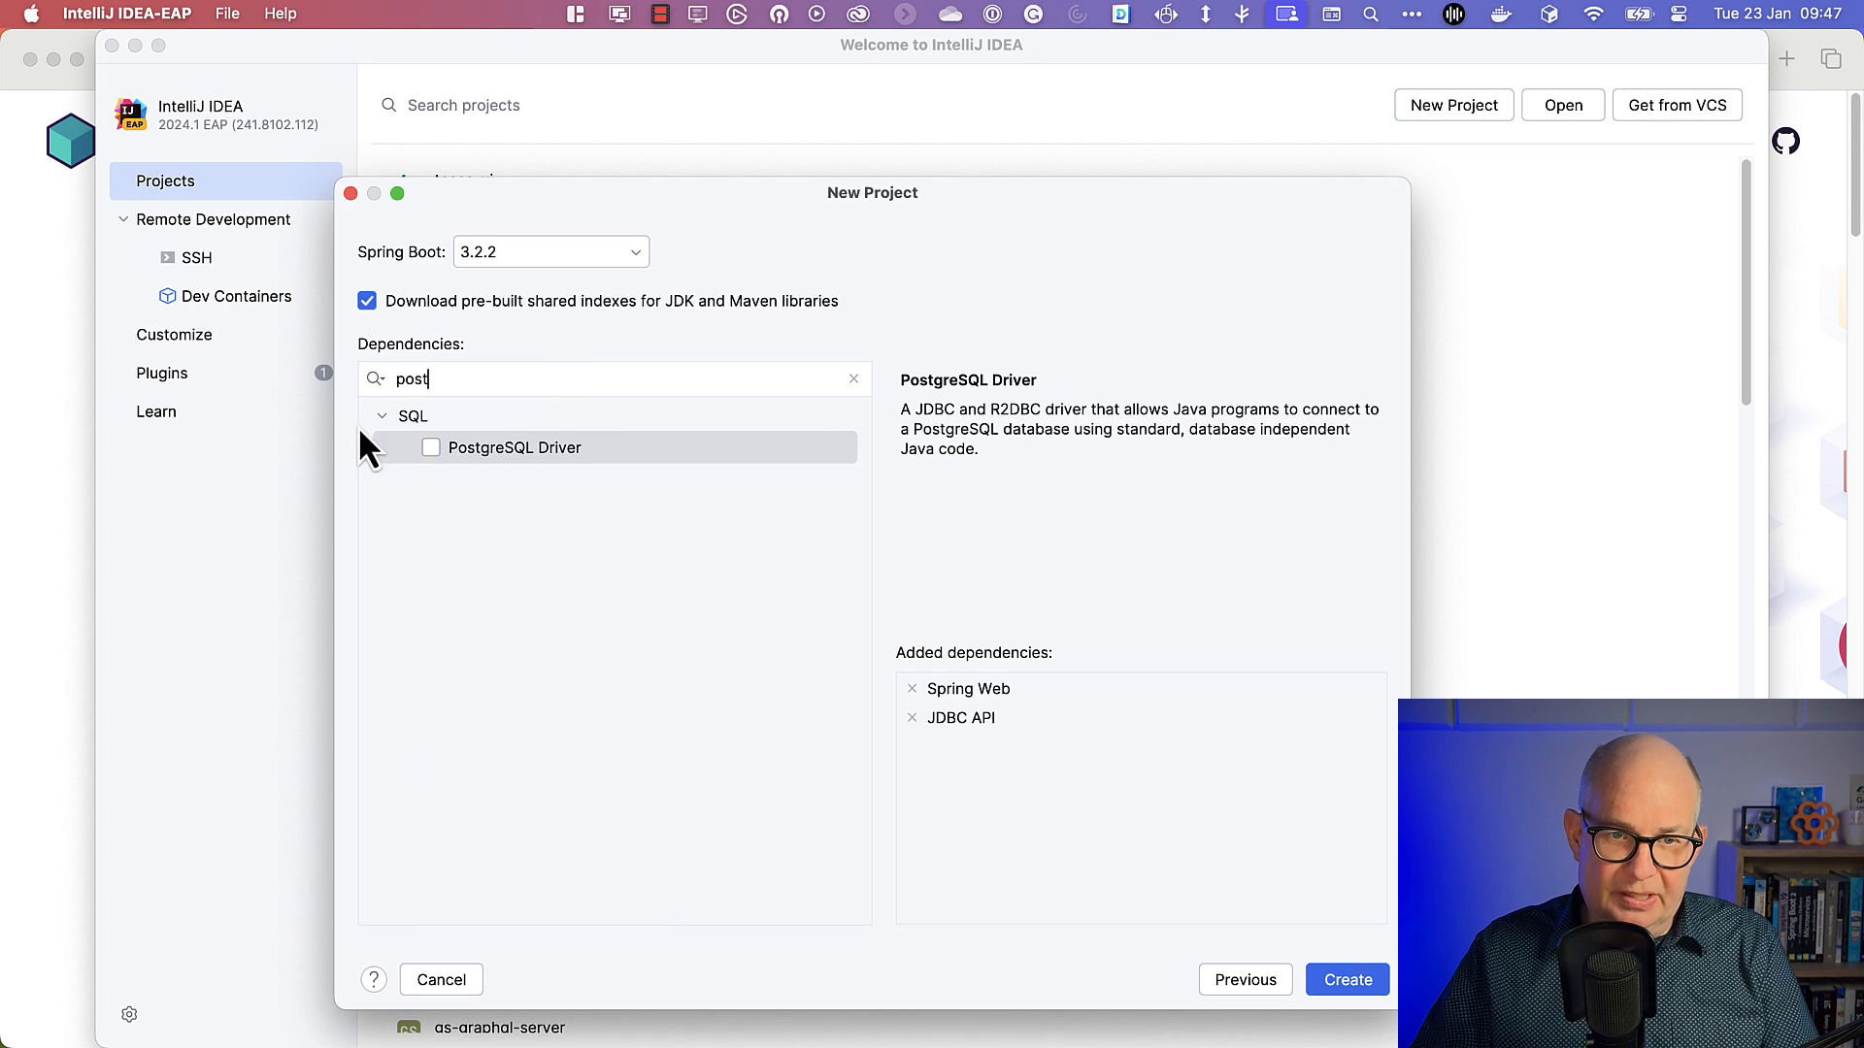
left_click(431, 447)
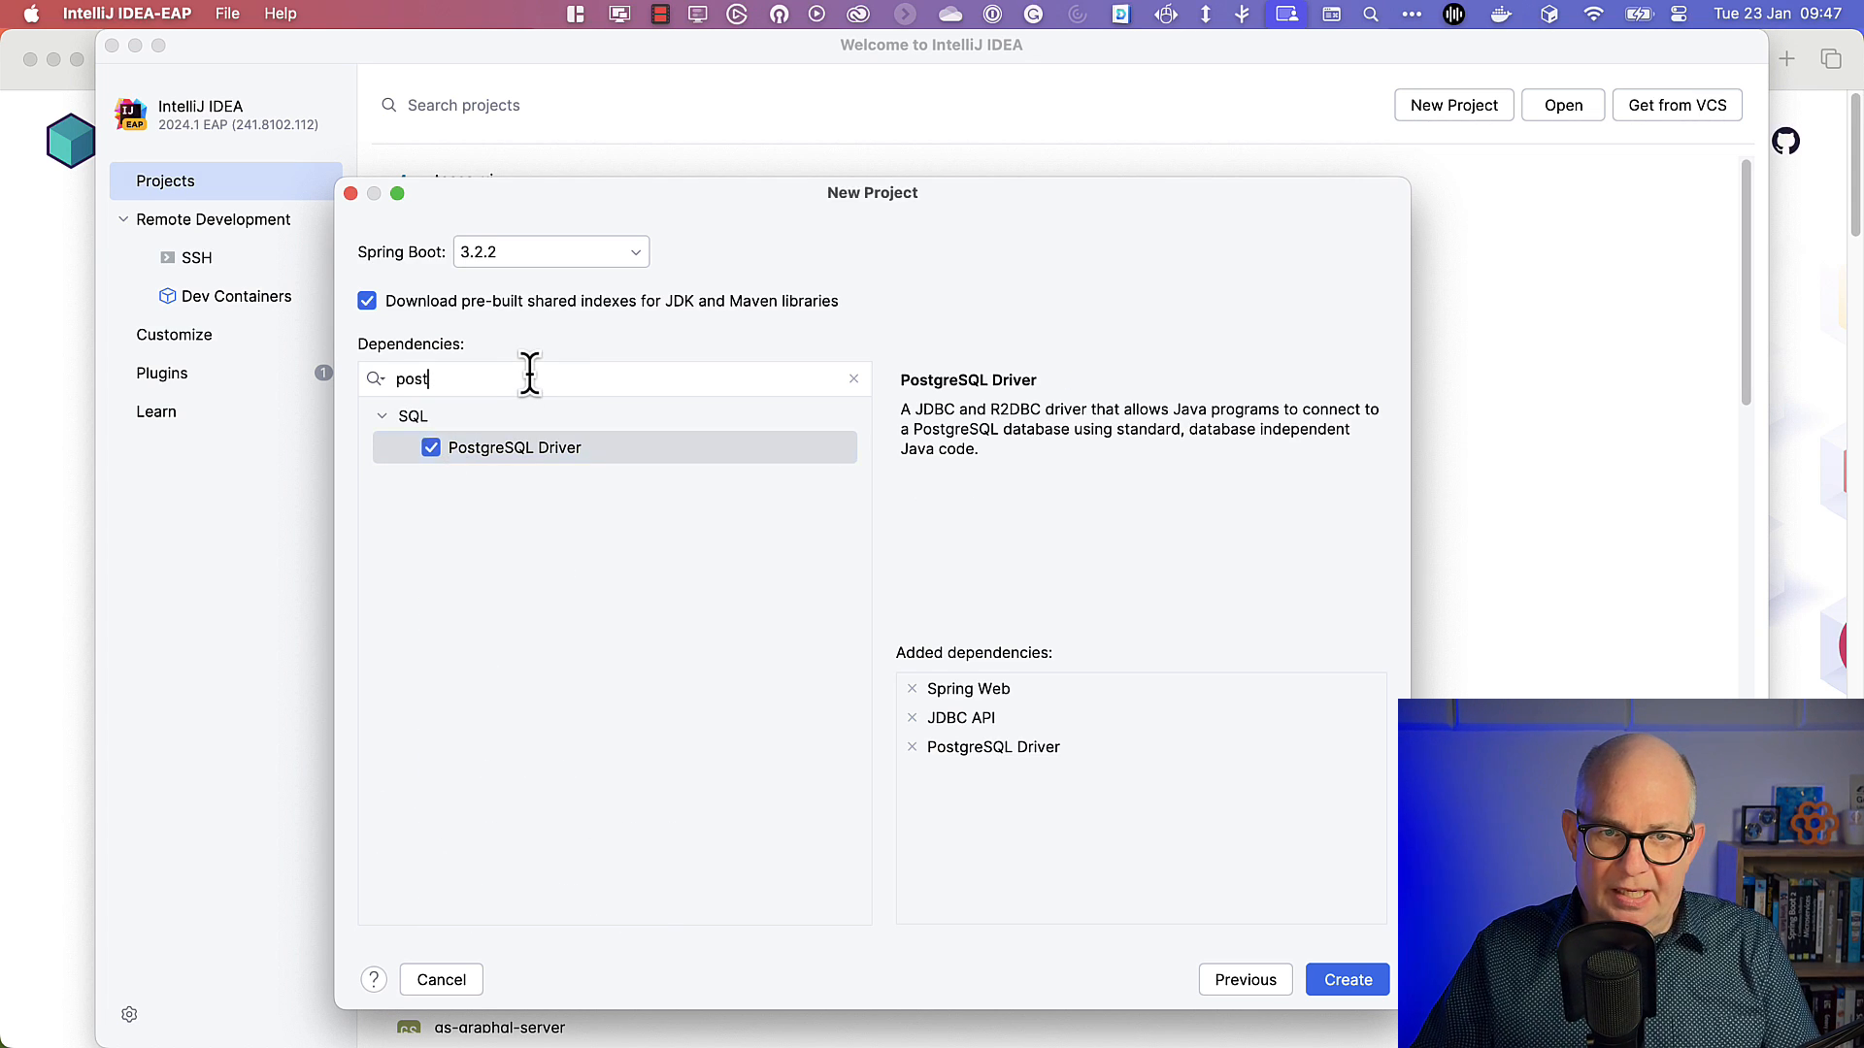
type("testcon")
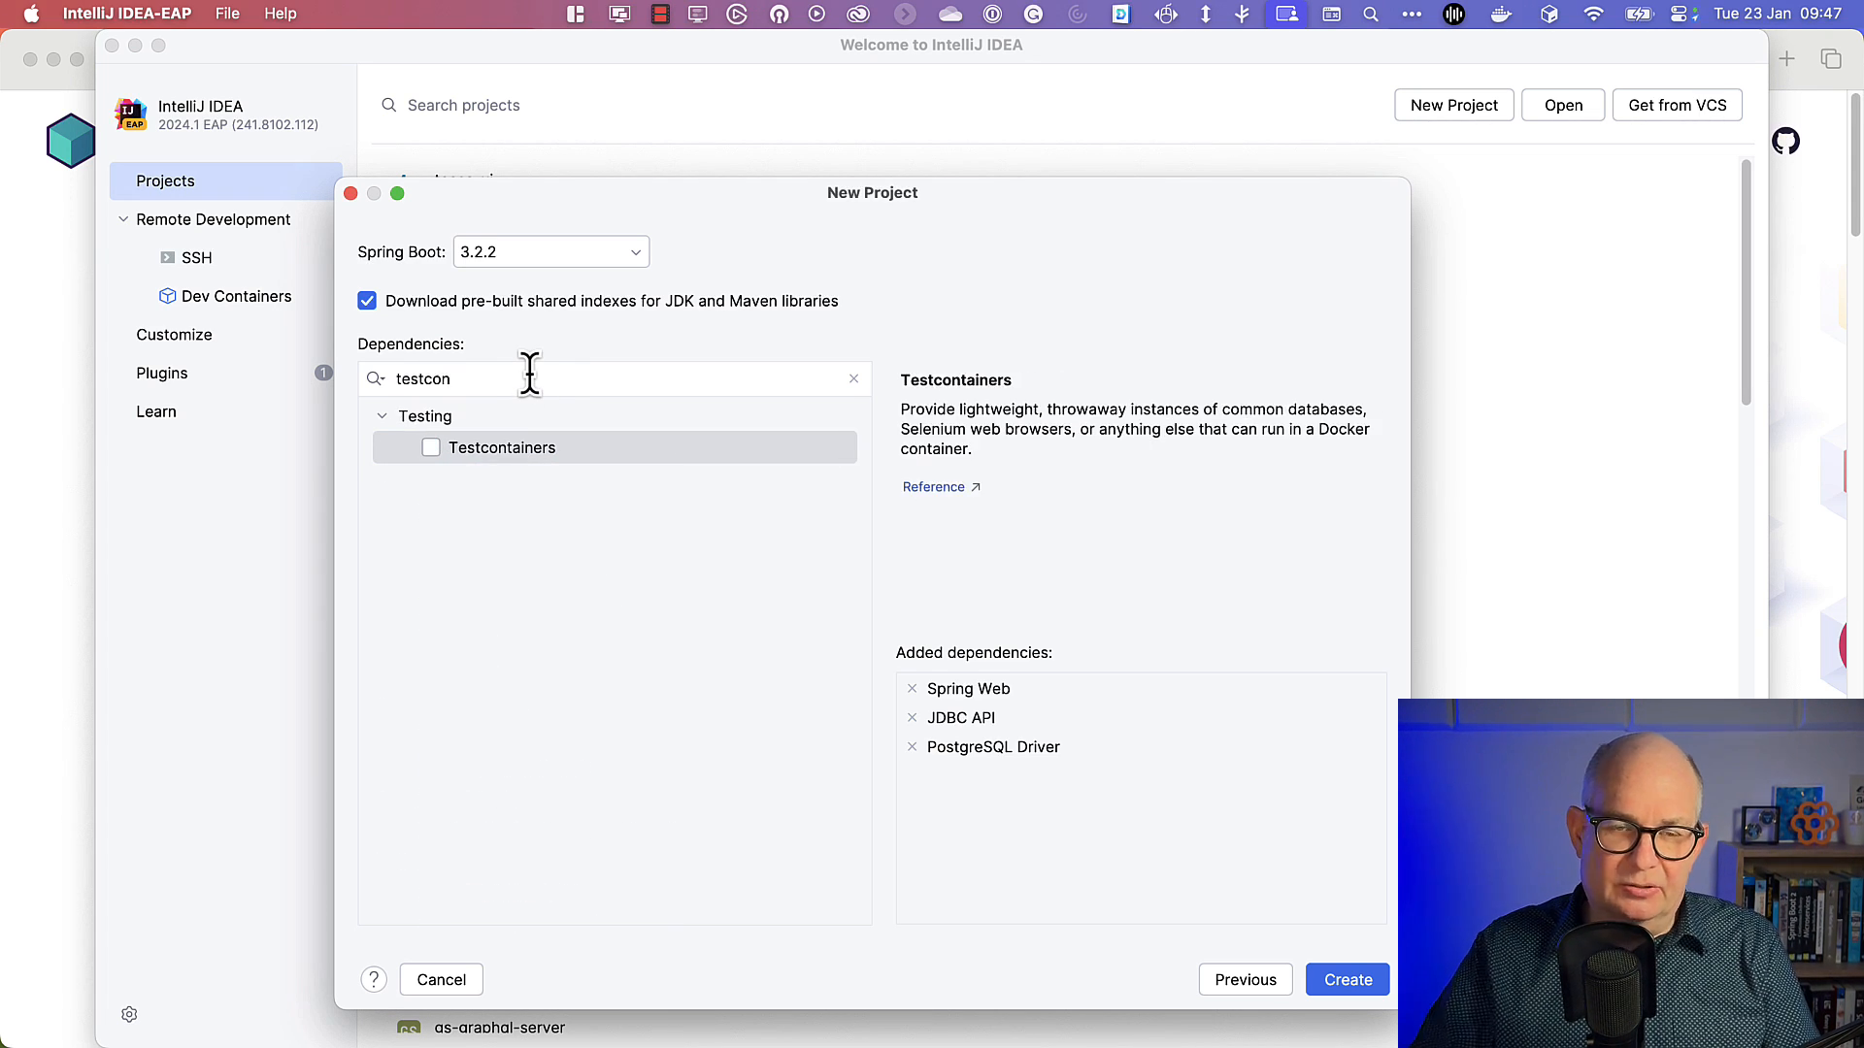
left_click(431, 447)
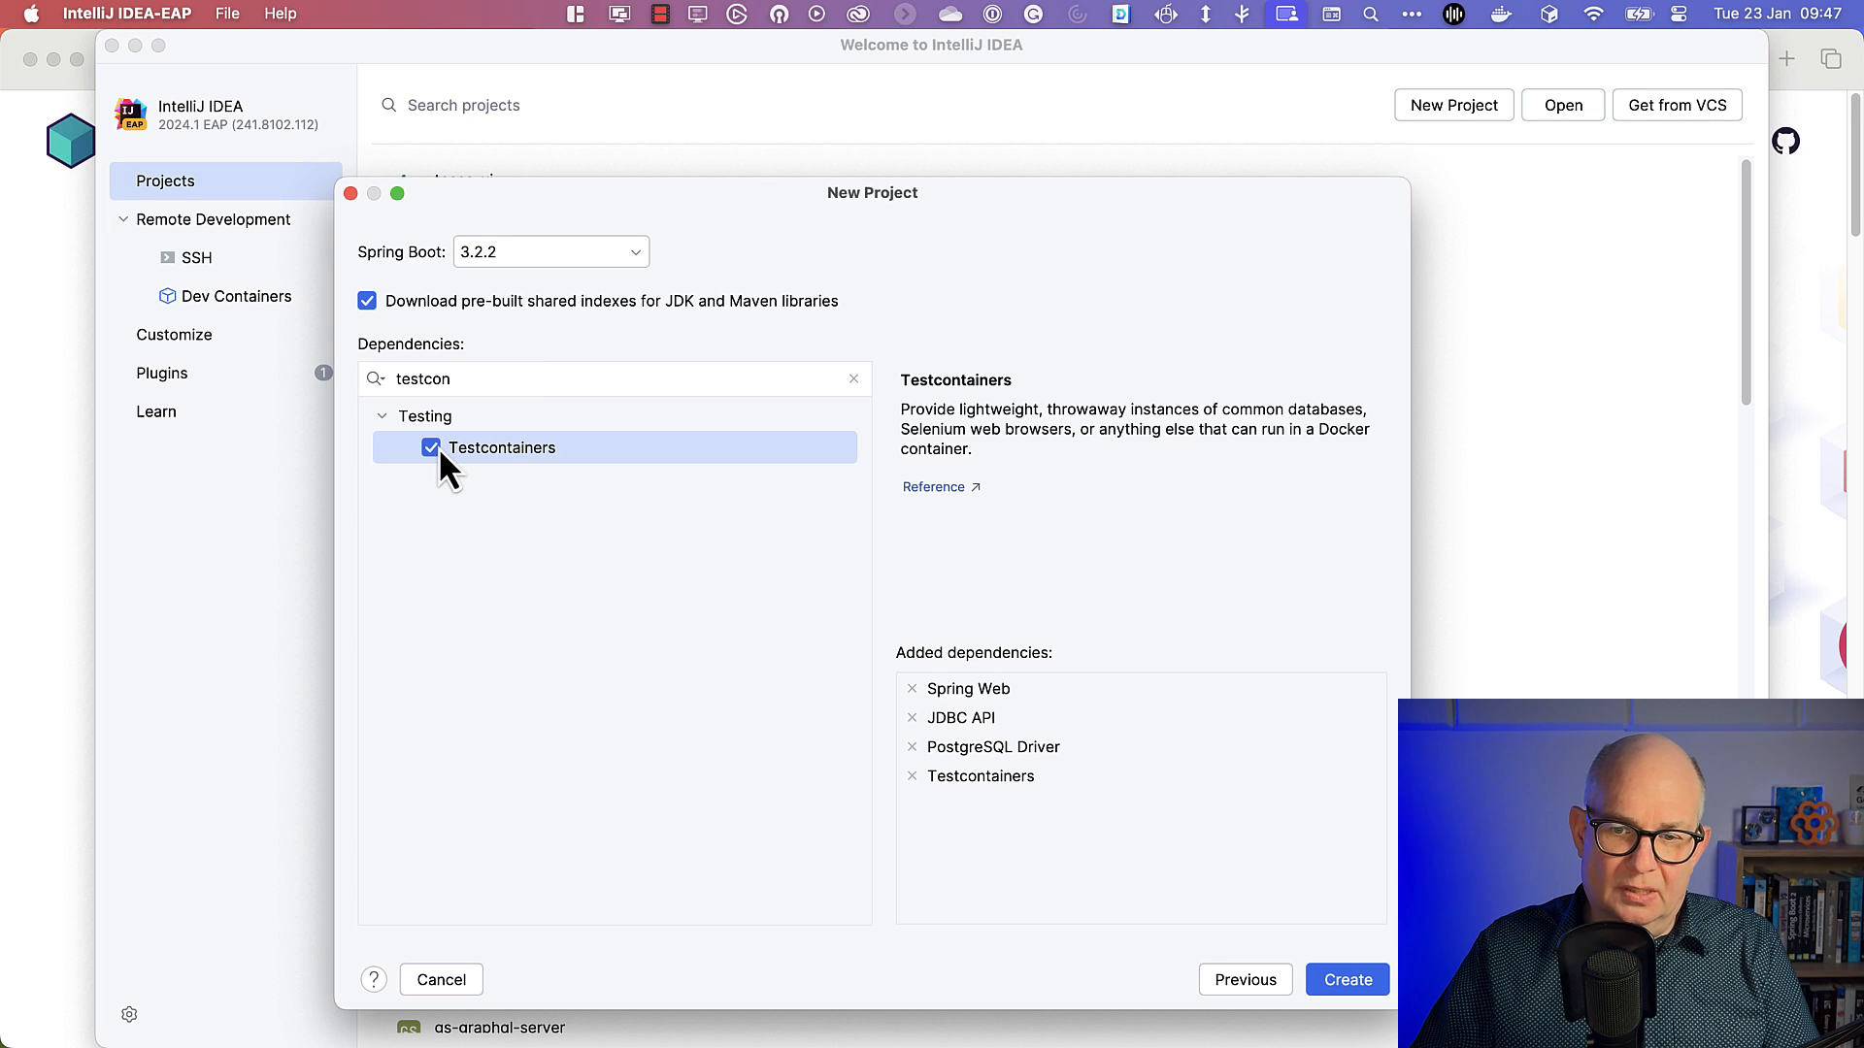
mouse_move(1126, 926)
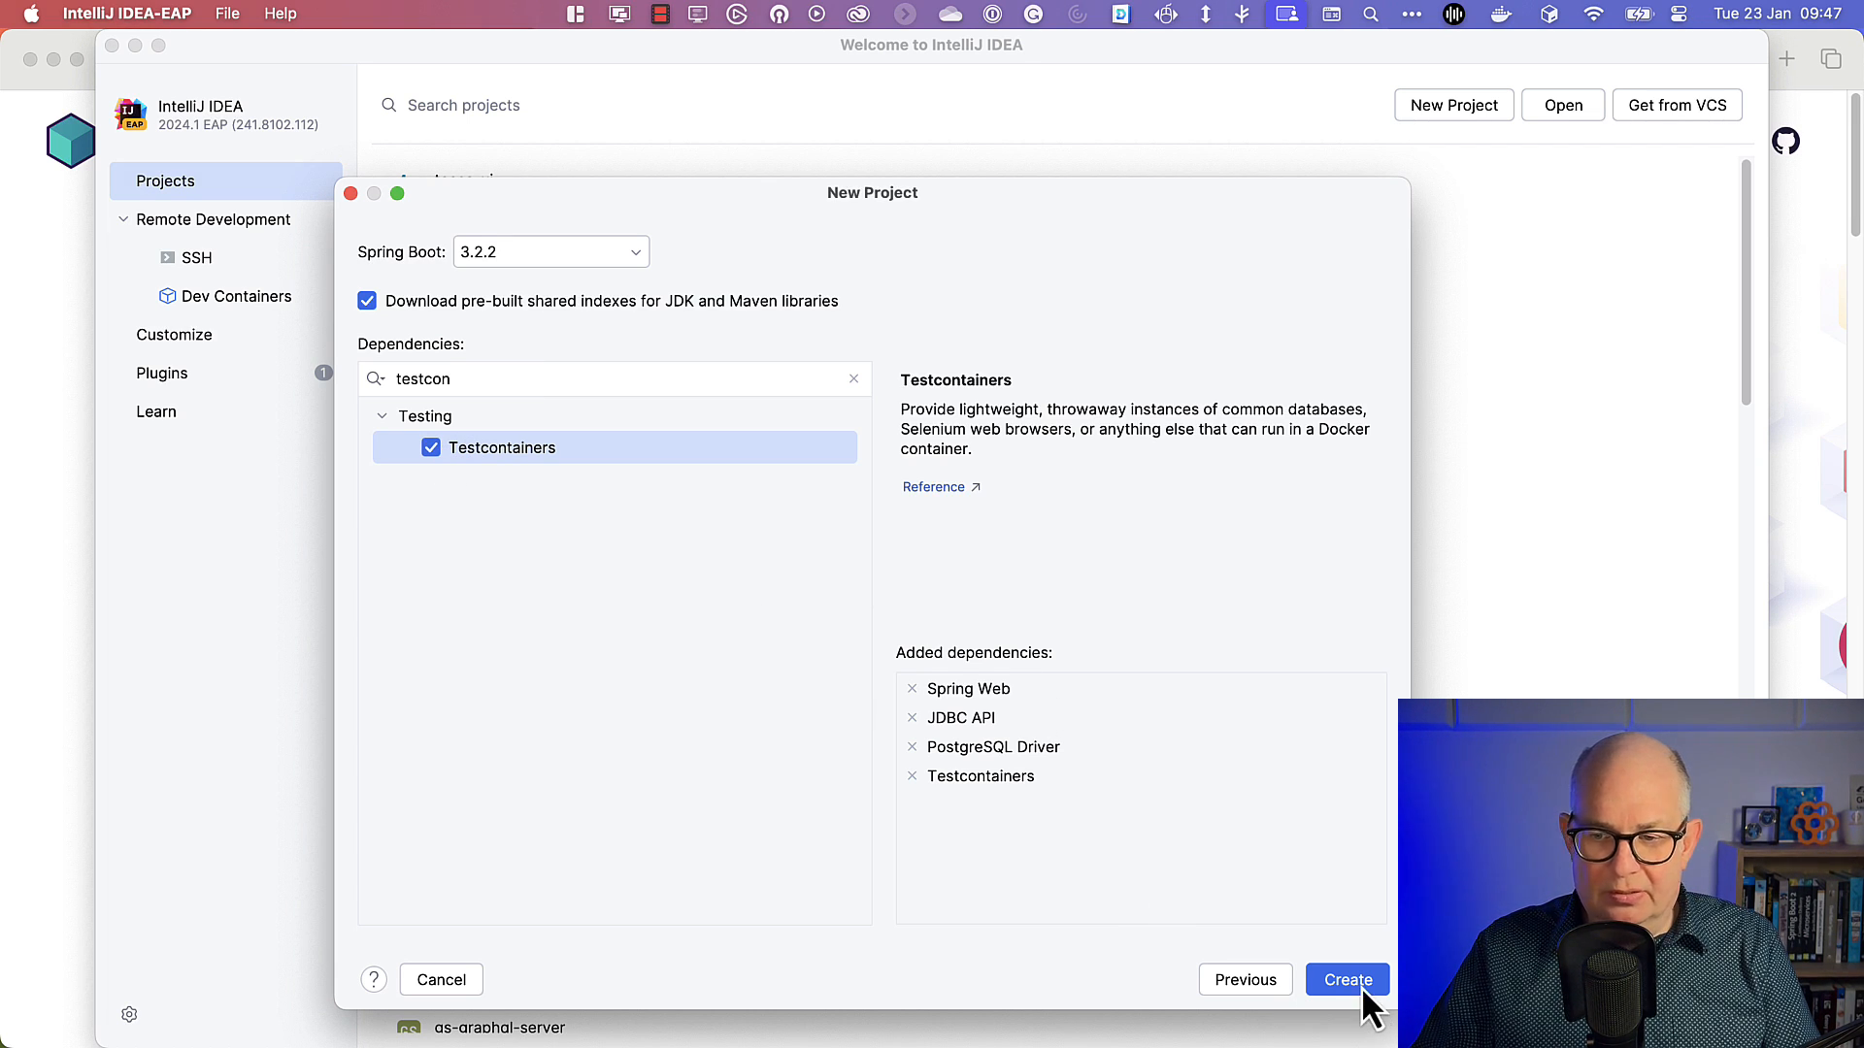
left_click(1346, 978)
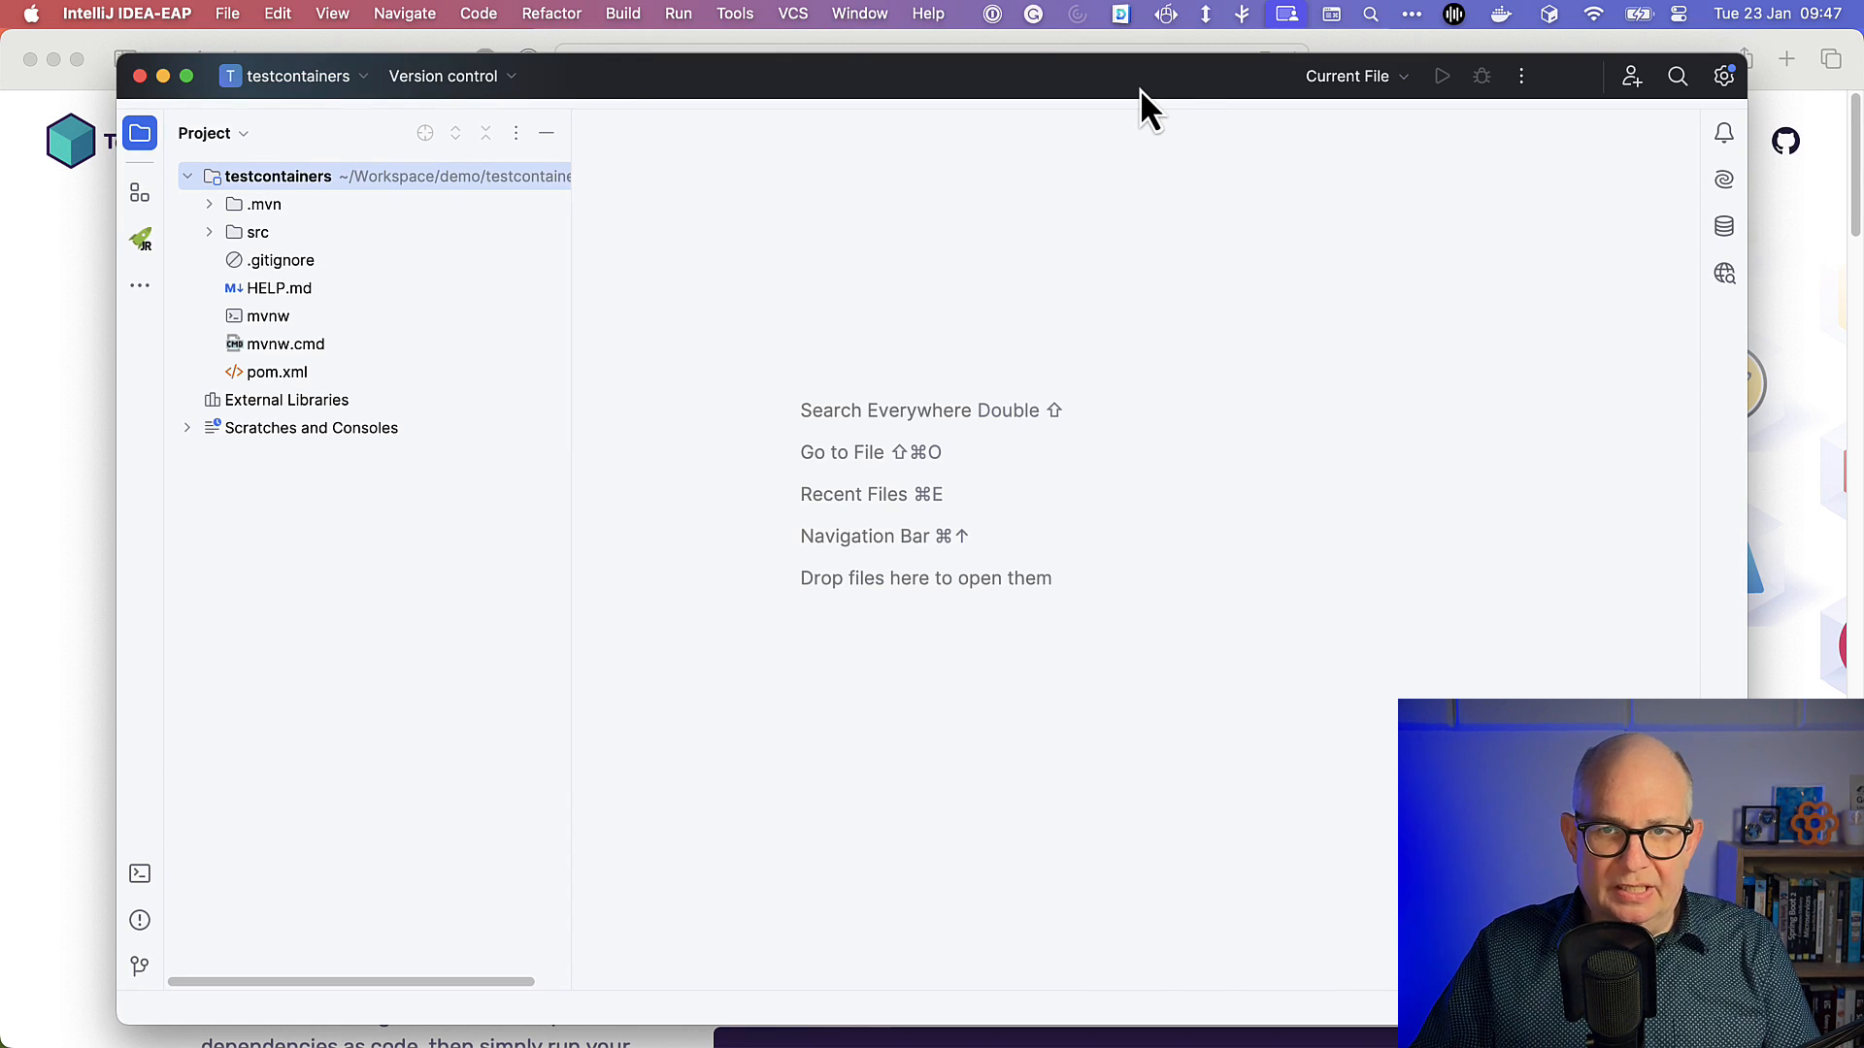
double_click(278, 288)
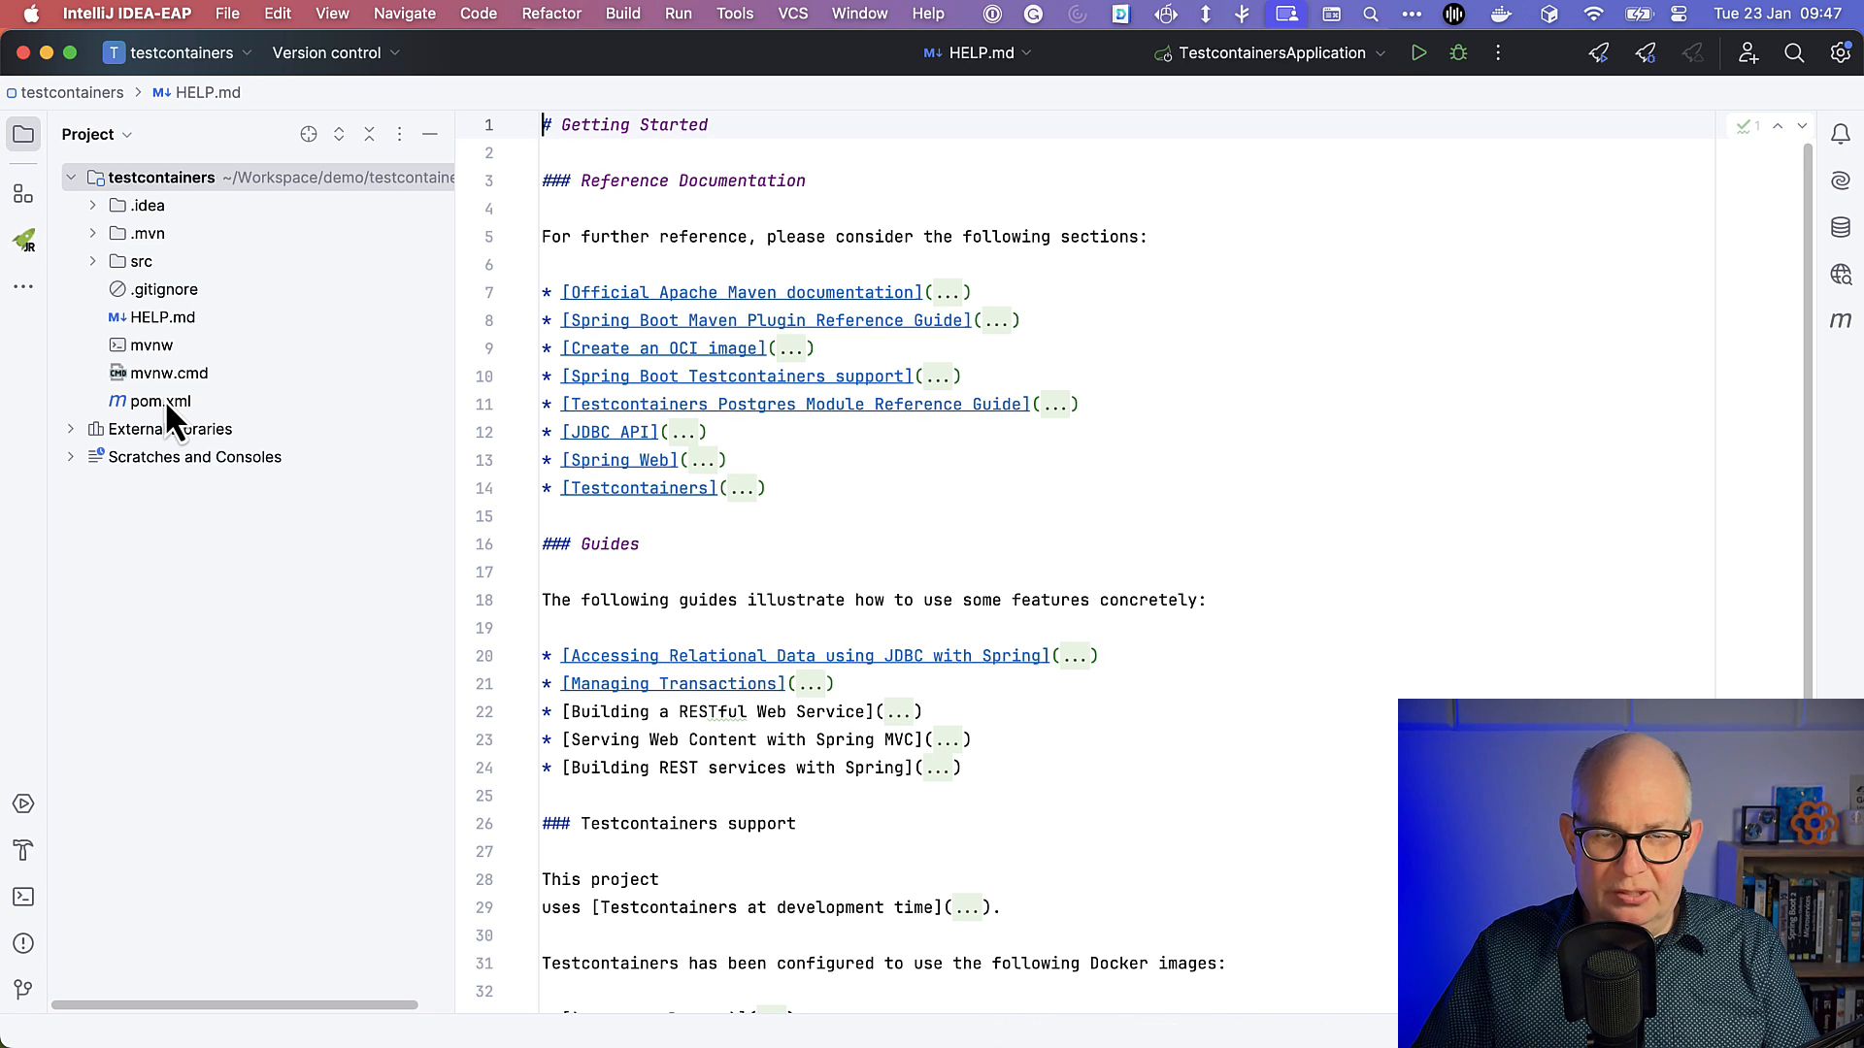
double_click(157, 400)
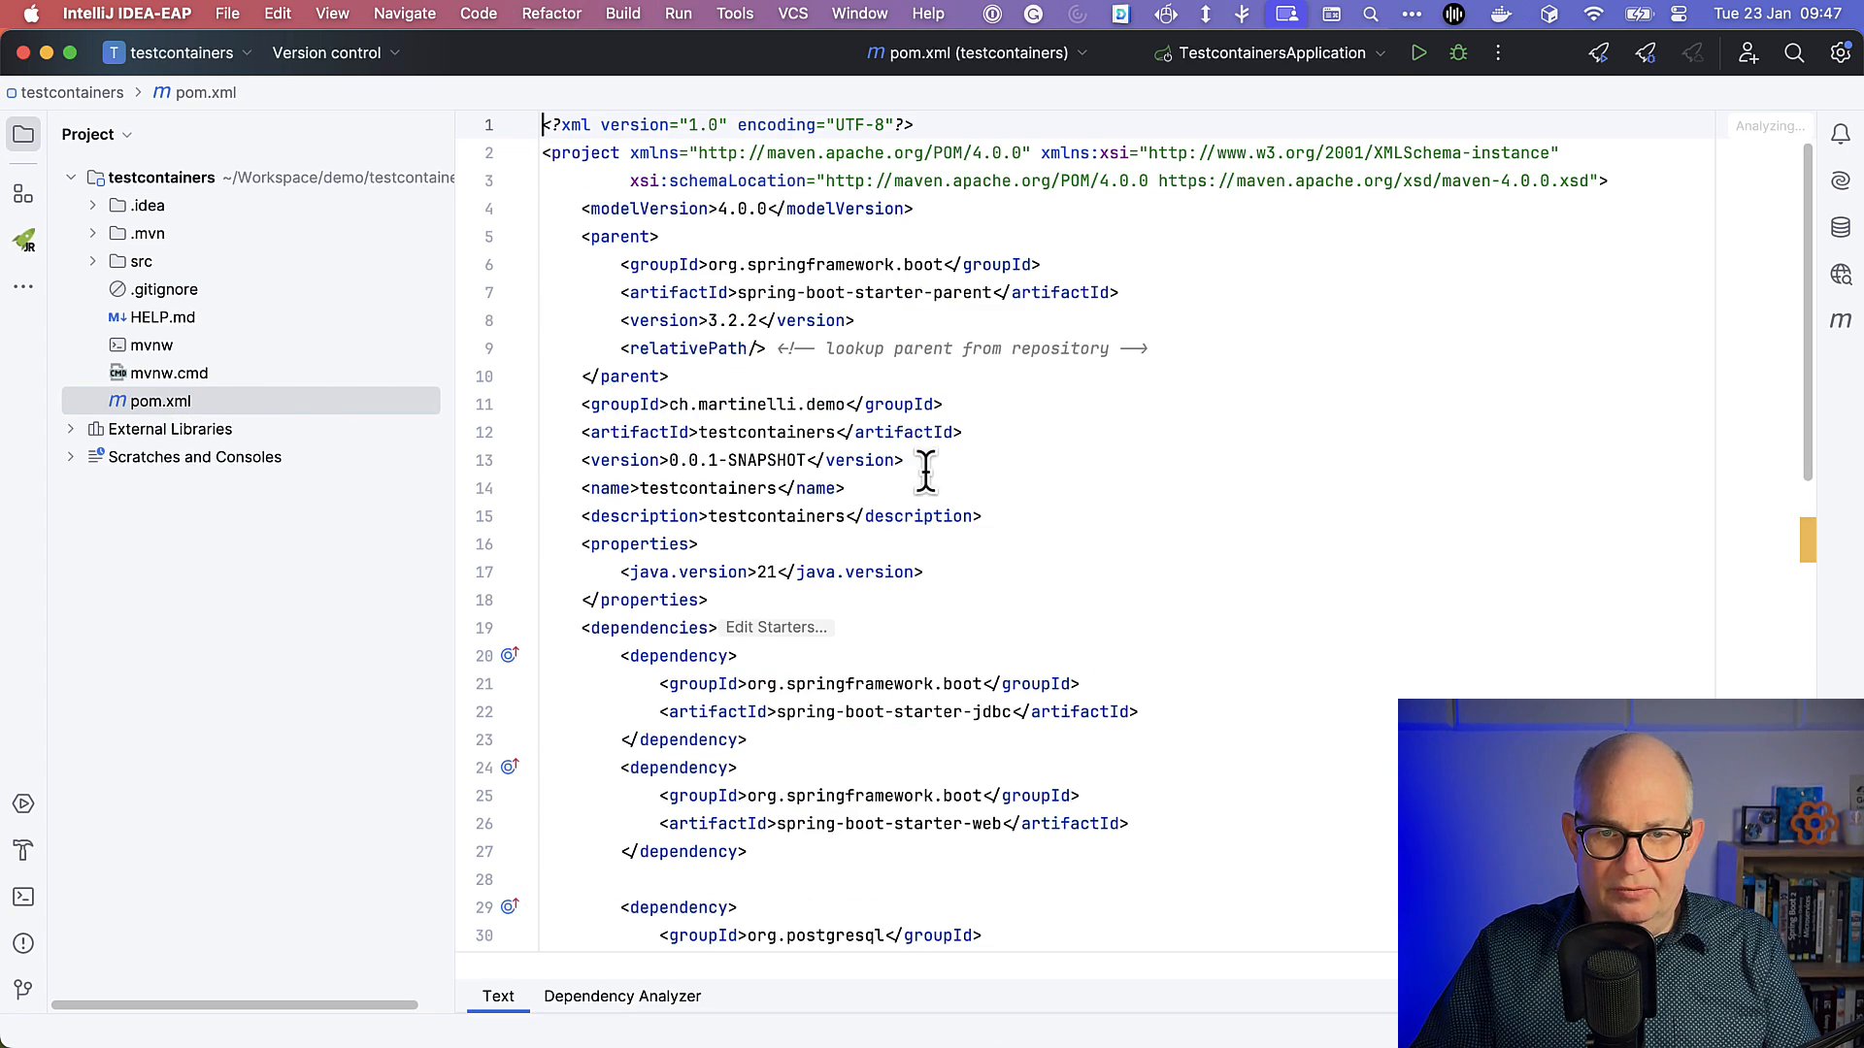
scroll("down", 3)
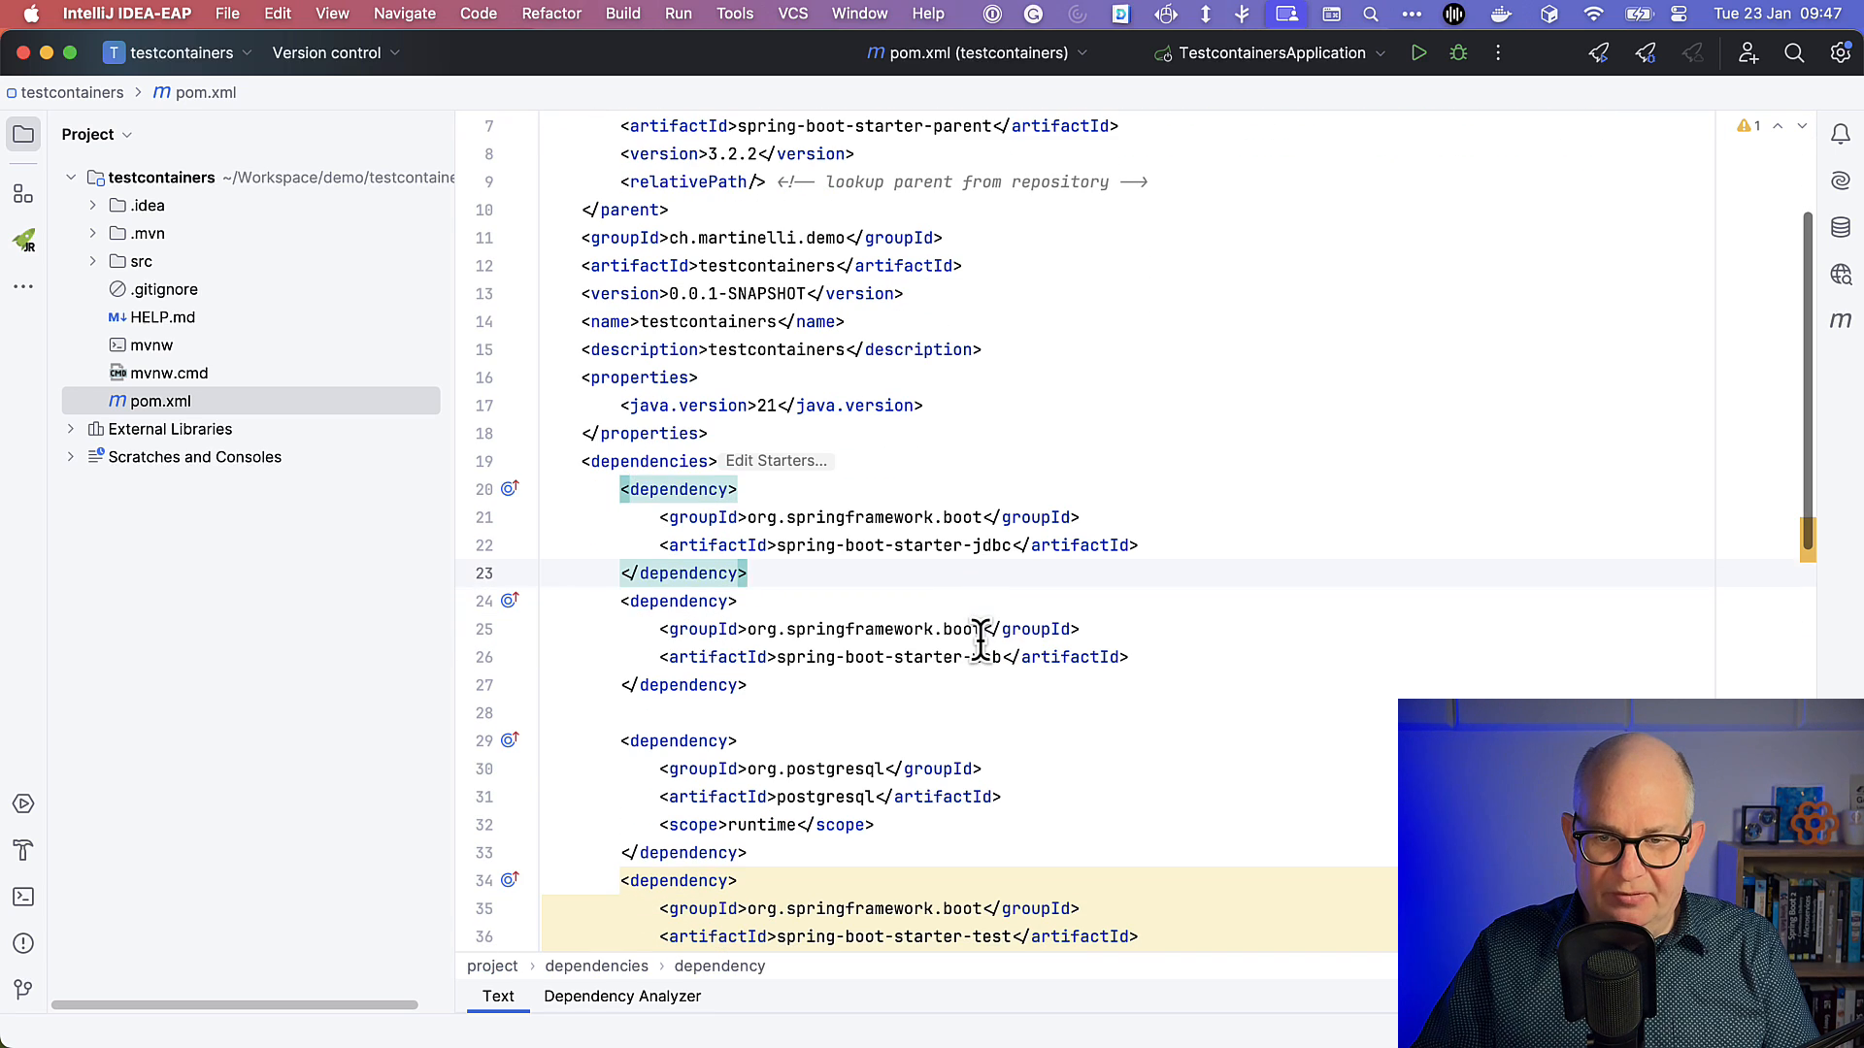
left_click(927, 628)
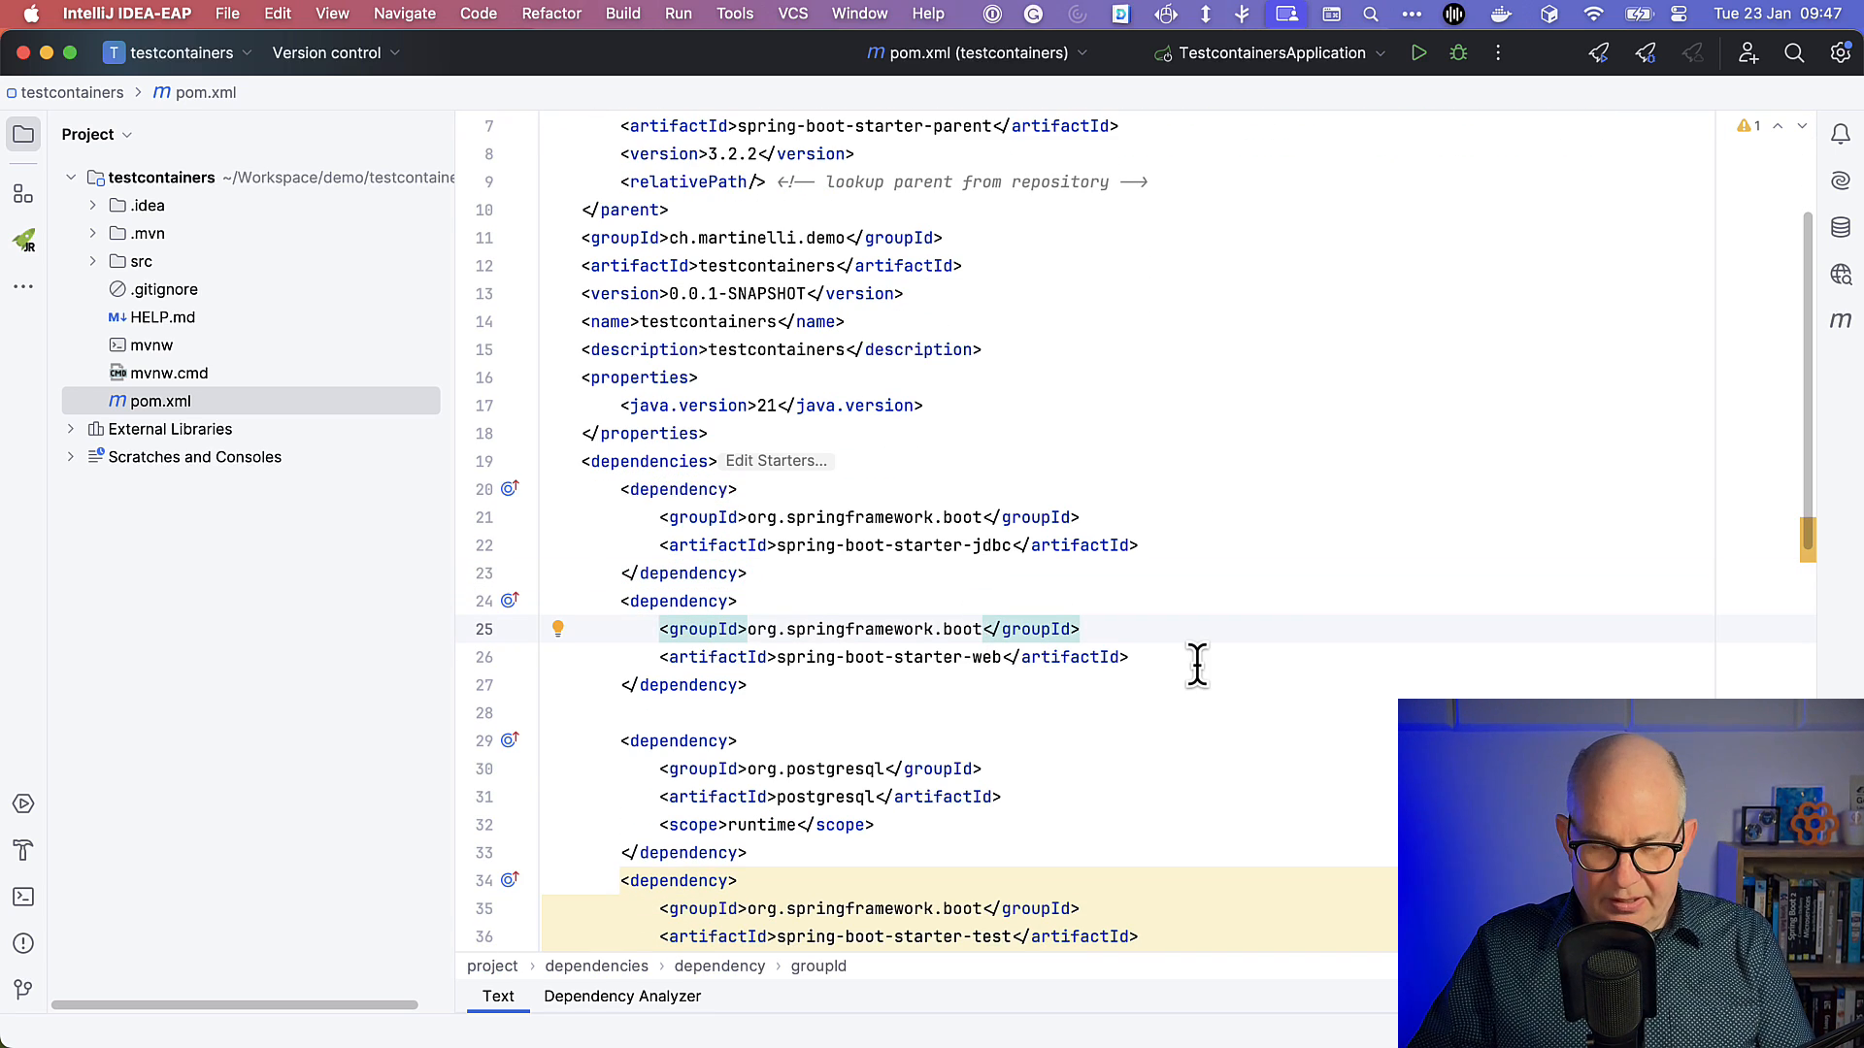
scroll("down", 3)
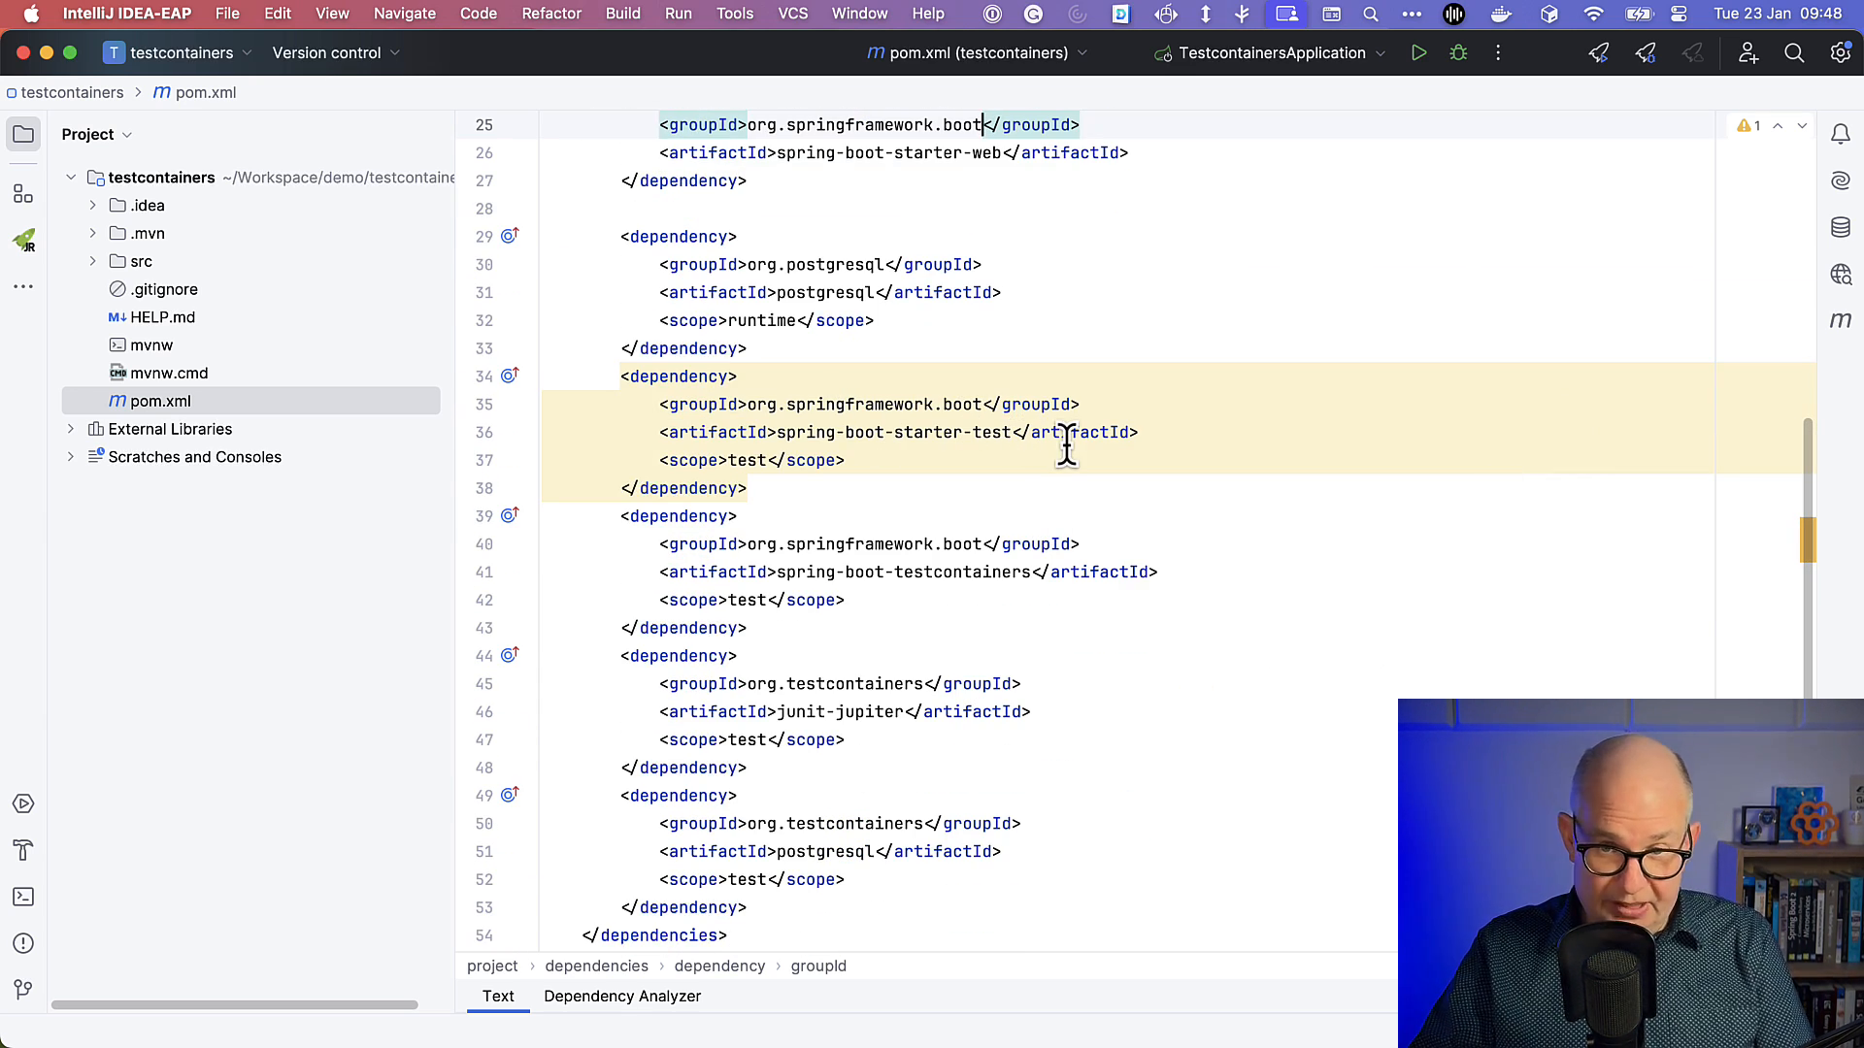
mouse_move(950, 571)
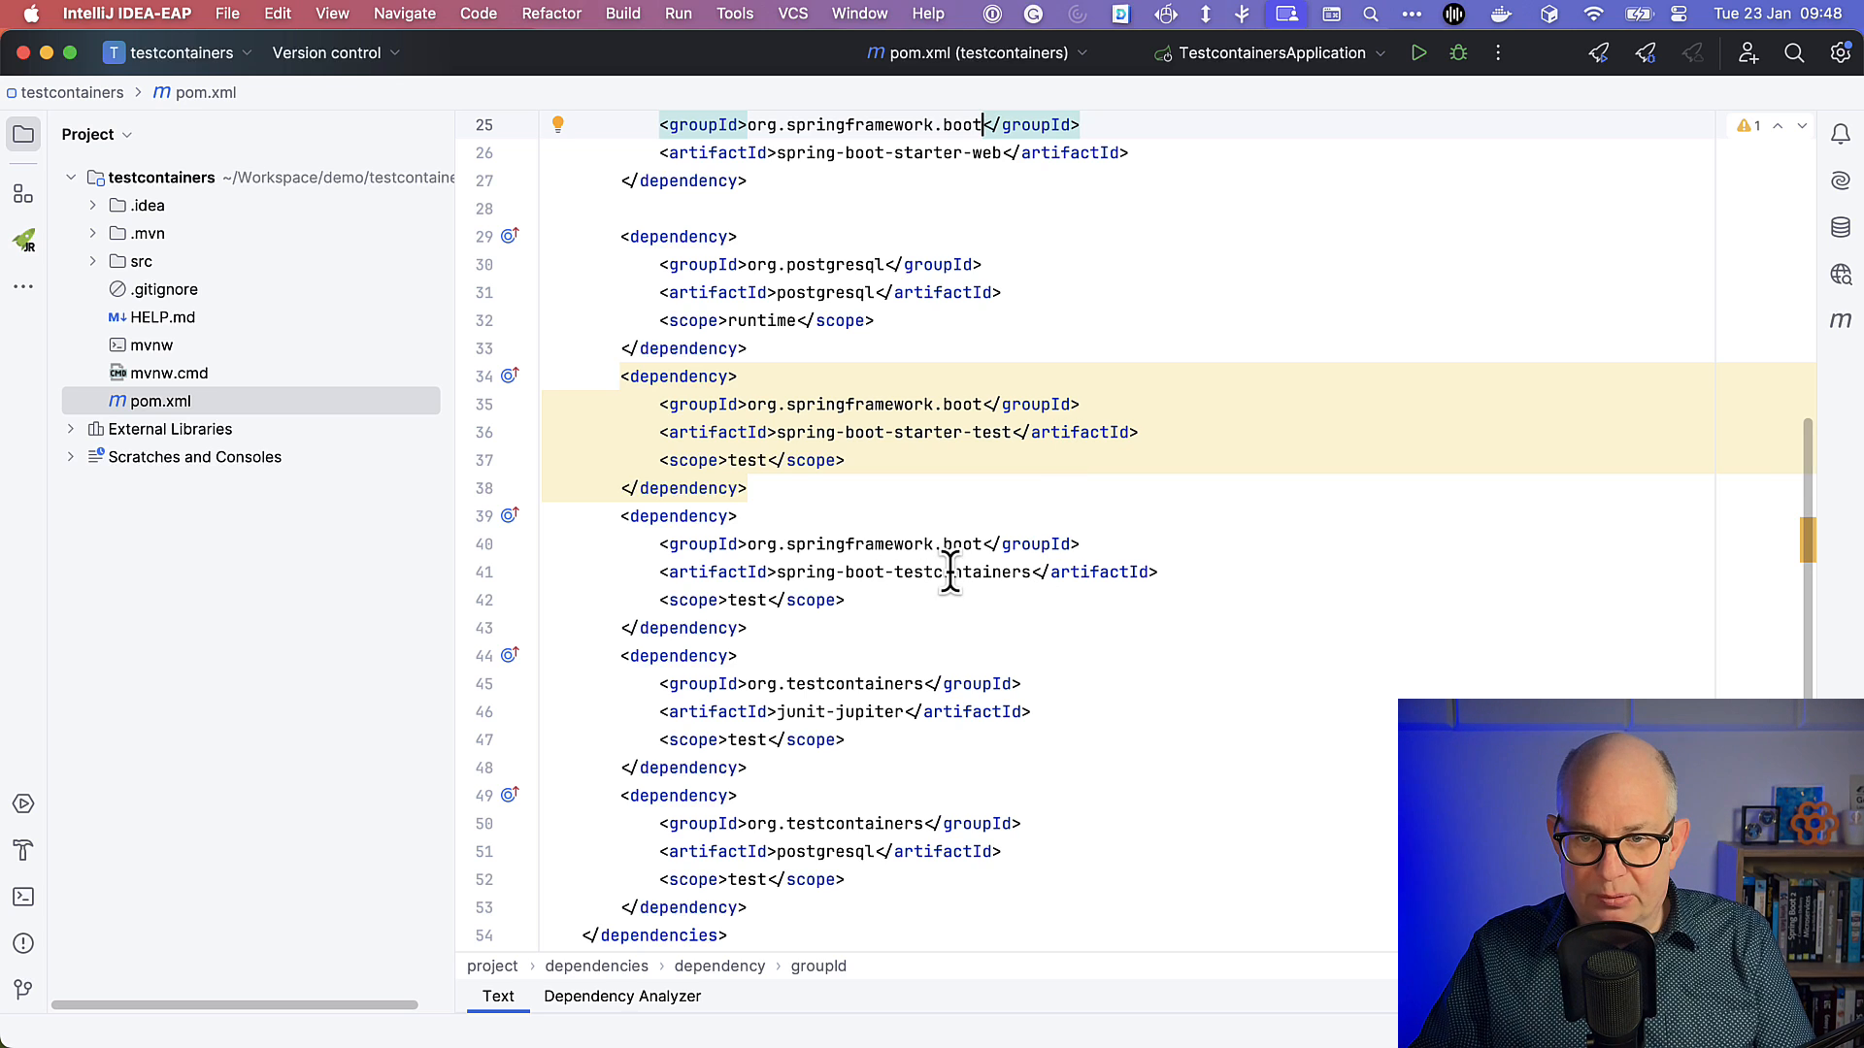
scroll("down", 3)
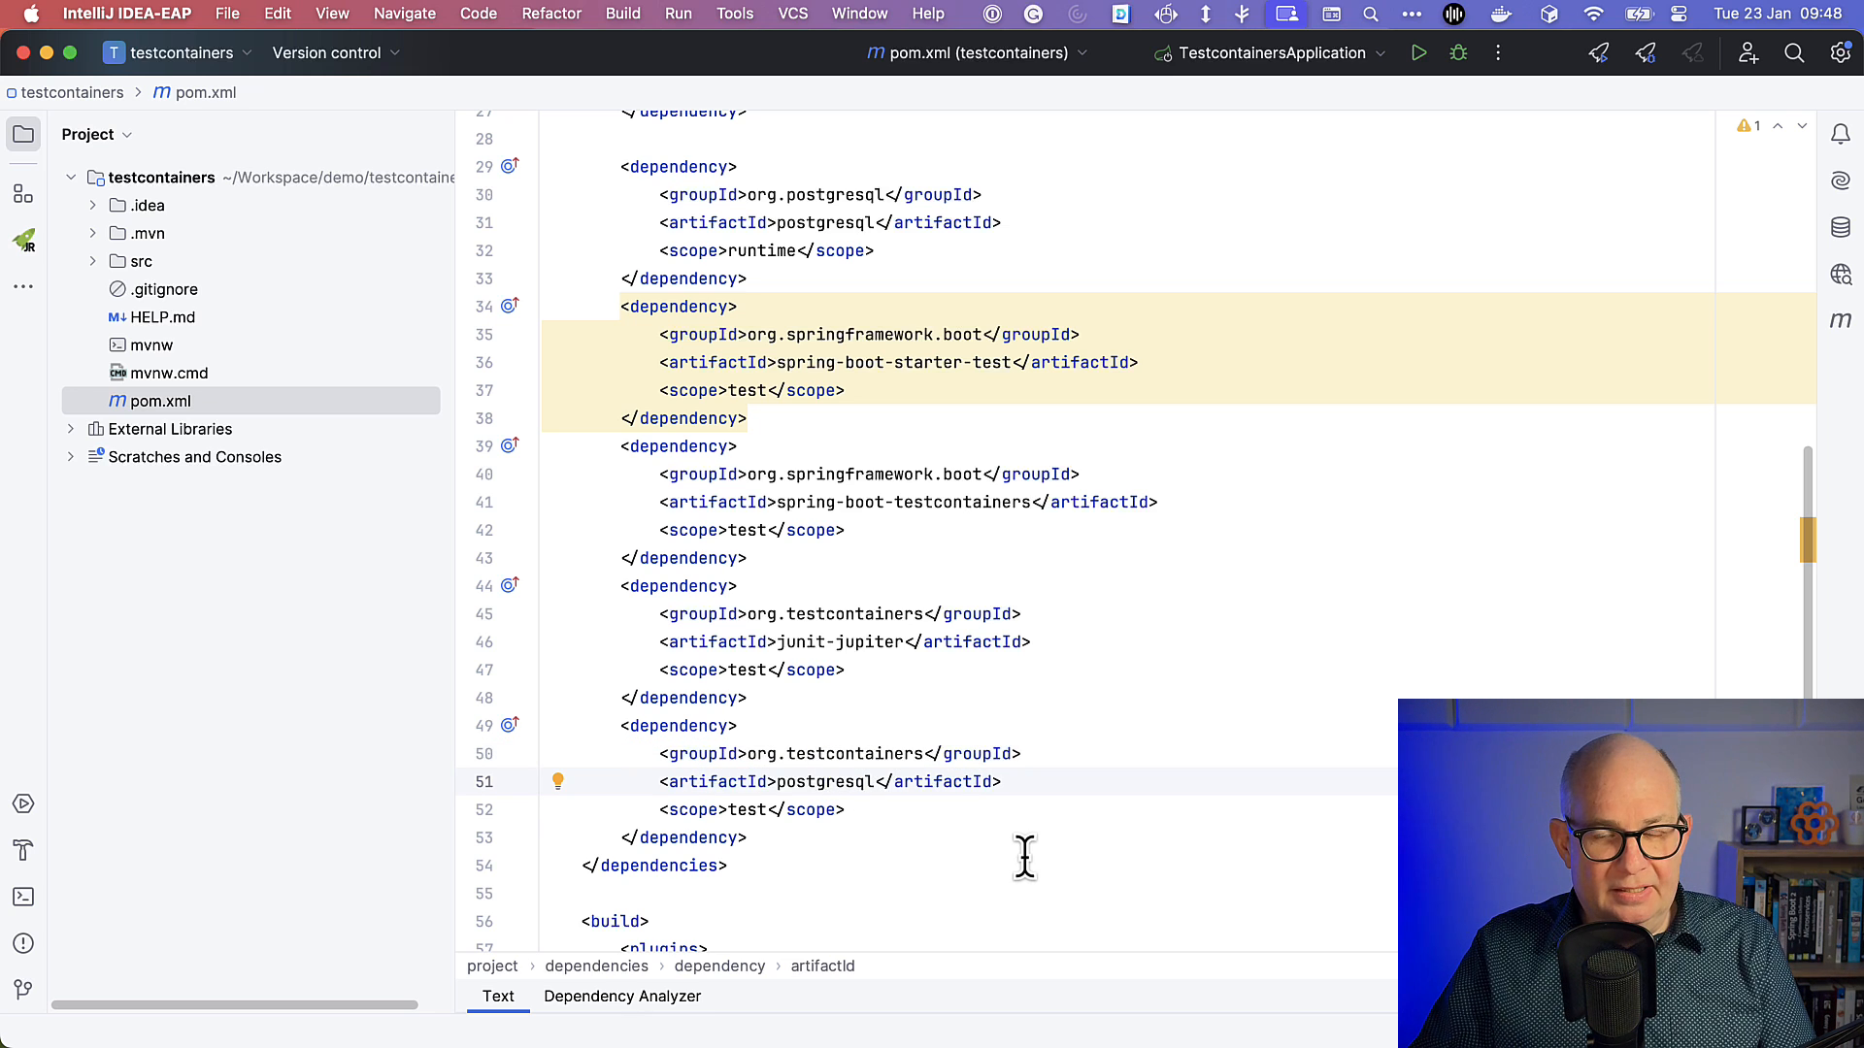
mouse_move(670, 565)
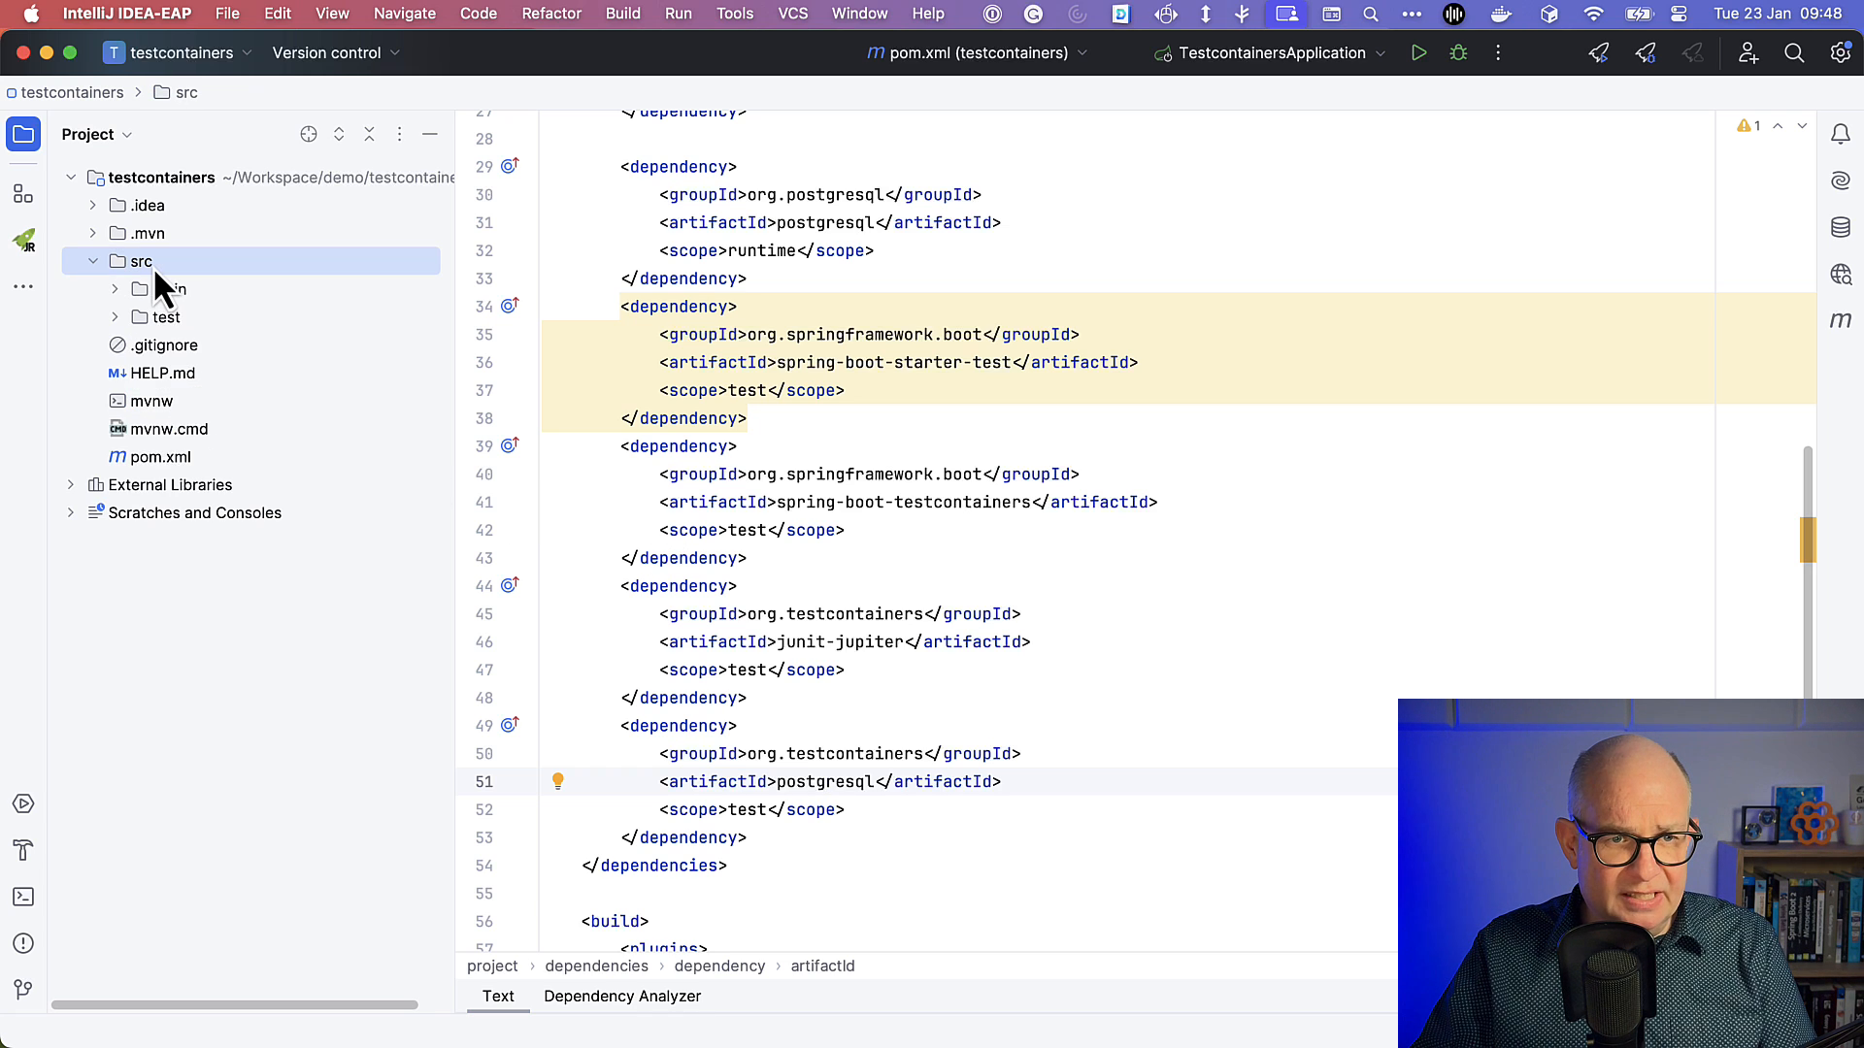
Open TestTestcontainersApplication from src/test/java to see its PostgreSQLContainer bean
left_click(166, 316)
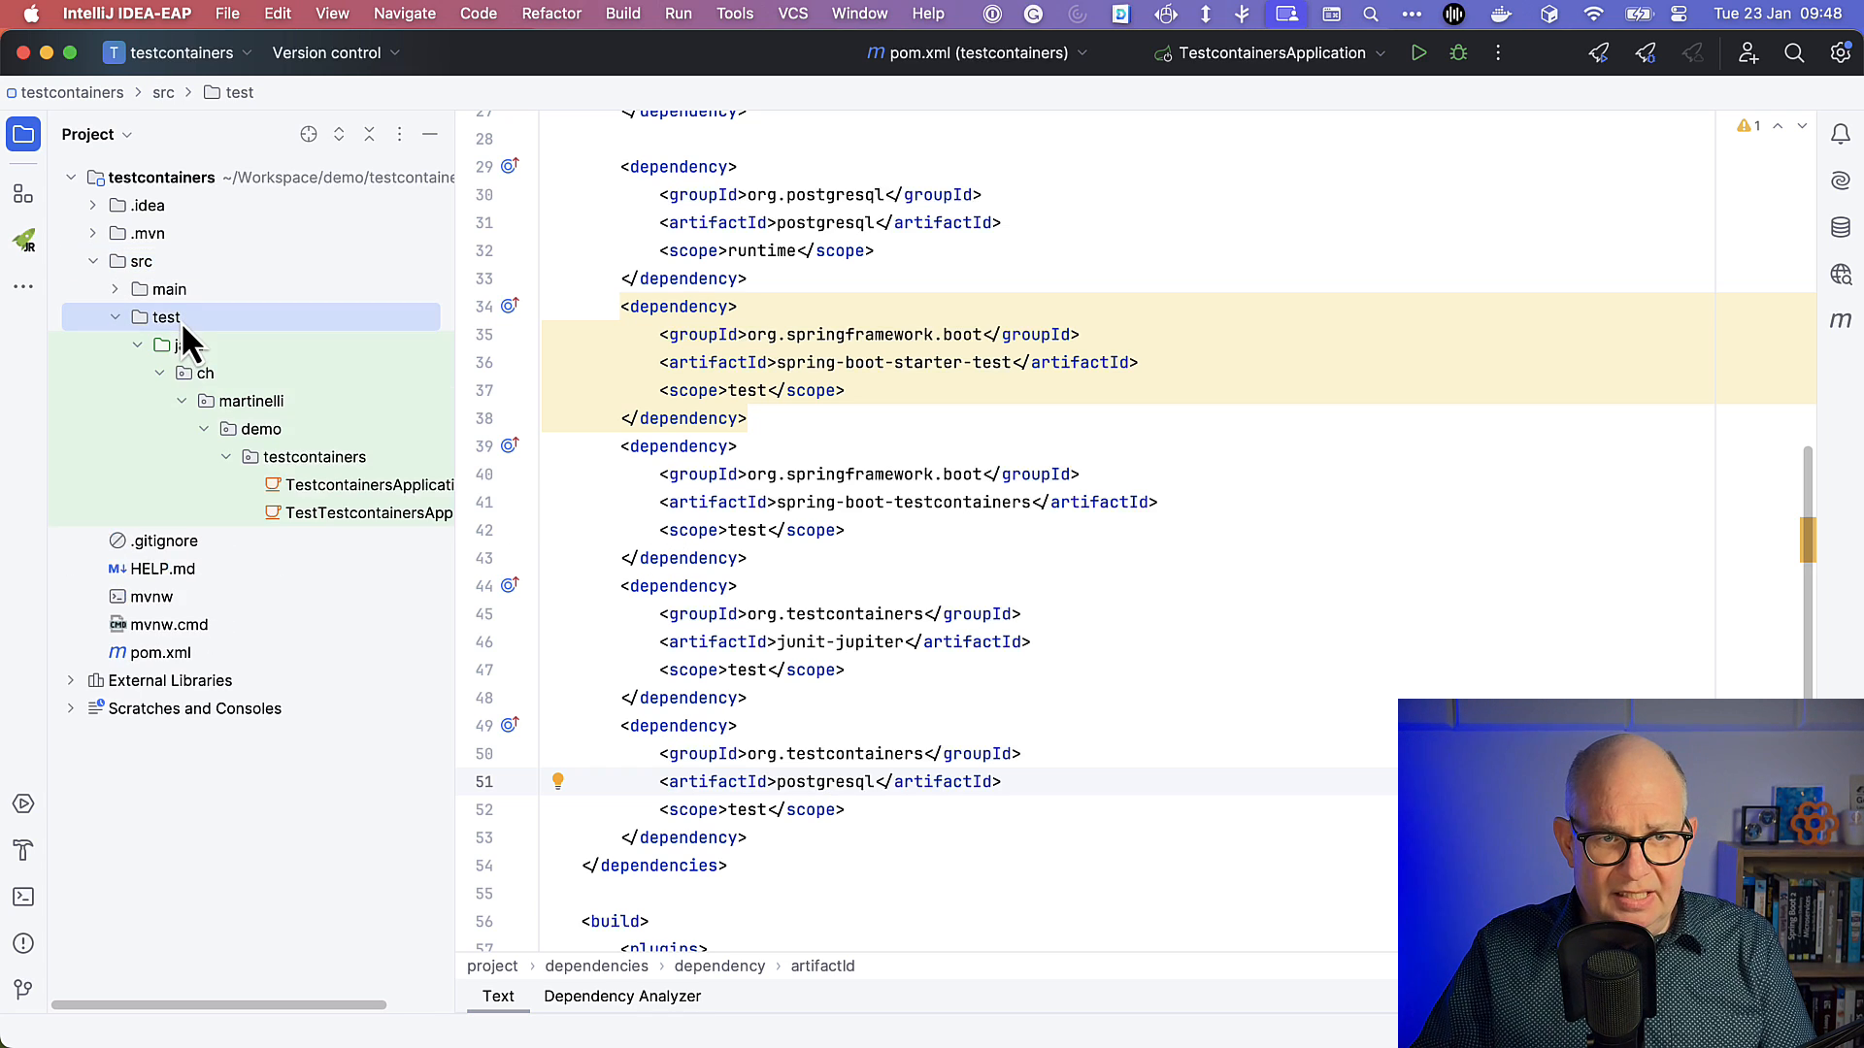
mouse_move(306, 603)
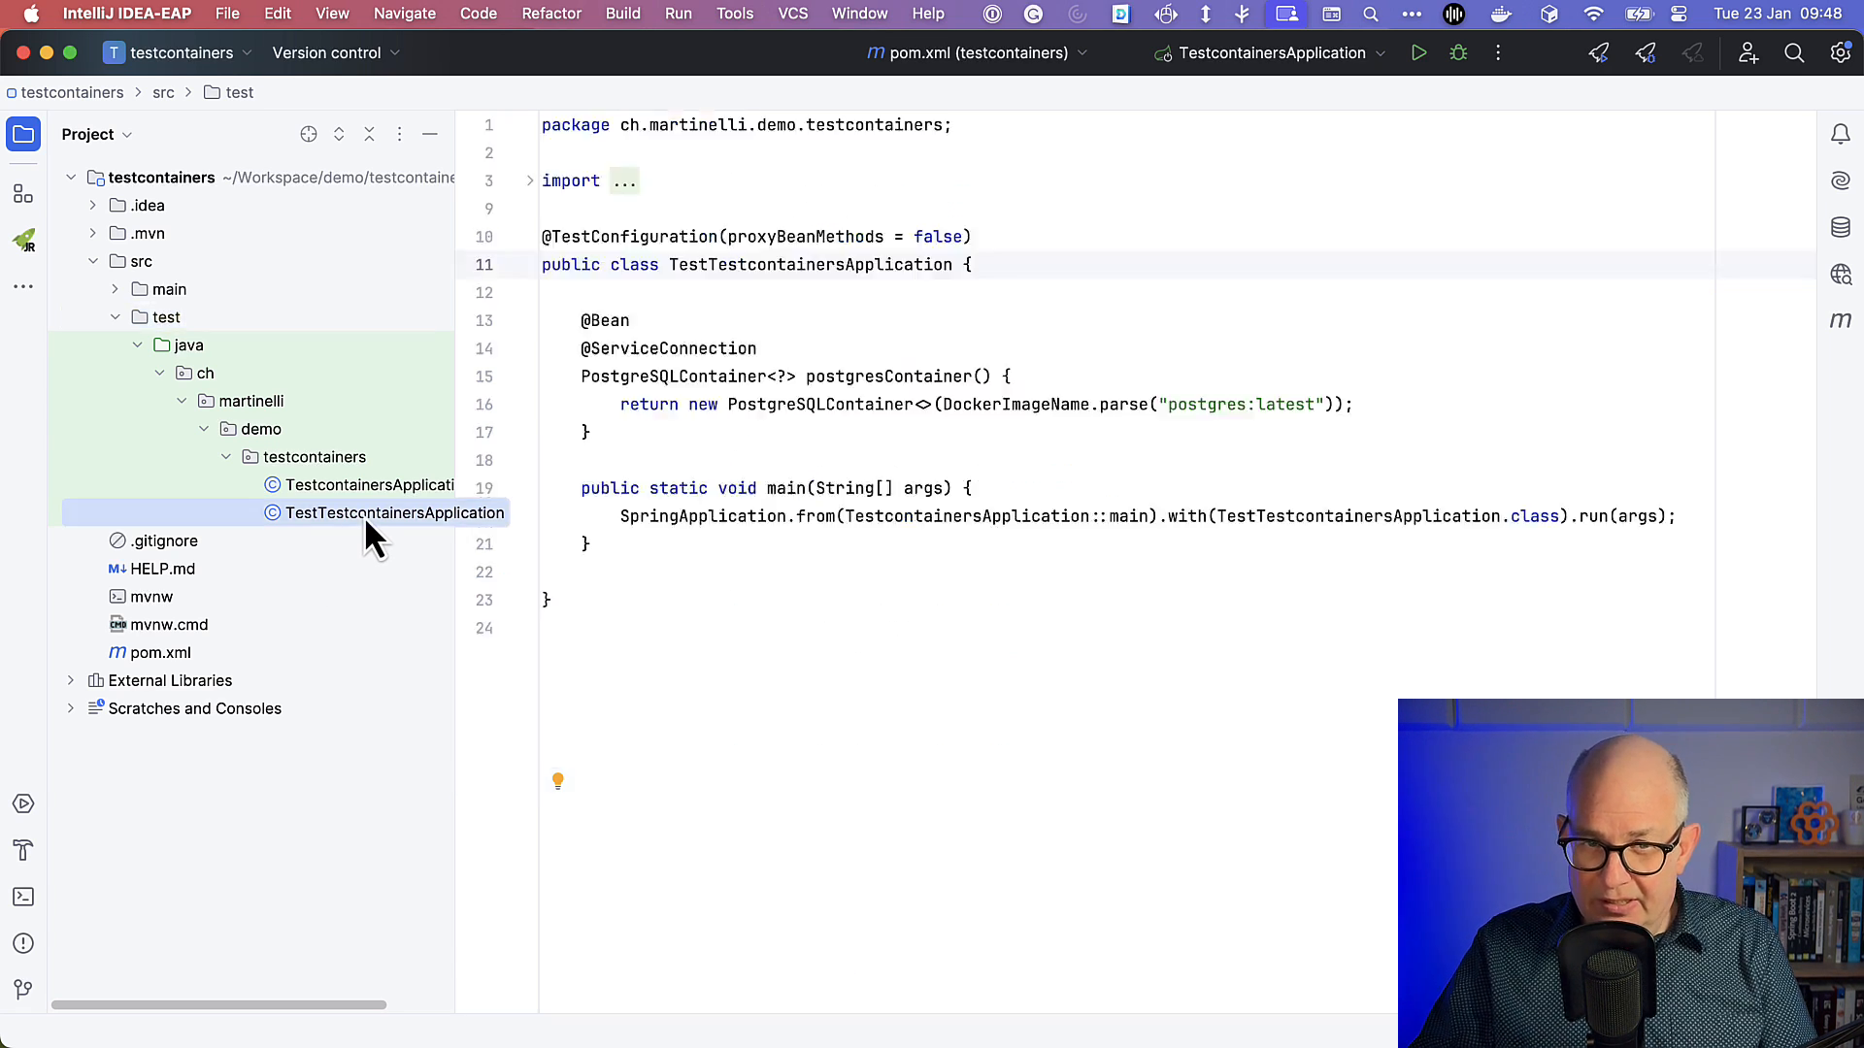
left_click(392, 513)
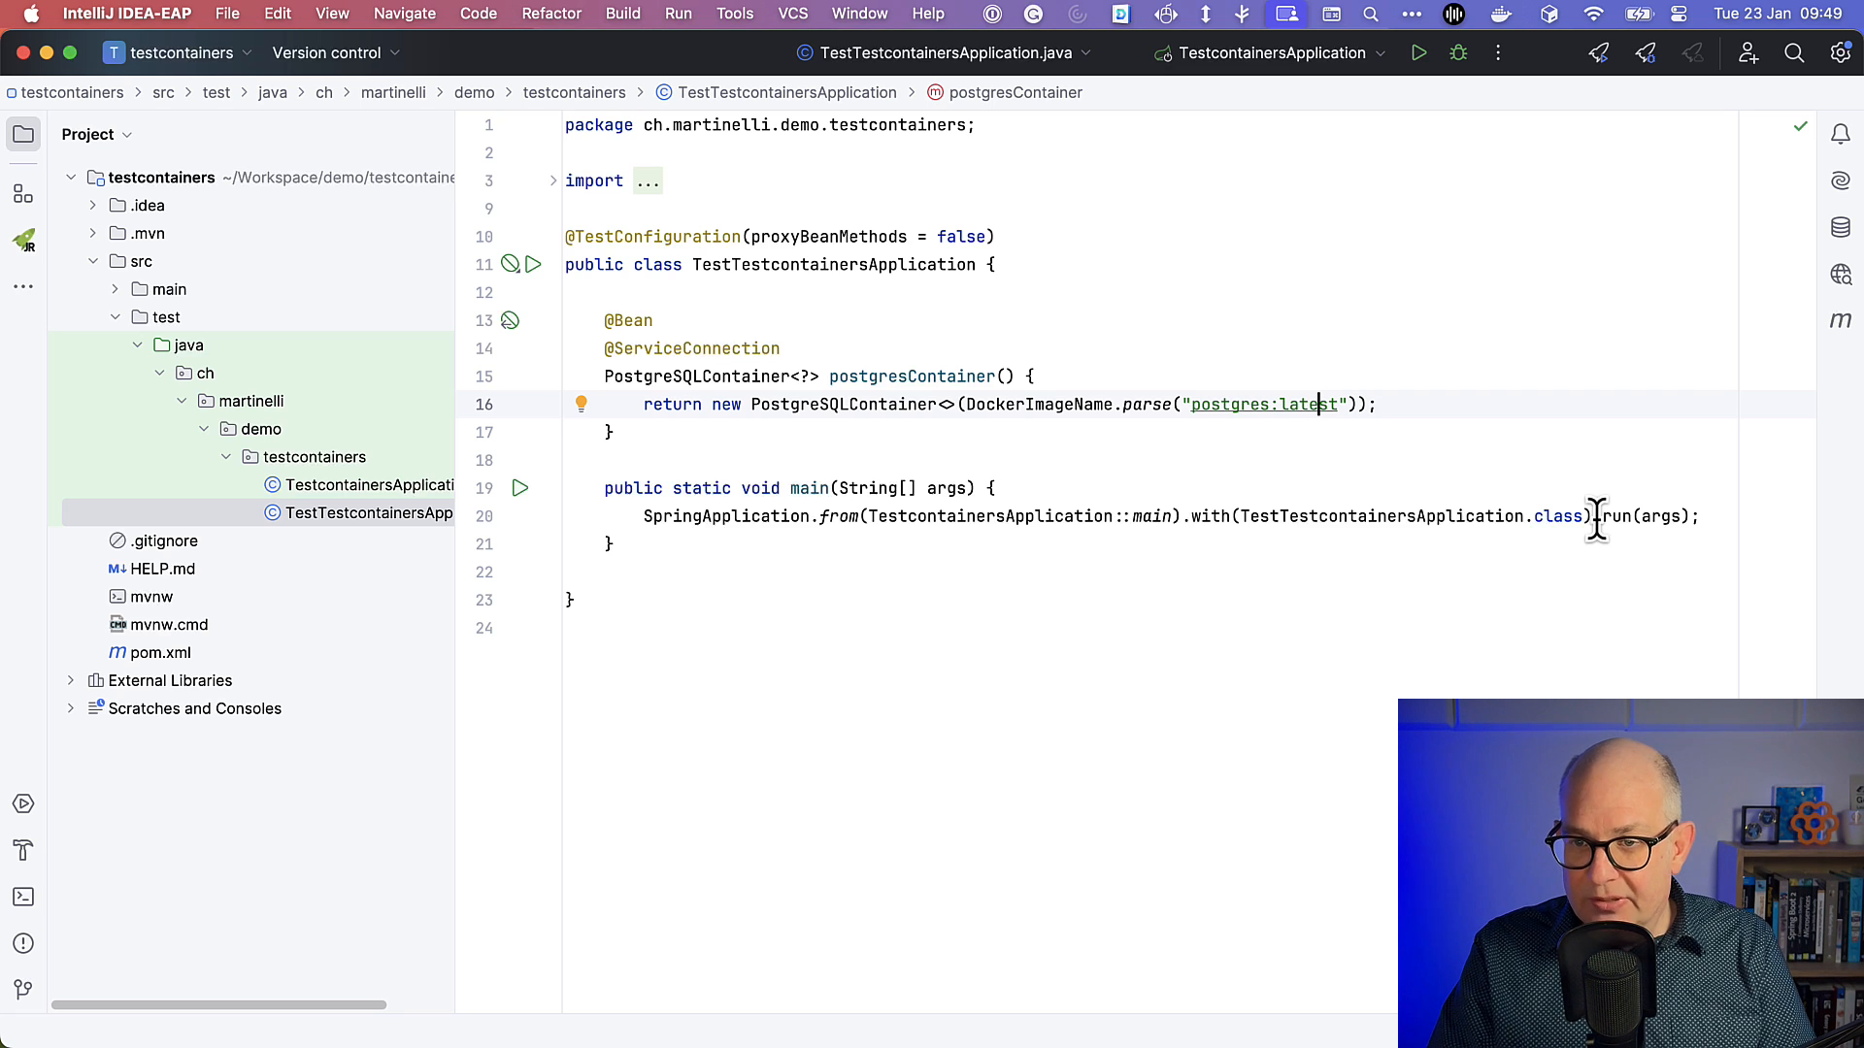
mouse_move(655, 516)
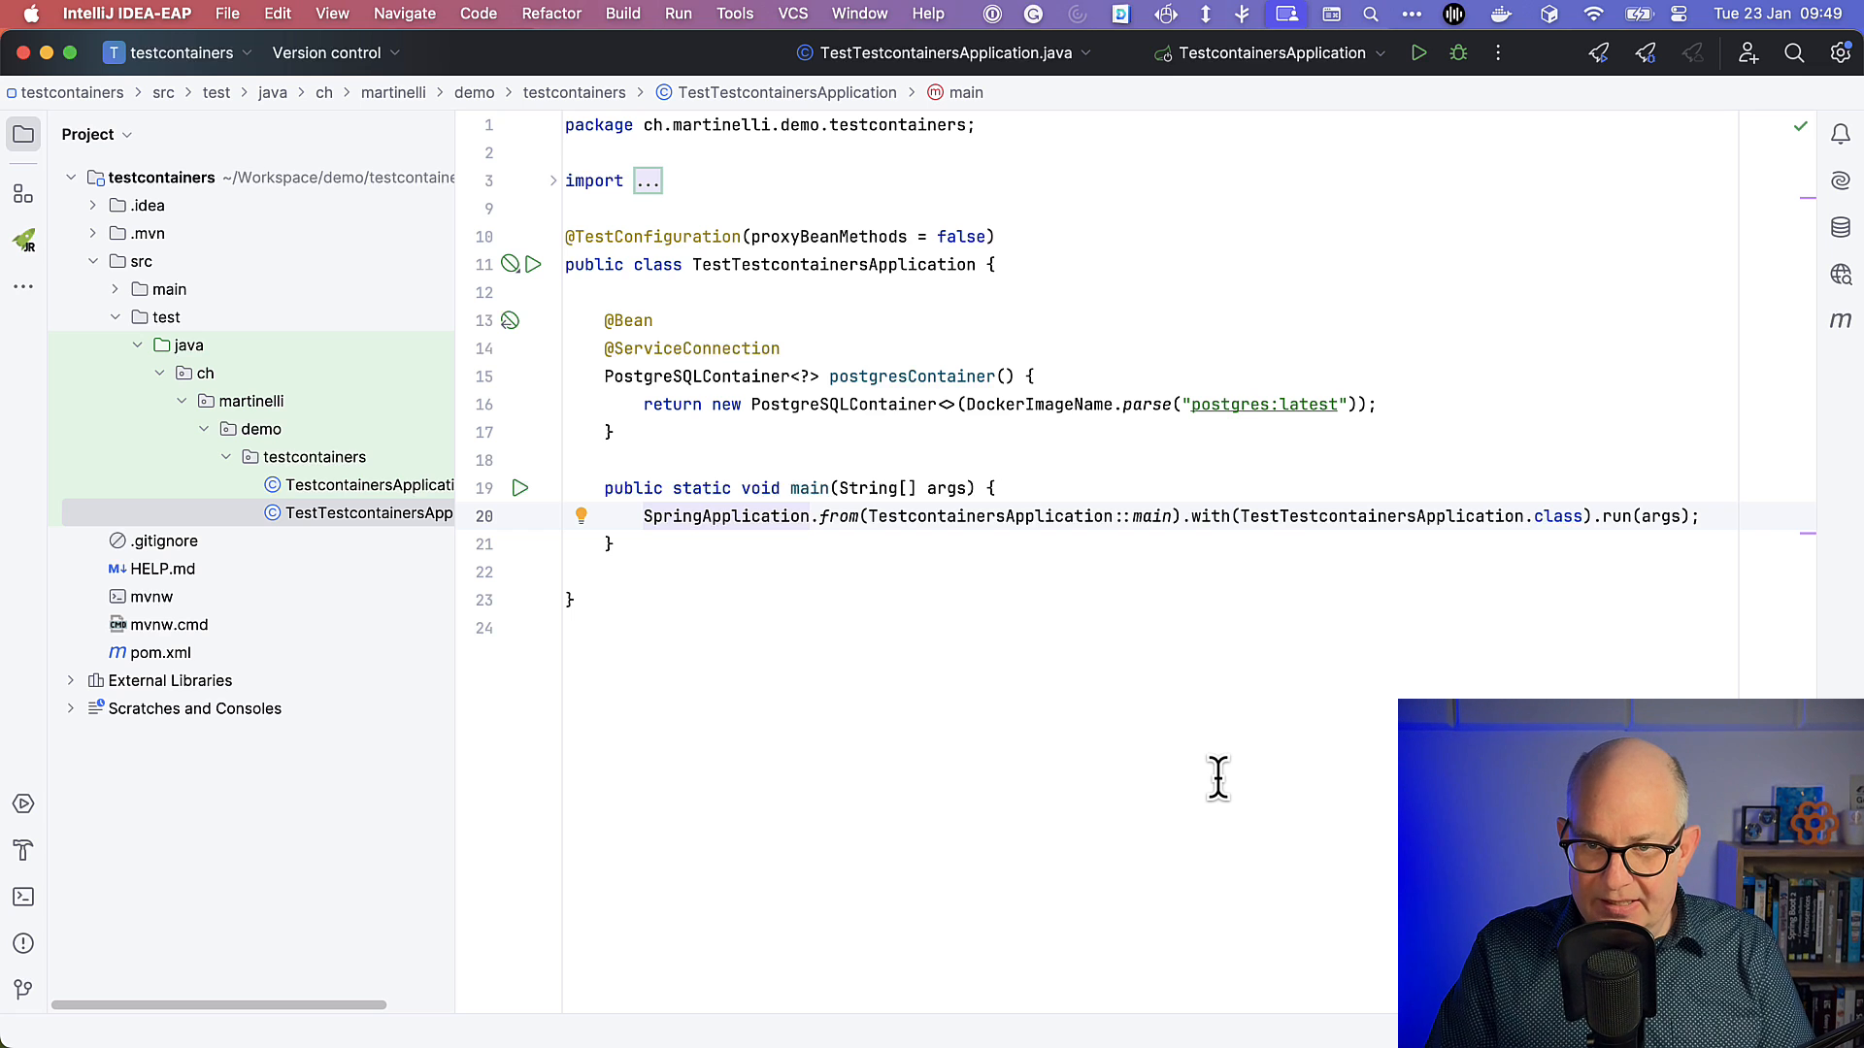
left_click(691, 517)
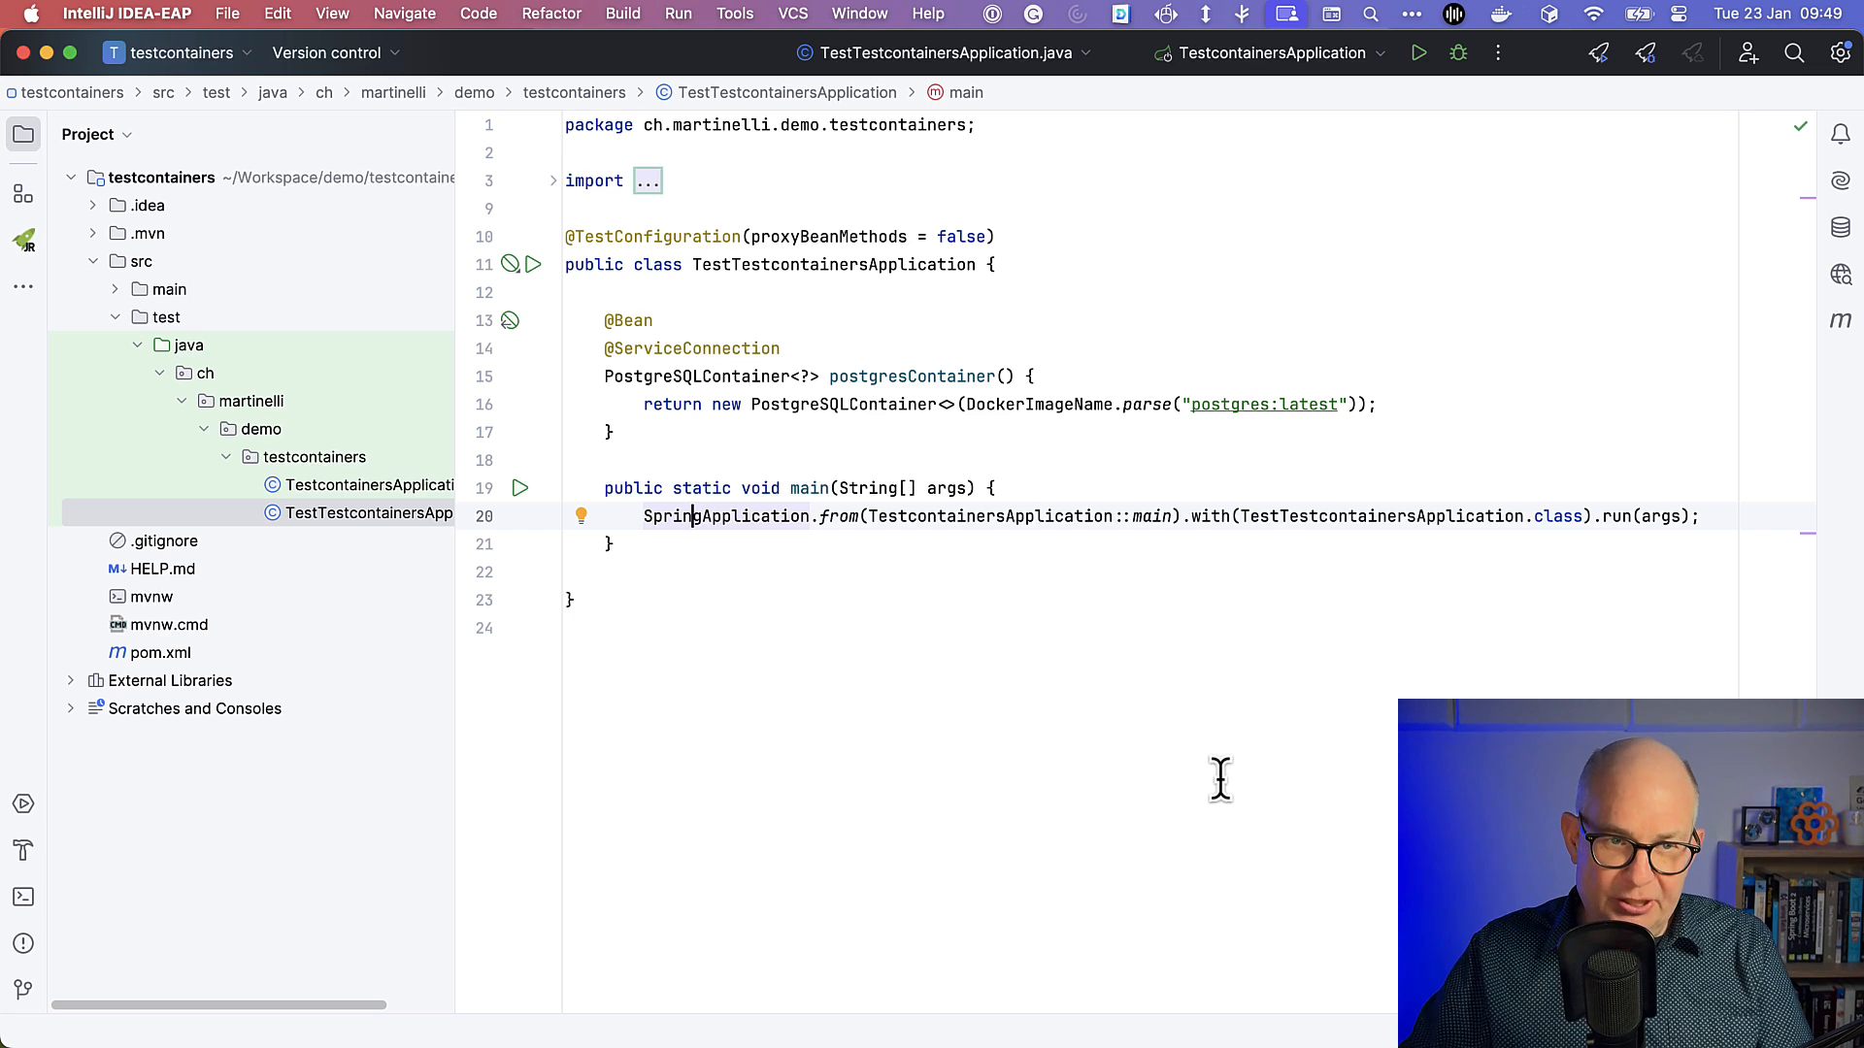
Open the main TestcontainersApplication class from src/main/java
left_click(171, 290)
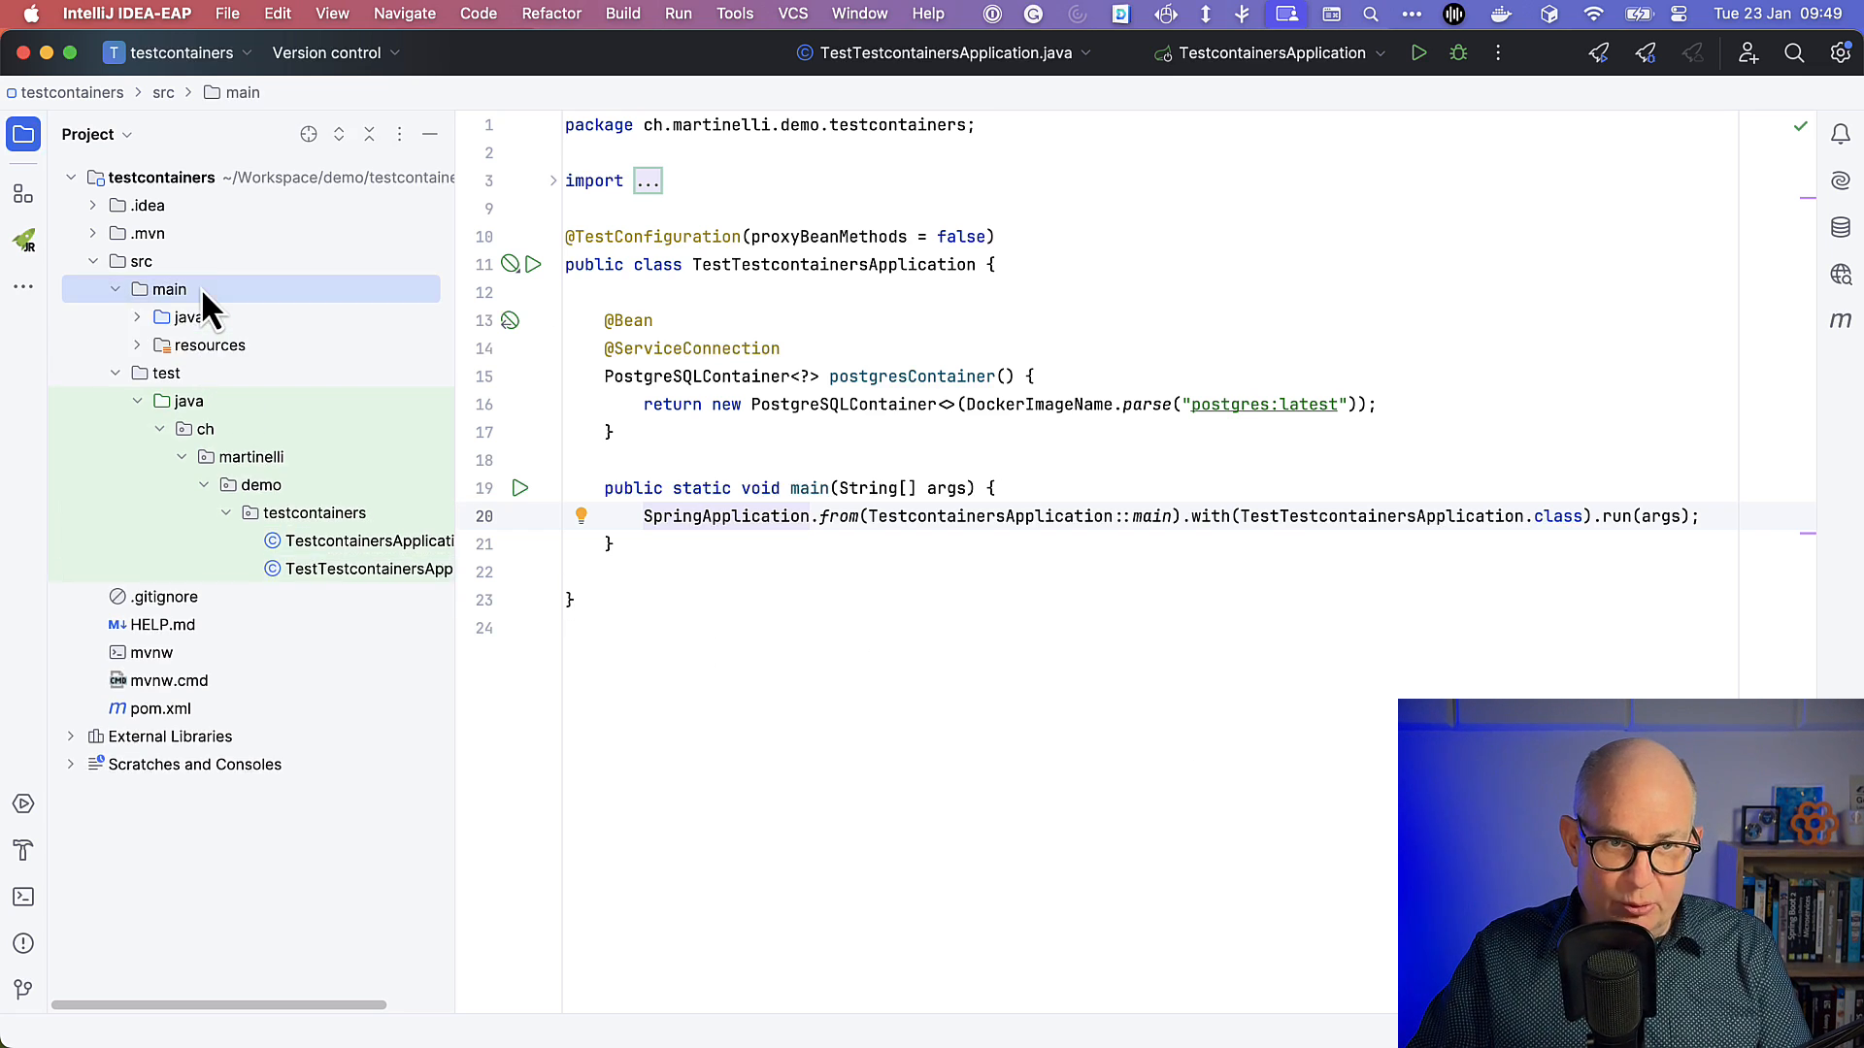
left_click(185, 317)
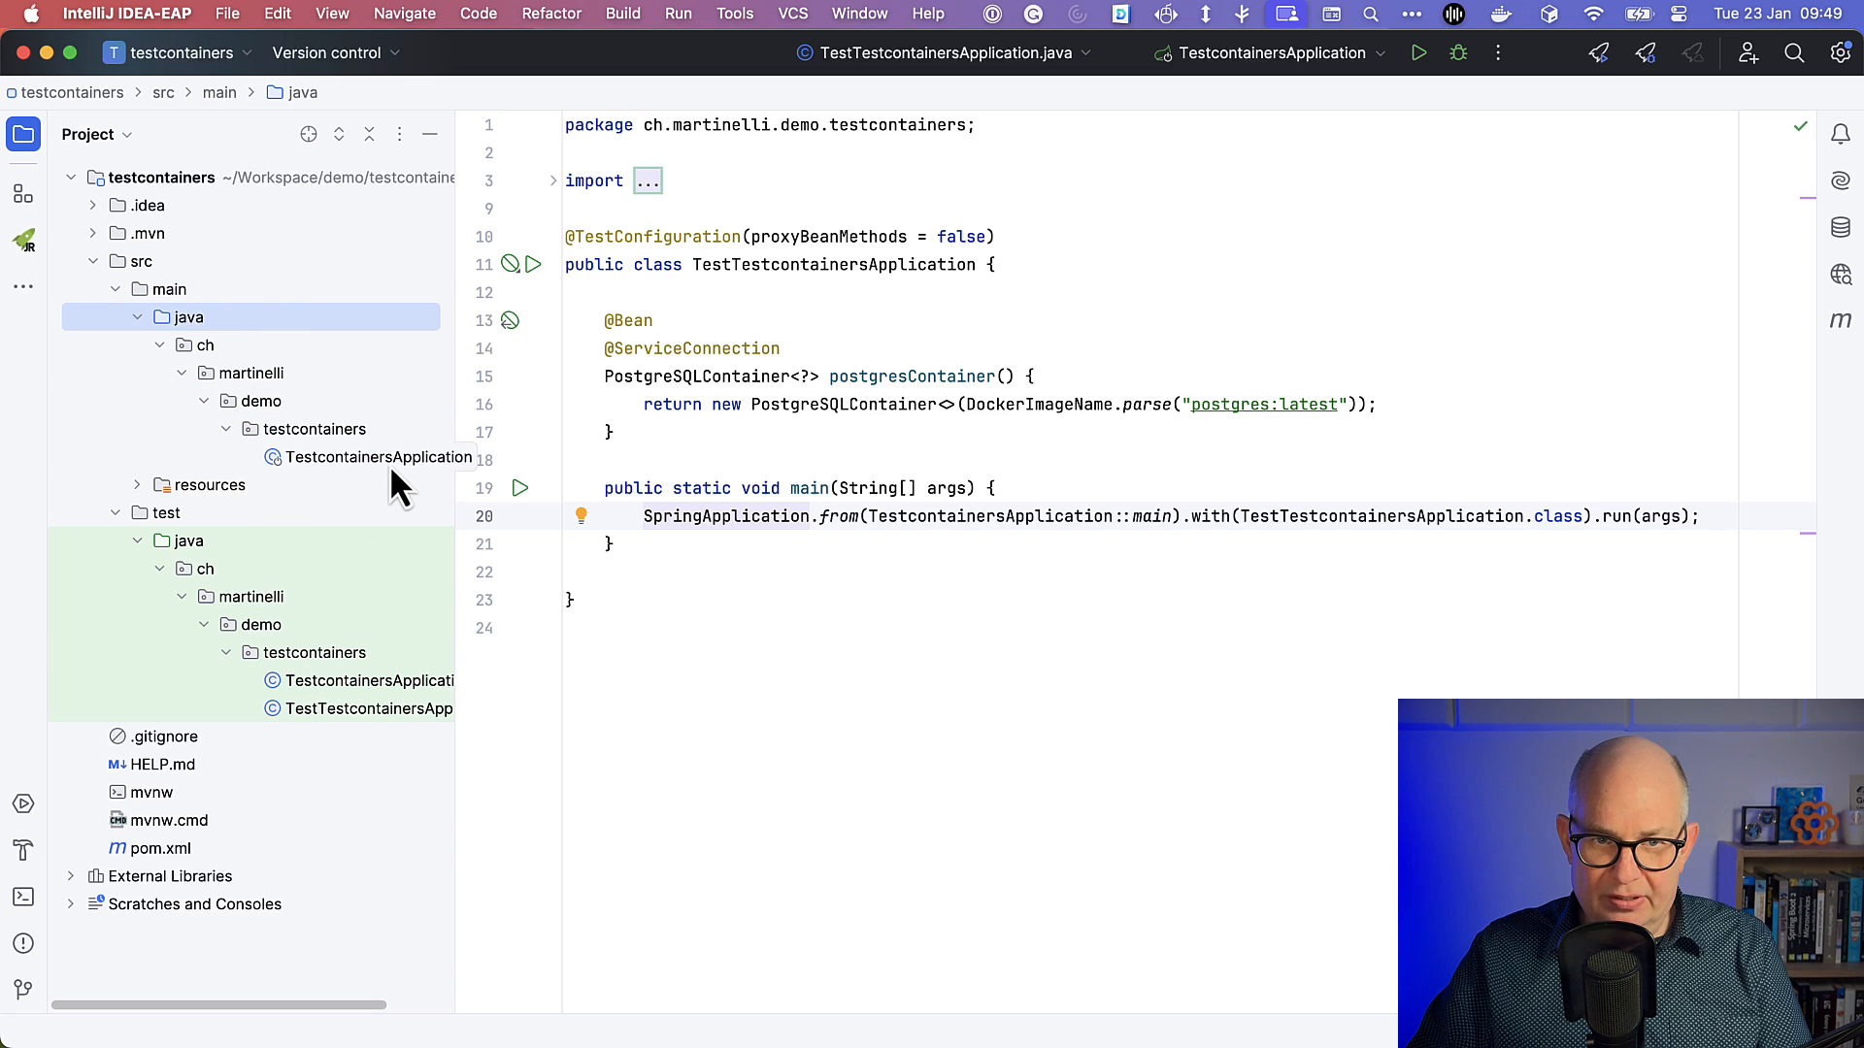
left_click(373, 456)
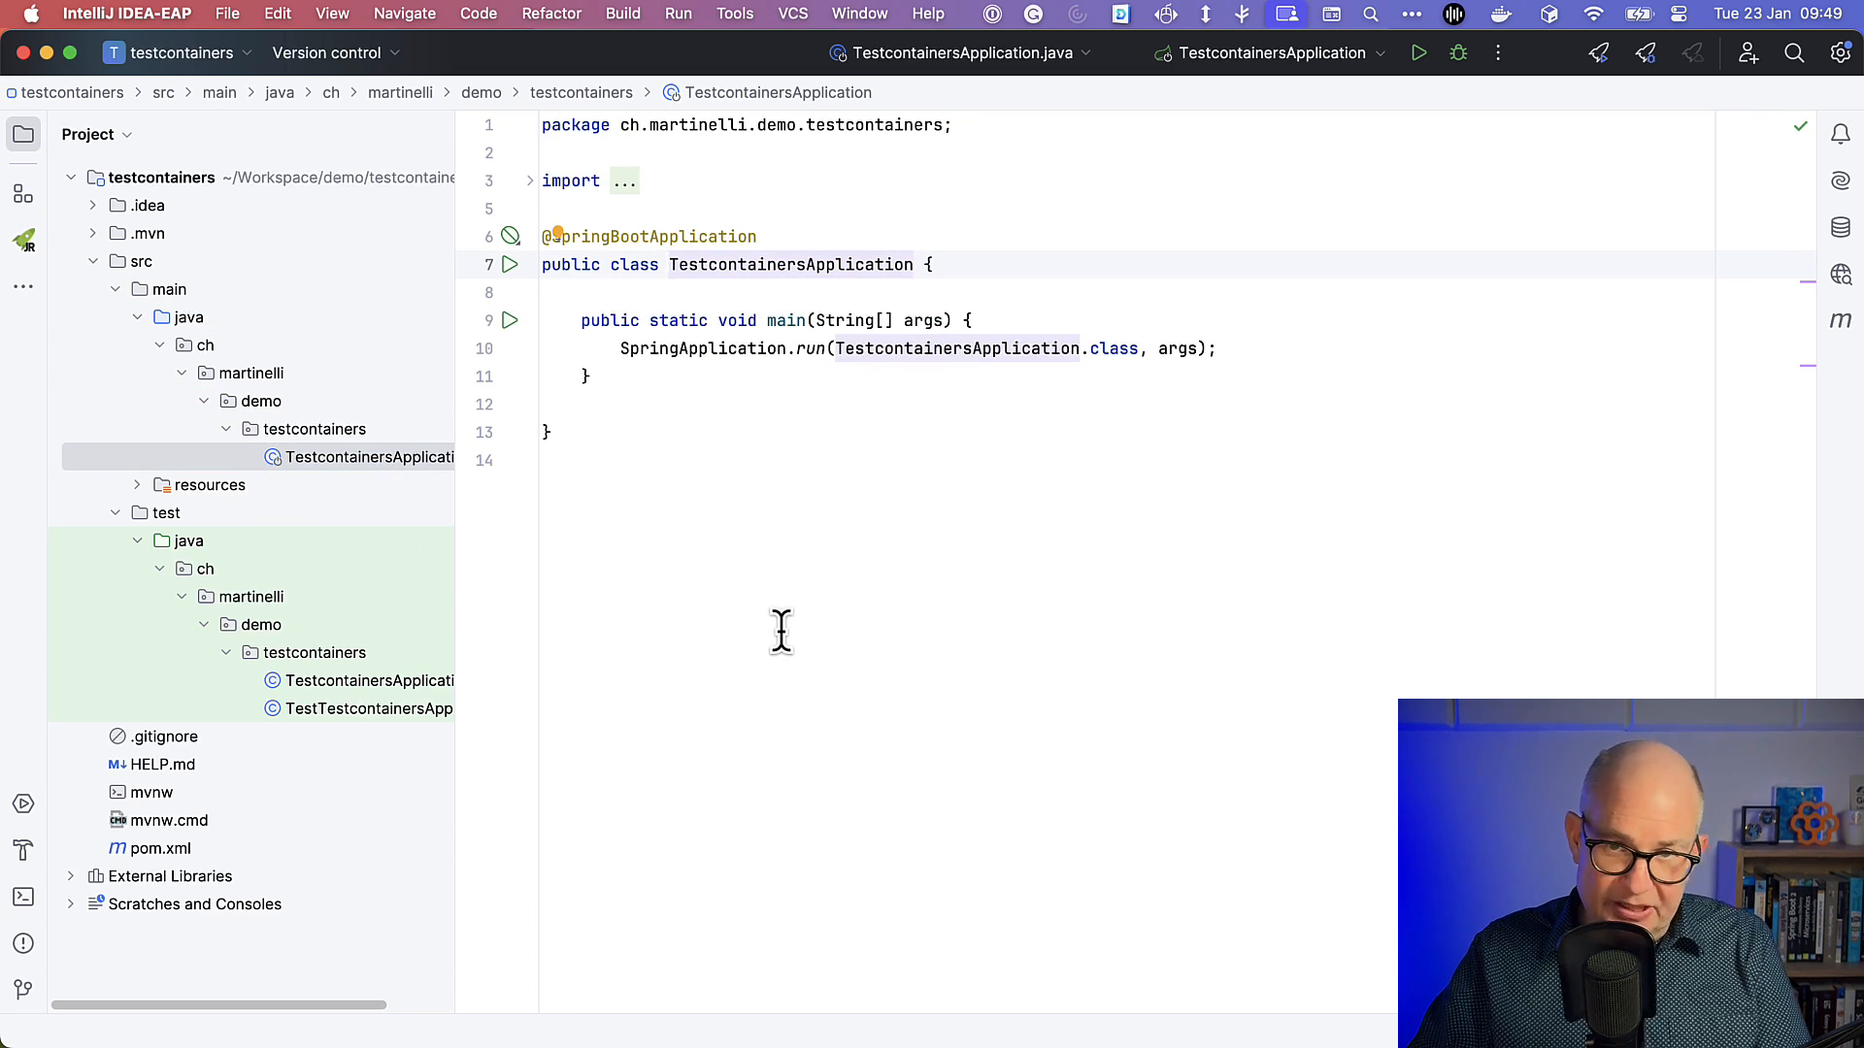
mouse_move(607, 712)
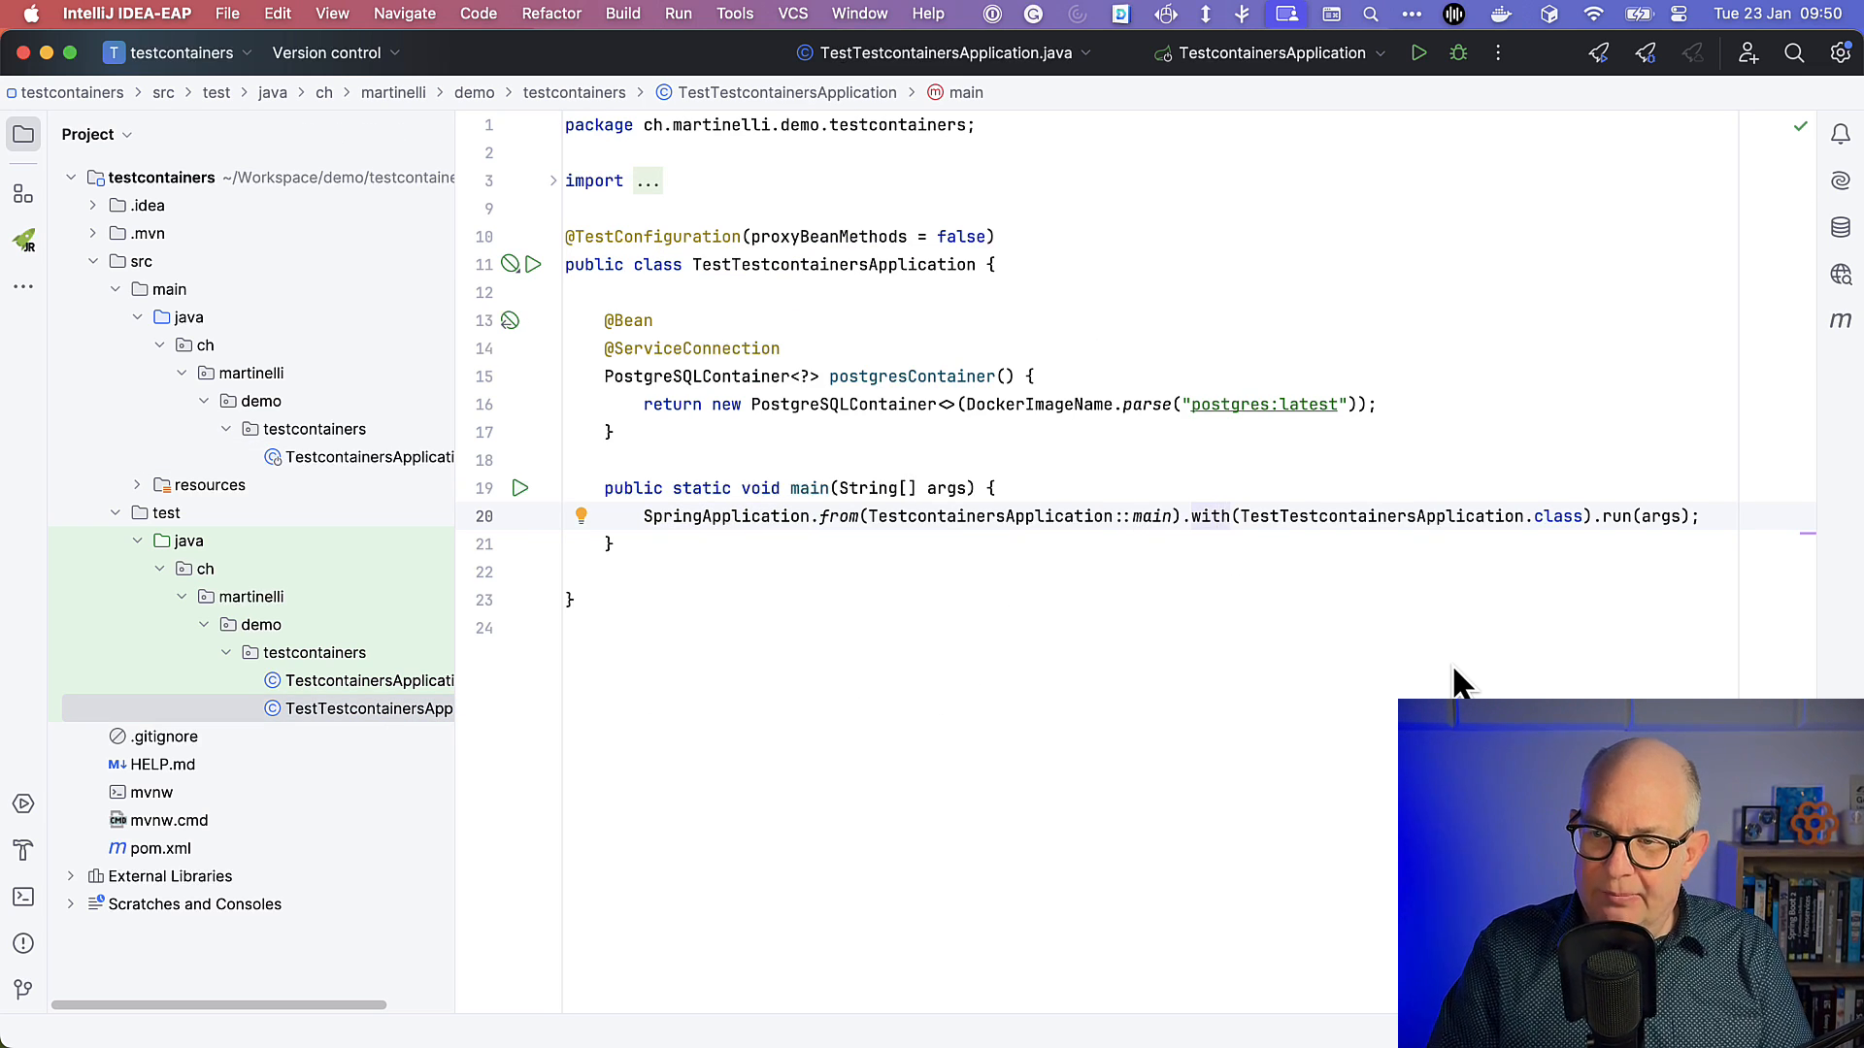
mouse_move(1693, 578)
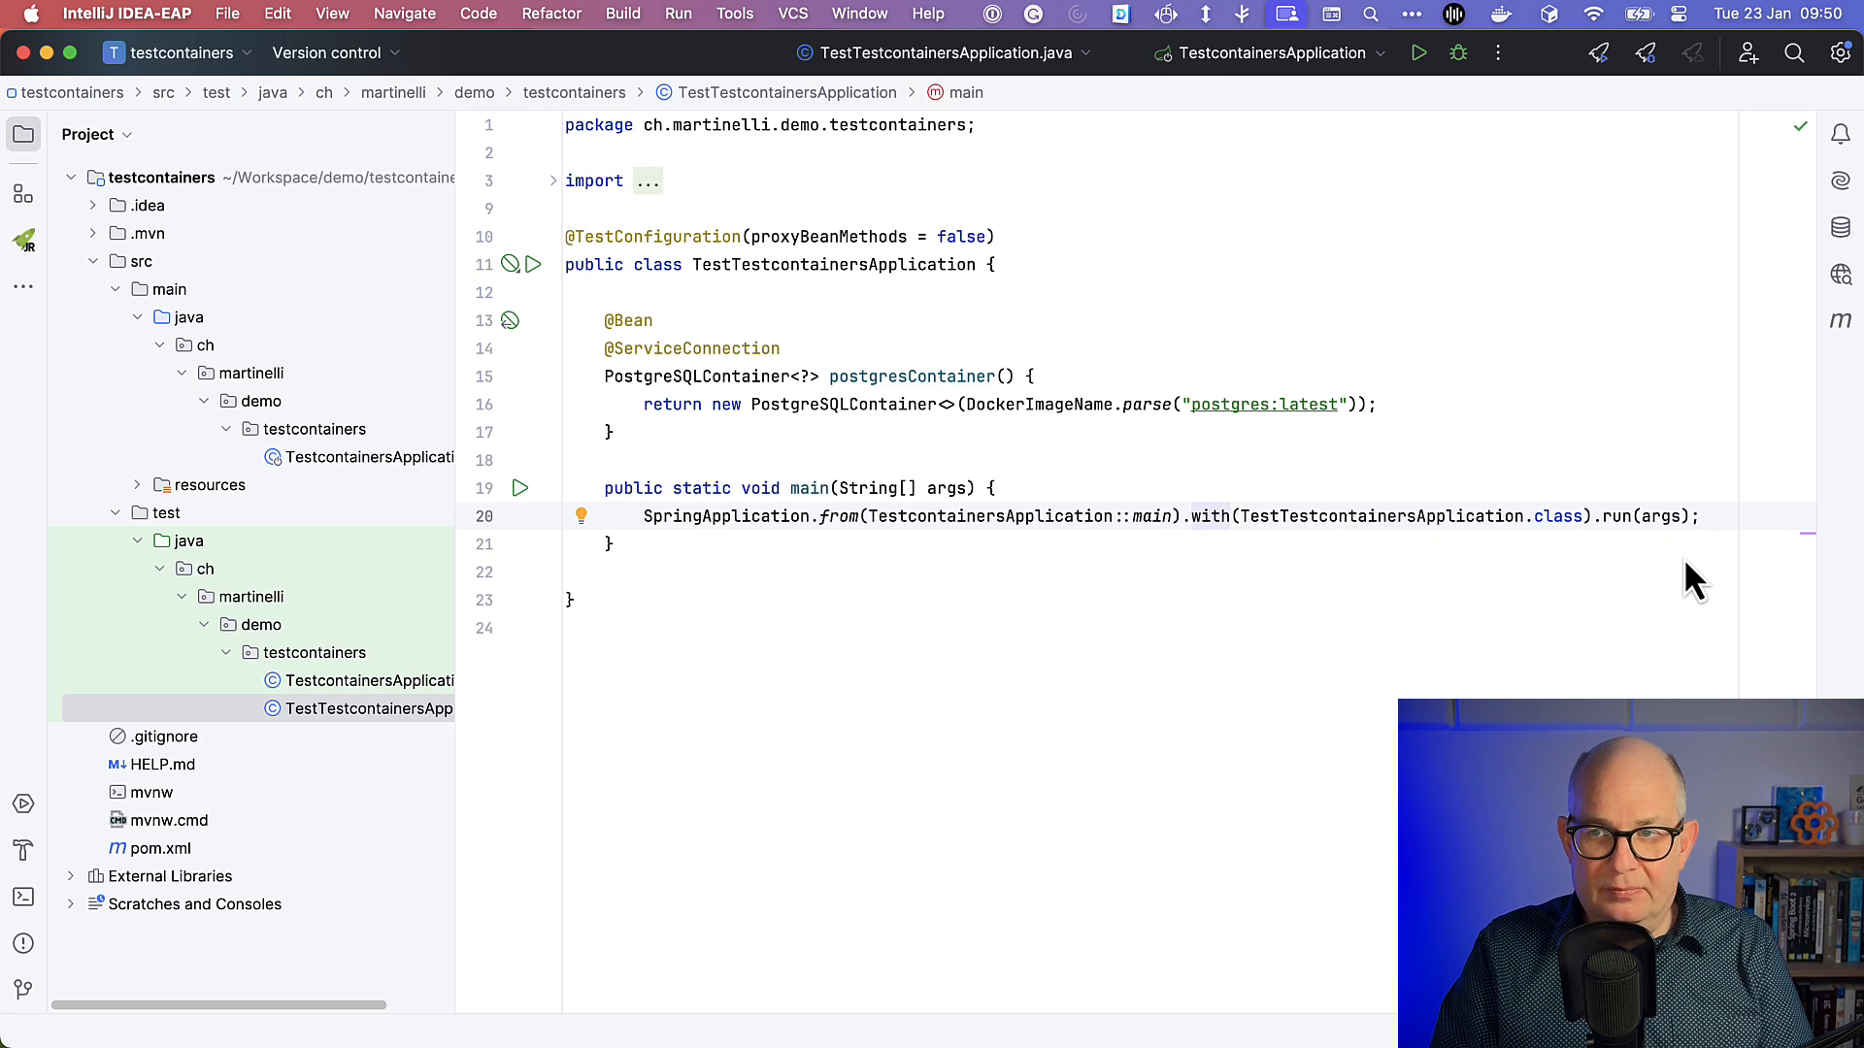
mouse_move(512, 289)
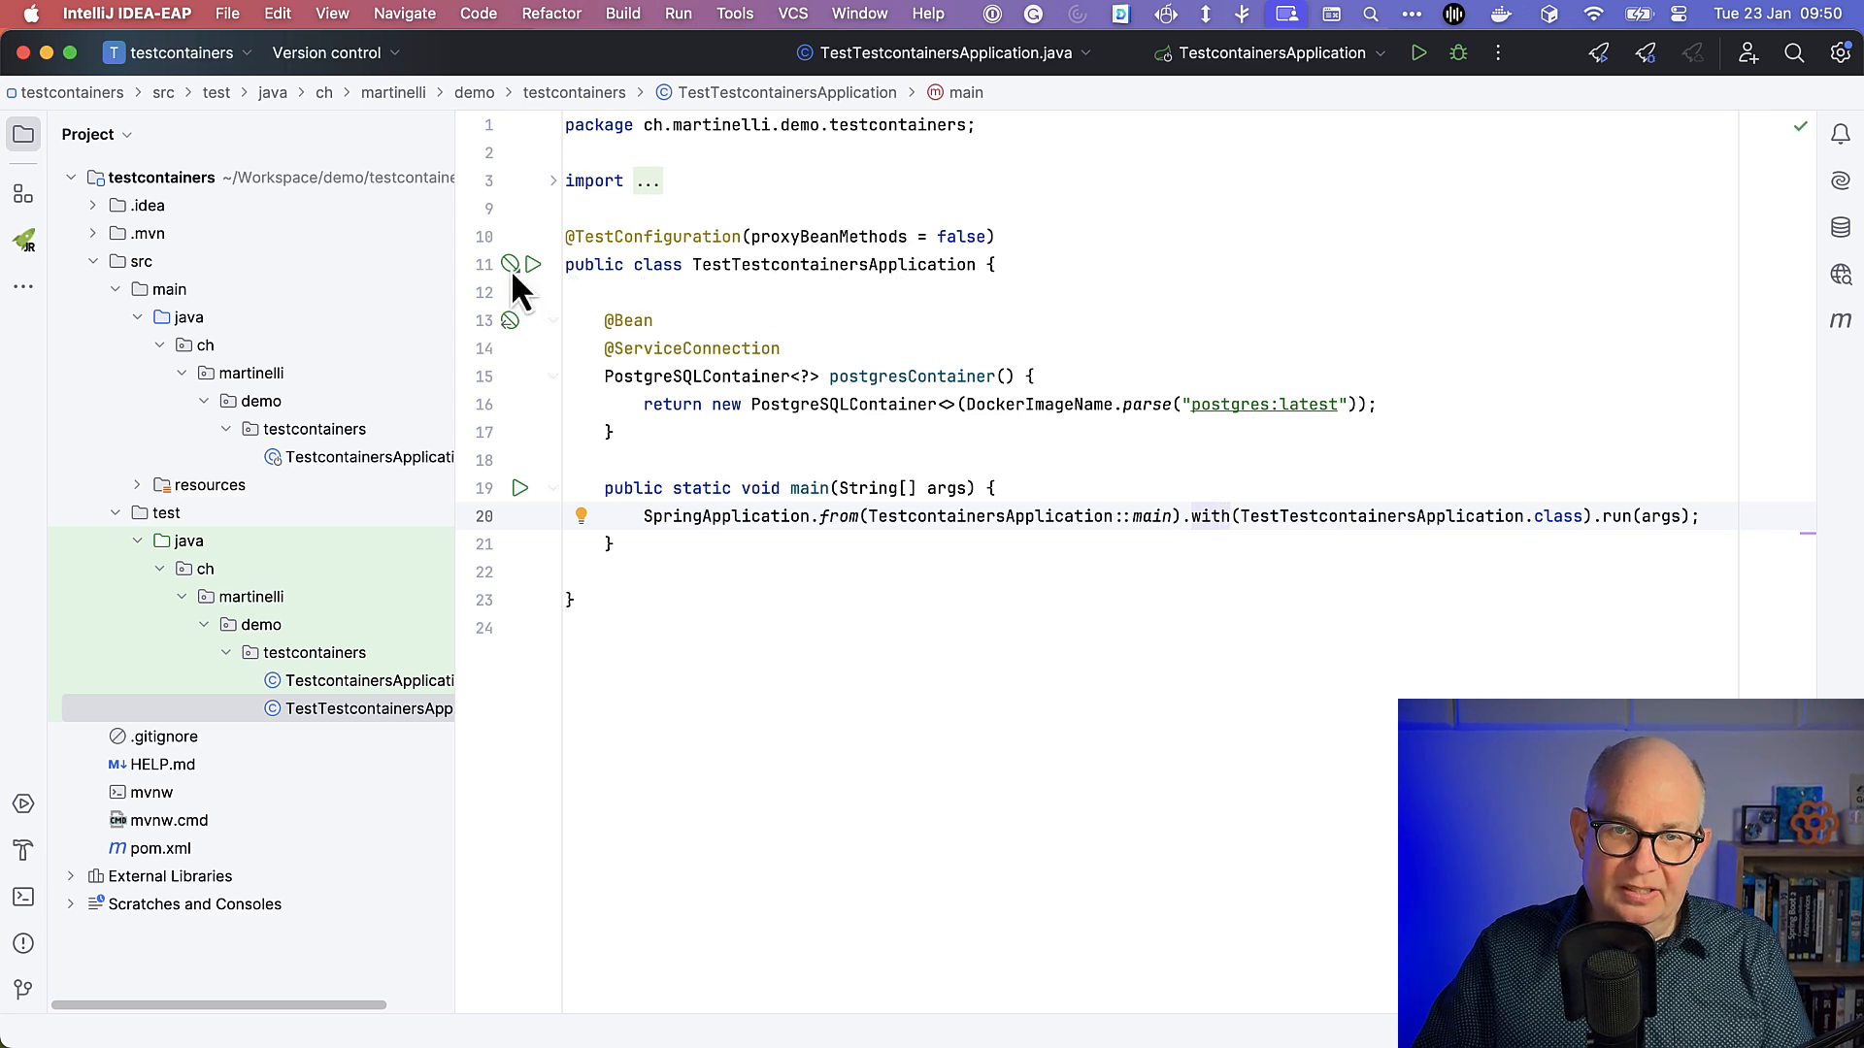
Run TestTestcontainersApplication.main(), starting the postgres:latest container and Tomcat on 8080
left_click(532, 264)
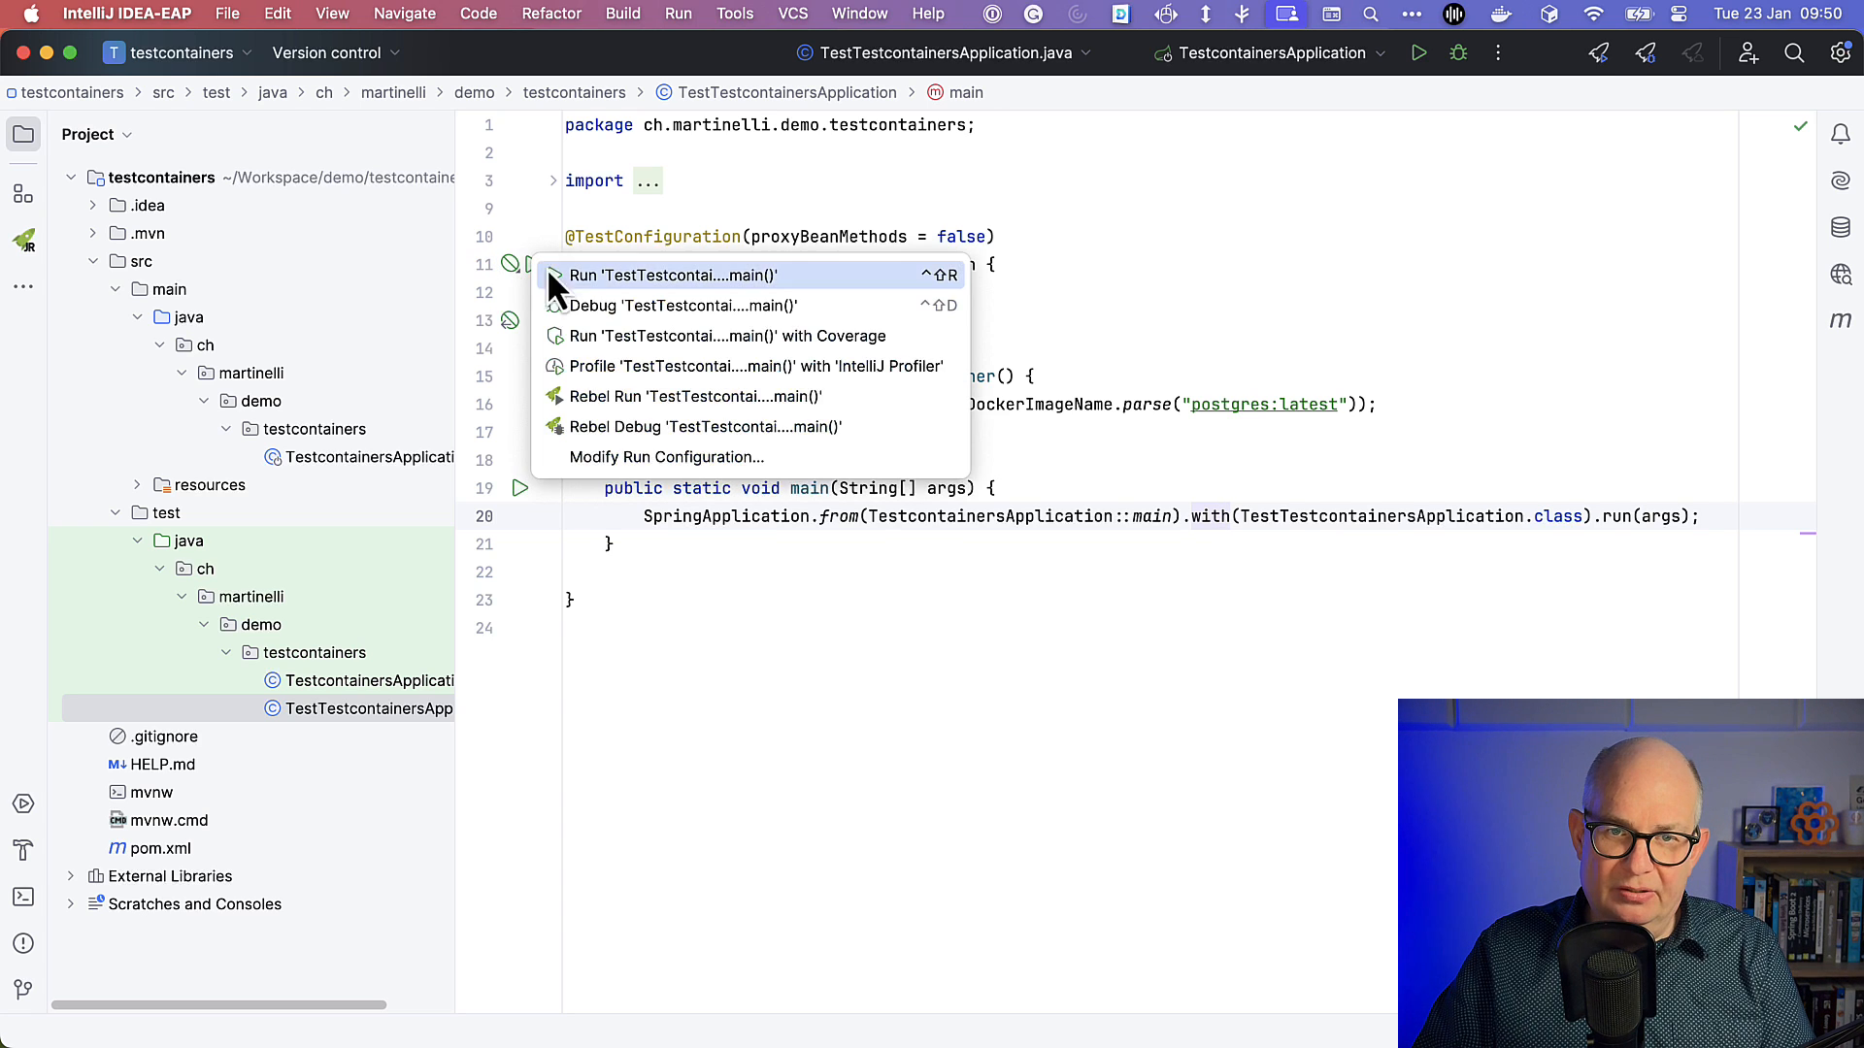
left_click(670, 274)
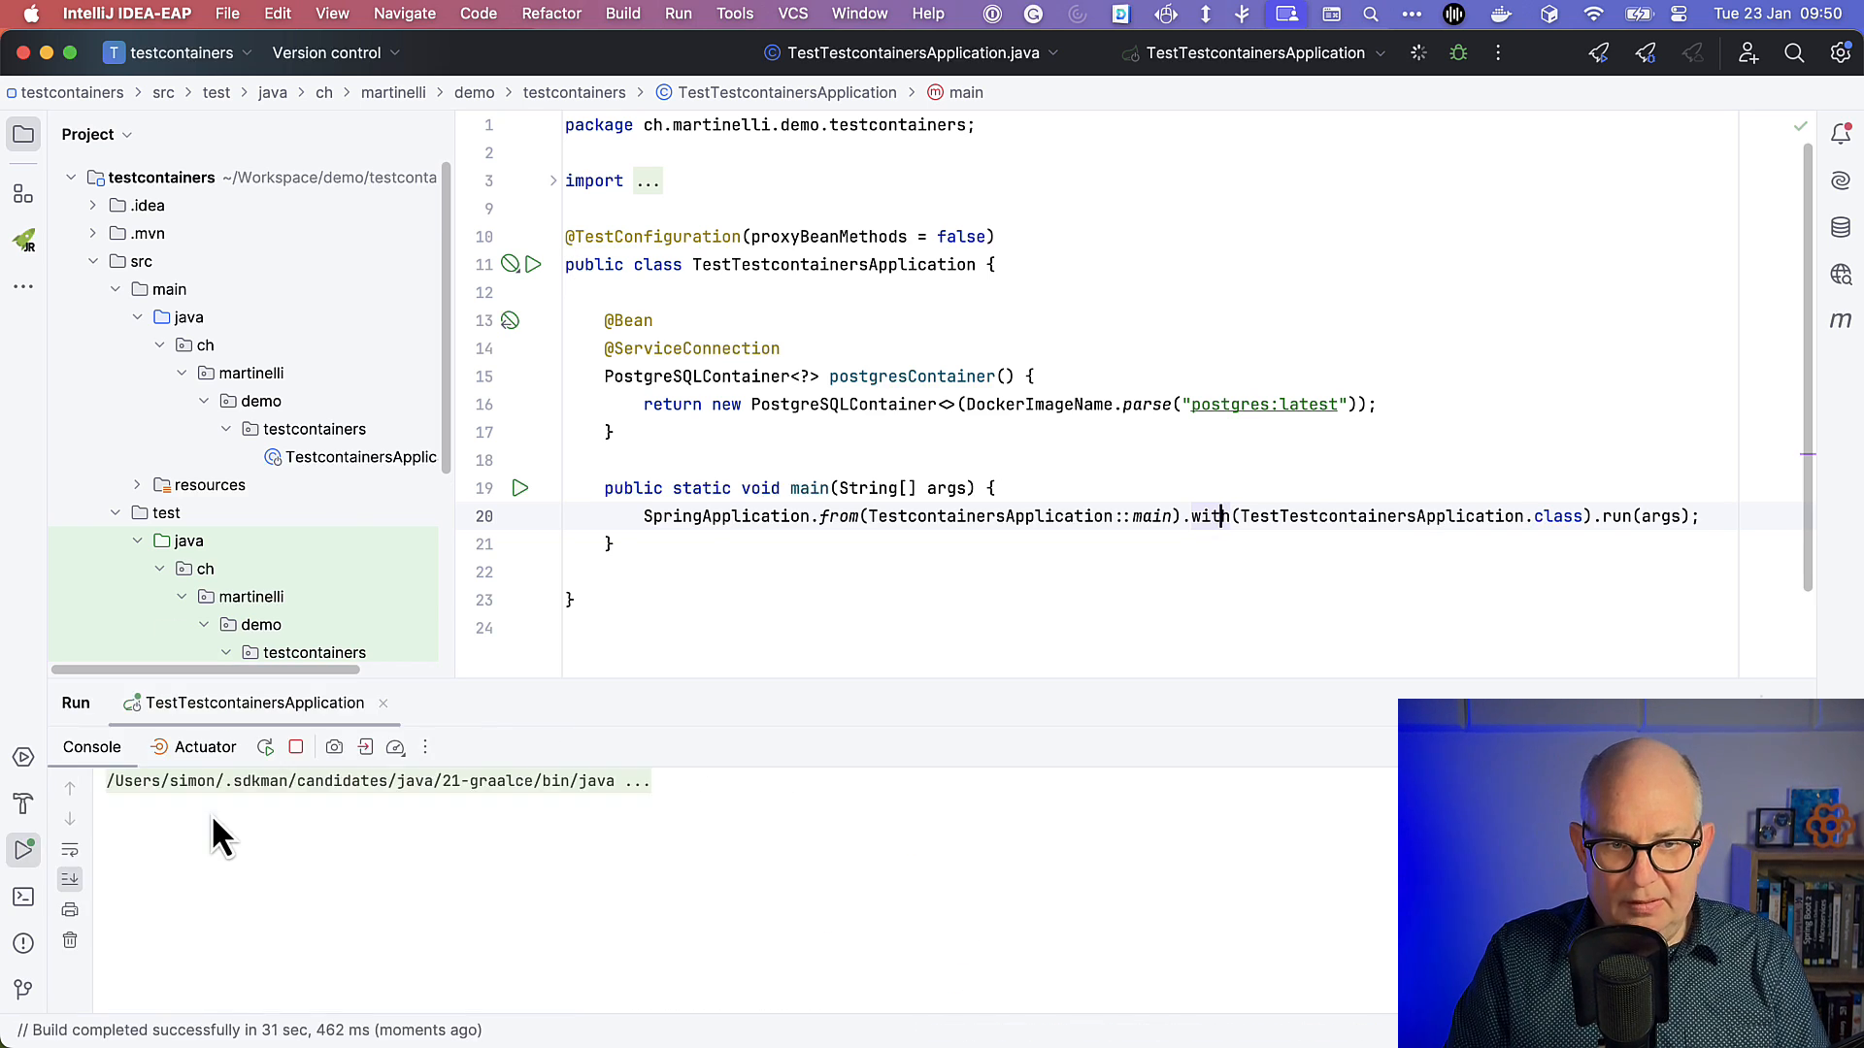
left_click(520, 487)
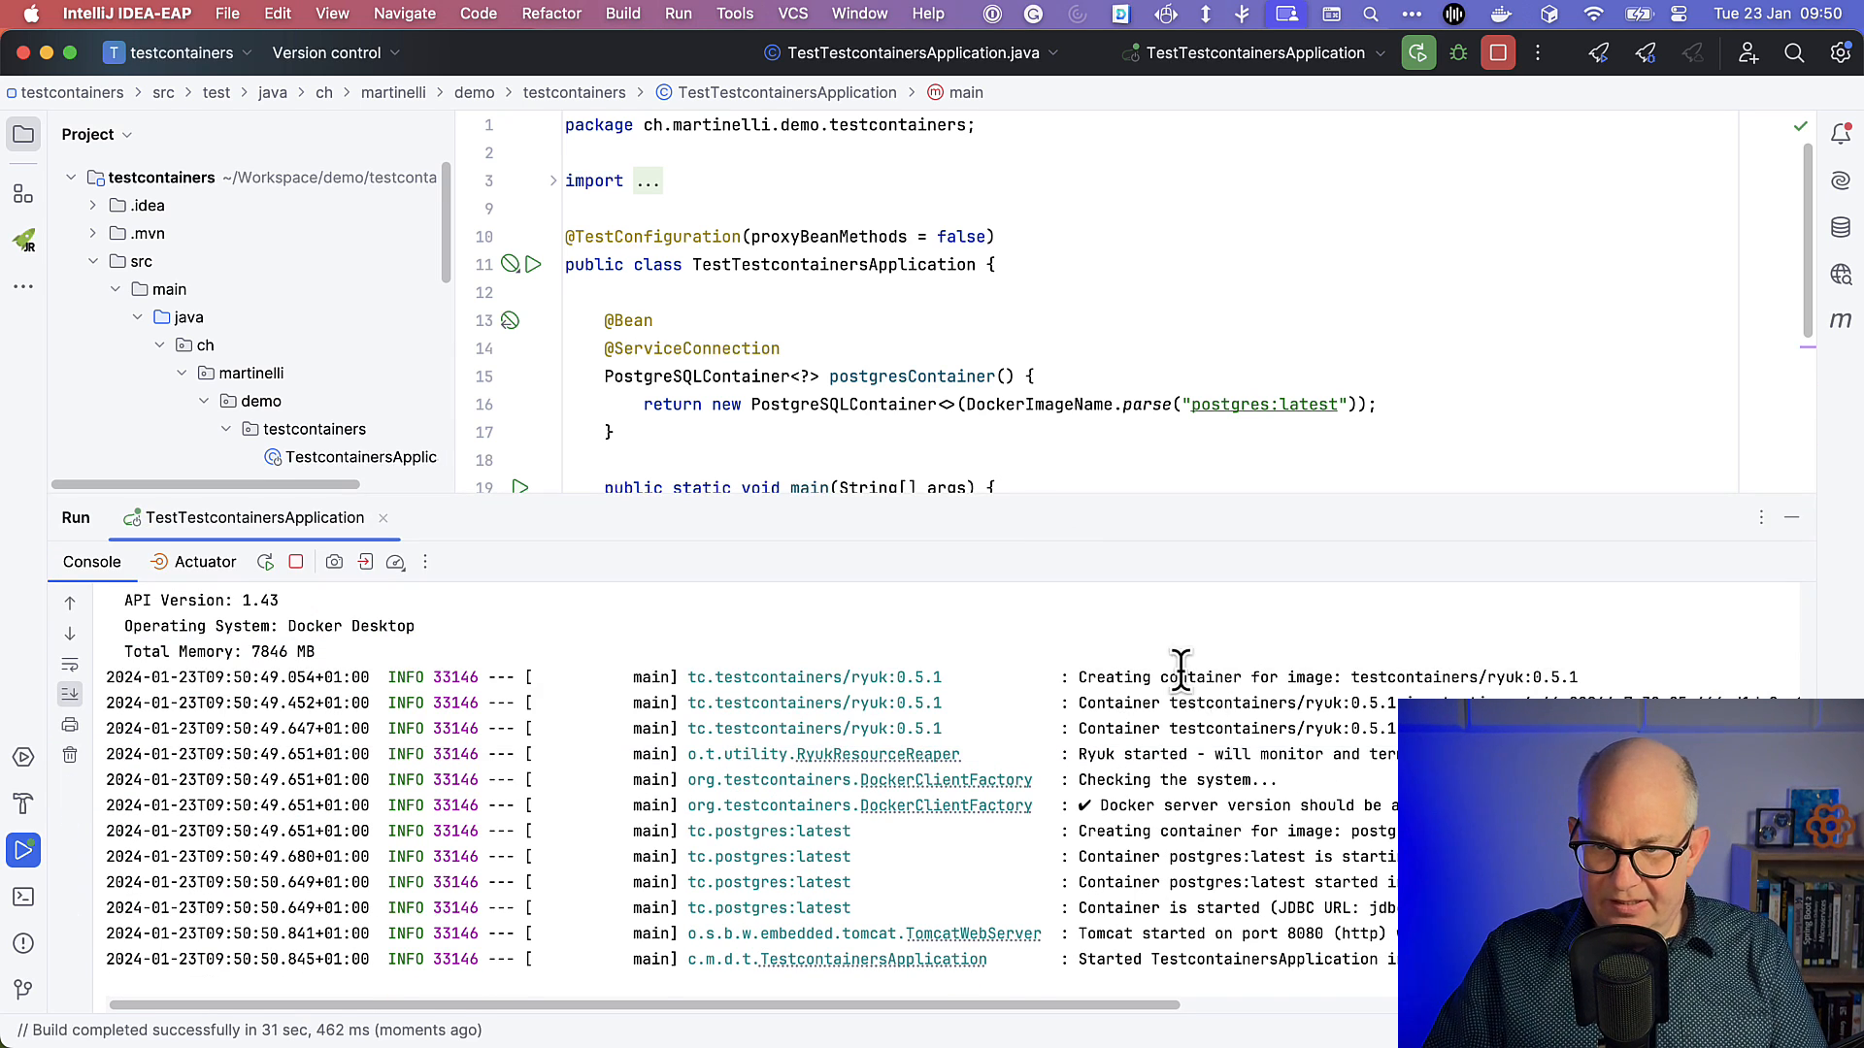
mouse_move(1366, 798)
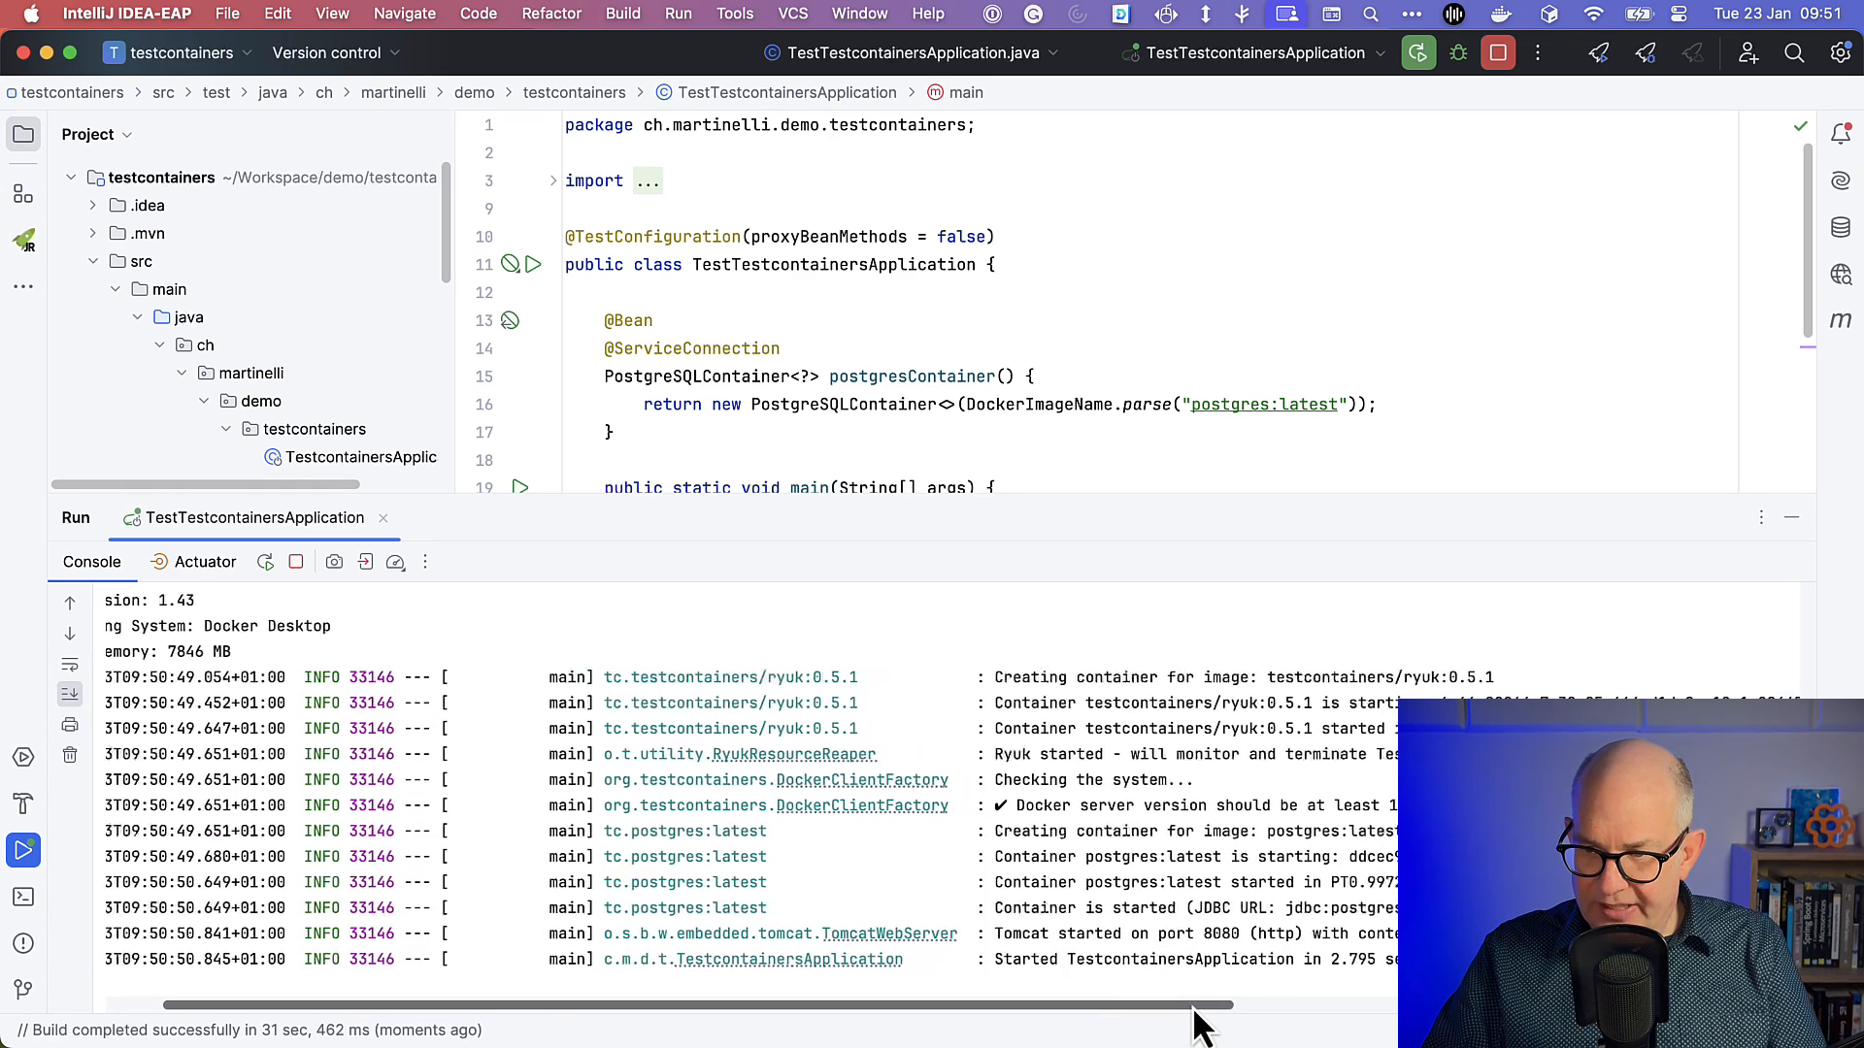
scroll("left", 3)
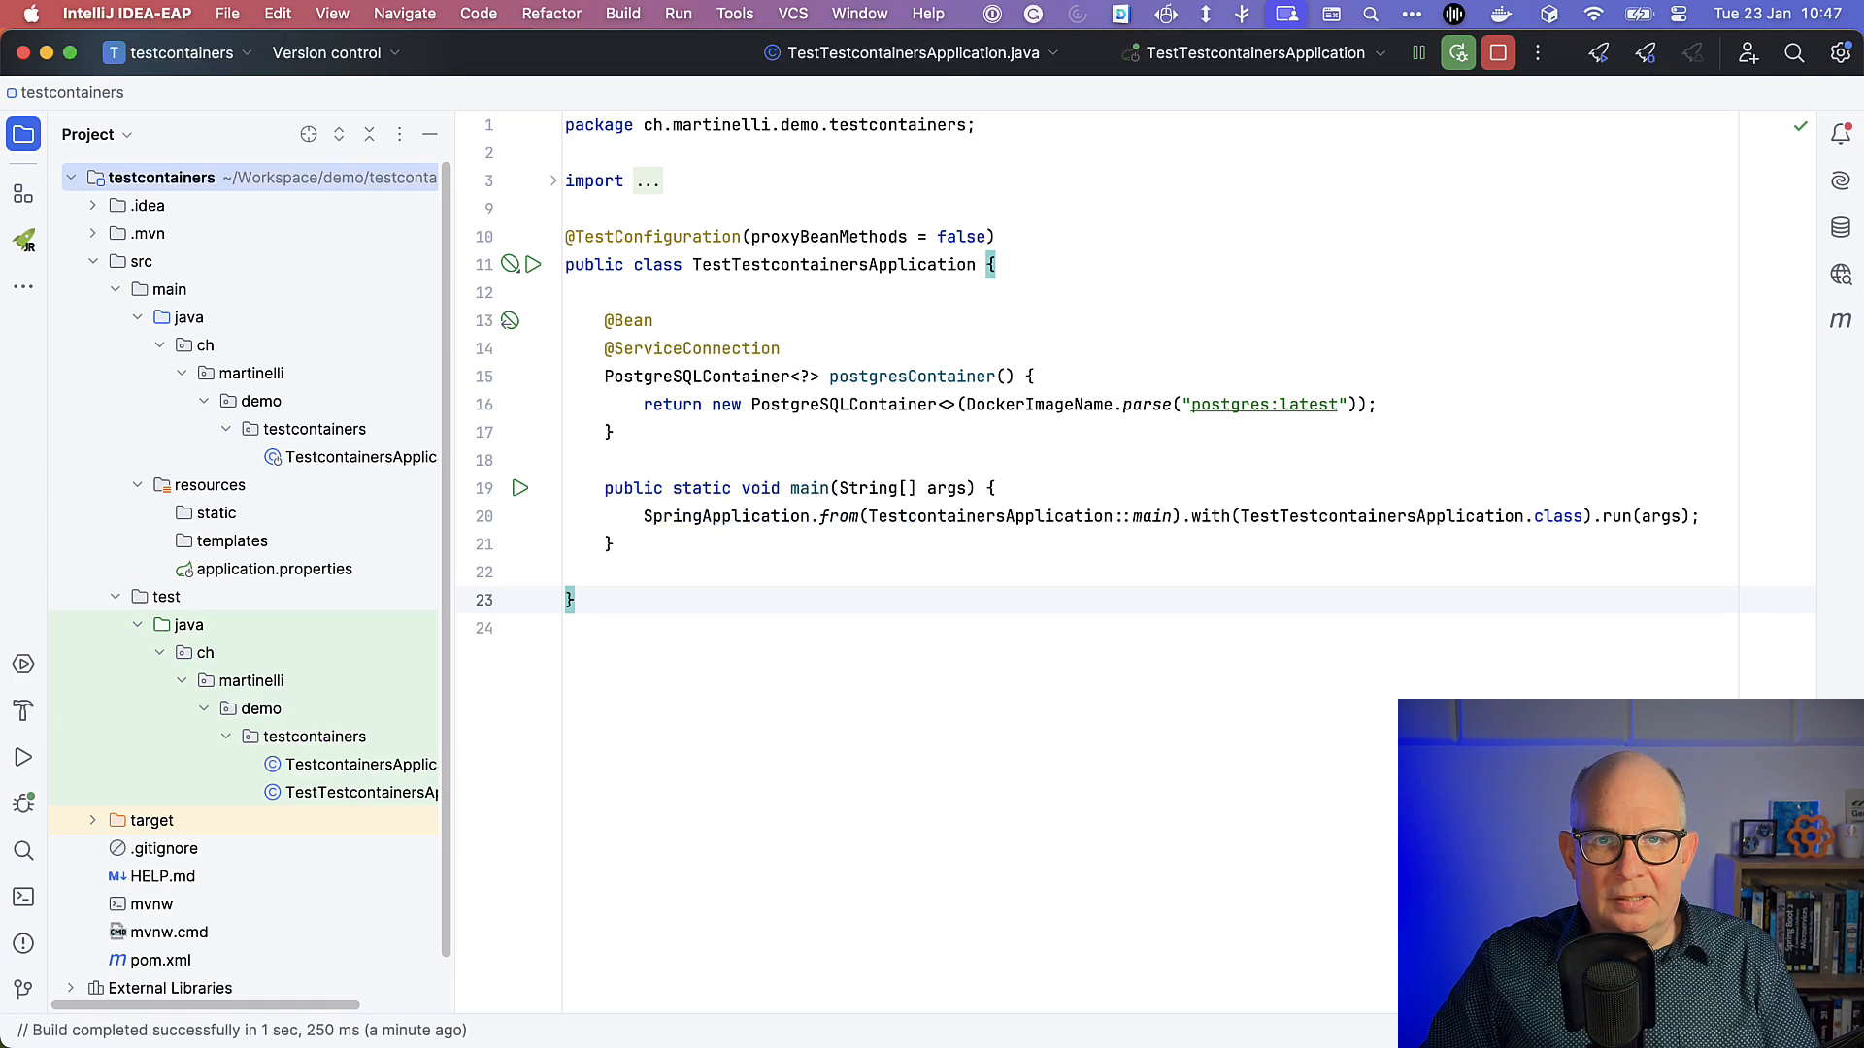
mouse_move(1188, 893)
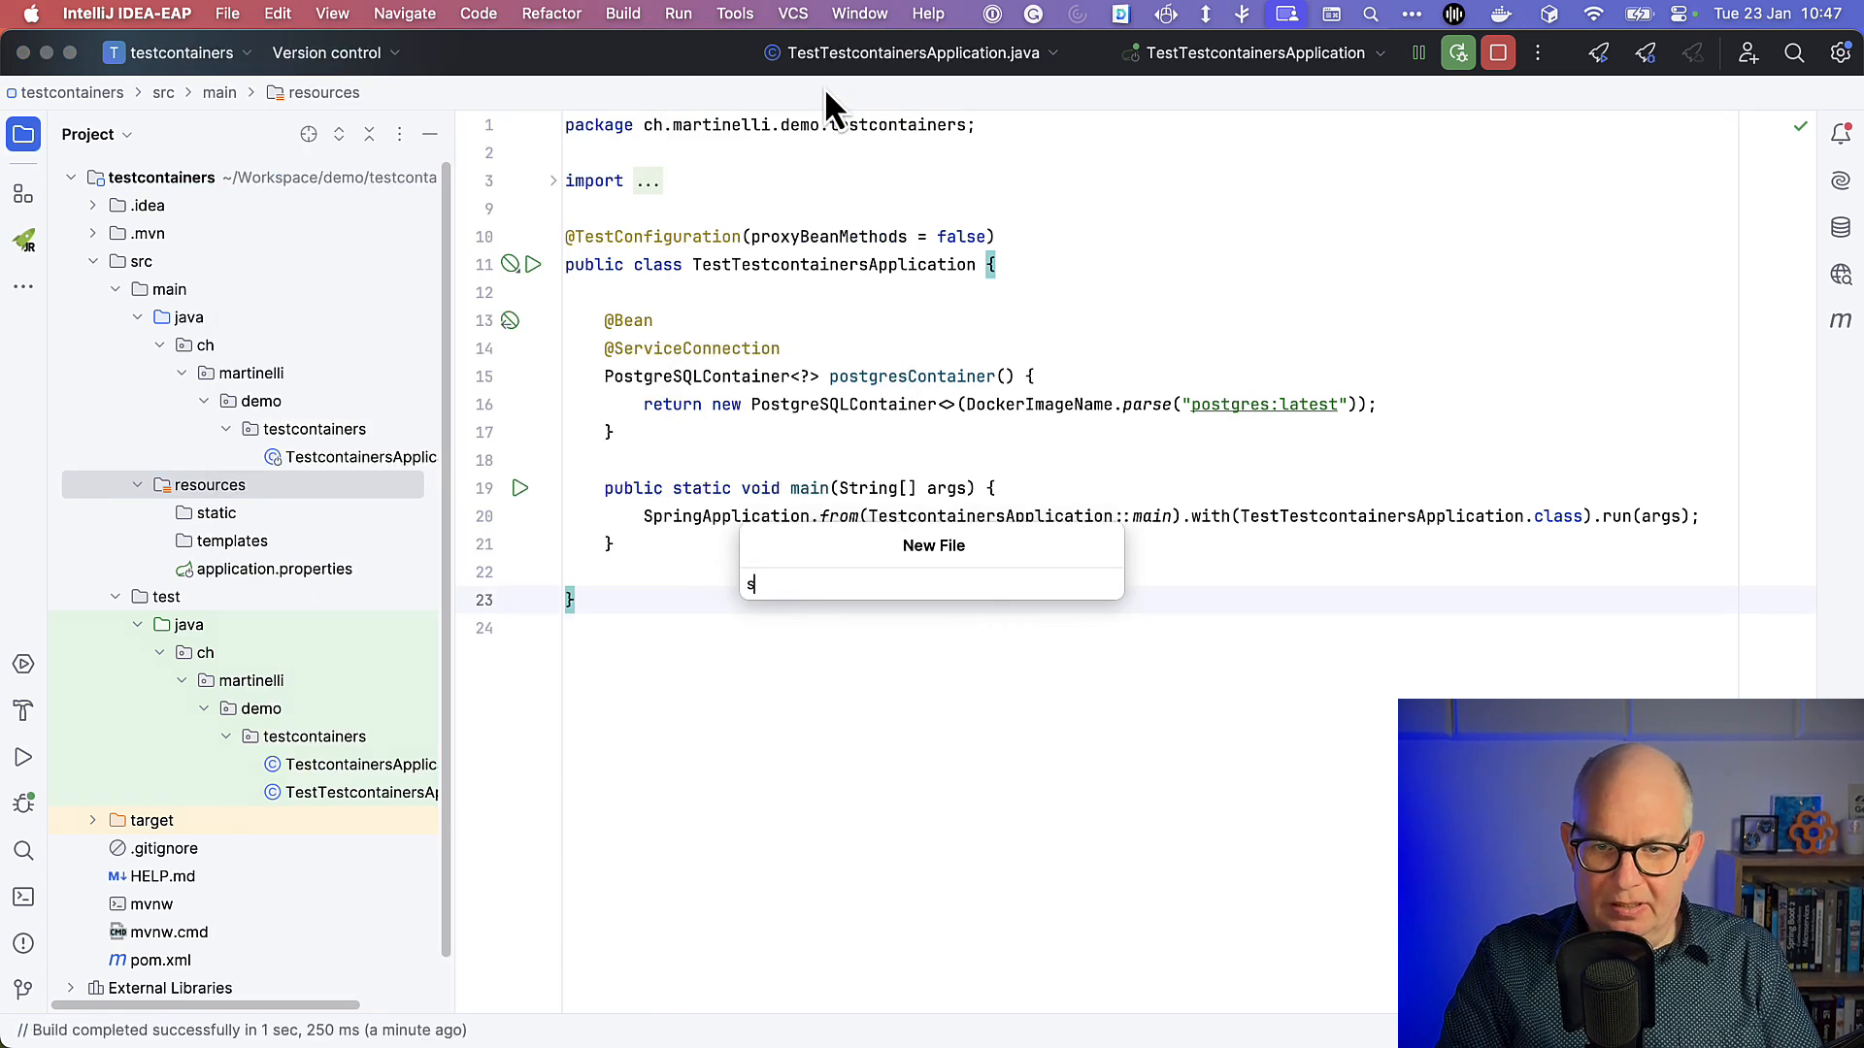
Create a new schema.sql file in the resources folder
type("chema.sql")
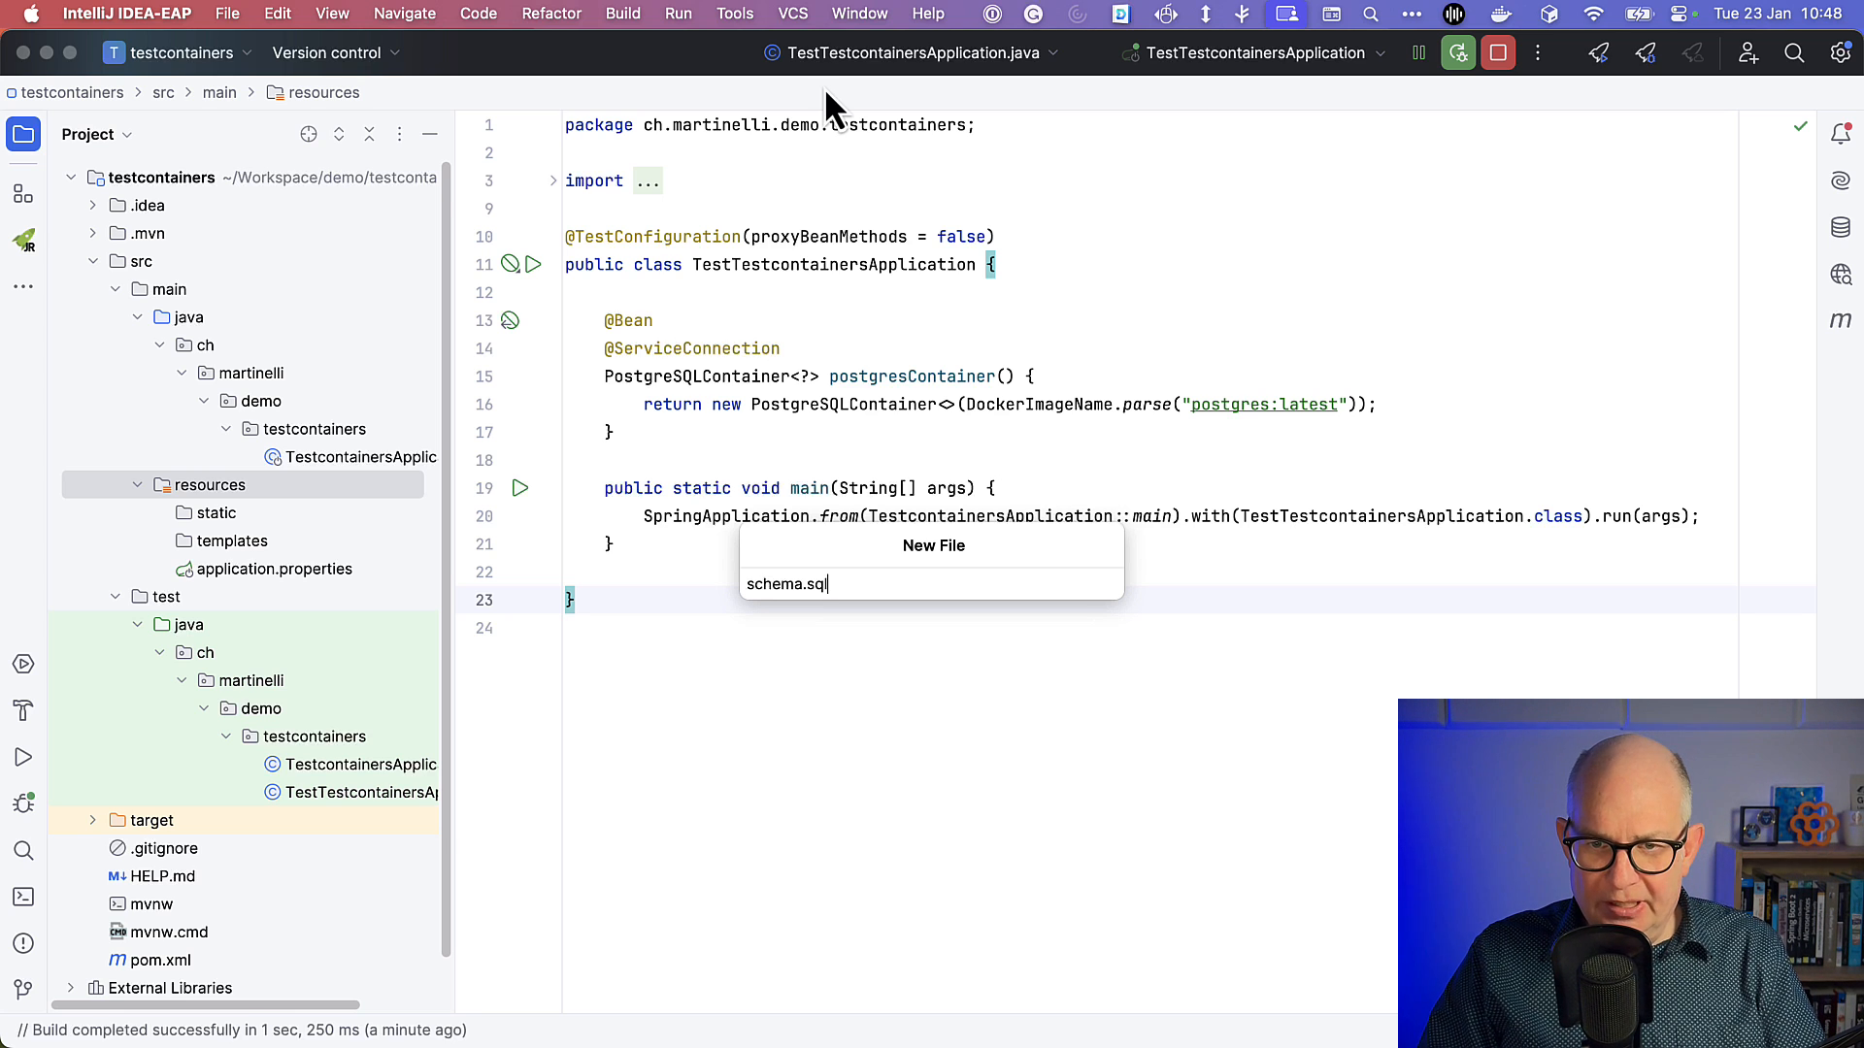
key("Return")
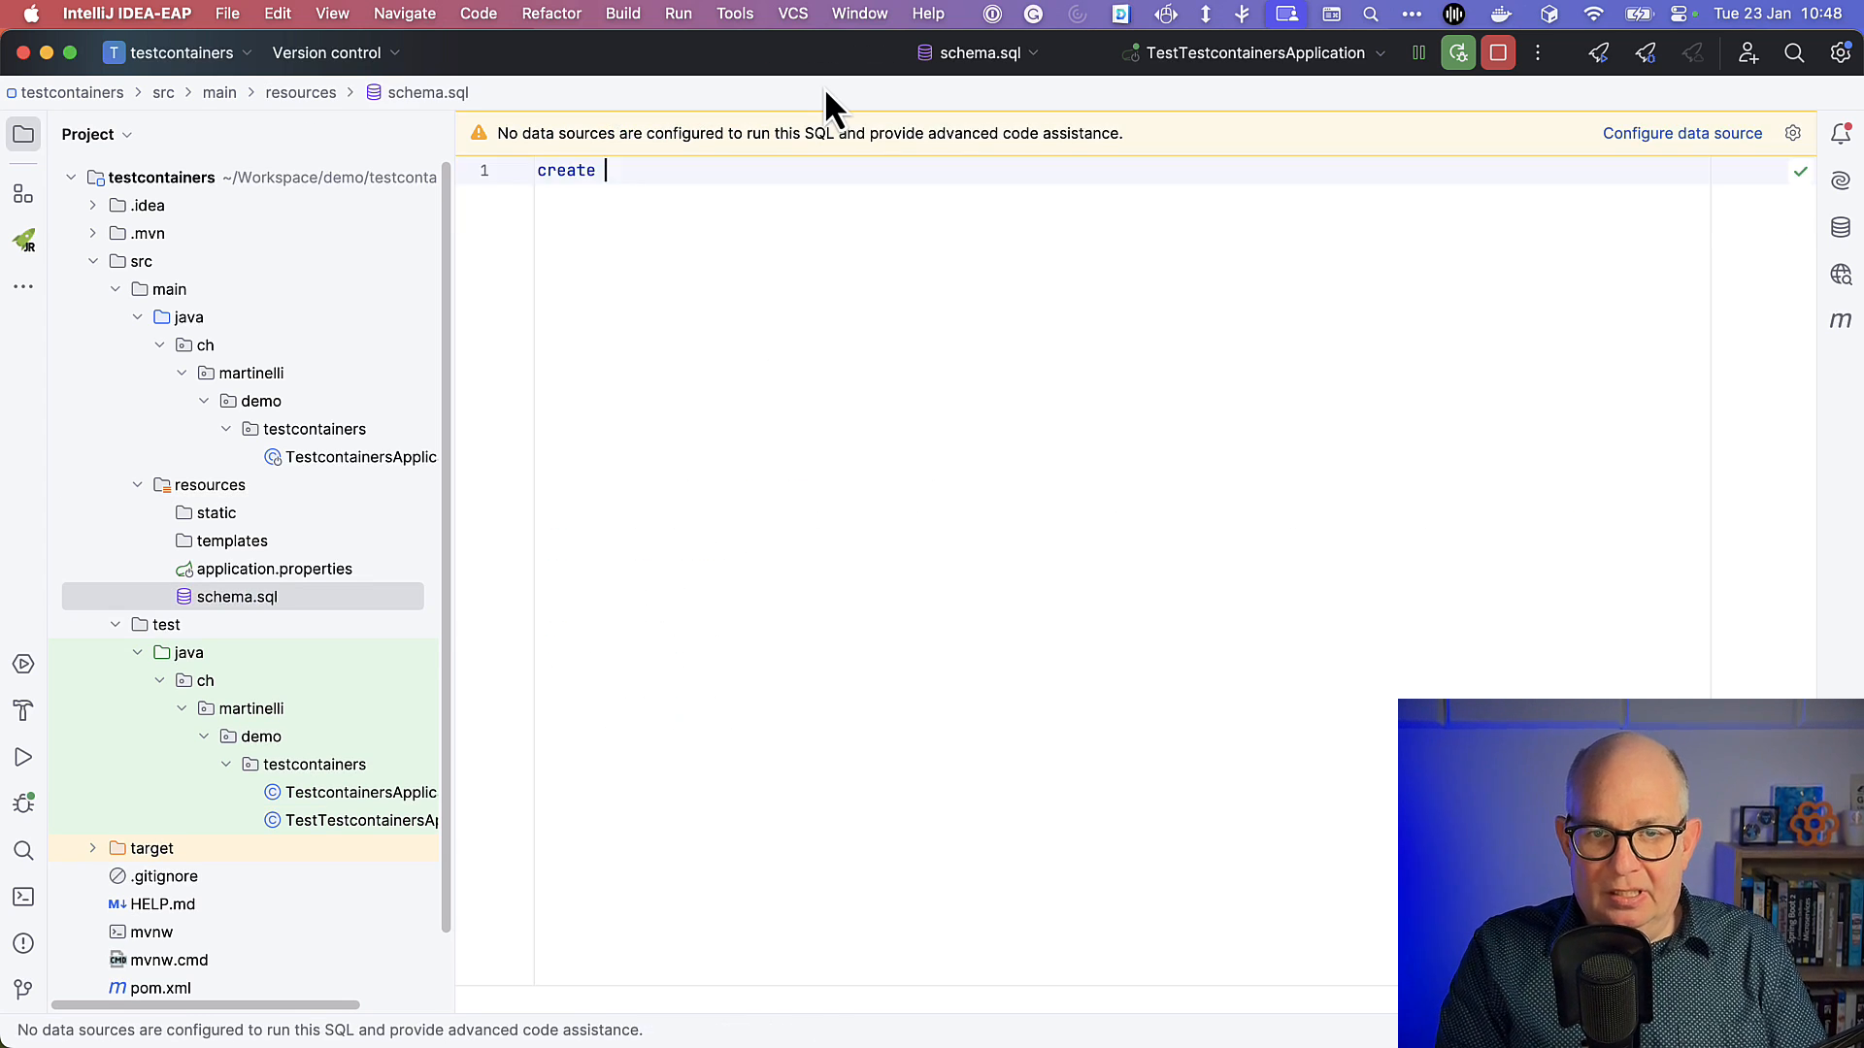
Write CREATE TABLE IF NOT EXISTS person with serial primary-key id and varchar not null name
type("table if not e")
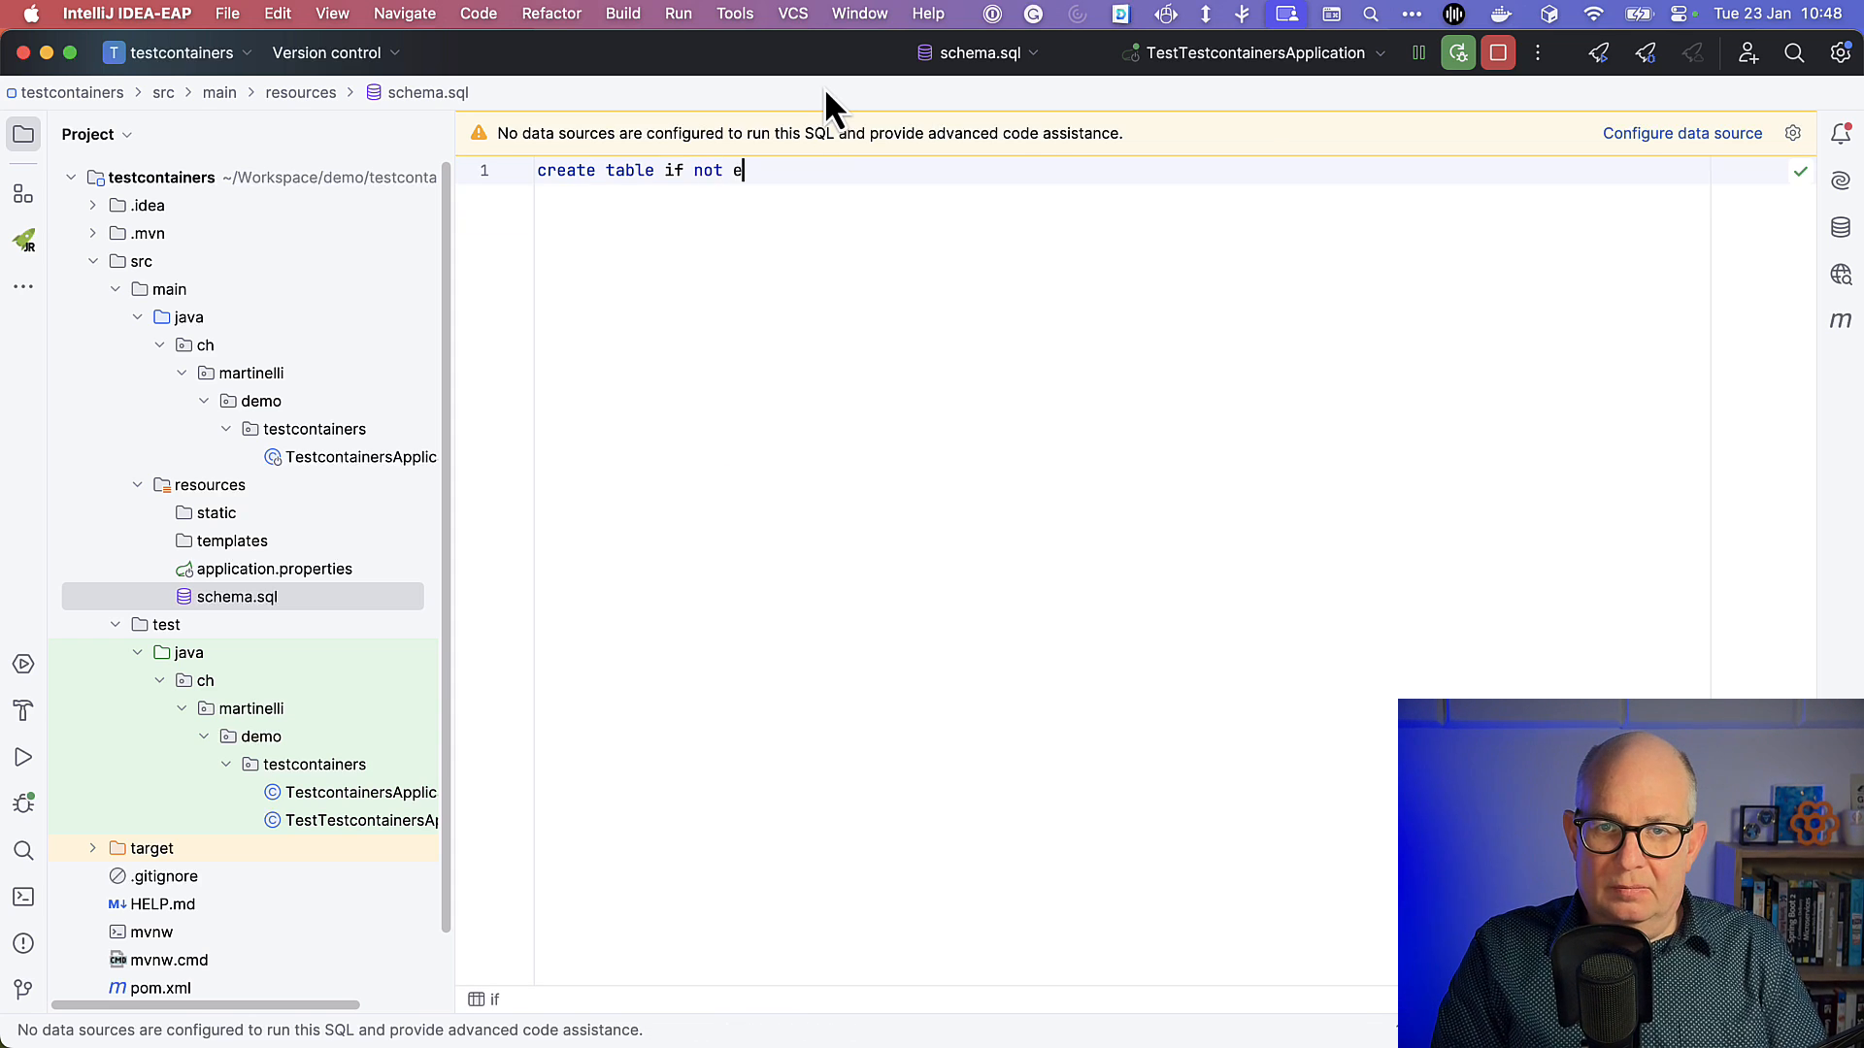
type("xists per")
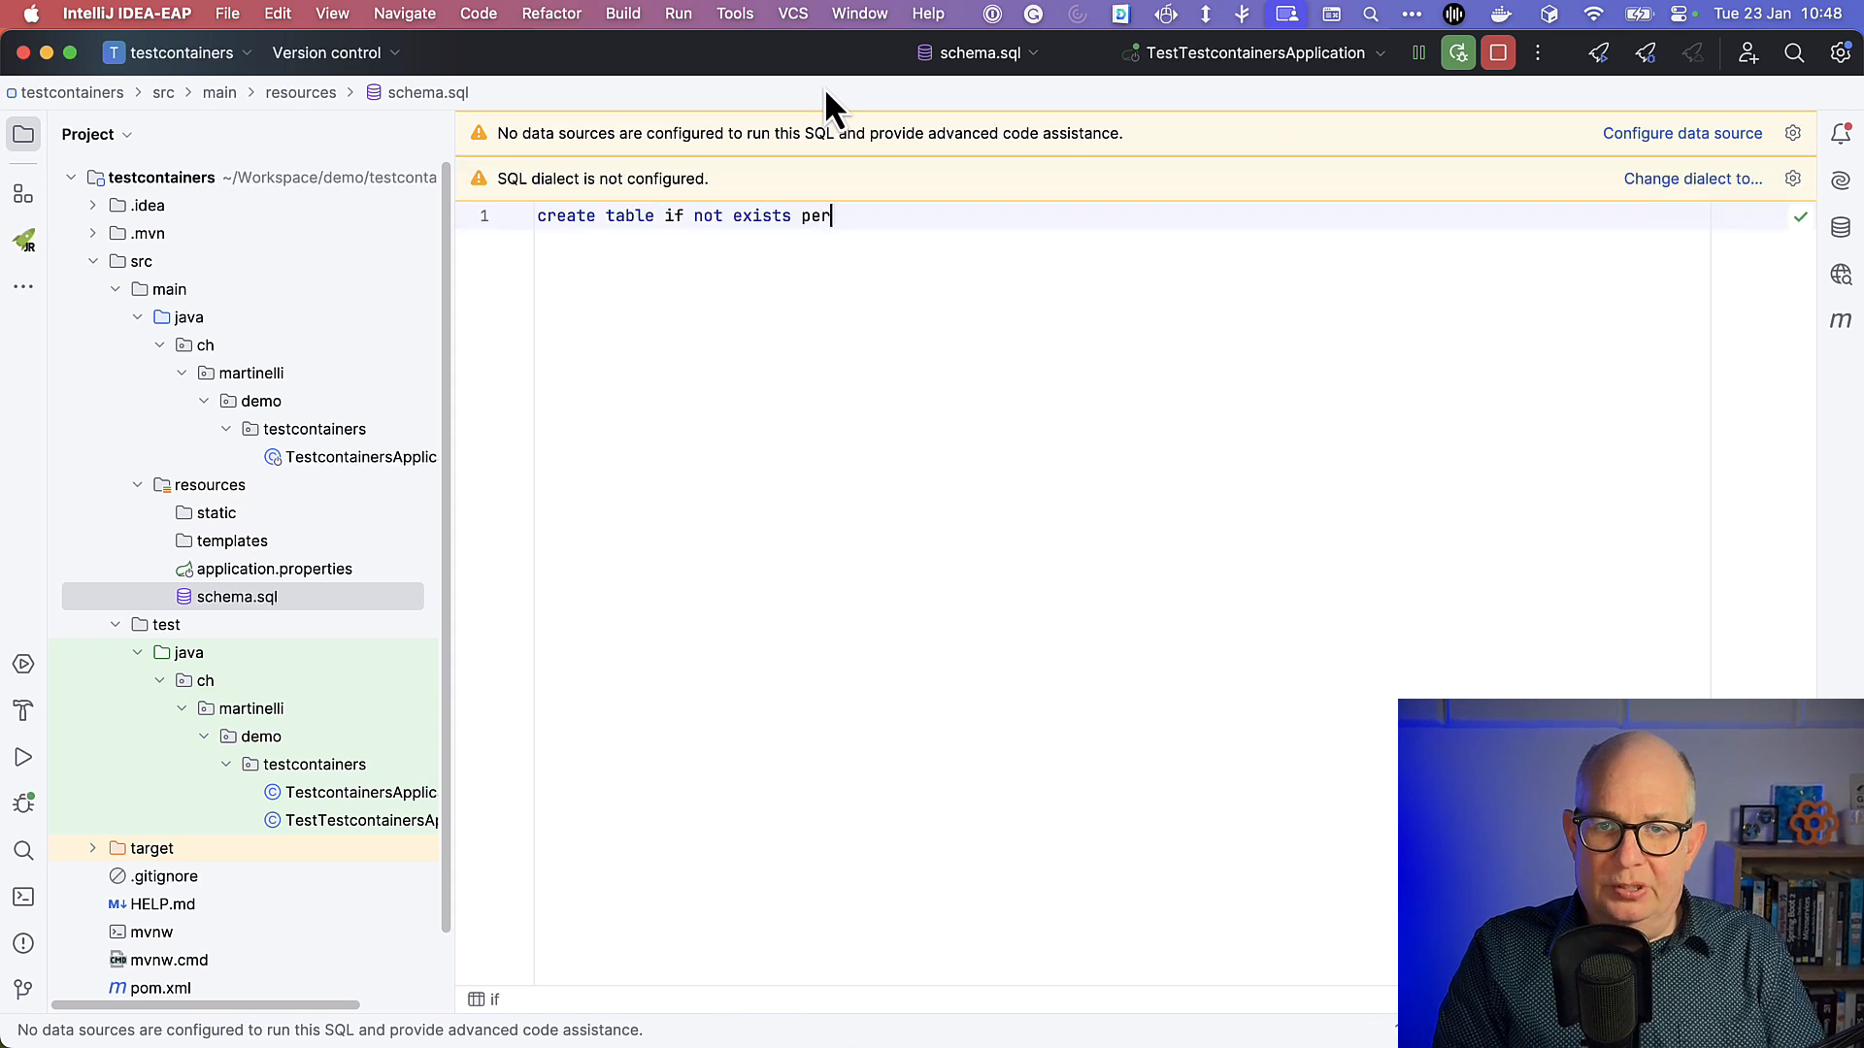
type("son (")
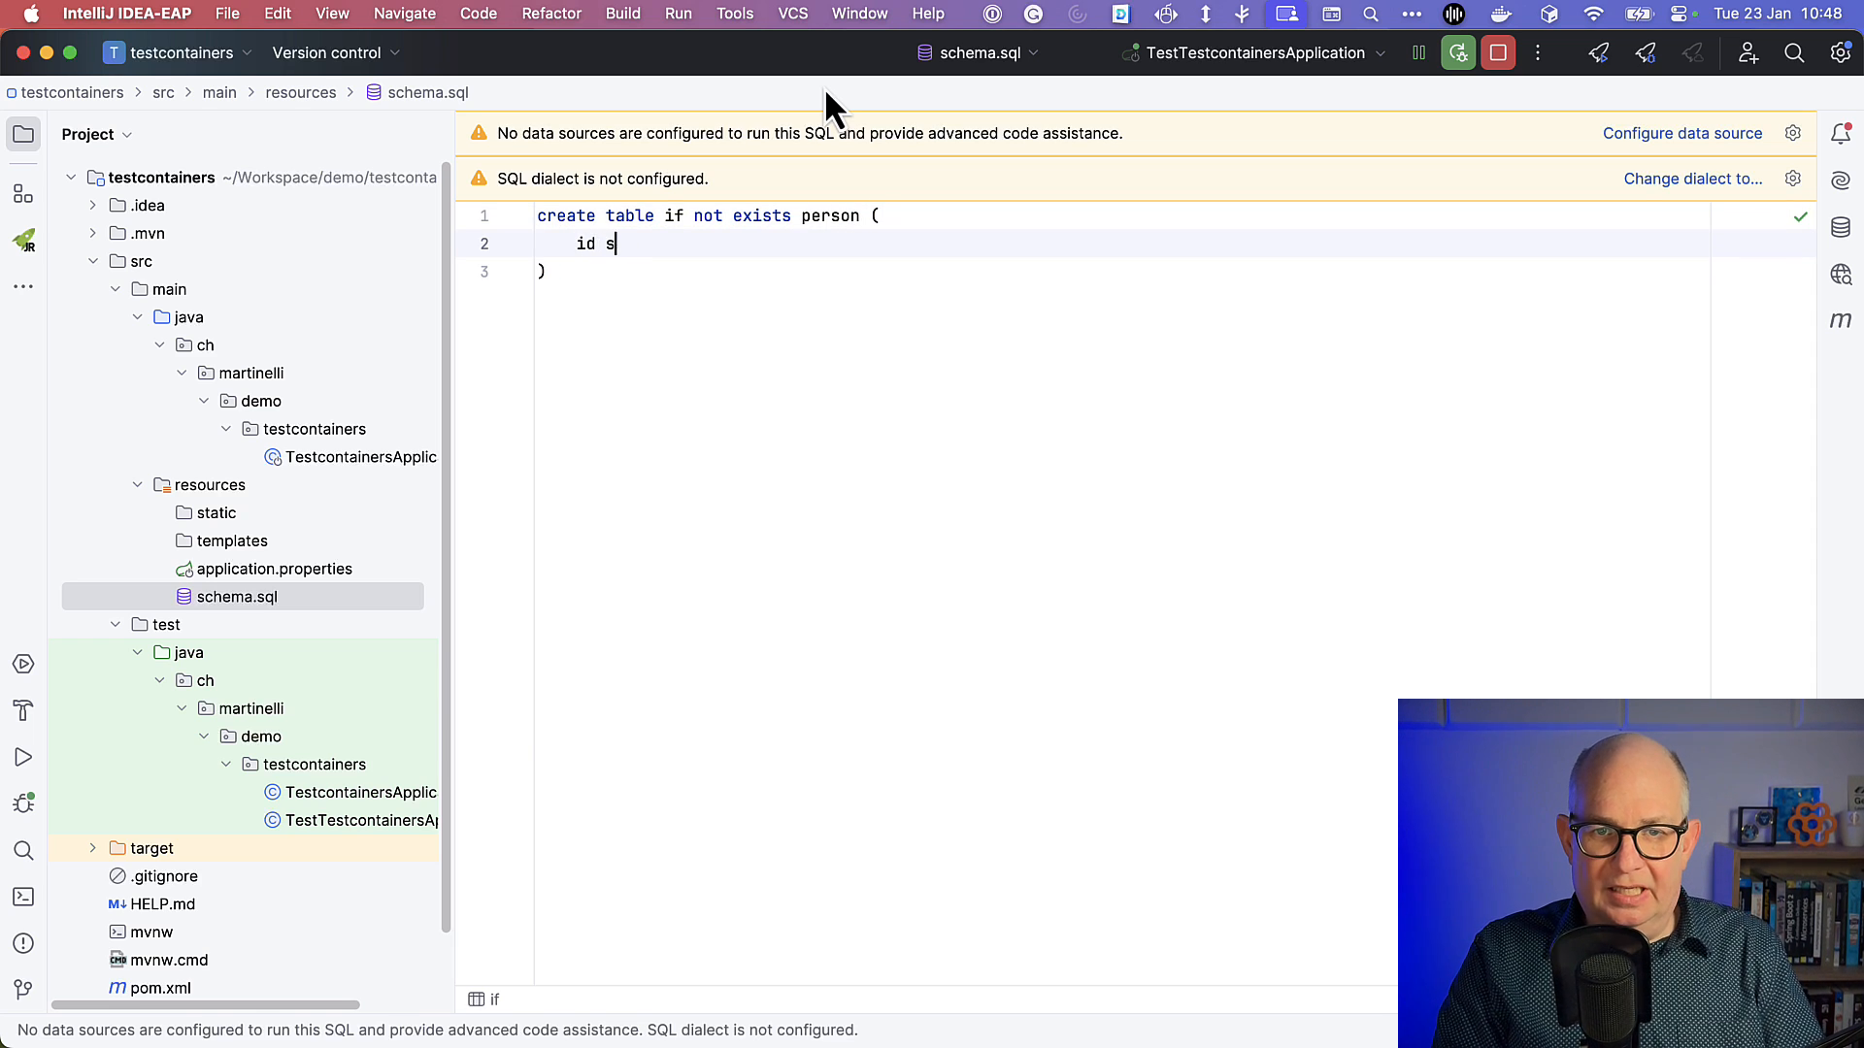
type("erial")
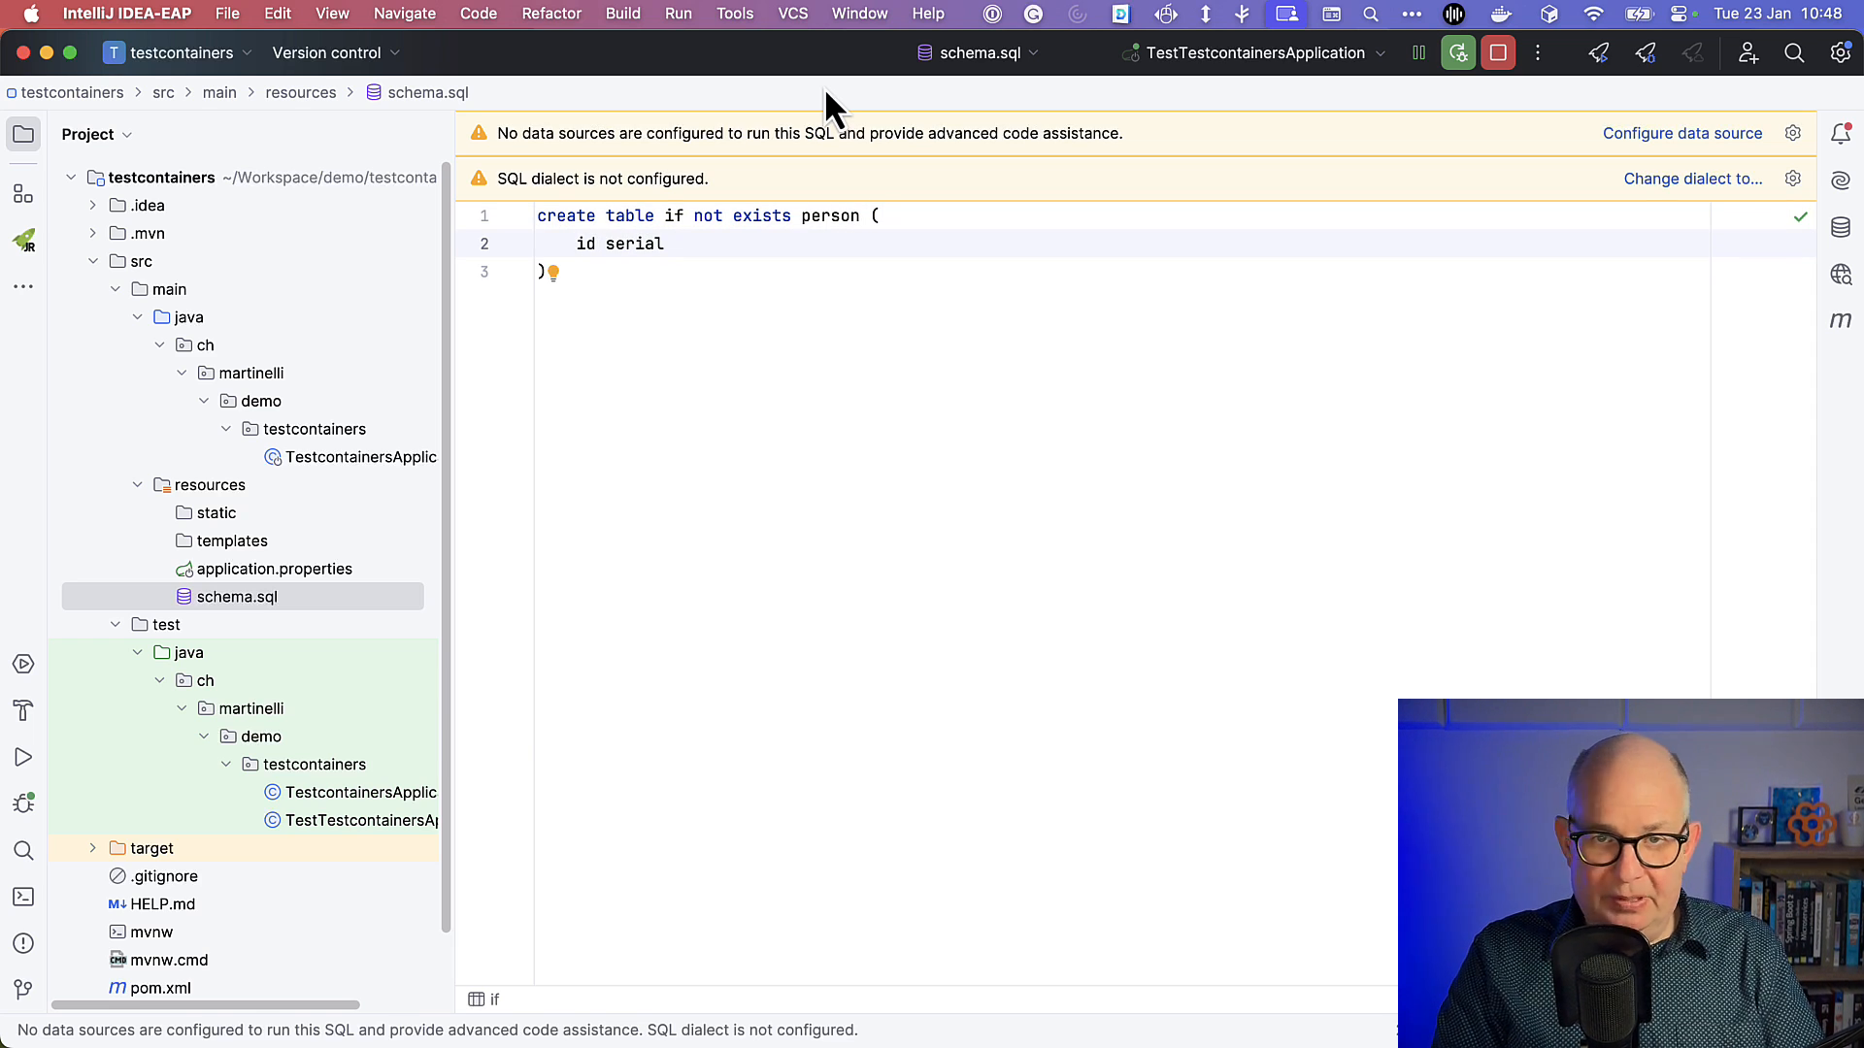
type("primary key,")
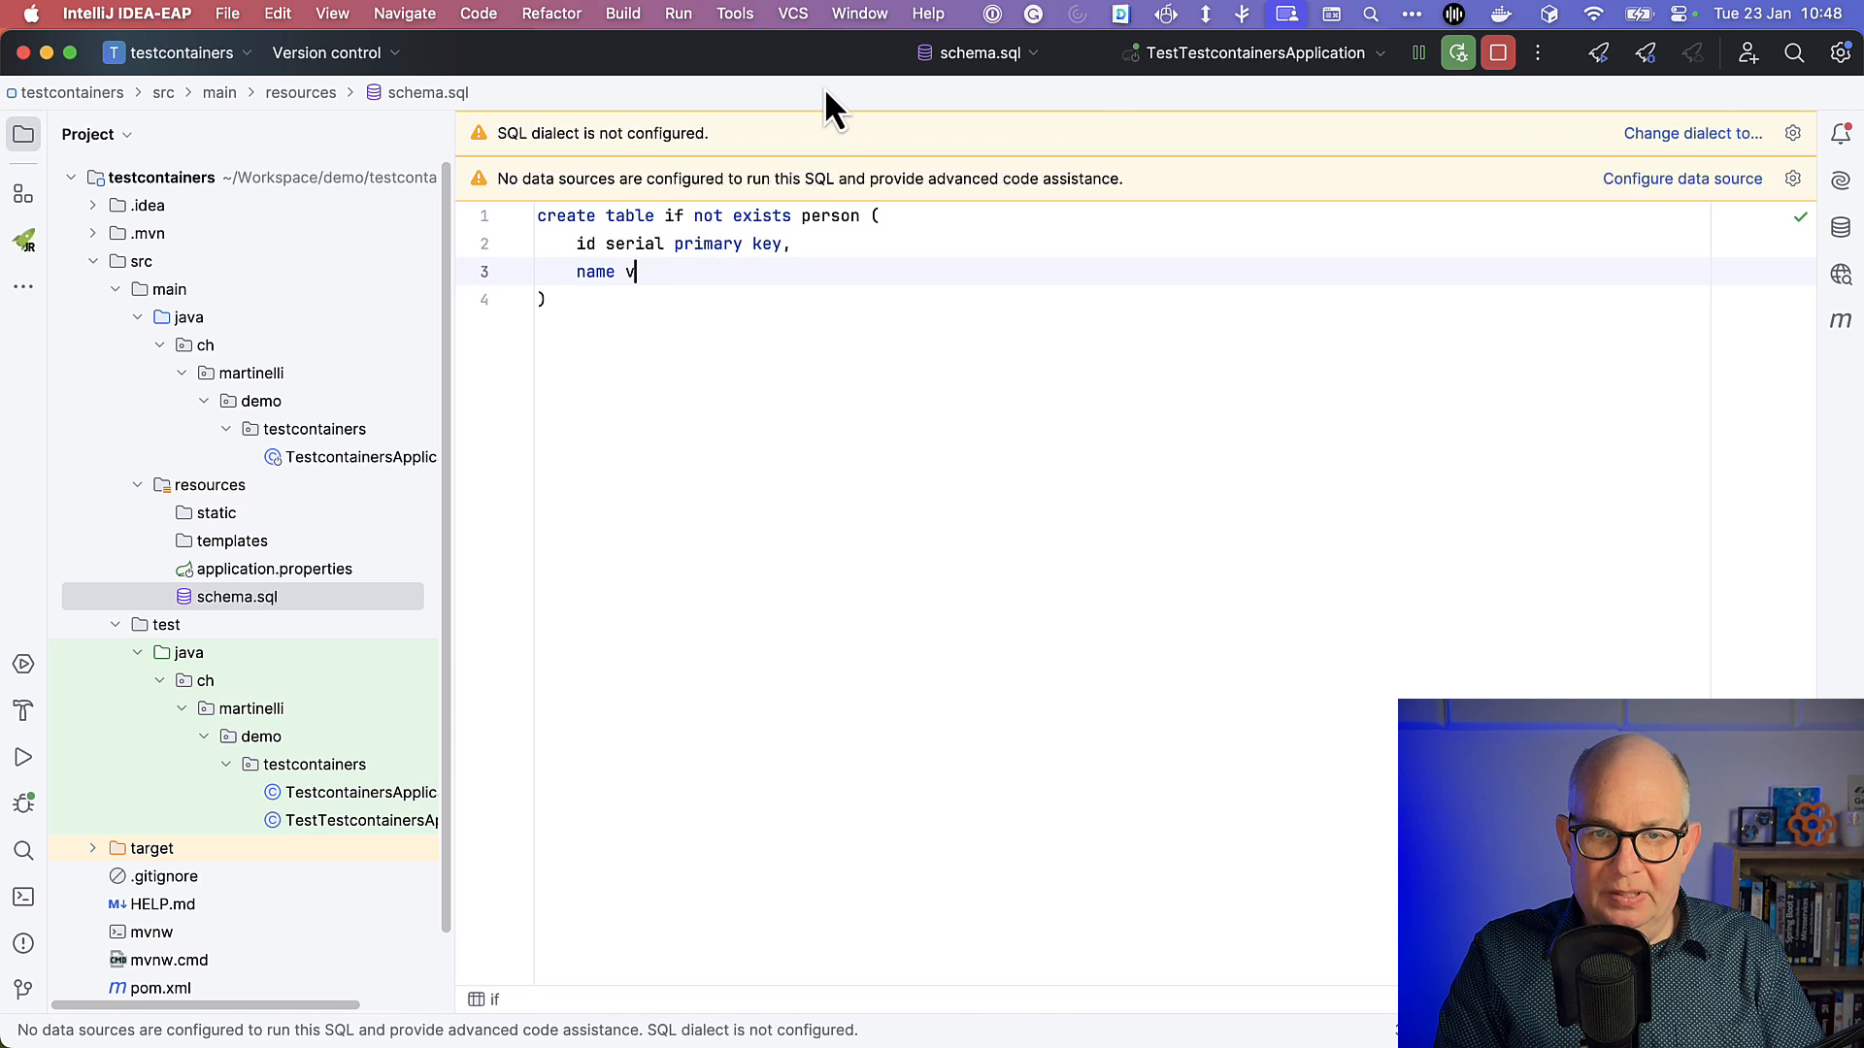
type("archar not")
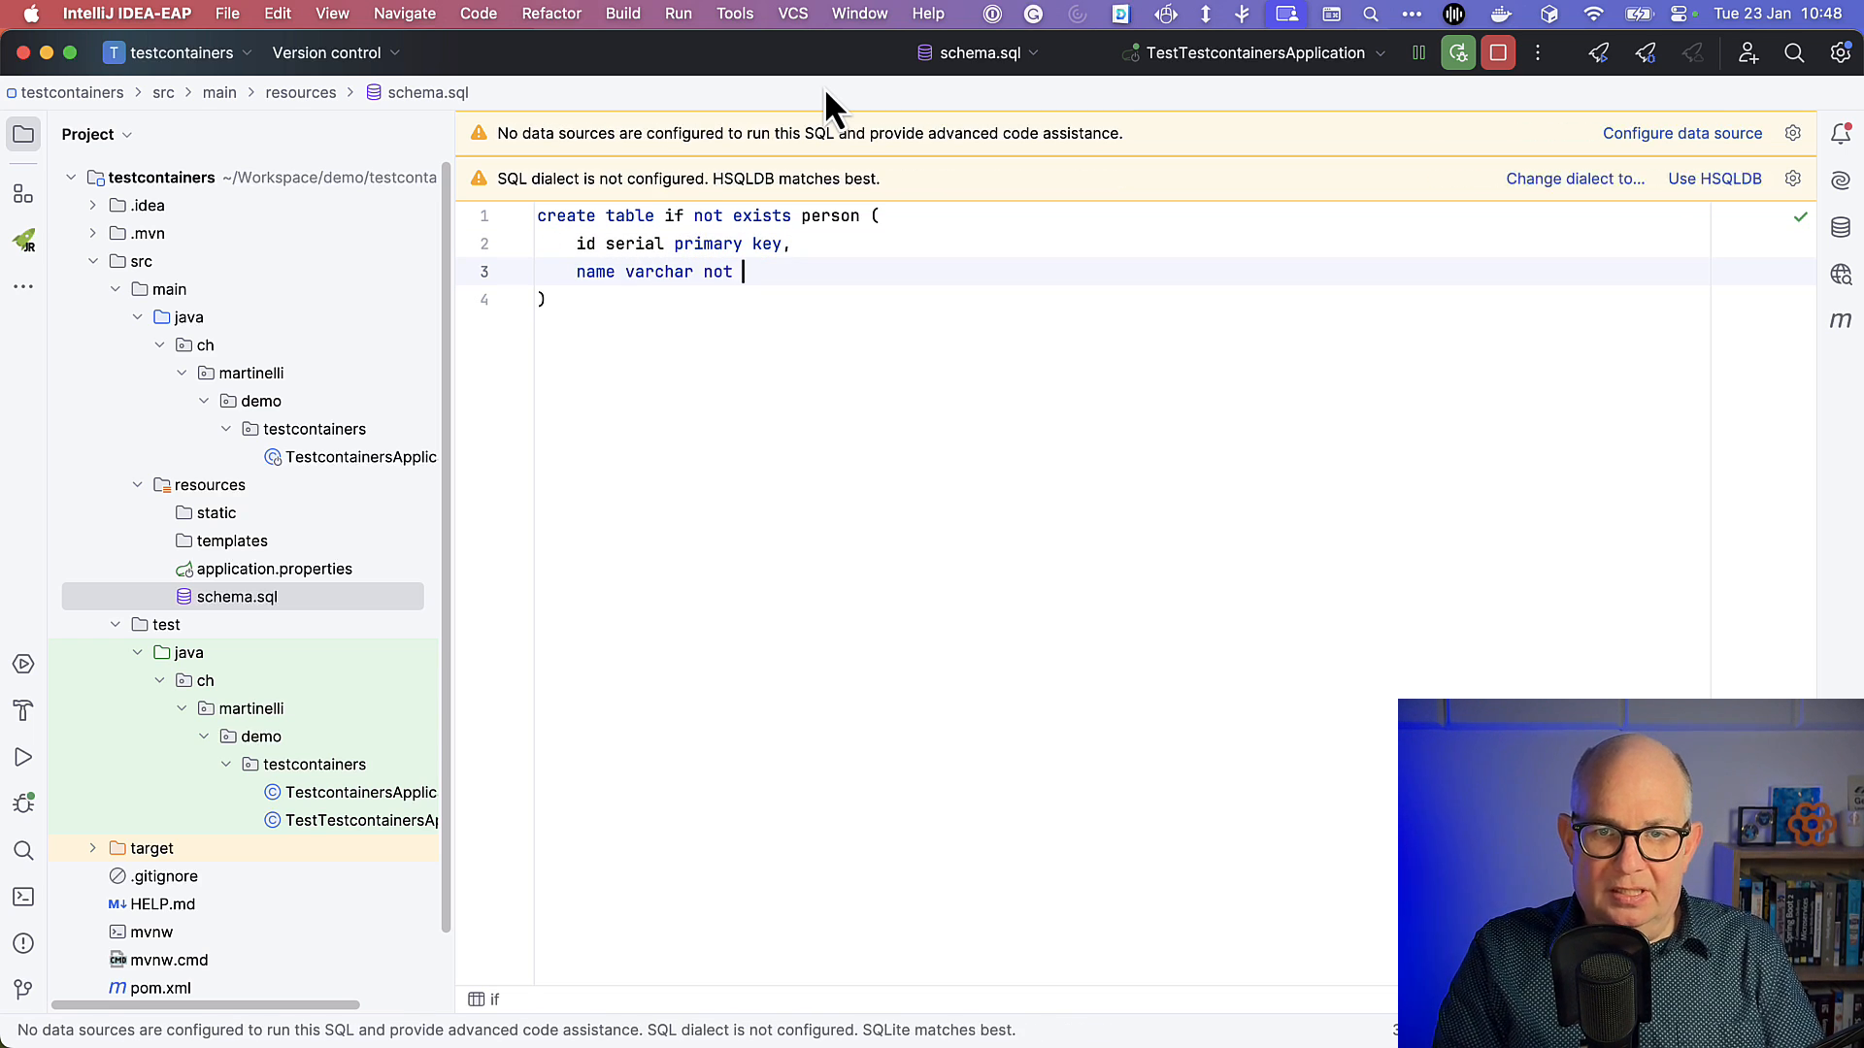
type("null")
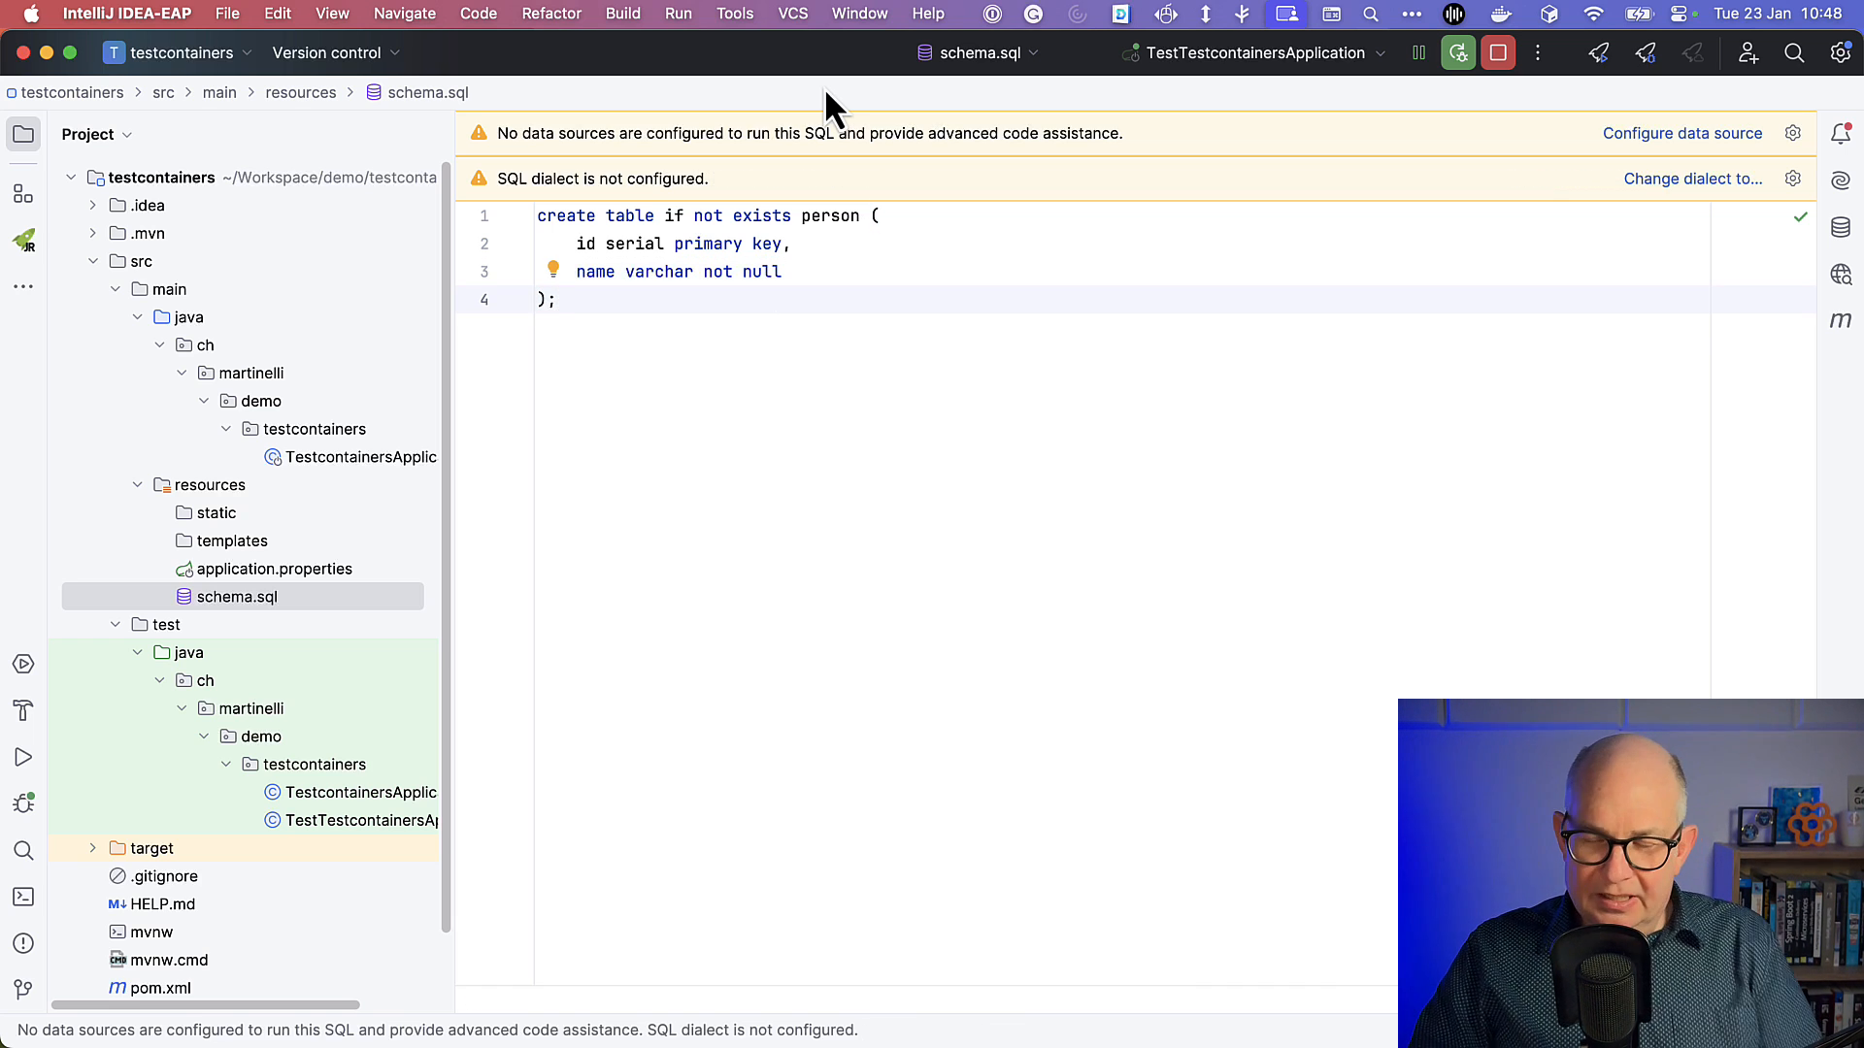
mouse_move(294, 592)
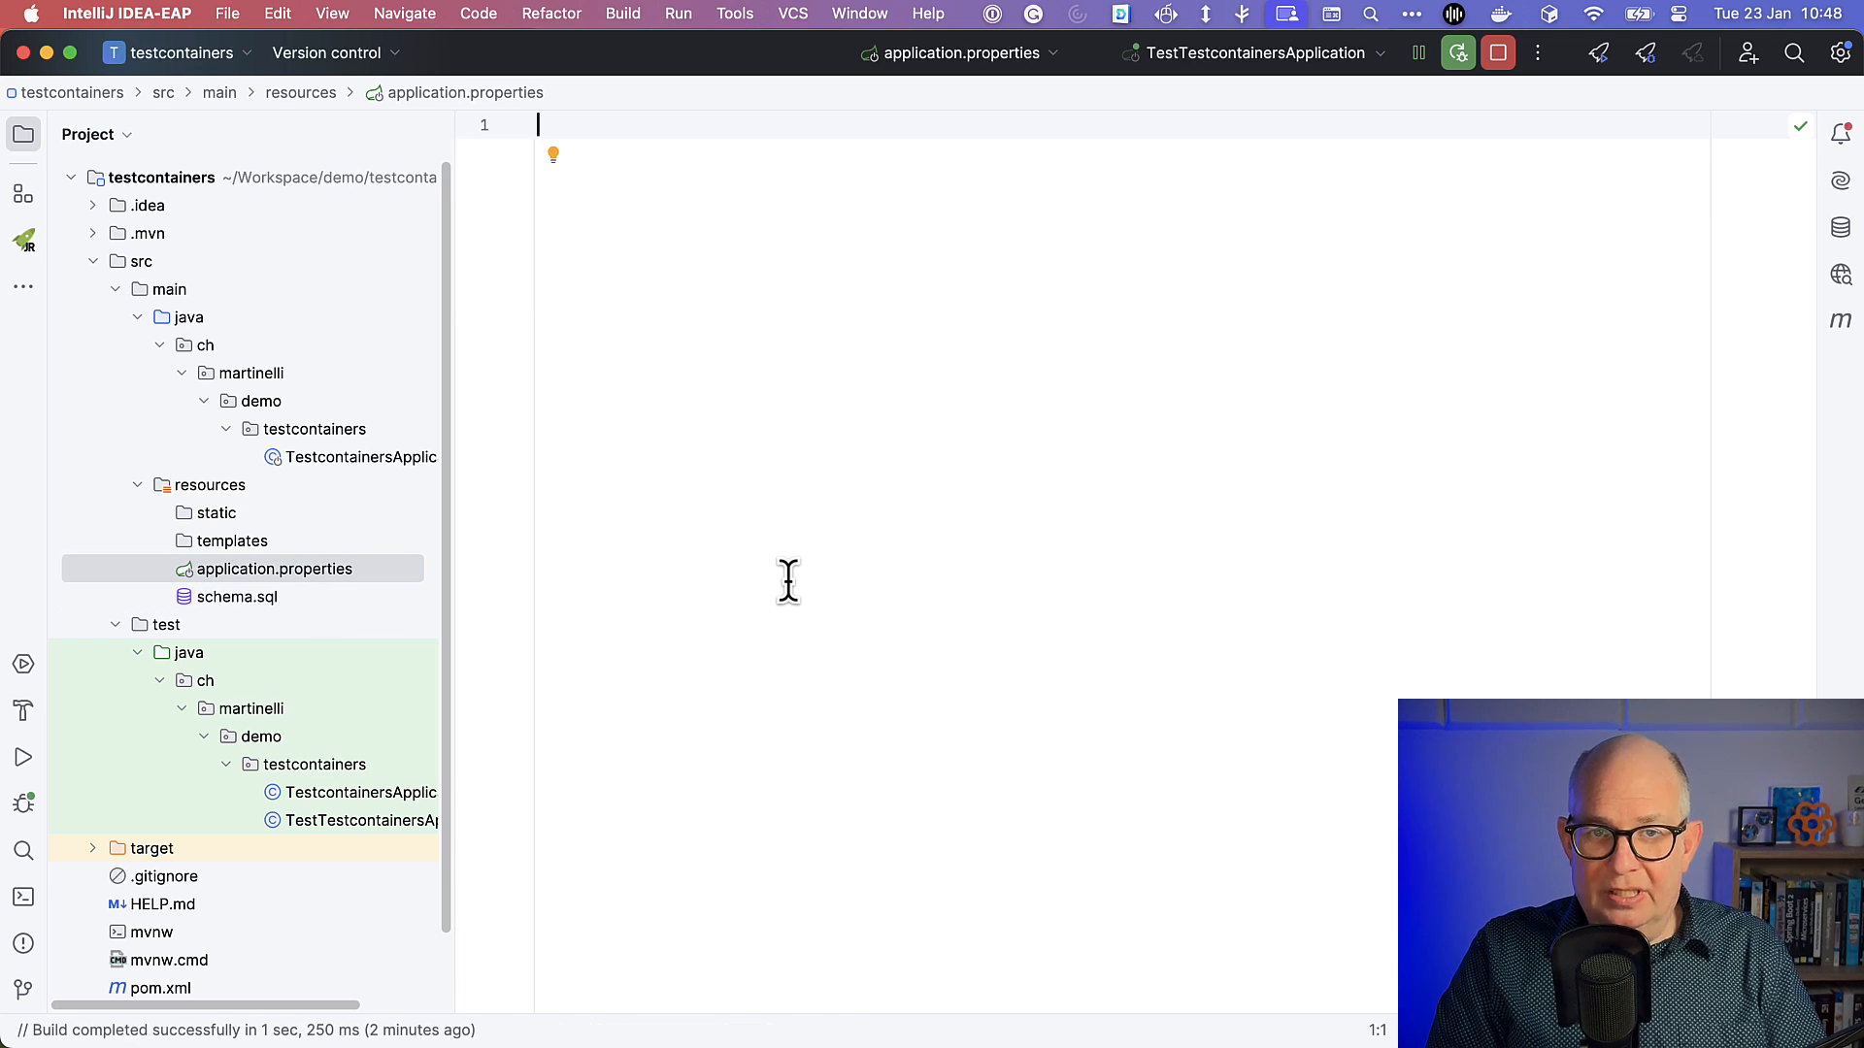
Set spring.sql.init.mode=always in application.properties and show the debug console
type("init.mode=always")
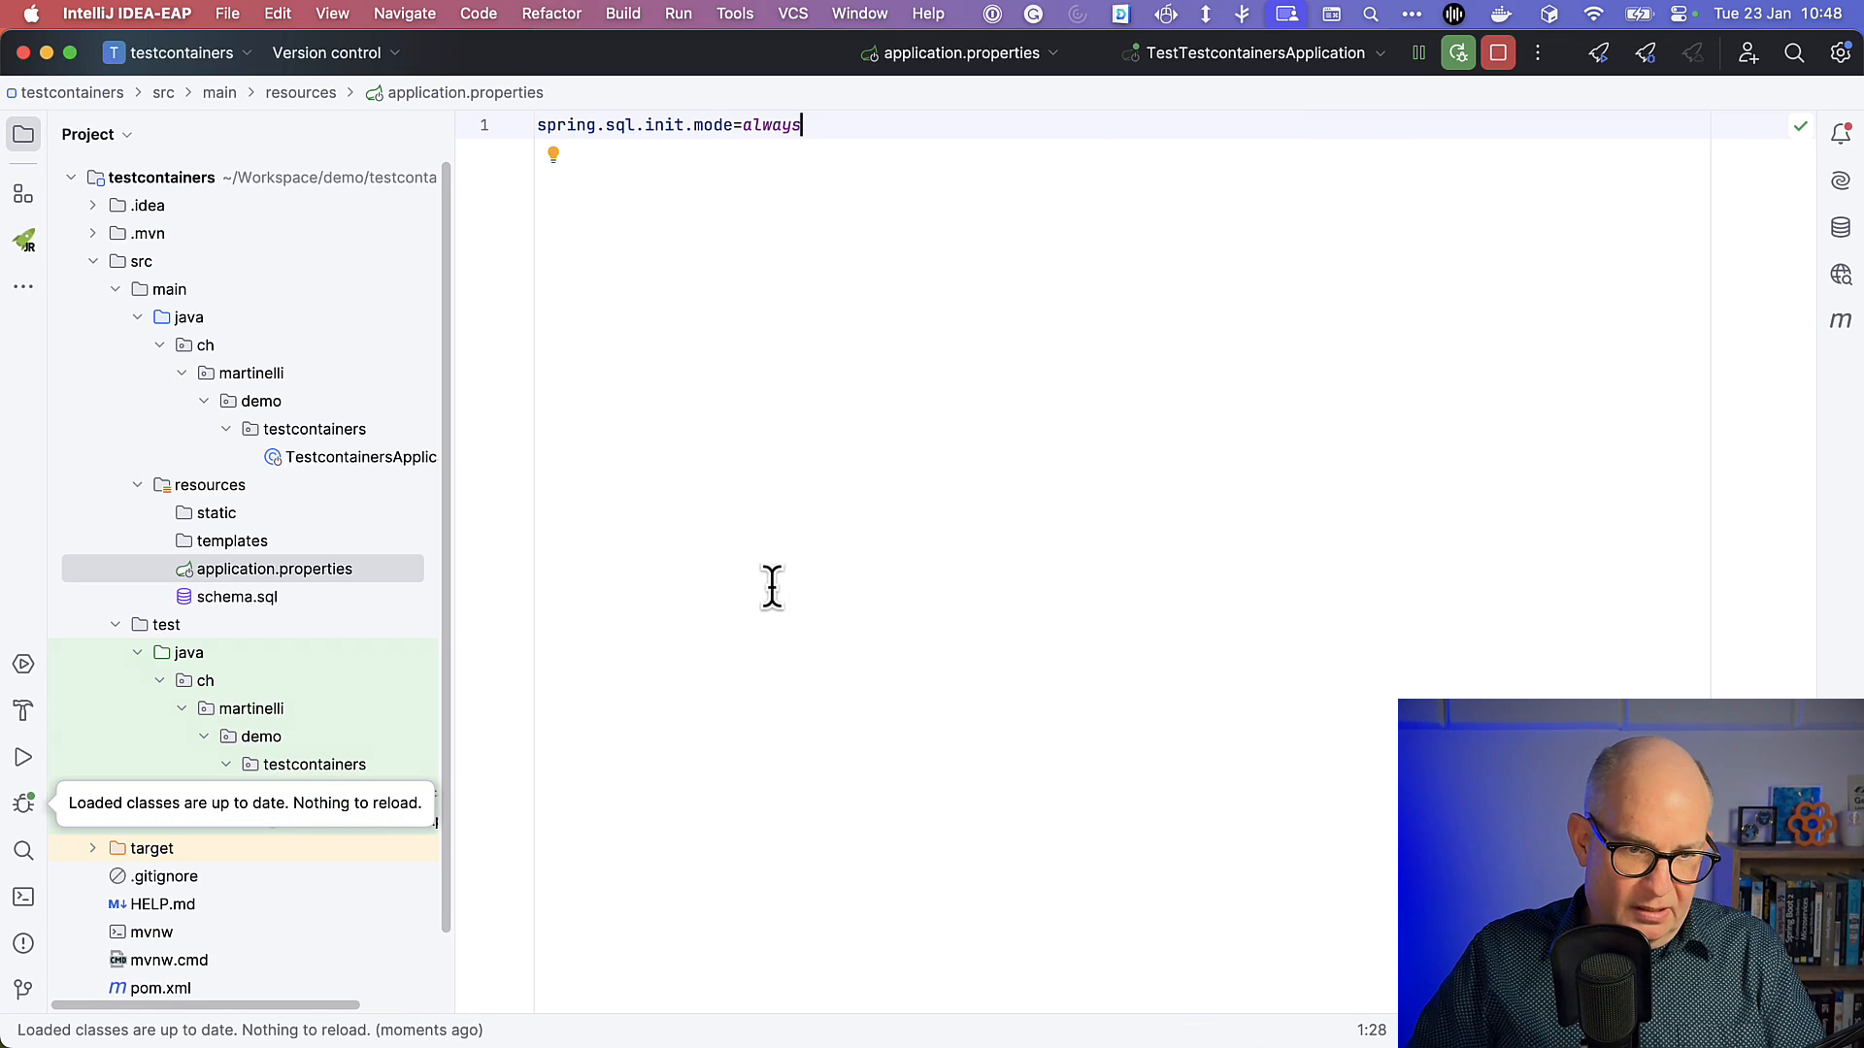
left_click(23, 801)
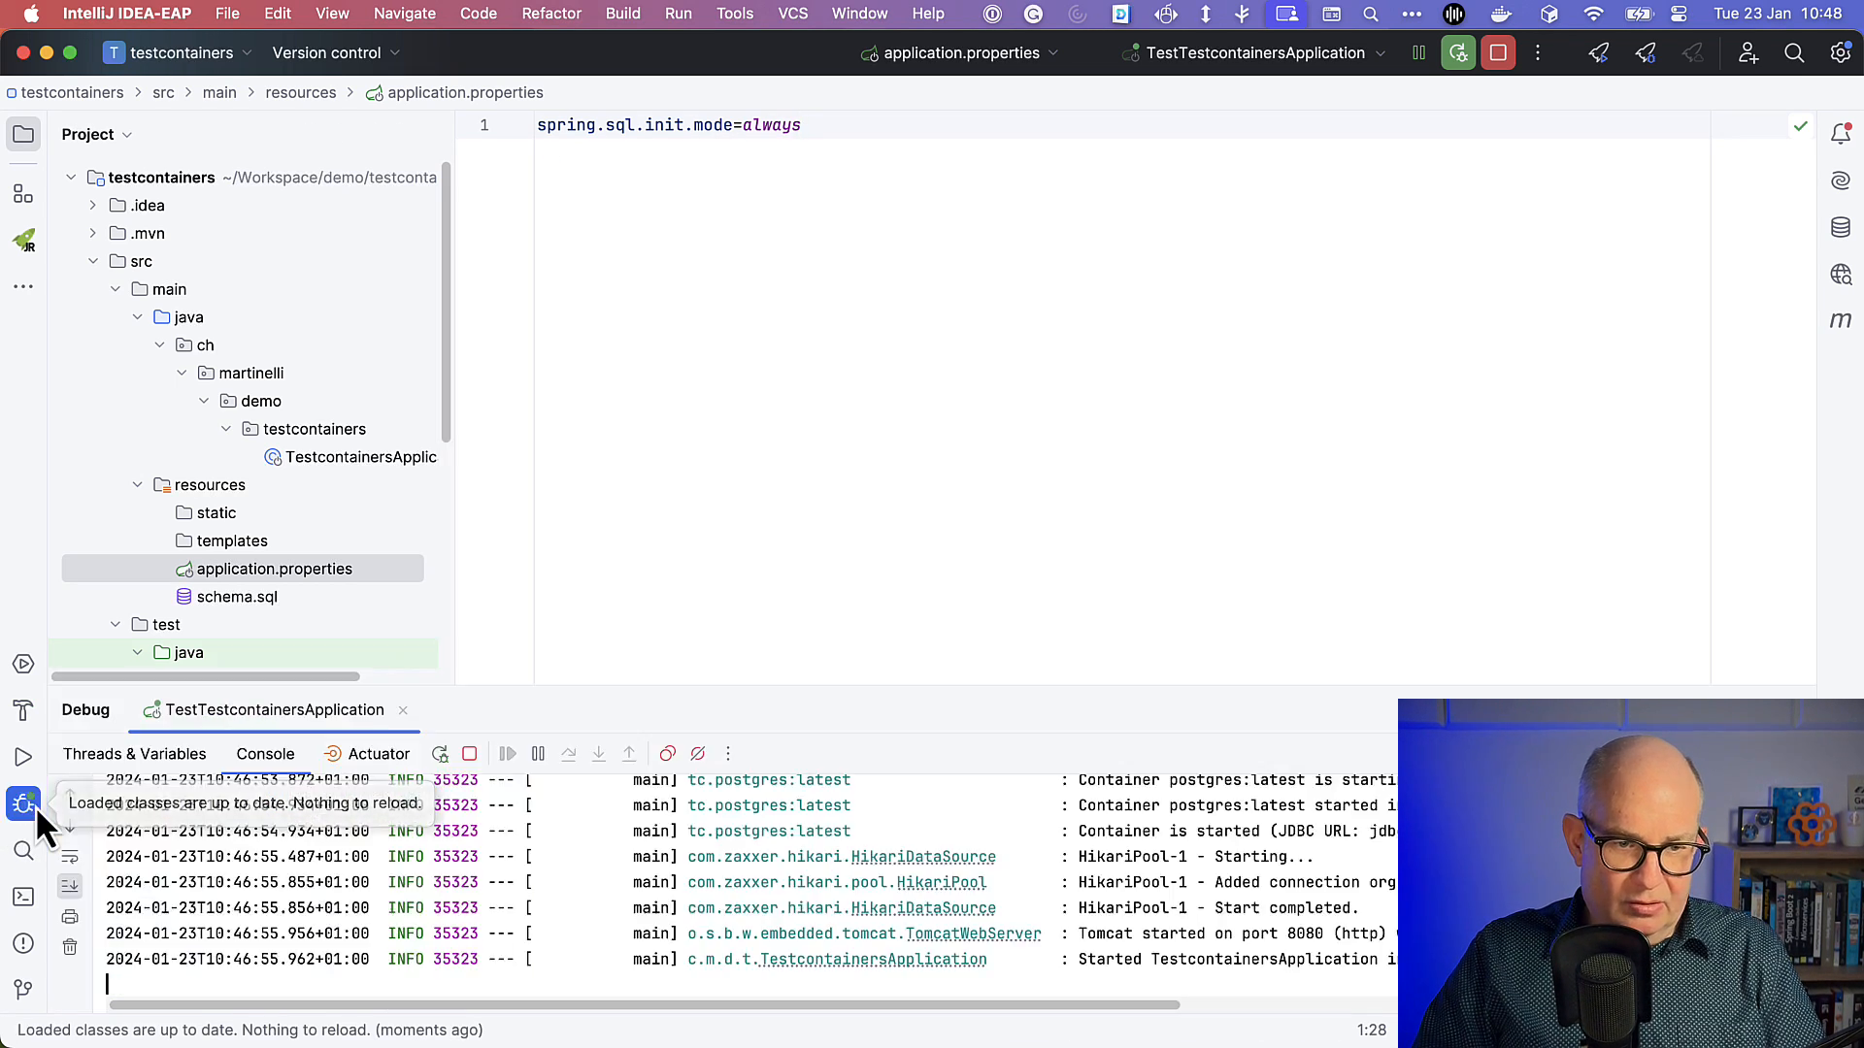
scroll("down", 3)
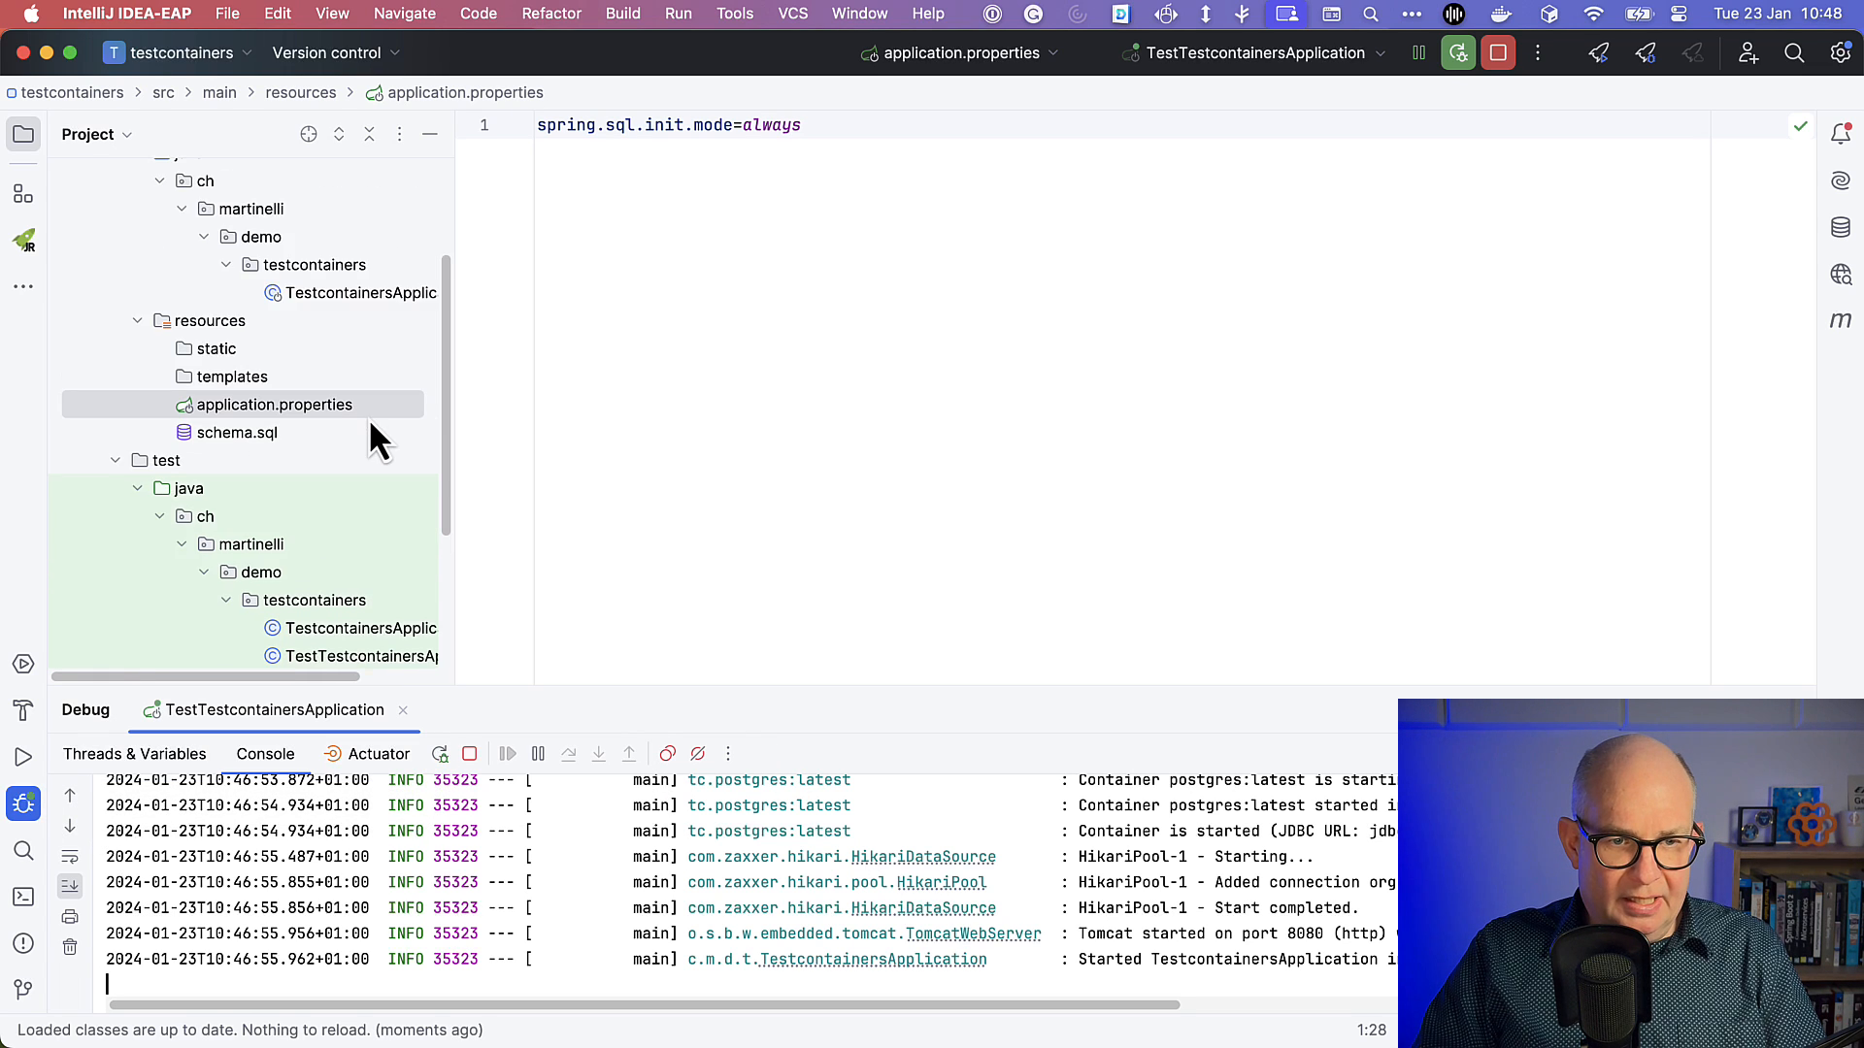
Open pom.xml and start editing the project's Spring starters
left_click(159, 594)
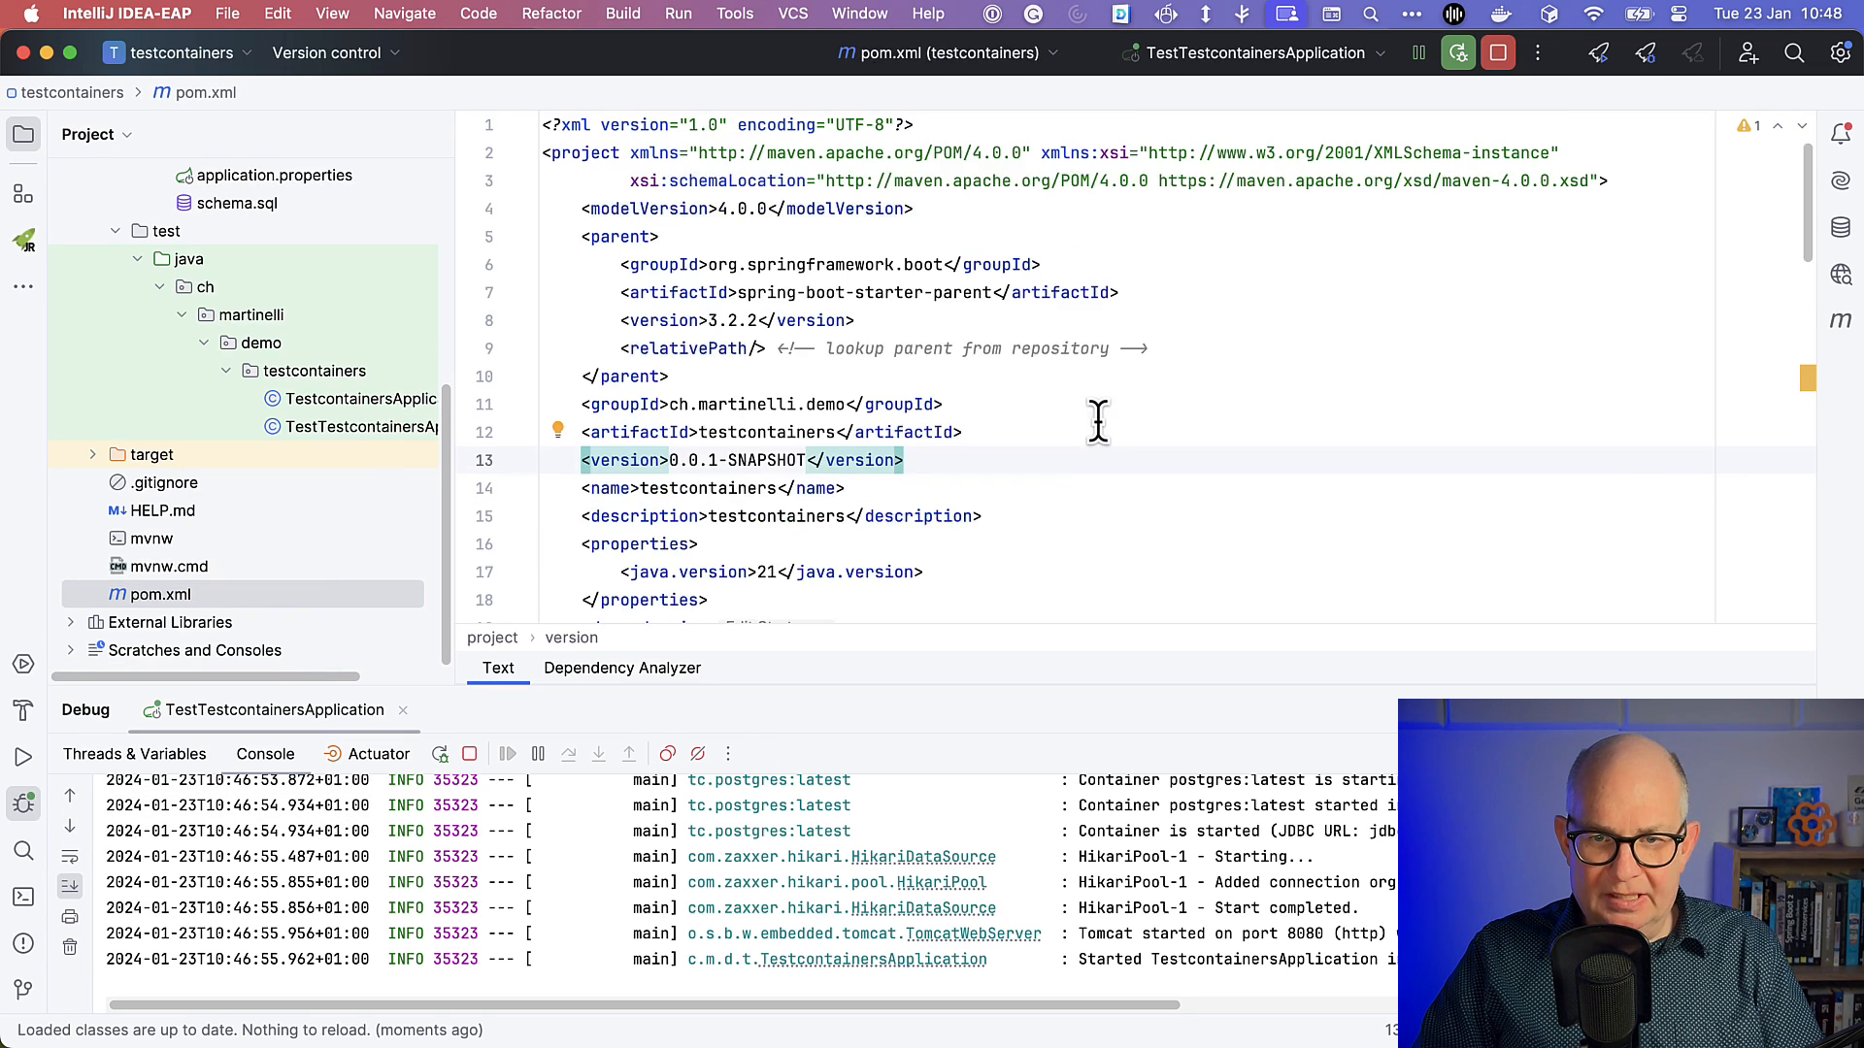
scroll("down", 3)
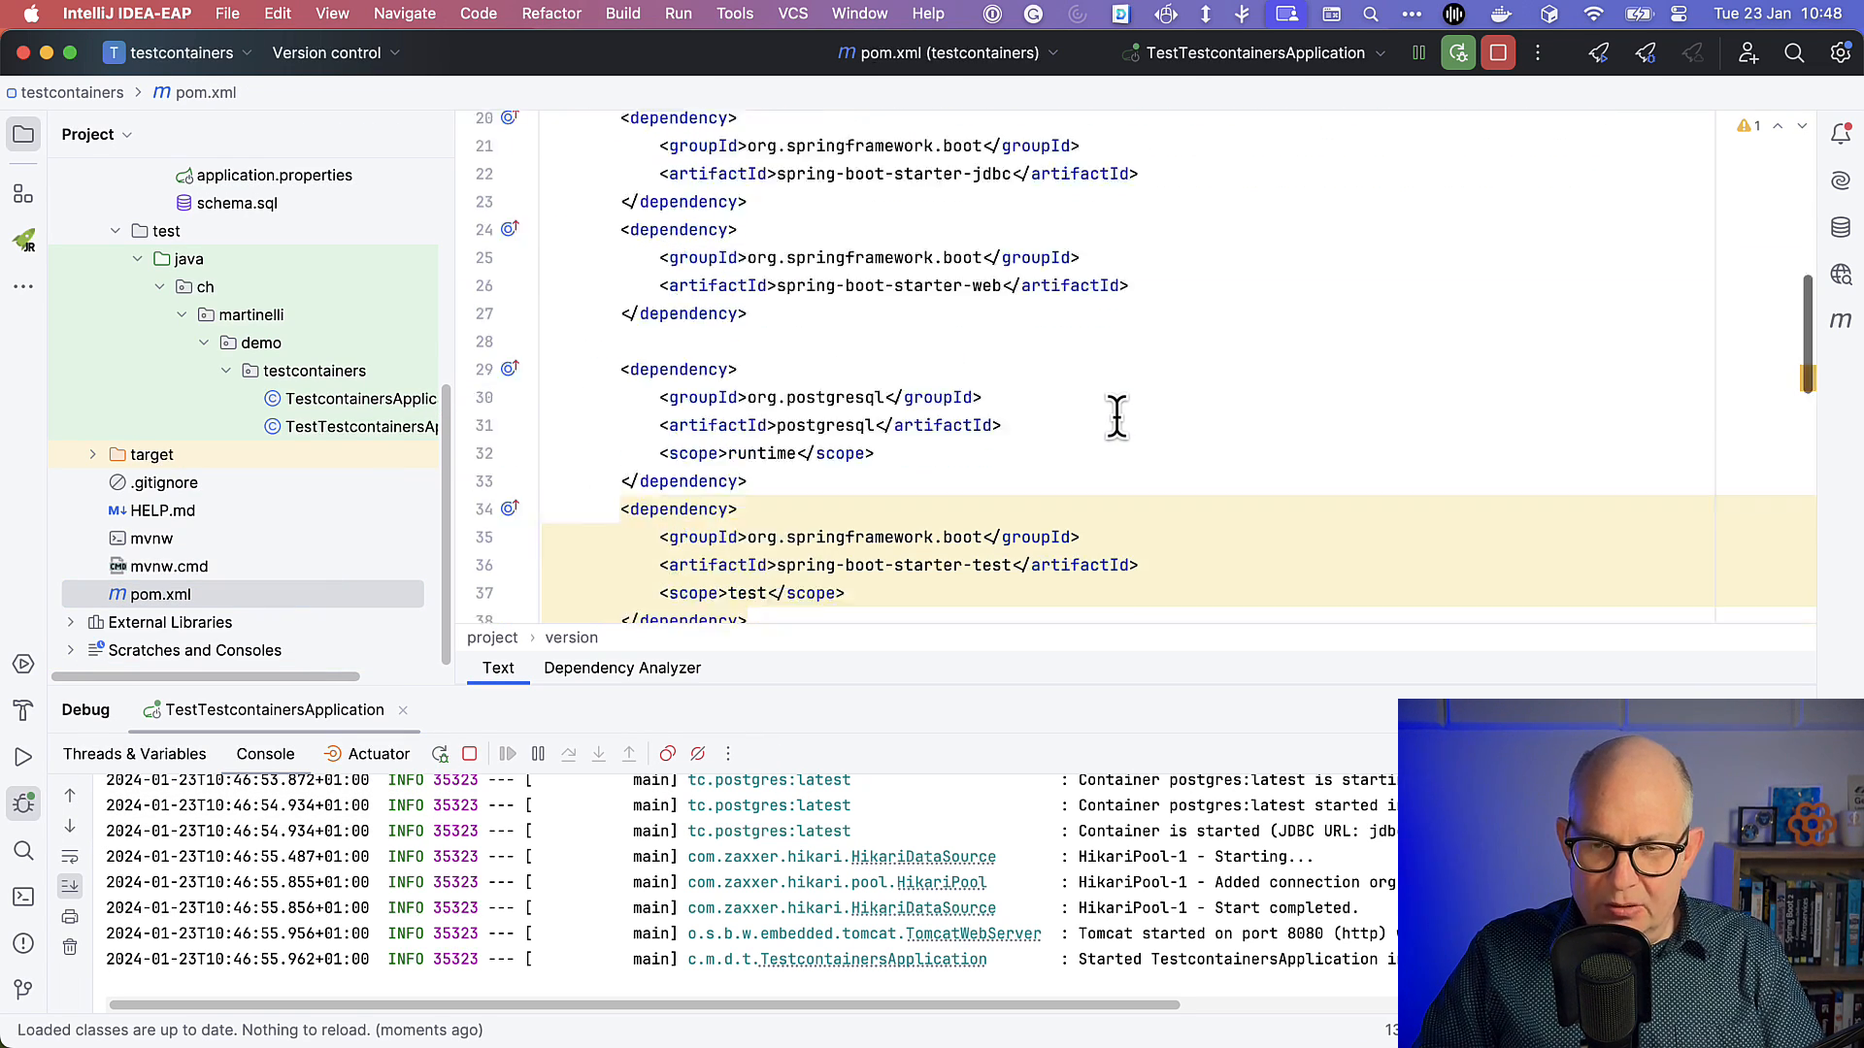
scroll("down", 3)
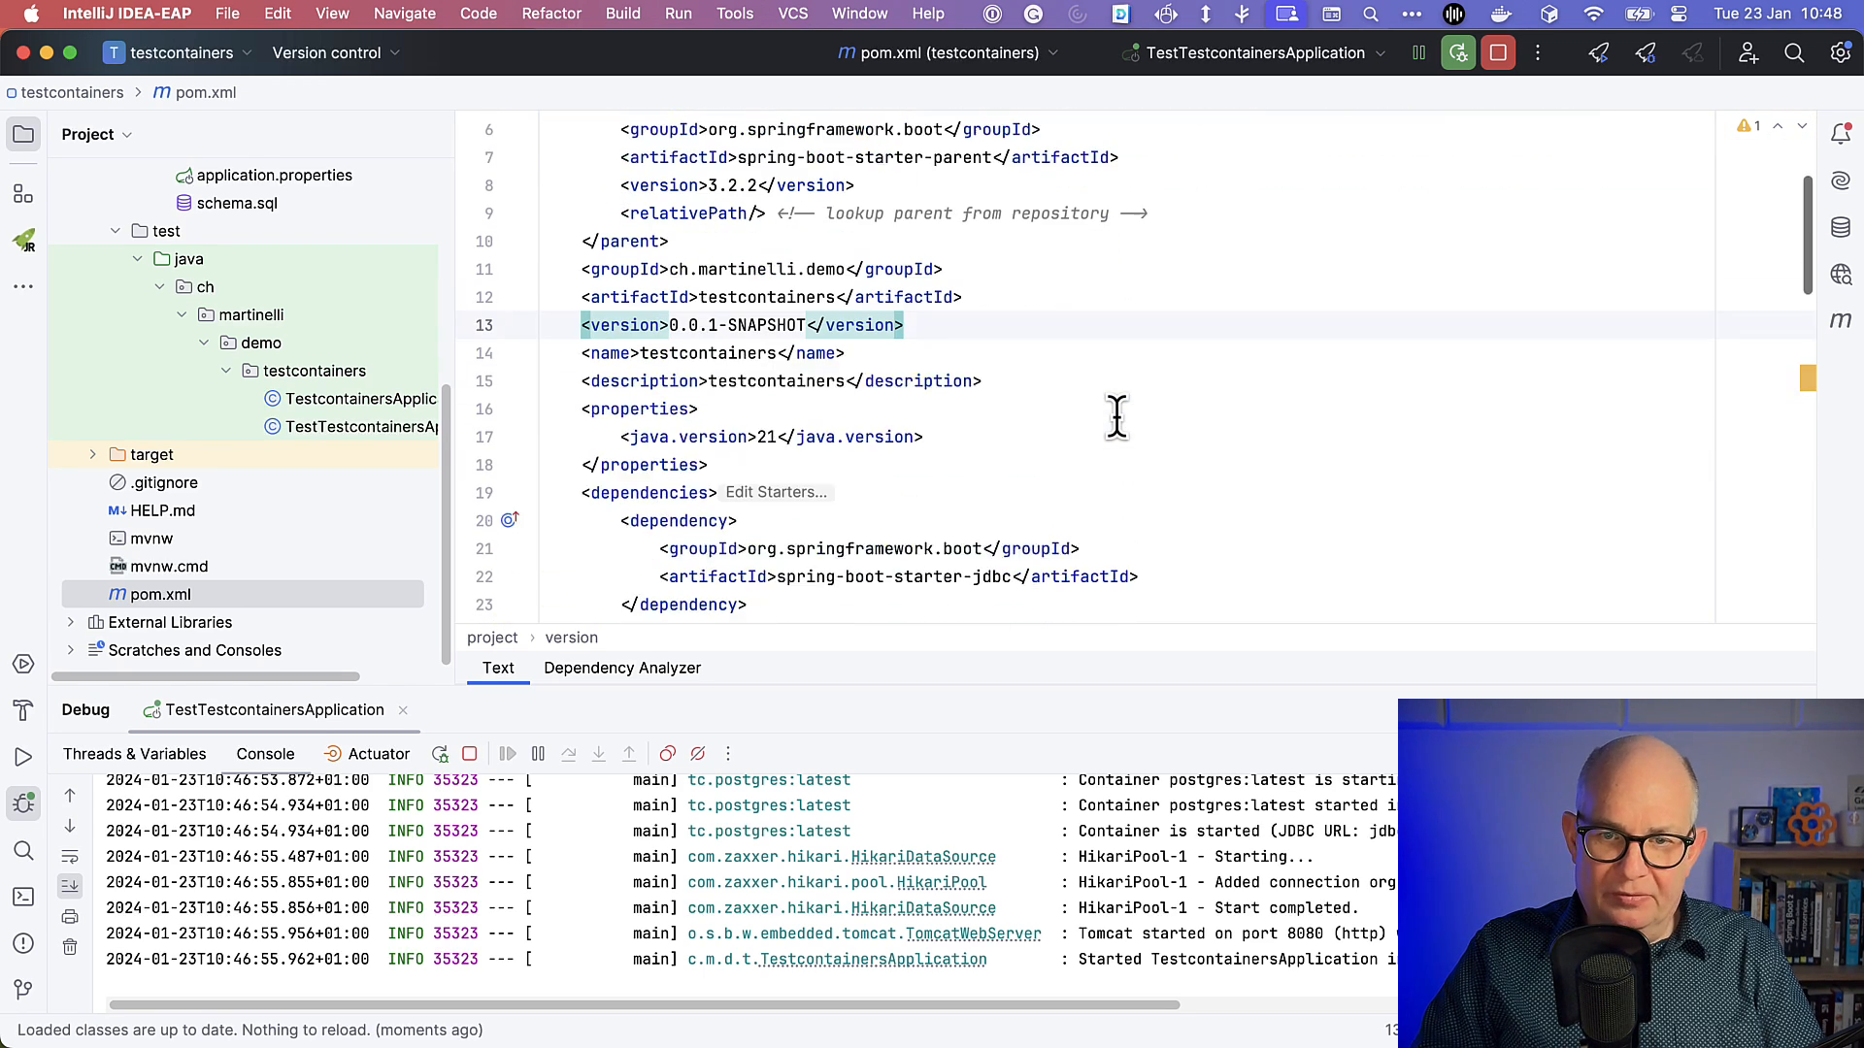
left_click(773, 491)
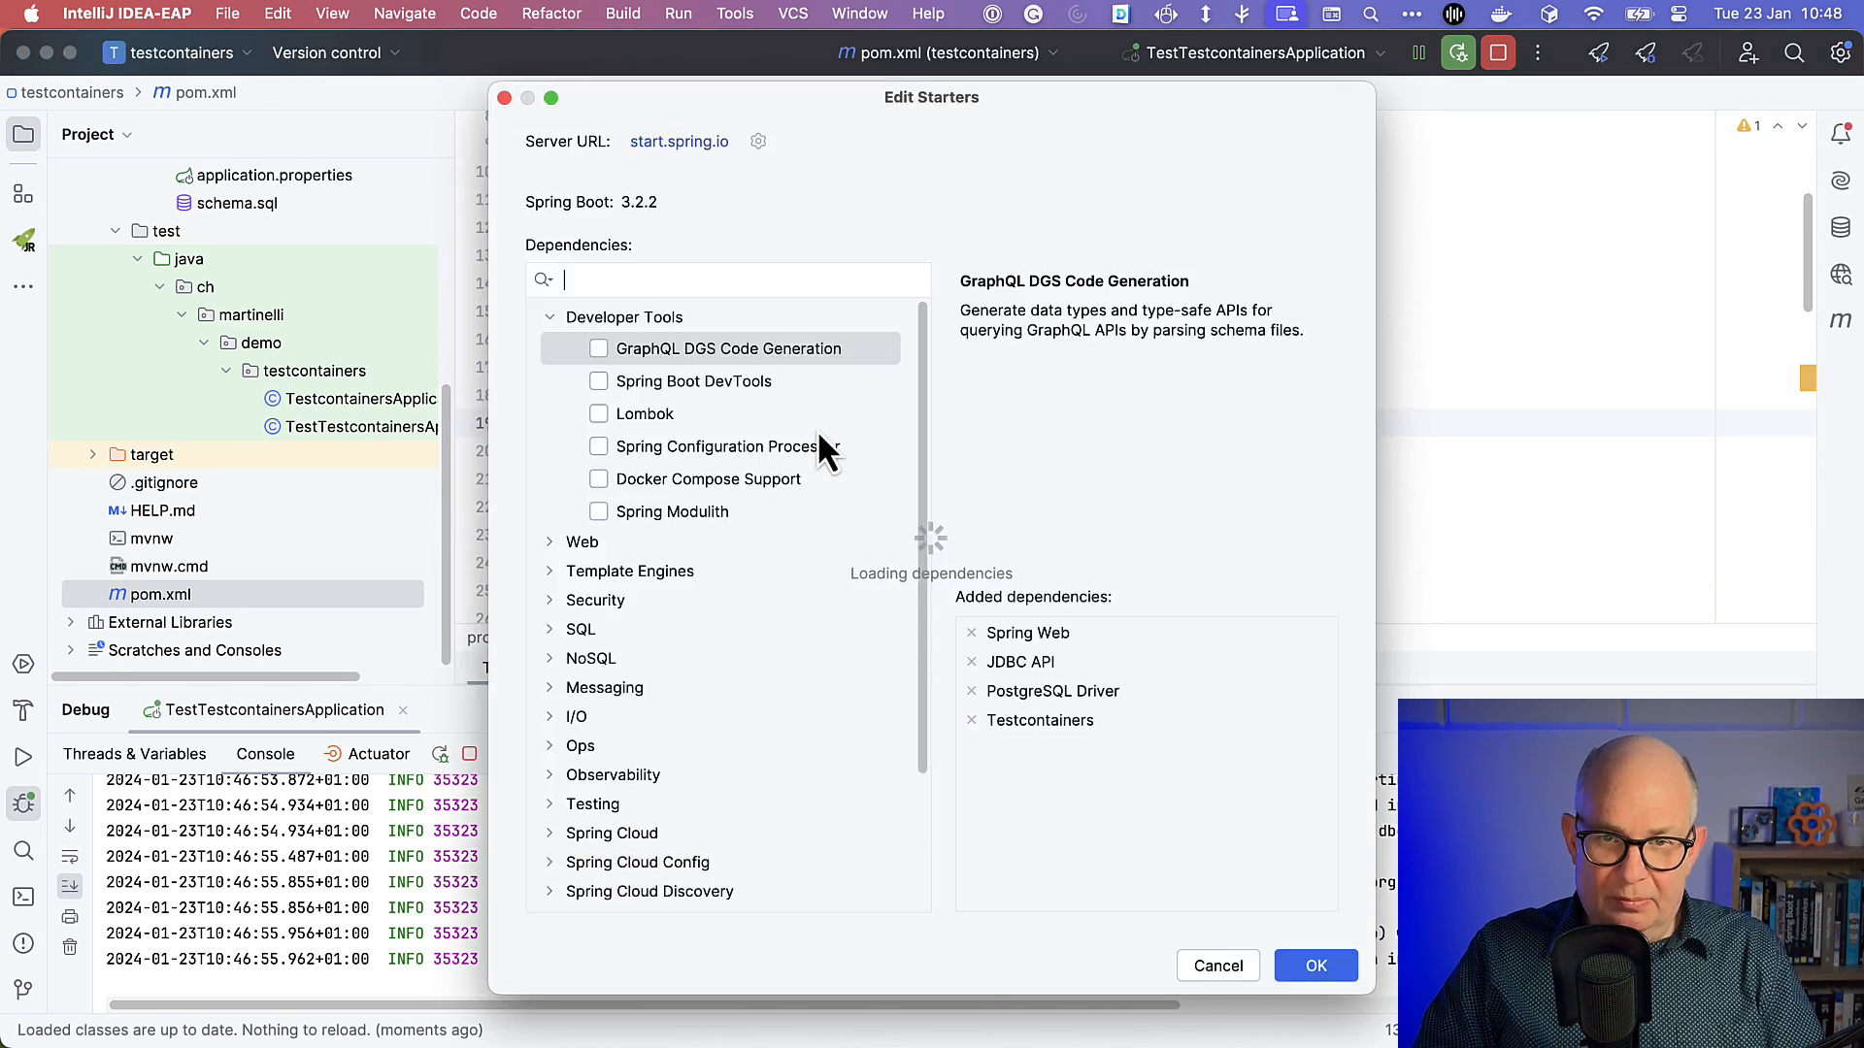
Add the Spring Boot DevTools dependency and reload the Maven project
type("dev")
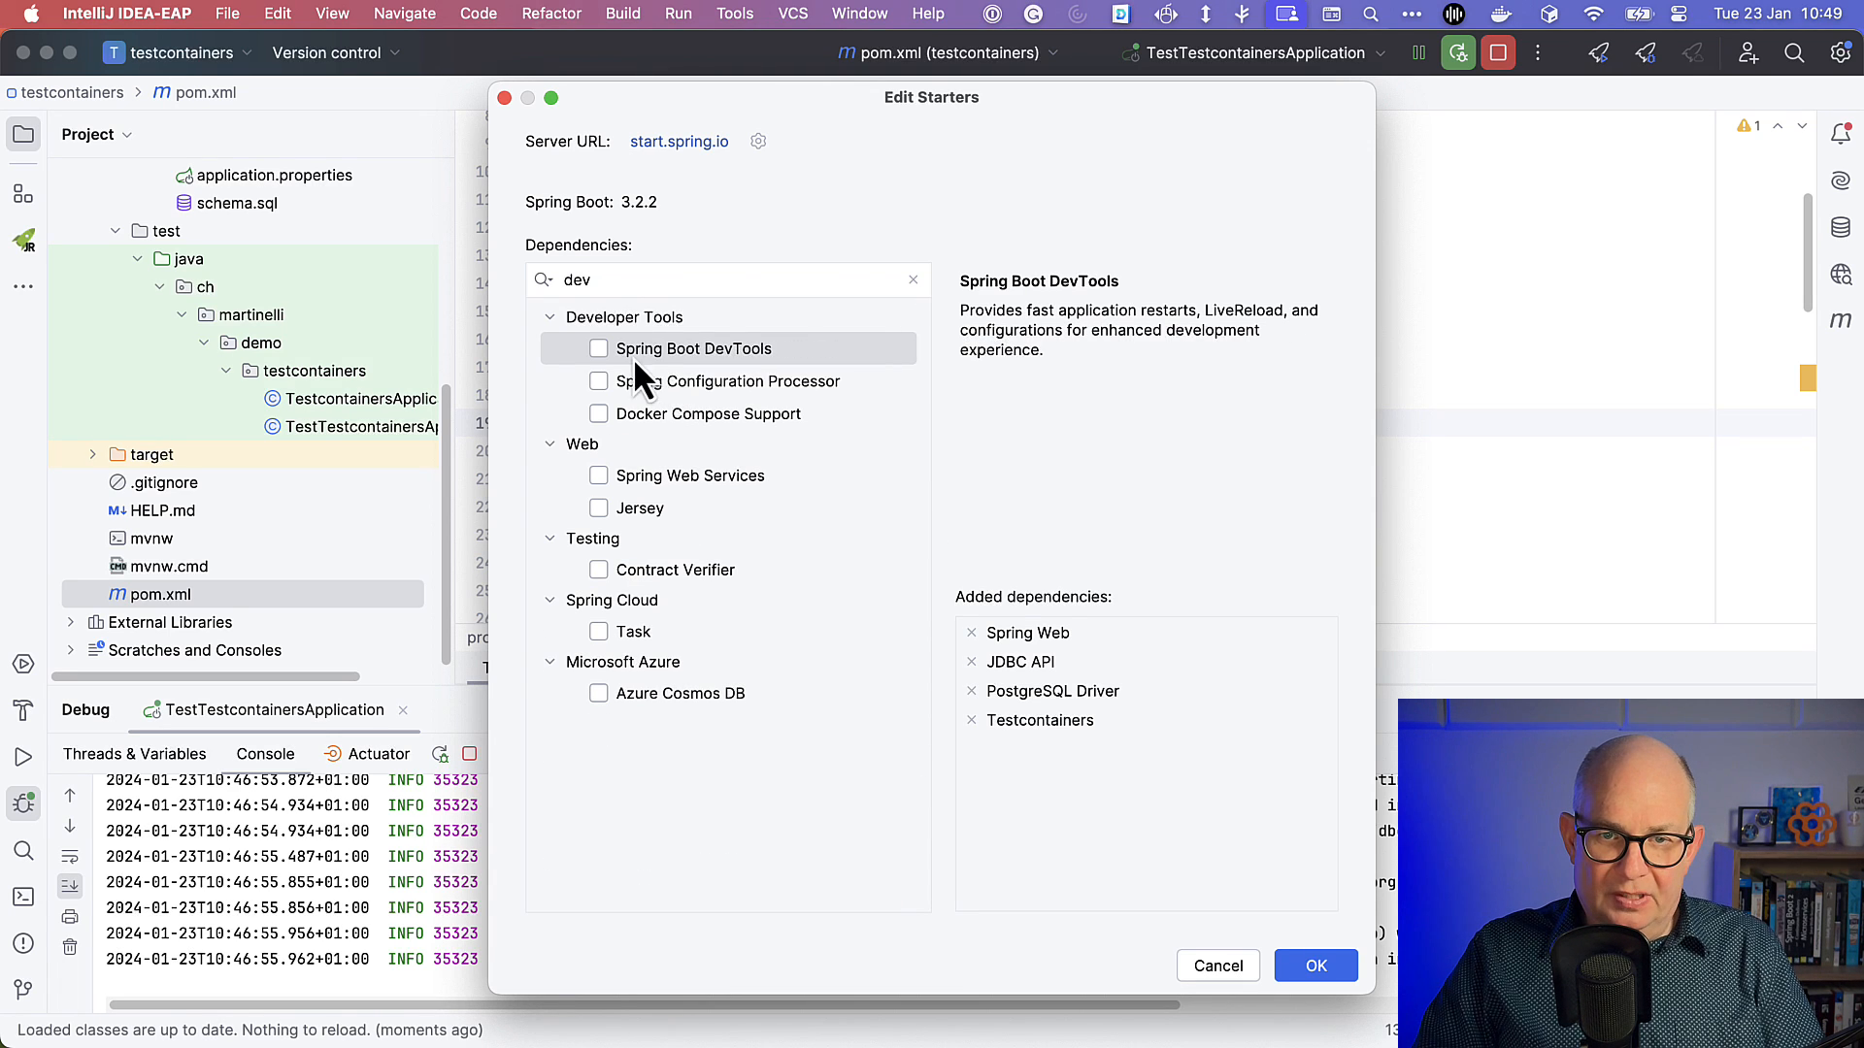
left_click(1314, 965)
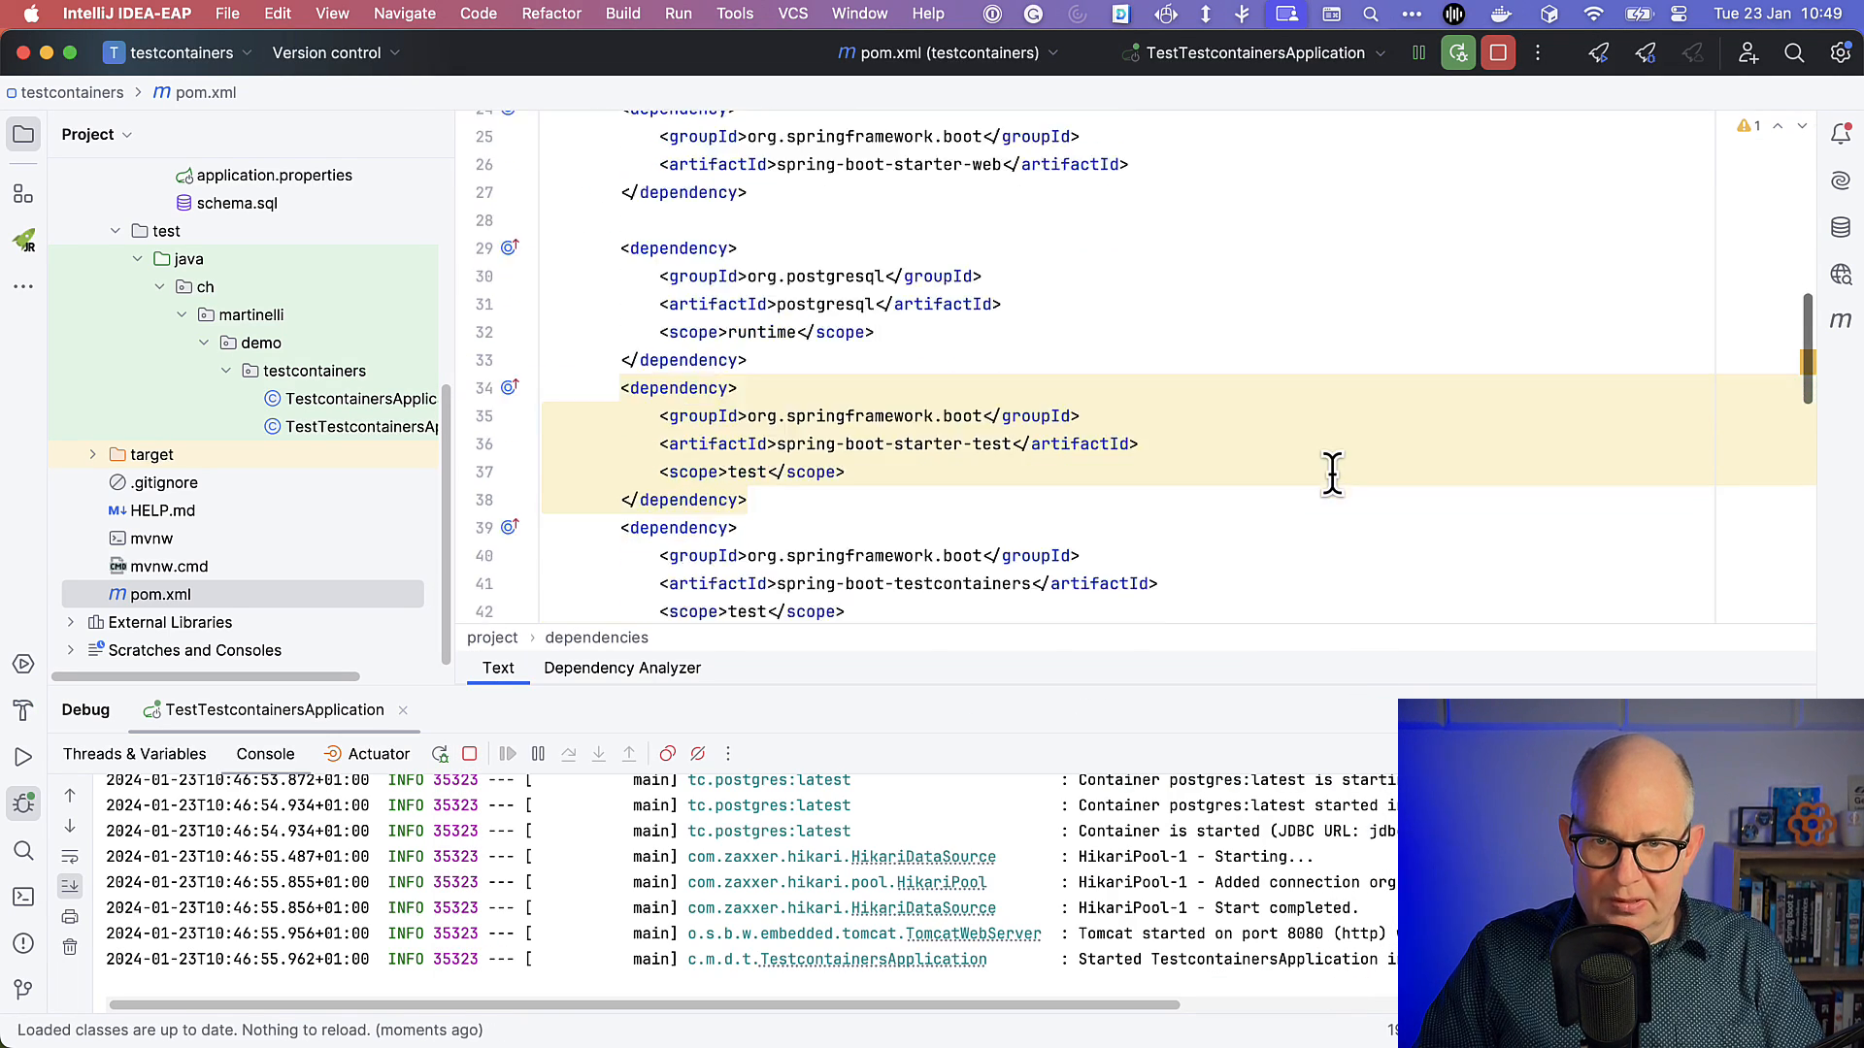
scroll("down", 3)
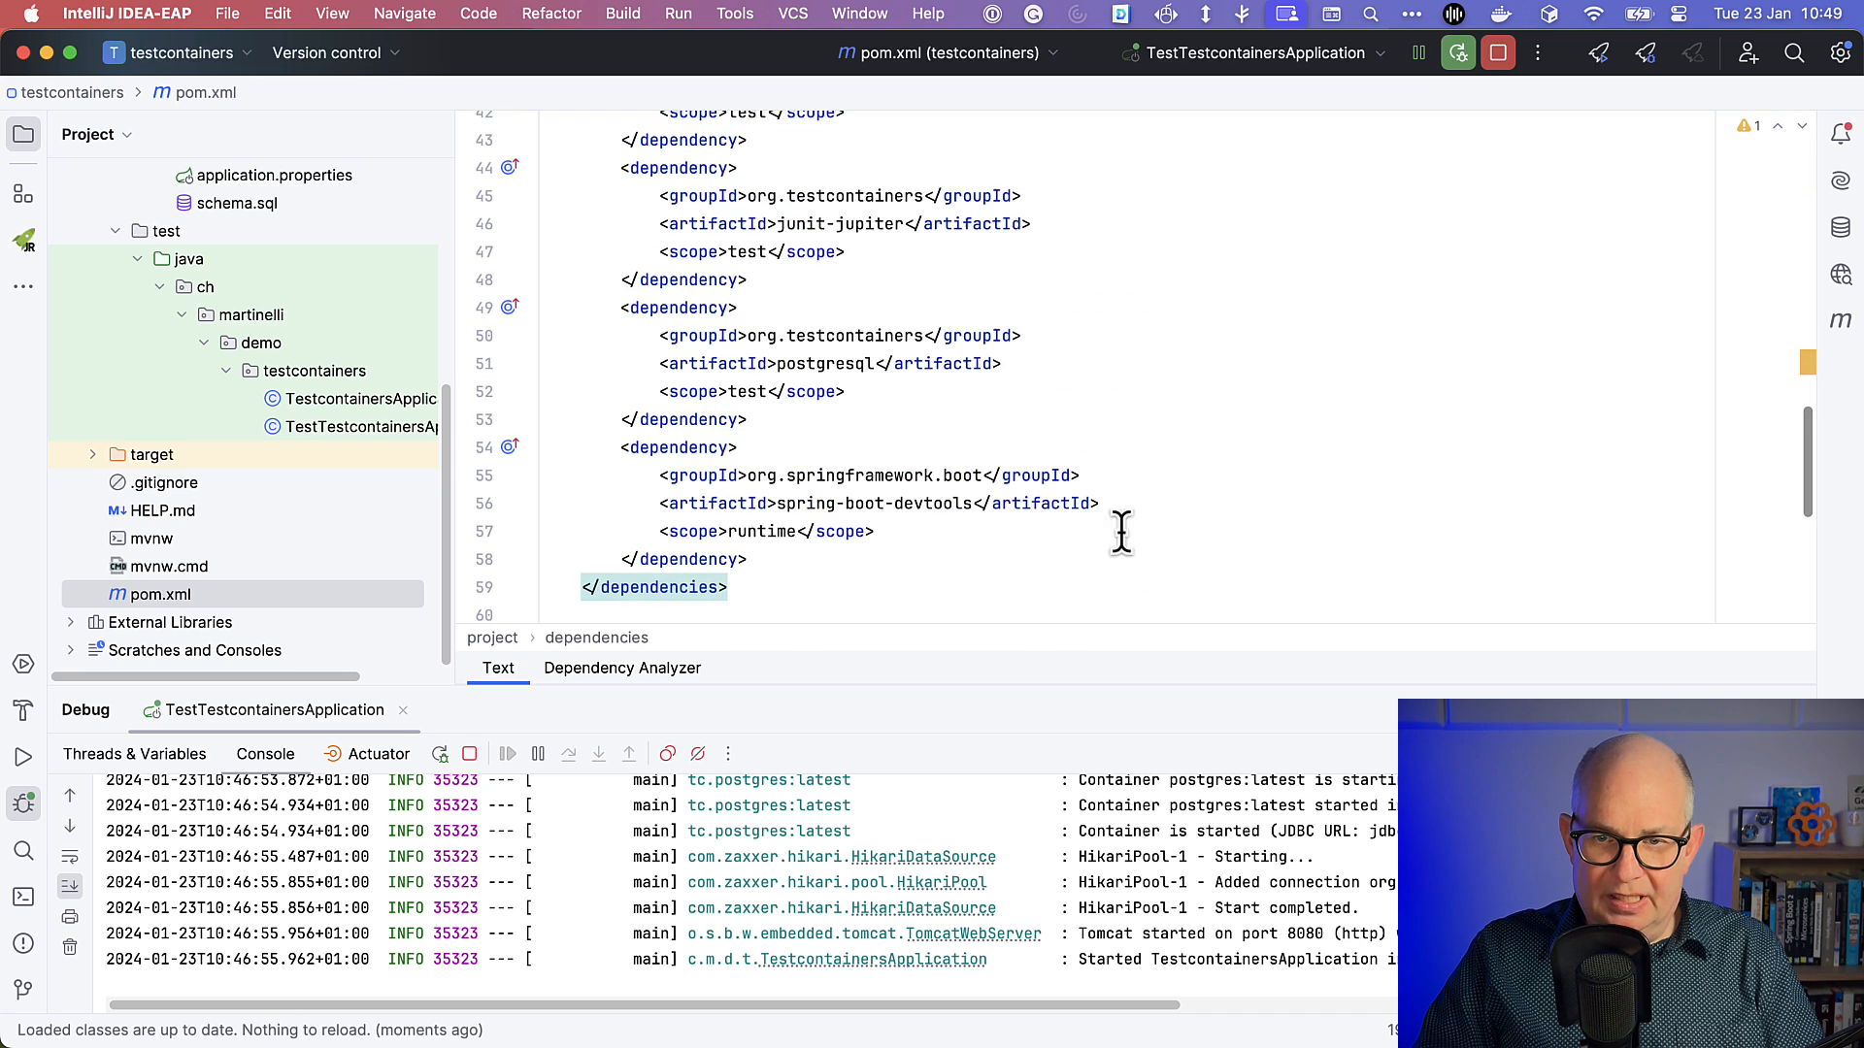
mouse_move(1574, 324)
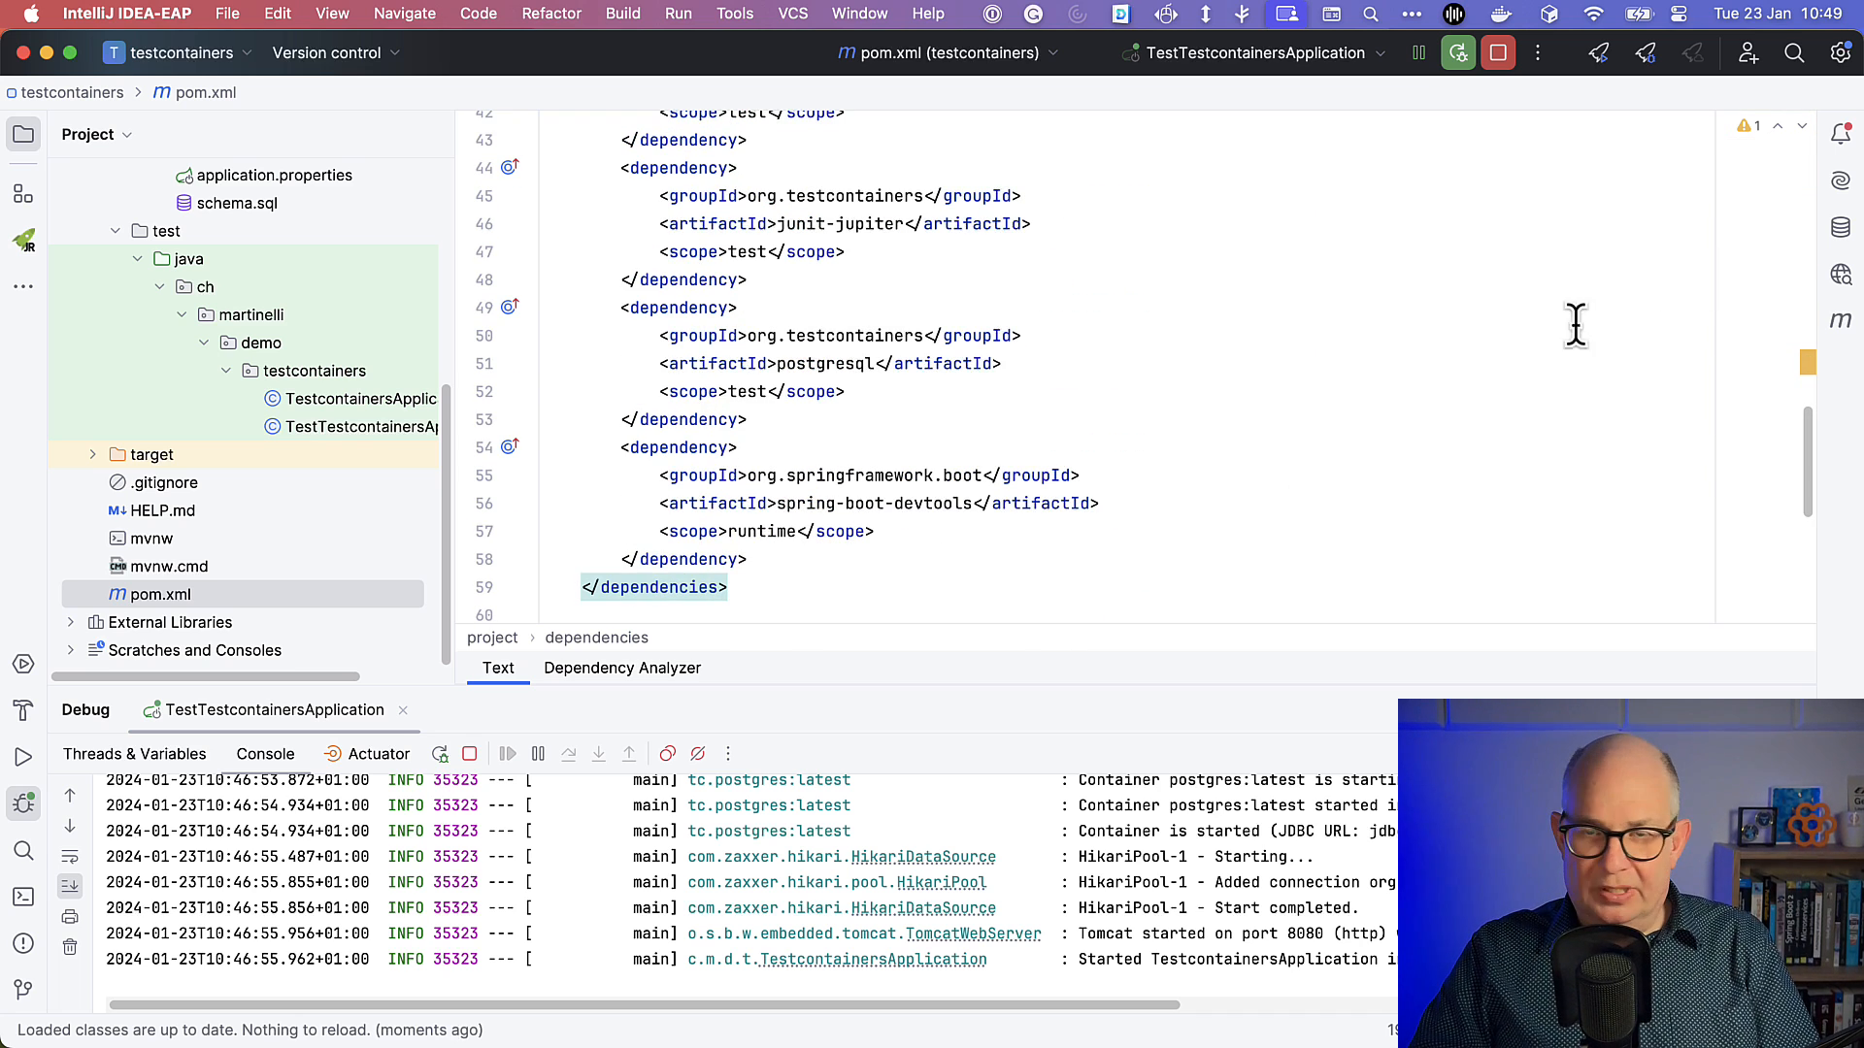
left_click(241, 203)
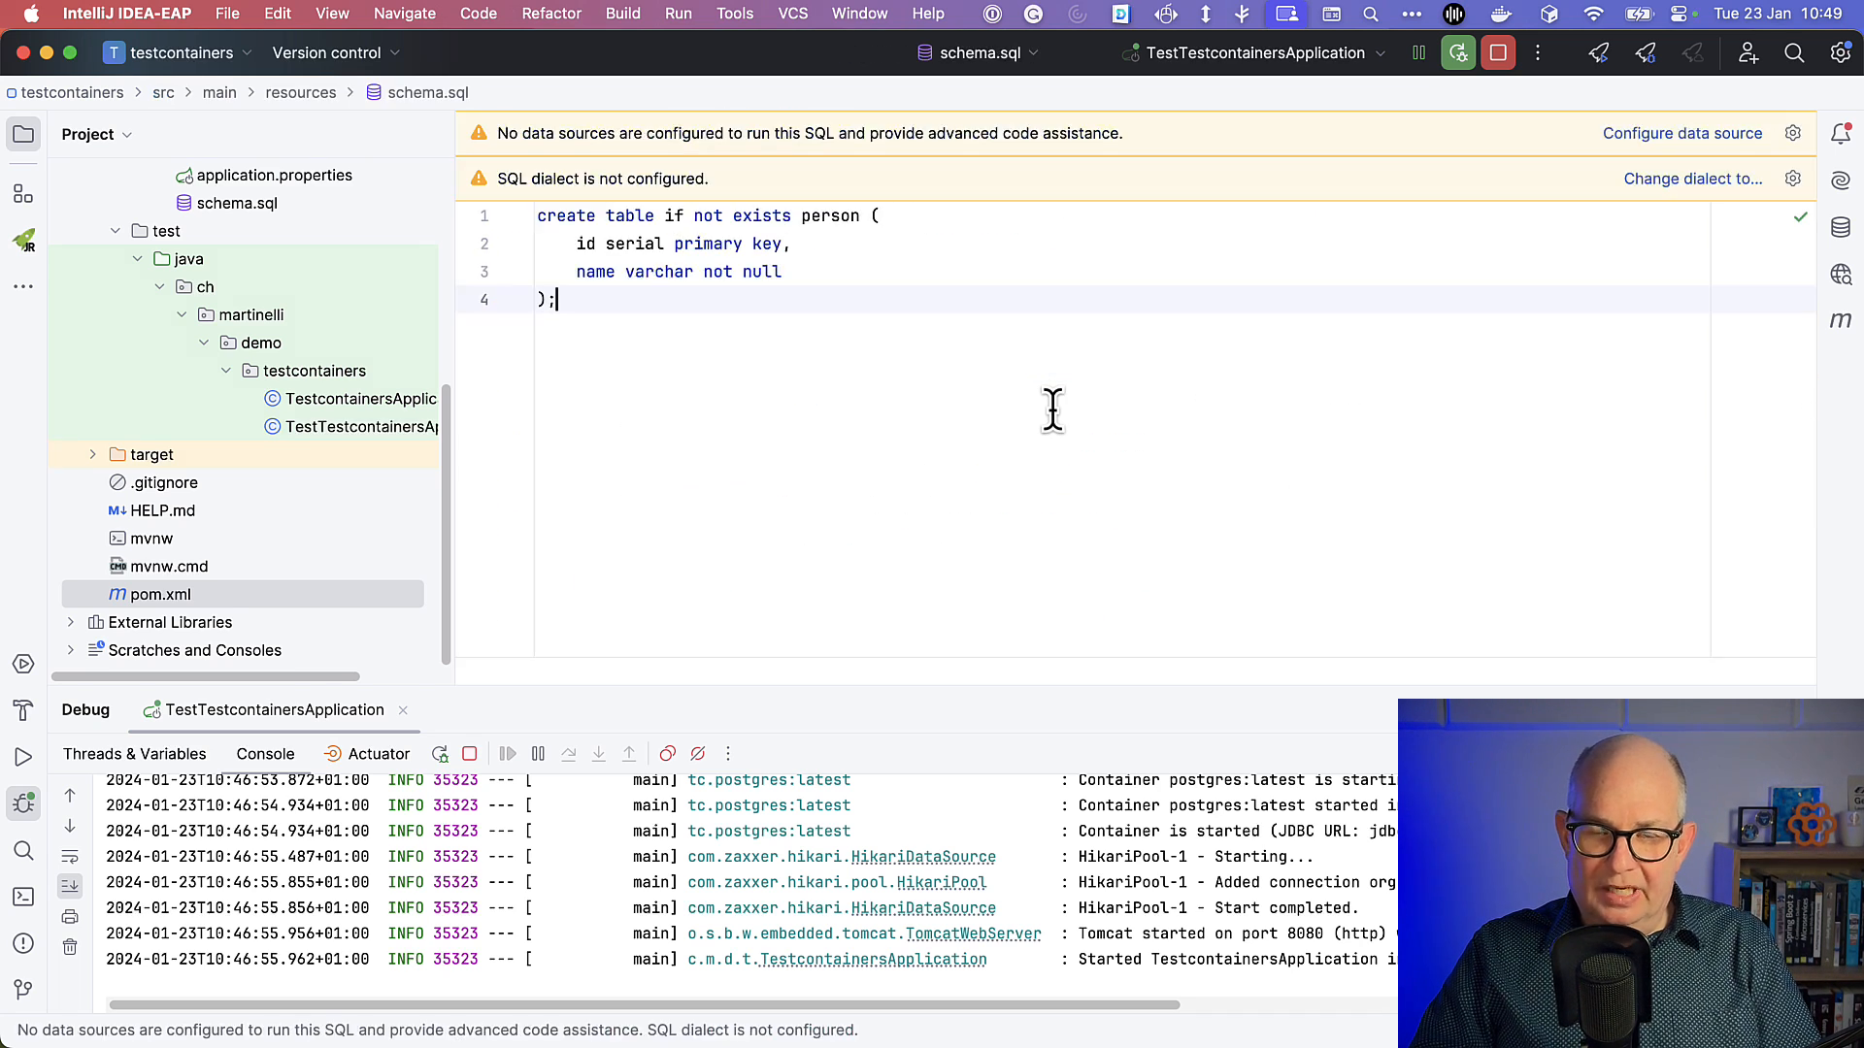
Stop and rerun TestTestcontainersApplication so it runs under DevTools with LiveReload
left_click(1456, 52)
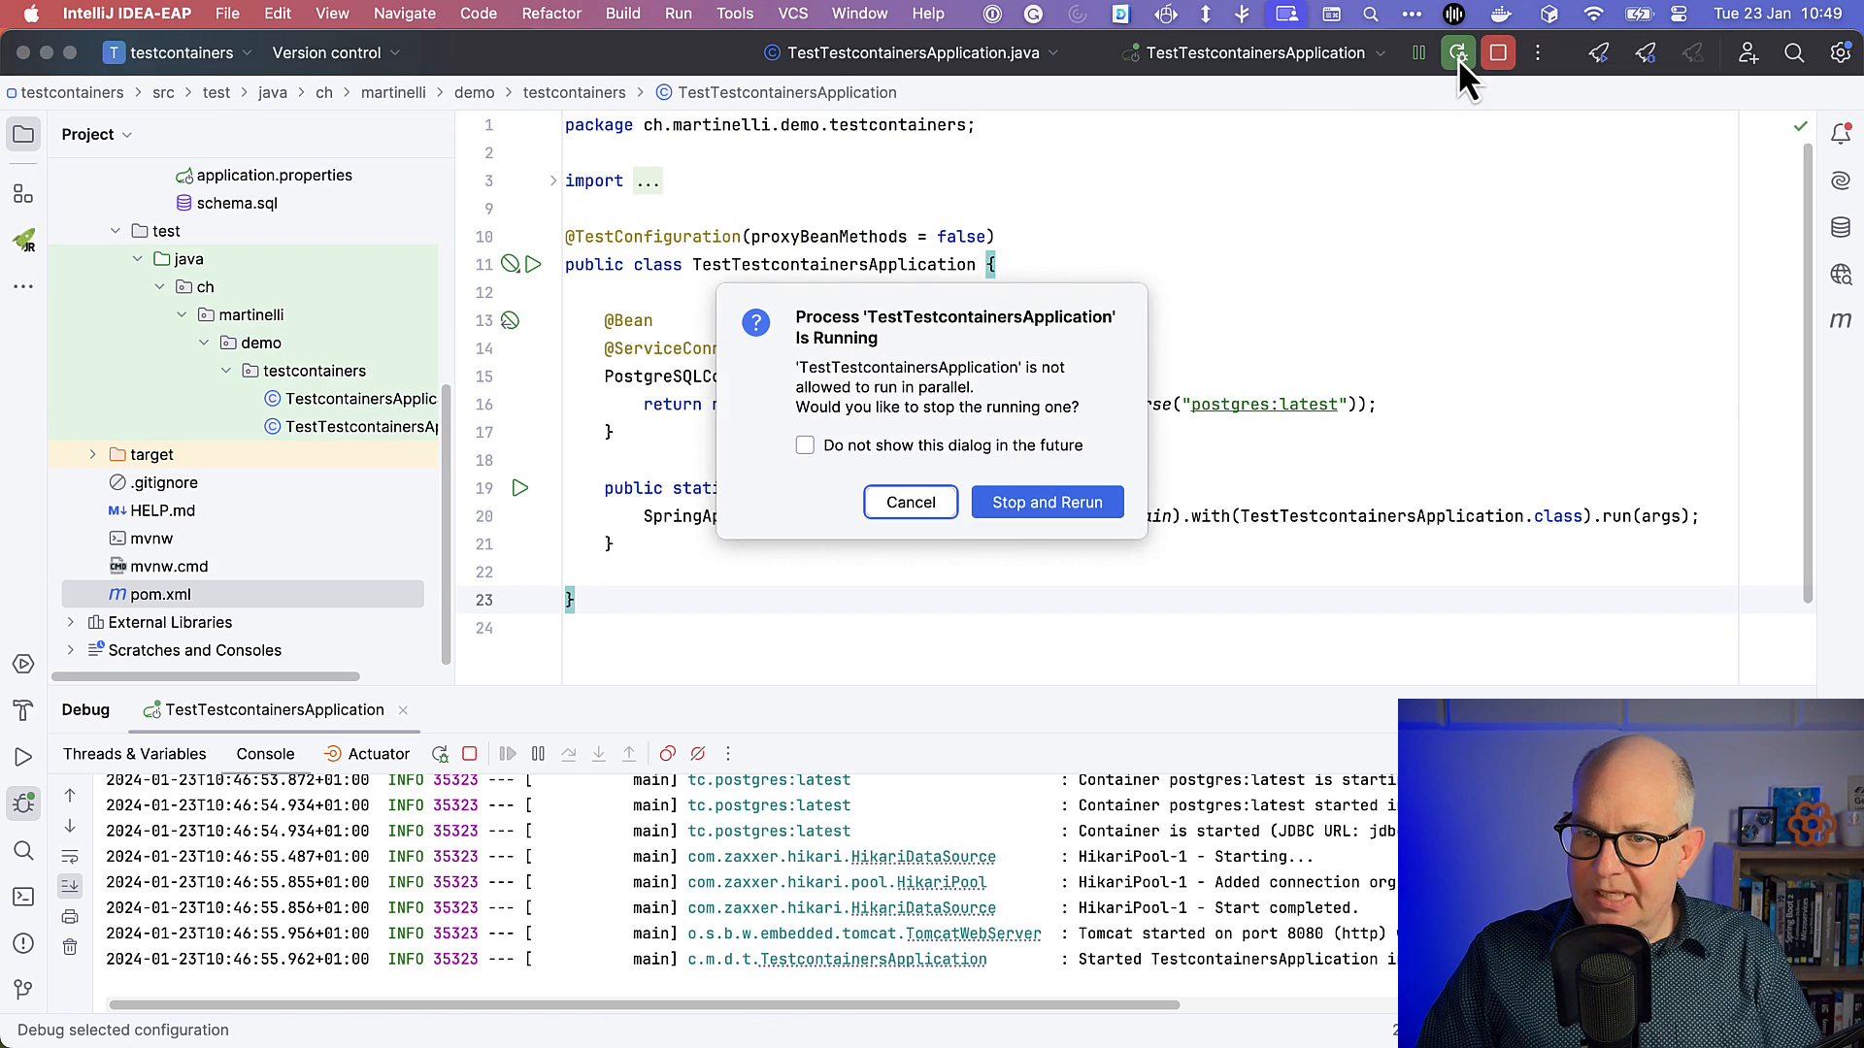
left_click(1046, 501)
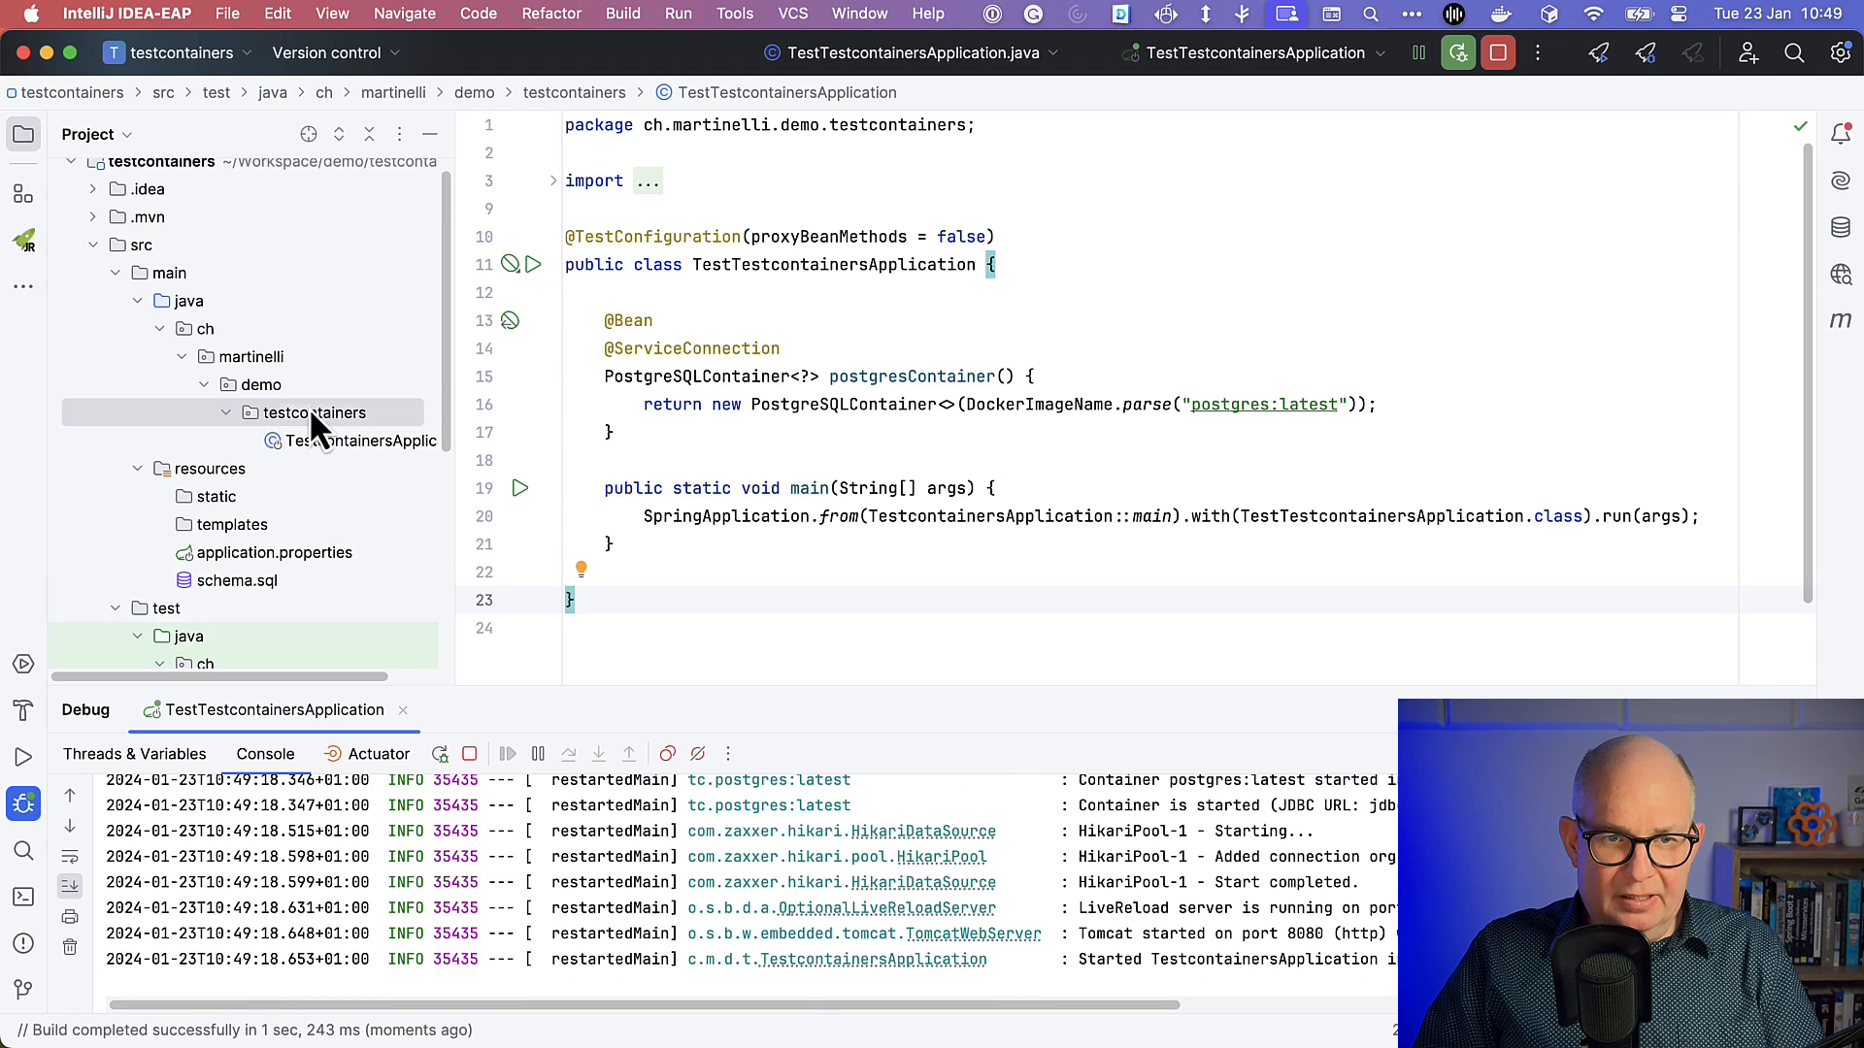
Create a Person record with Integer id and String name in the testcontainers package
right_click(318, 411)
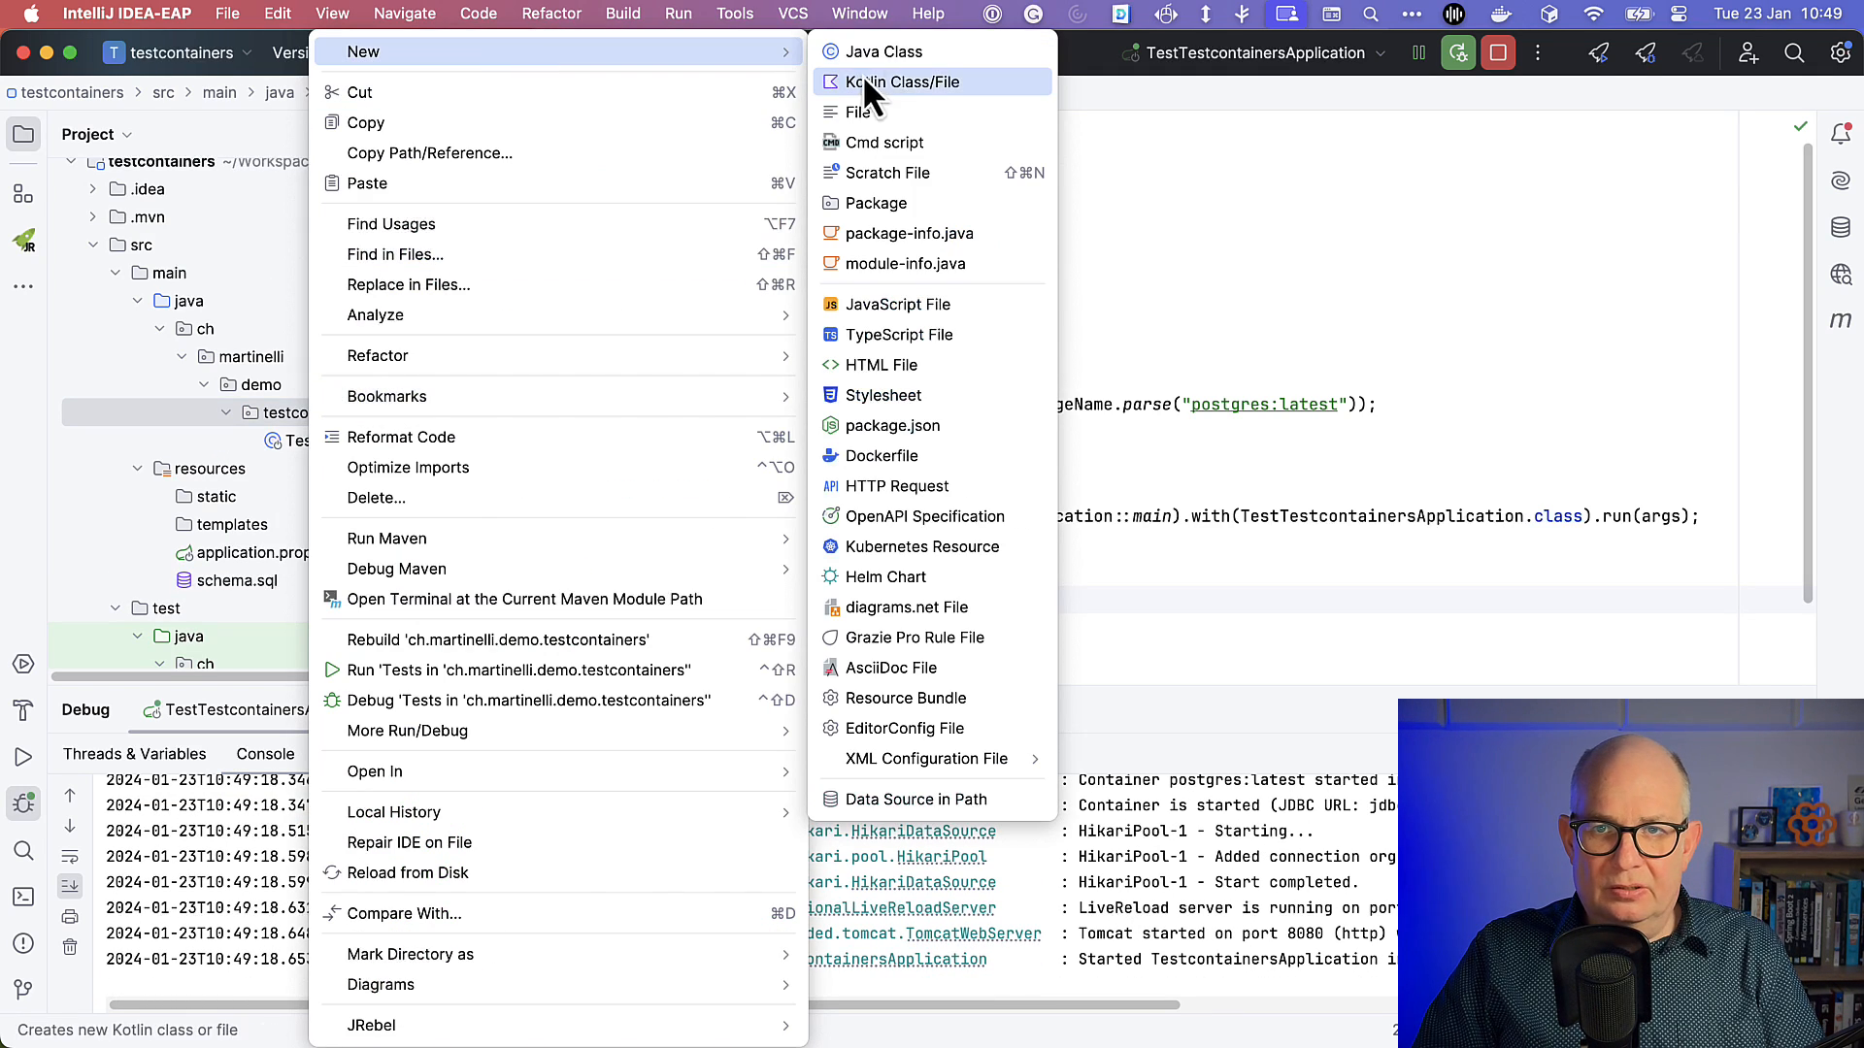
left_click(887, 51)
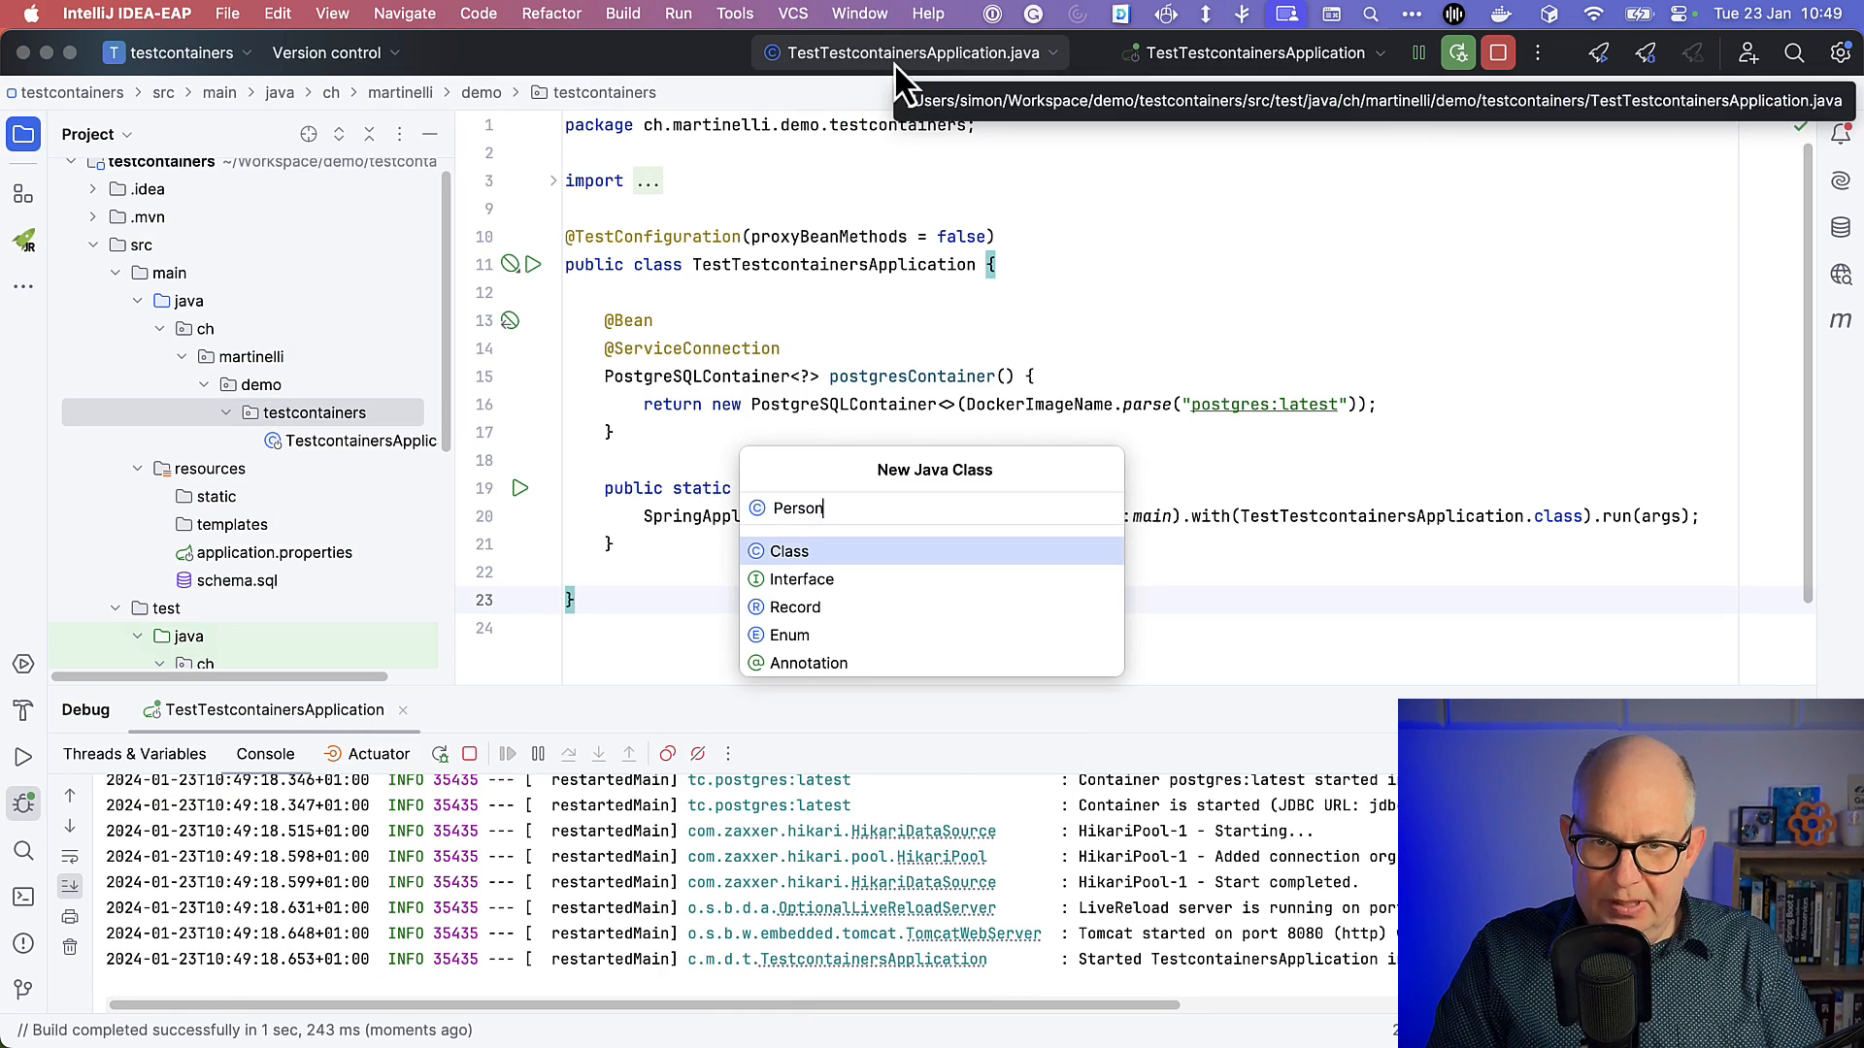
mouse_move(812, 606)
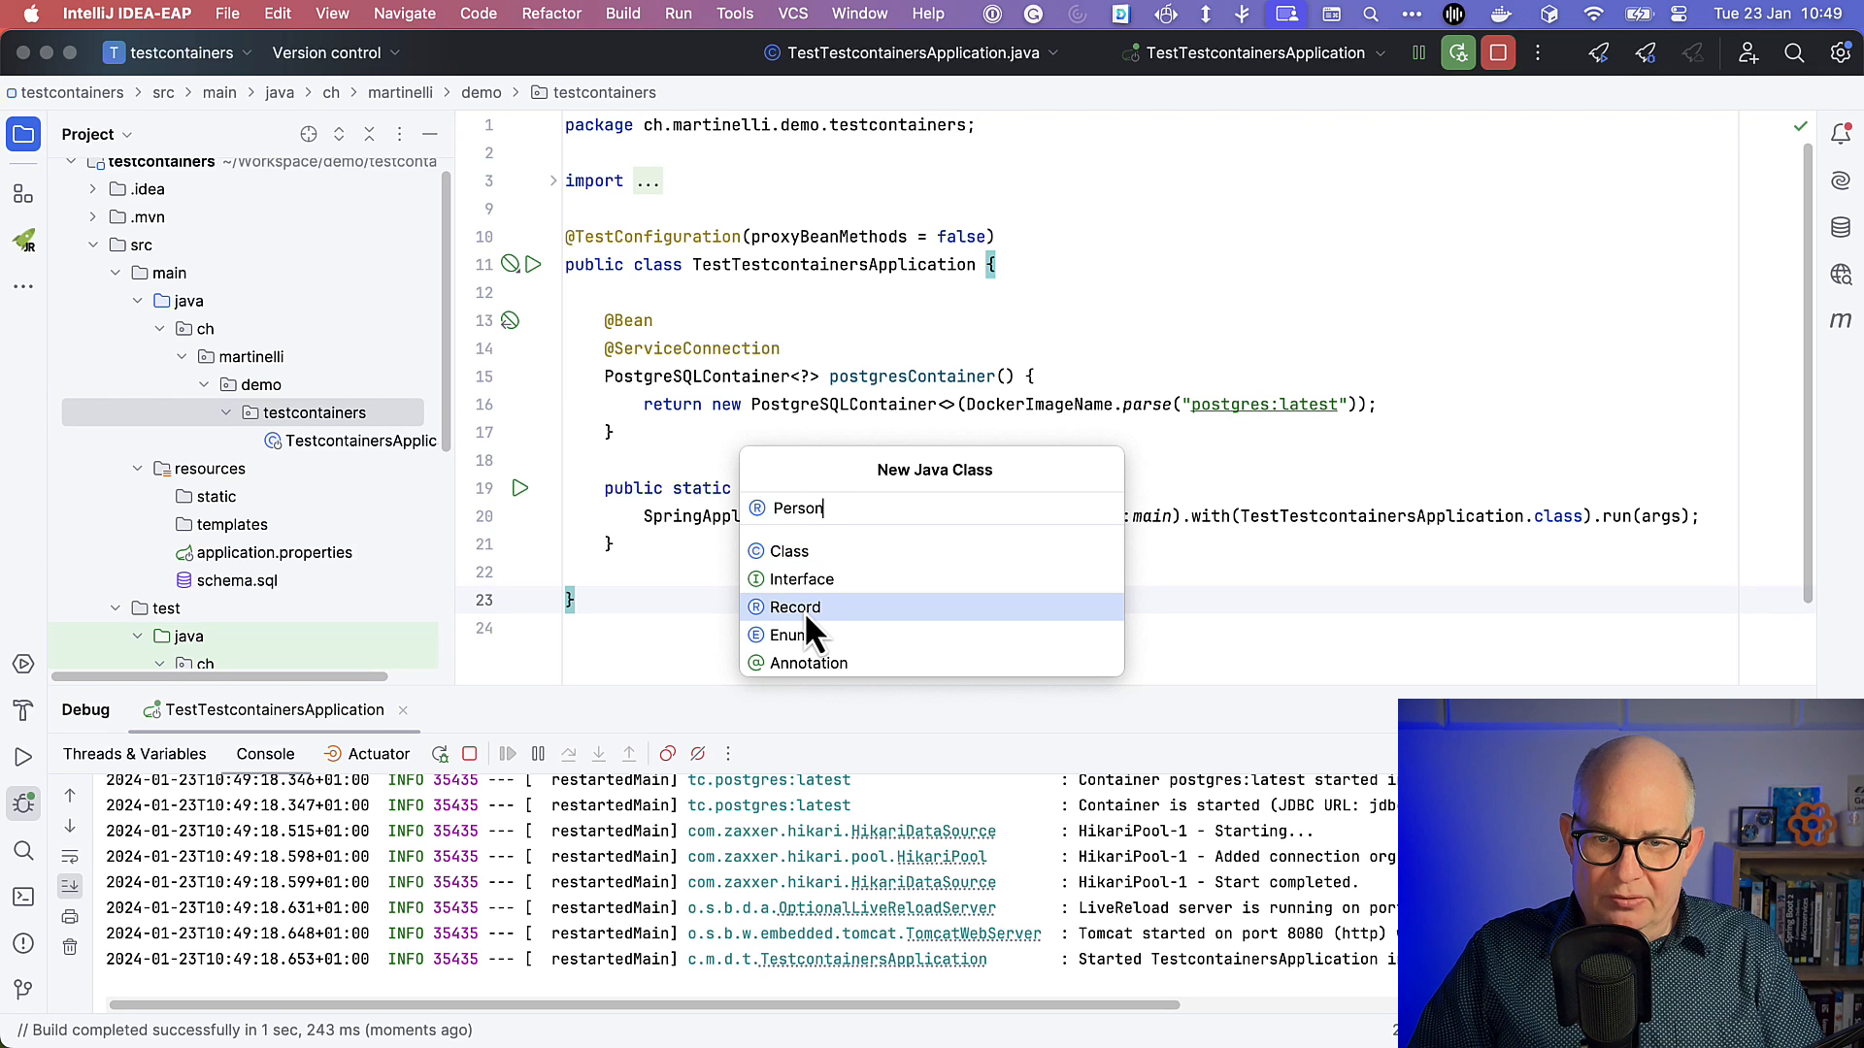
left_click(794, 606)
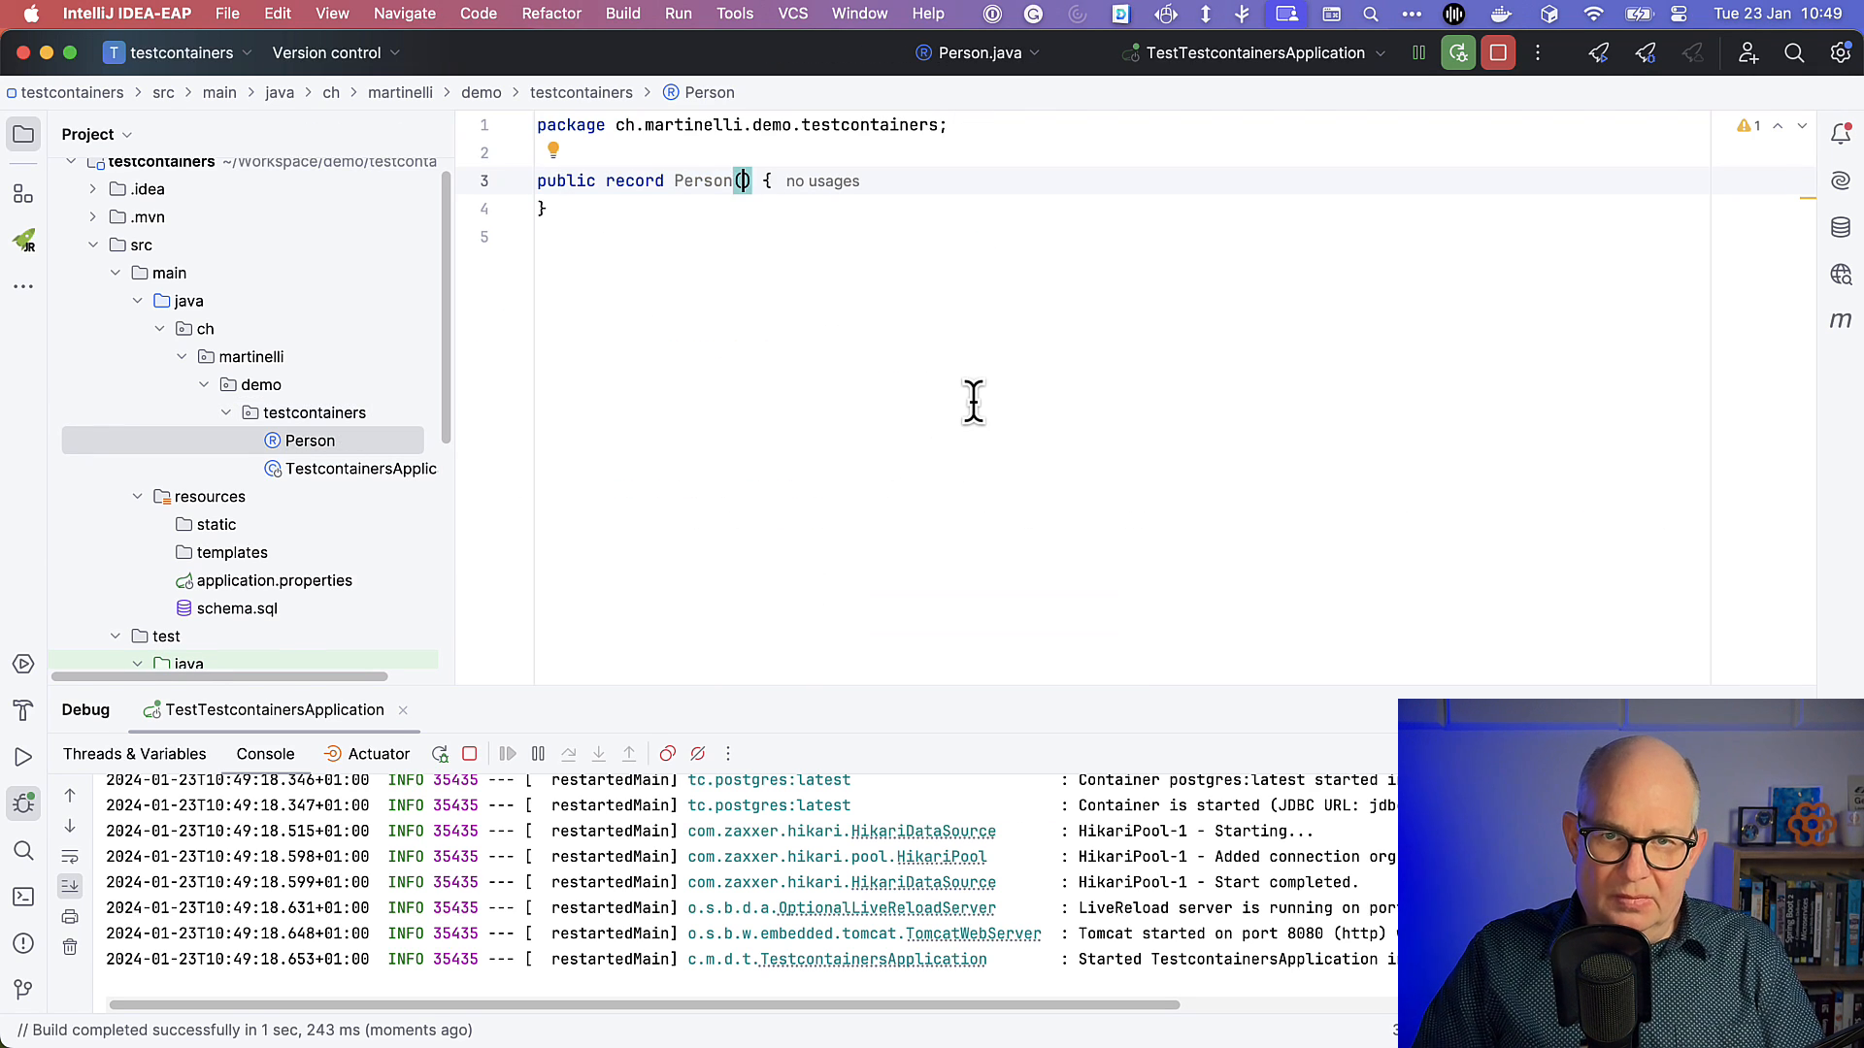
type("Integer id, S")
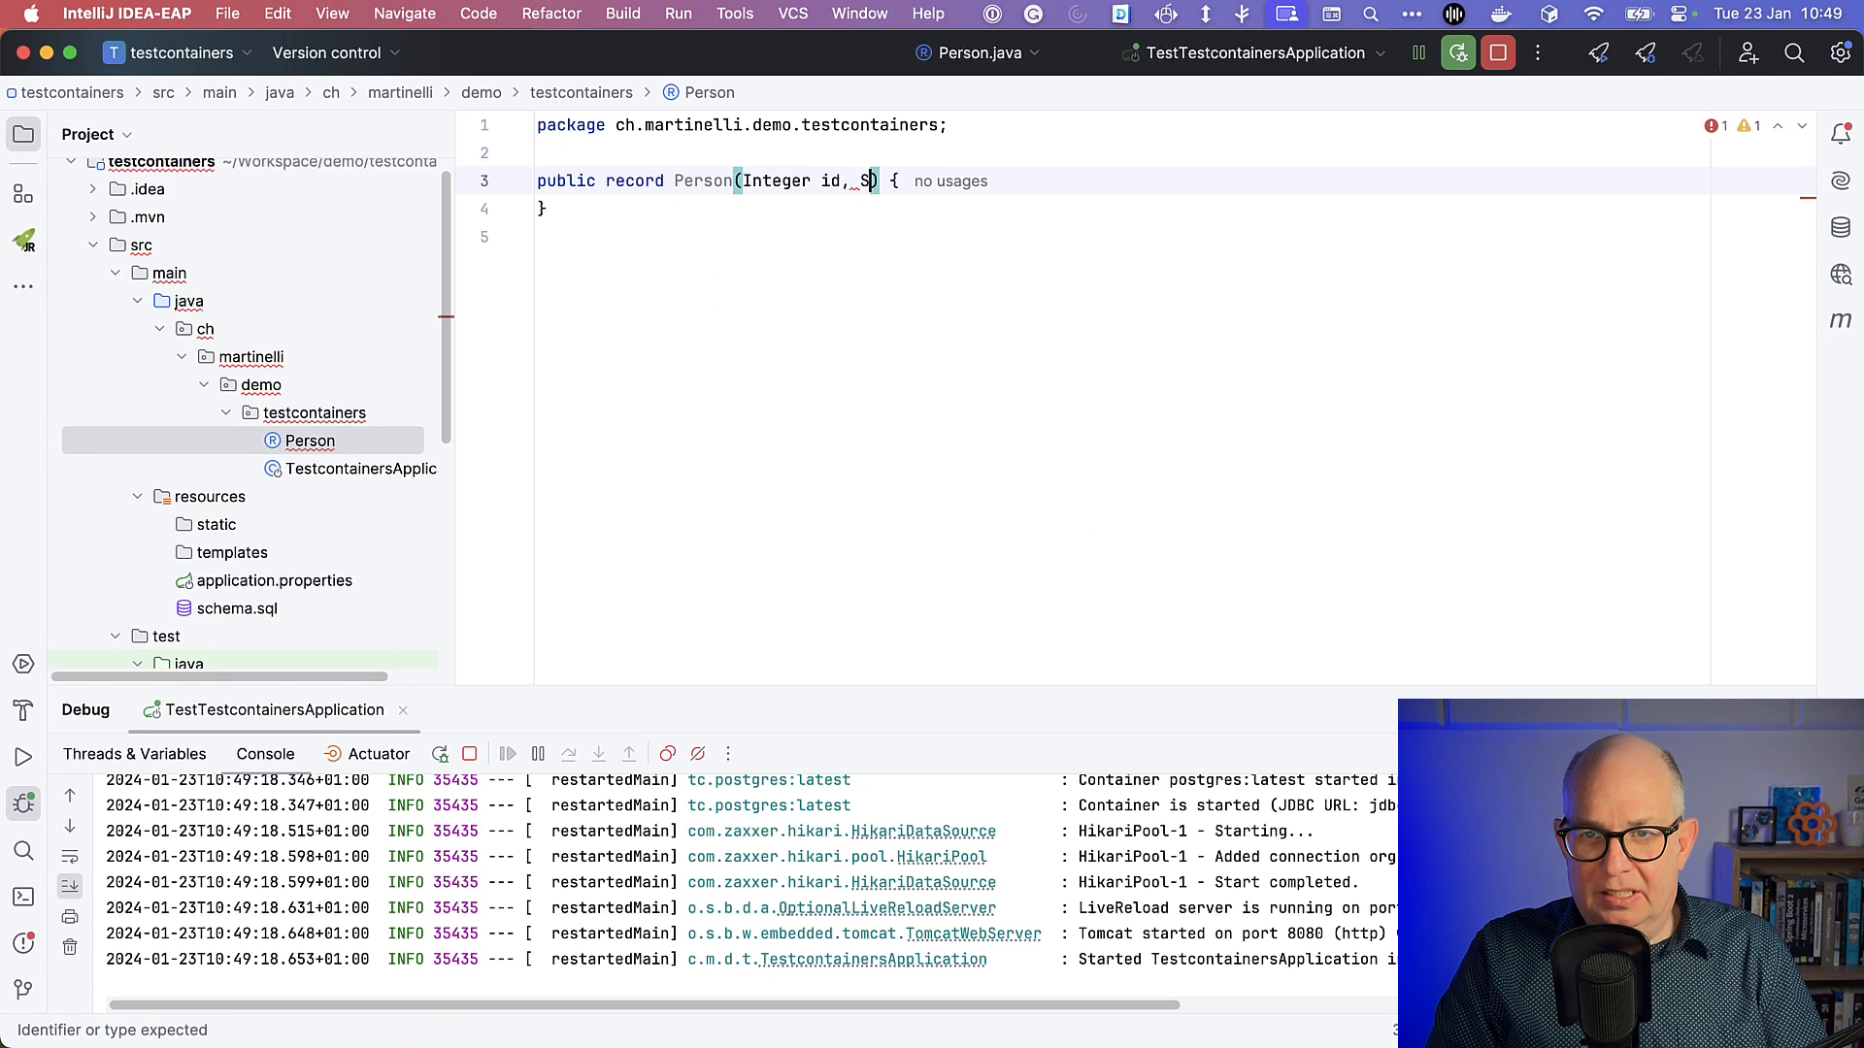
type("tring name")
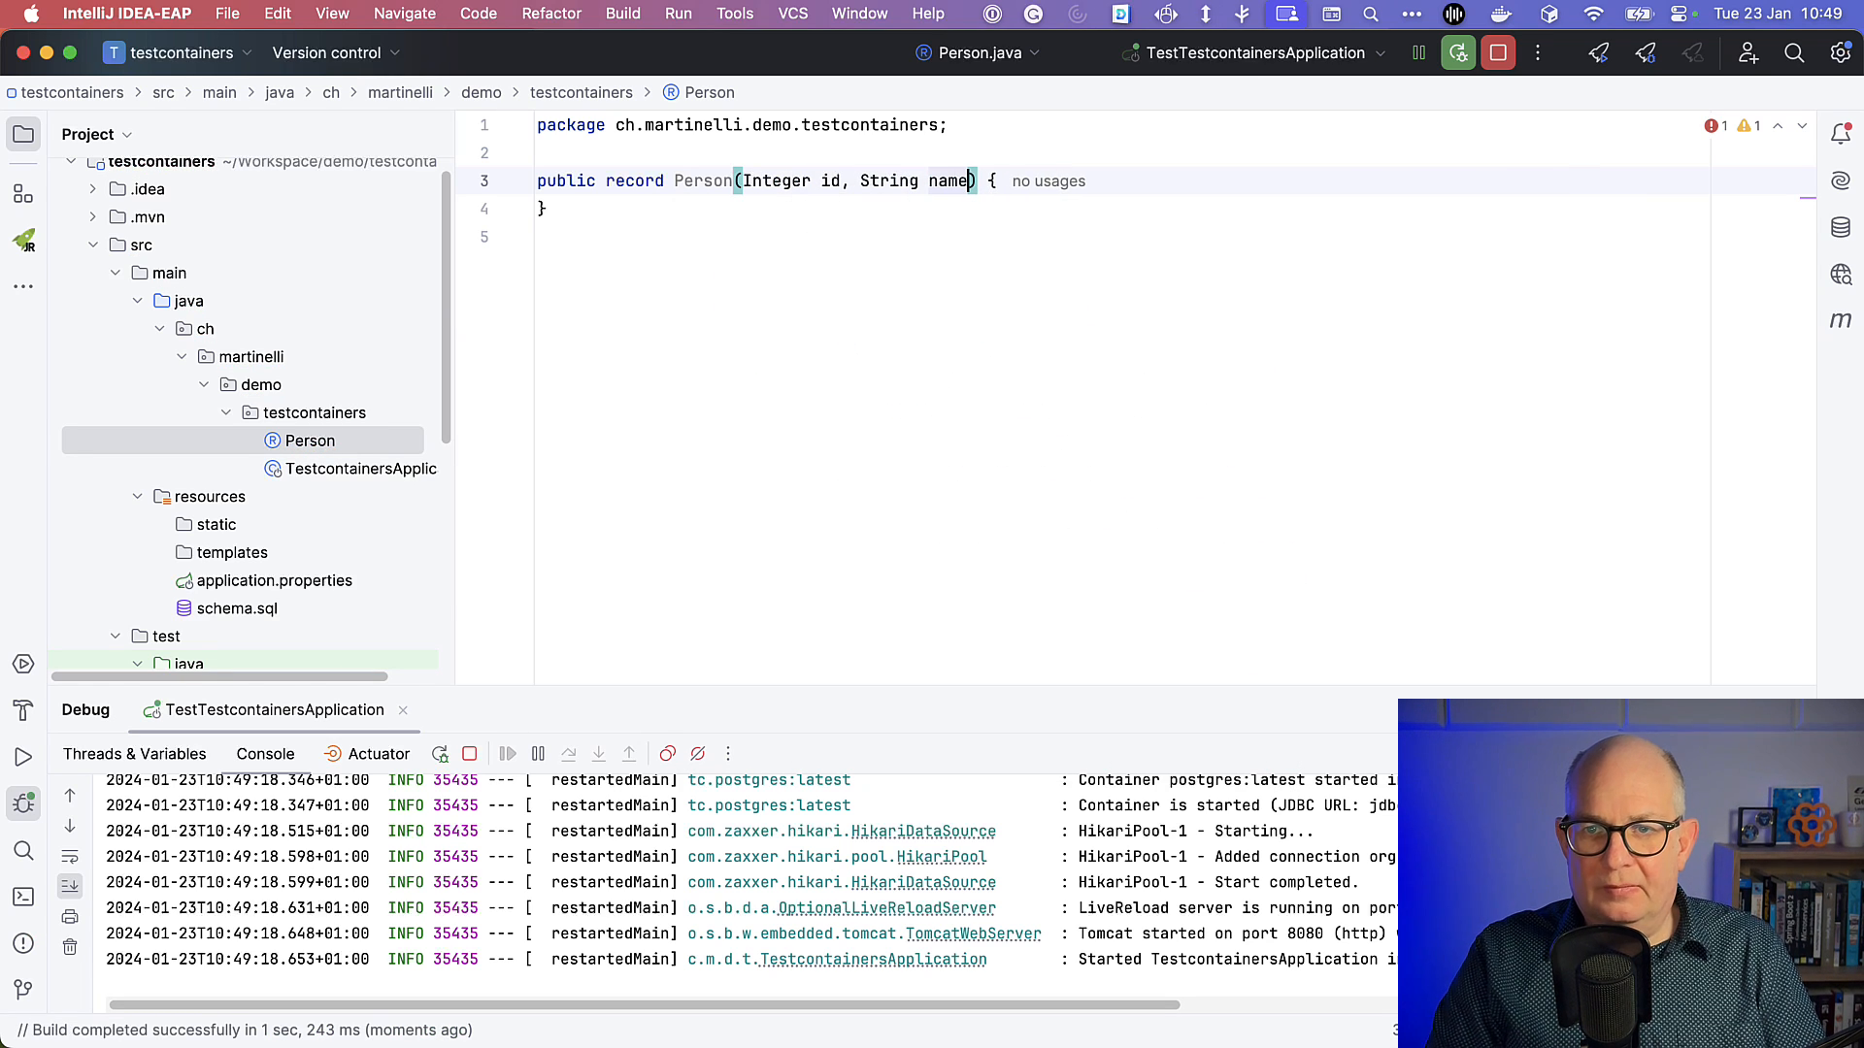
right_click(314, 412)
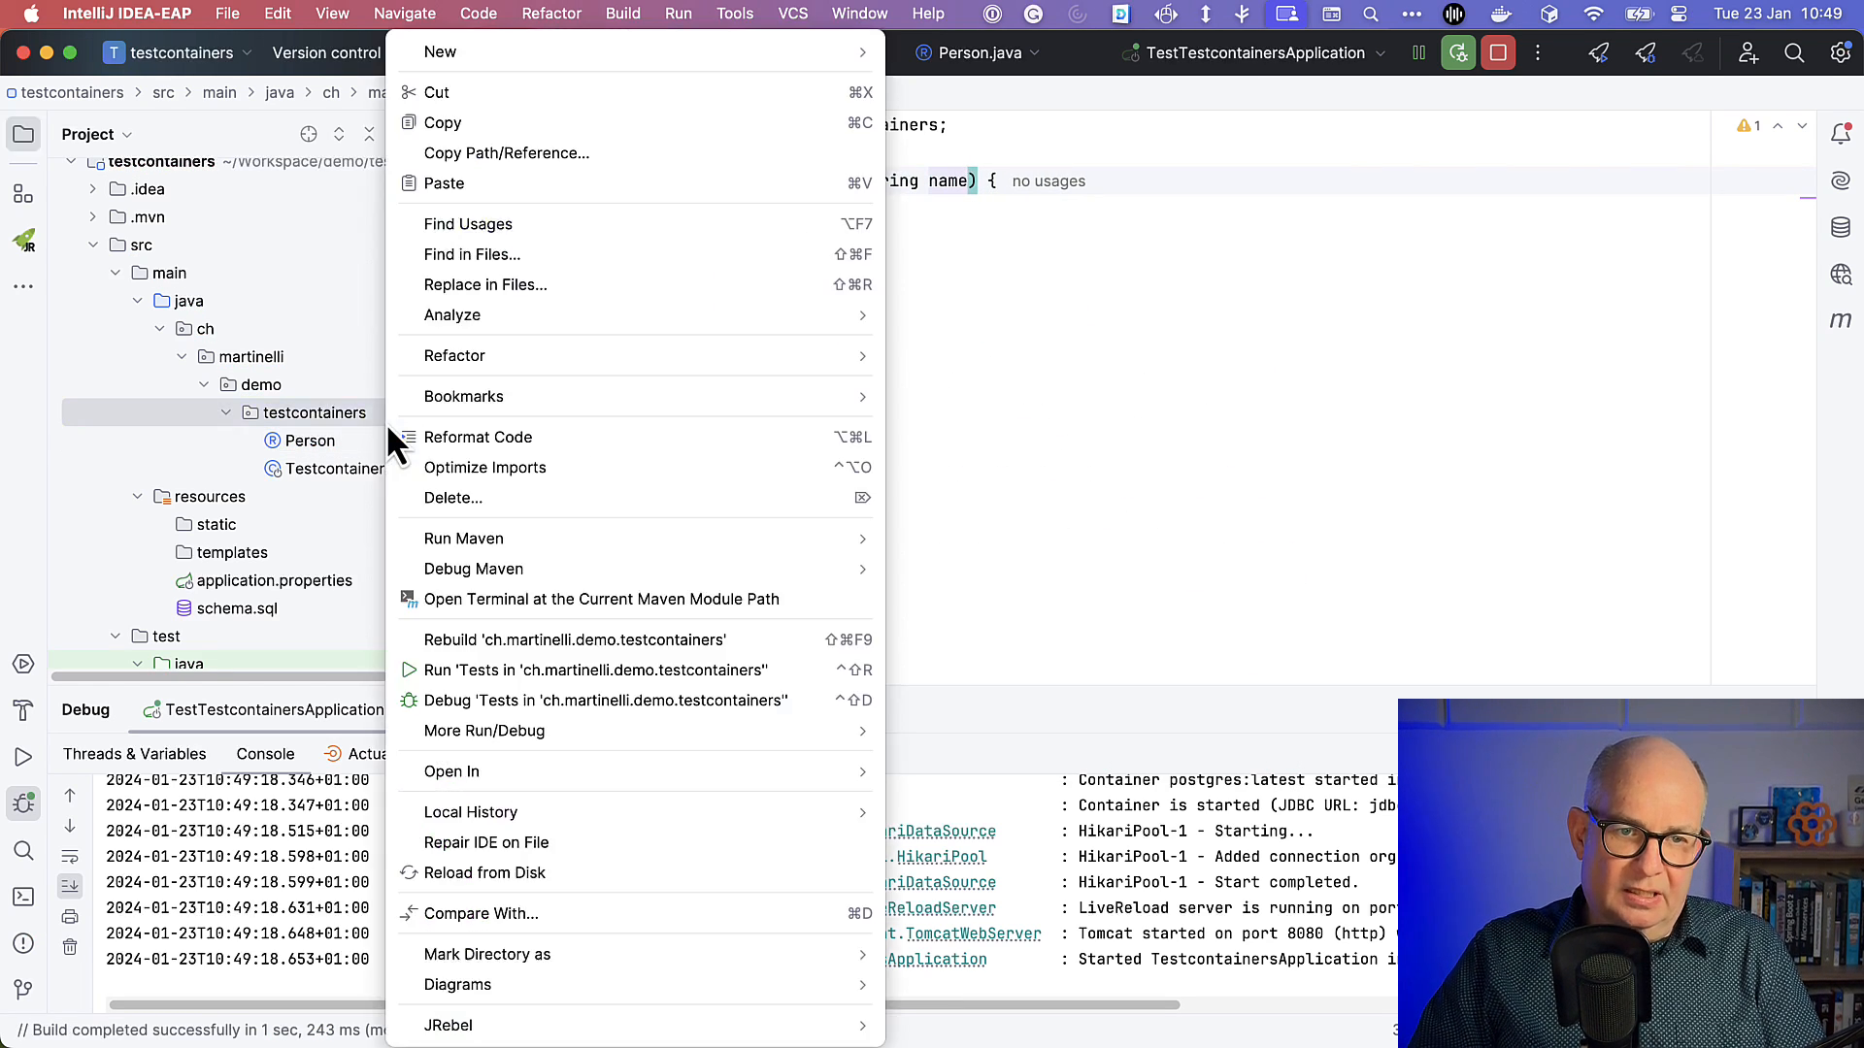
left_click(440, 50)
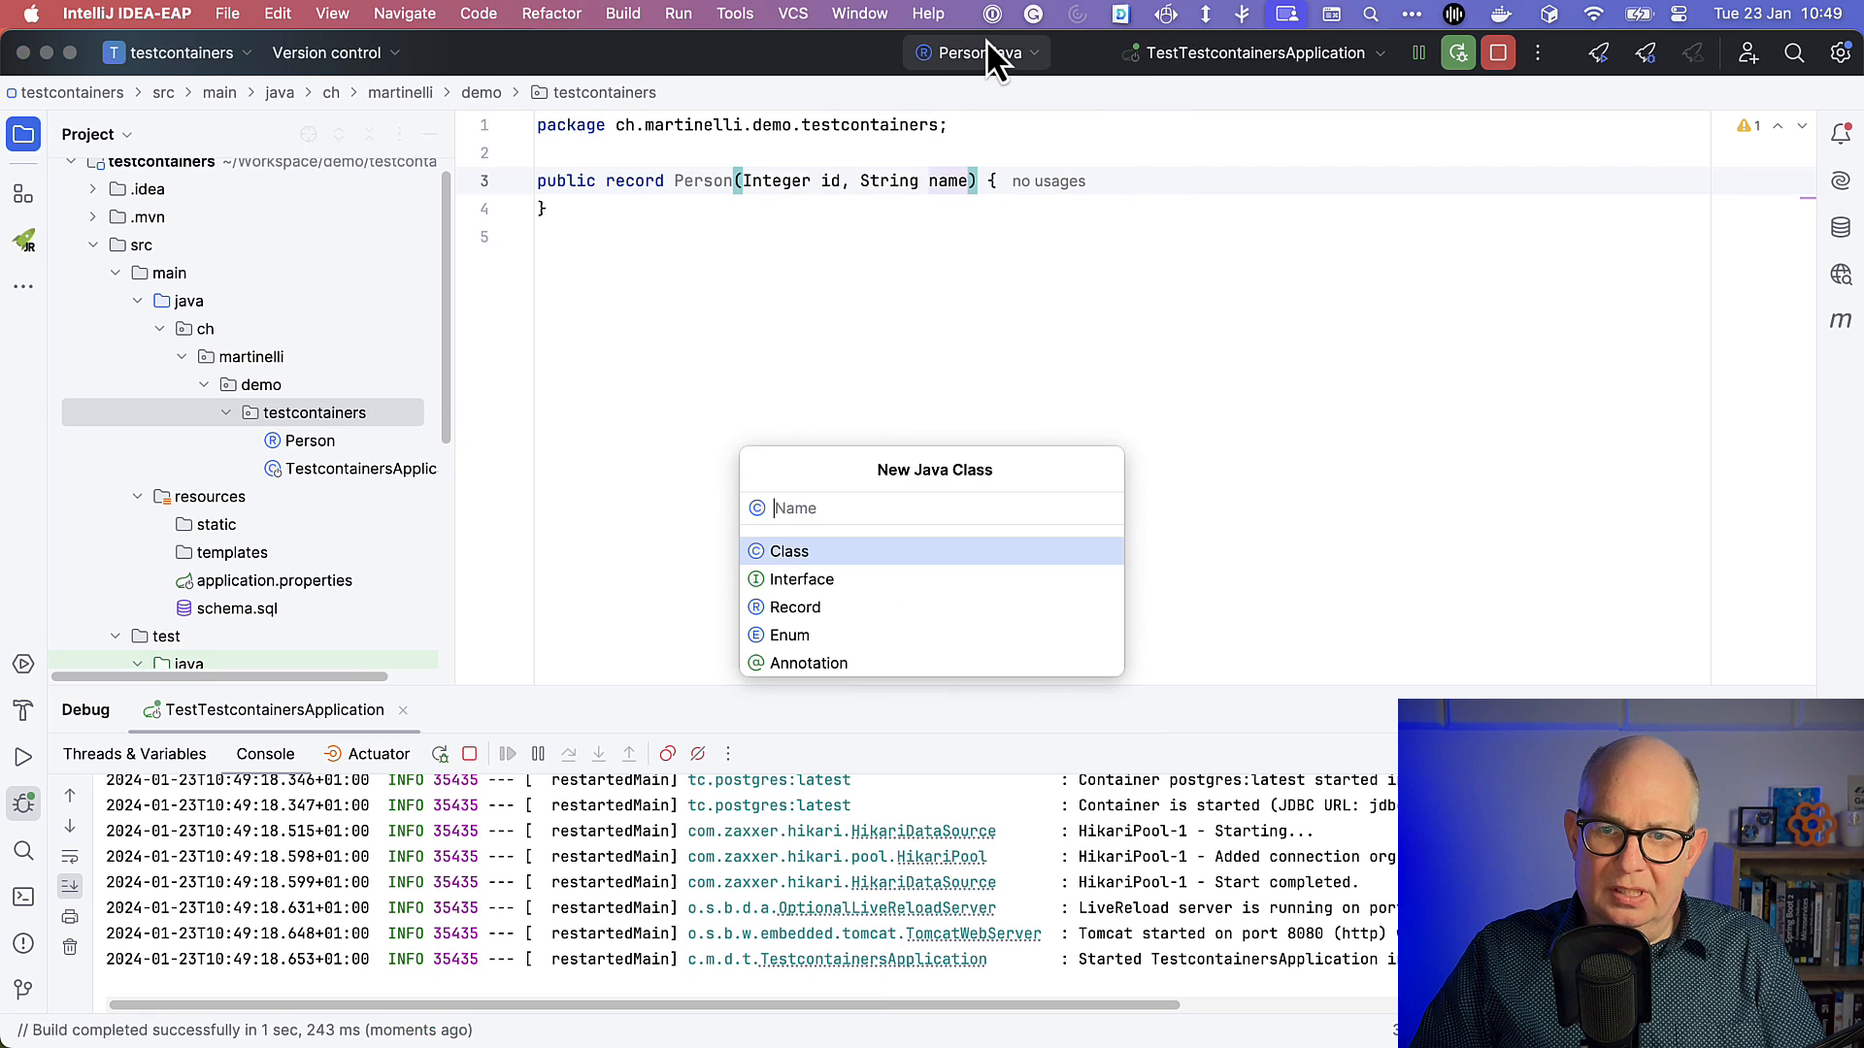
type("Person")
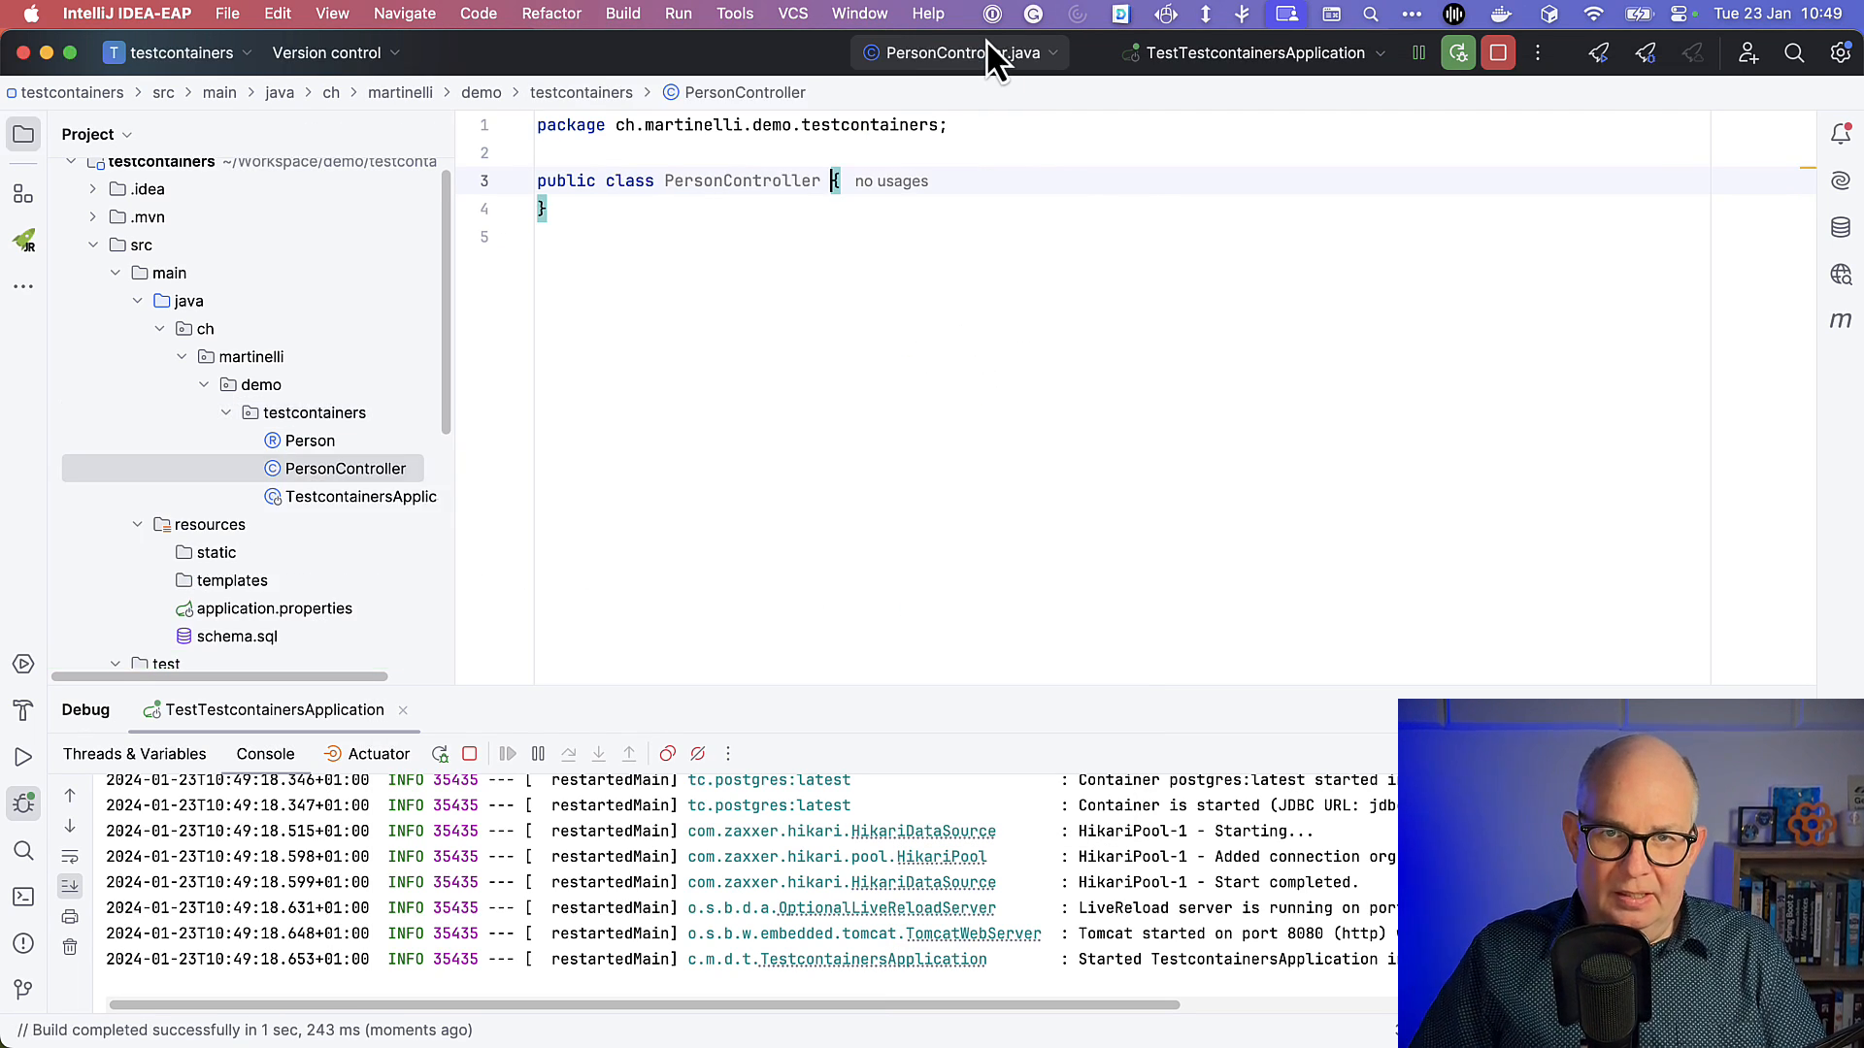
type("@RestController")
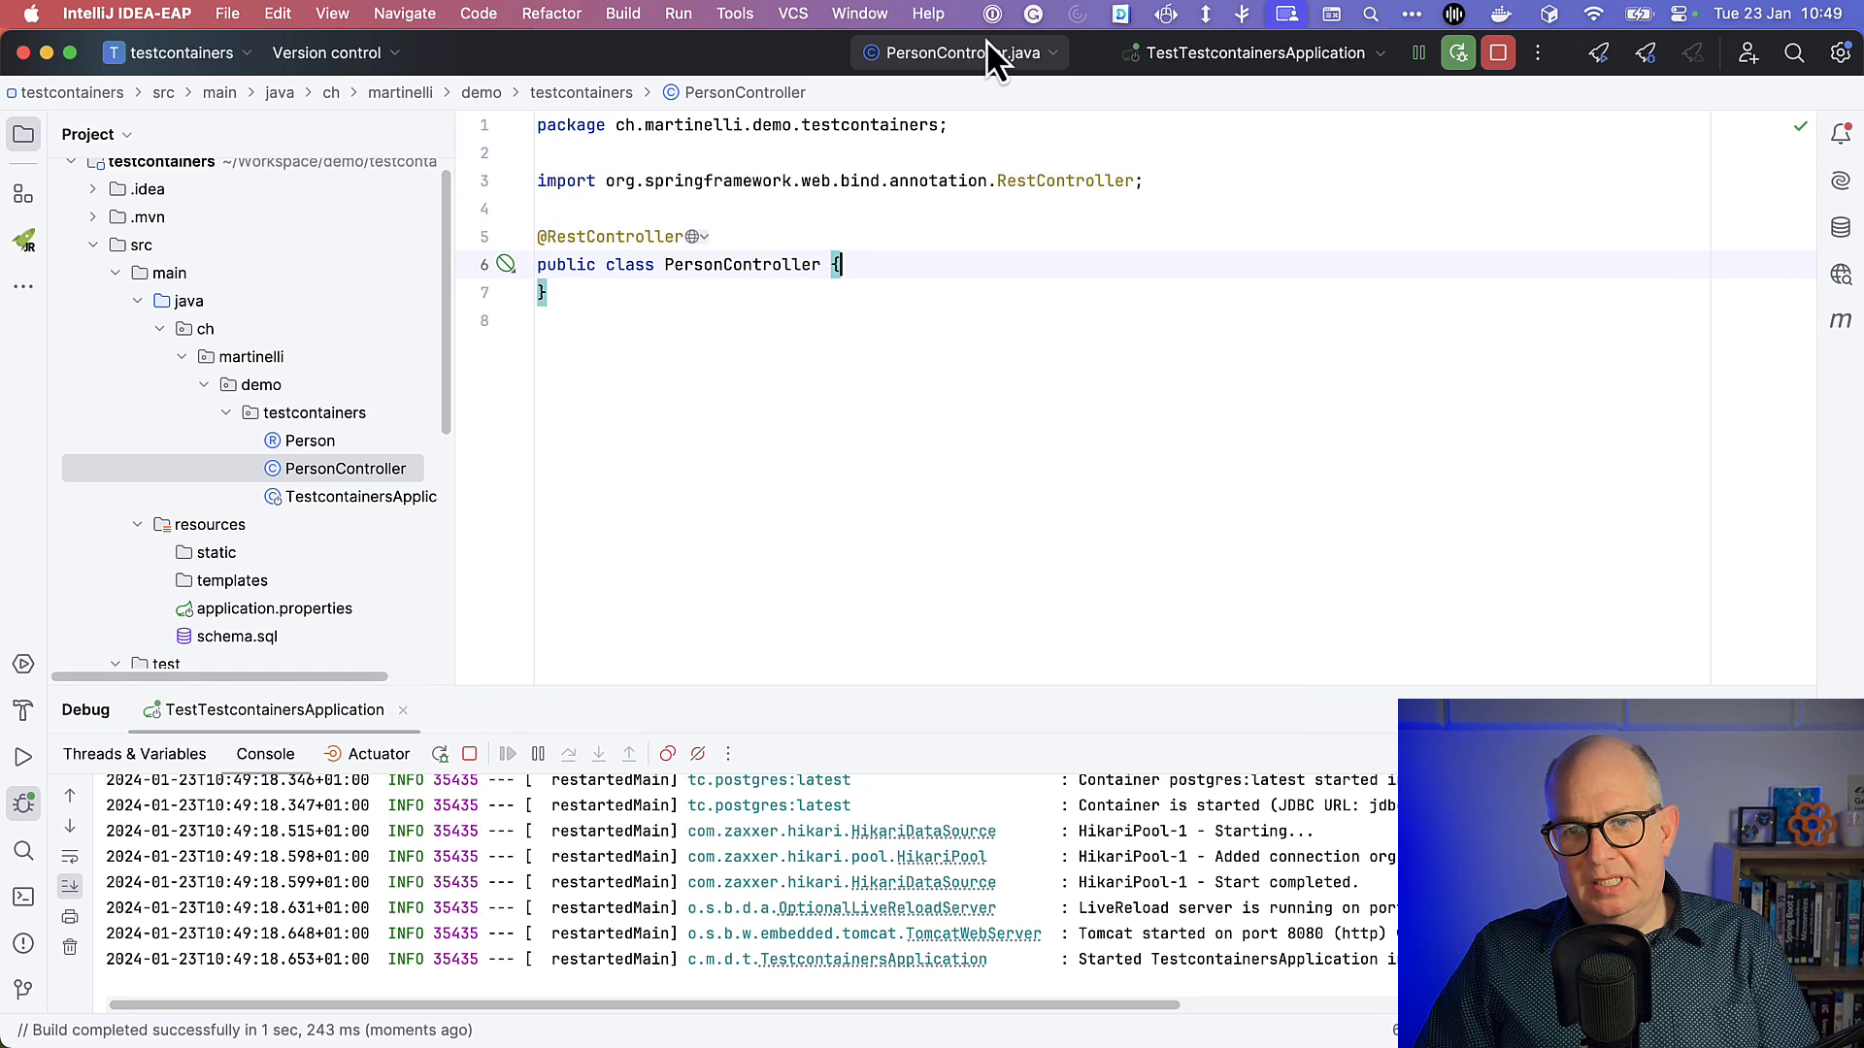
type("private final")
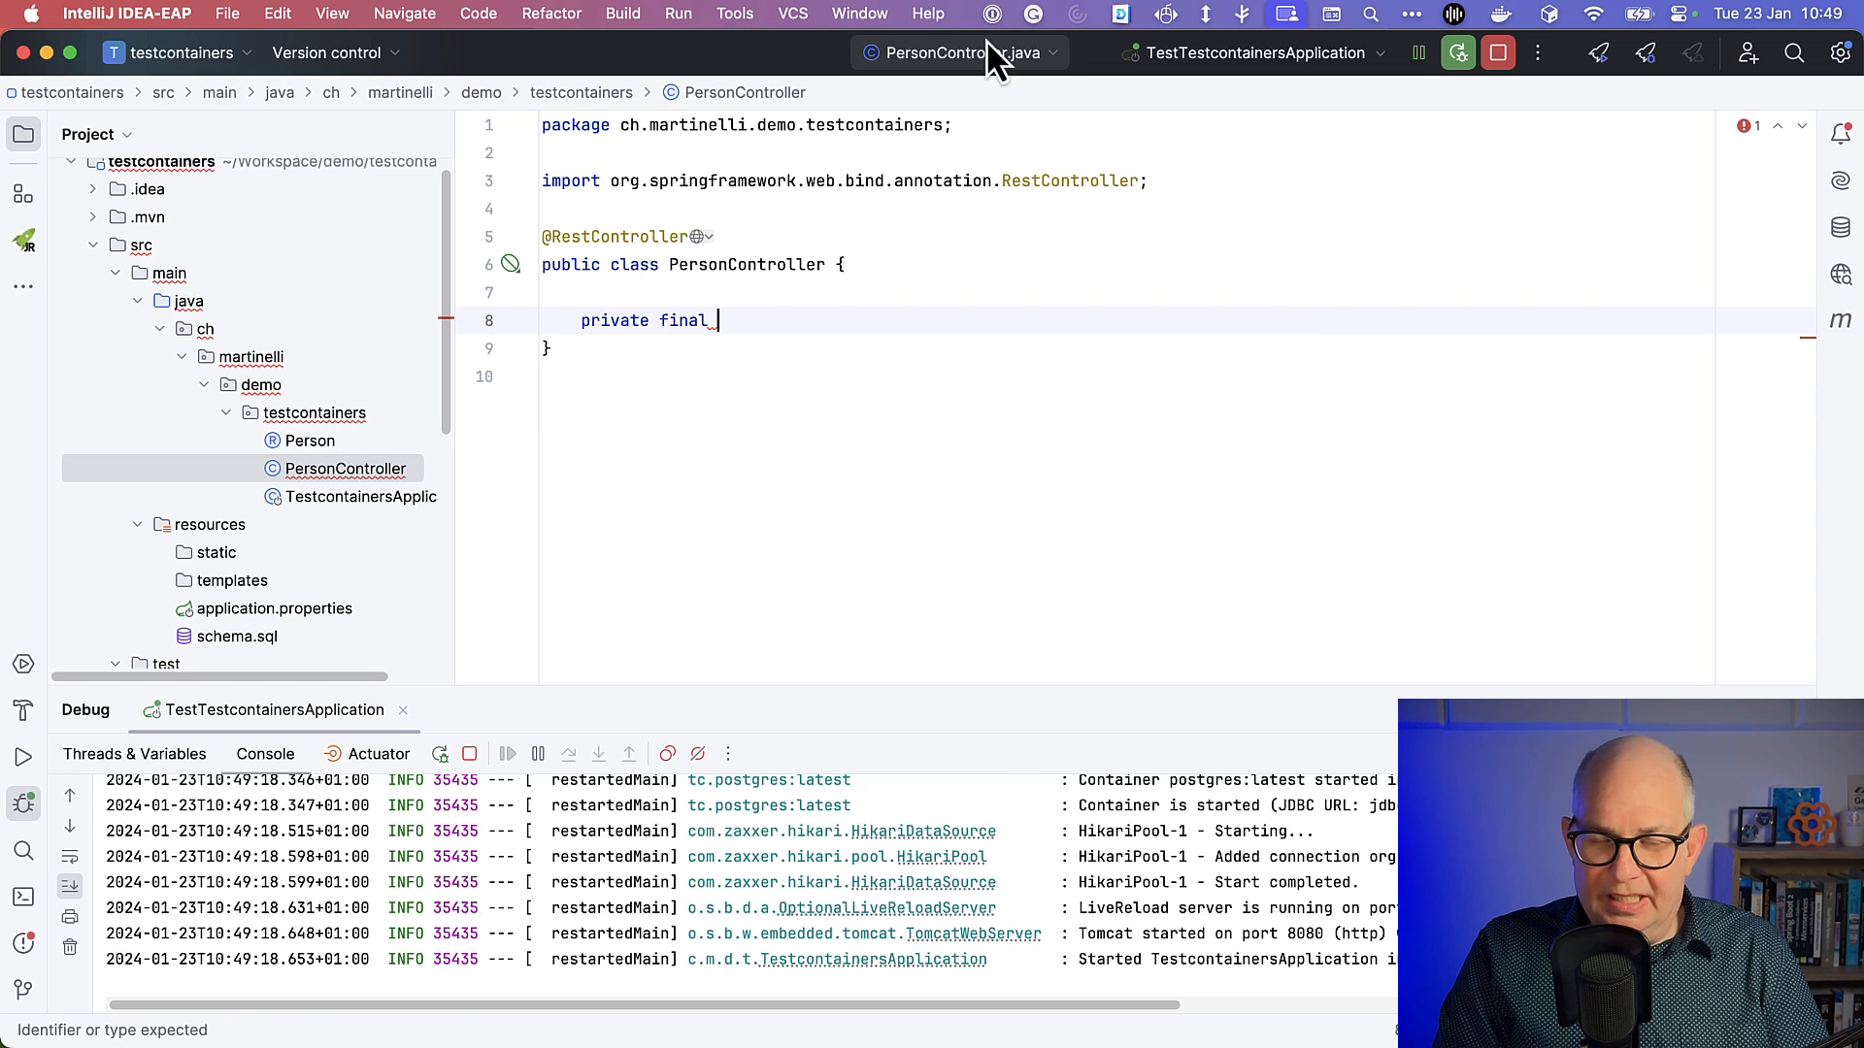
type("JdbcClient jdbcClient;")
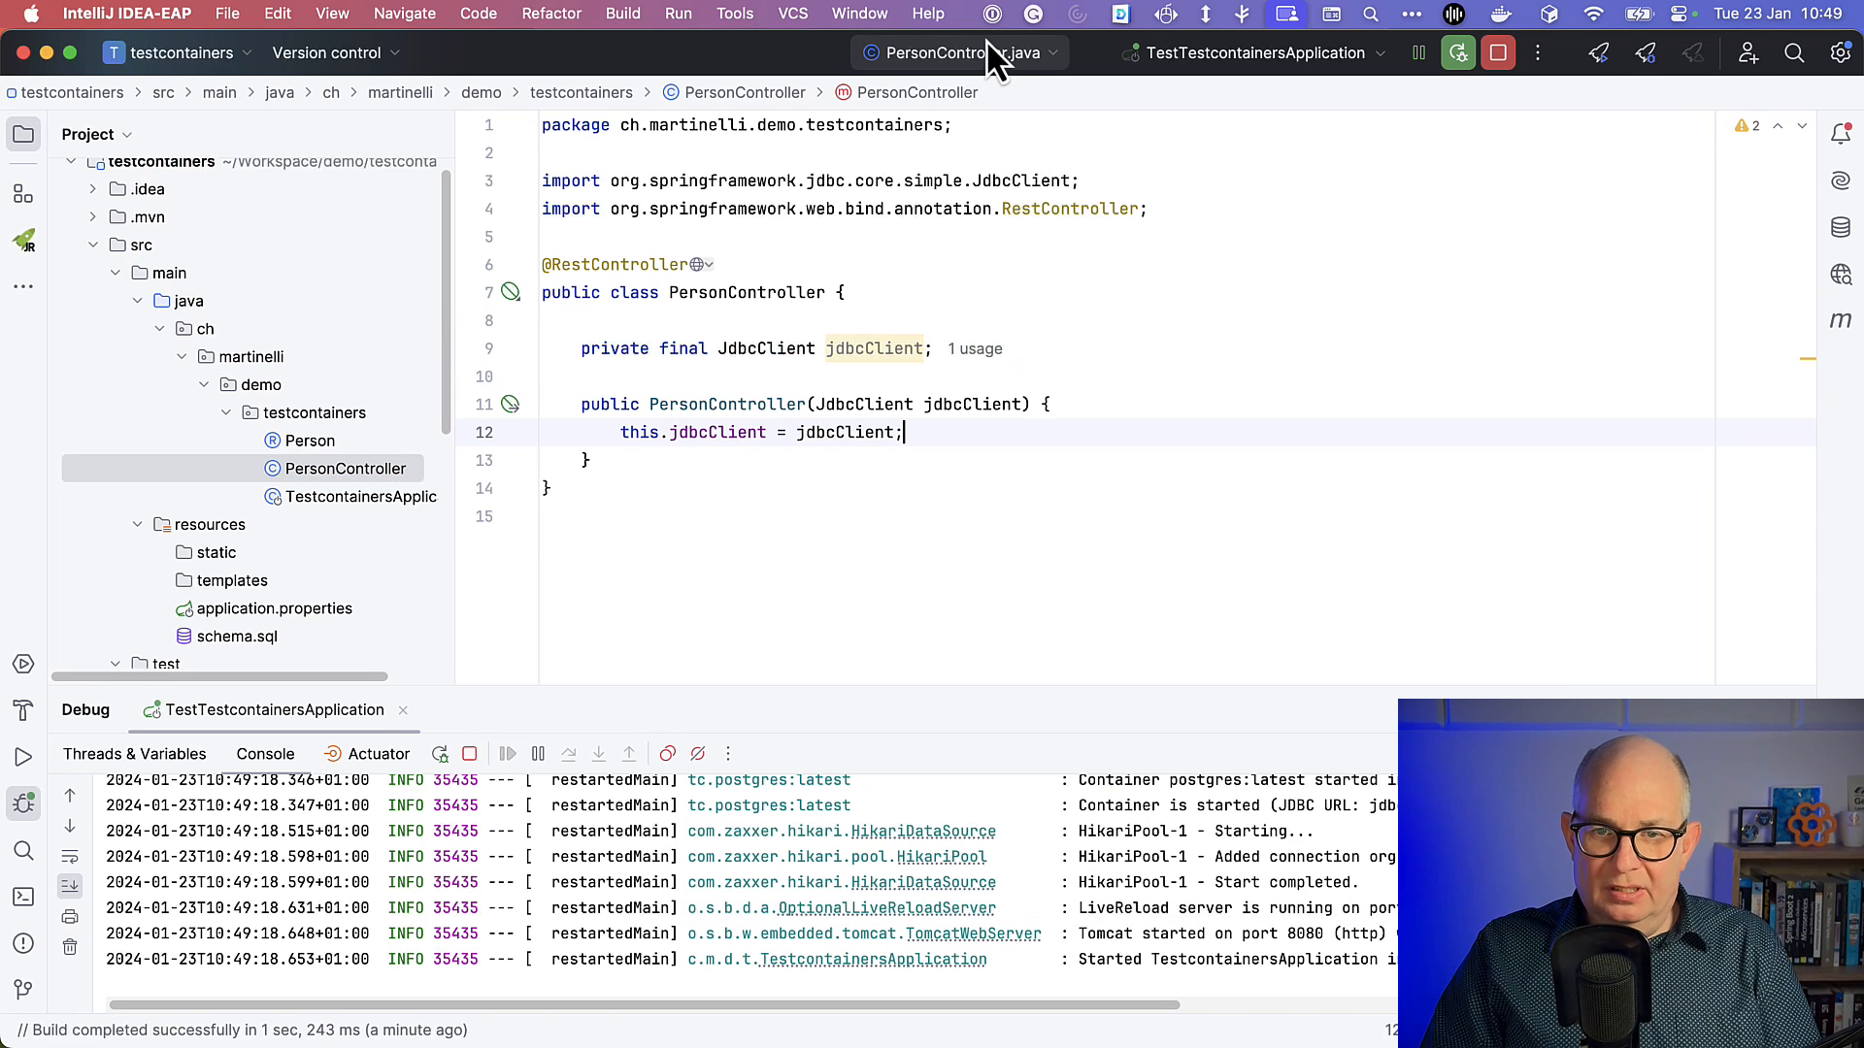
key("enter")
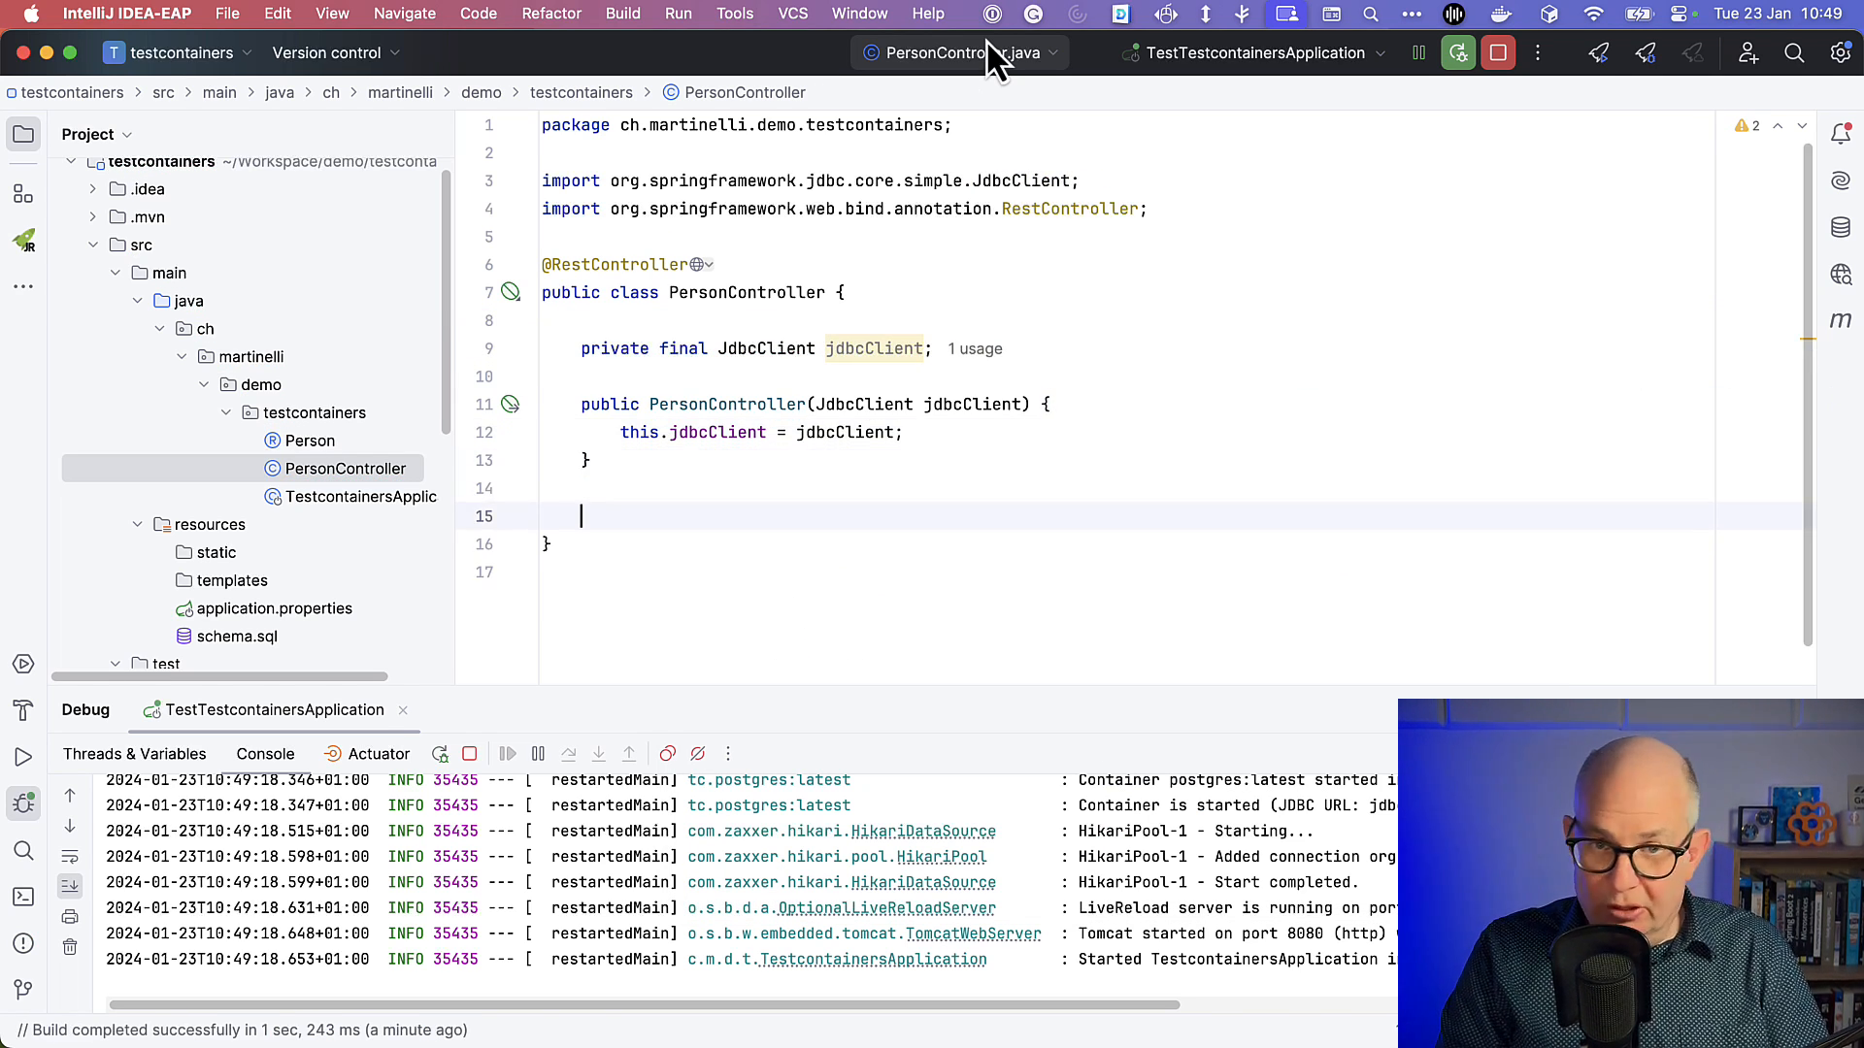
type("@GetMapping(\"/person/{id}\")")
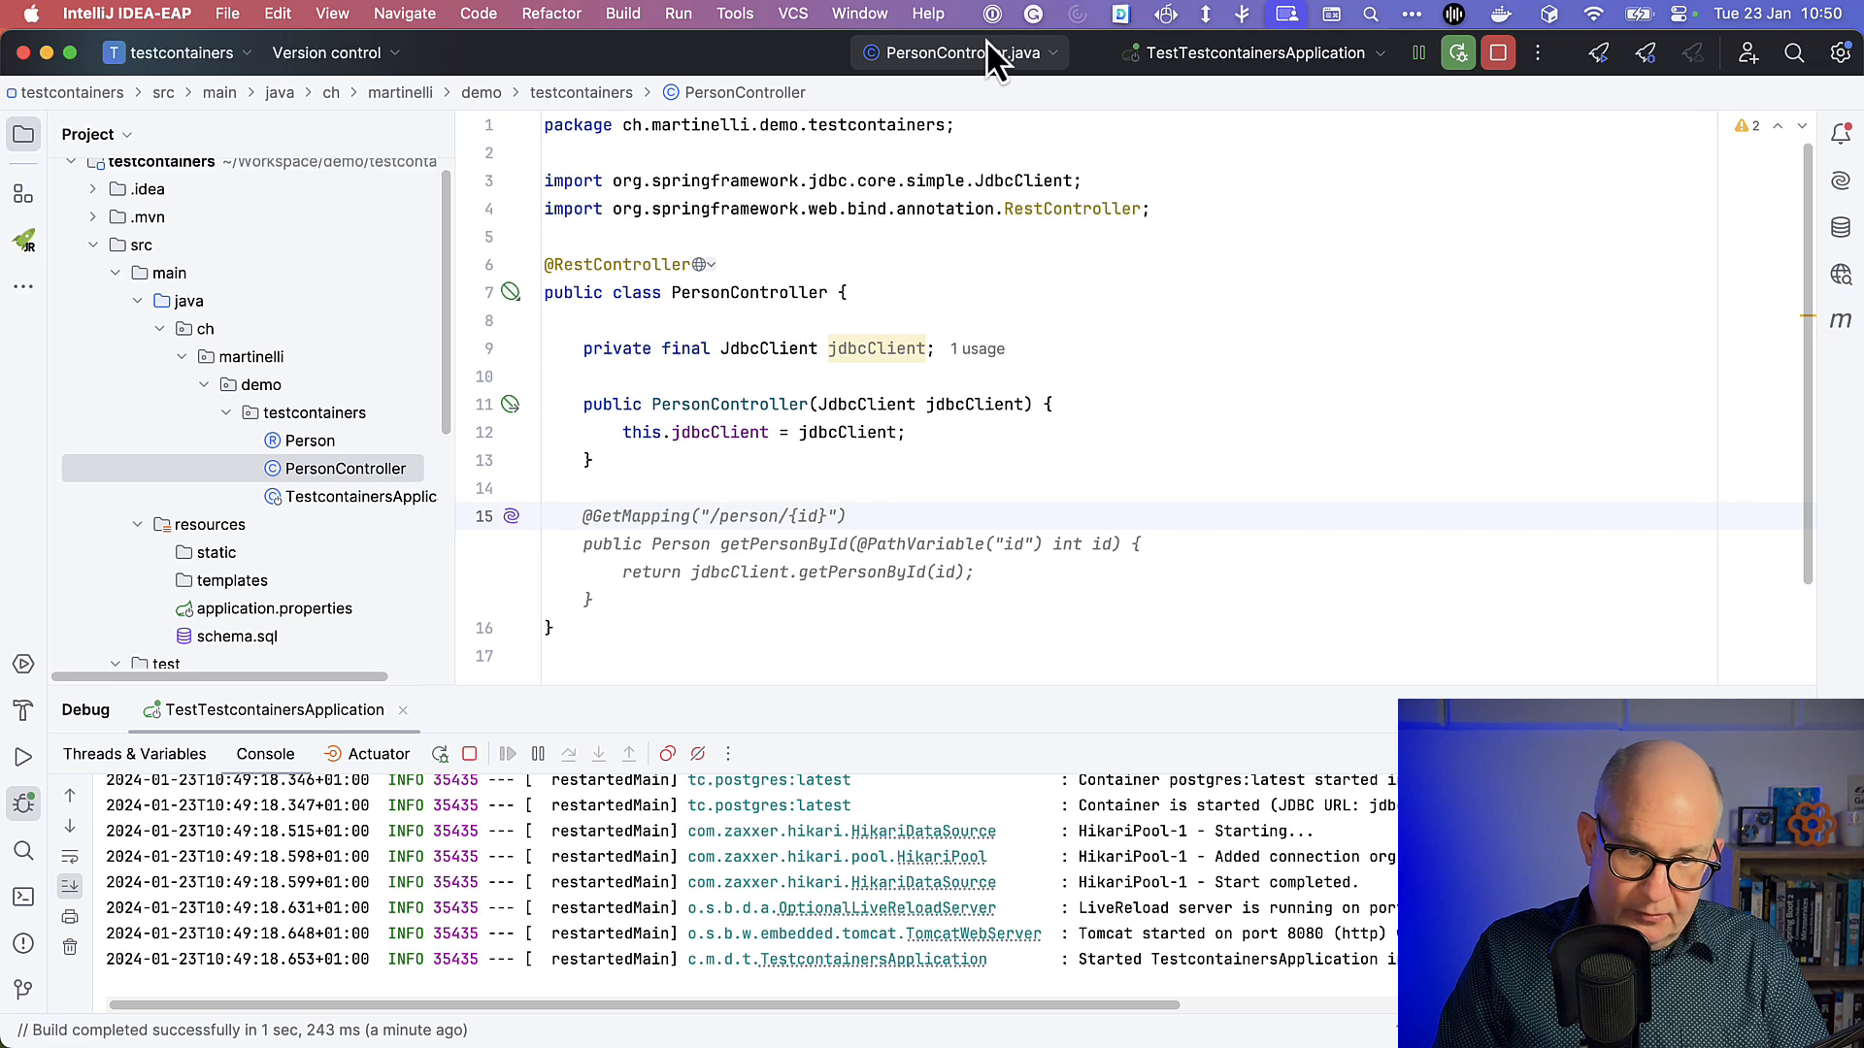
type("@PostMapping")
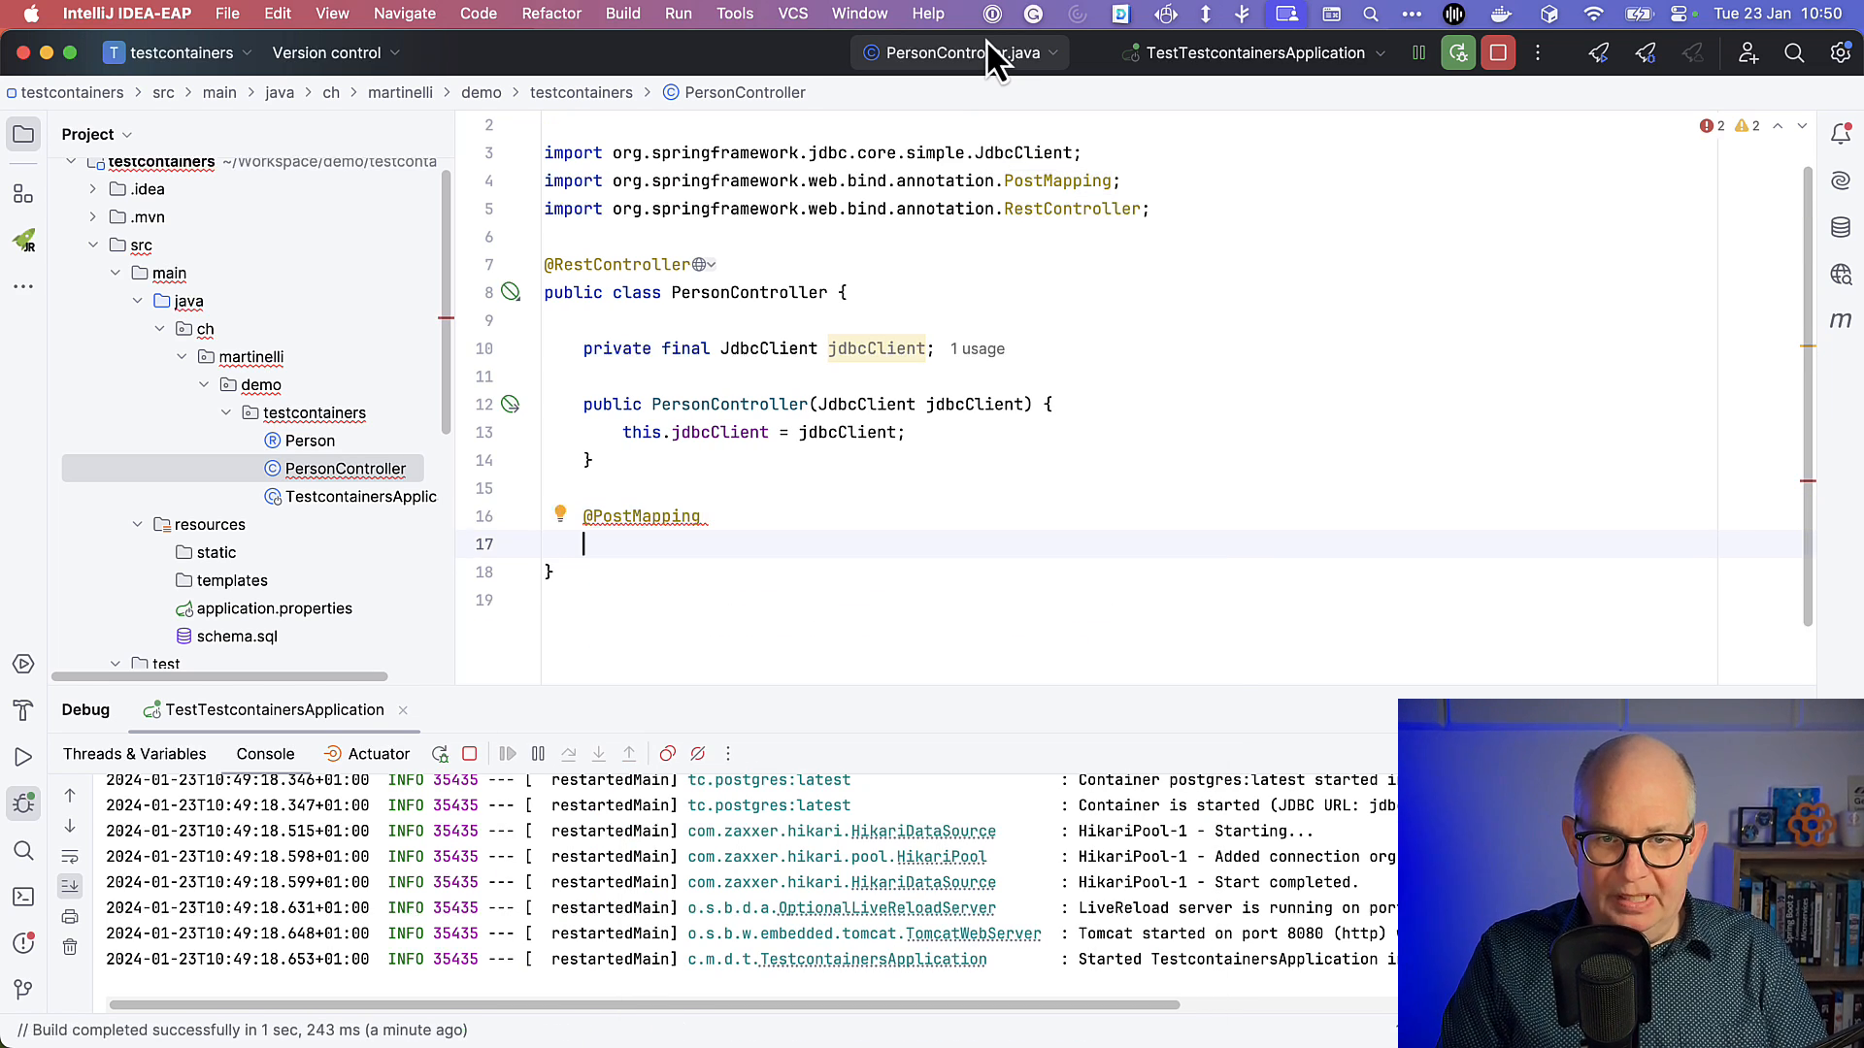
type("void post()")
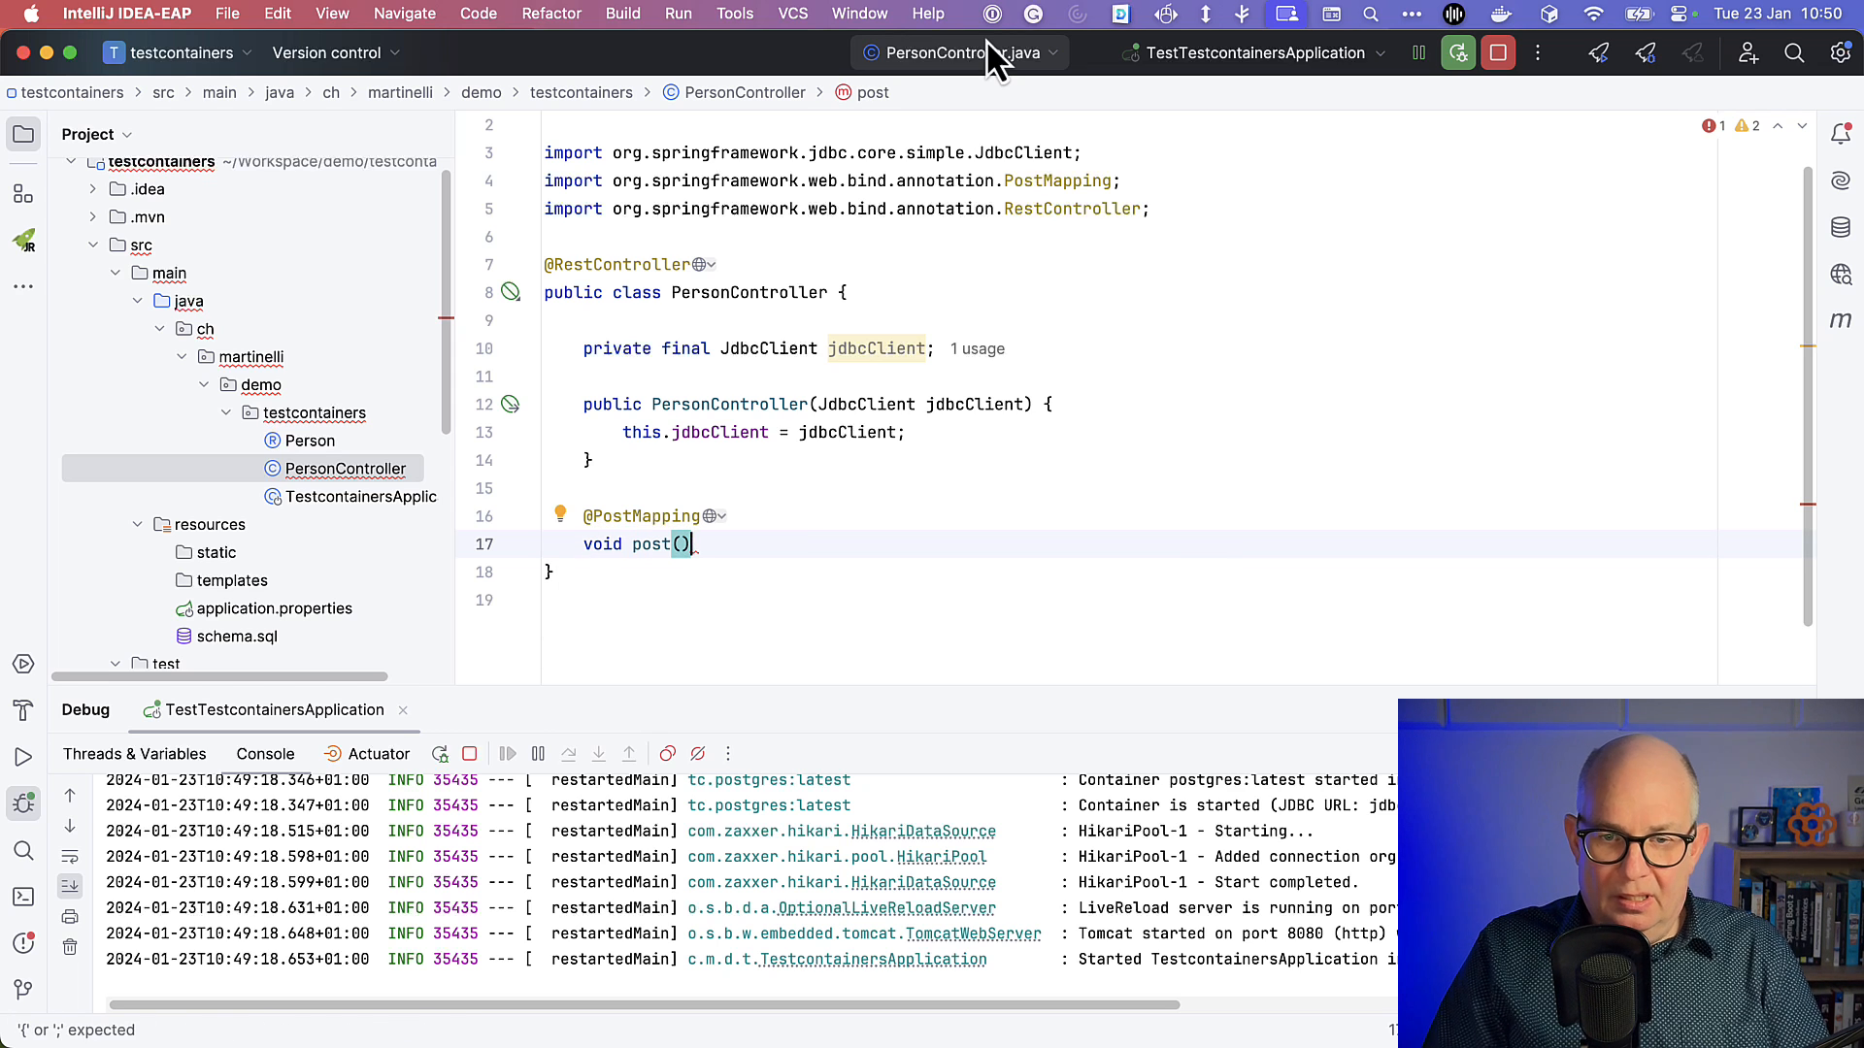
type("@RequestBody Person")
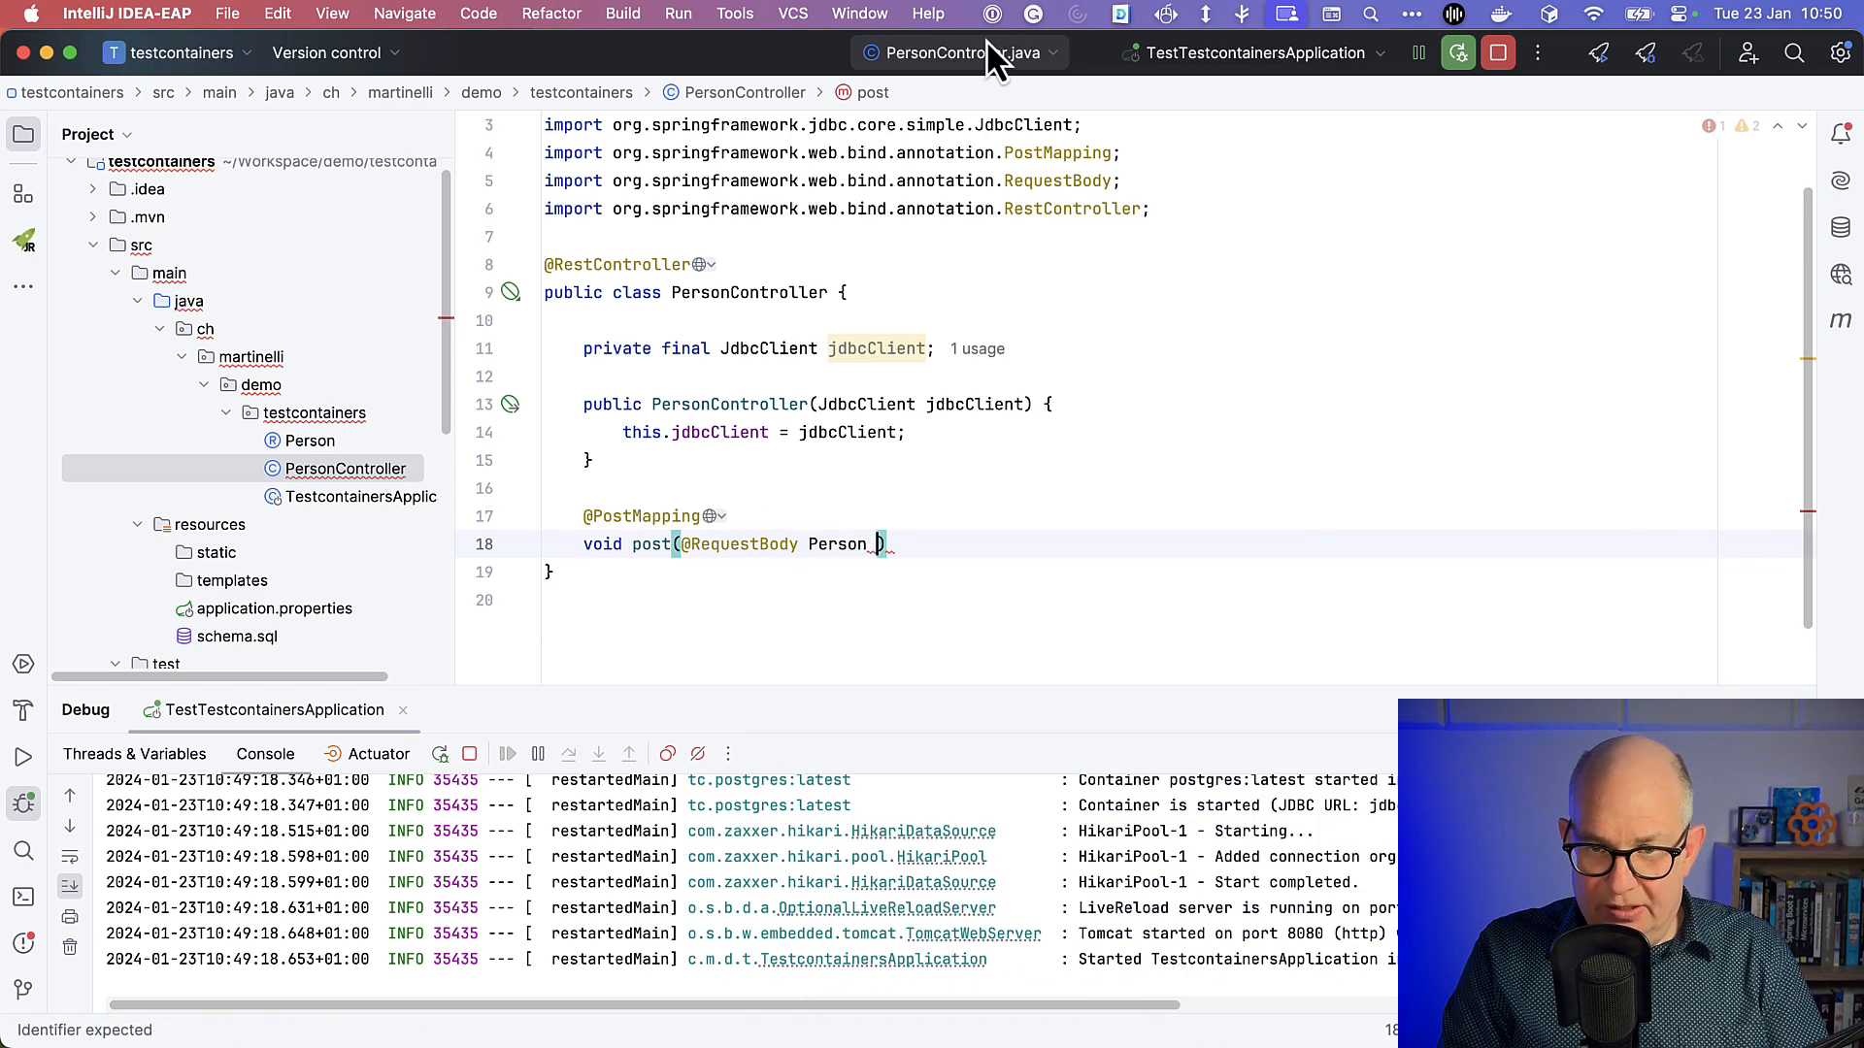
type("person")
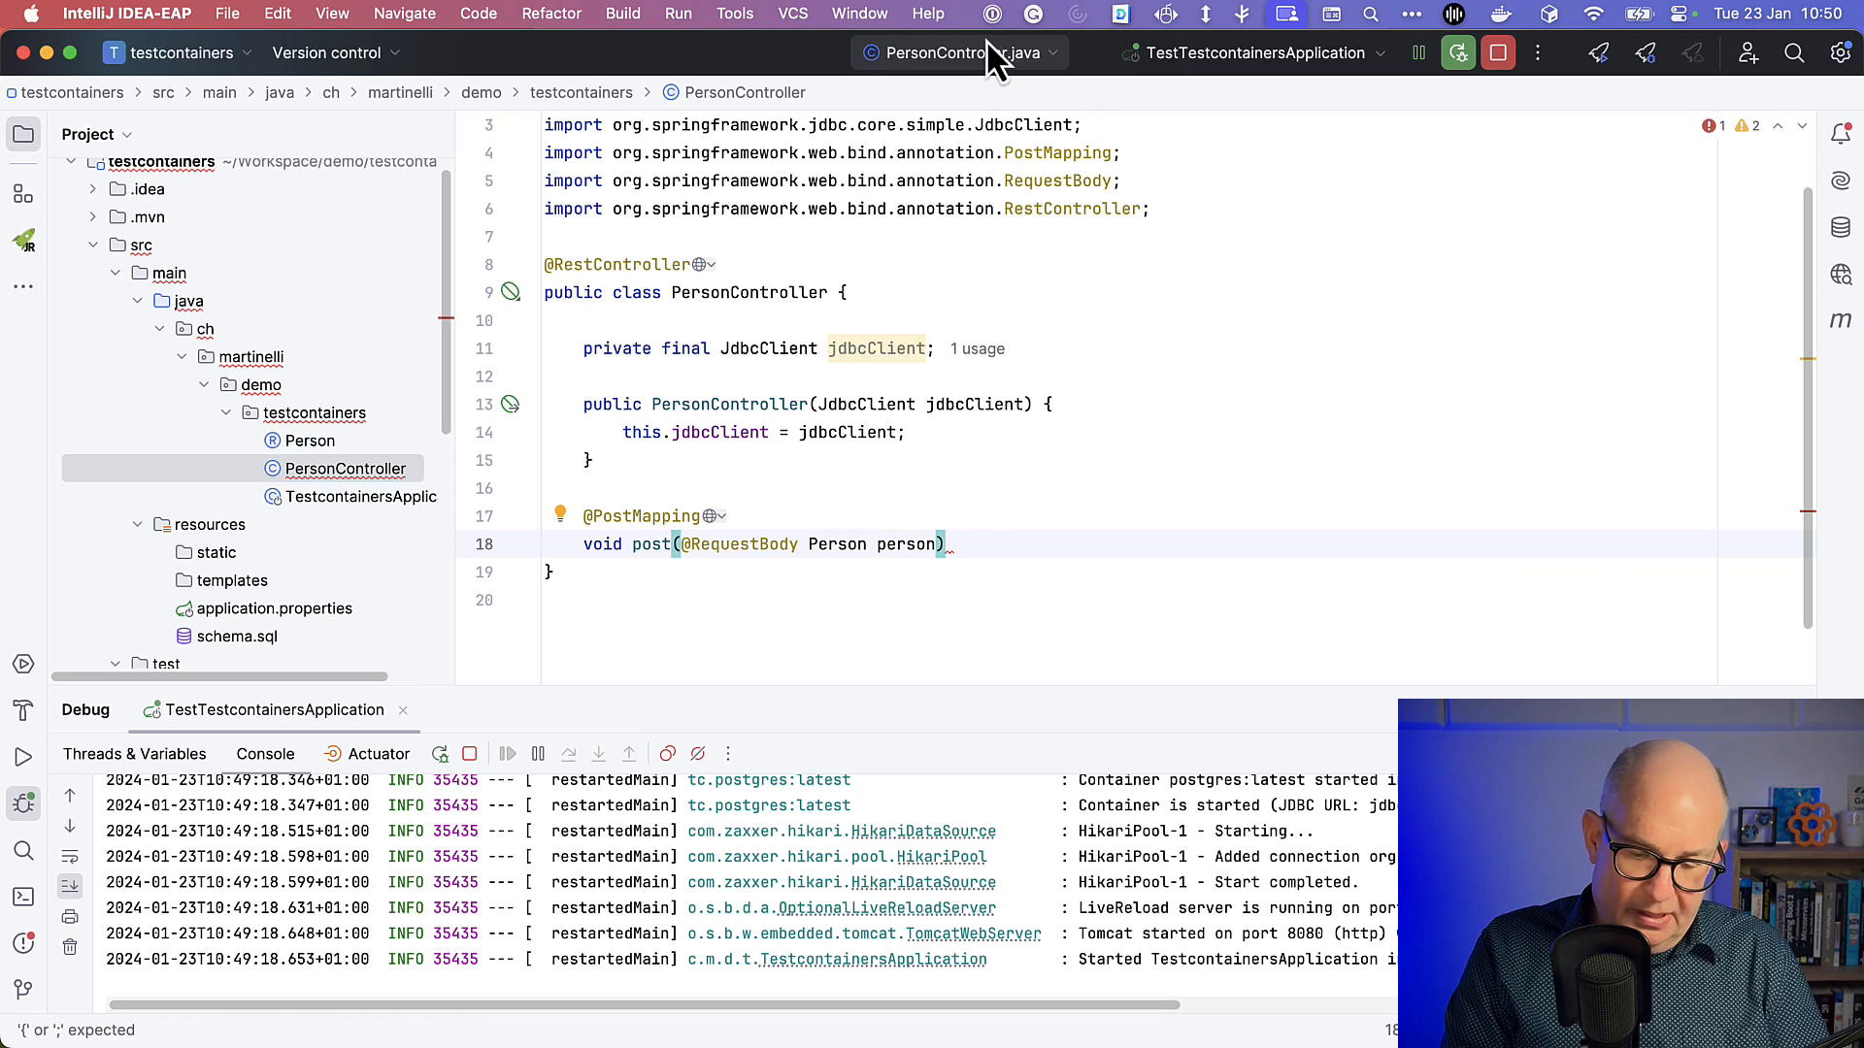
type("{")
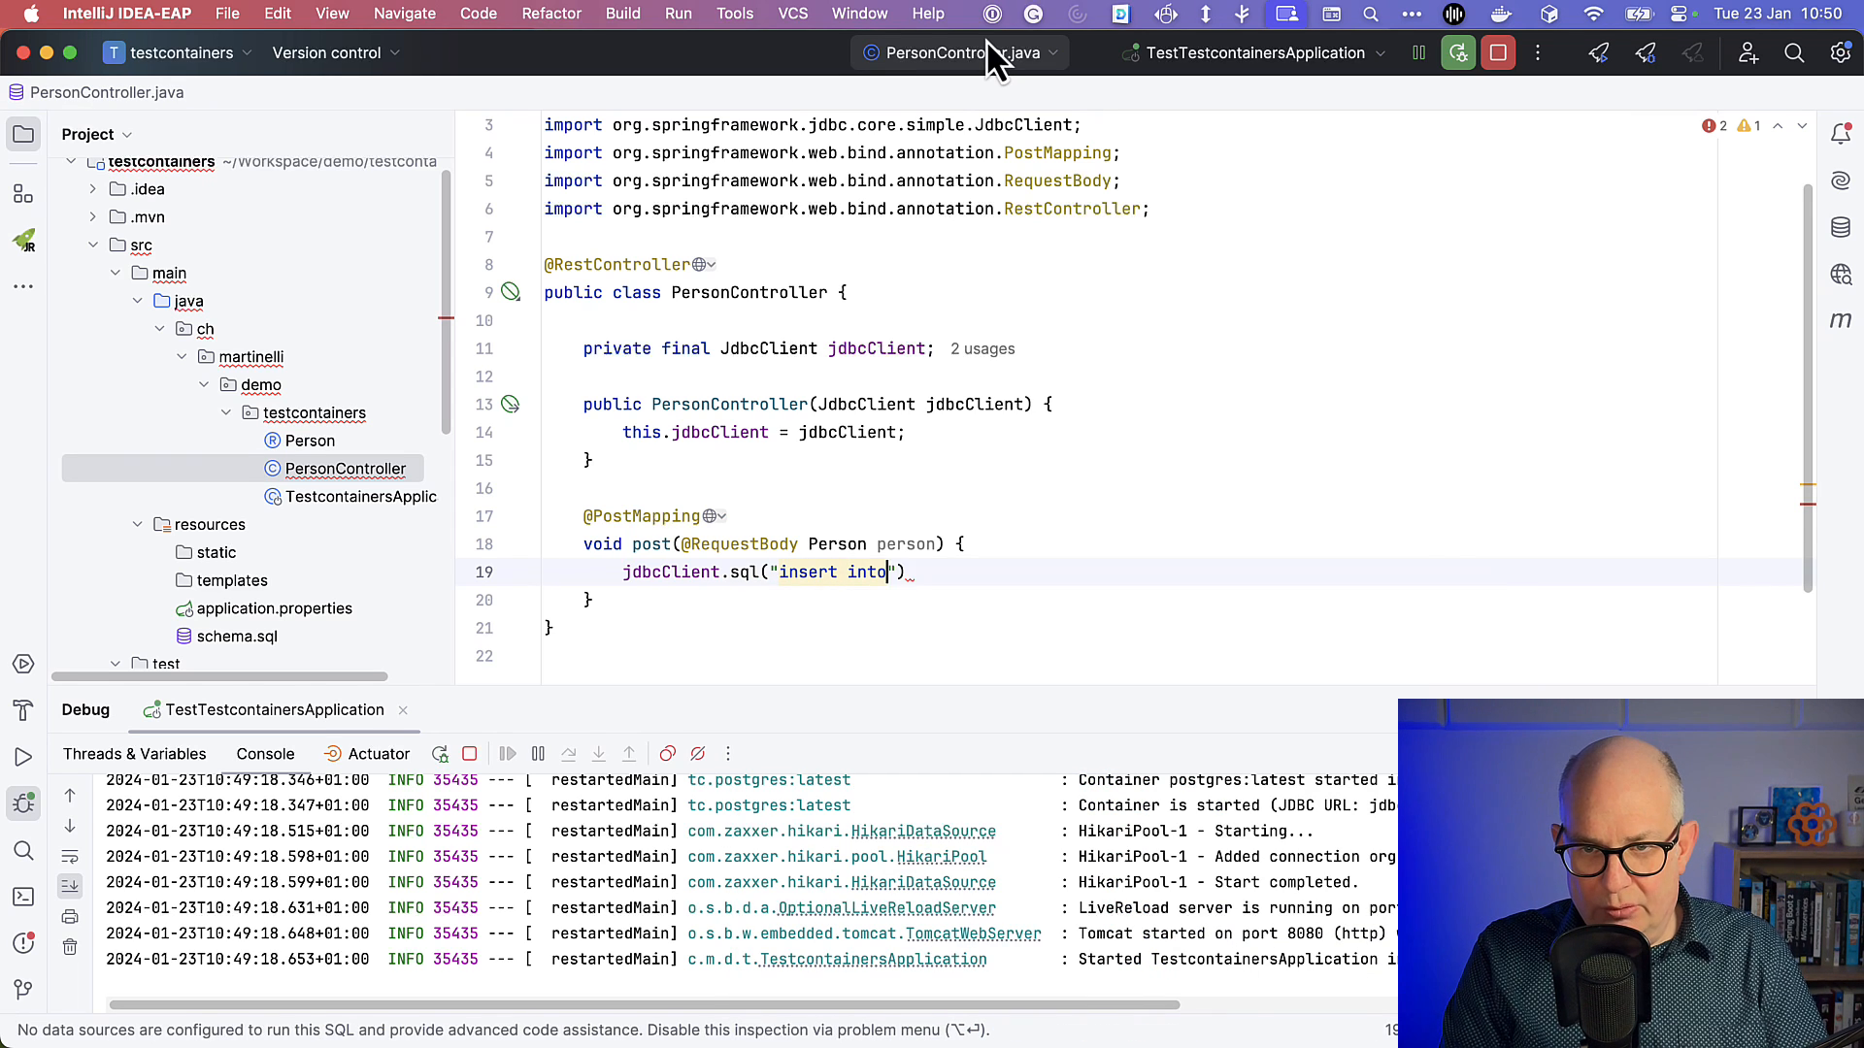
Implement post with jdbcClient.sql("insert into person (name) values (?)").param(person.name()).update();
type("p")
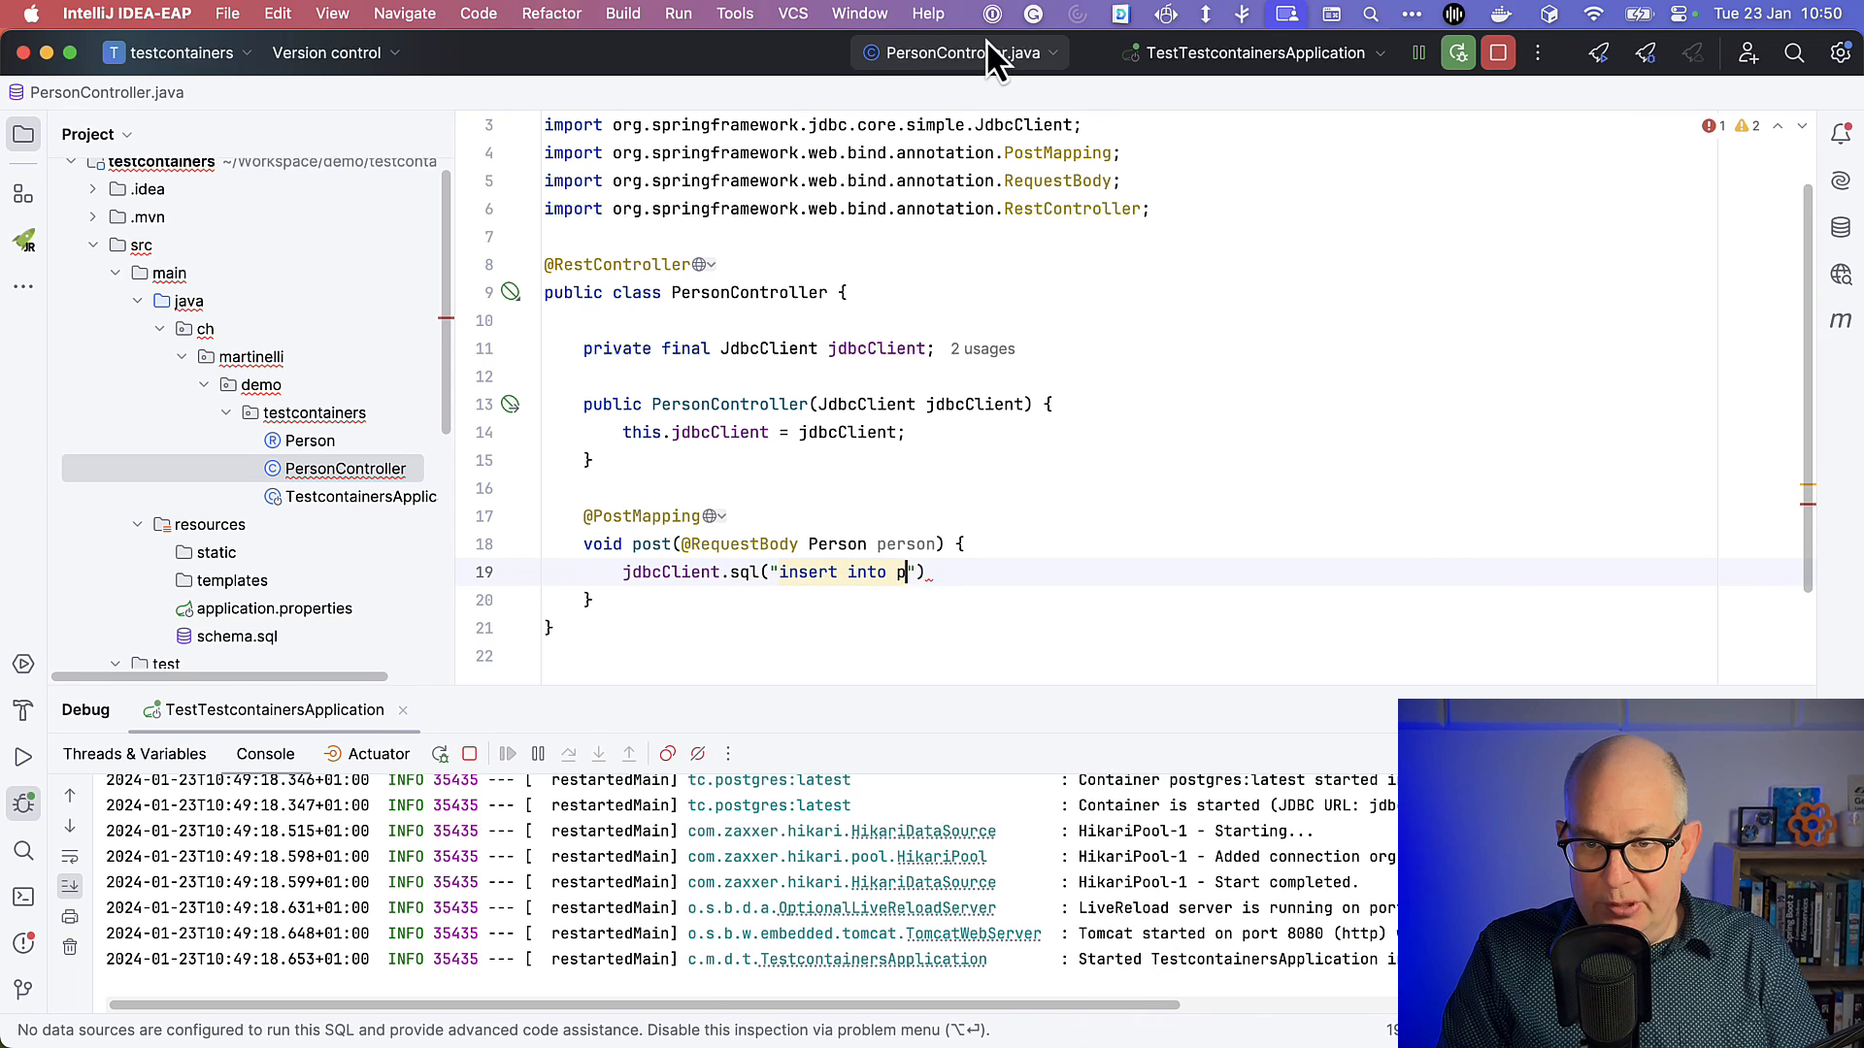
type("erson (name")
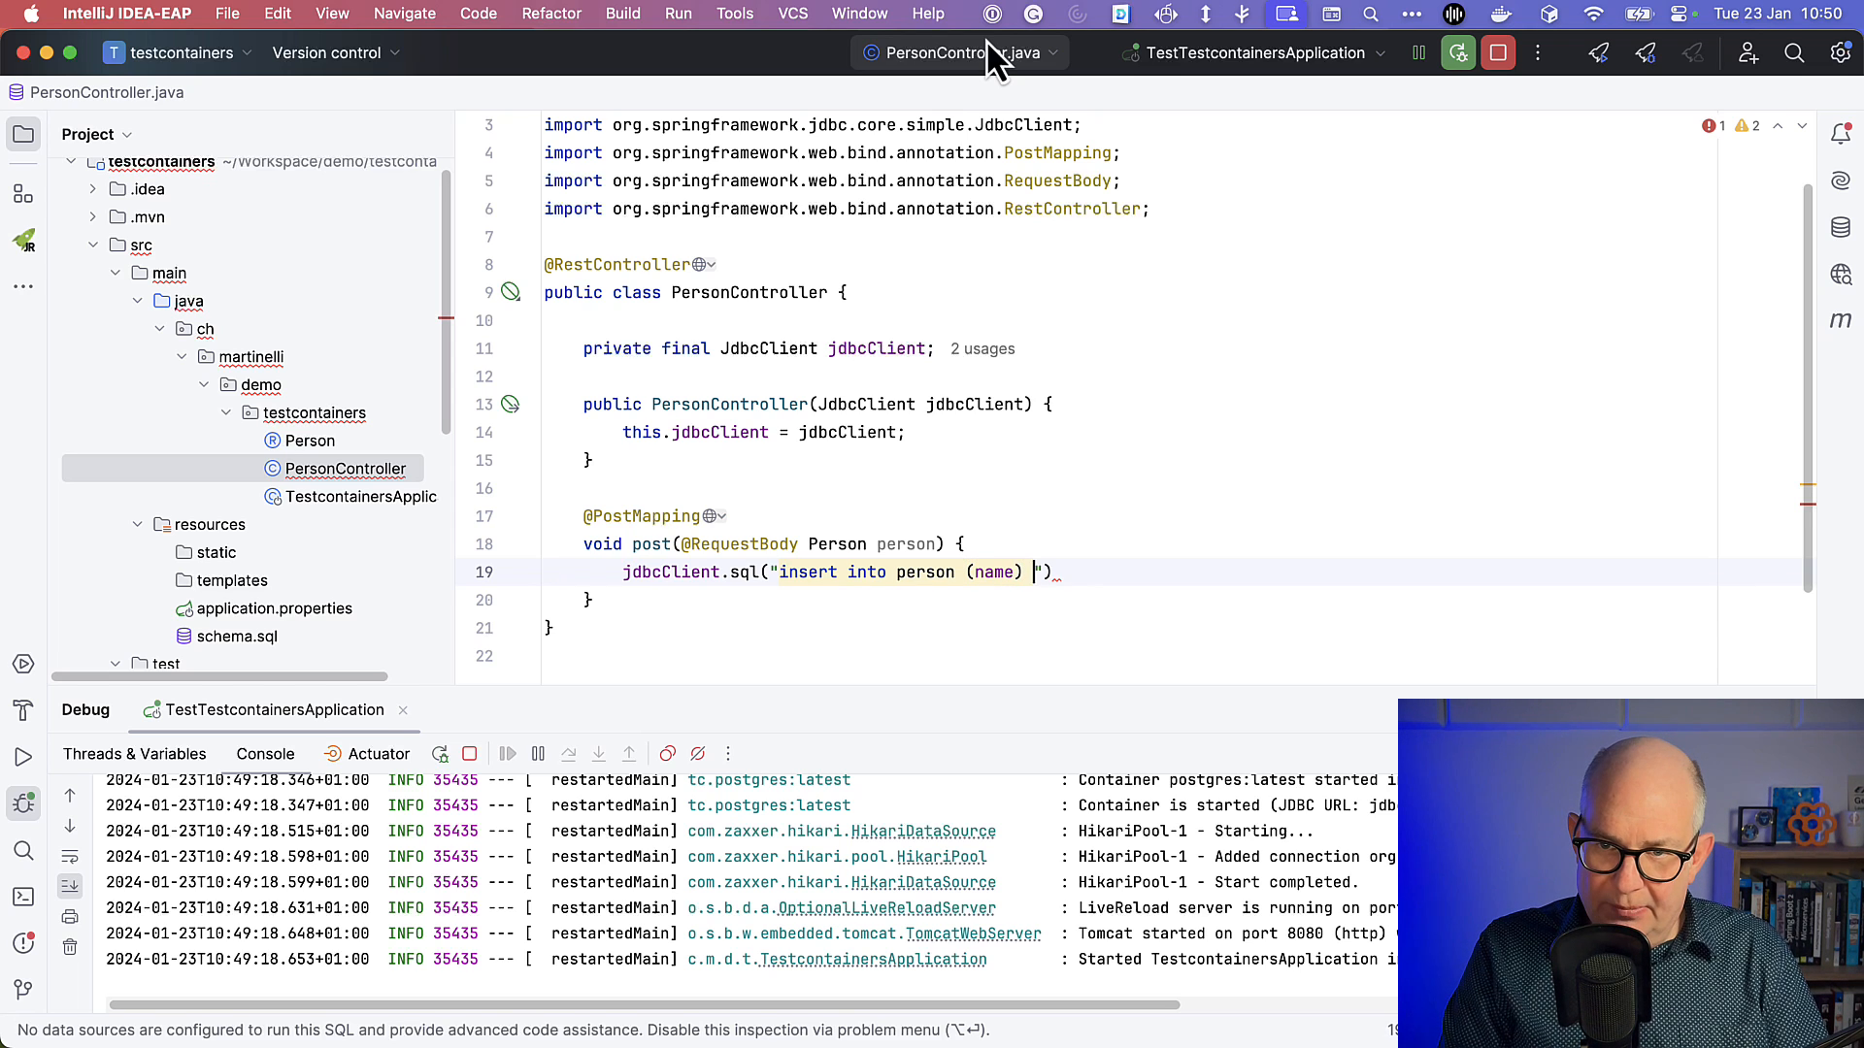
type("values ()")
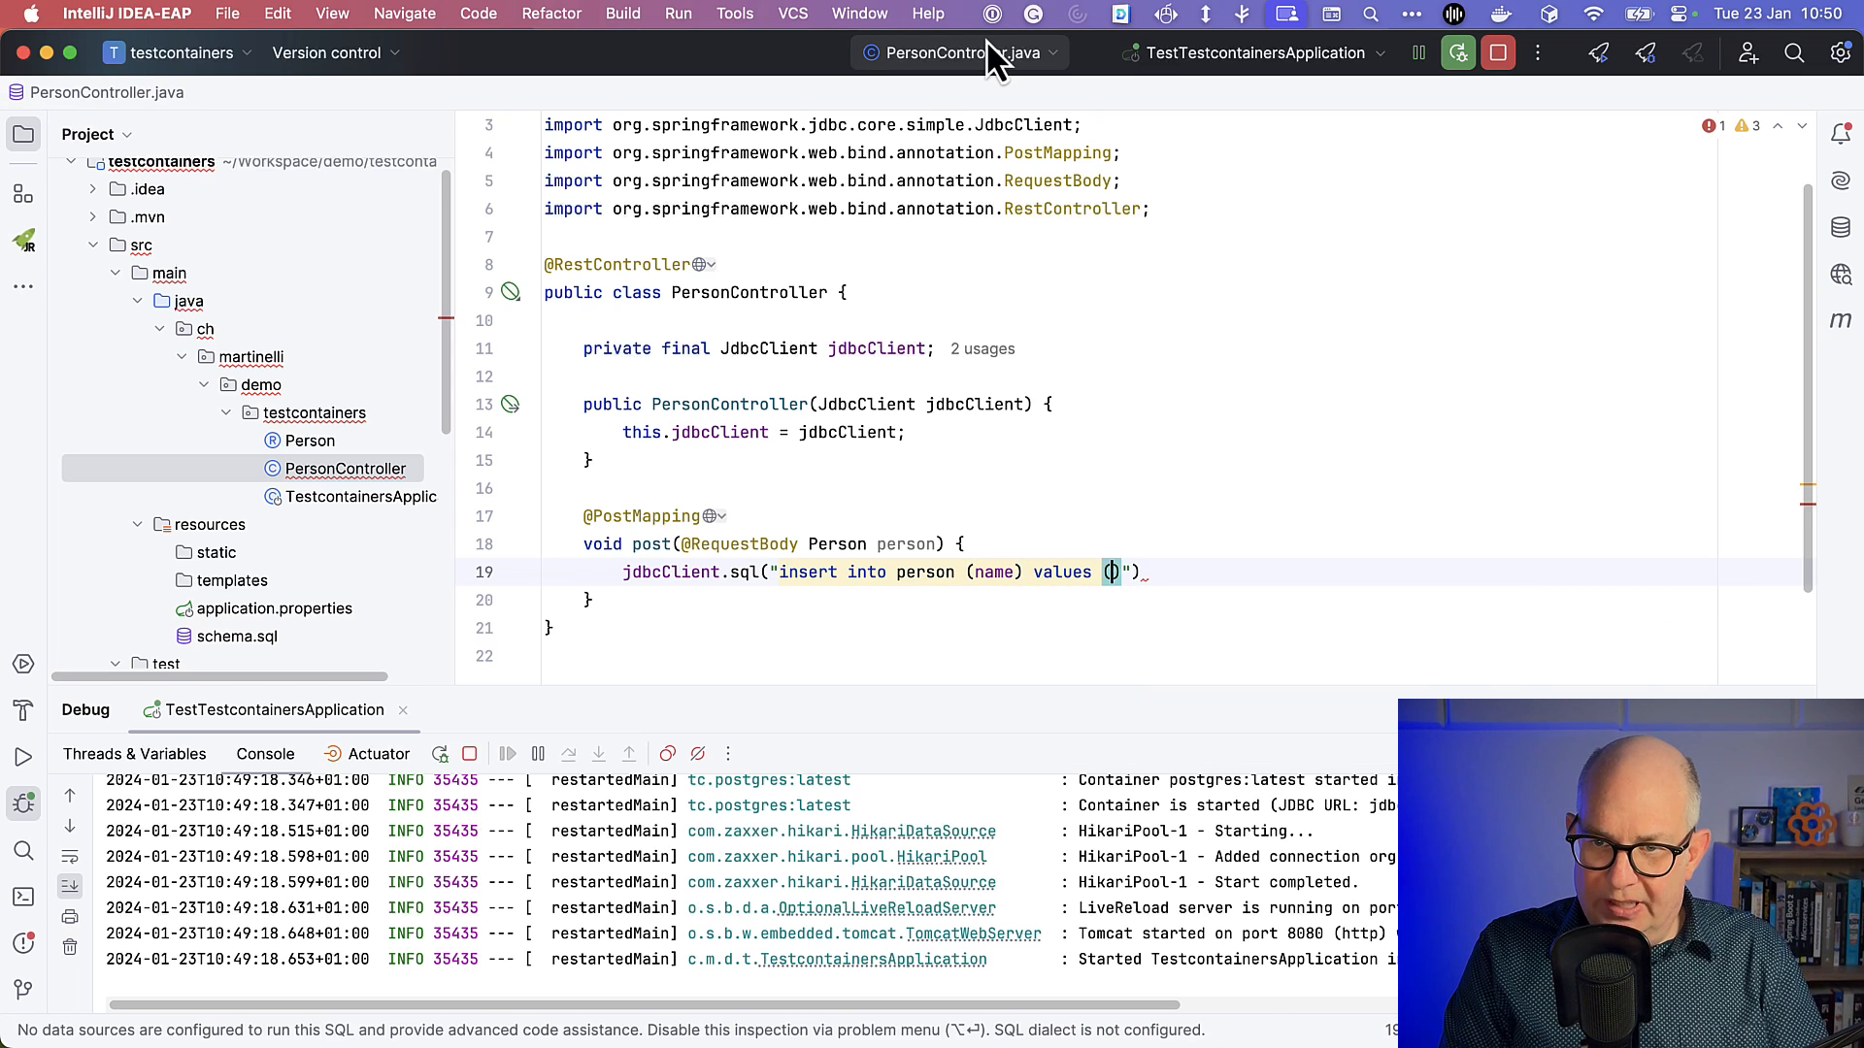
type("?")
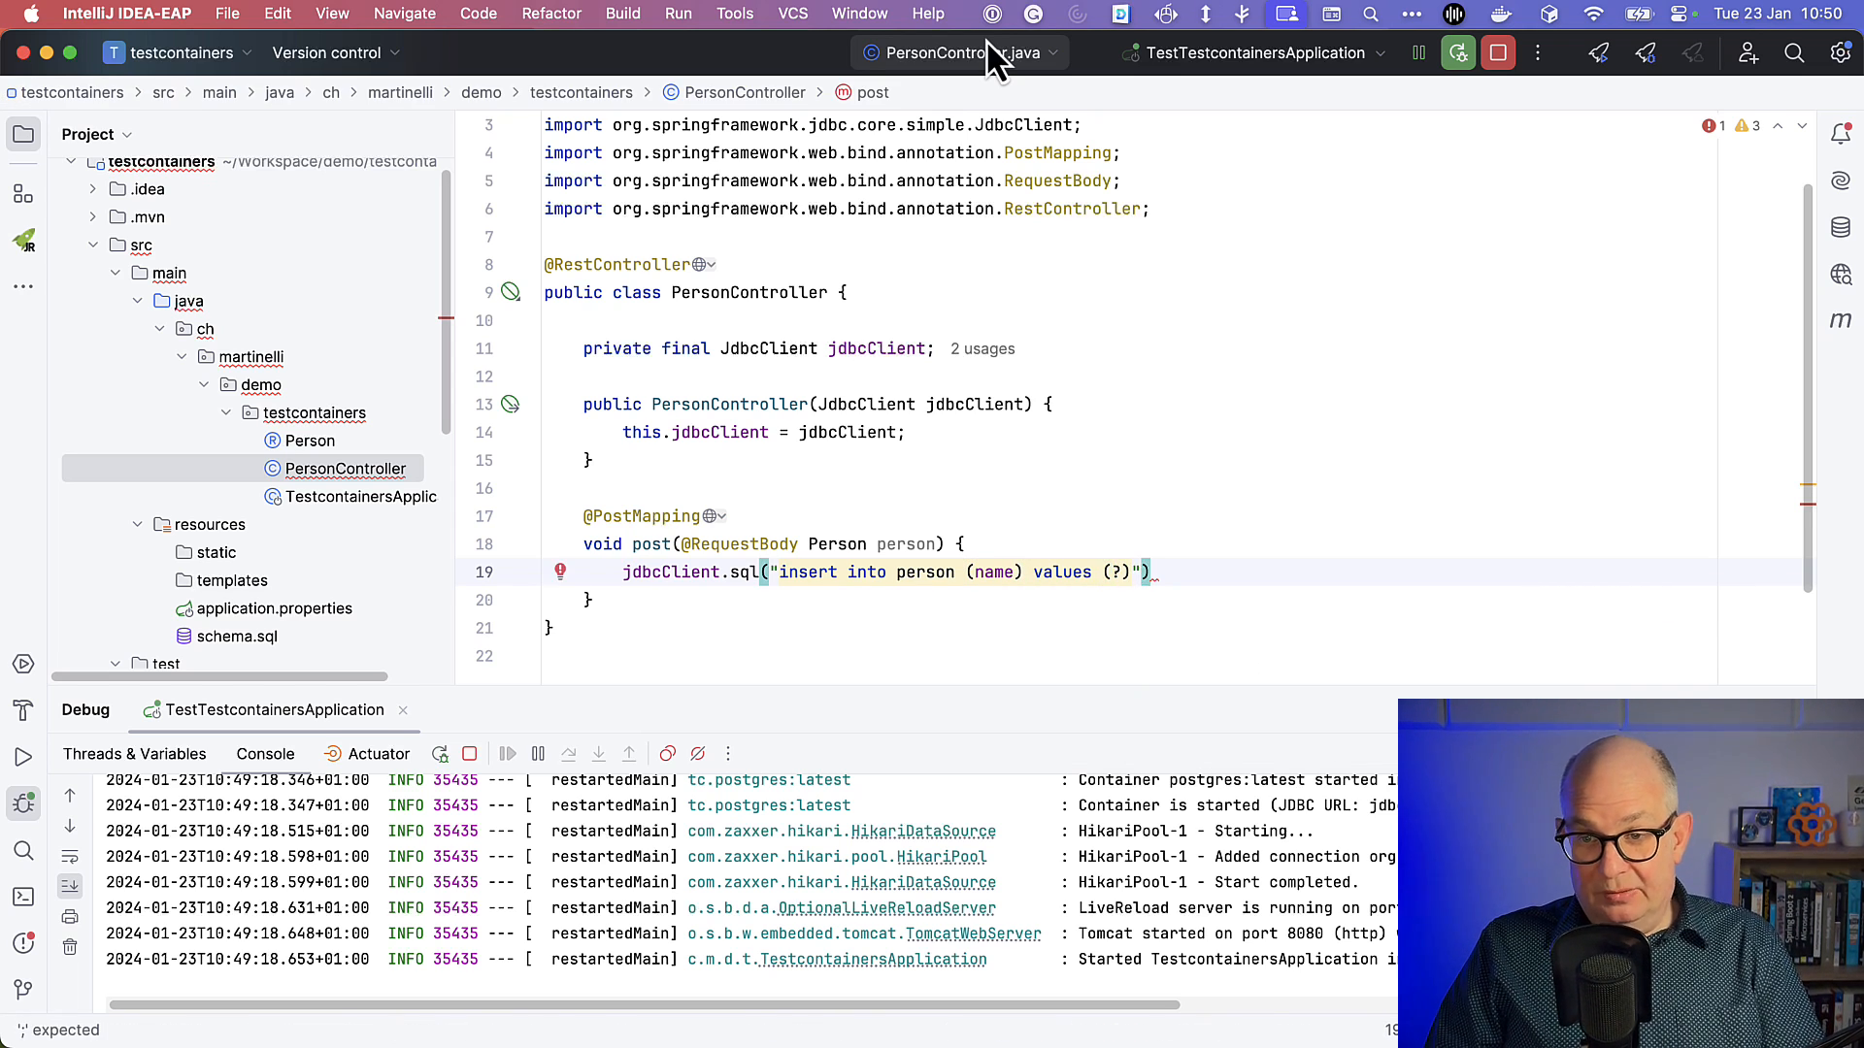
type(".param(")
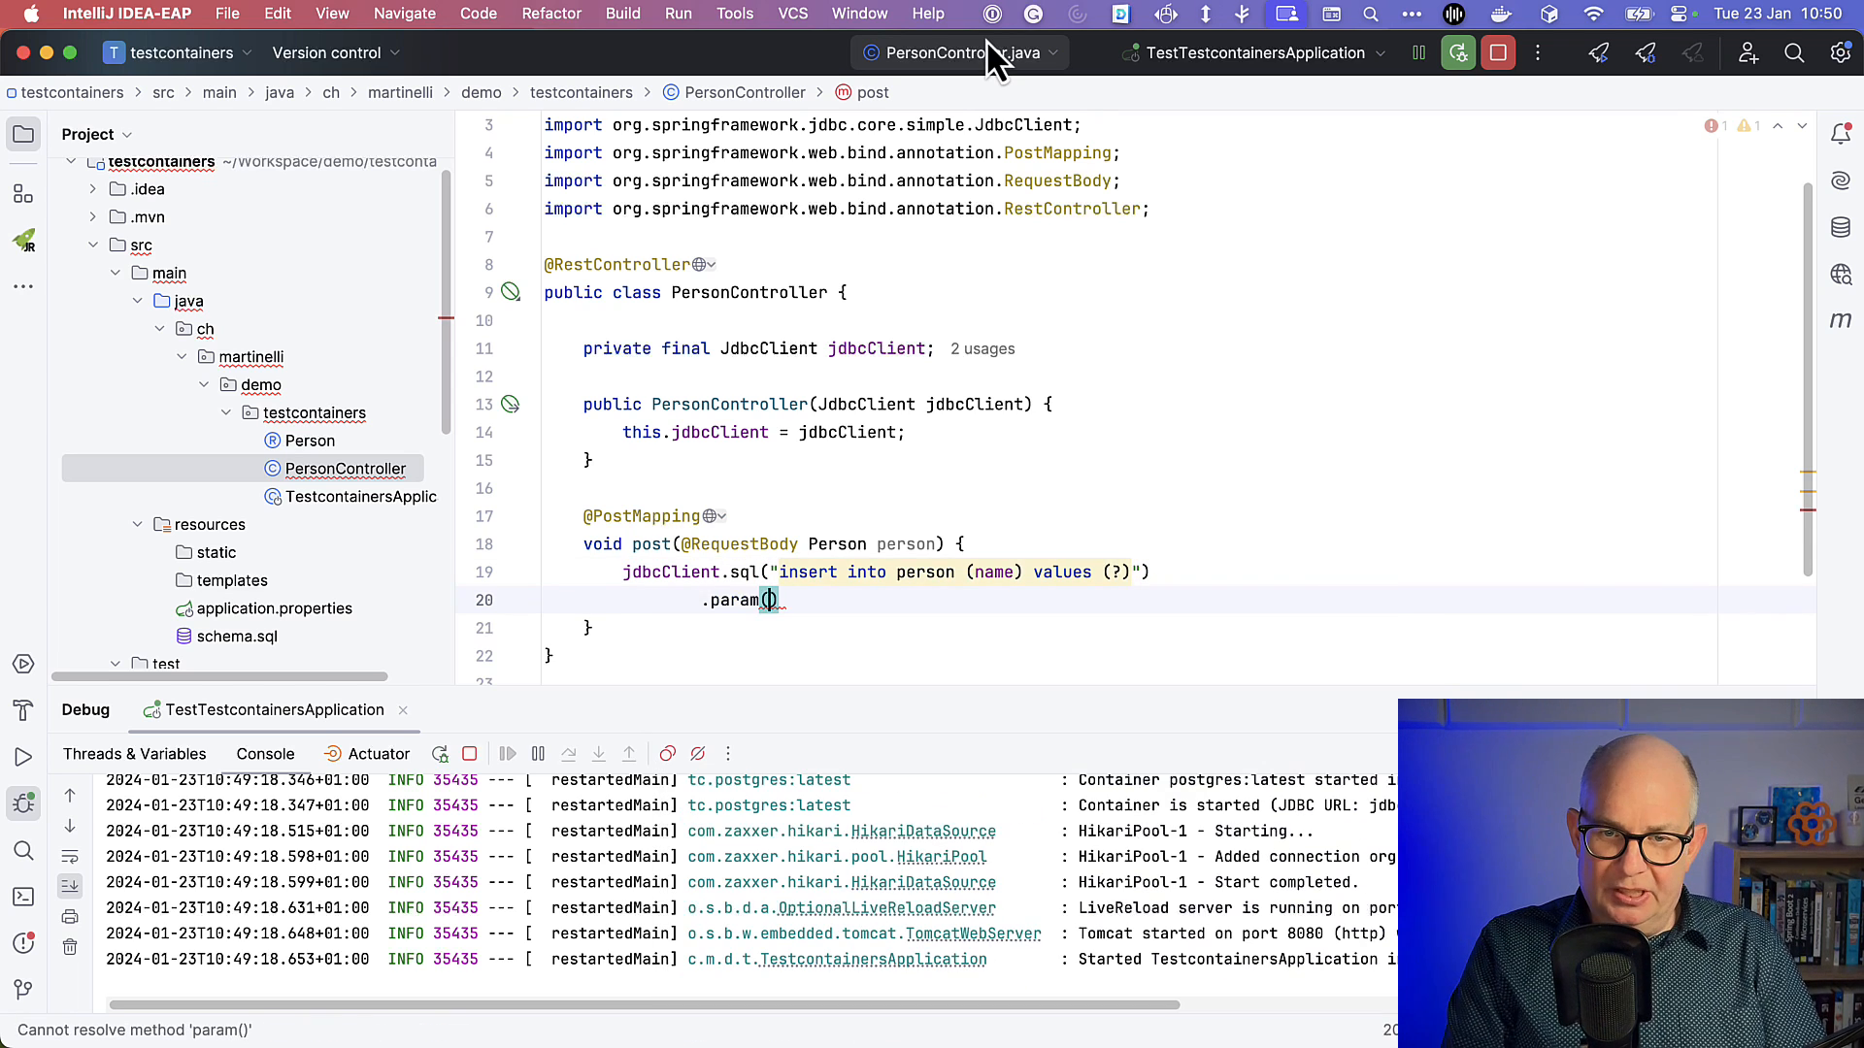
type("person.name(")
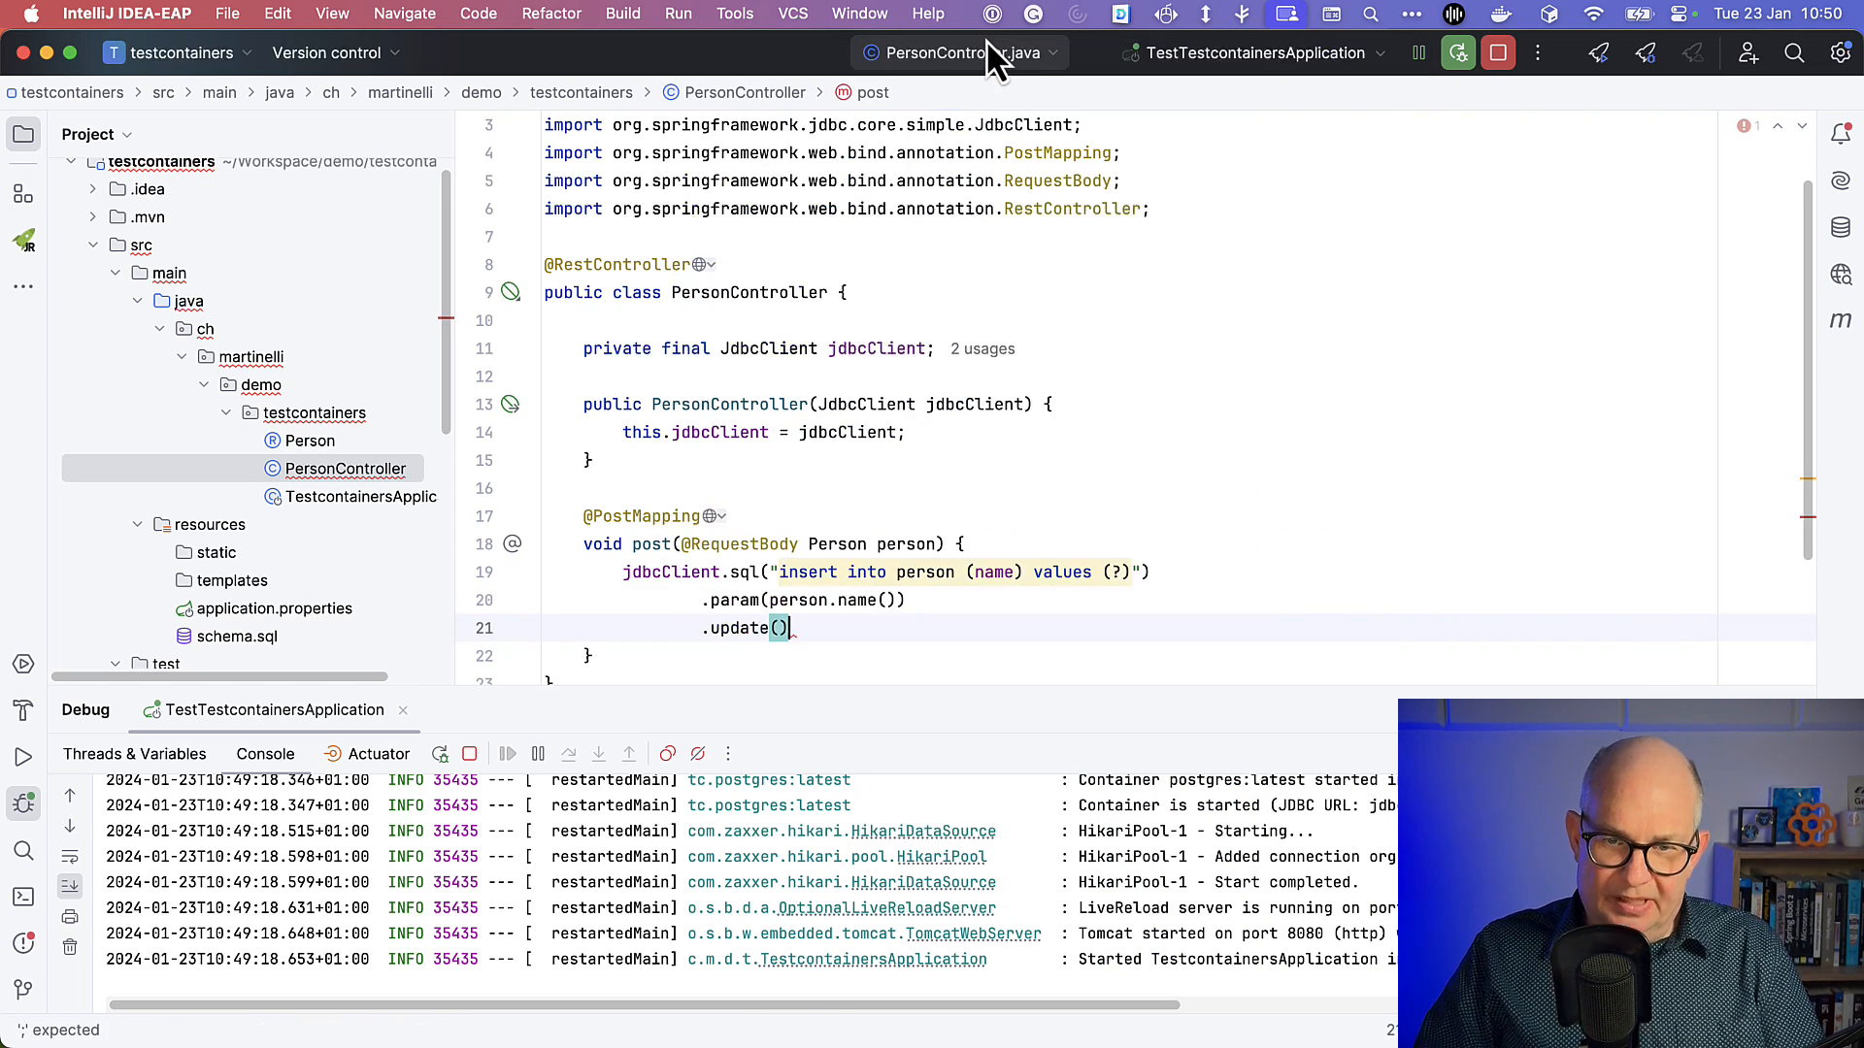
type(";")
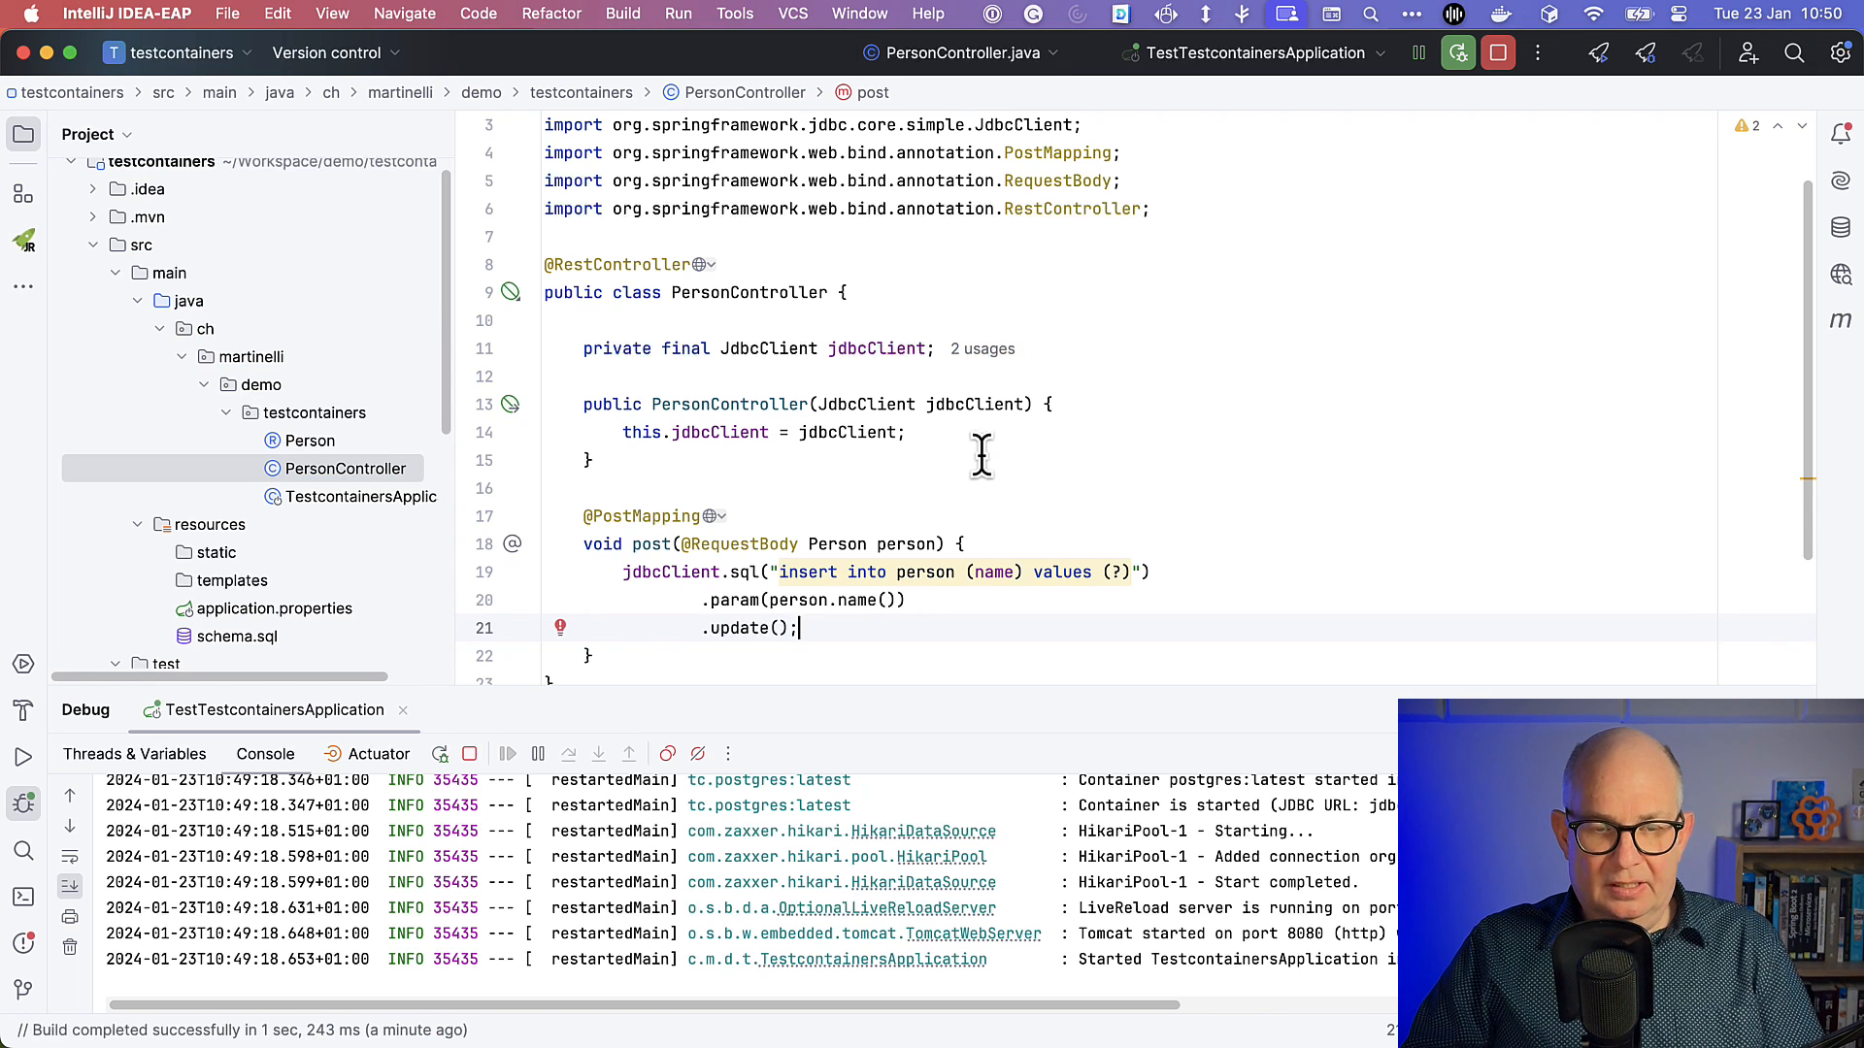
mouse_move(347, 475)
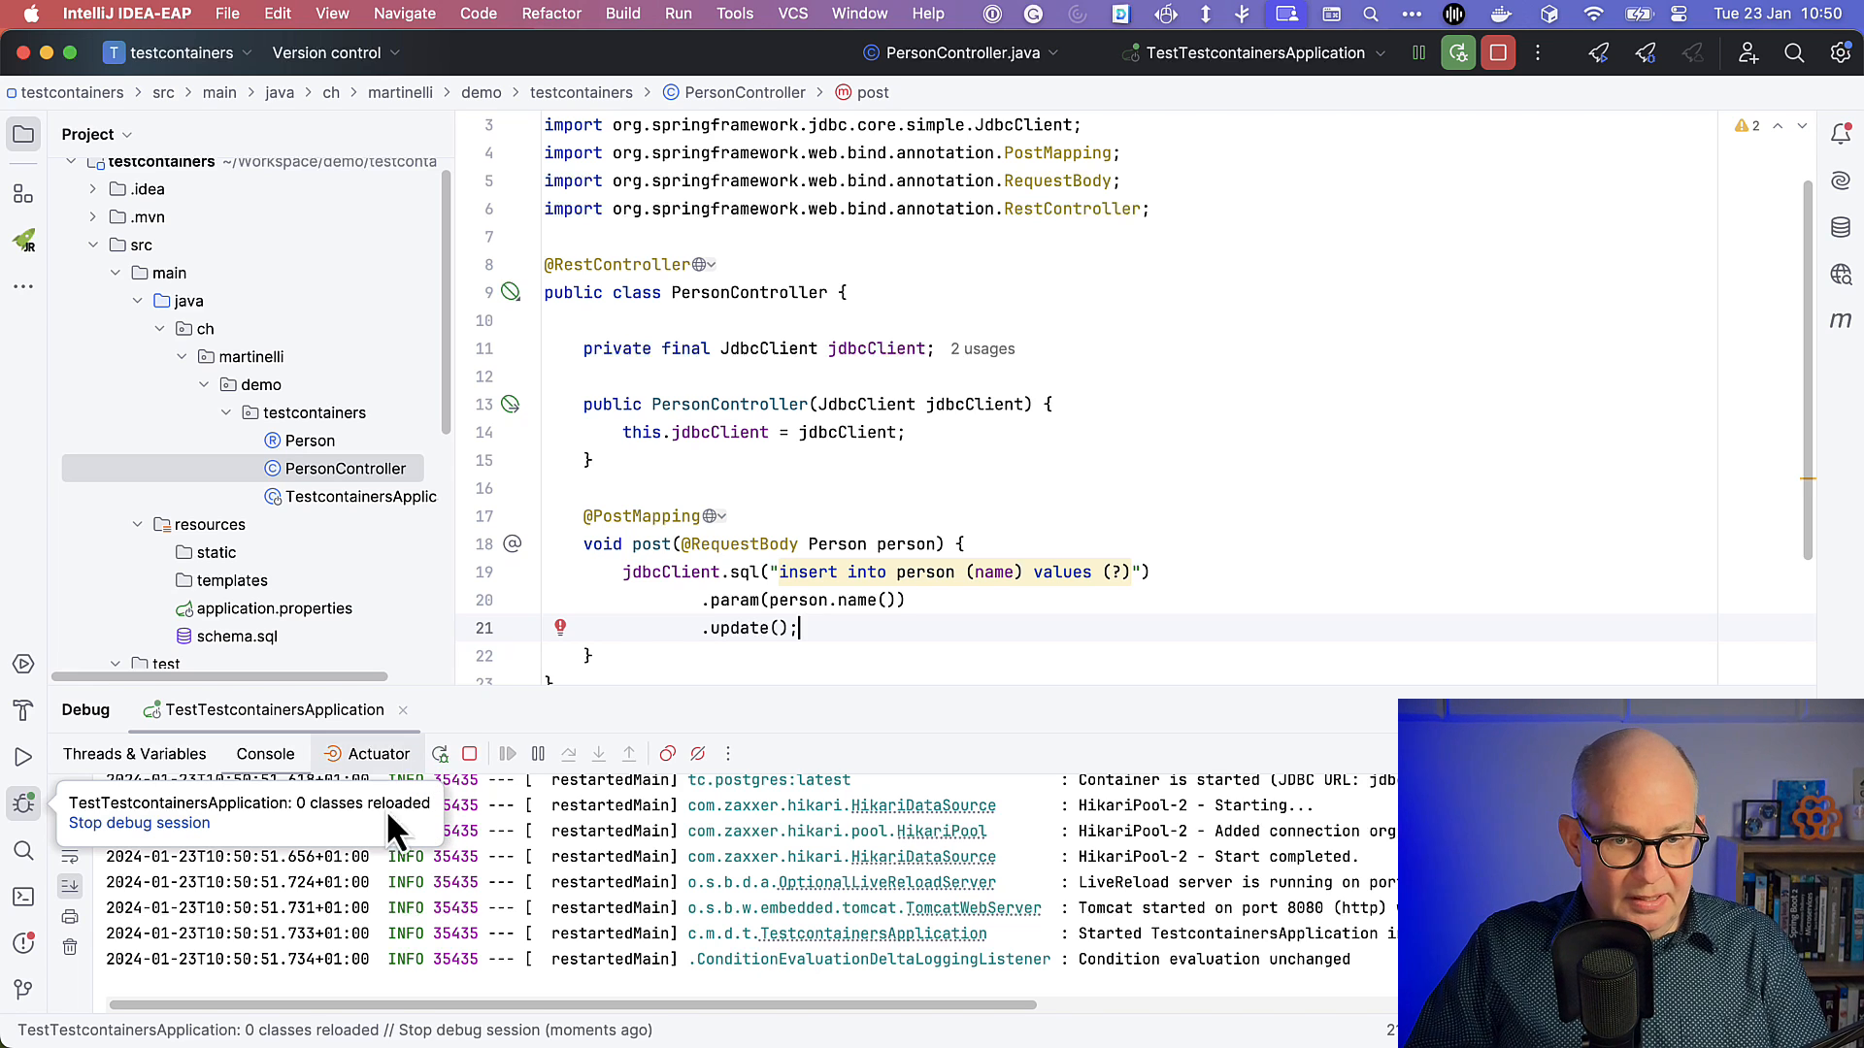
Scroll the Project tool window after DevTools restarts the rebuilt application
scroll("down", 3)
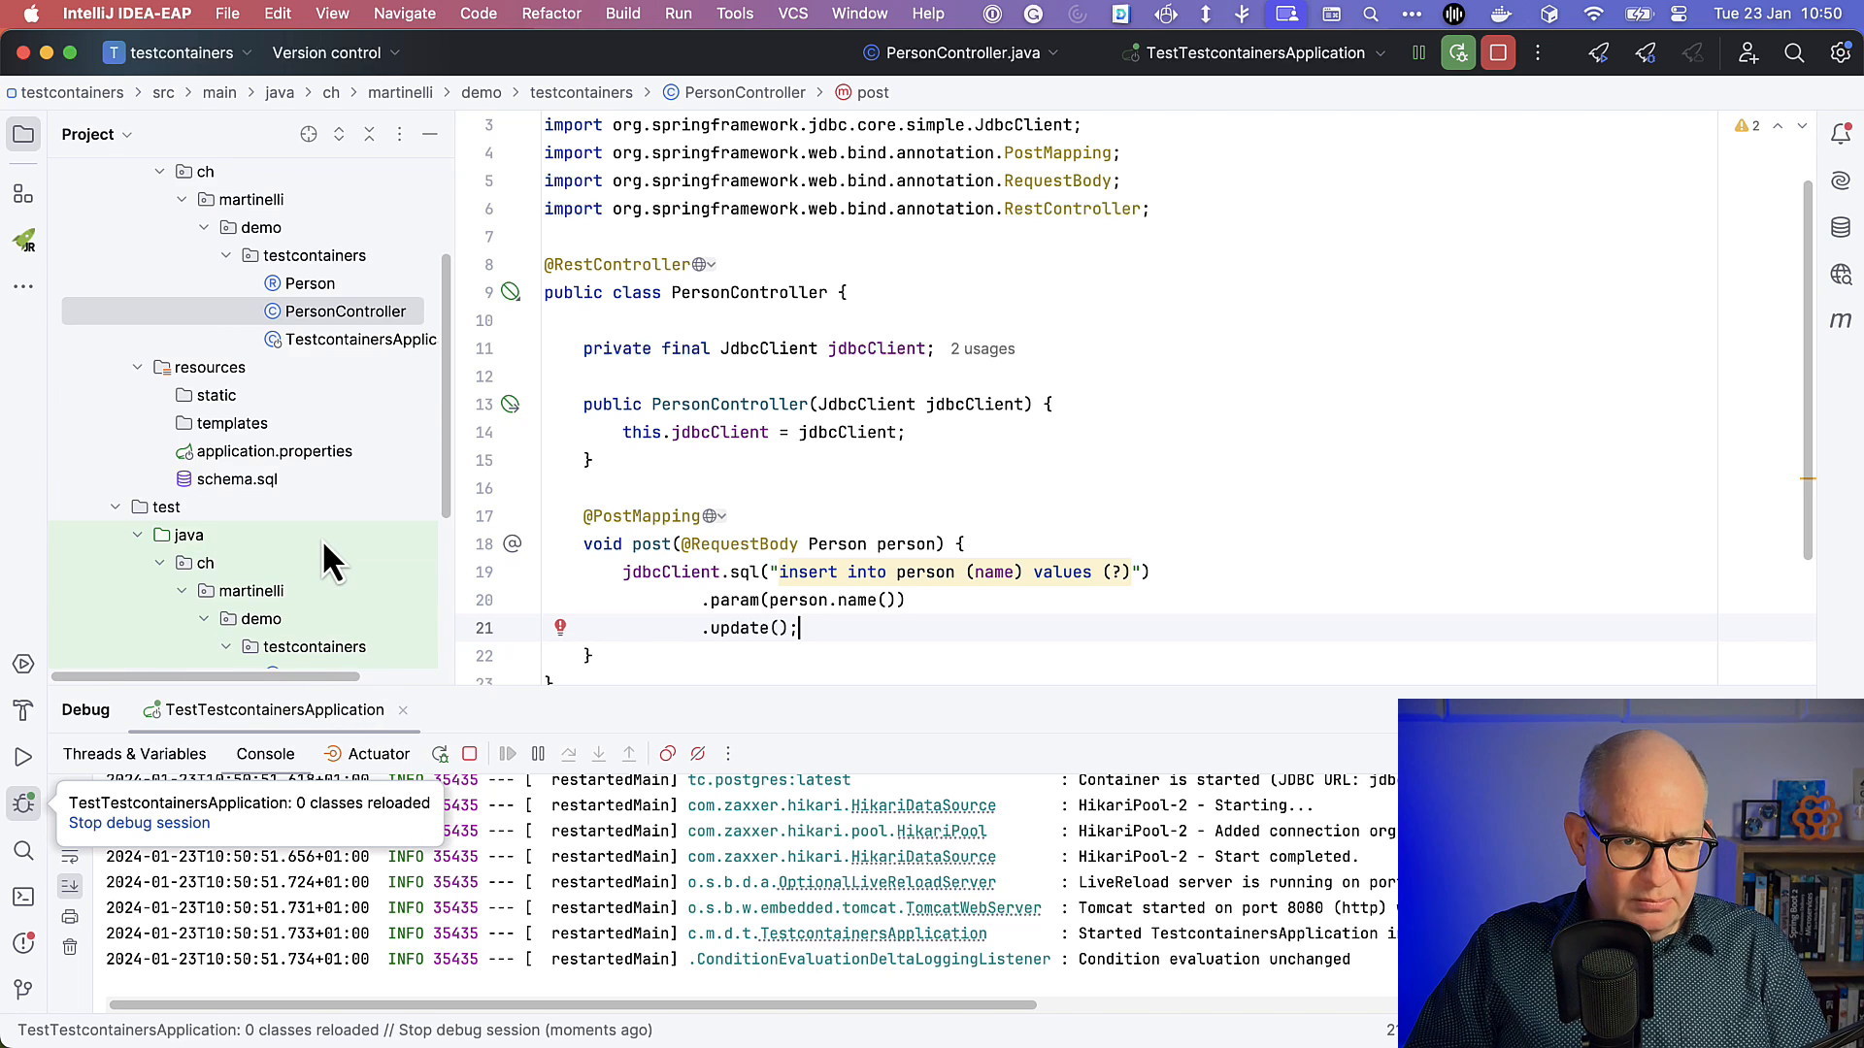
scroll("down", 3)
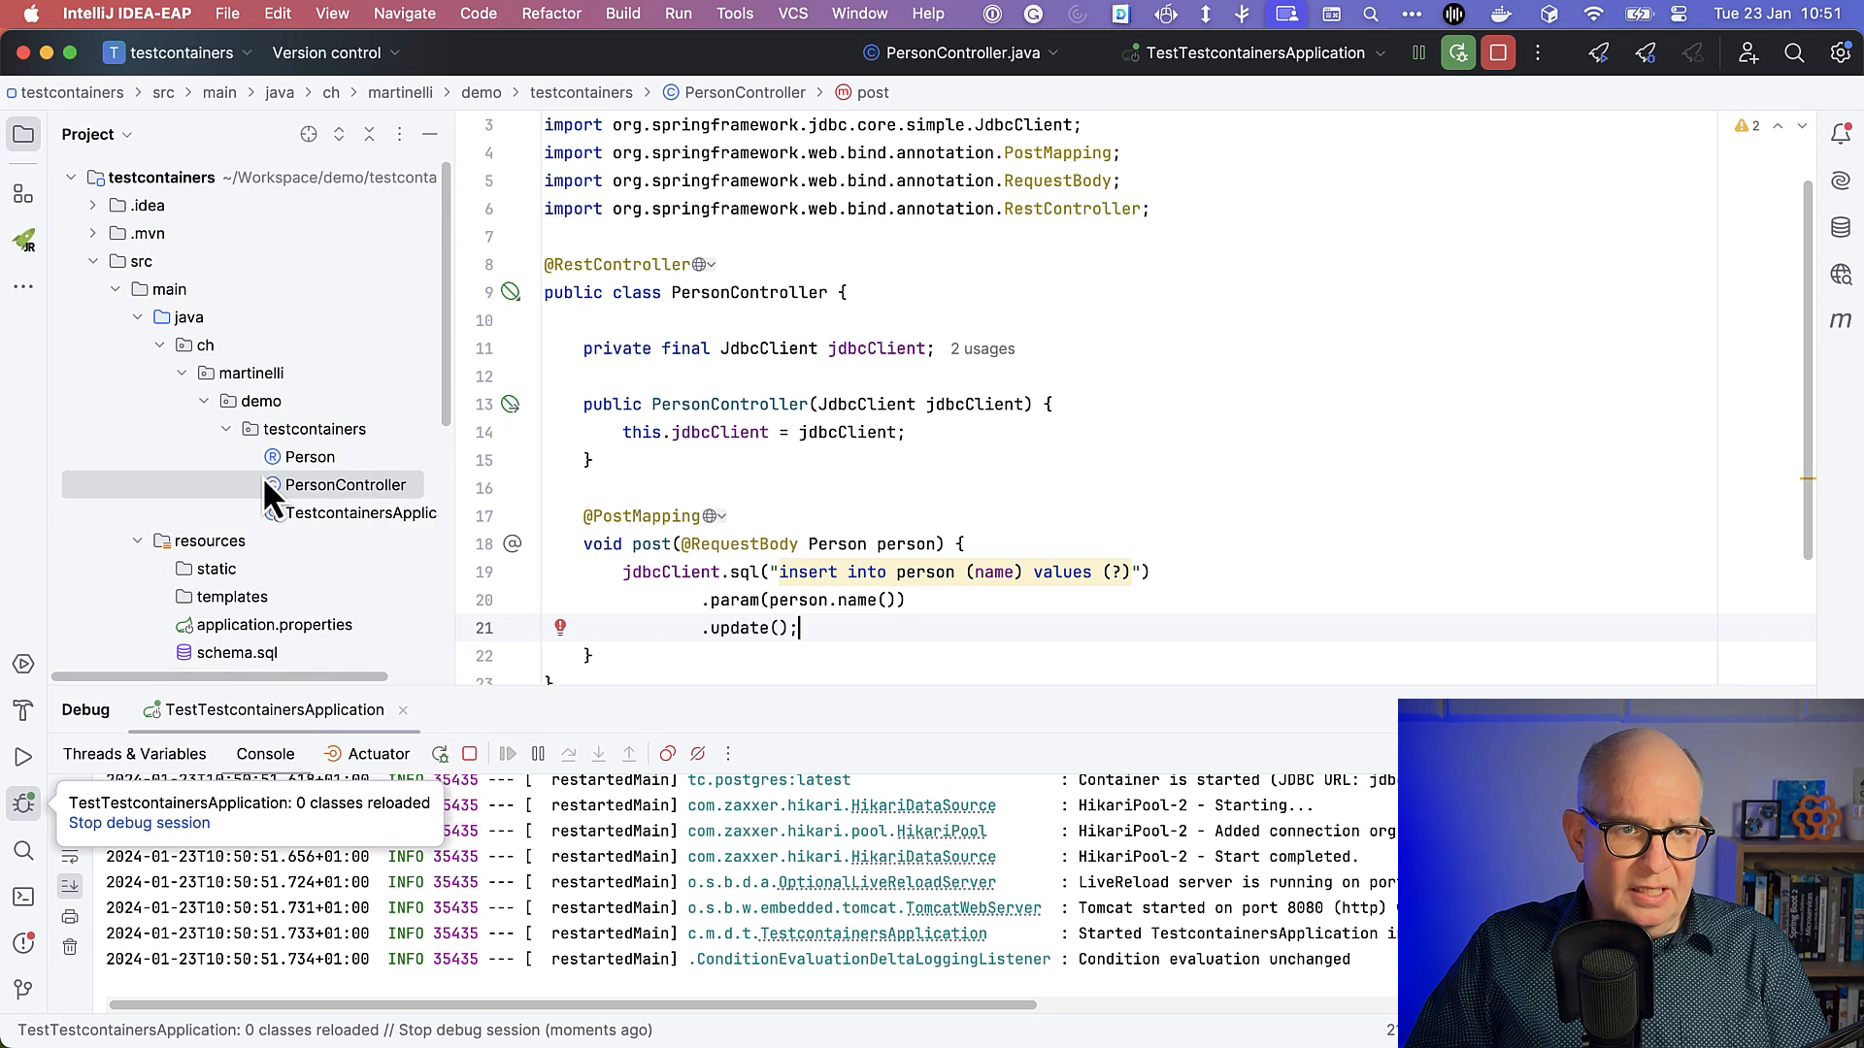
right_click(348, 485)
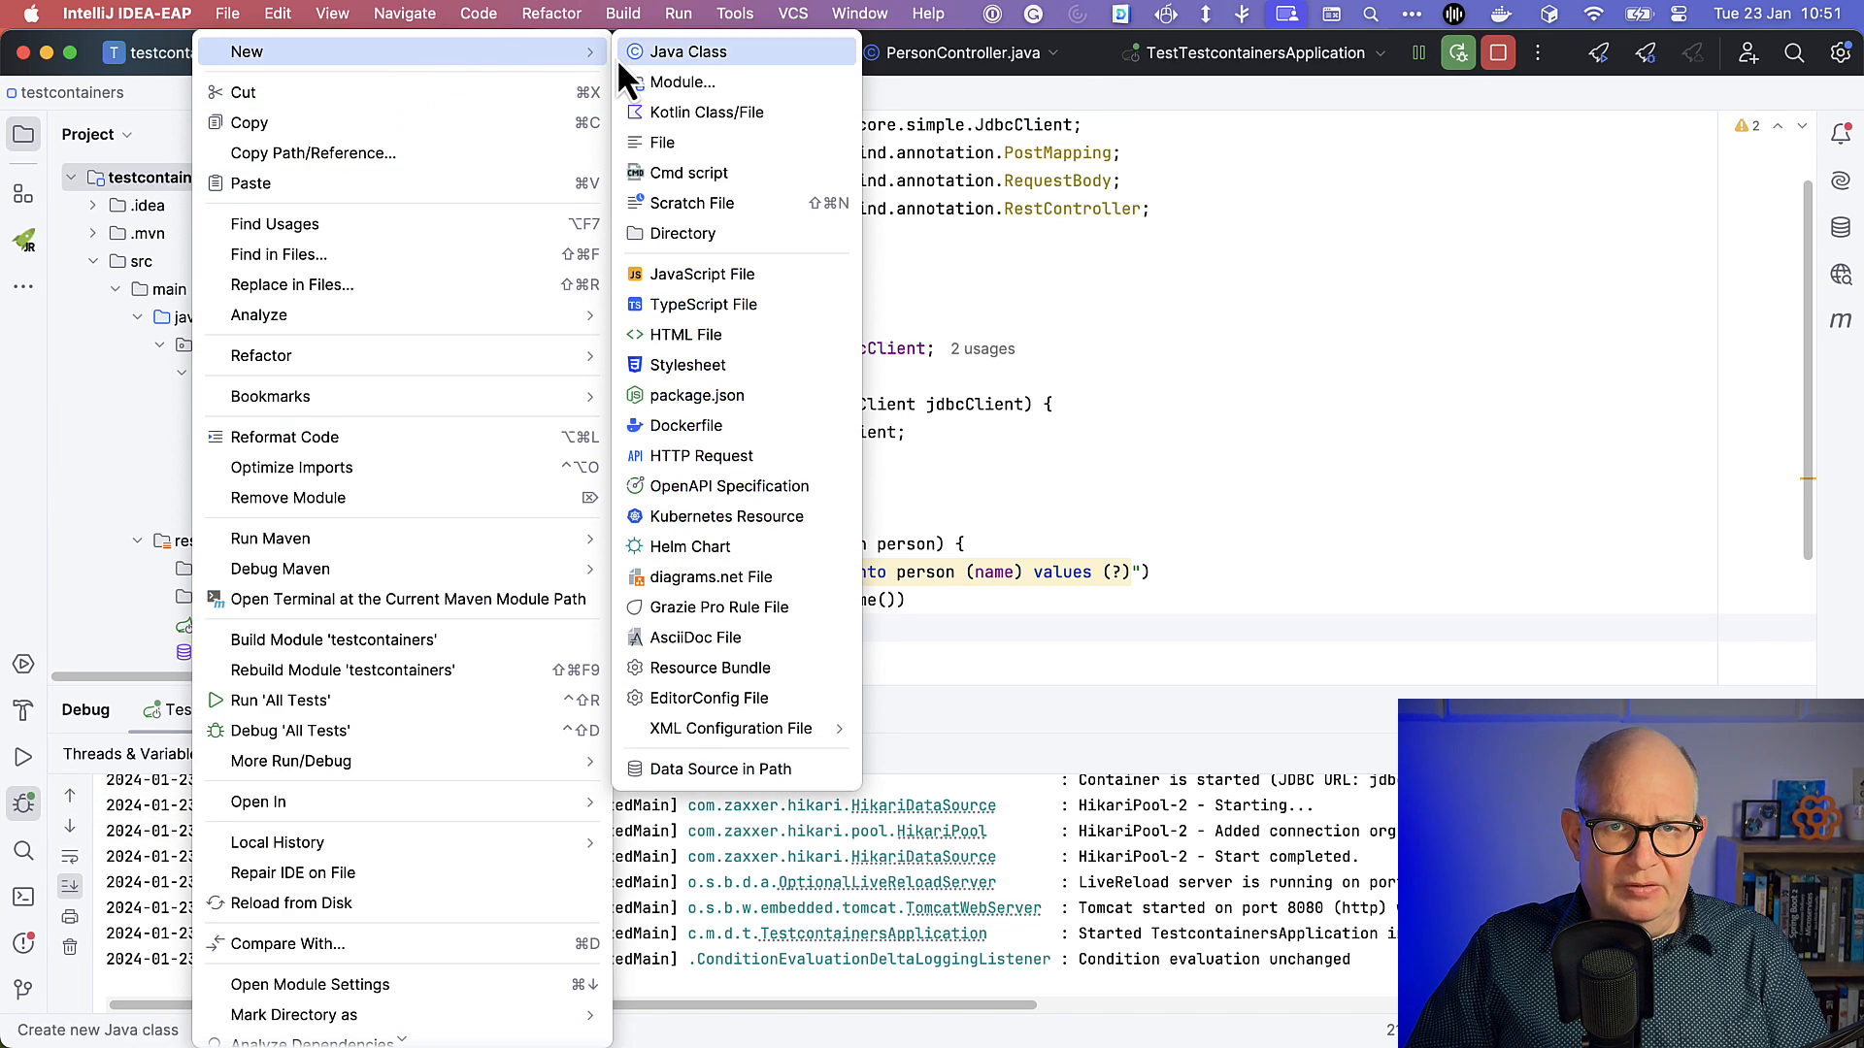
left_click(660, 141)
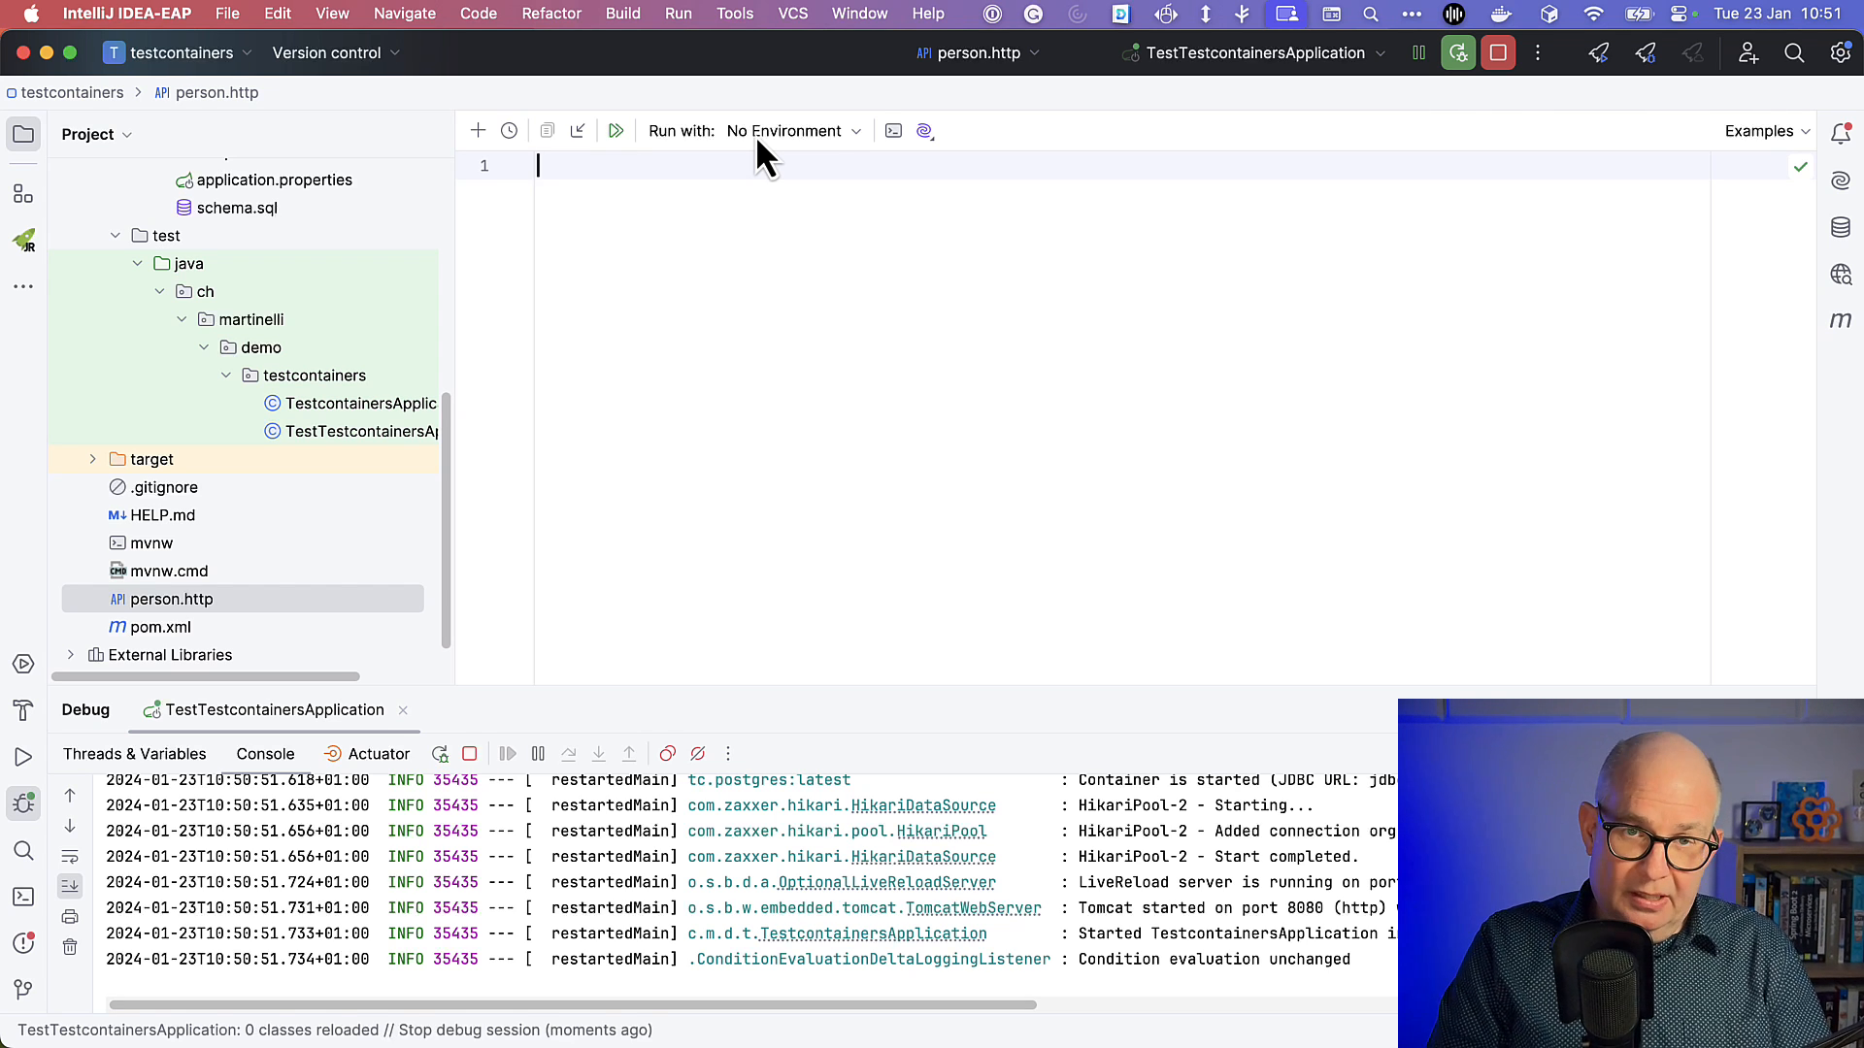
type("POST")
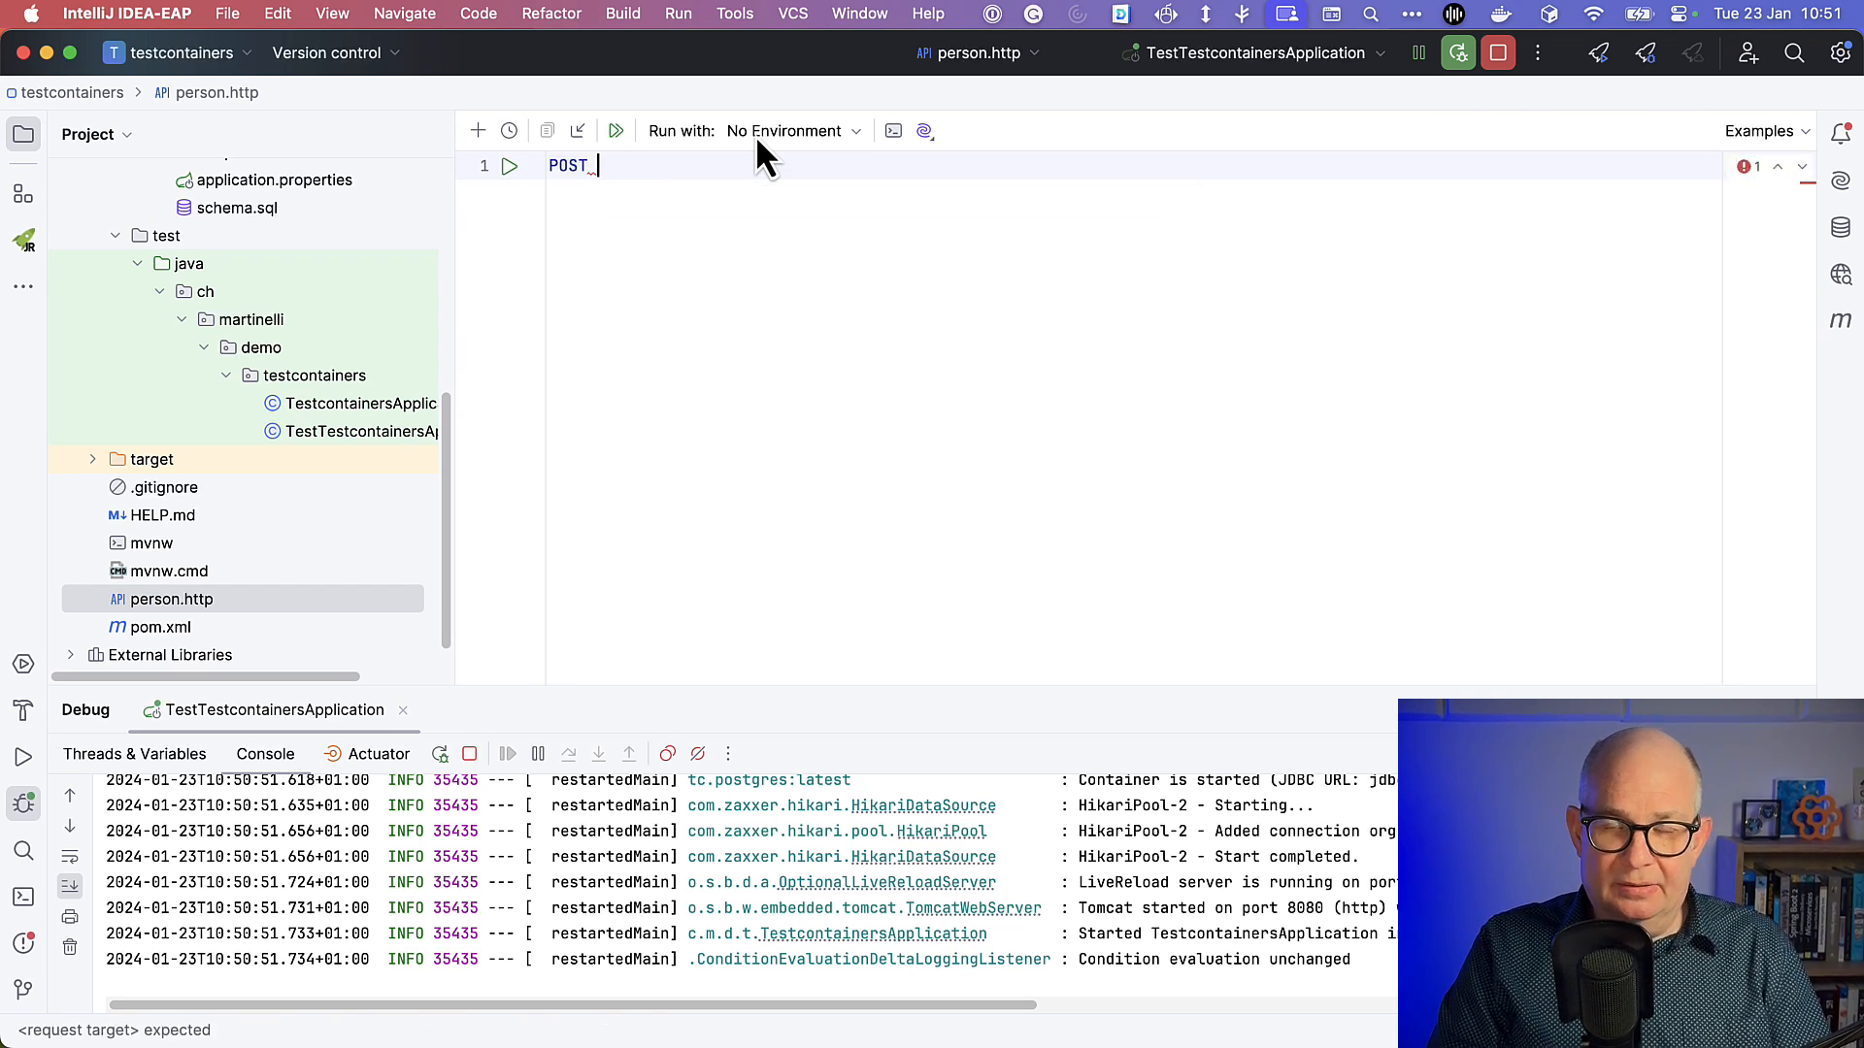
type("http://localhost:8080")
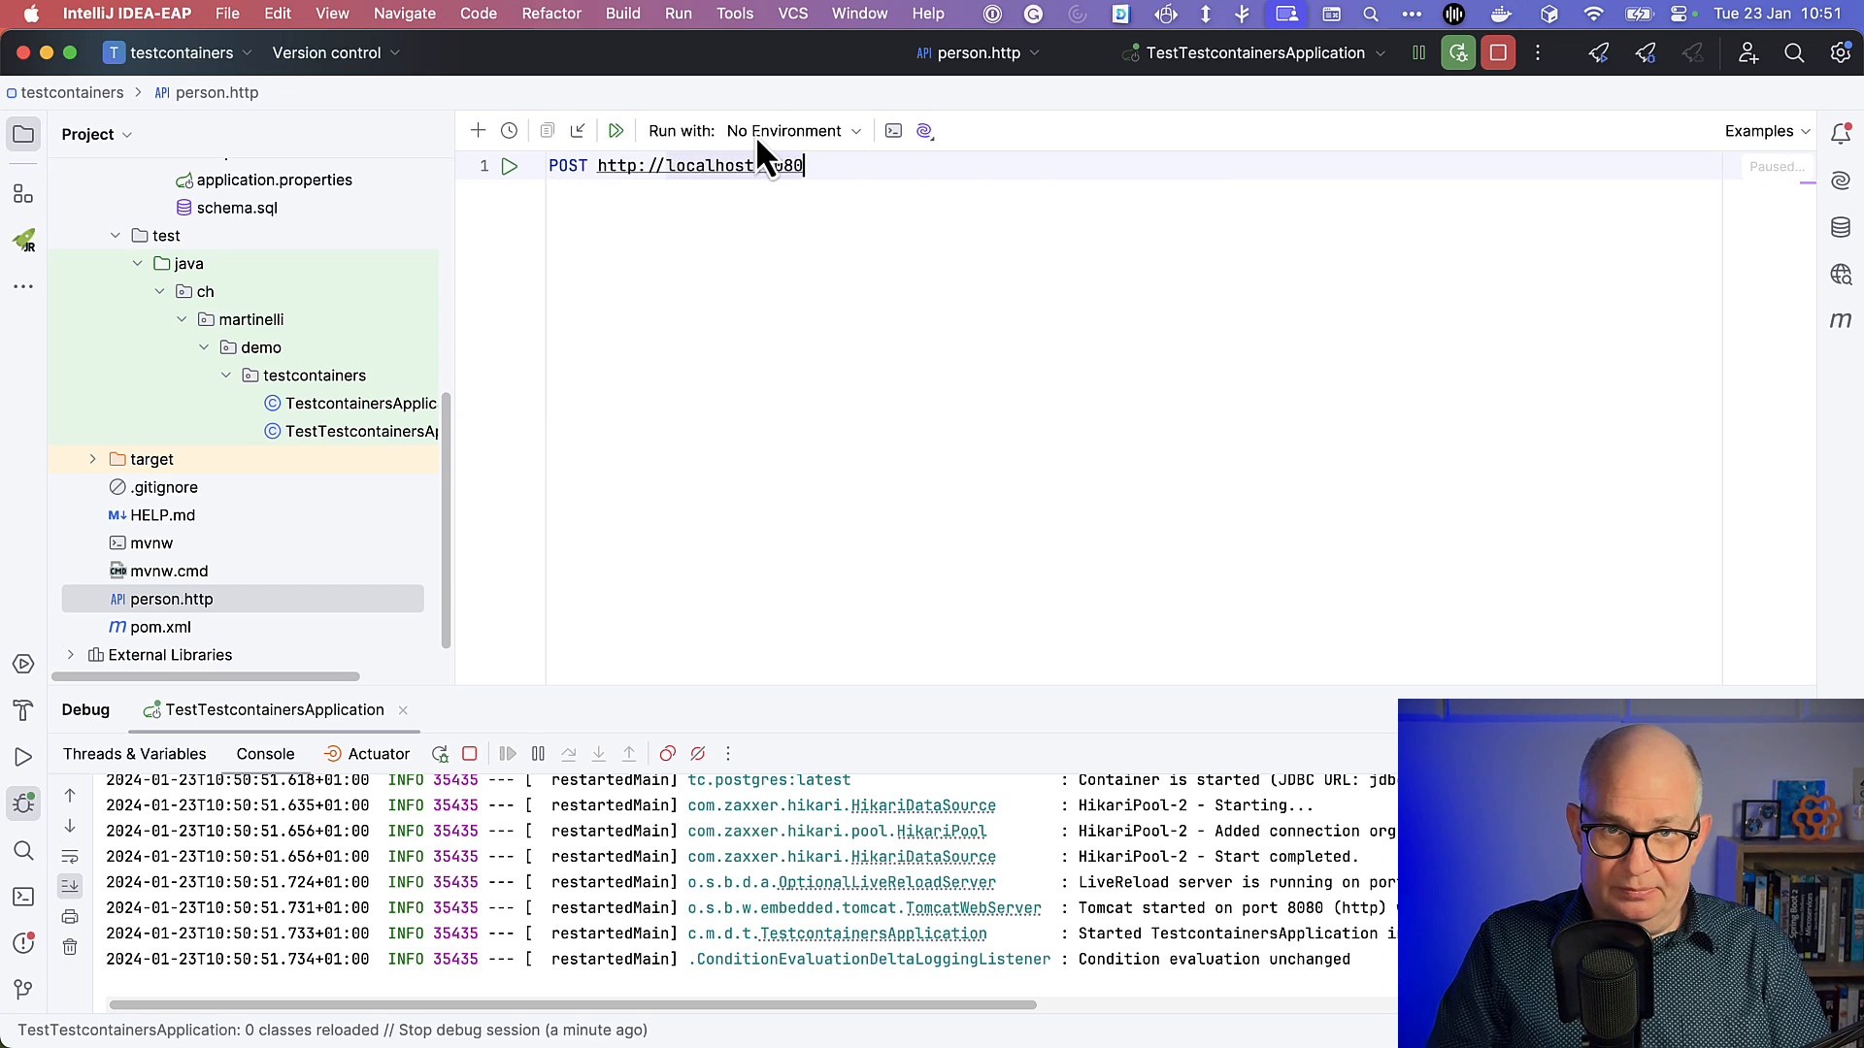
type("Con")
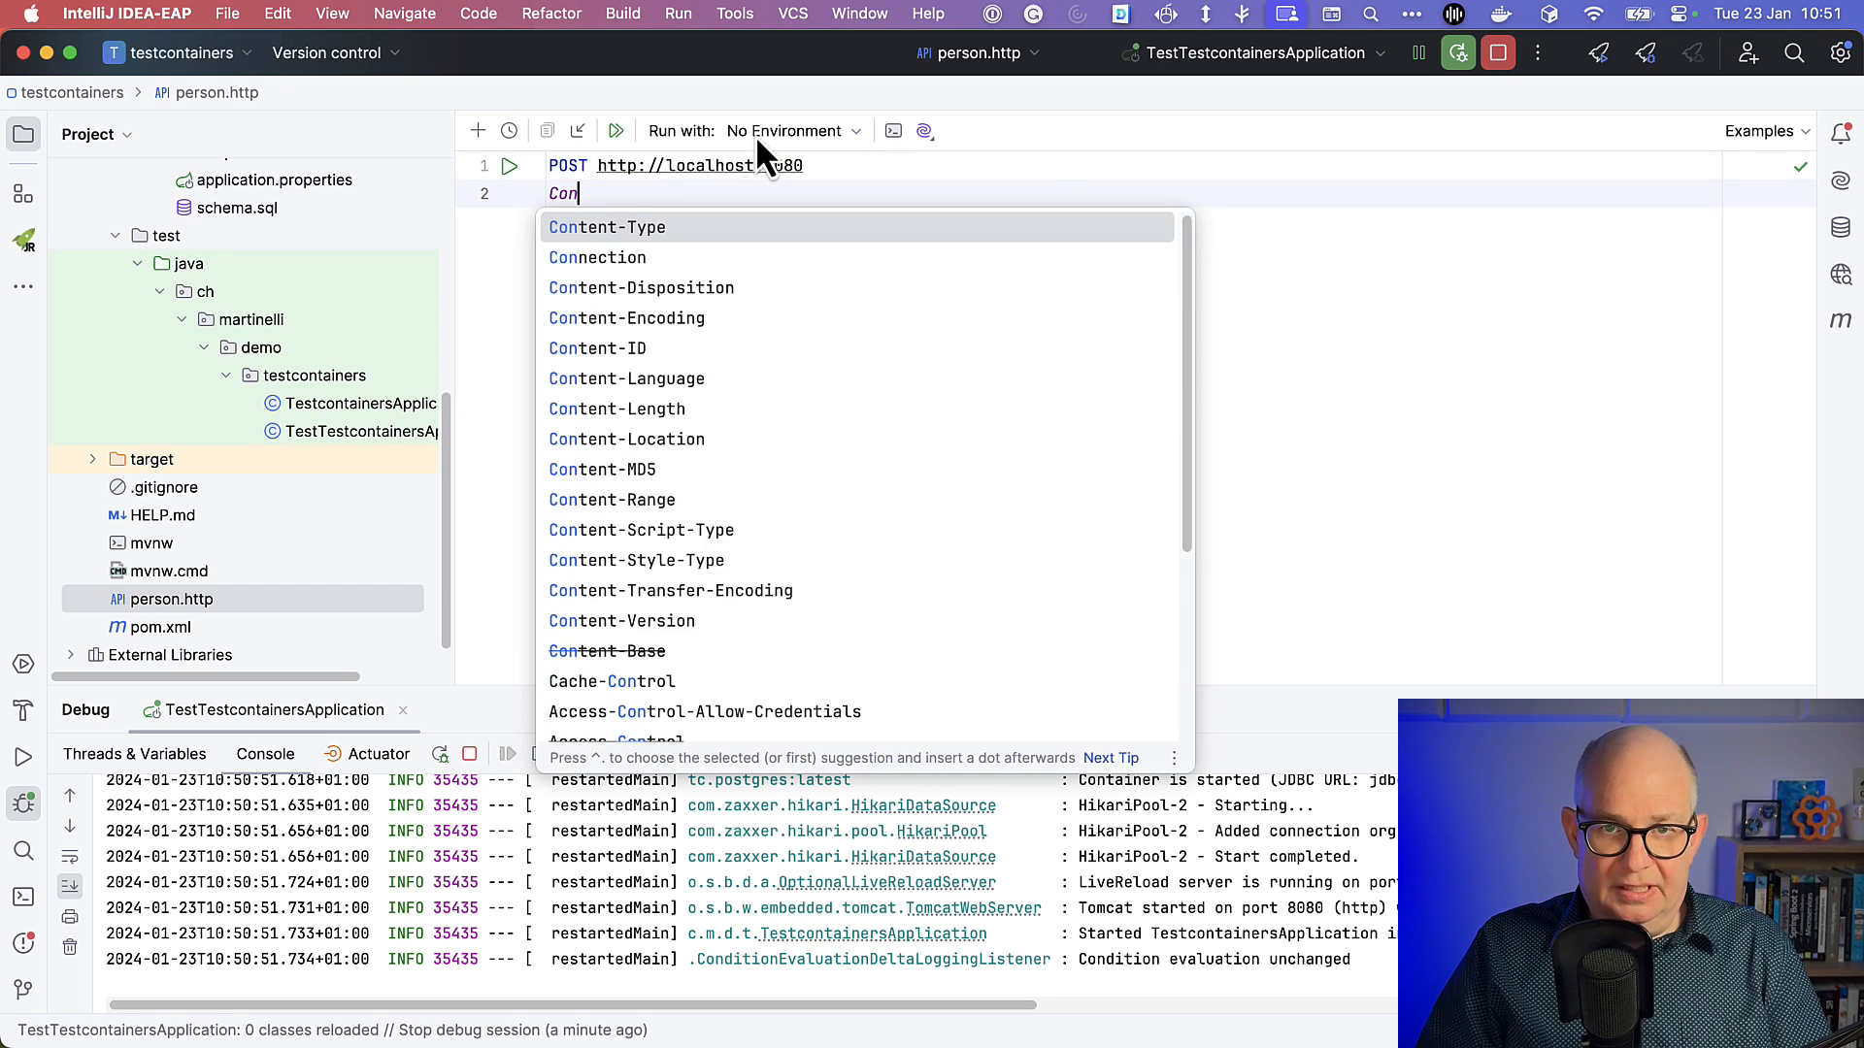
left_click(606, 227)
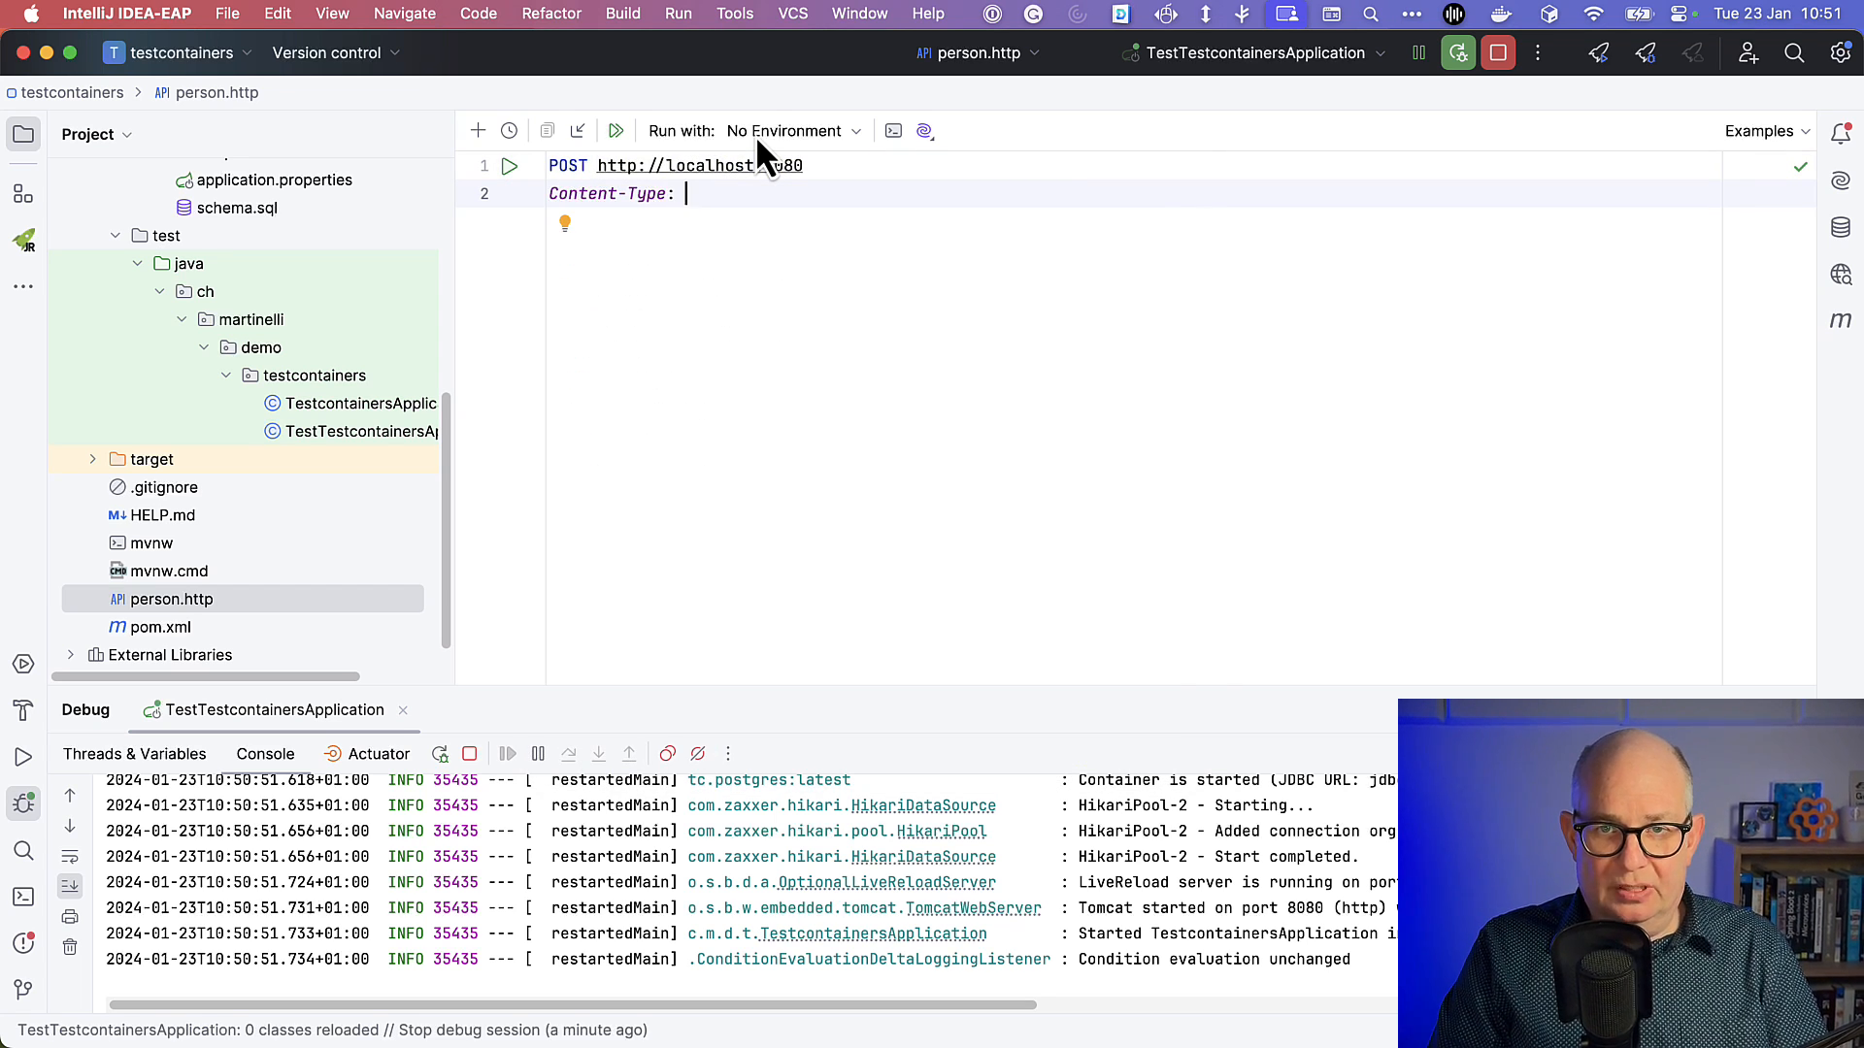
type("application/json")
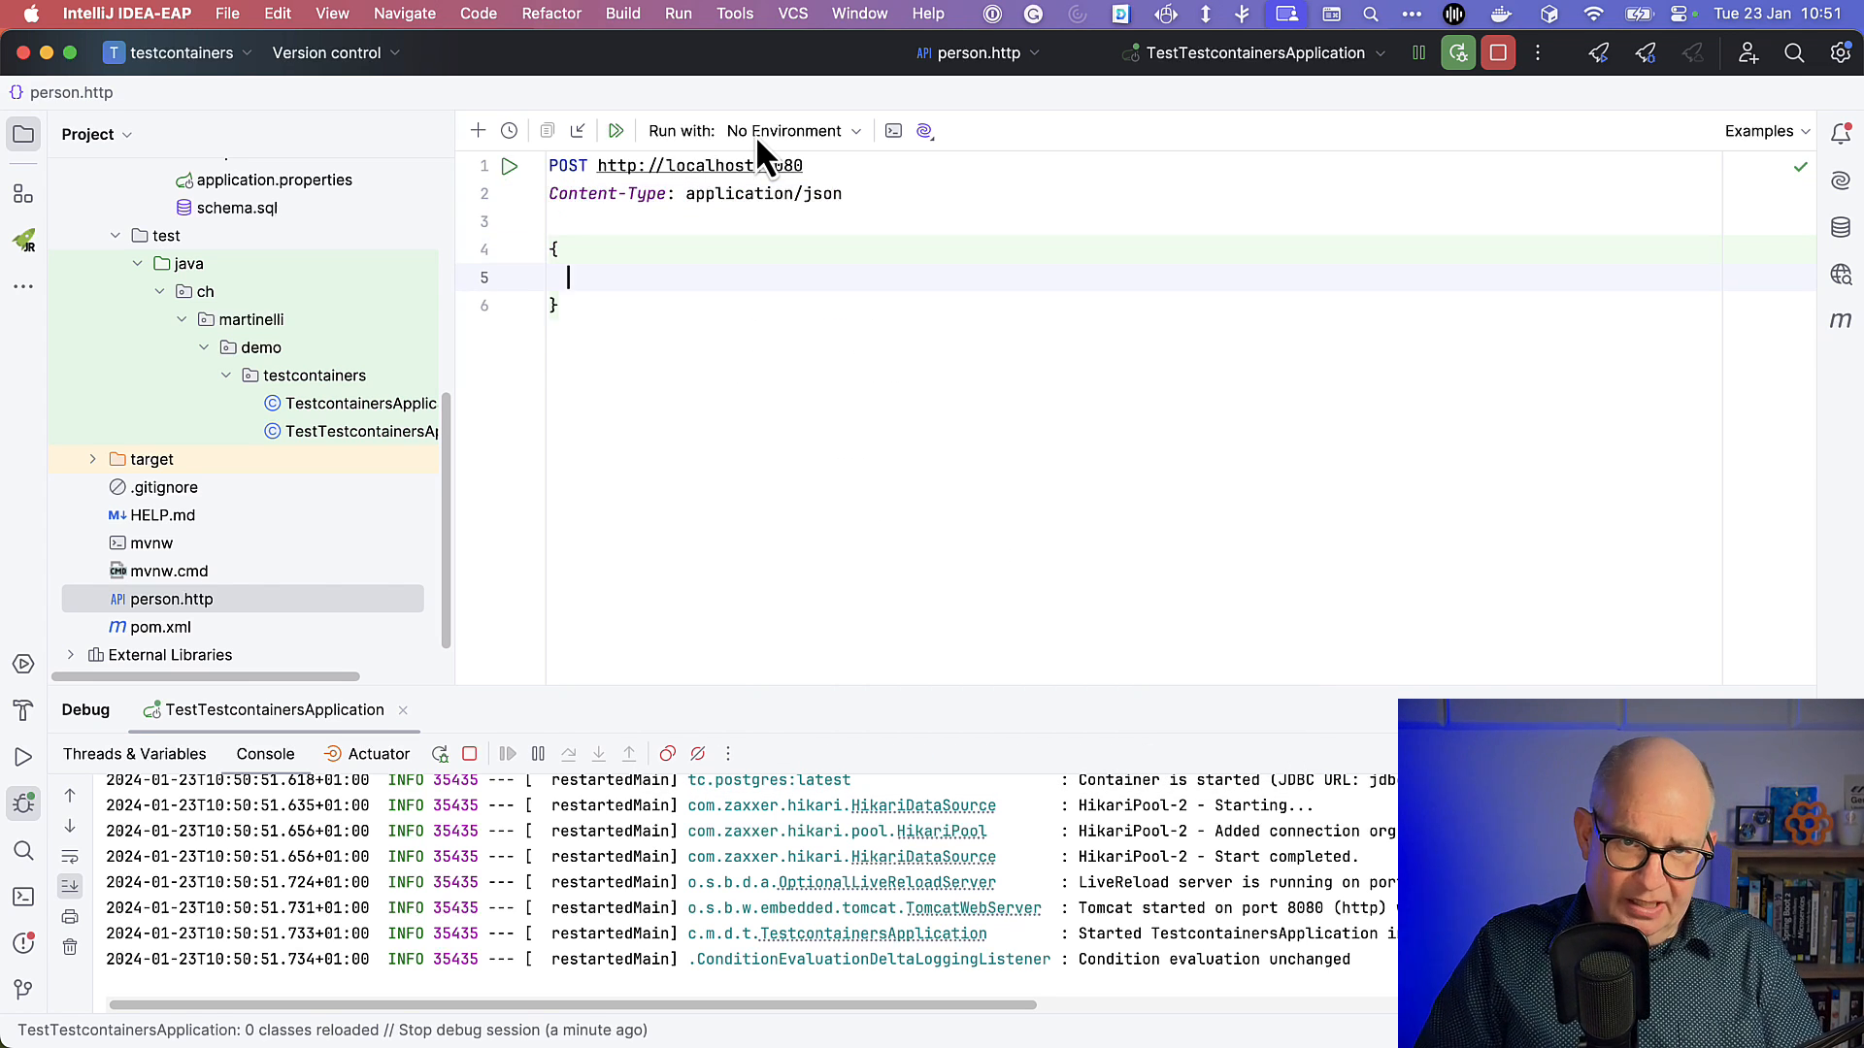
Give the request a {"name": "Simon"} body and send it, getting status 200
type("\"name\"")
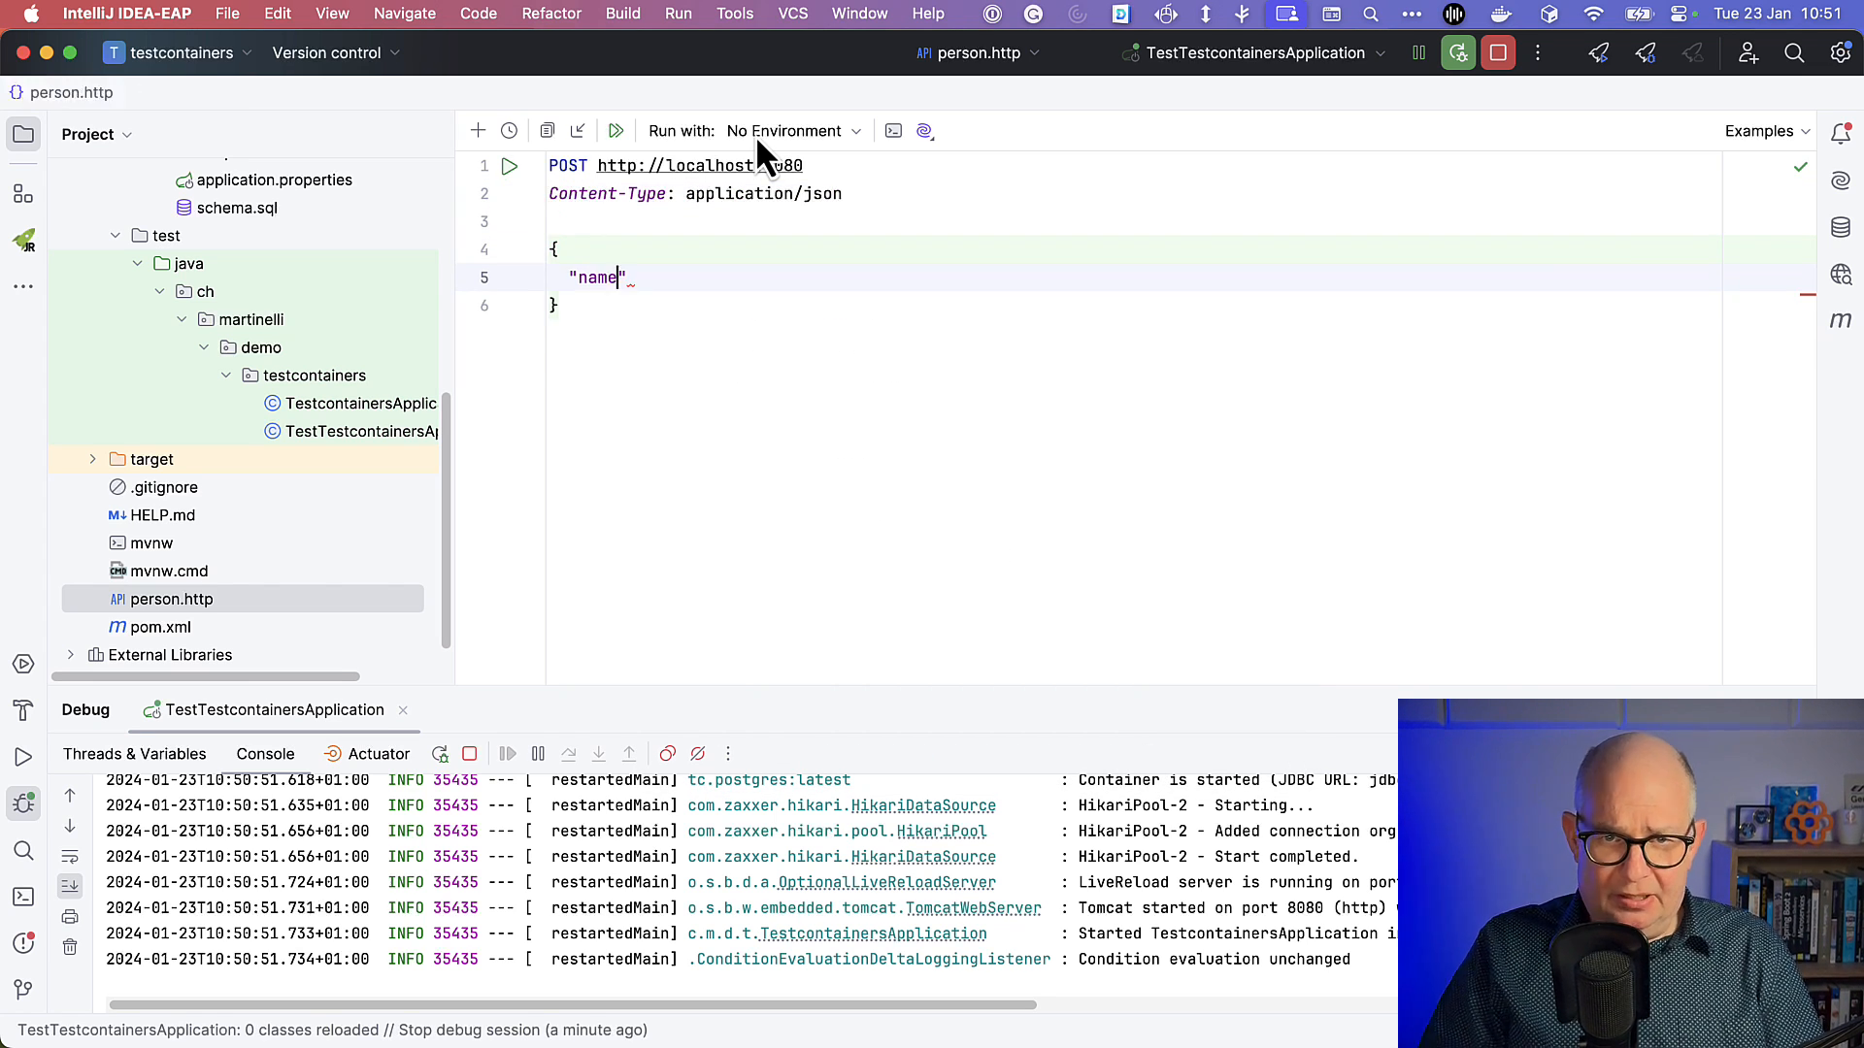
type(": \"si")
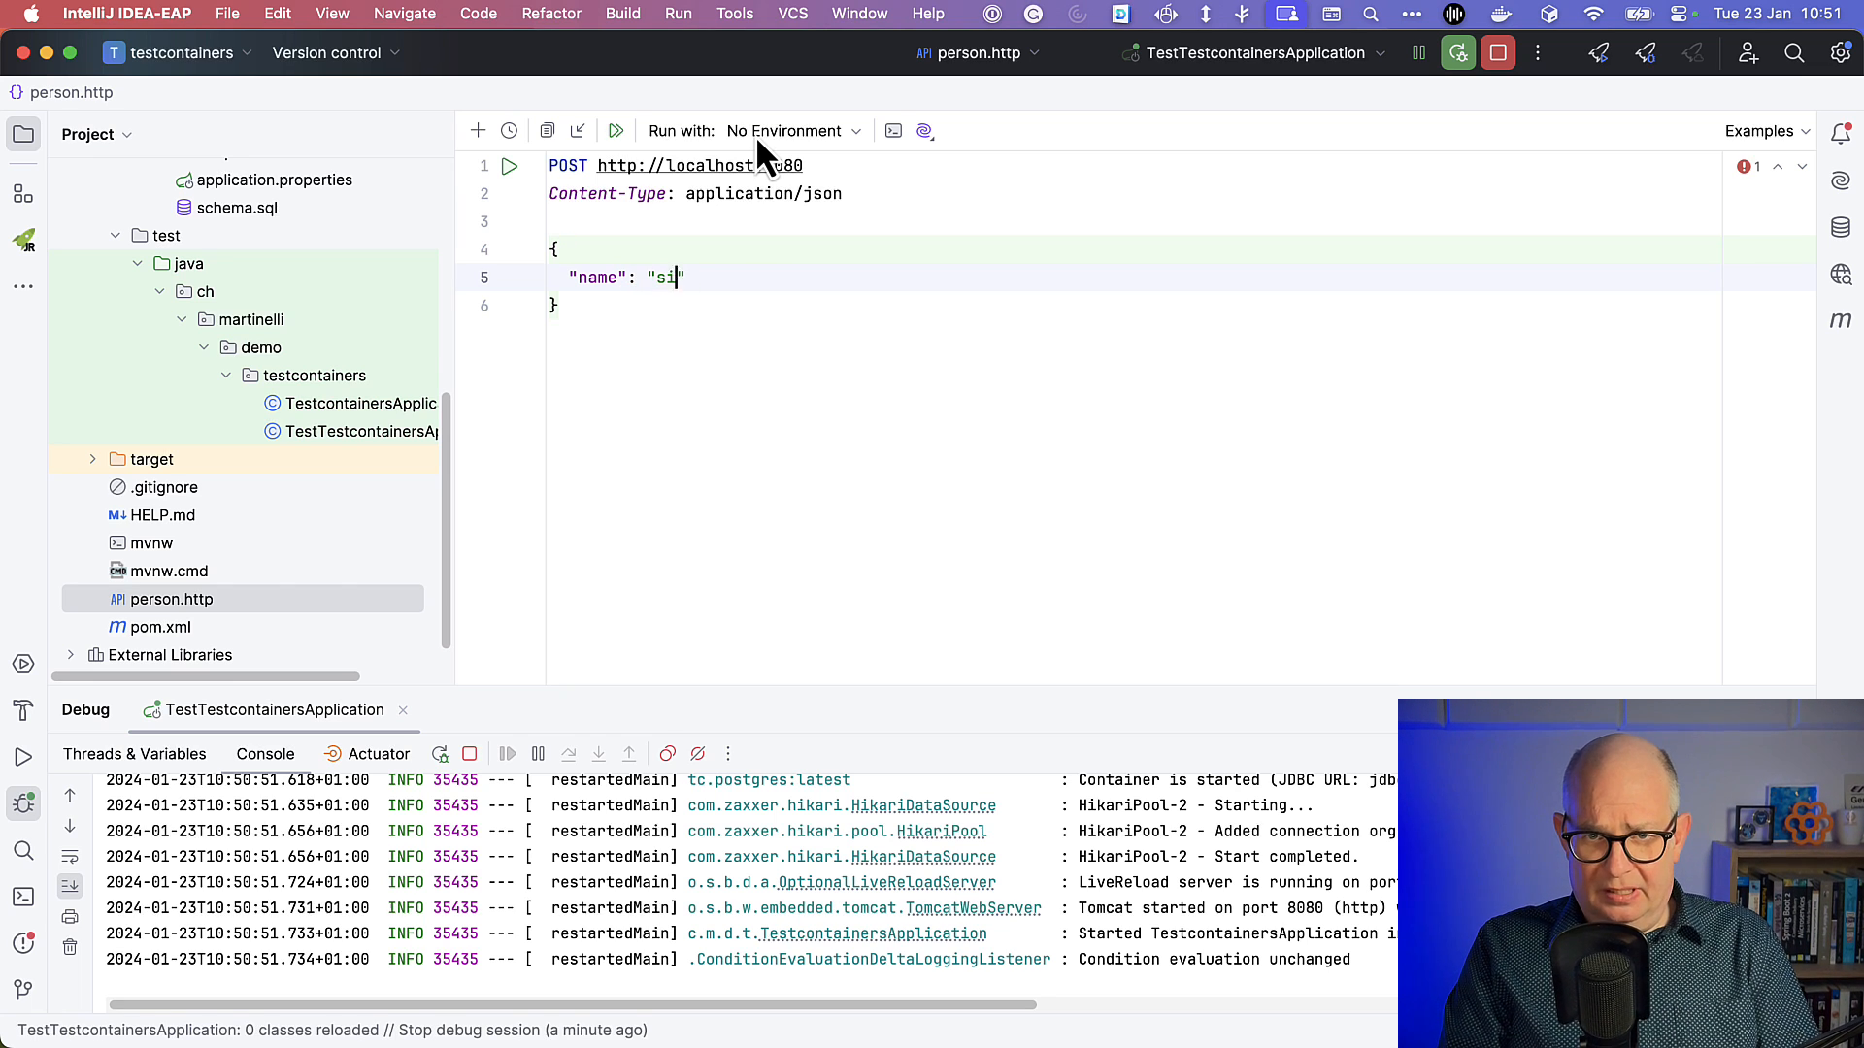
type("mon")
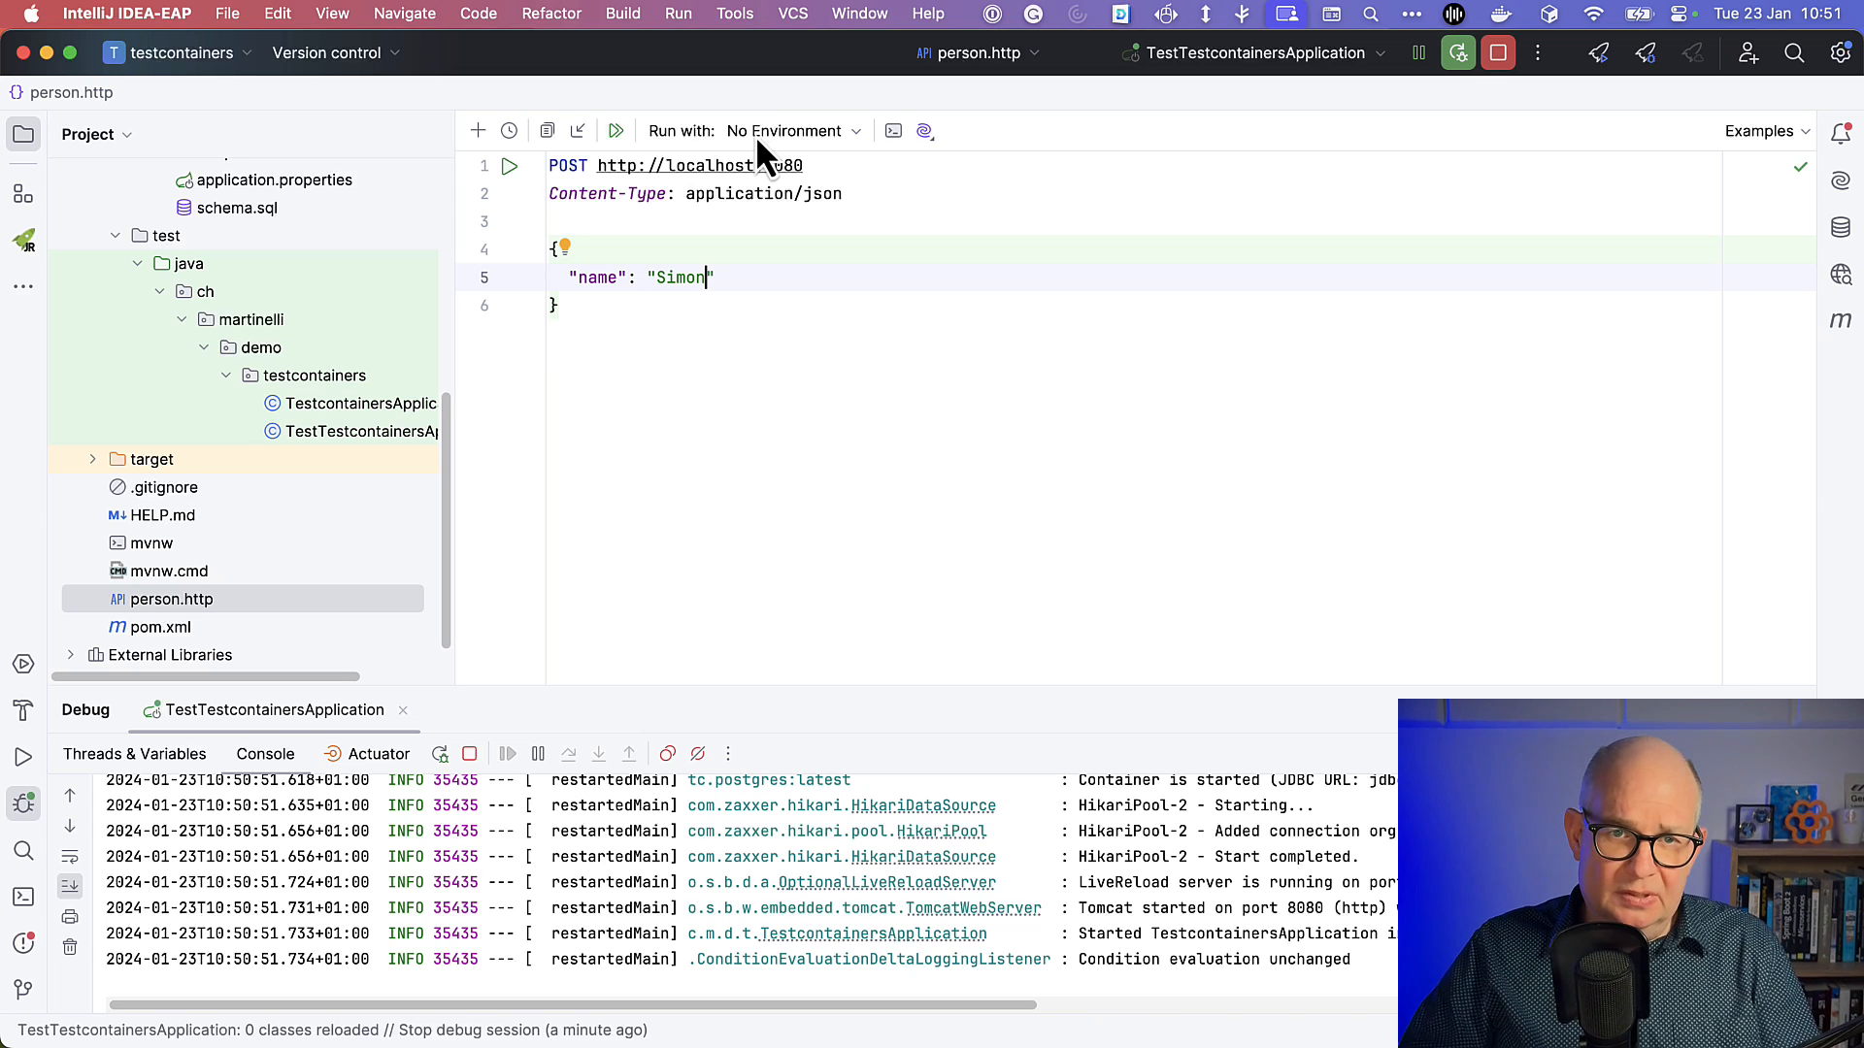
left_click(511, 165)
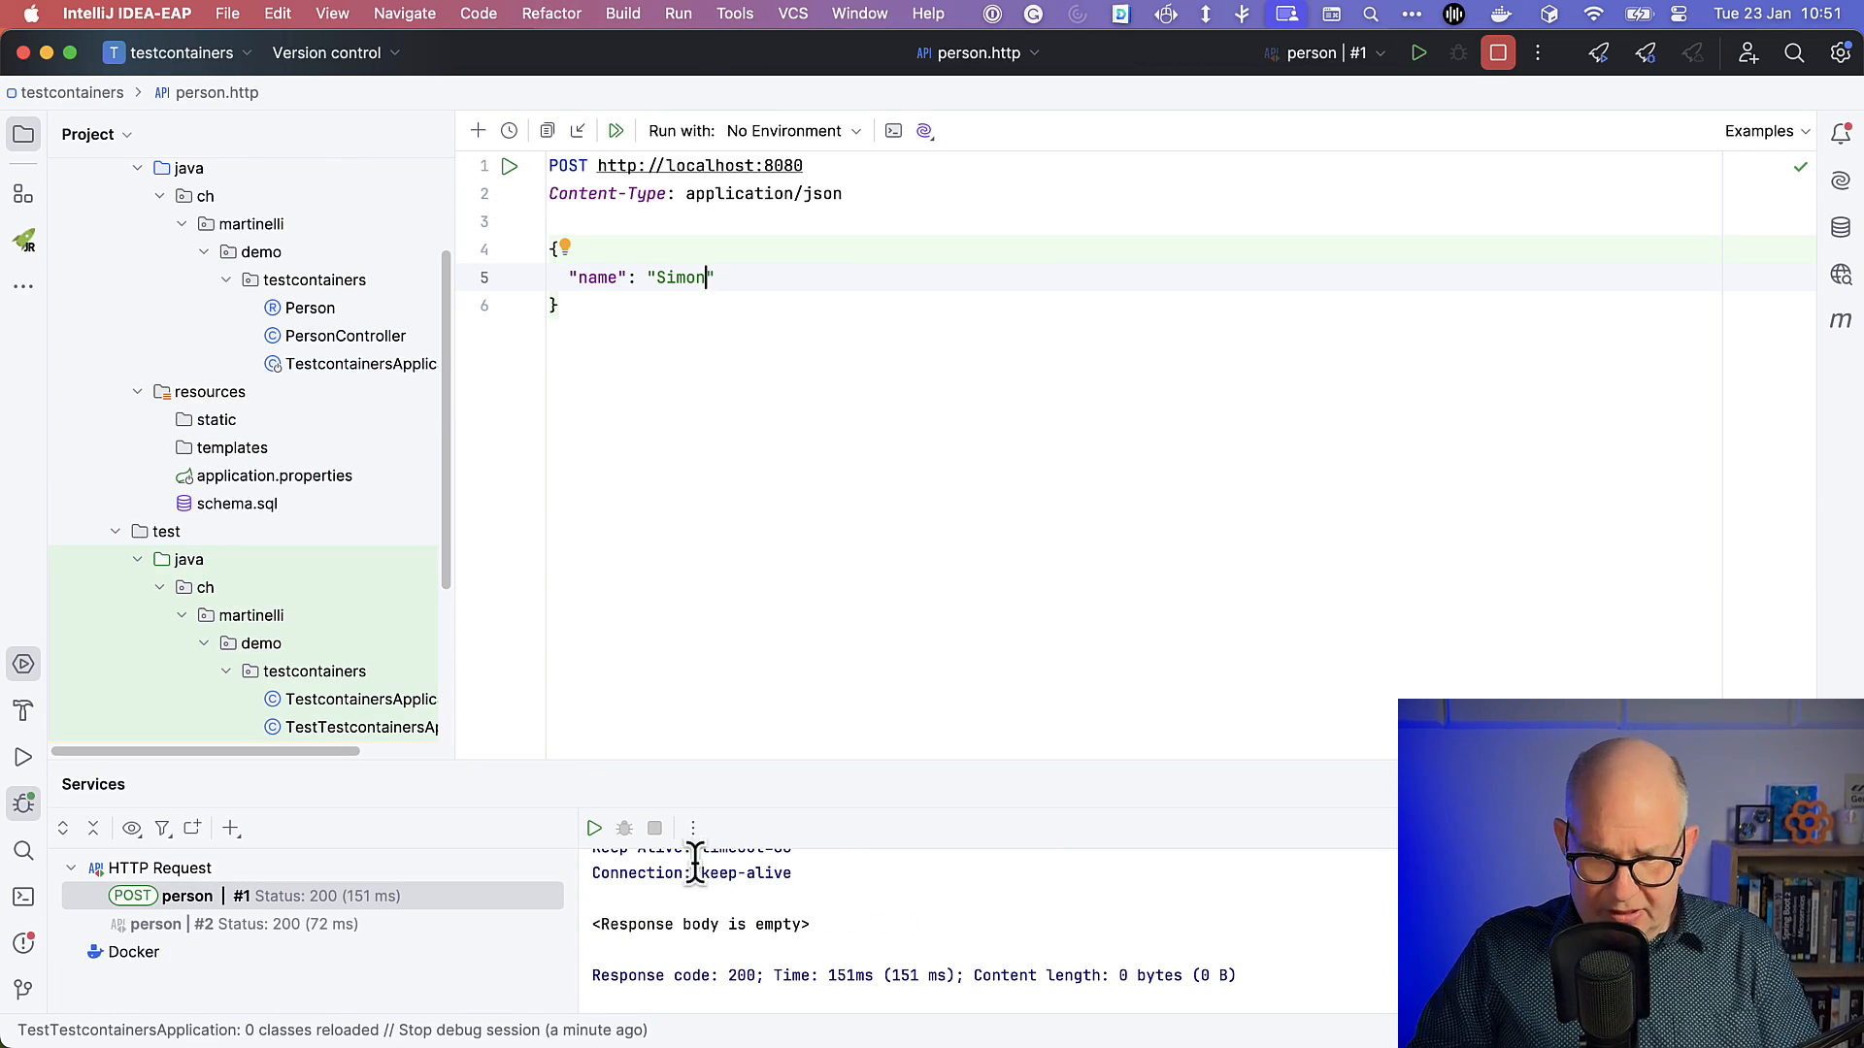
mouse_move(581, 512)
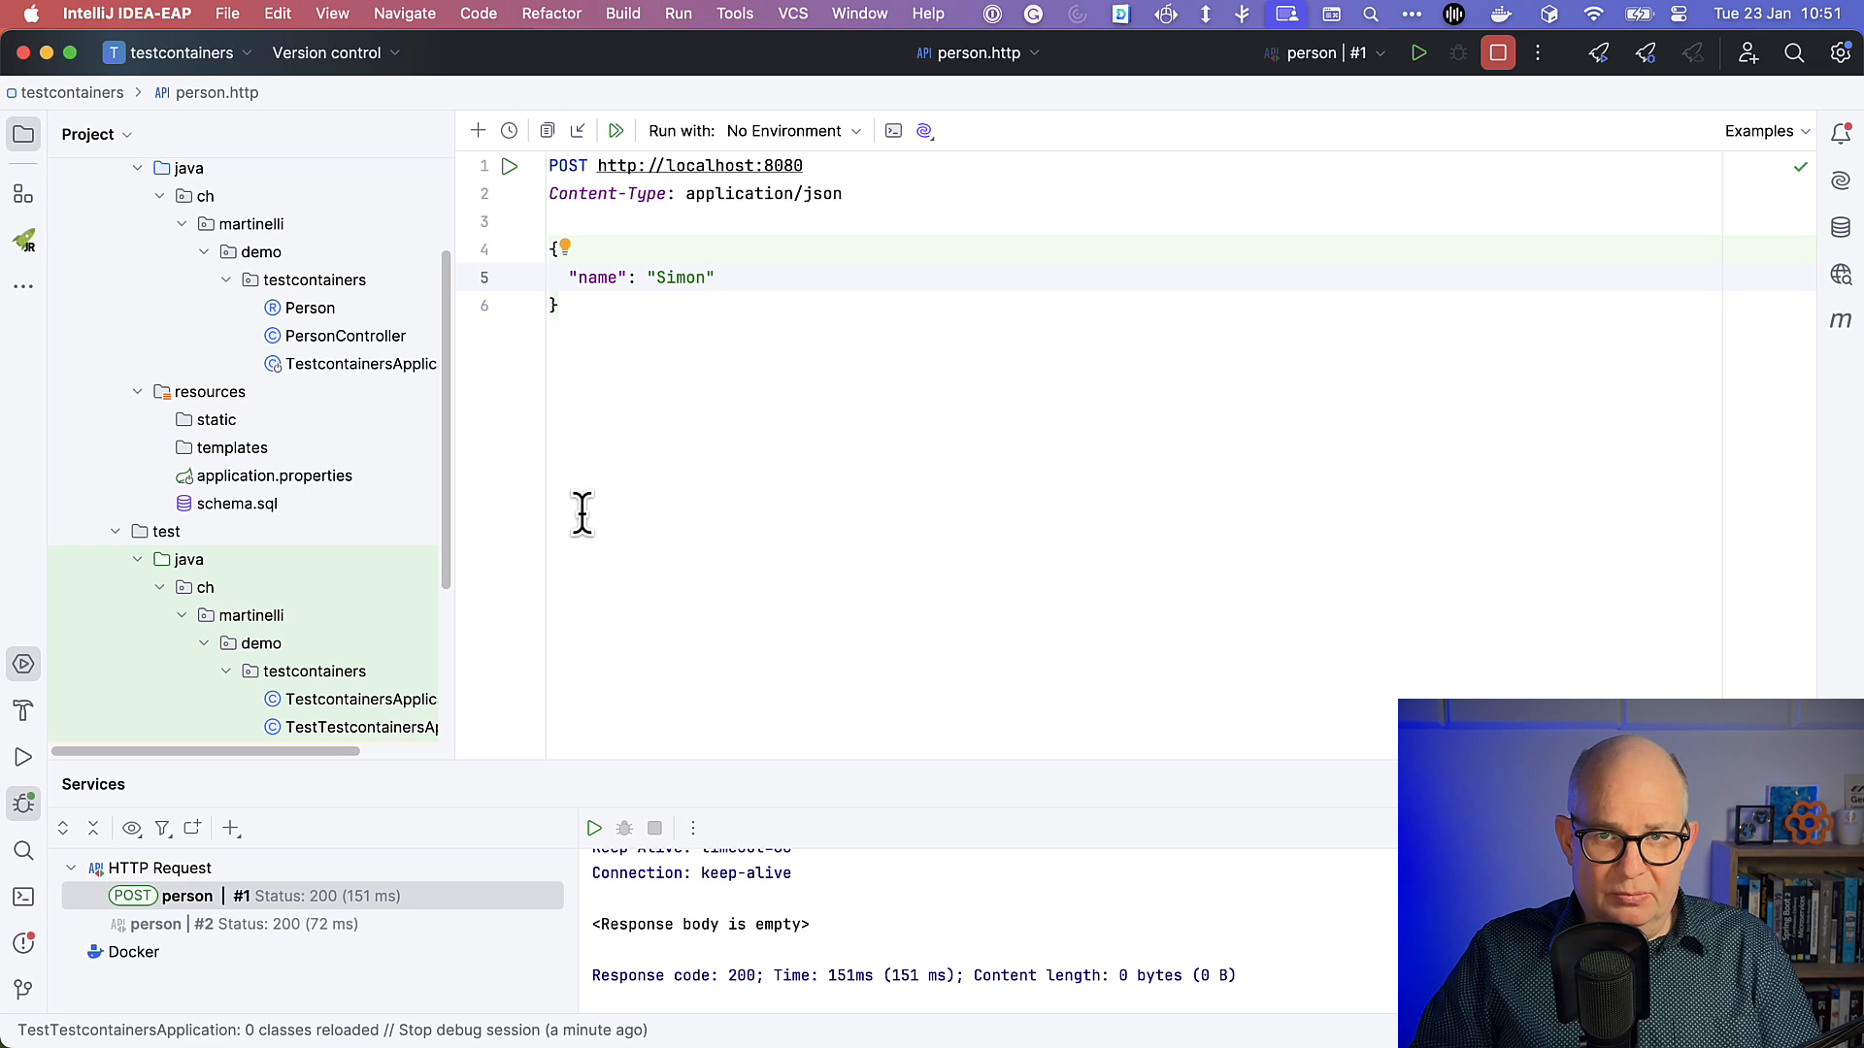
left_click(348, 335)
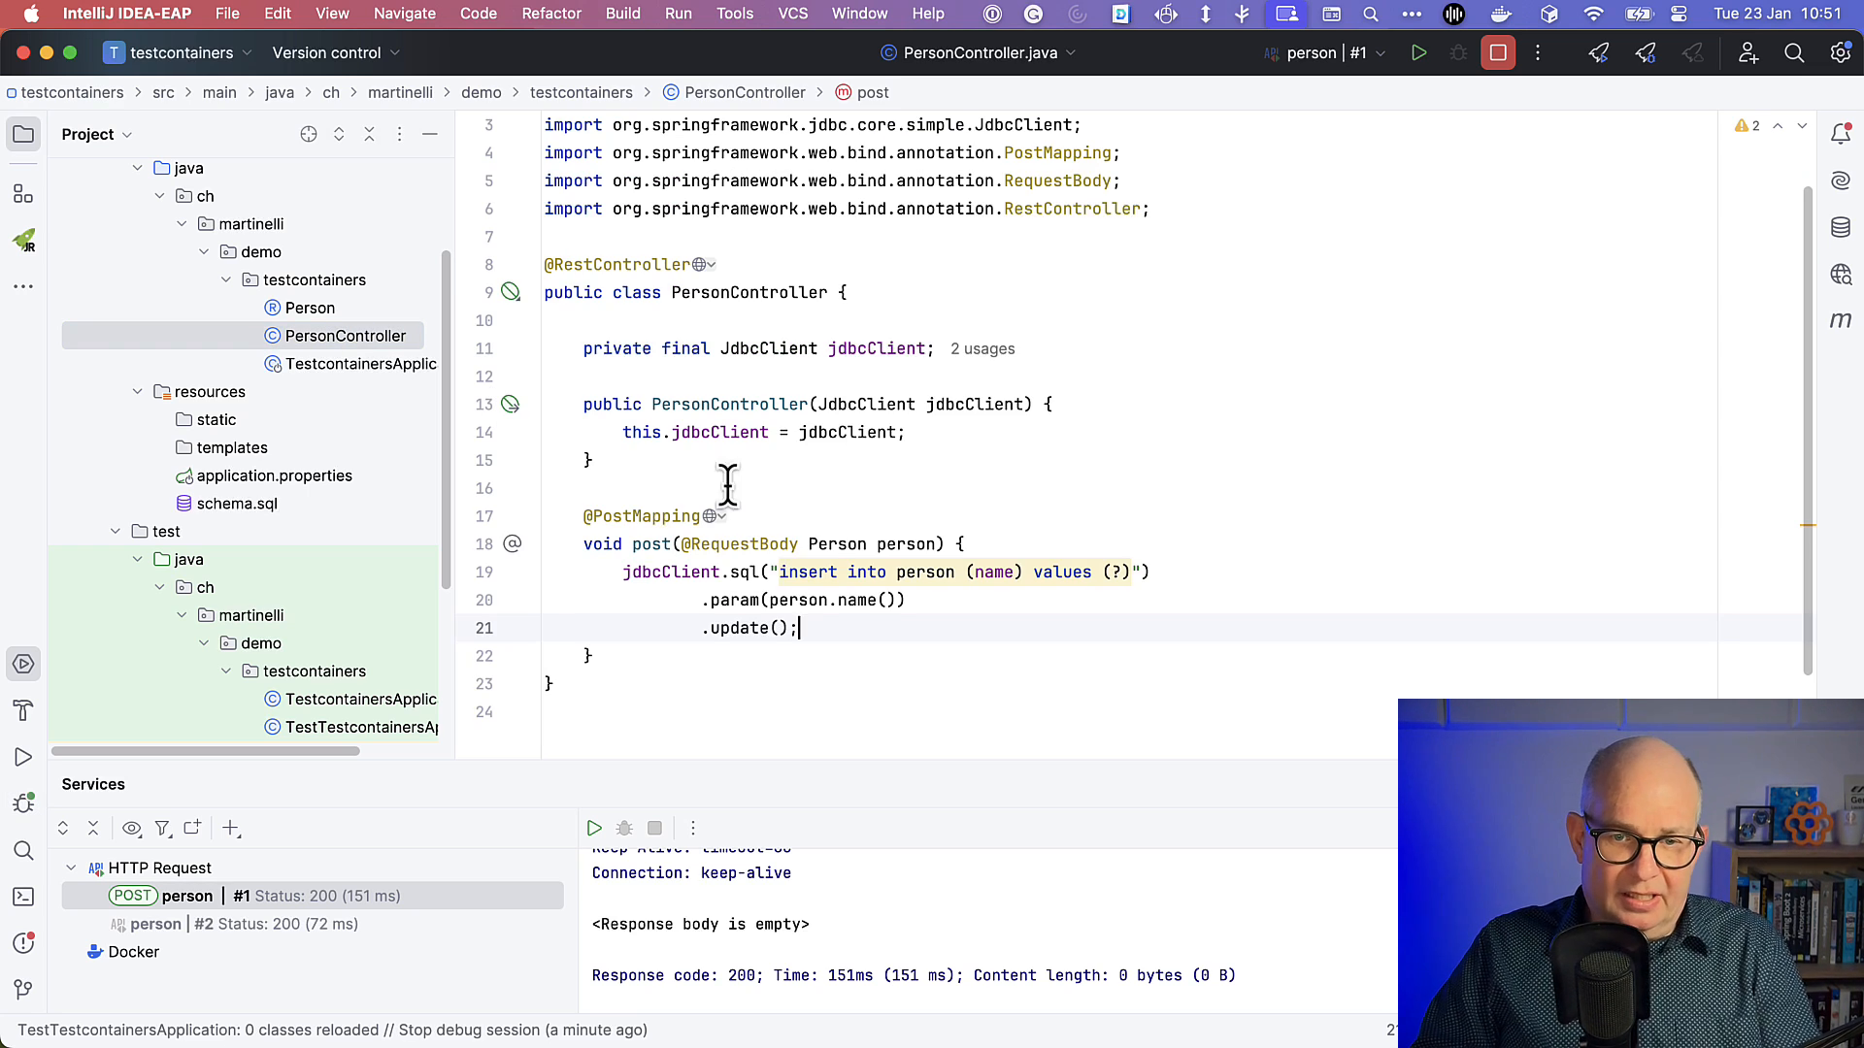
key("enter")
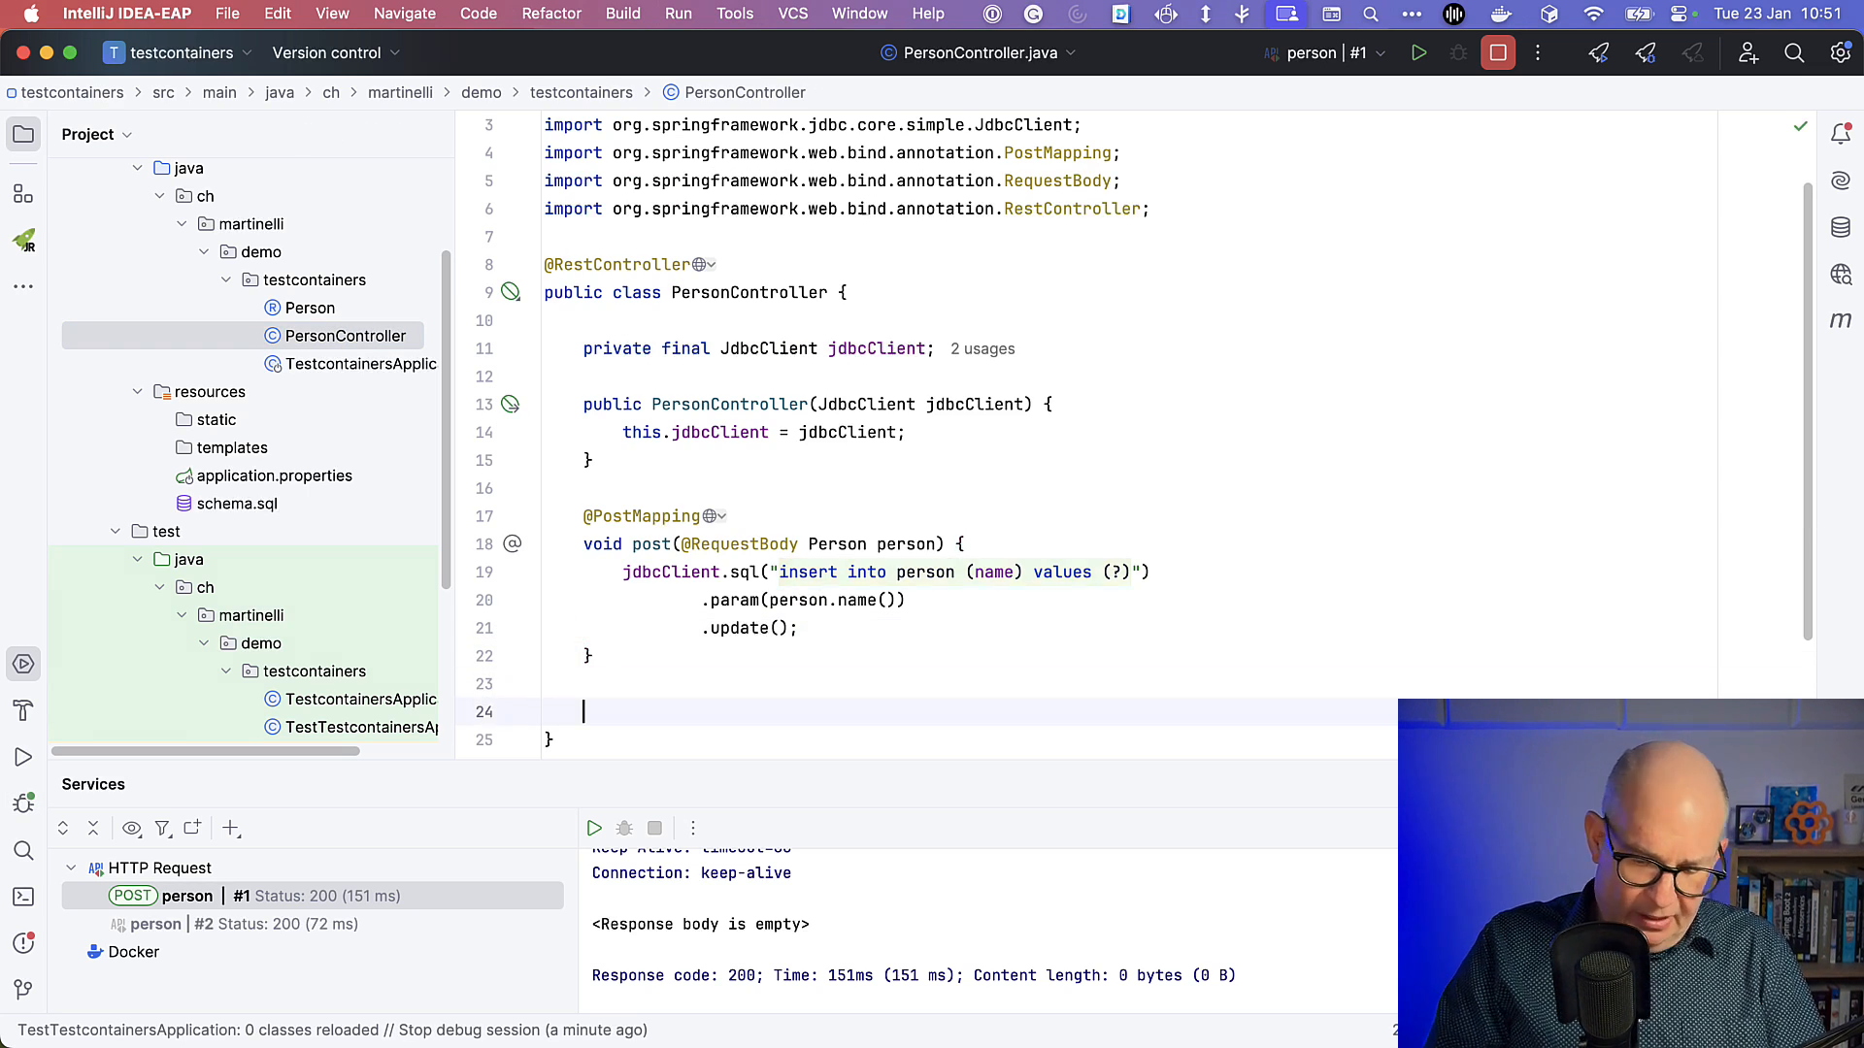
type("@GetMapping")
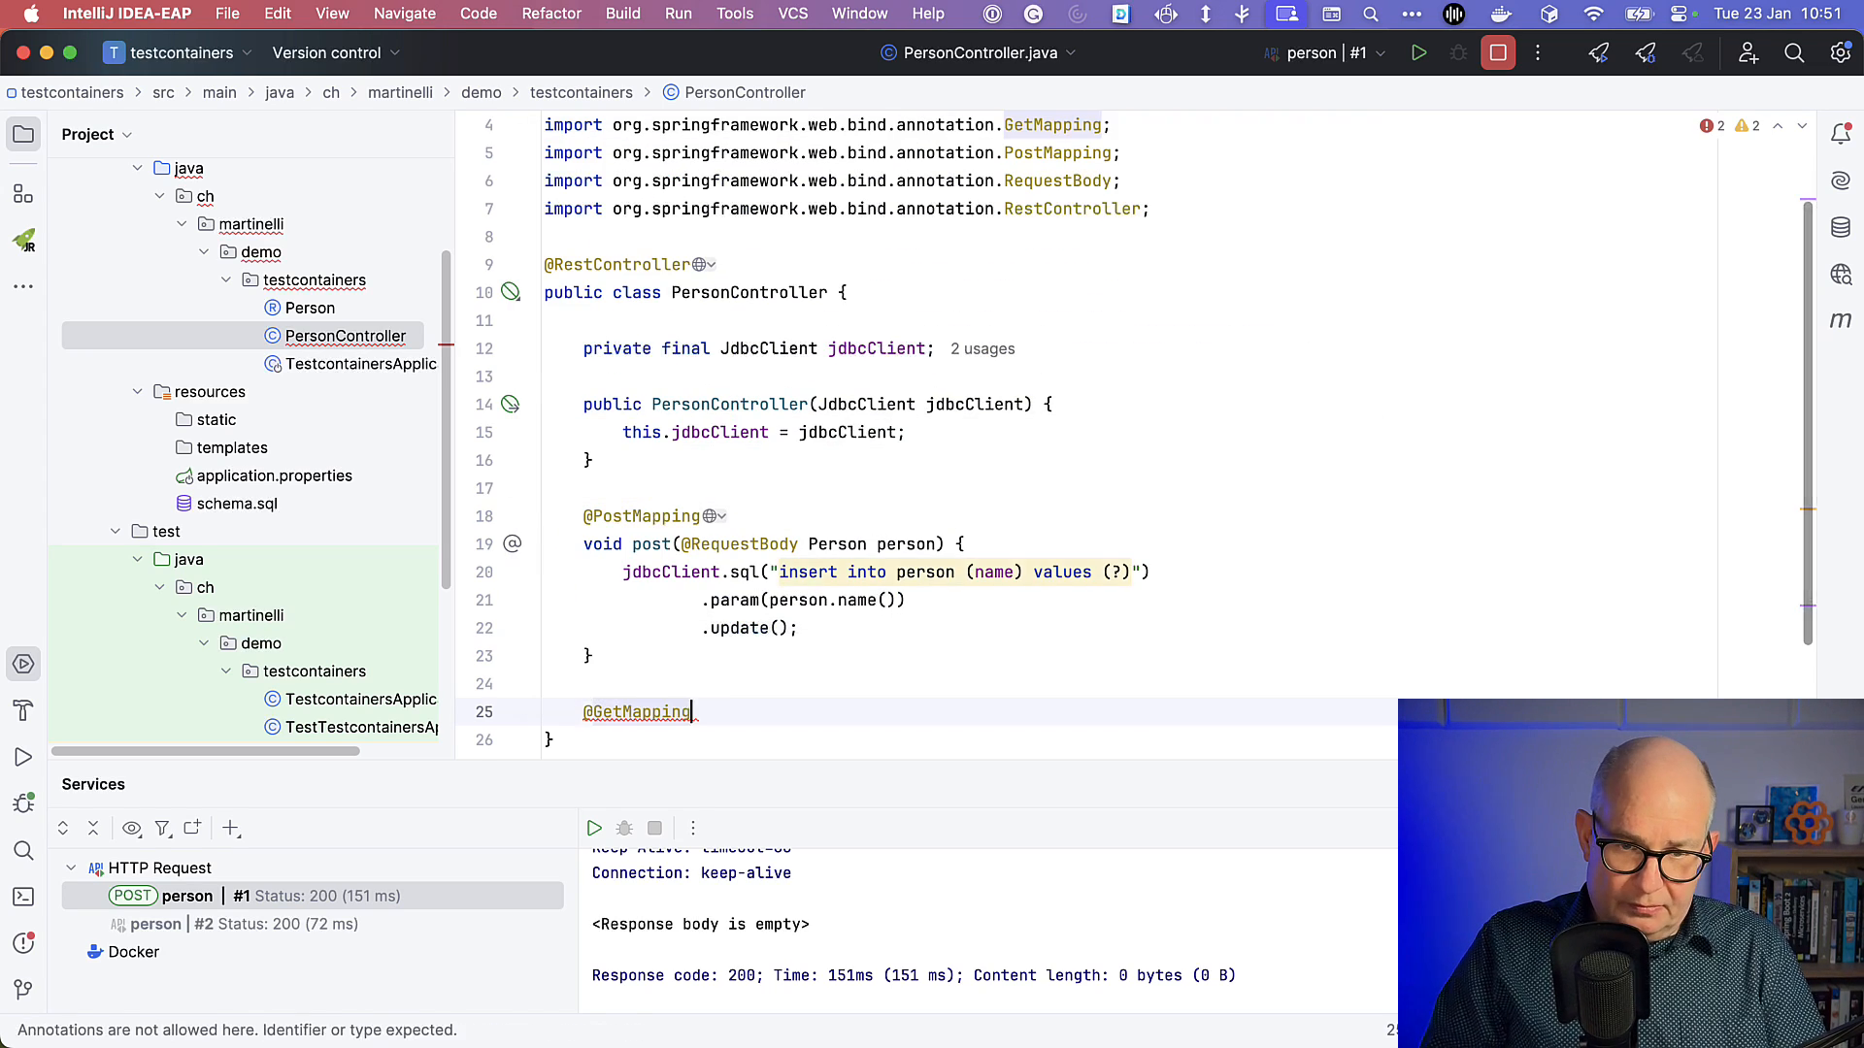
type("List<Person> get() {")
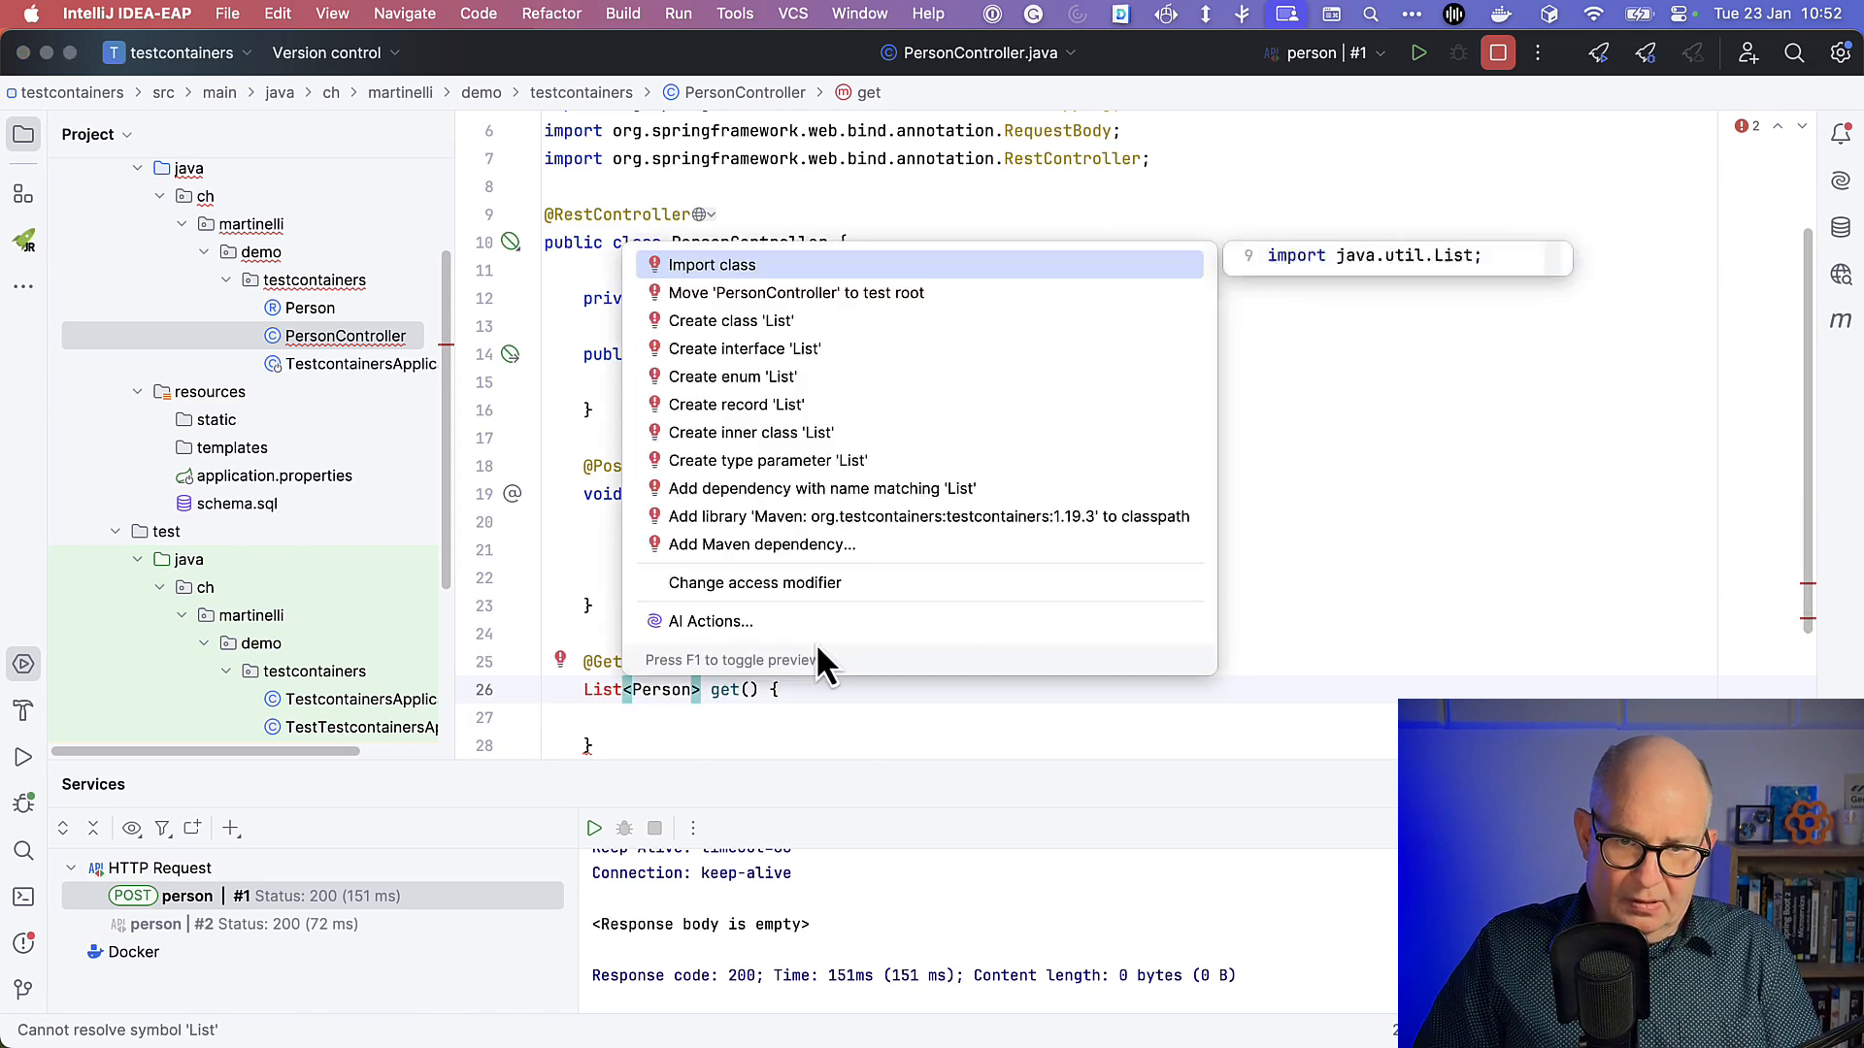
left_click(711, 264)
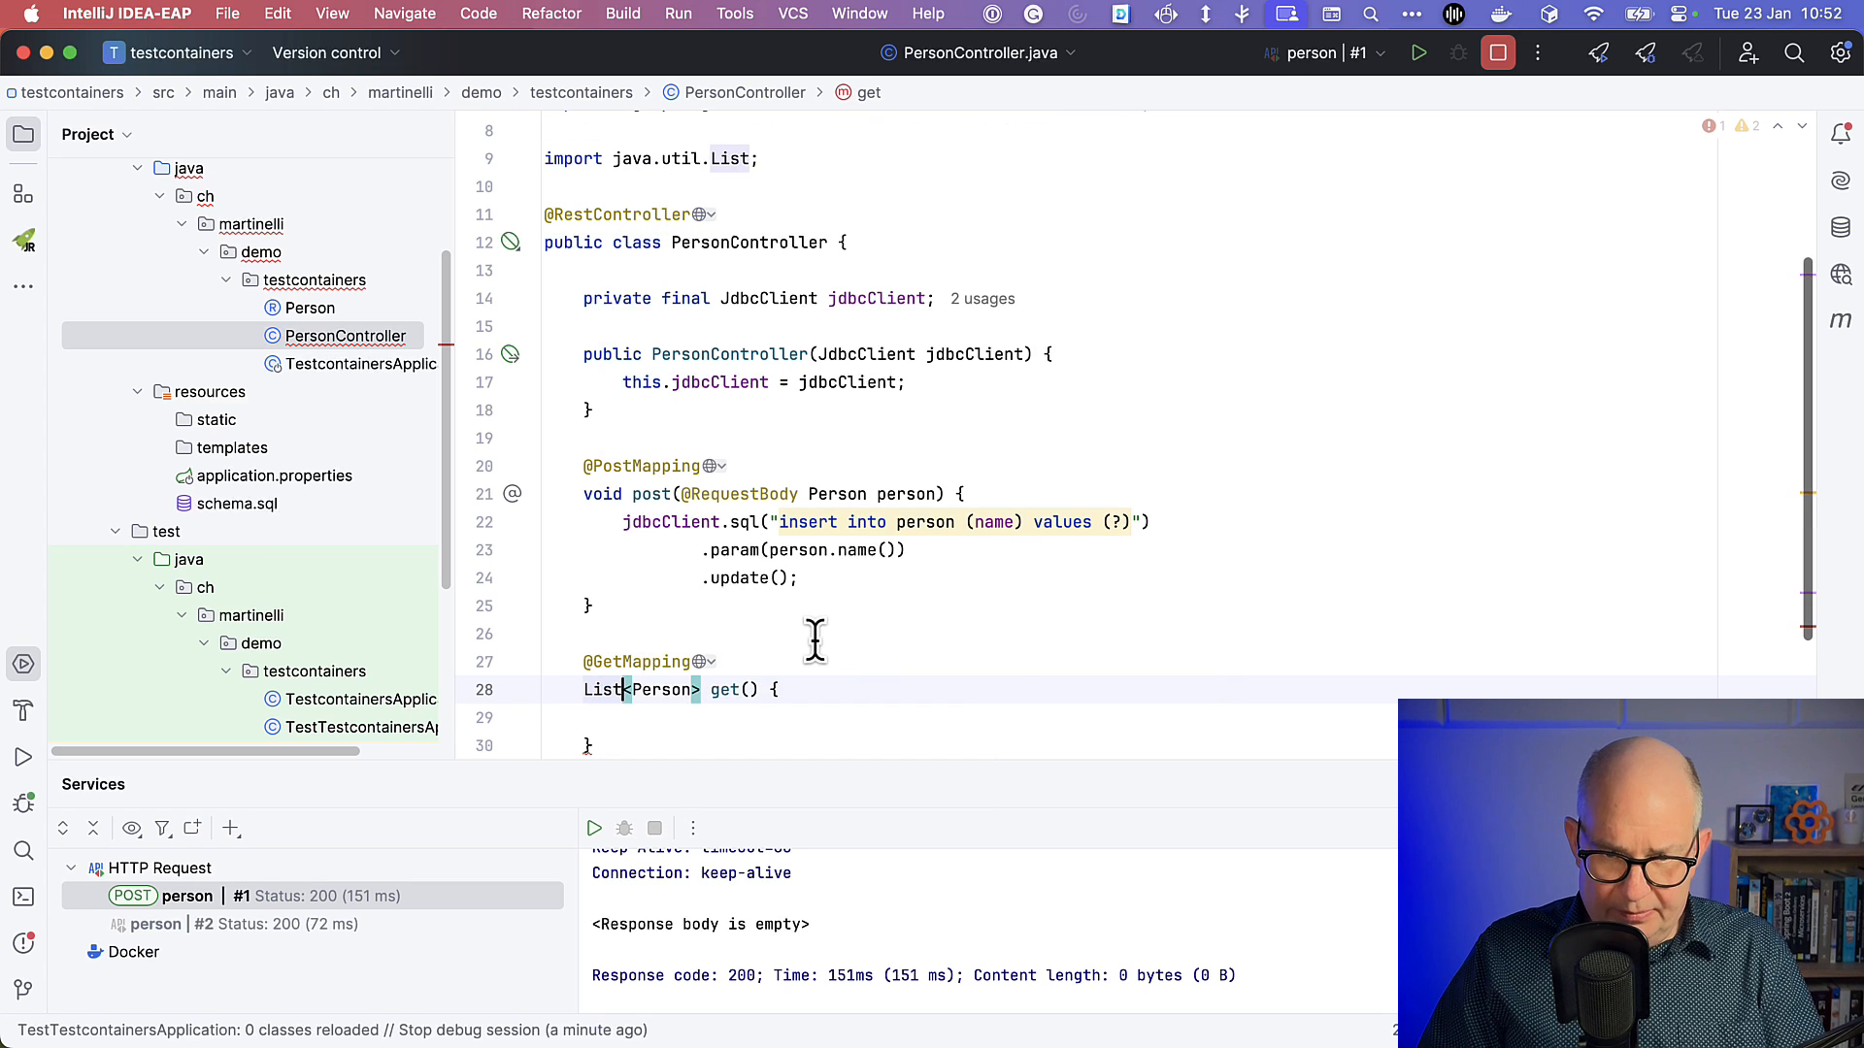
type("jdbcClient.sql(\"")
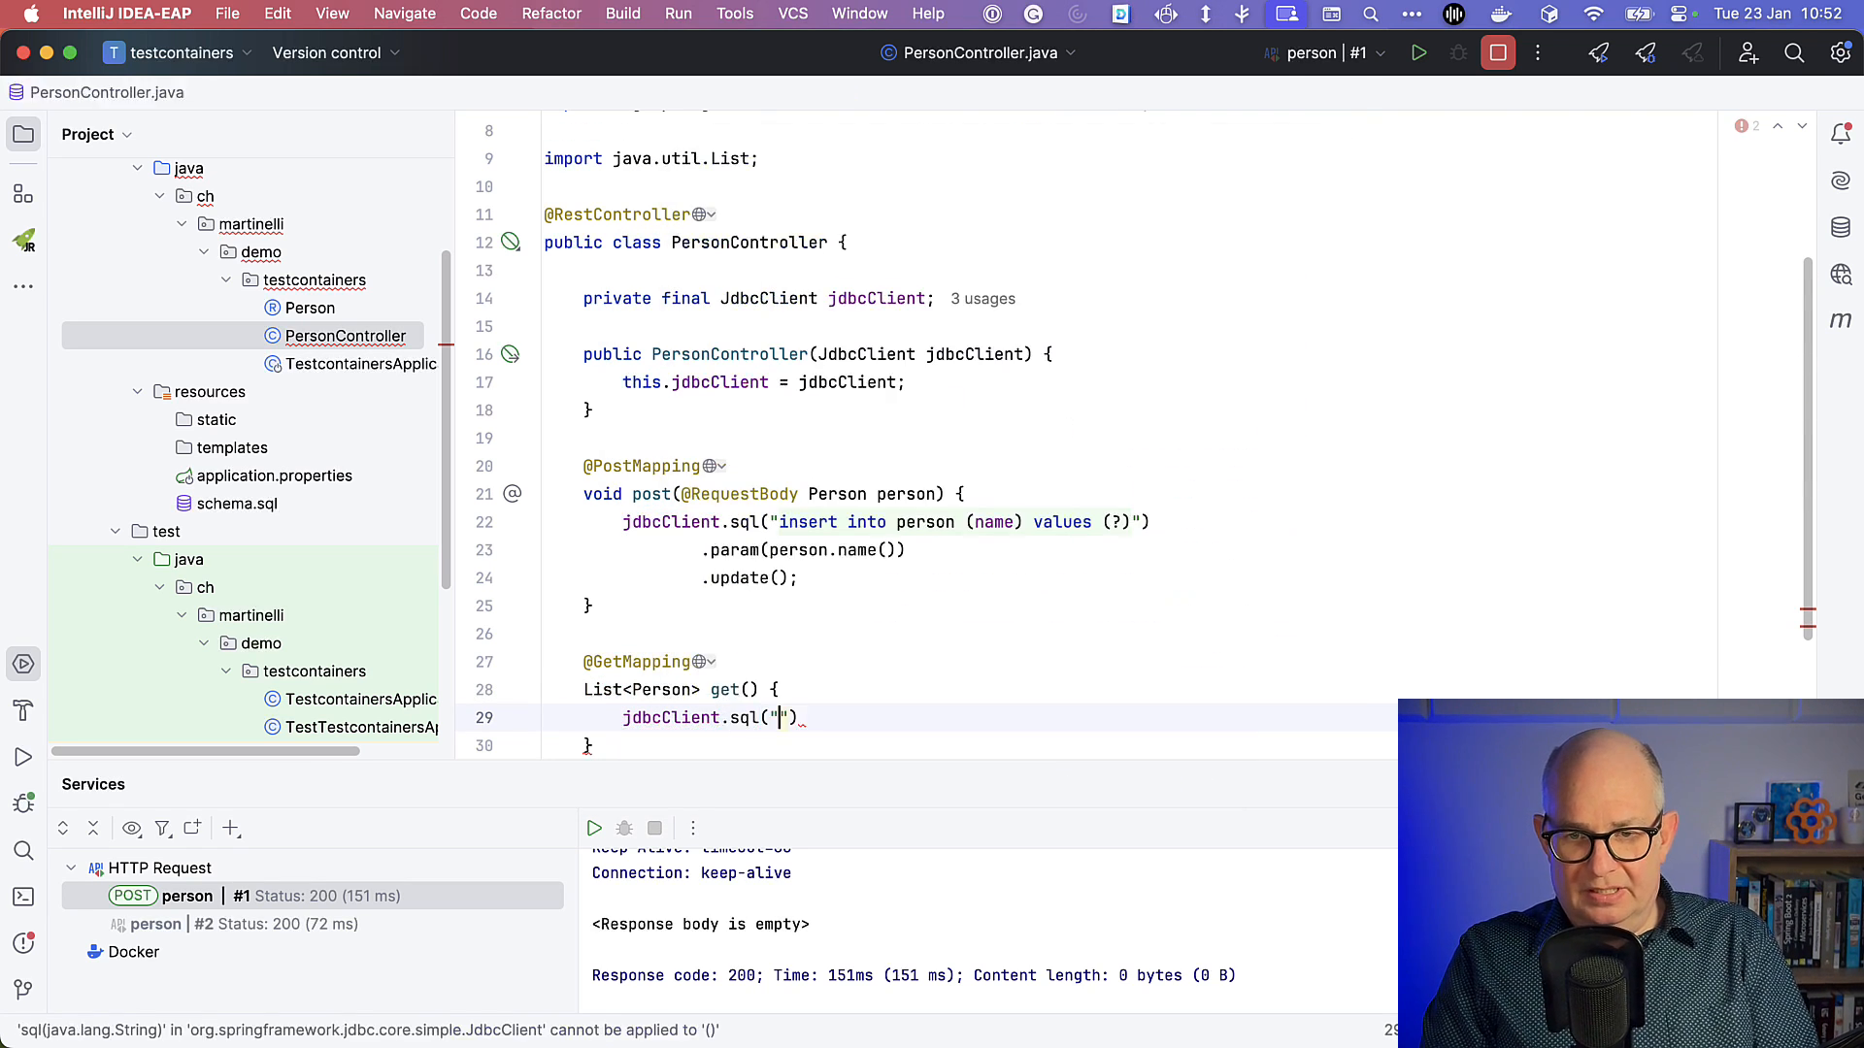
Return jdbcClient.sql("select * from person").query(Person.class).list() from get()
type("select * from person")
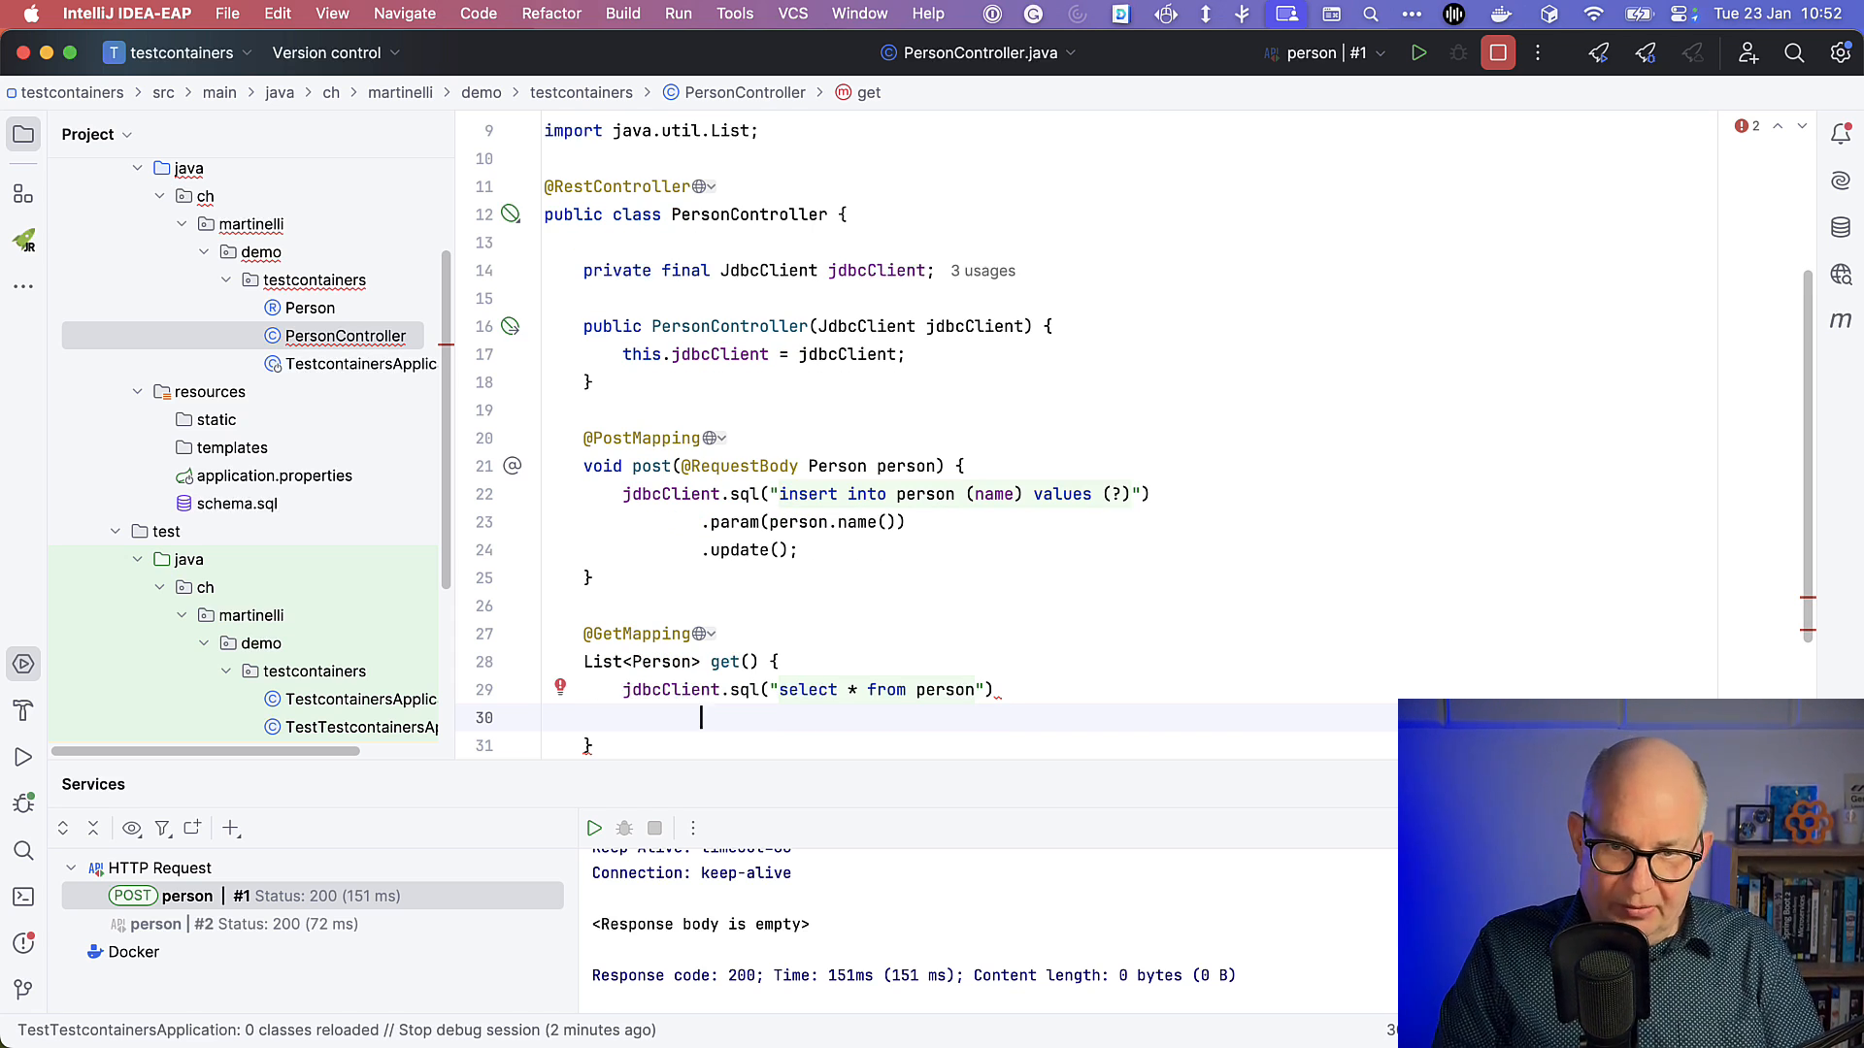
type(".query(")
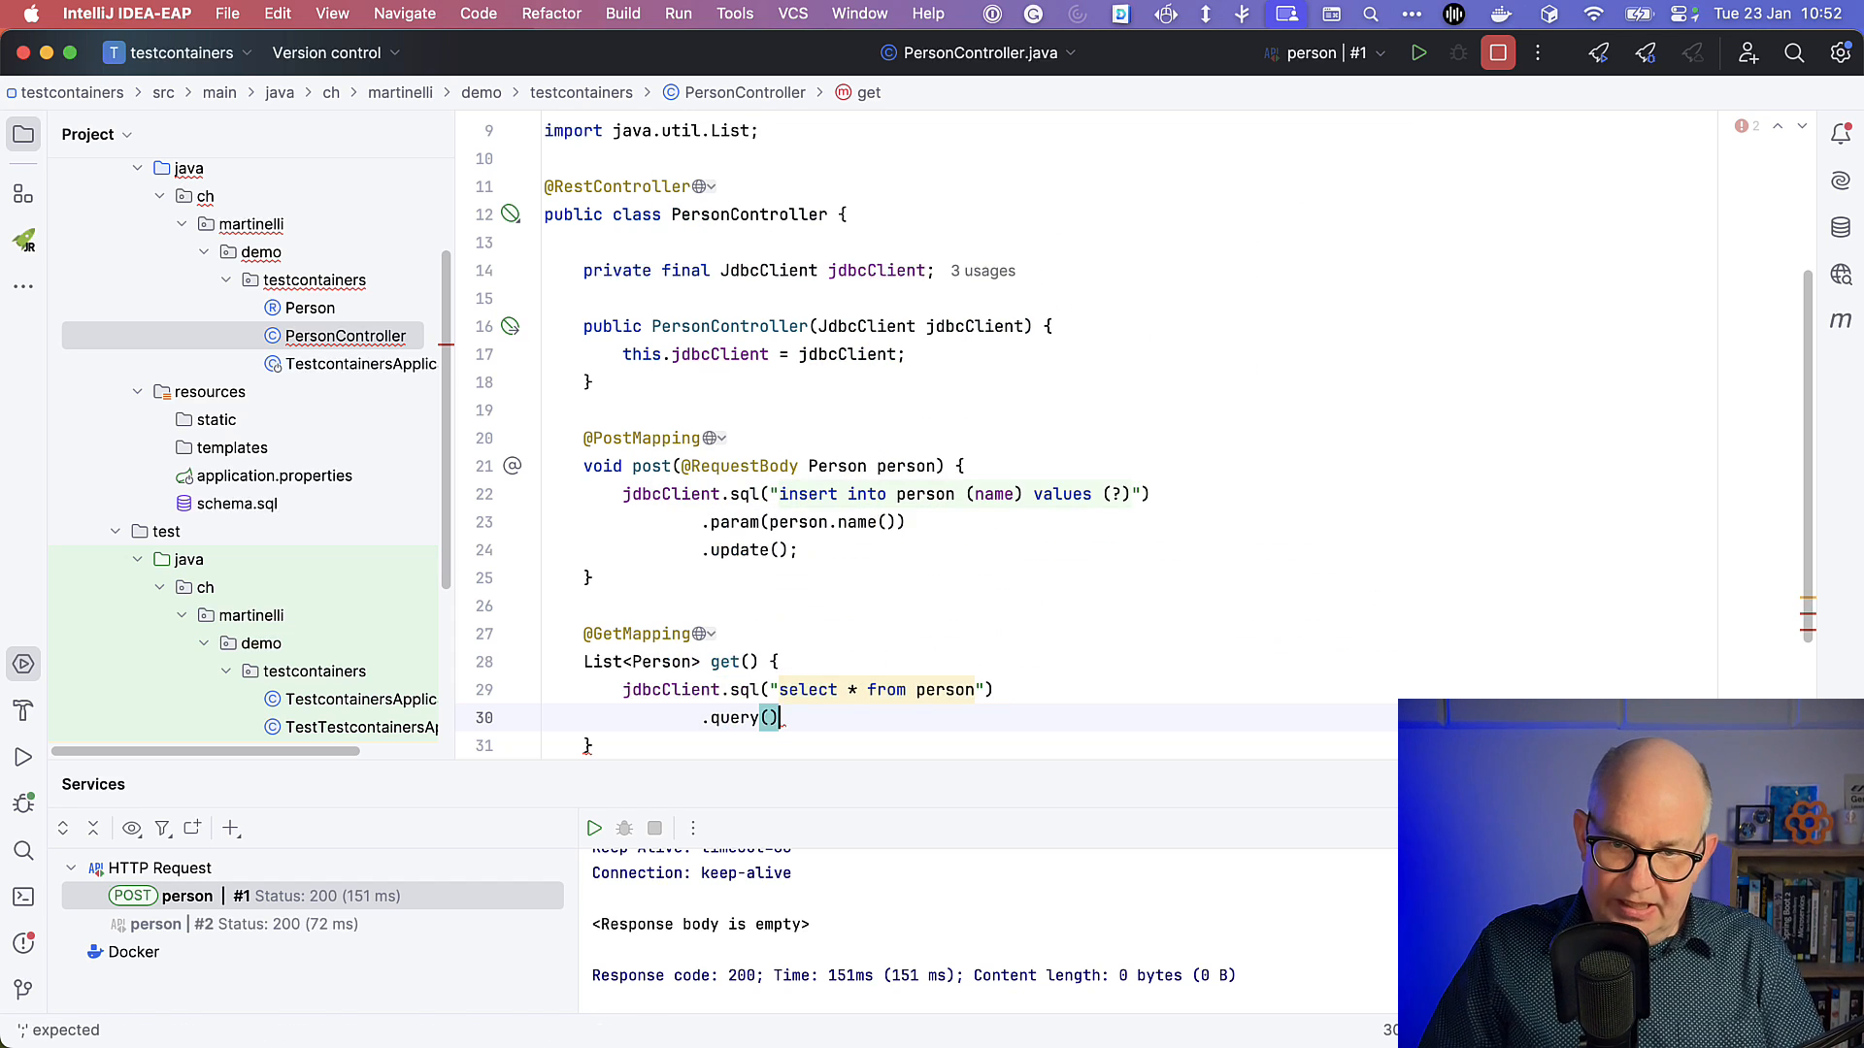
type("Person.class")
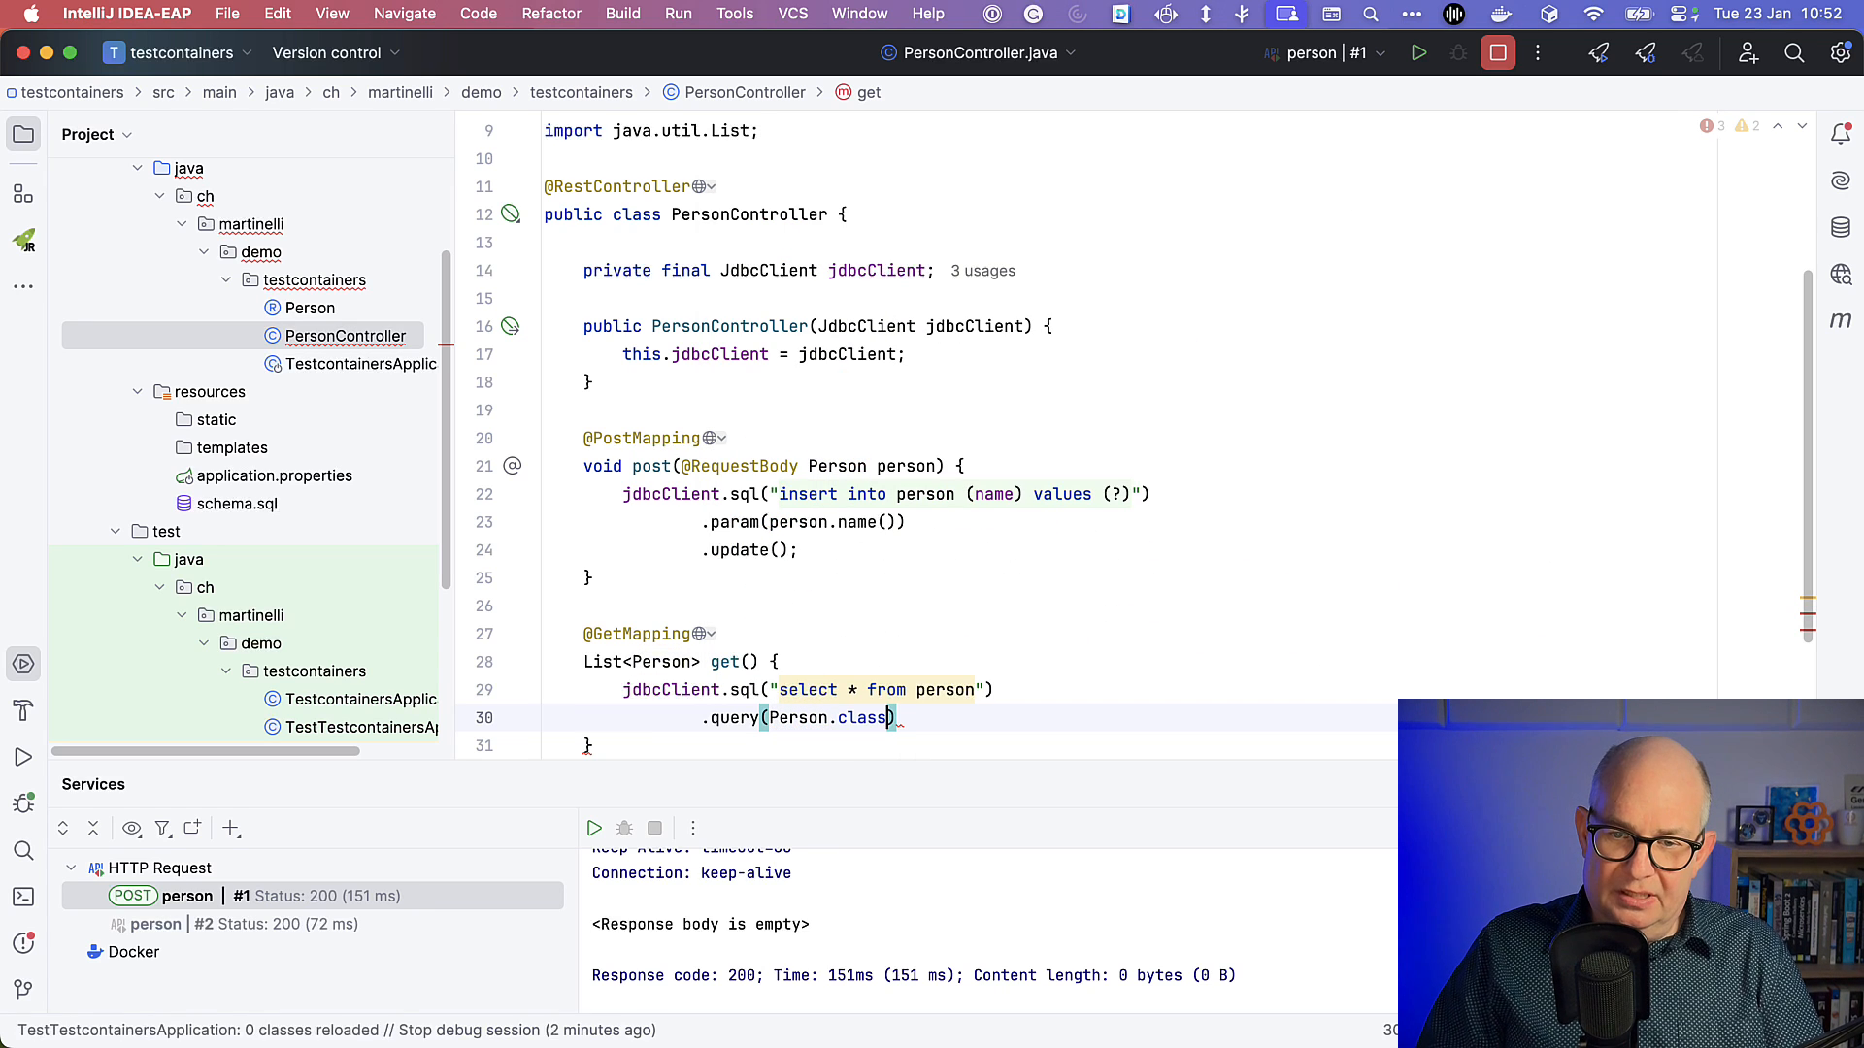
type(".")
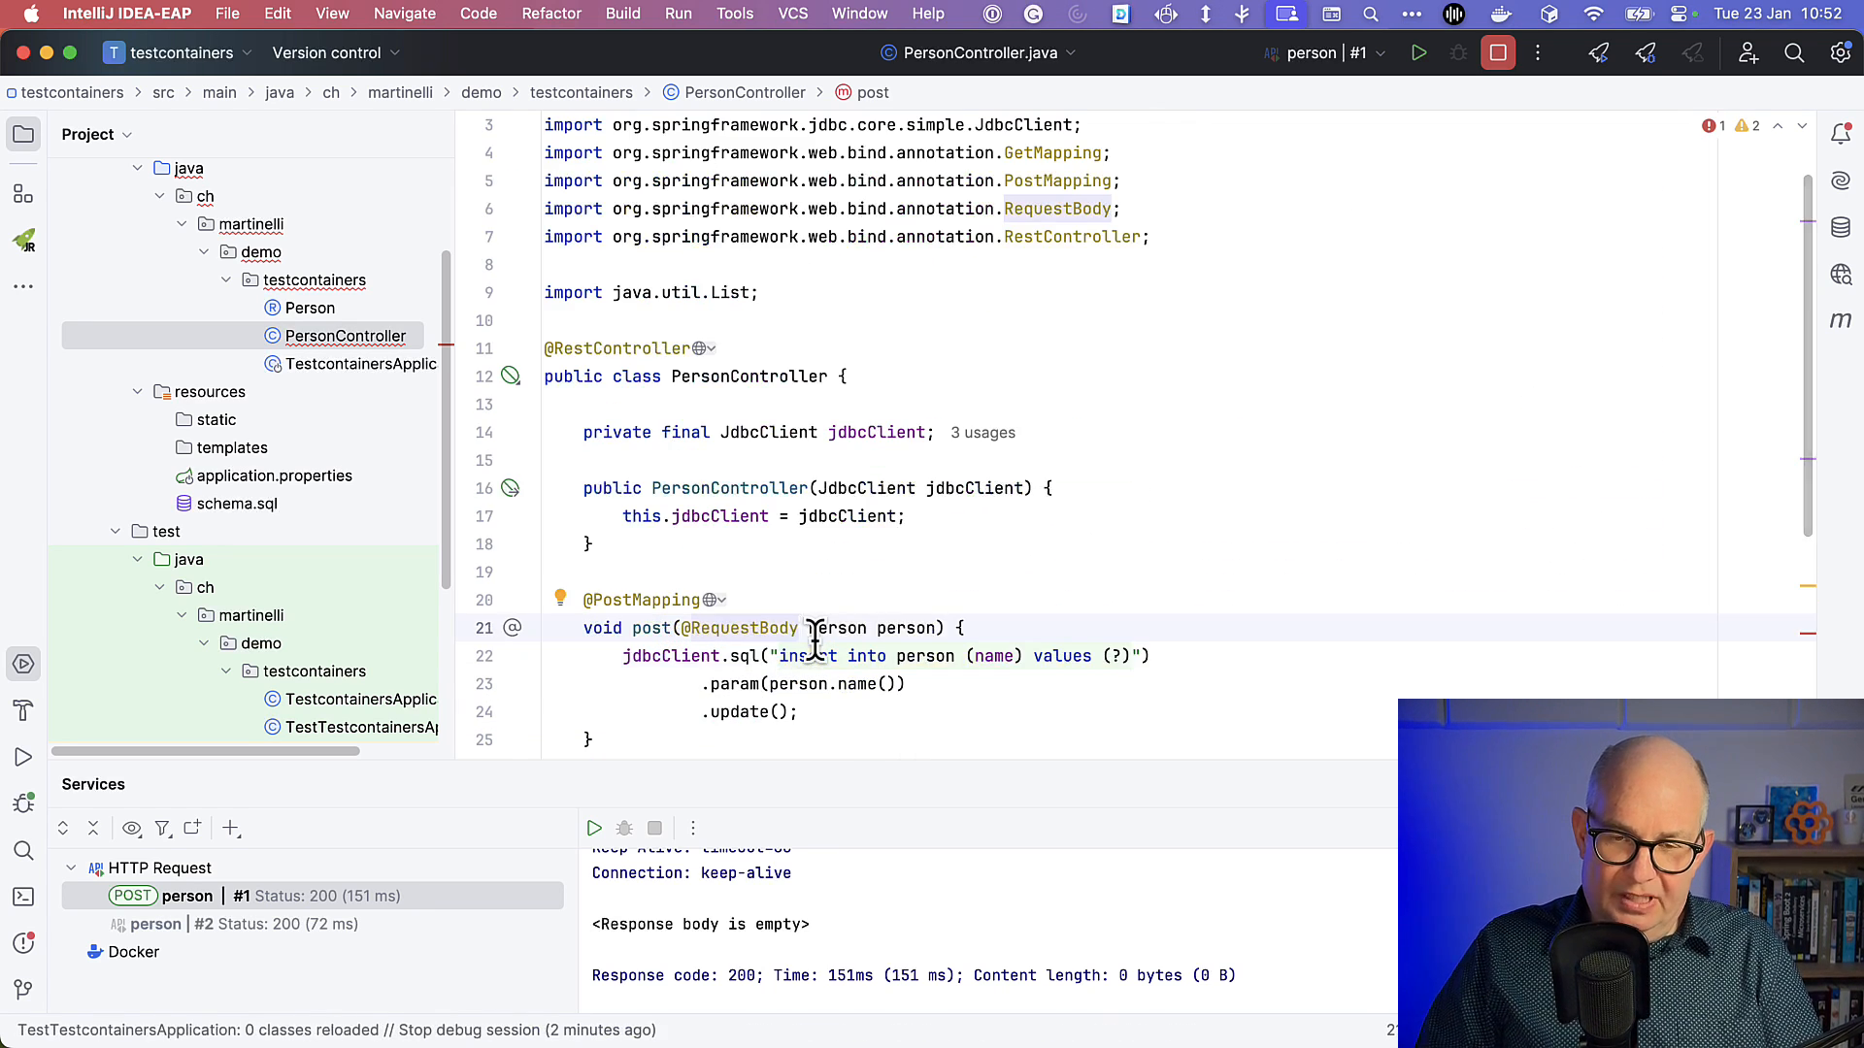
scroll("down", 3)
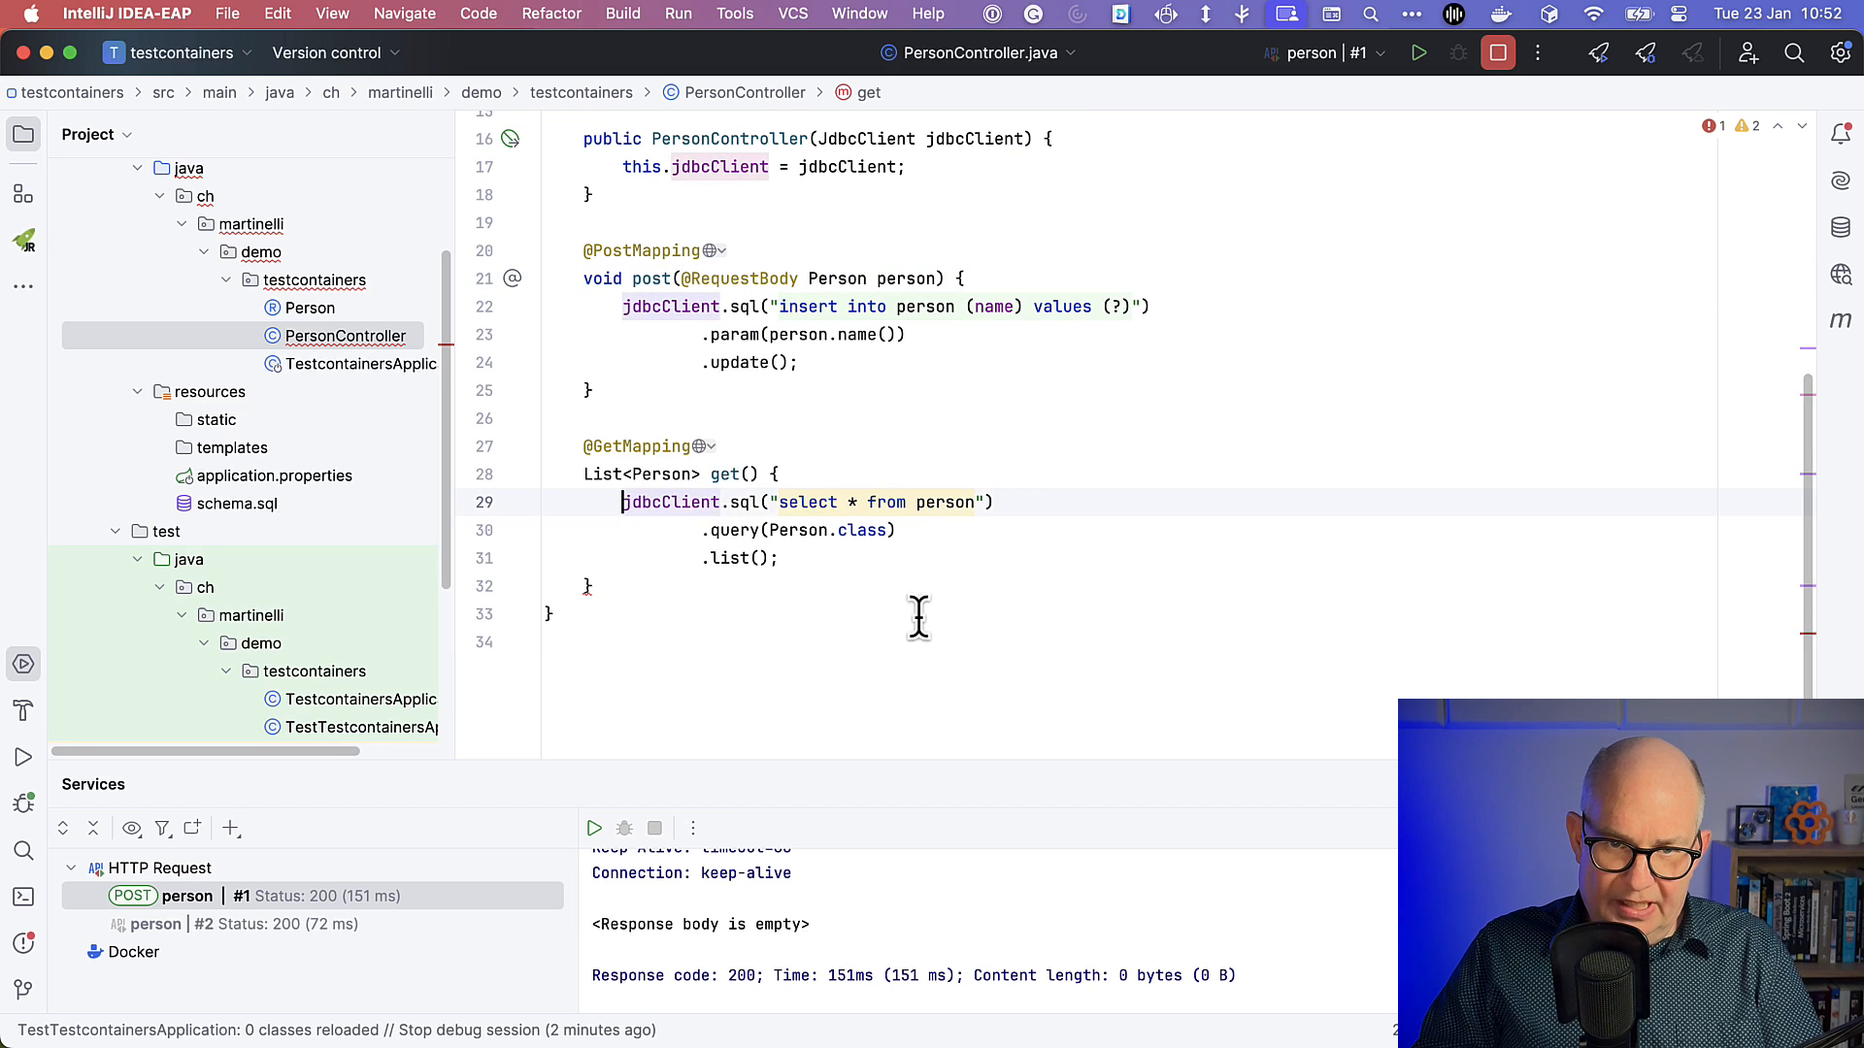
type("return")
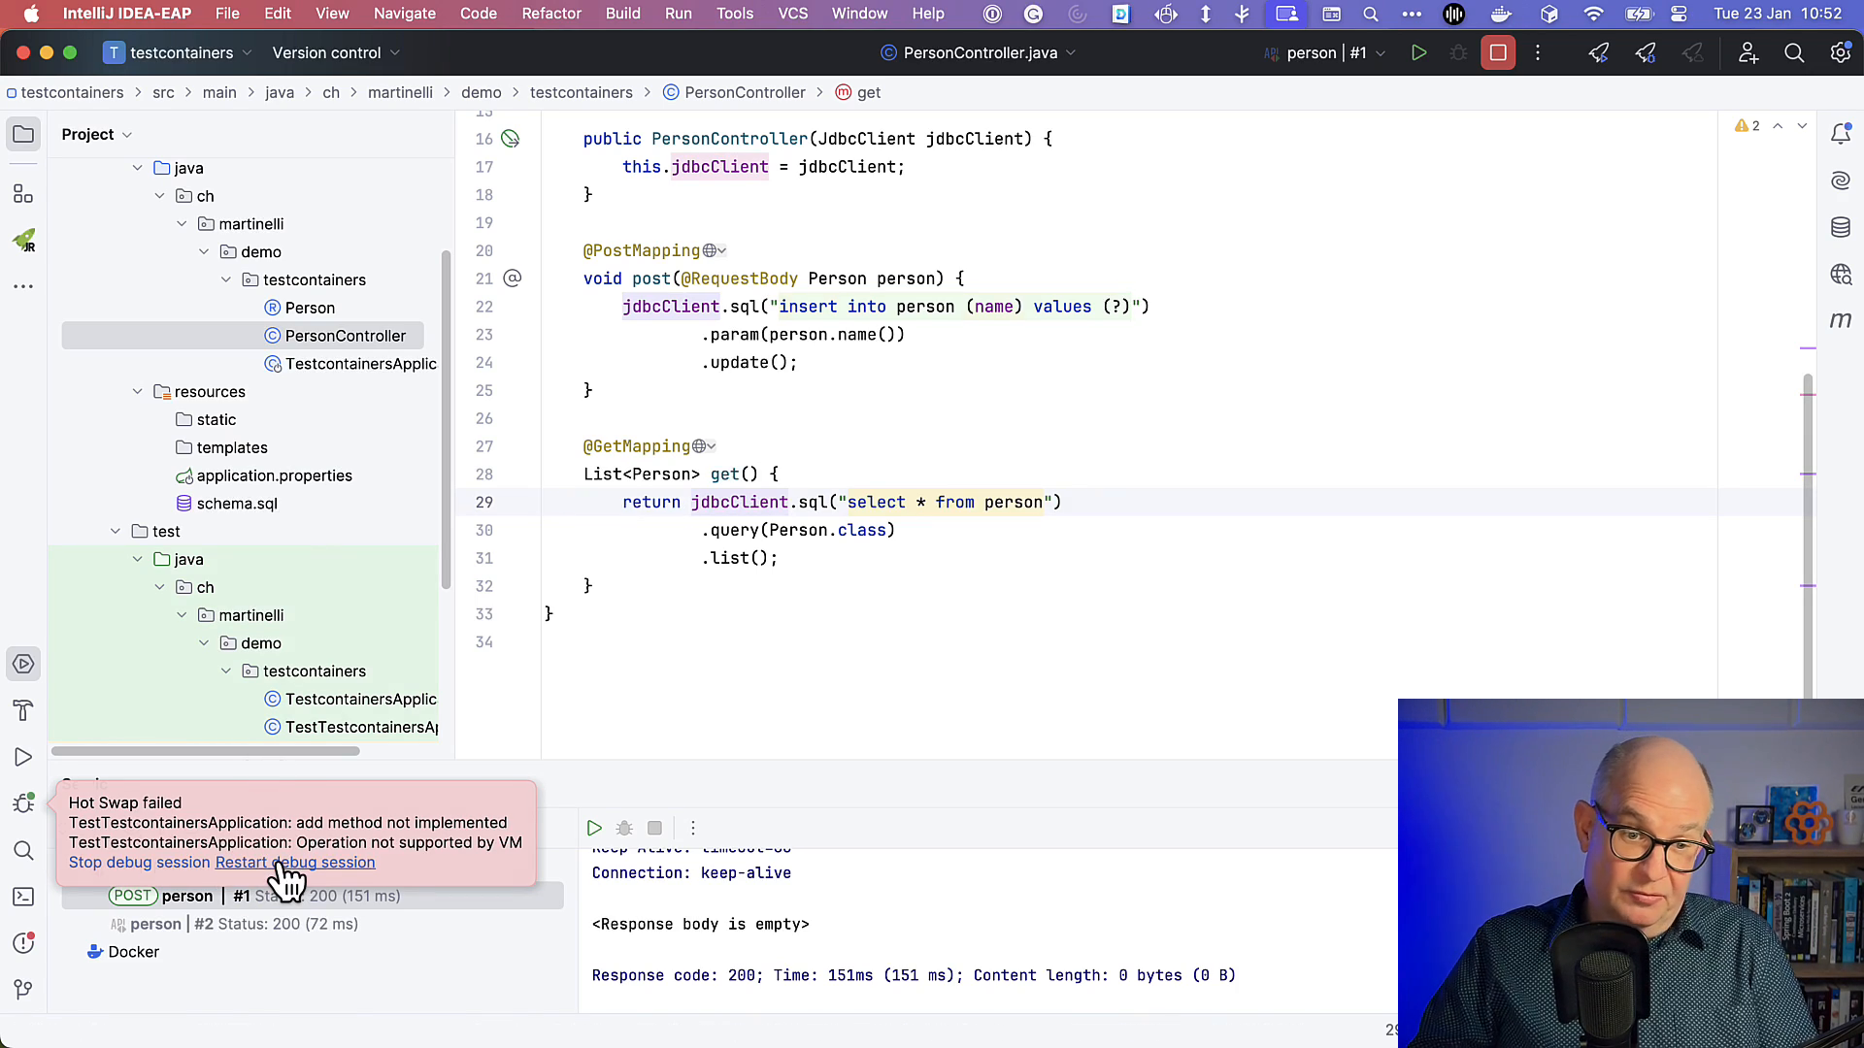
Restart the debug session from the Hot Swap failed notification and watch the startup log
left_click(336, 862)
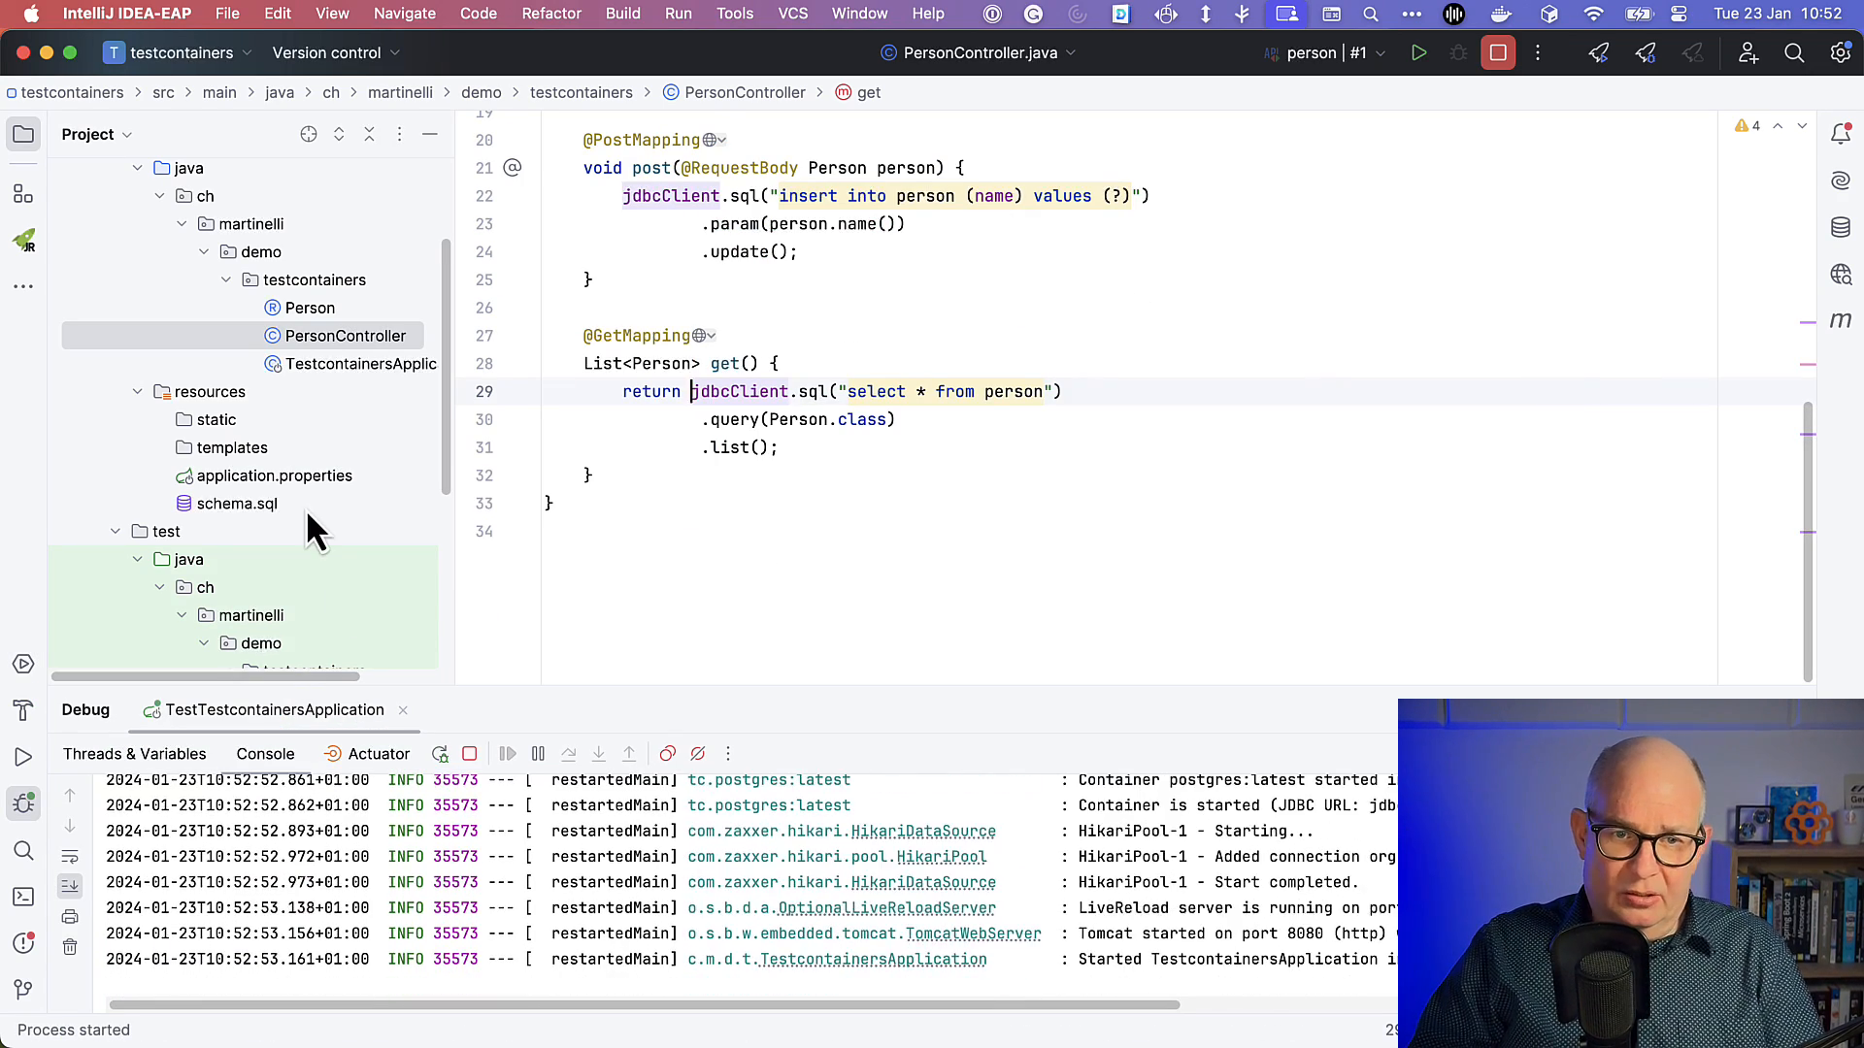
scroll("down", 3)
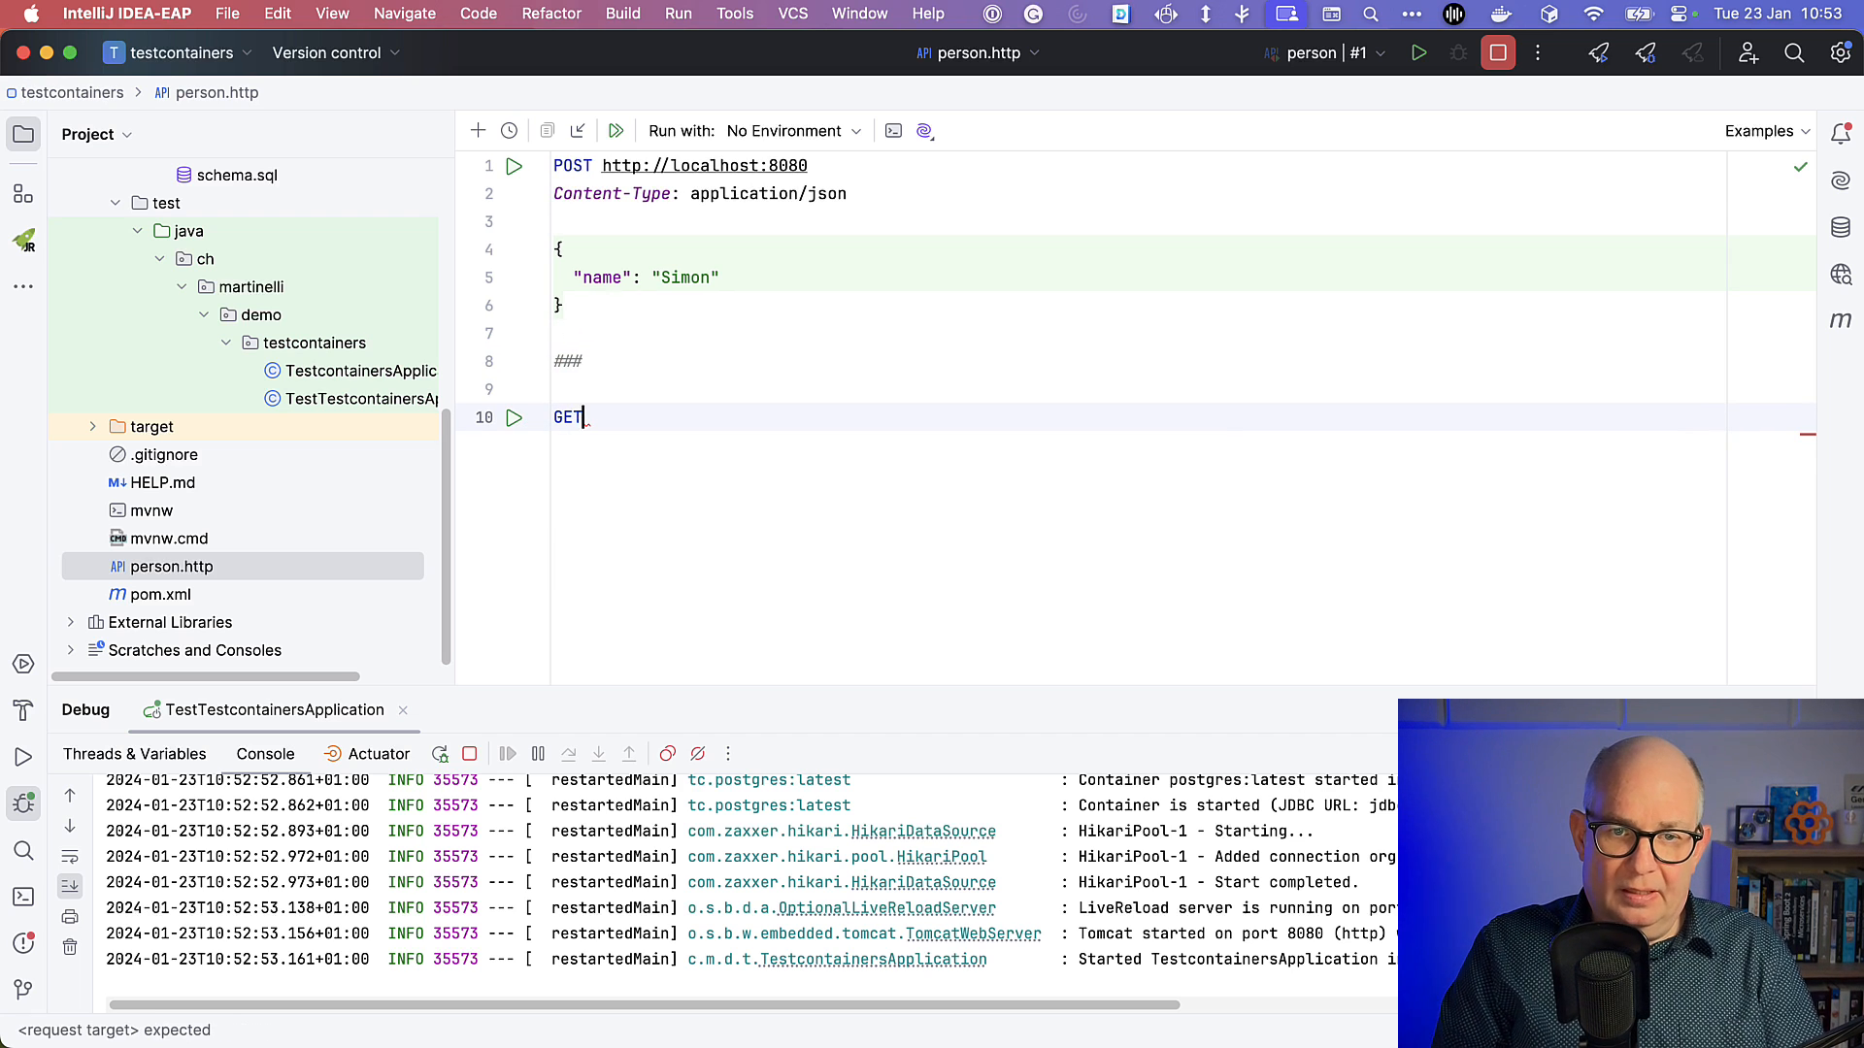
type("http://localhost:8080")
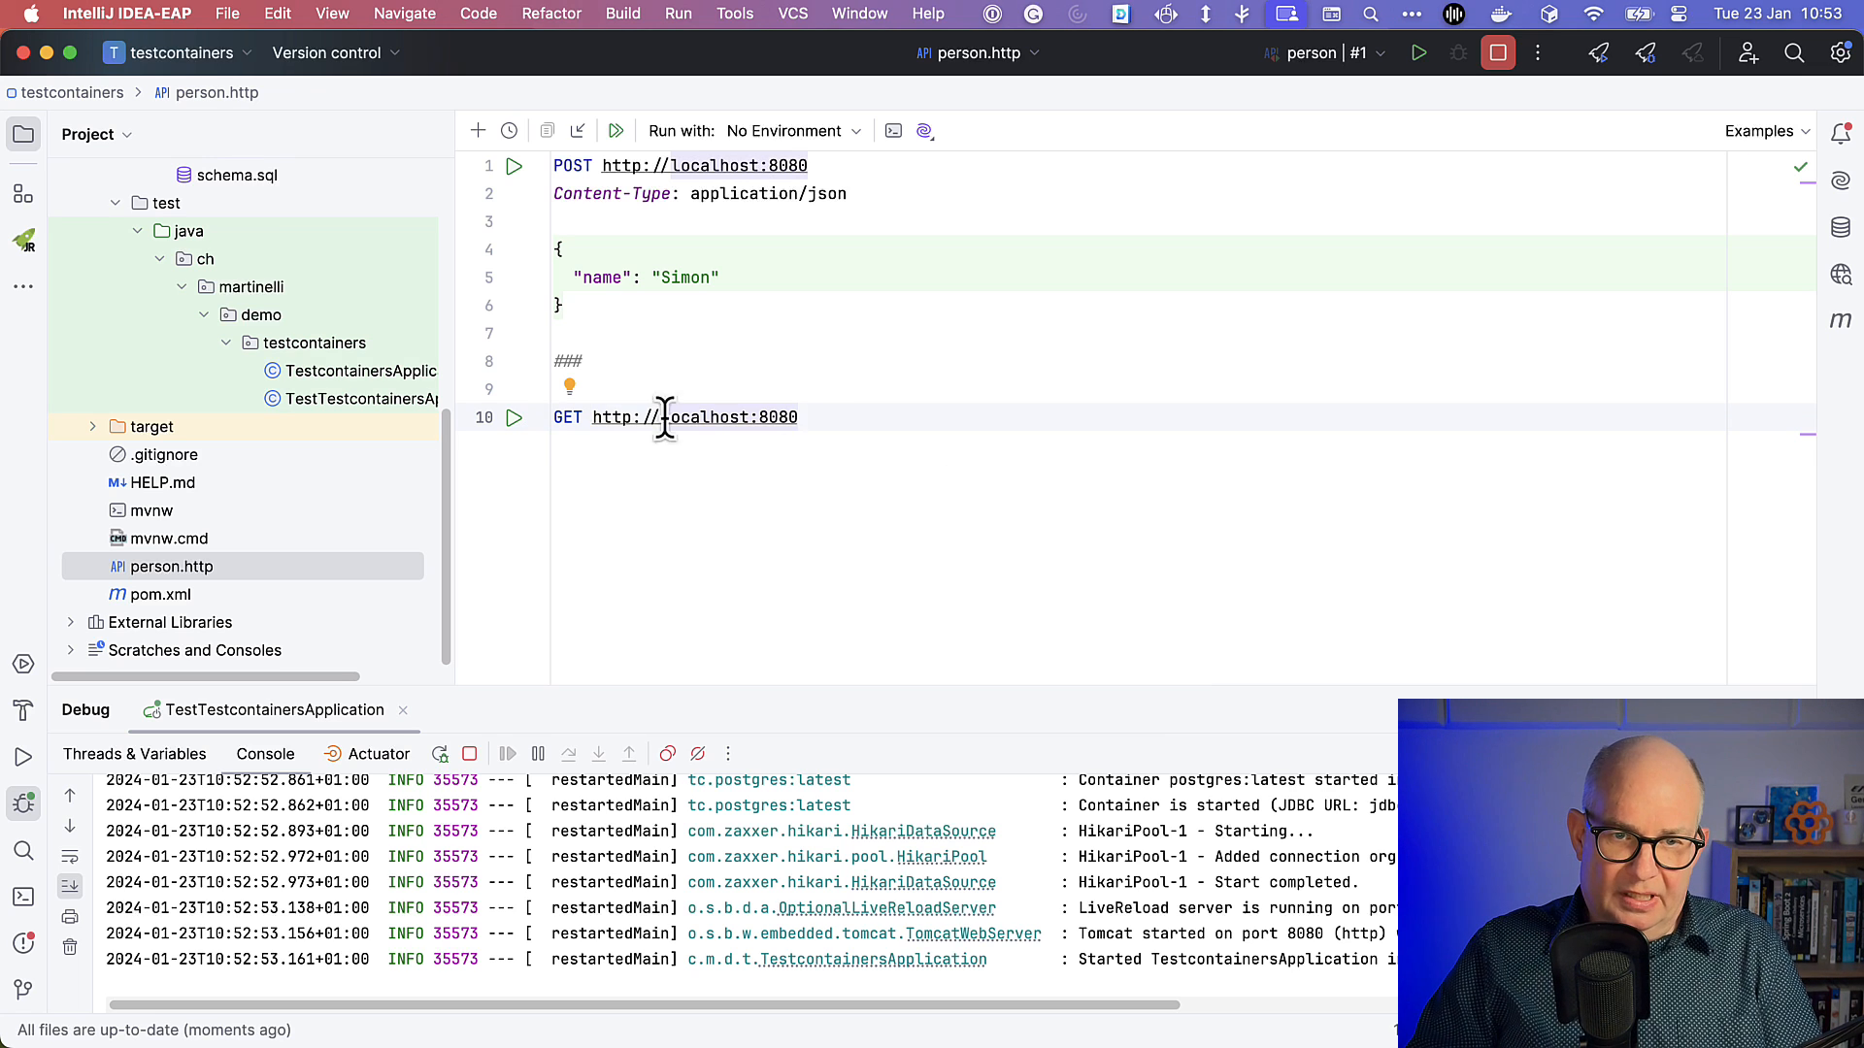
left_click(515, 417)
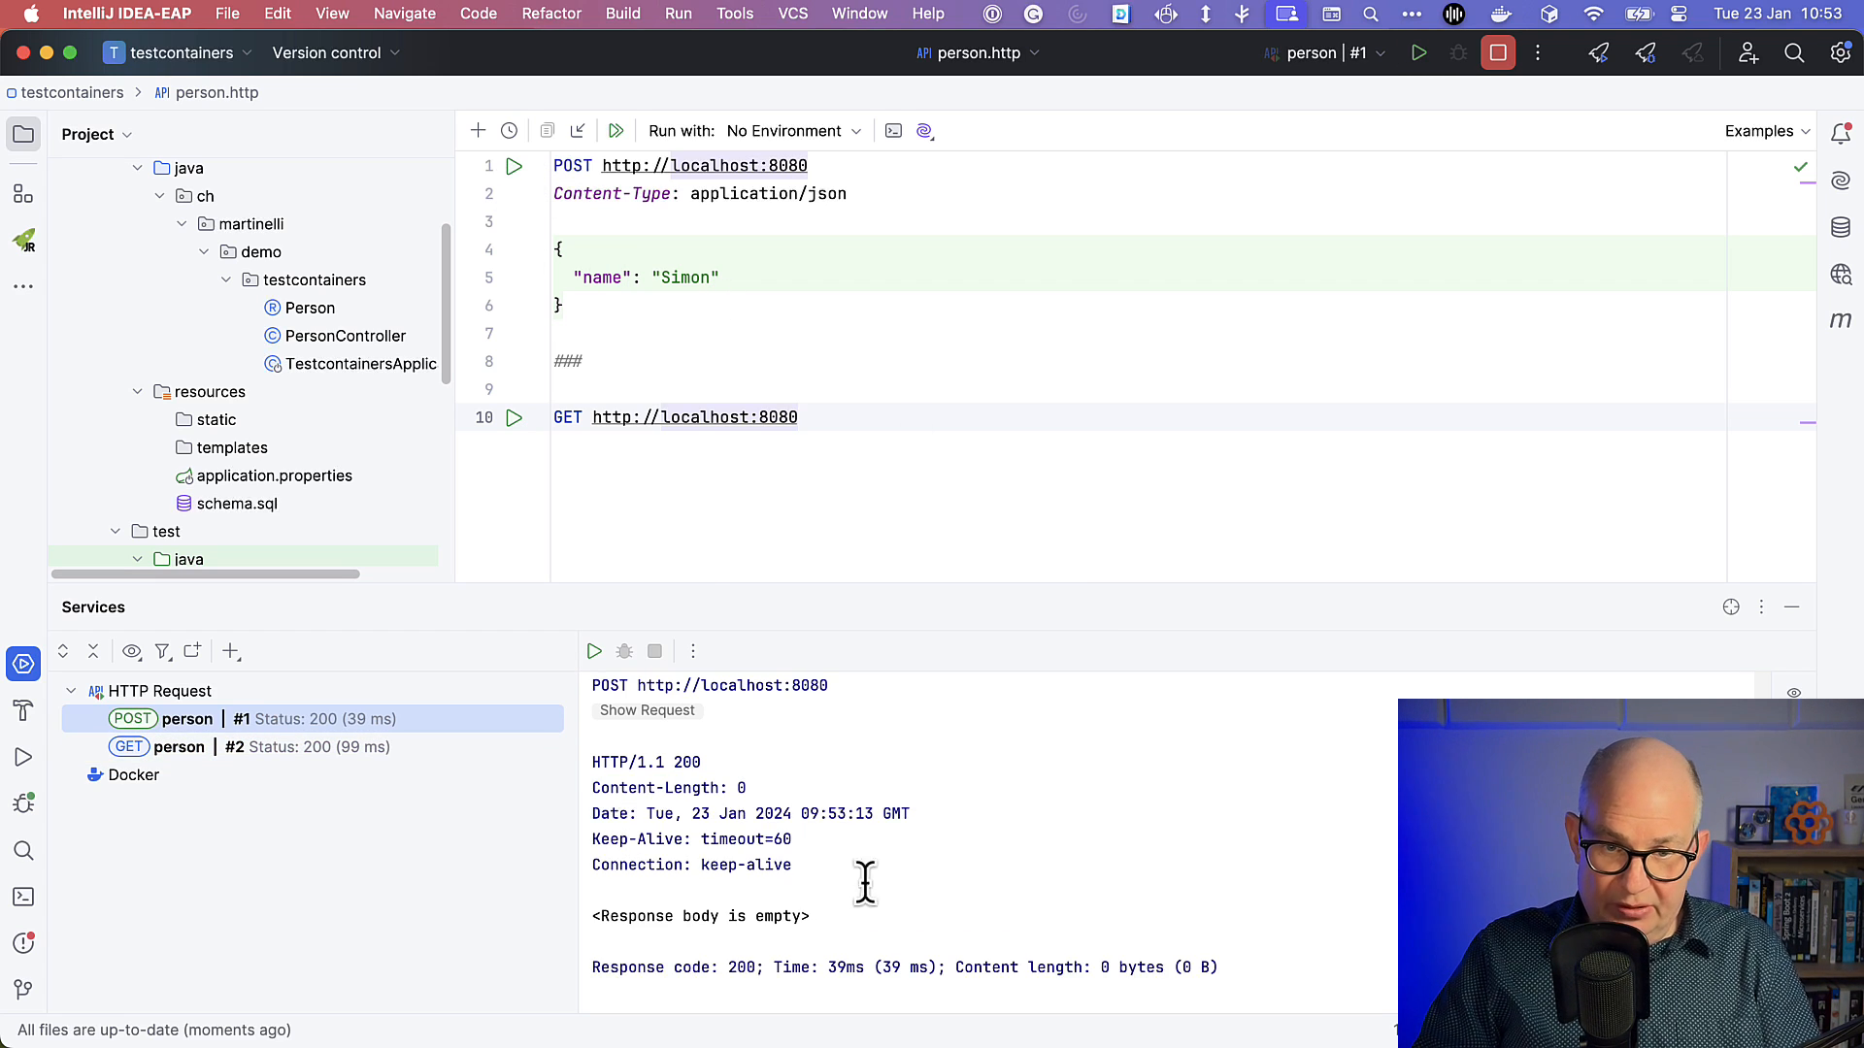
left_click(515, 417)
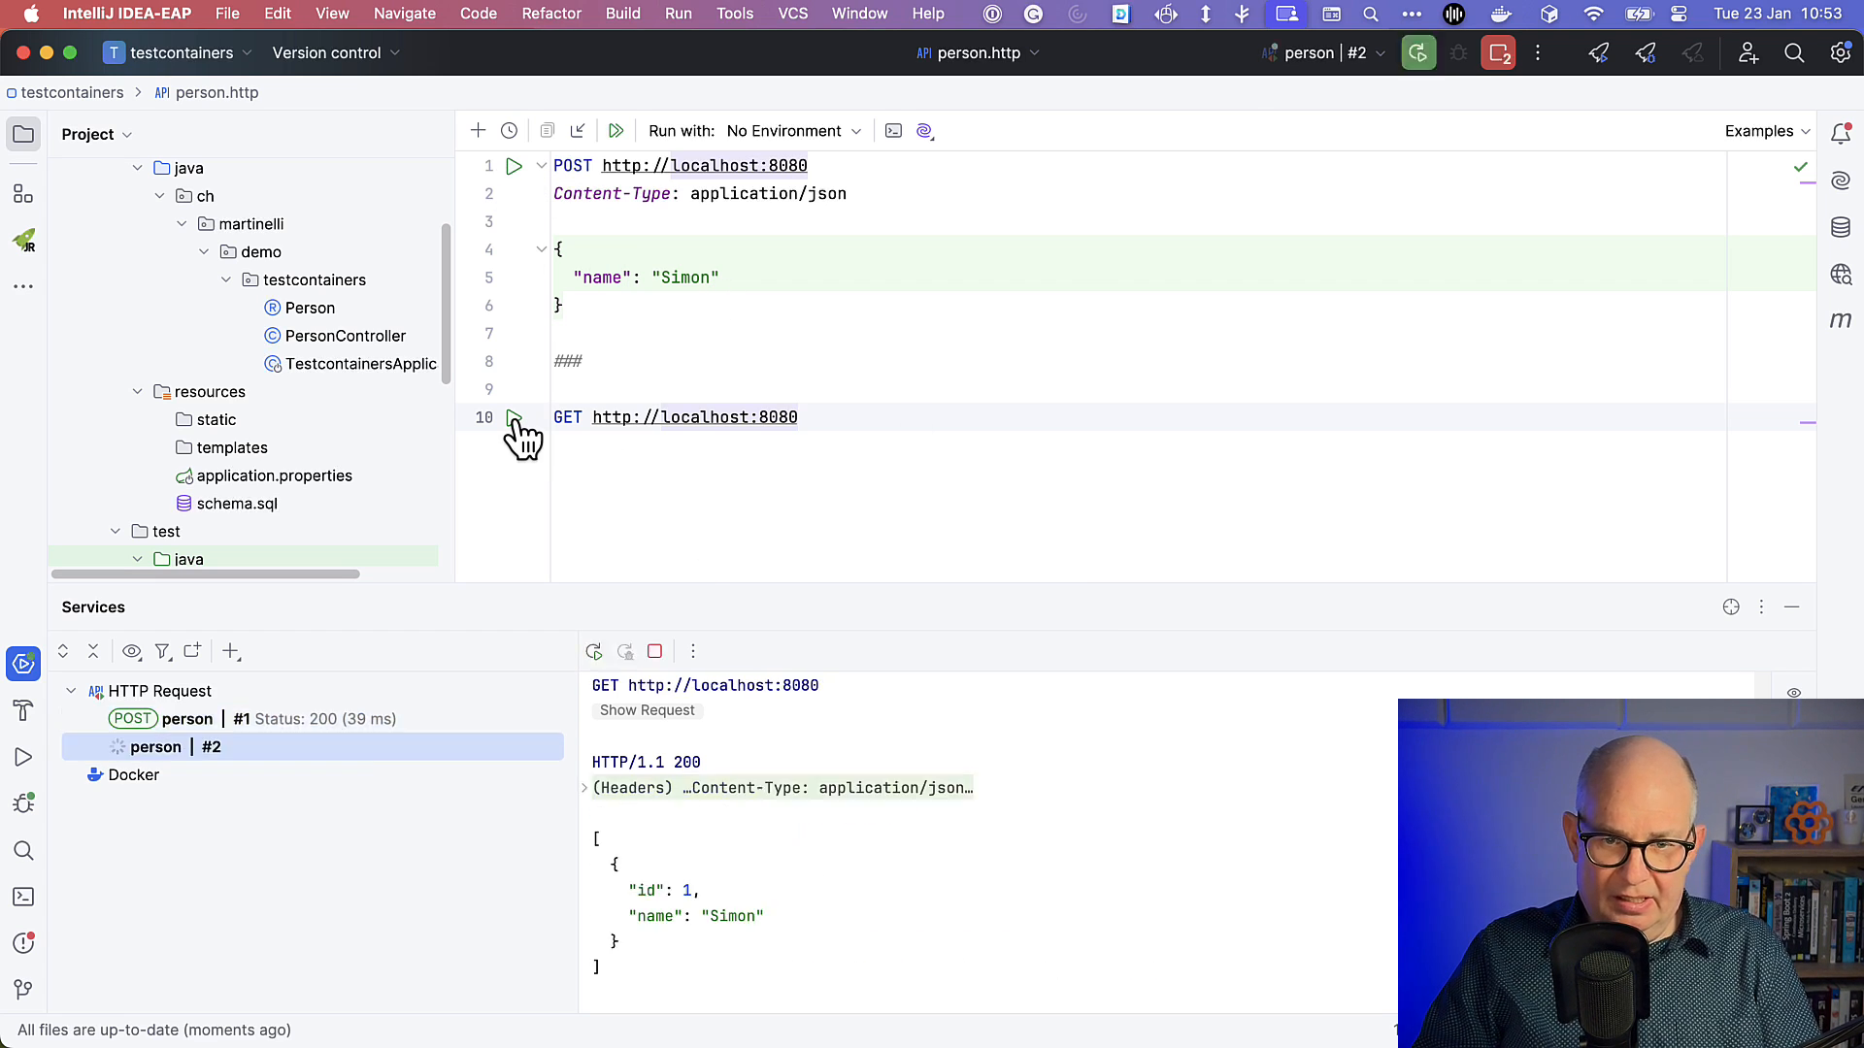
left_click(515, 418)
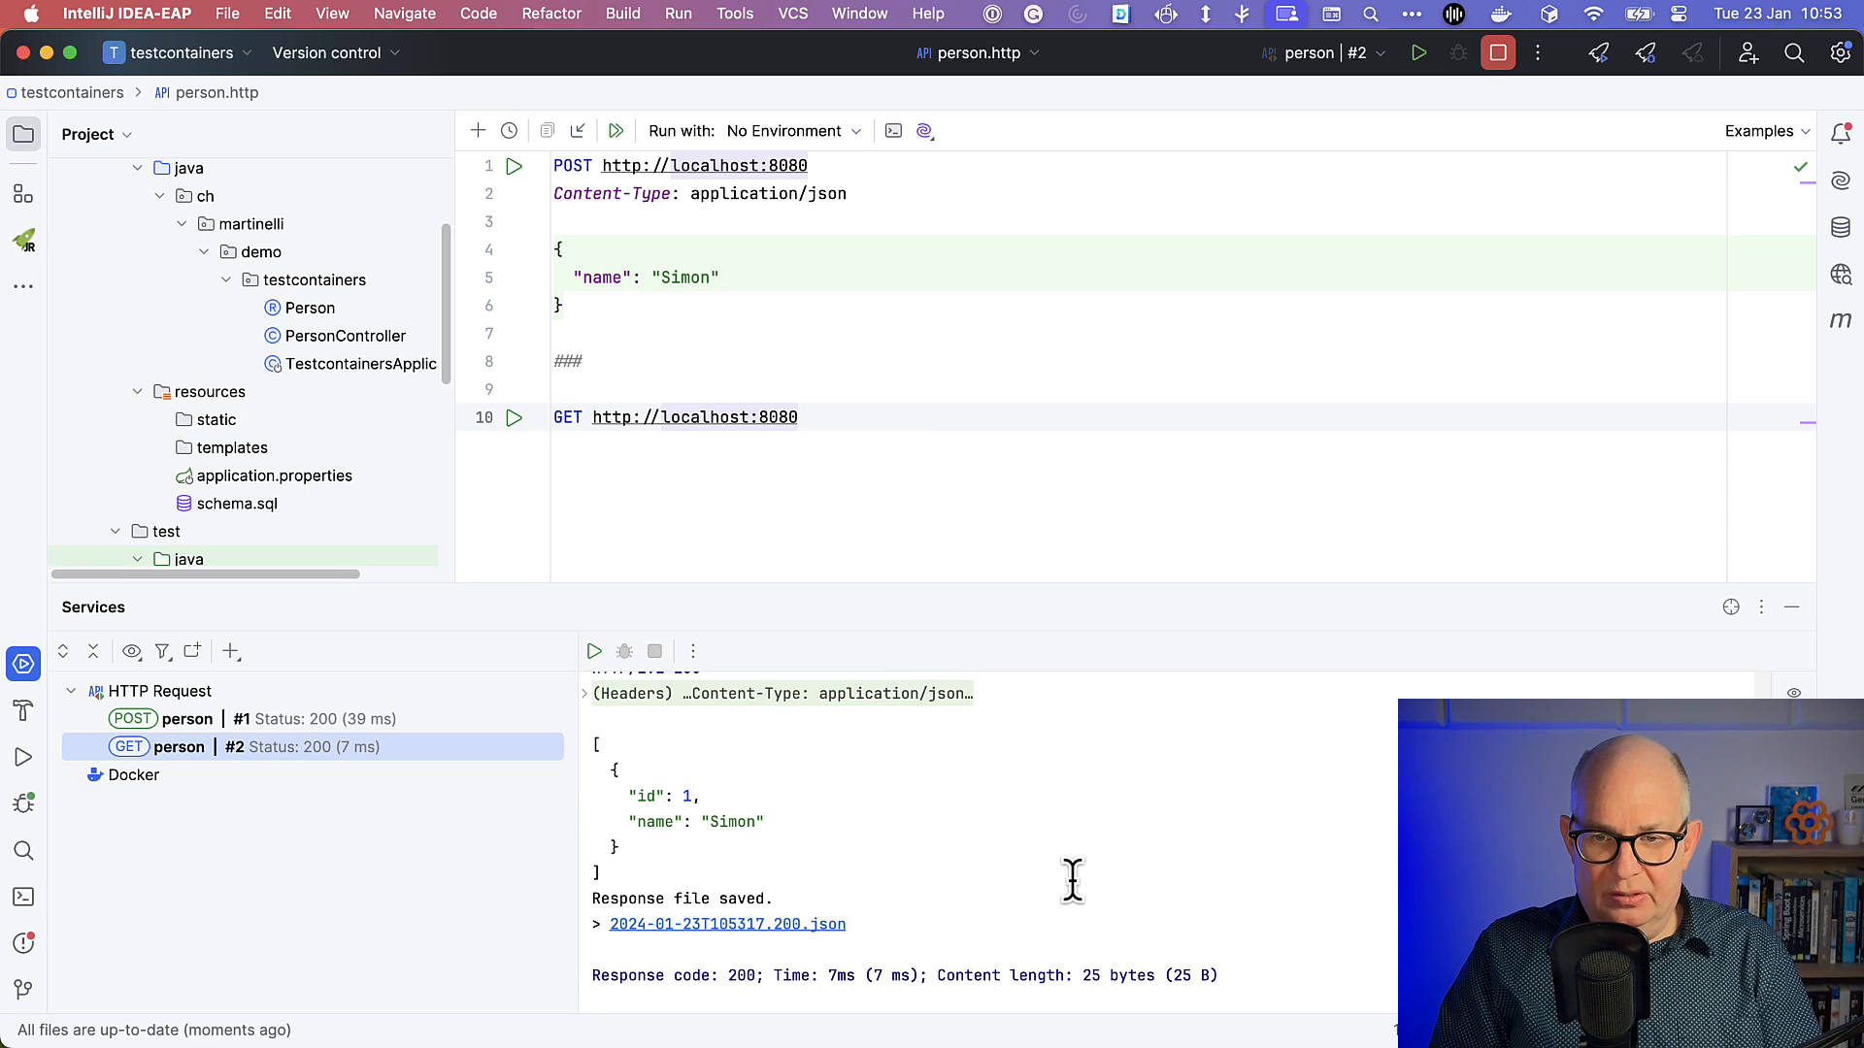
mouse_move(1091, 590)
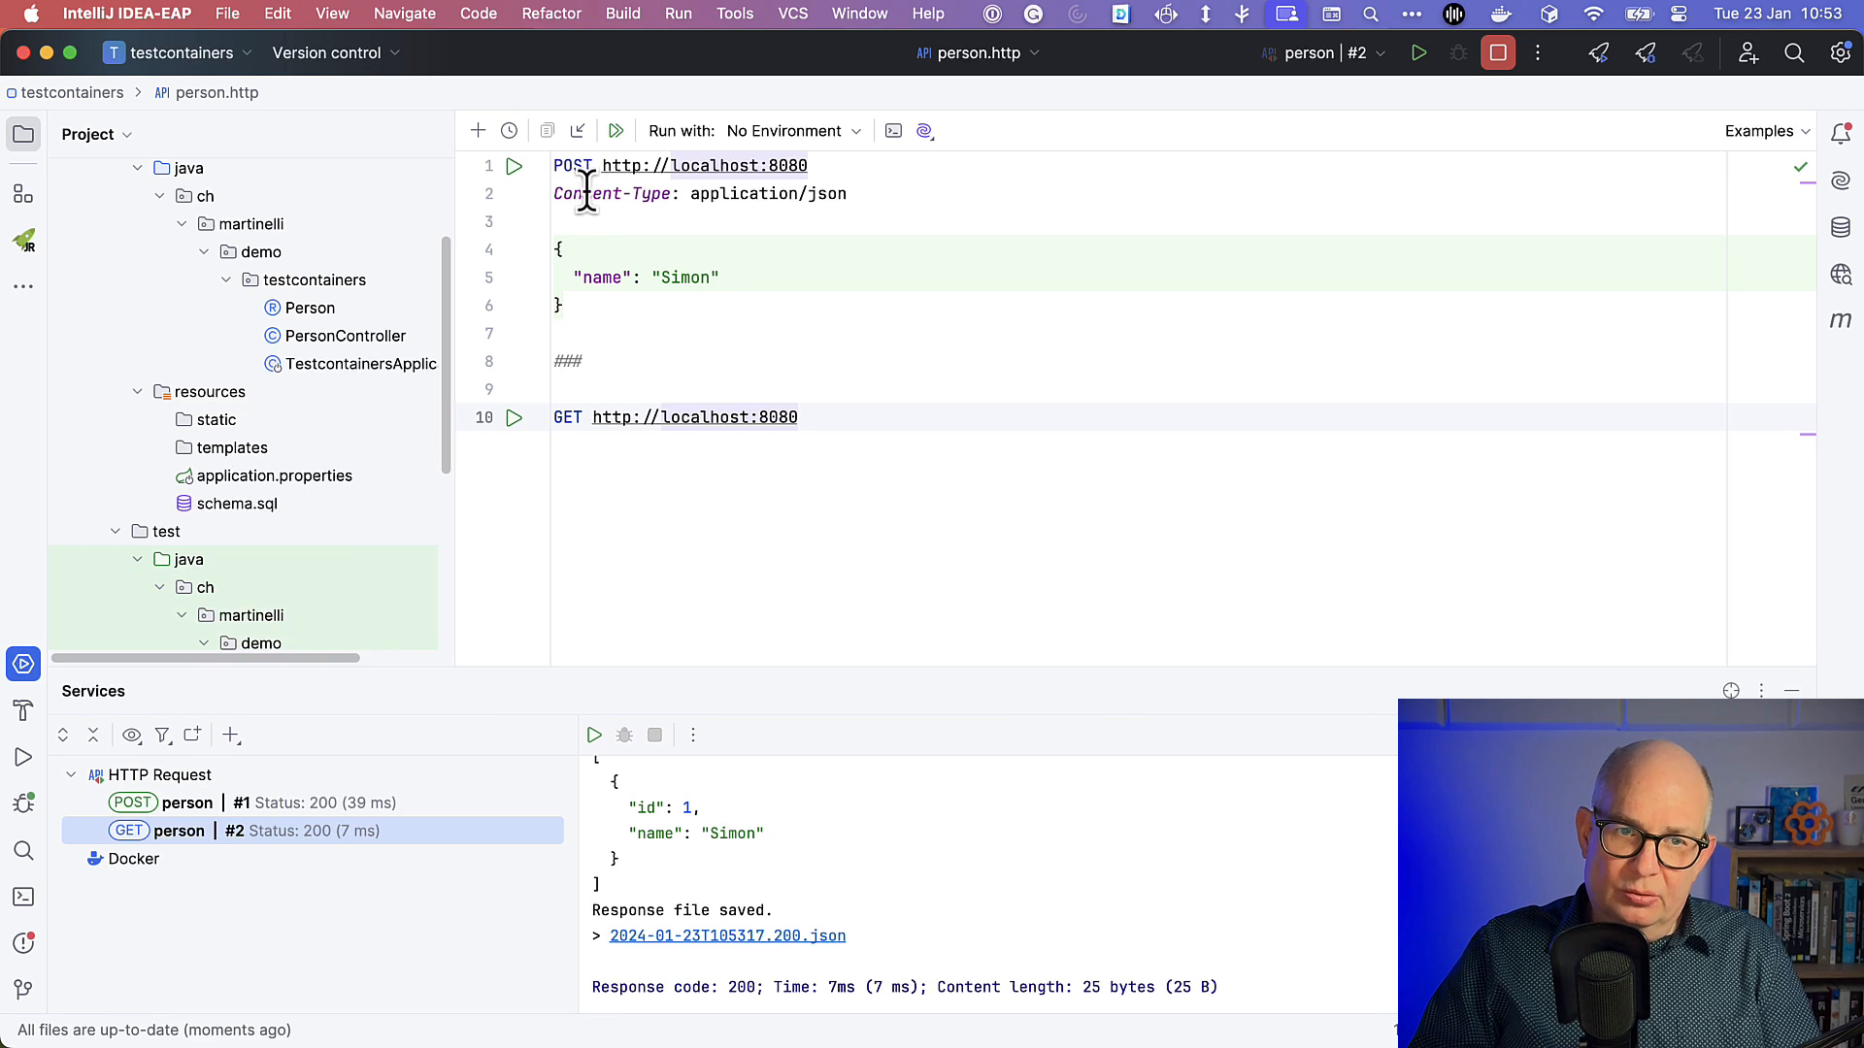
mouse_move(643, 289)
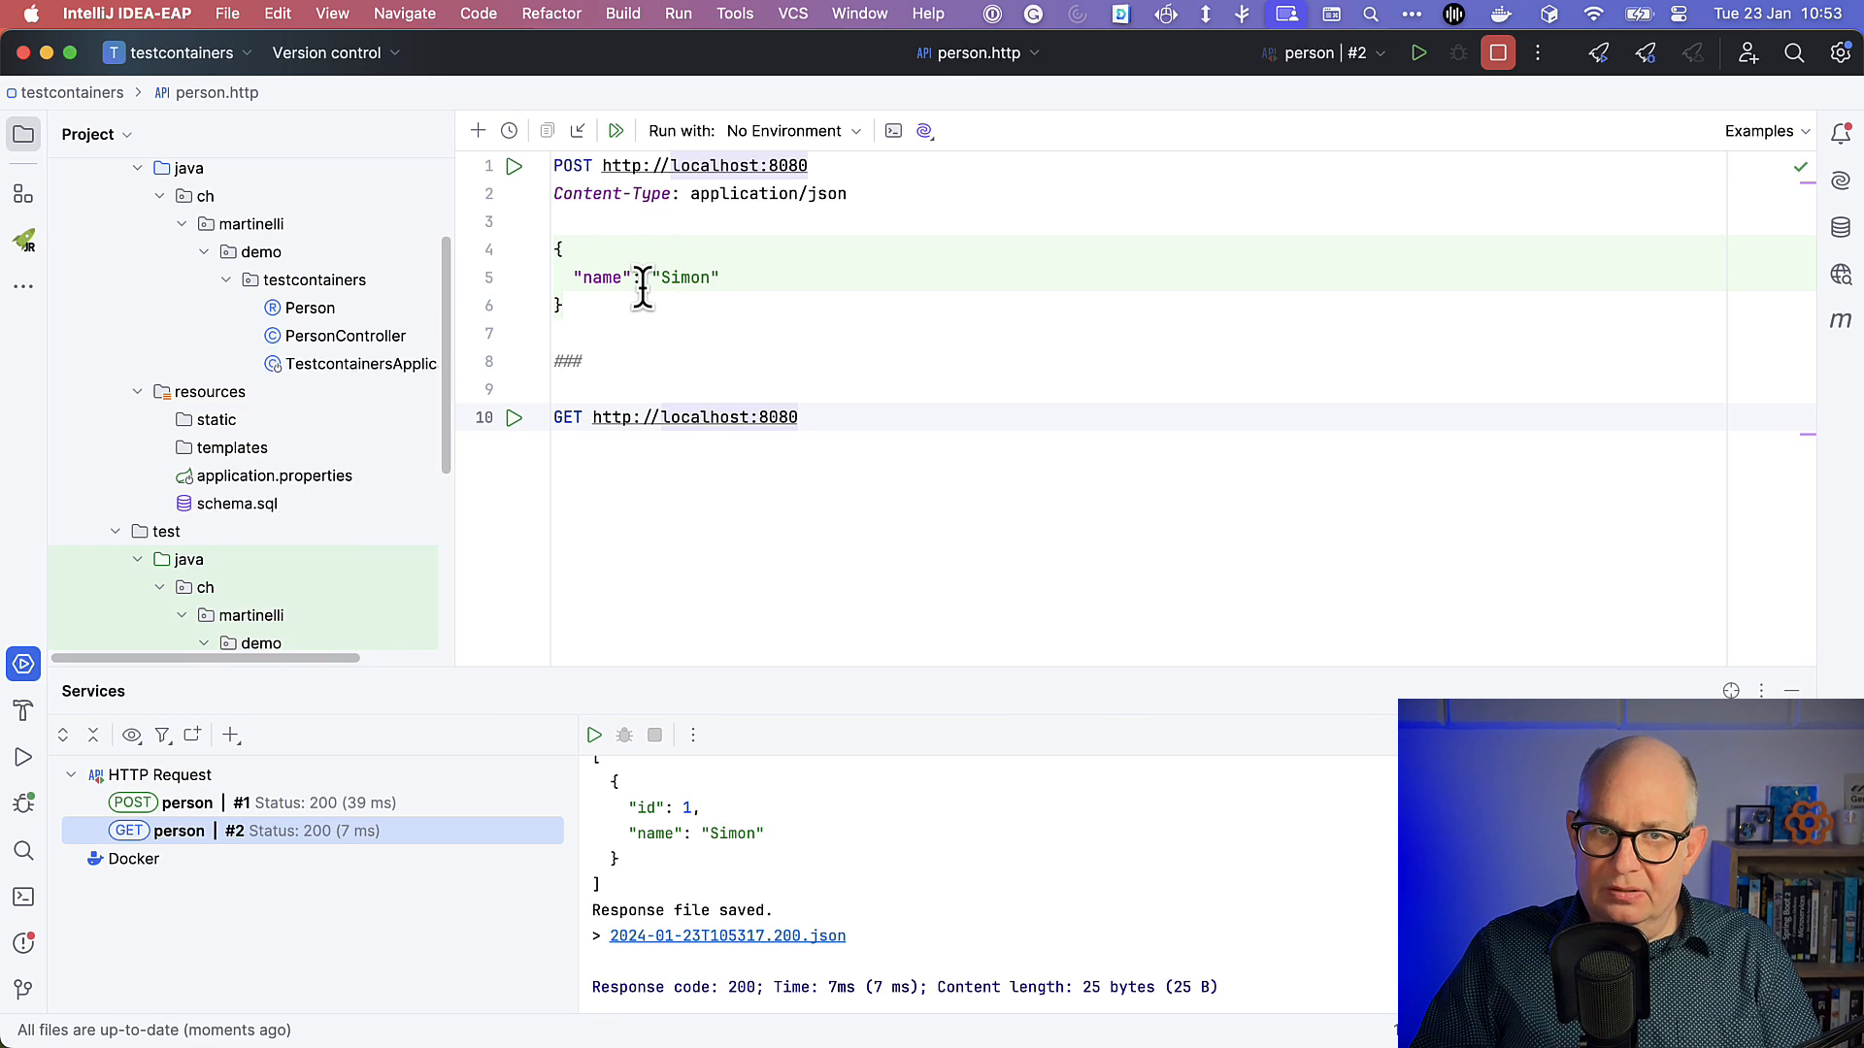
mouse_move(618, 247)
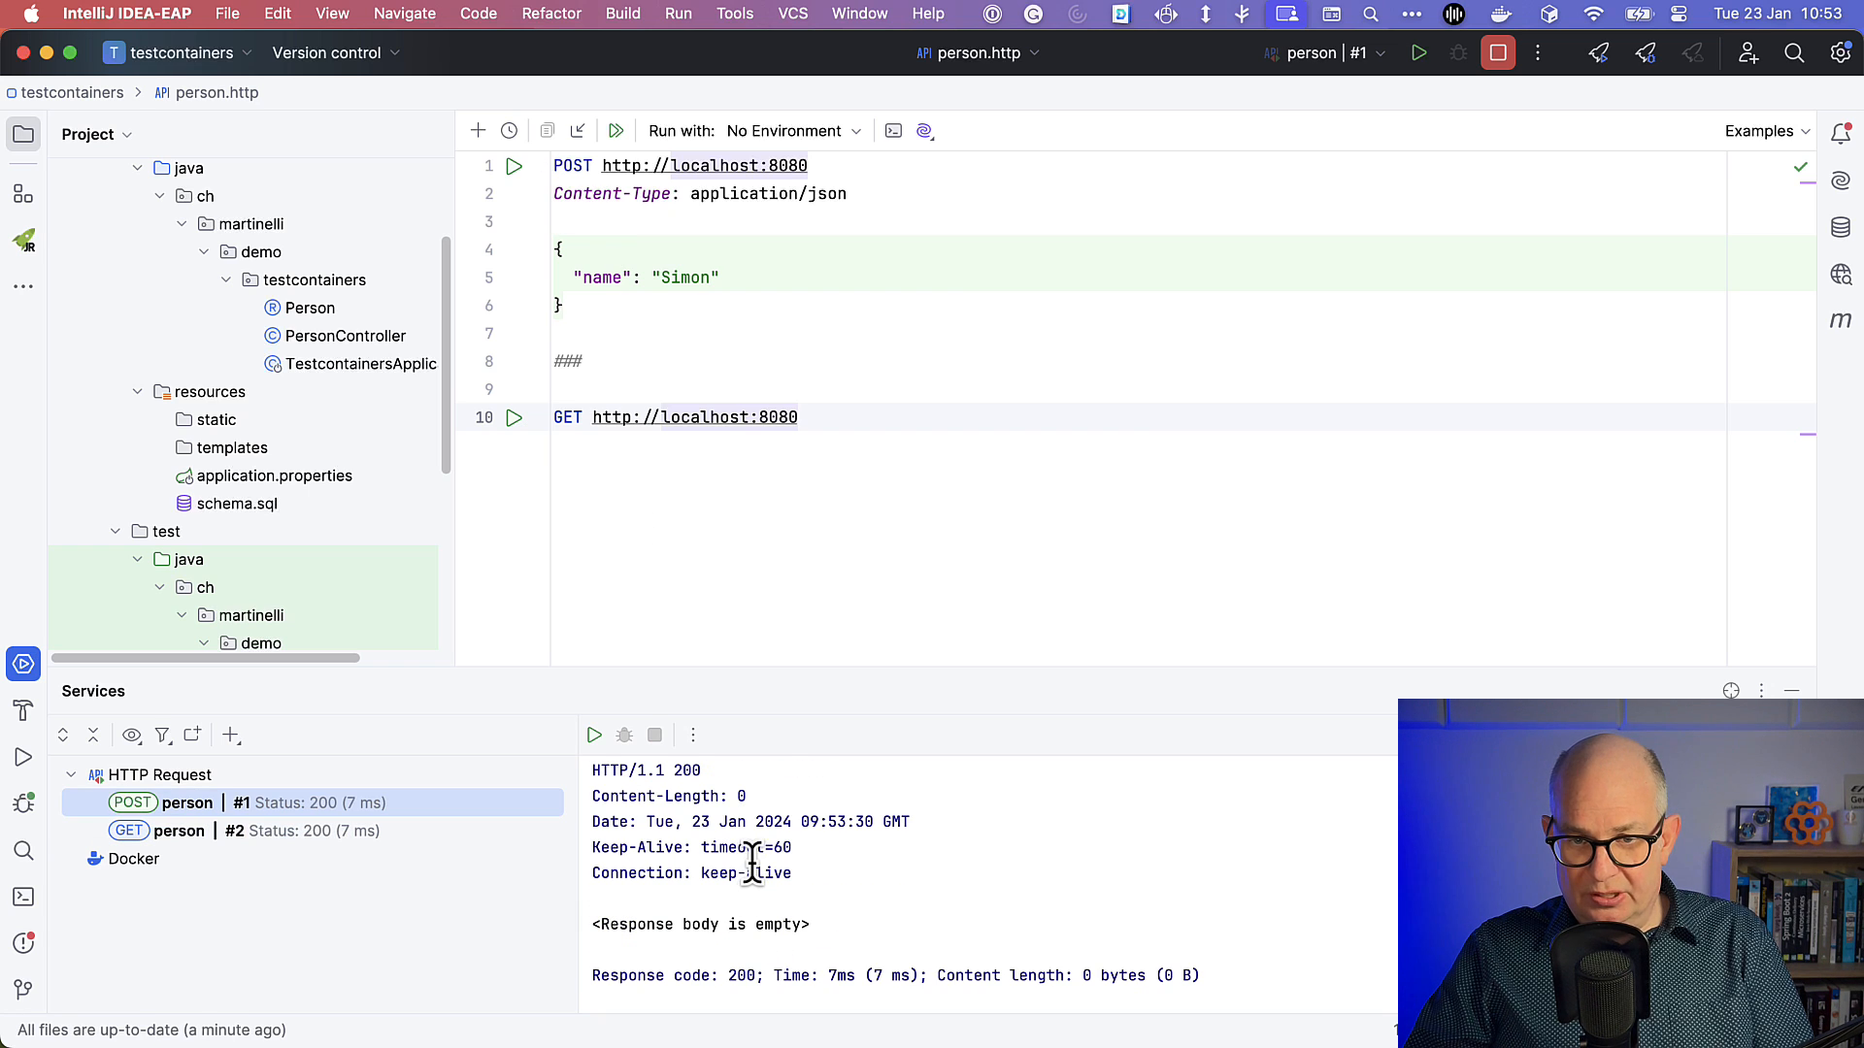
mouse_move(440, 564)
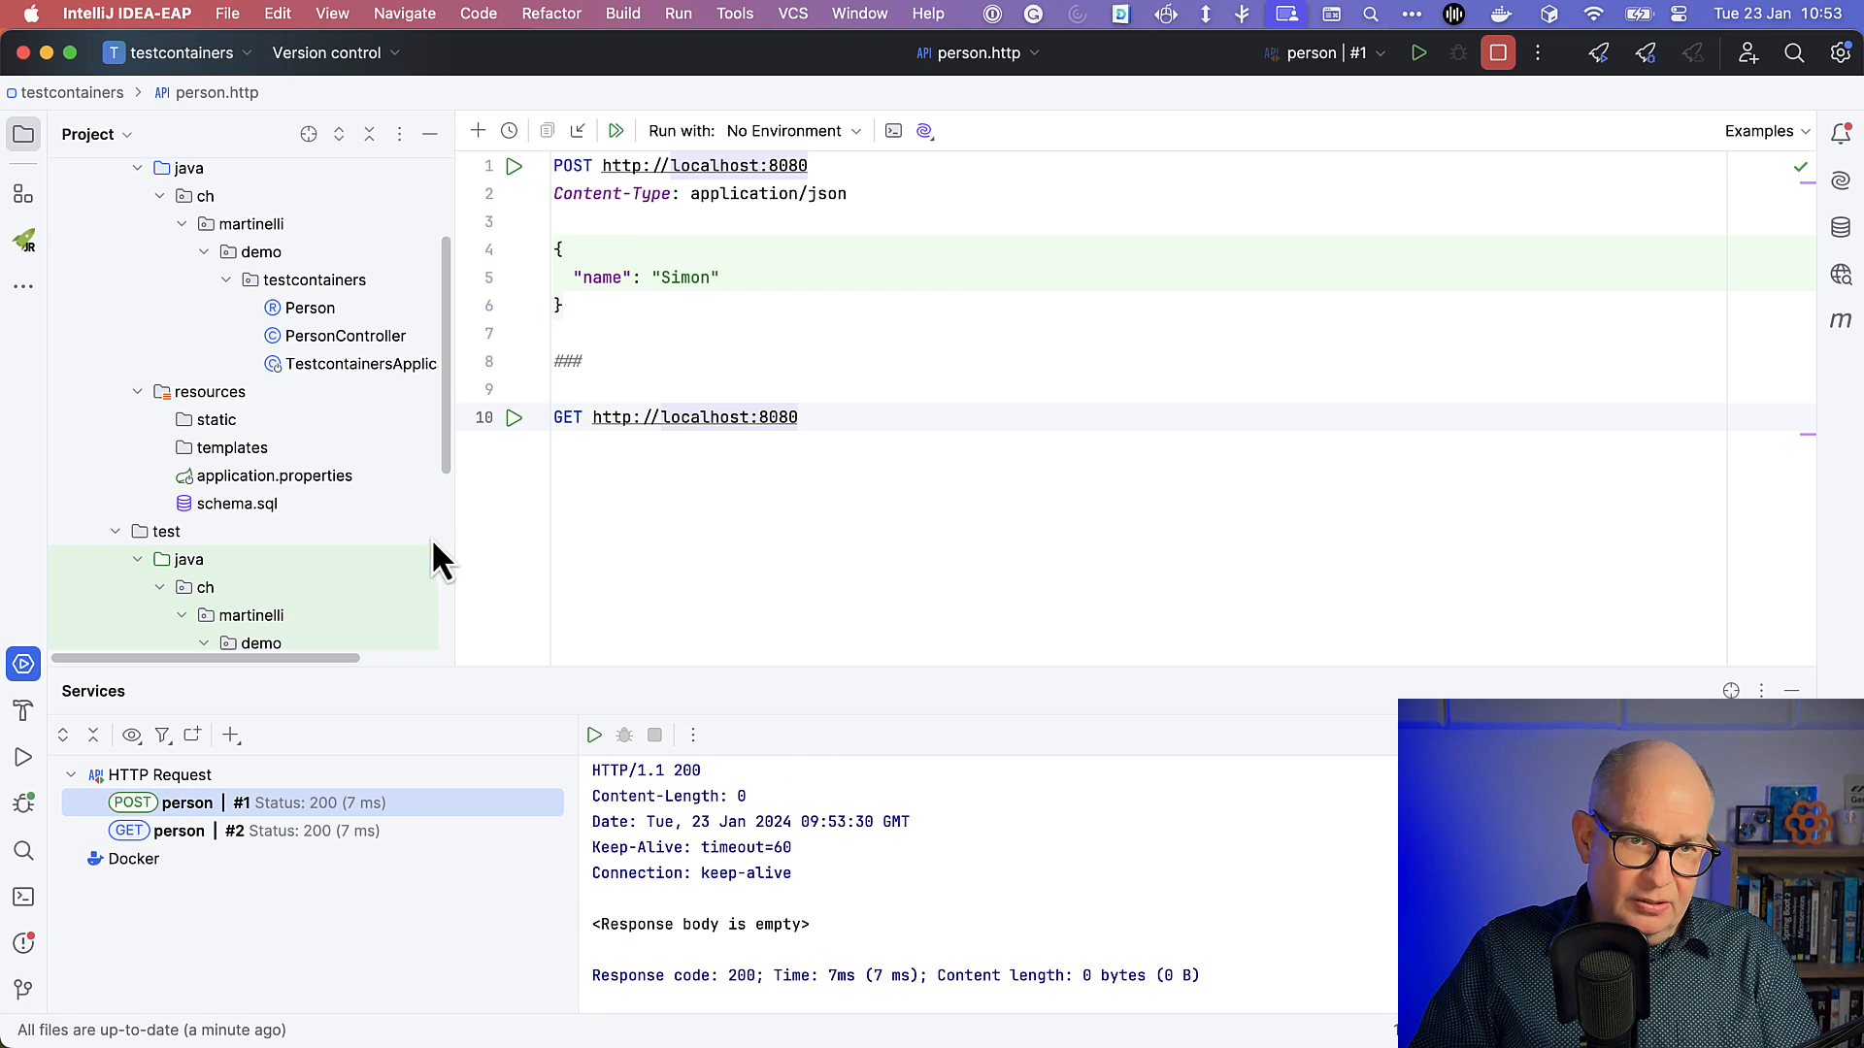
mouse_move(351, 369)
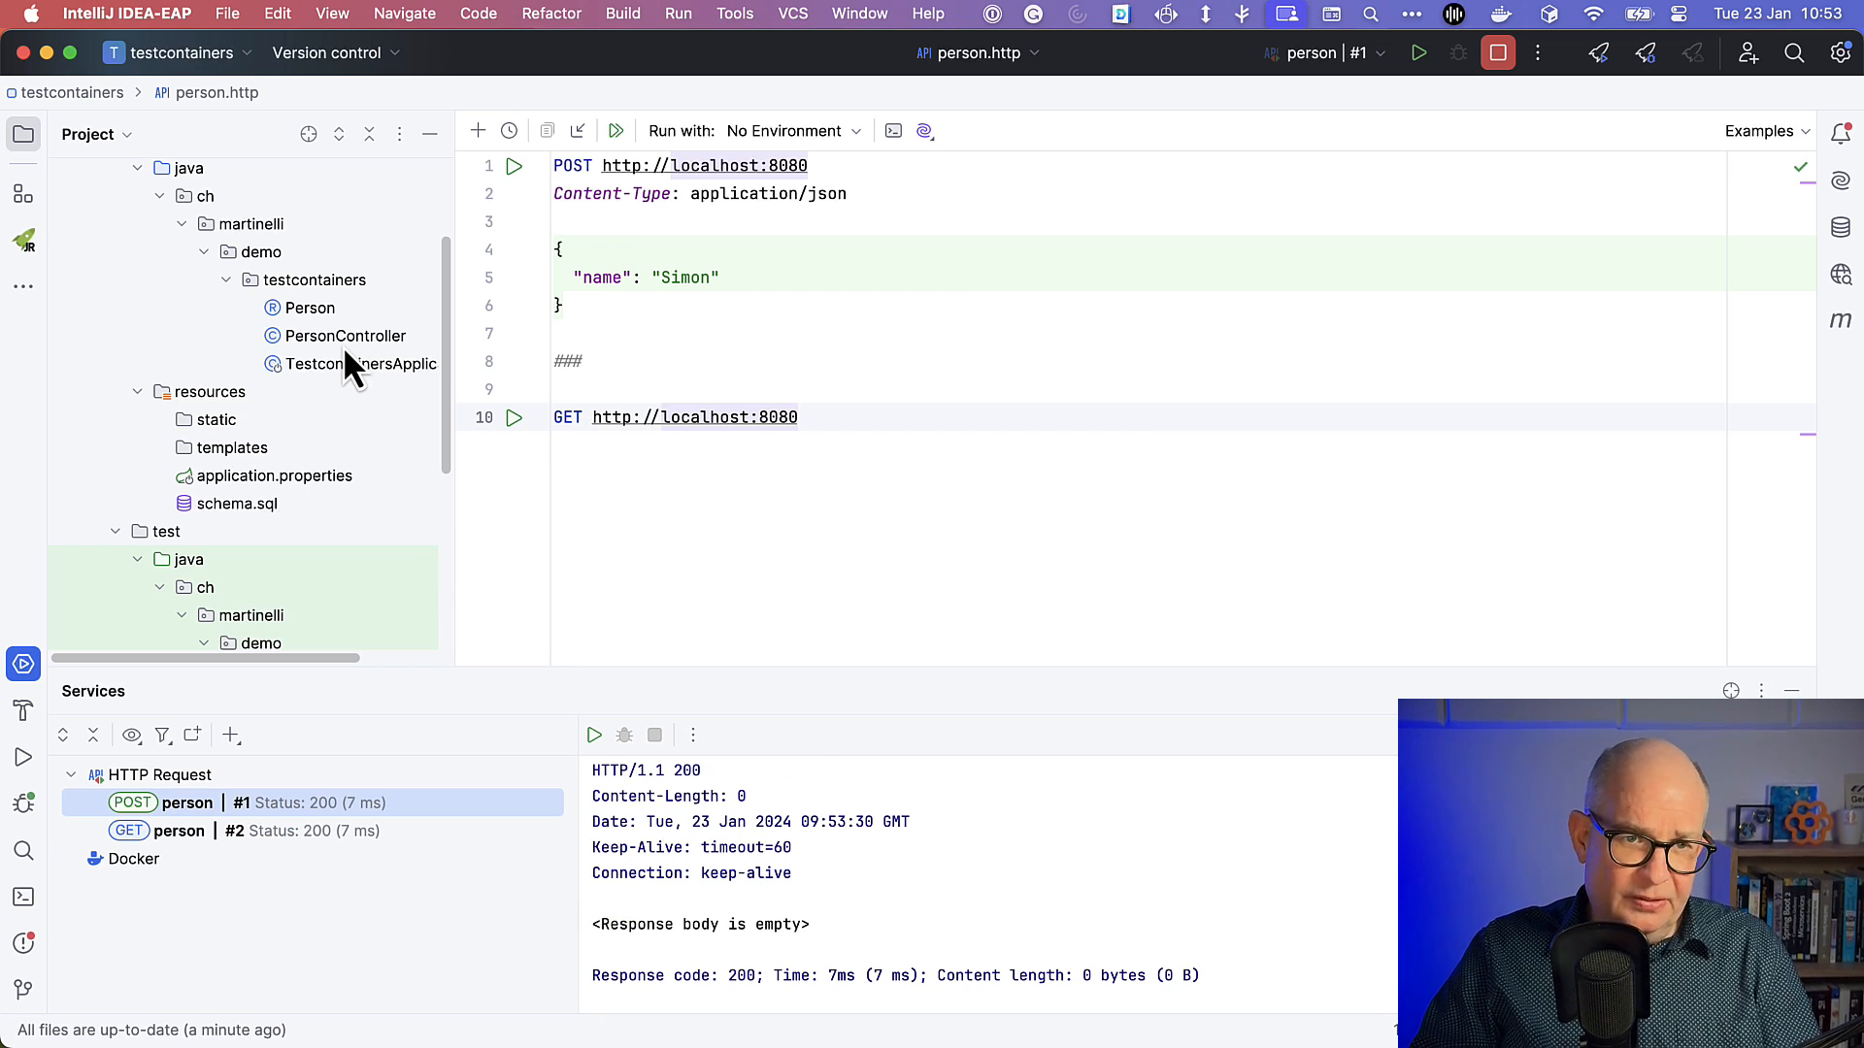
left_click(347, 336)
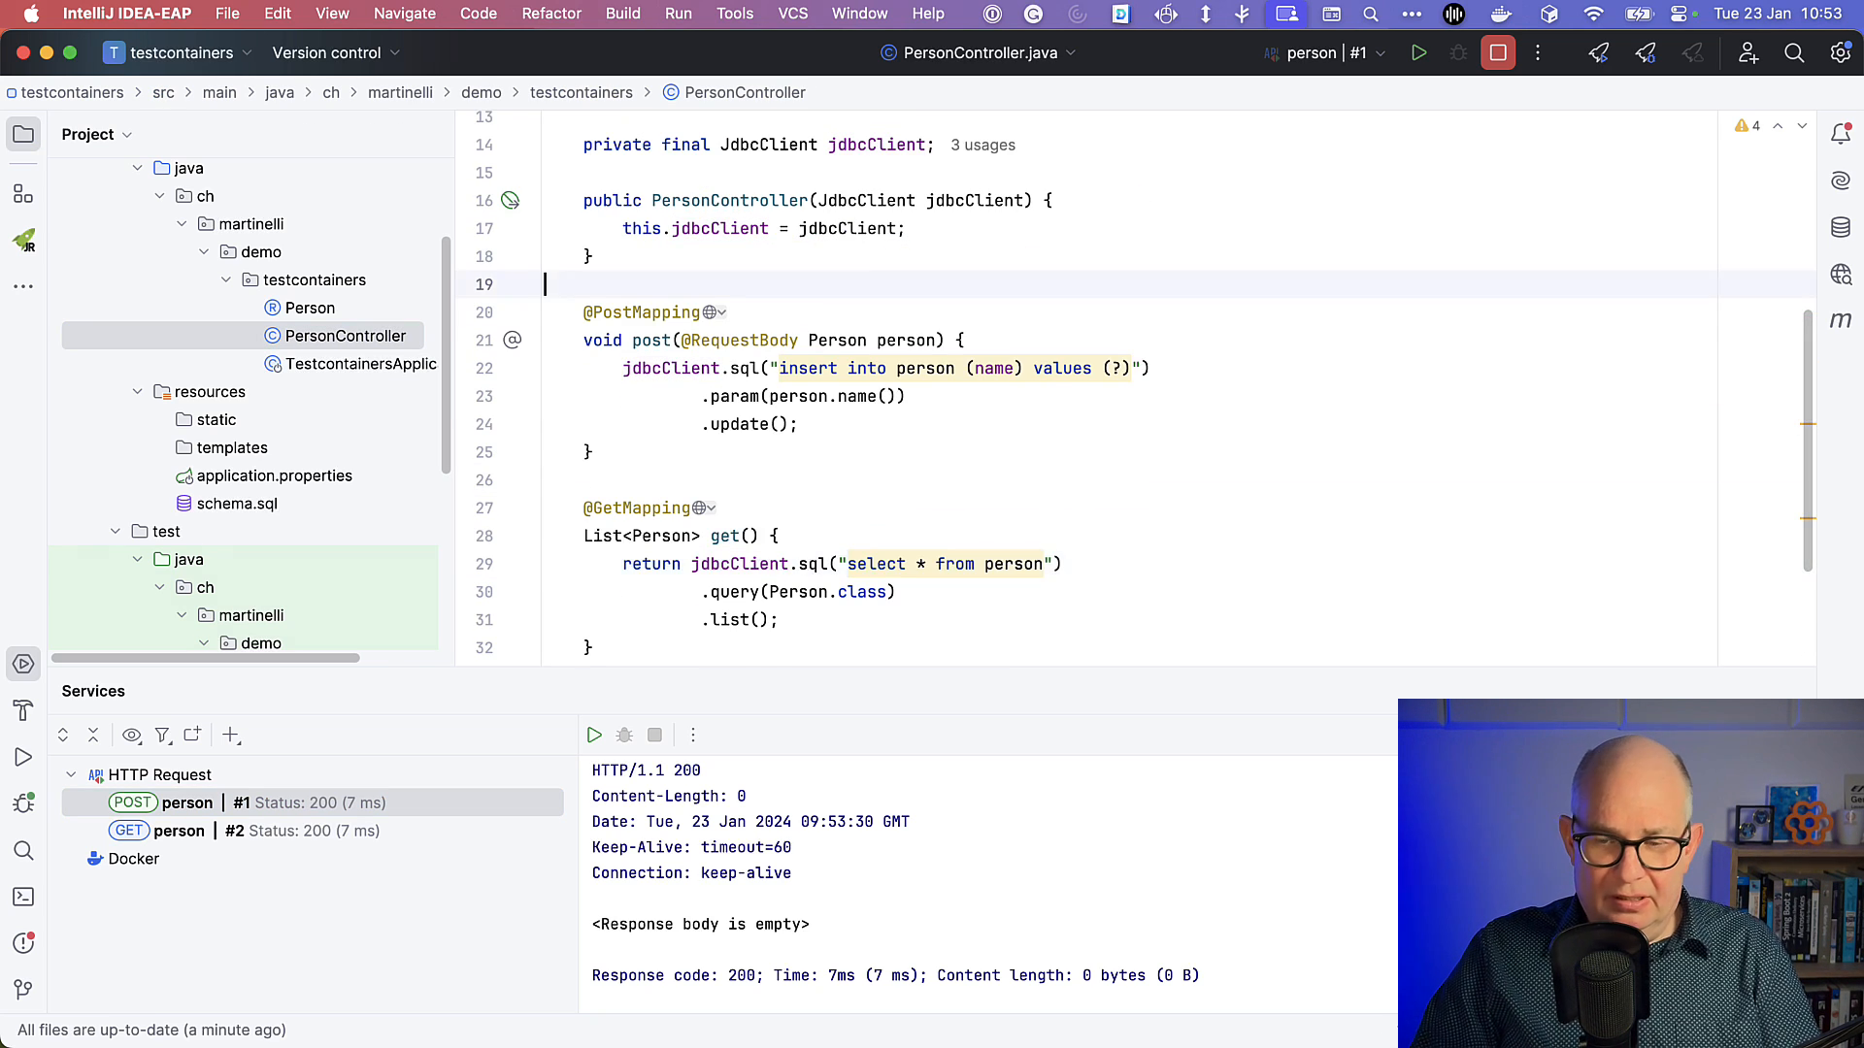
type("@")
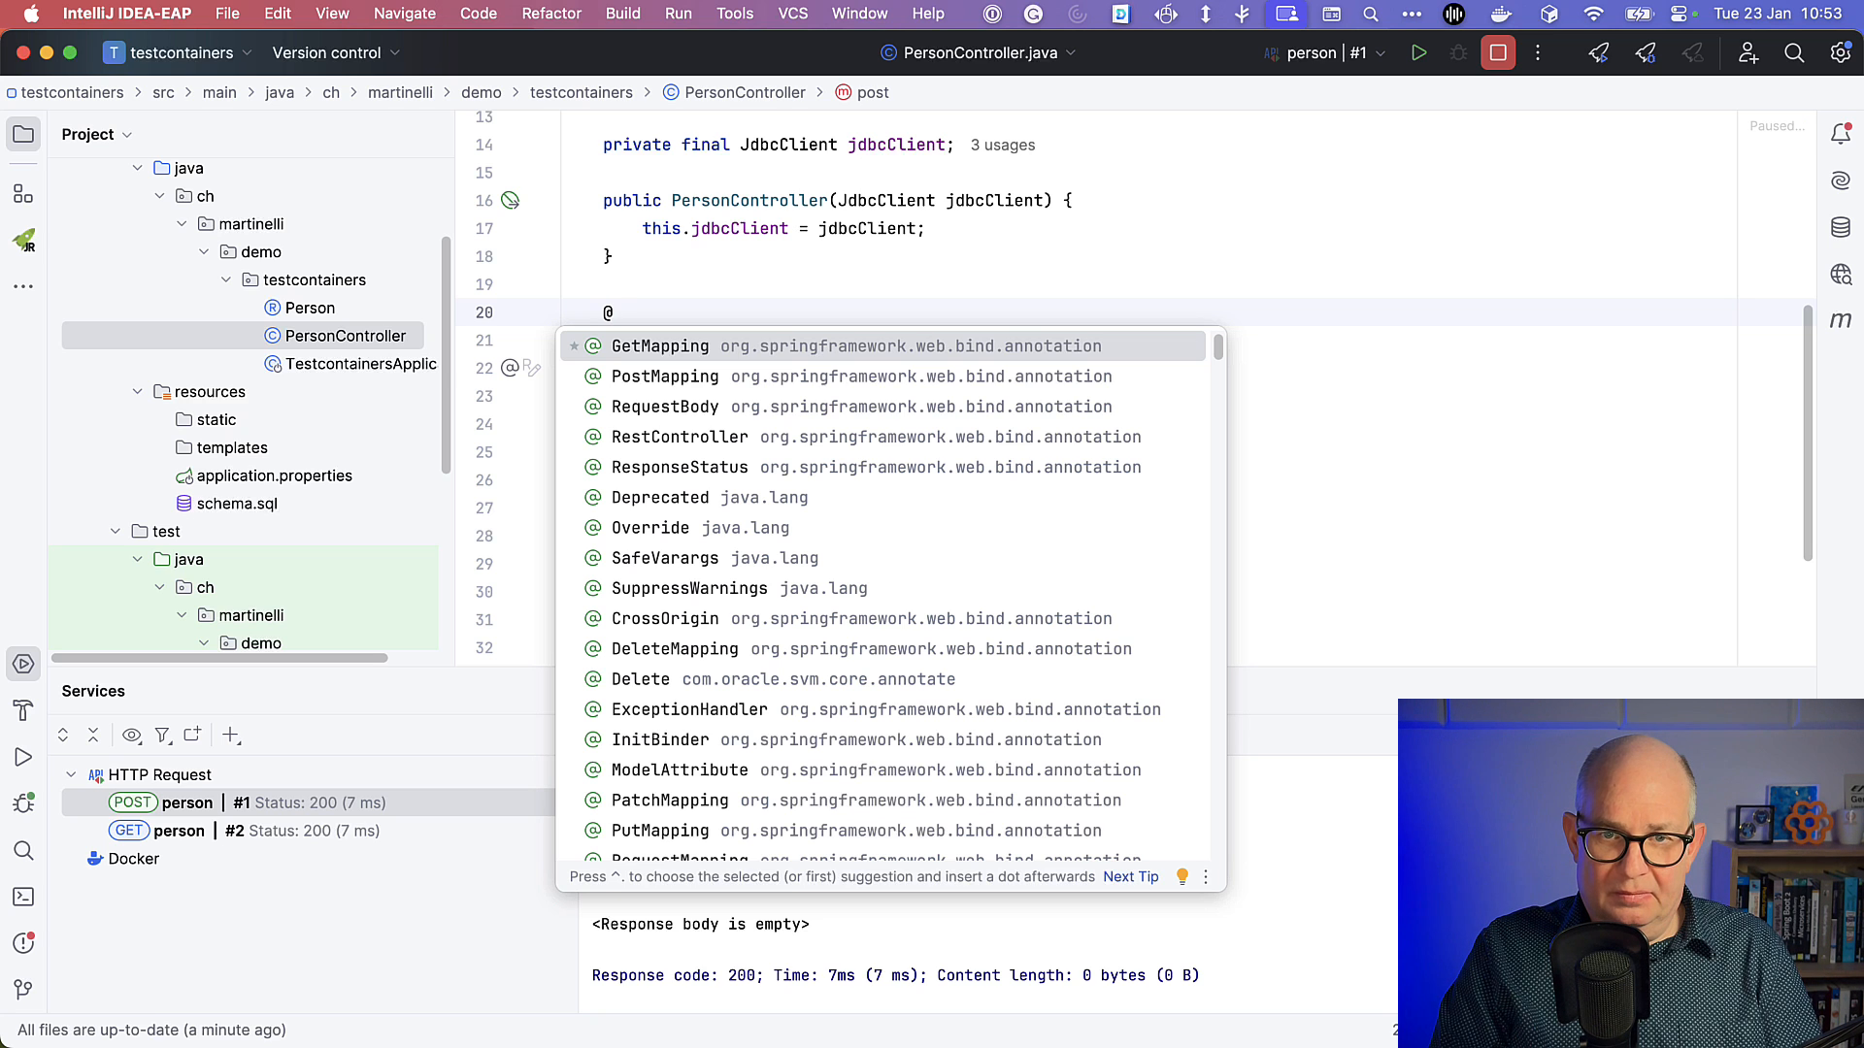
type("R")
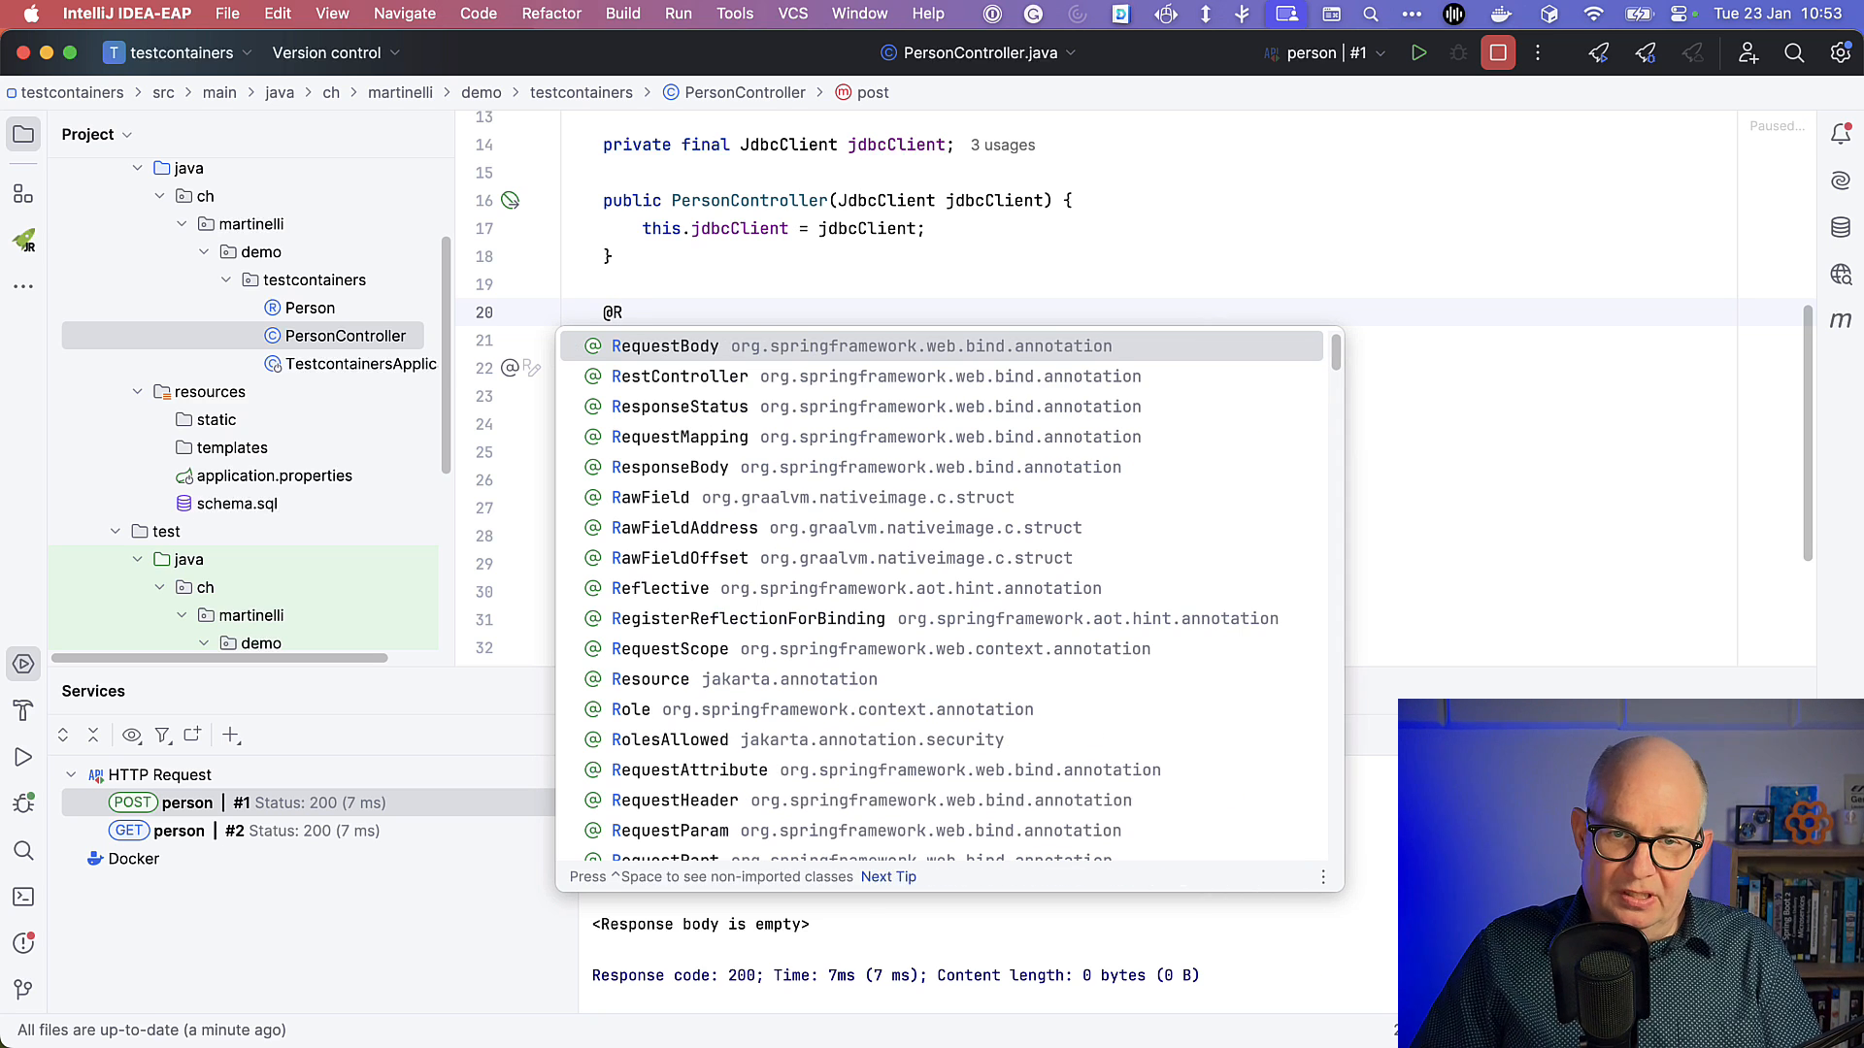
type("ResponseStatus(C")
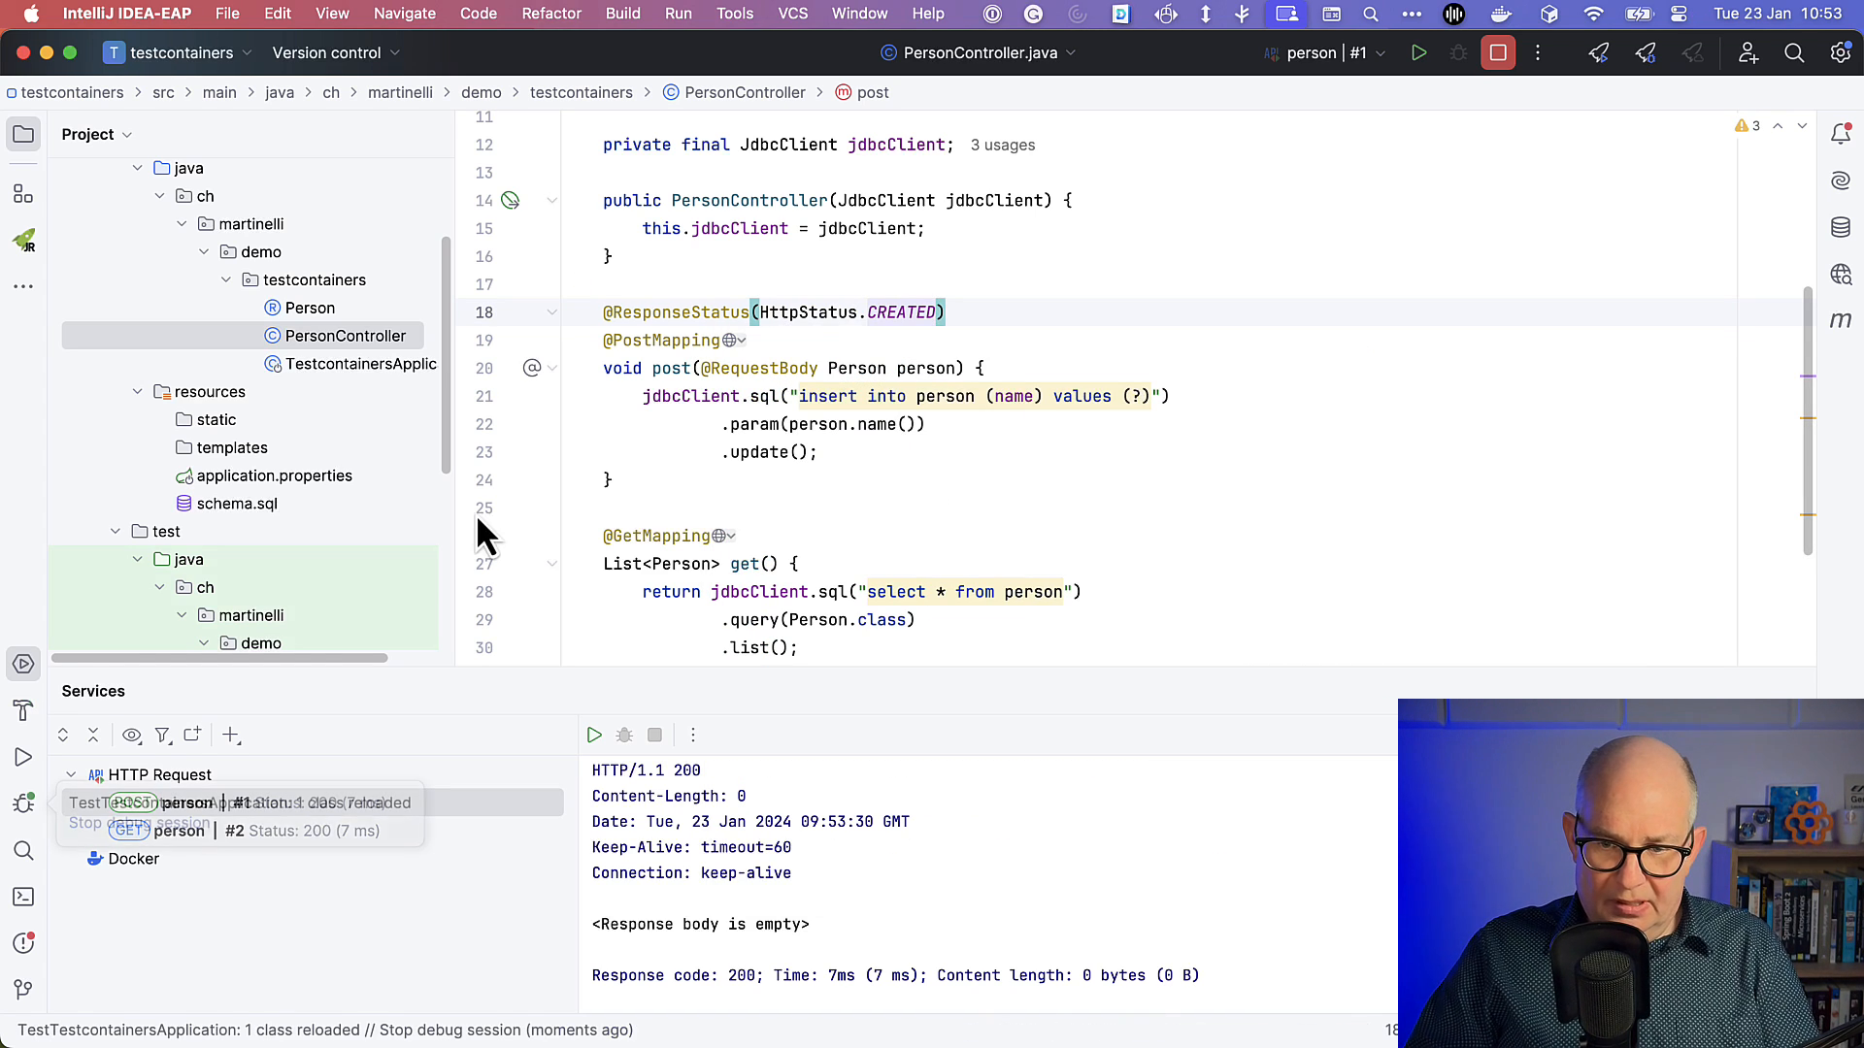
mouse_move(23, 820)
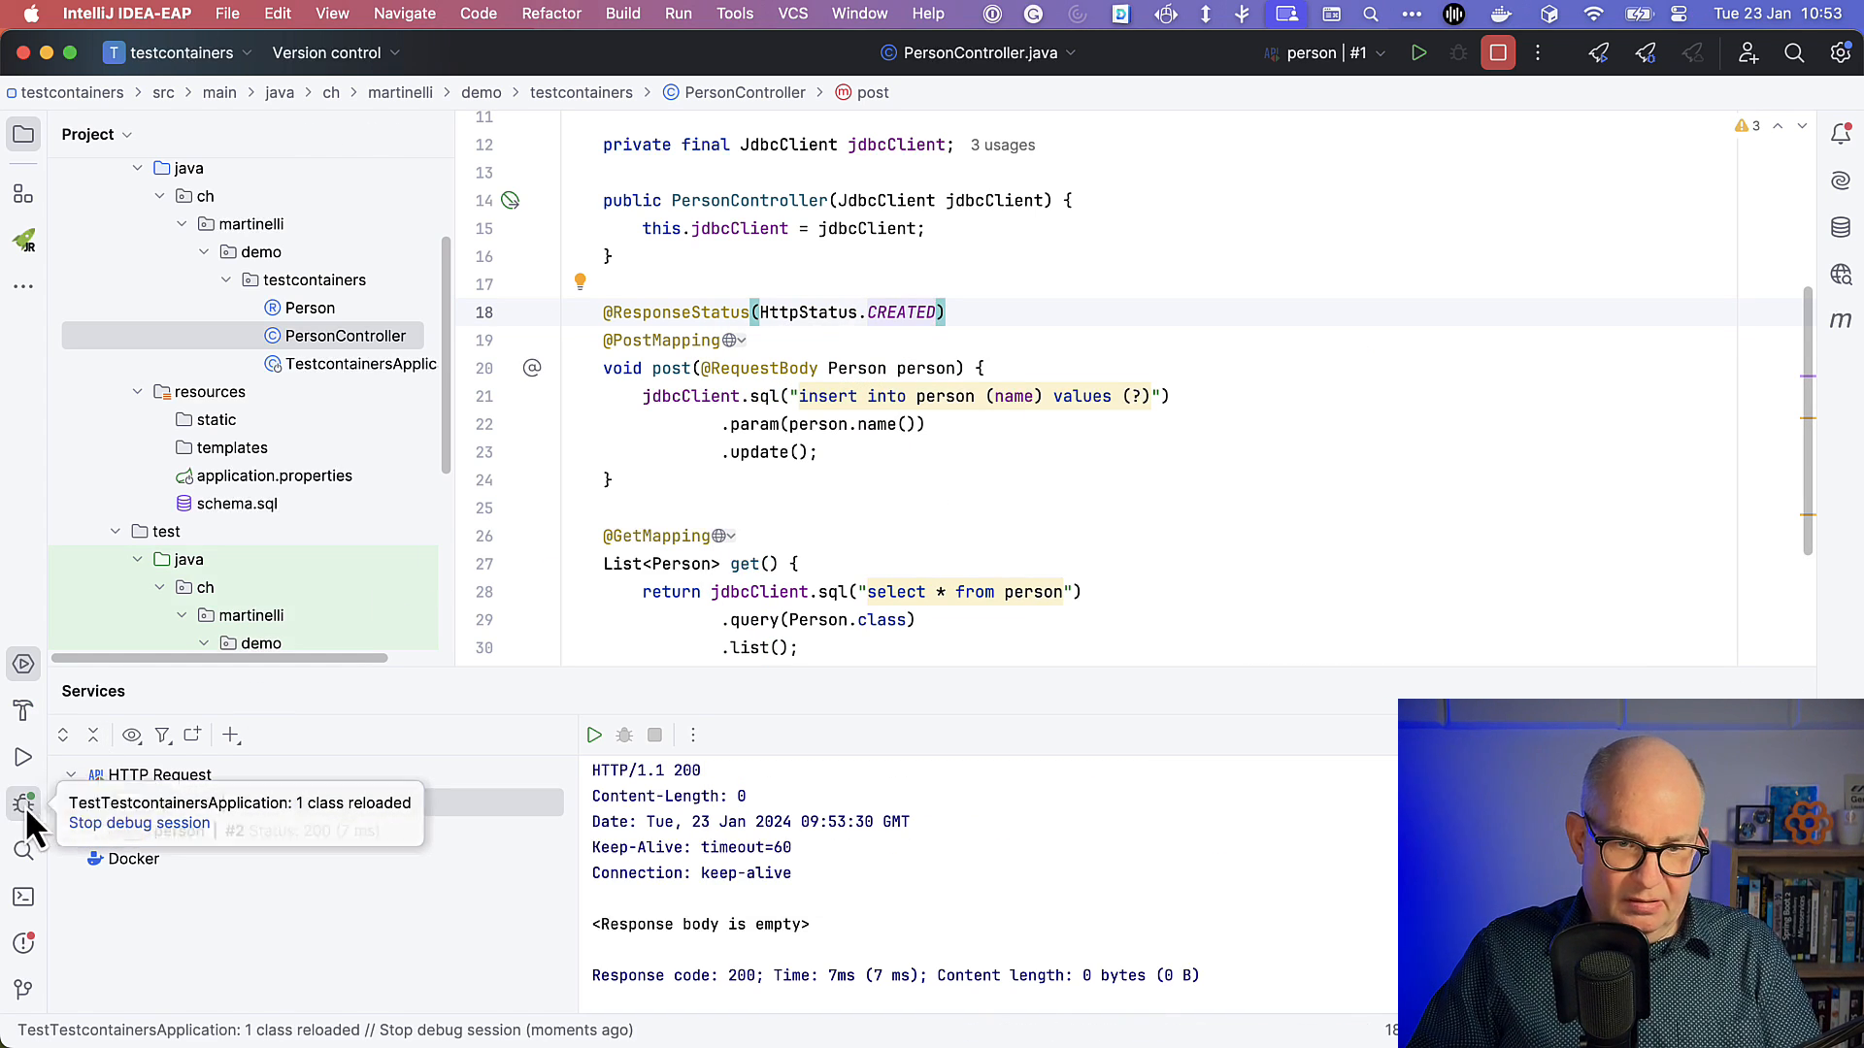
left_click(23, 804)
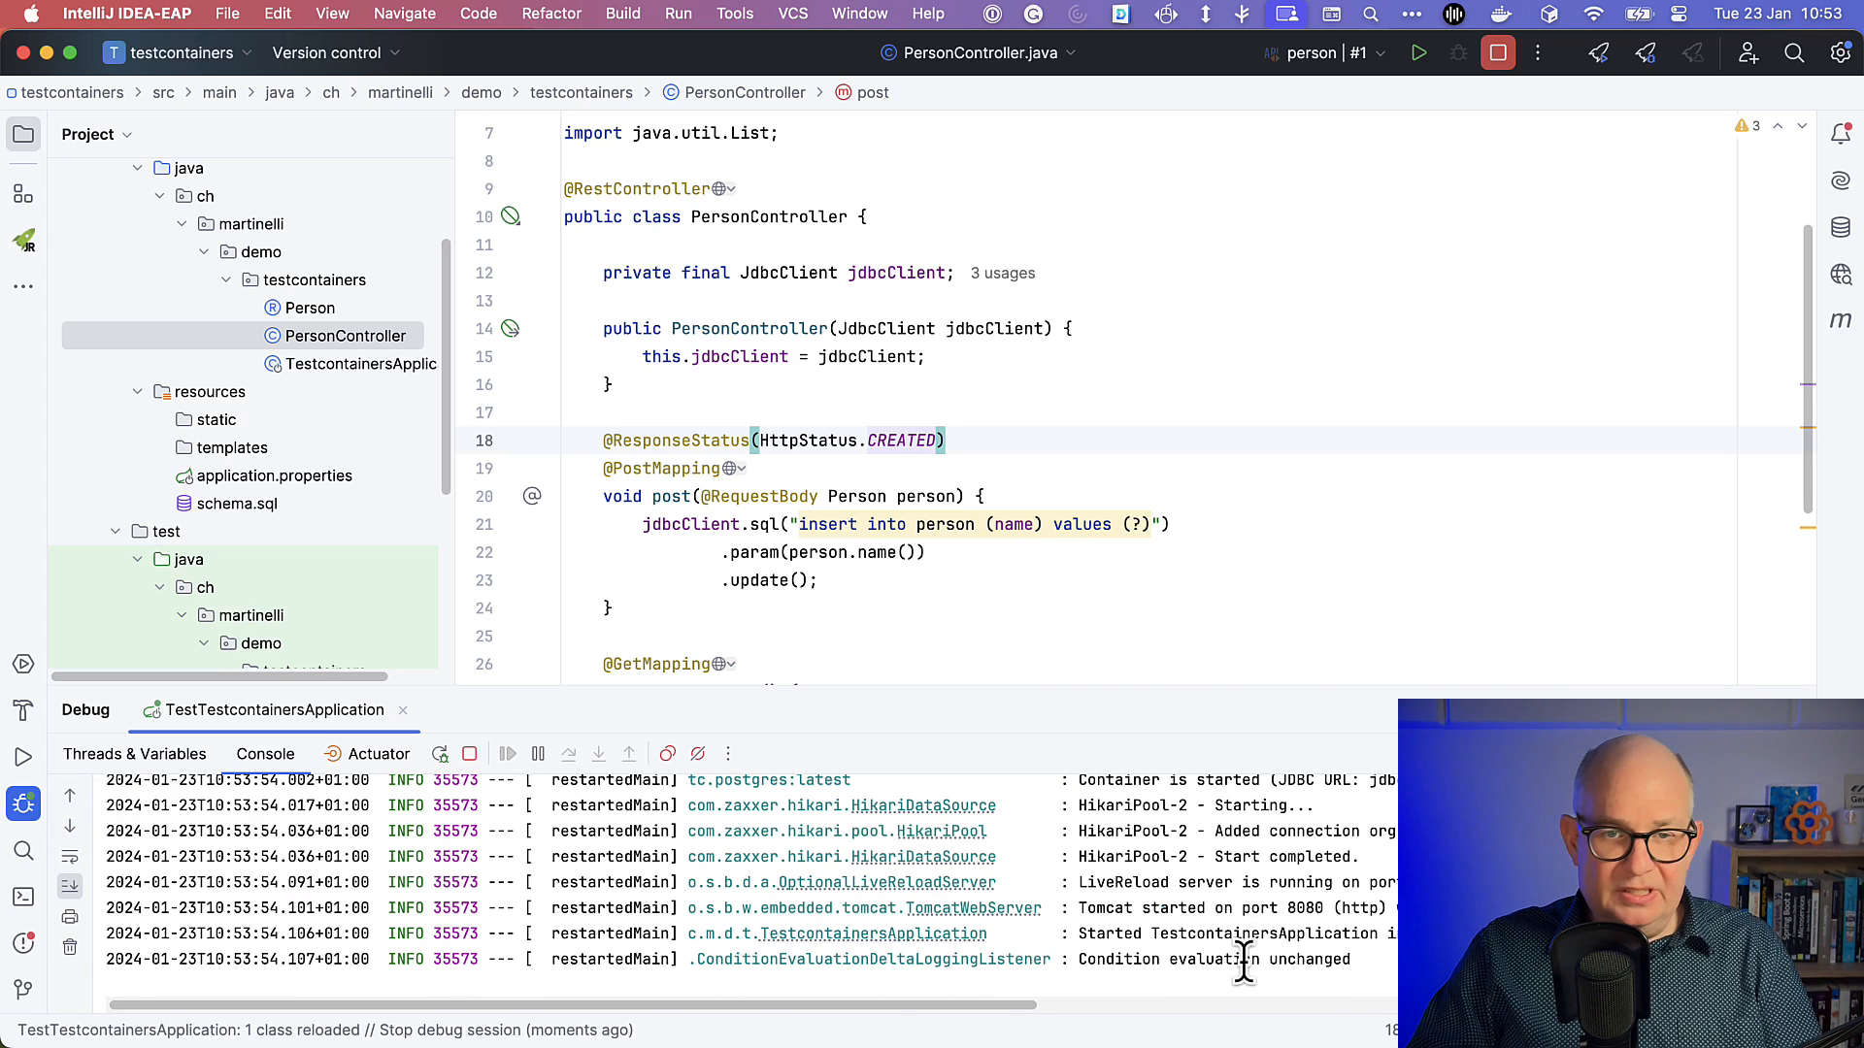
mouse_move(431, 470)
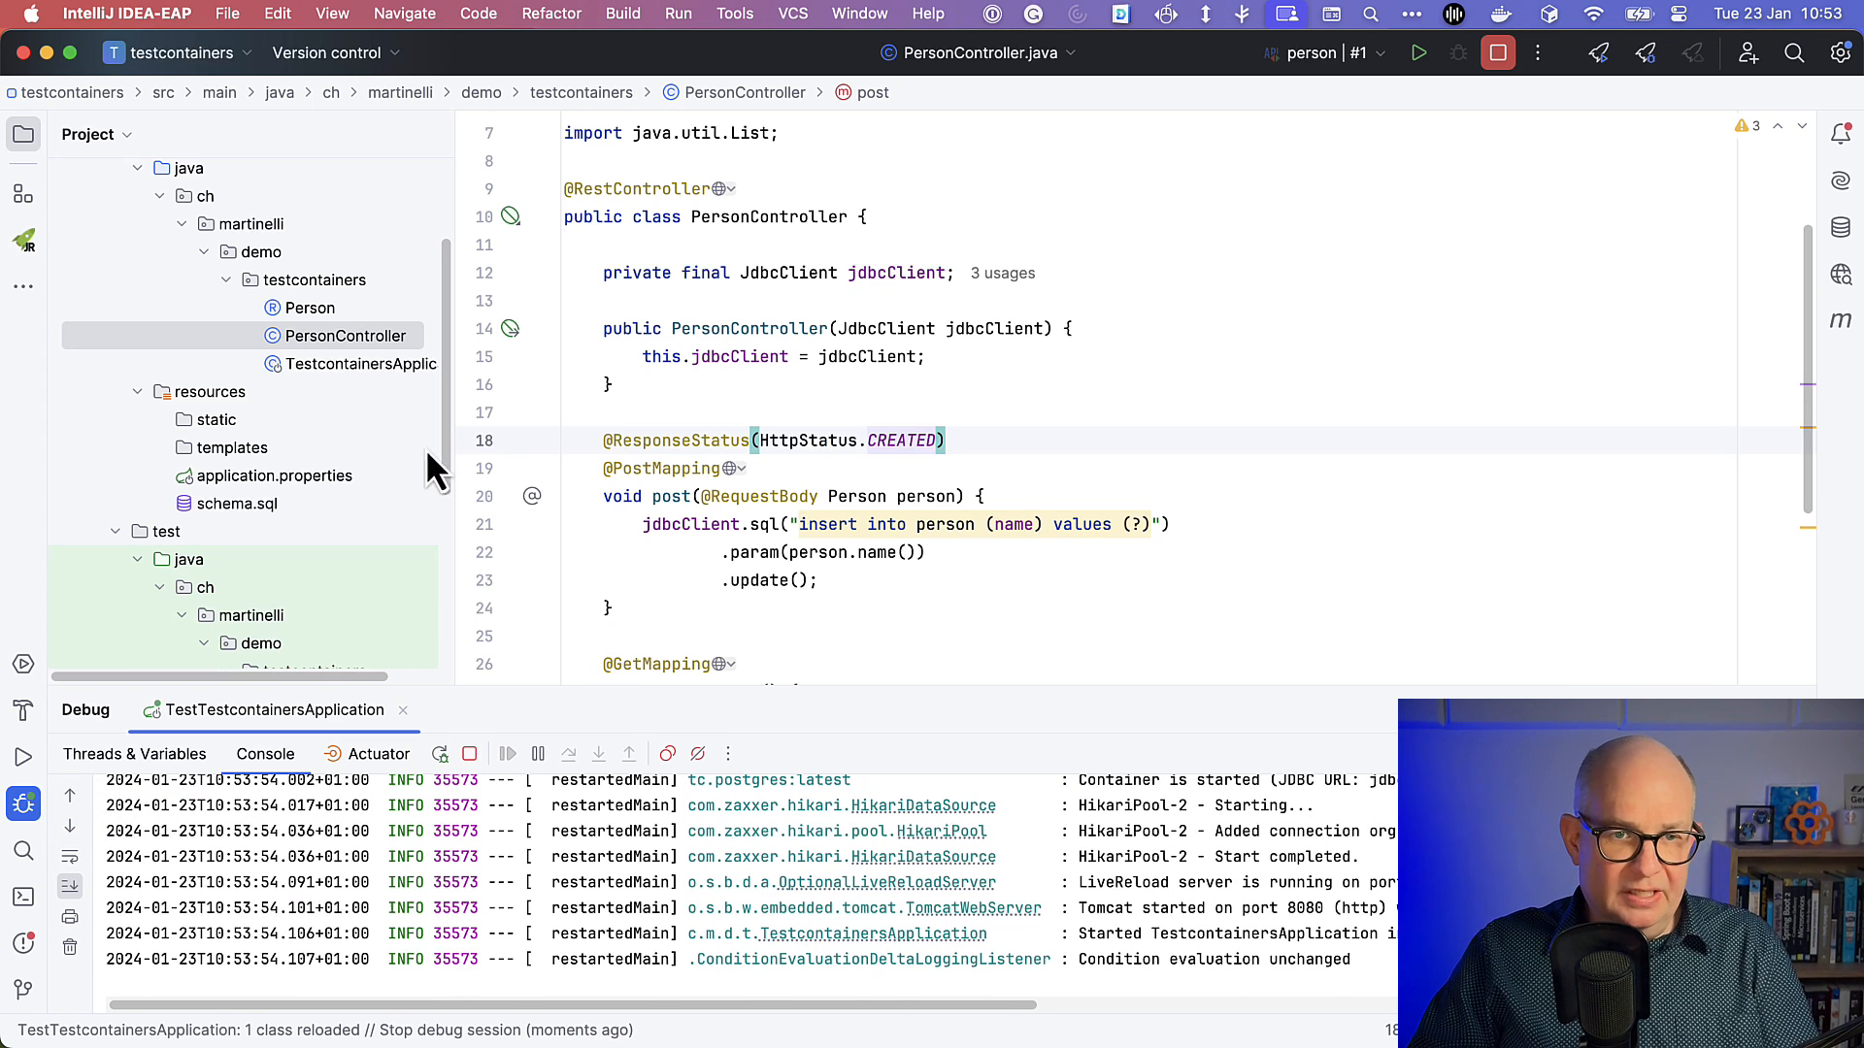
scroll("down", 3)
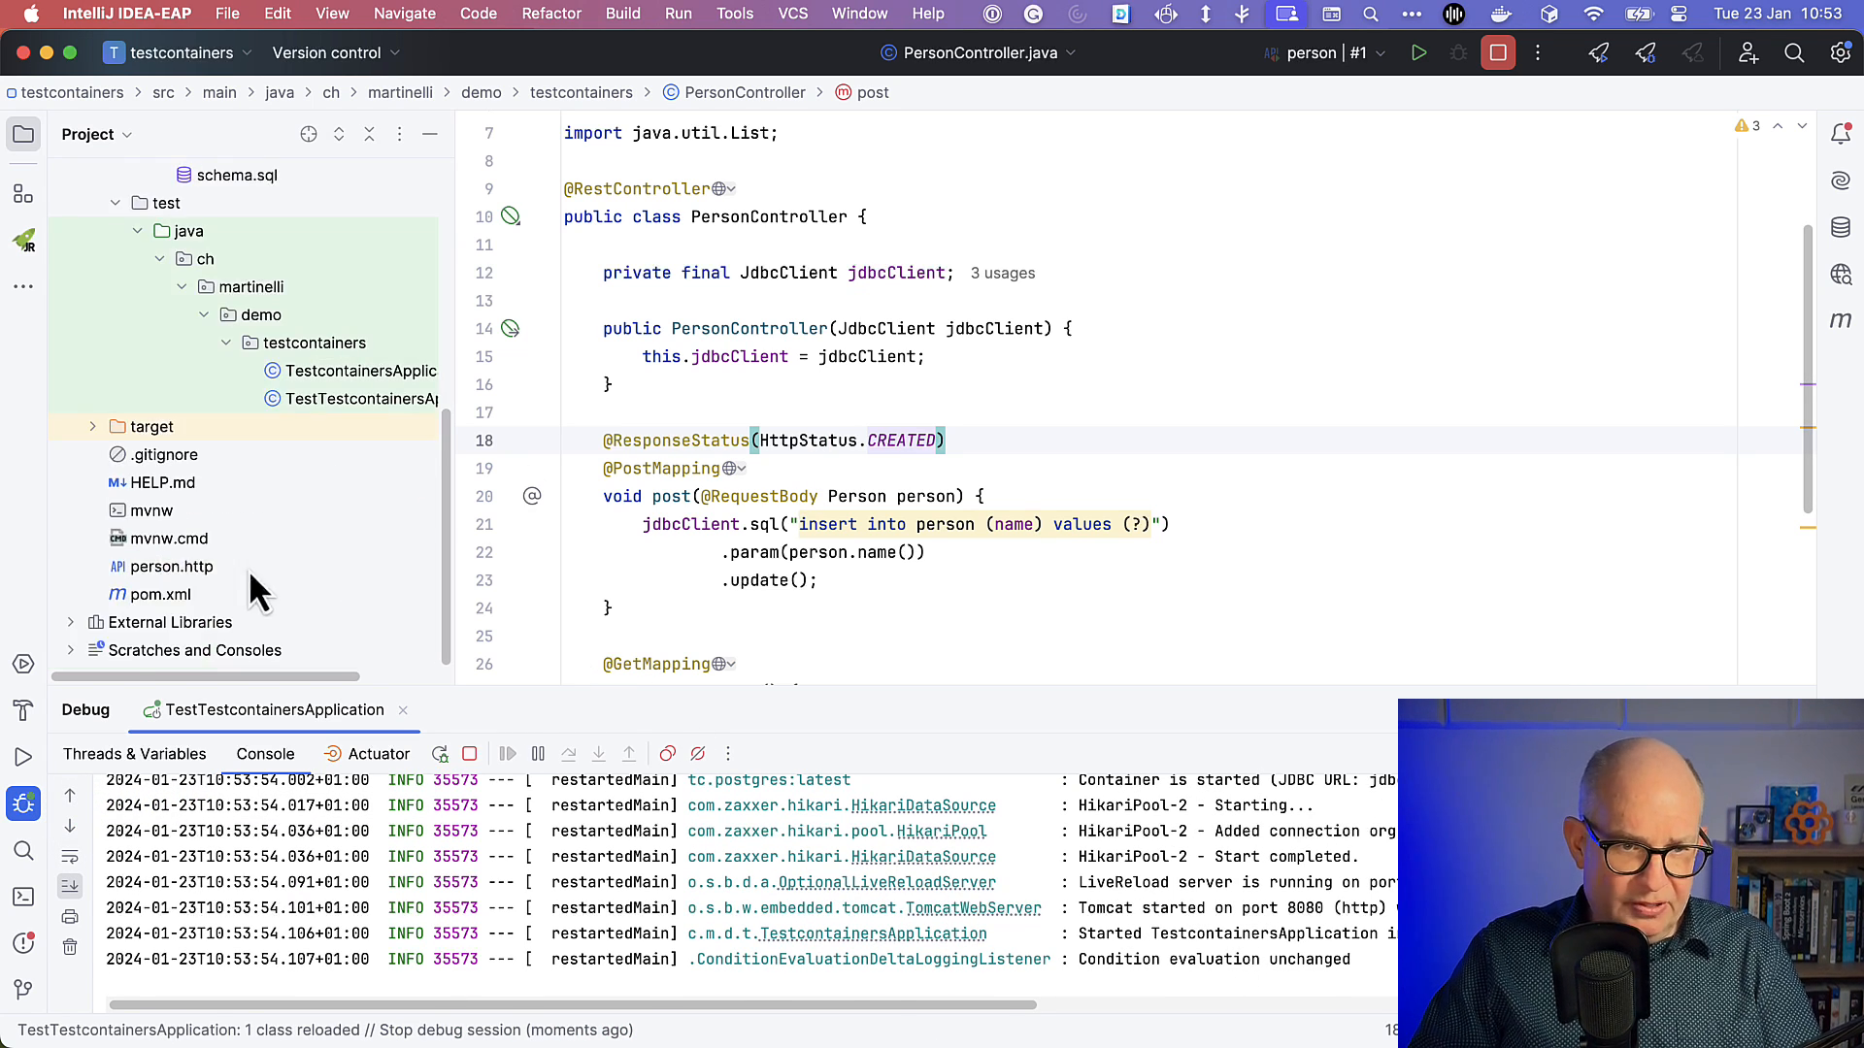
Run the GET localhost:8080 request in person.http, which now returns an empty list after the restart
left_click(167, 565)
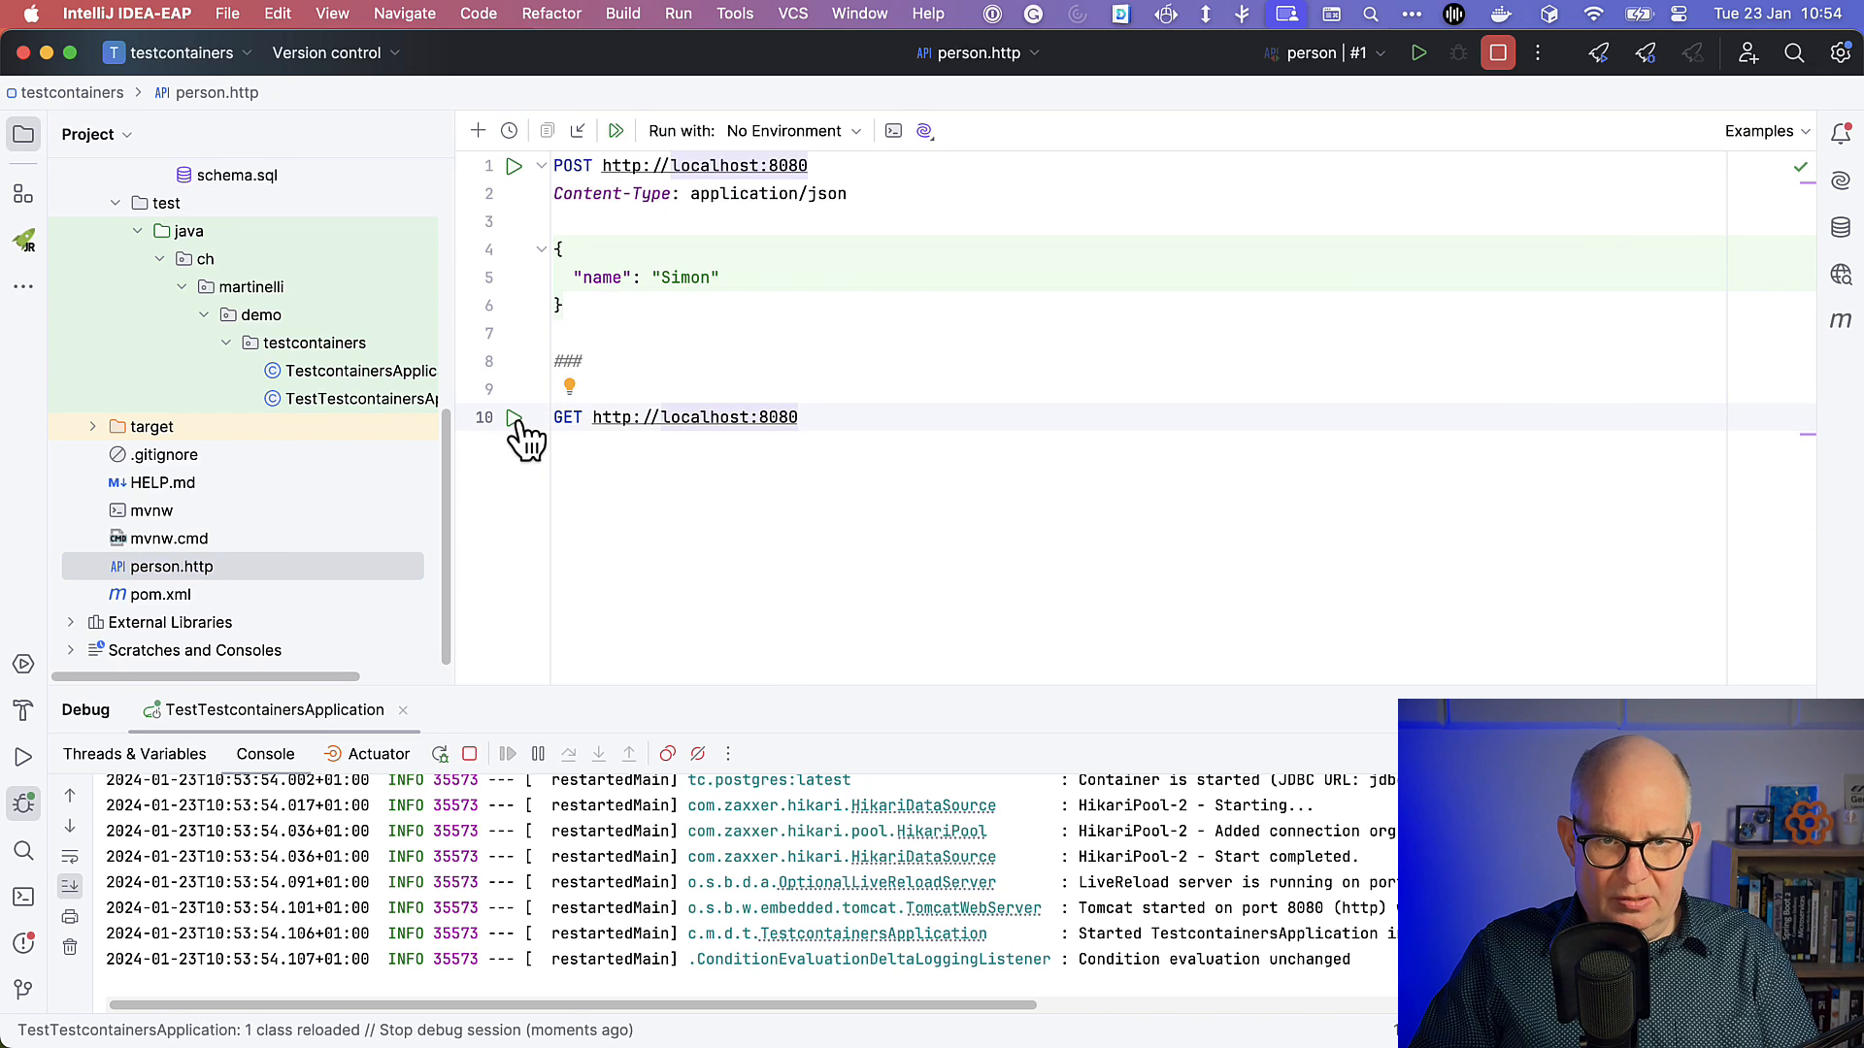
left_click(512, 415)
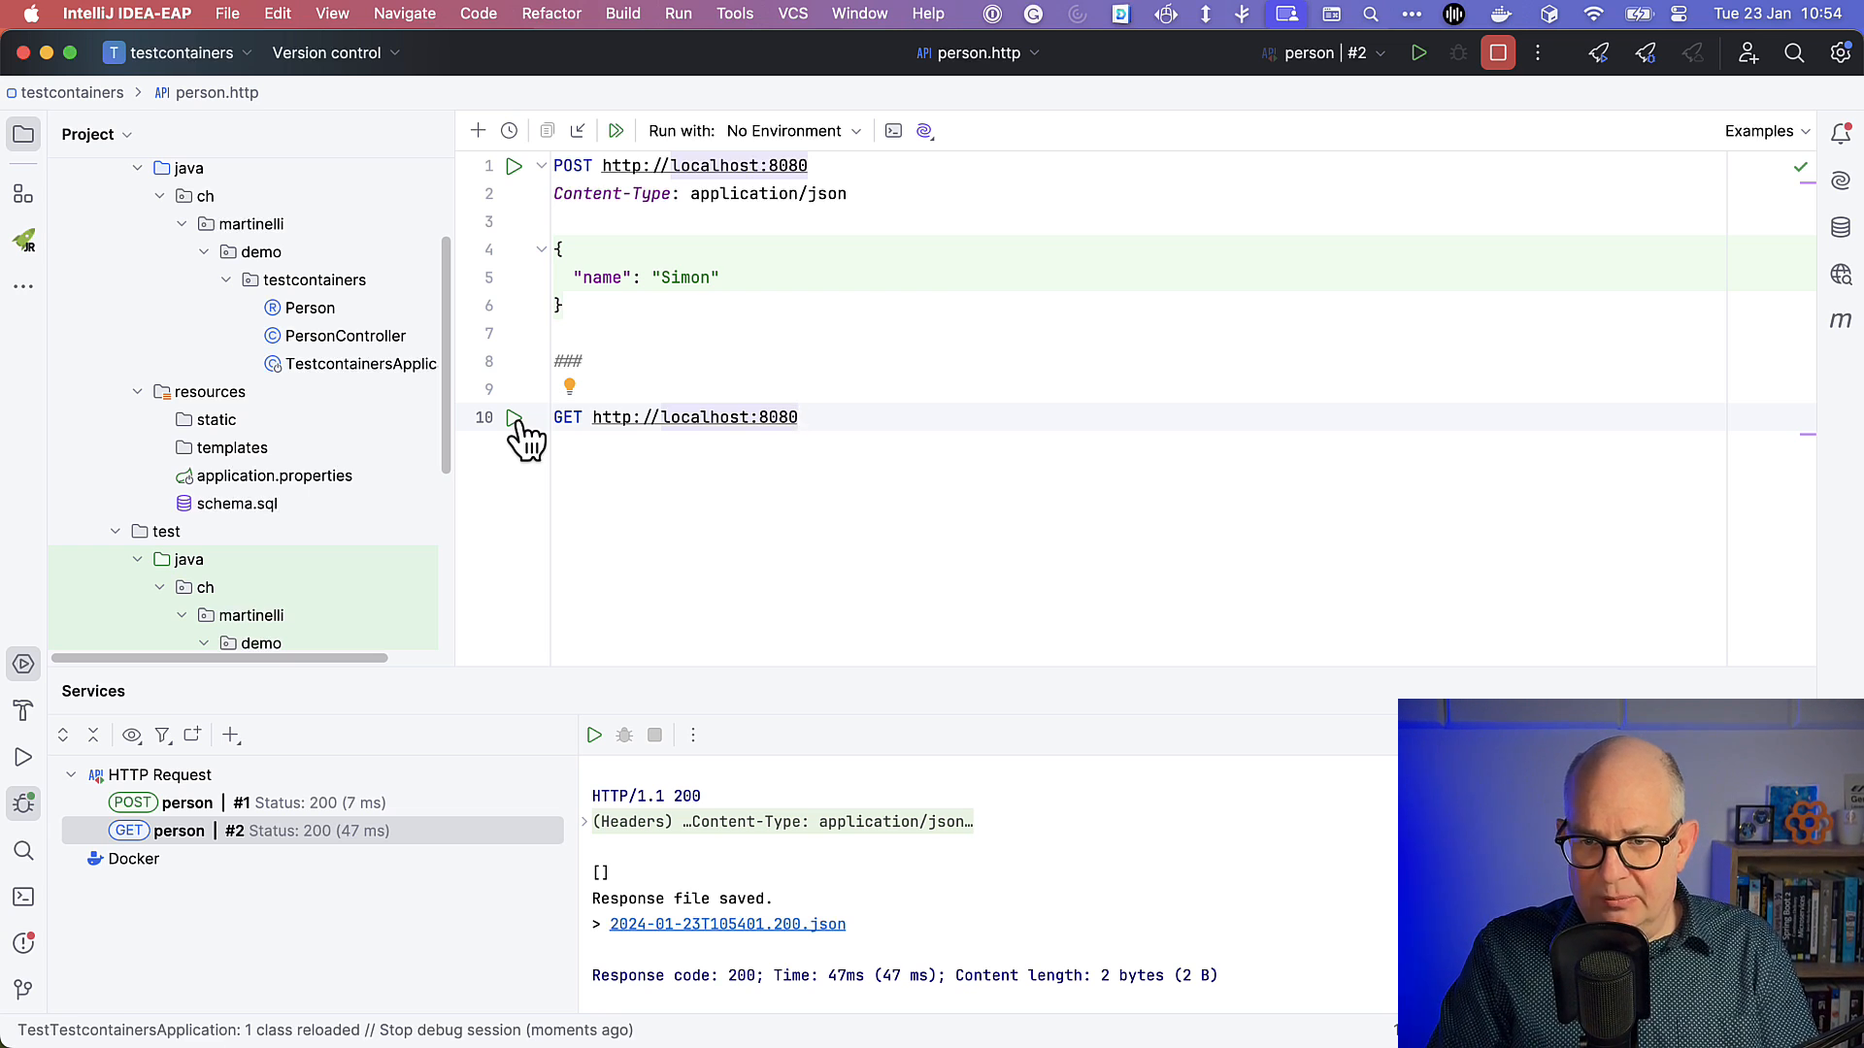
mouse_move(182, 732)
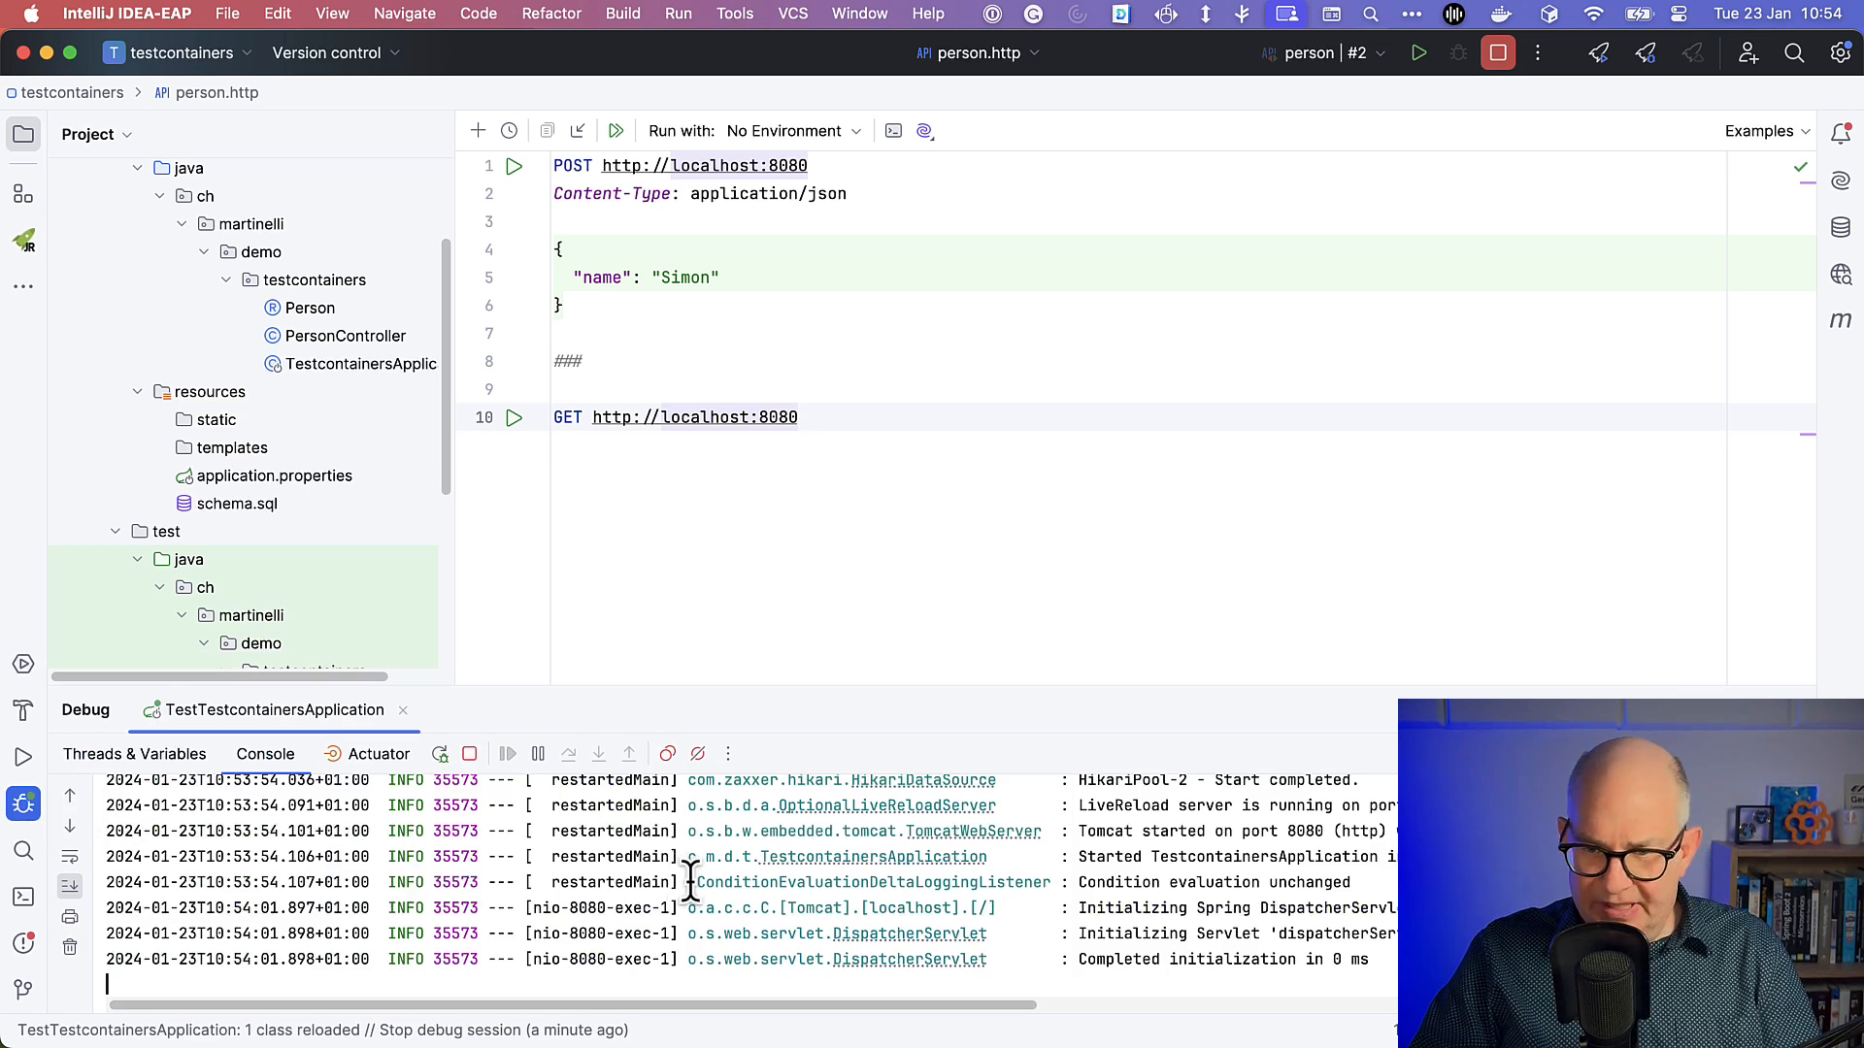
scroll("up", 3)
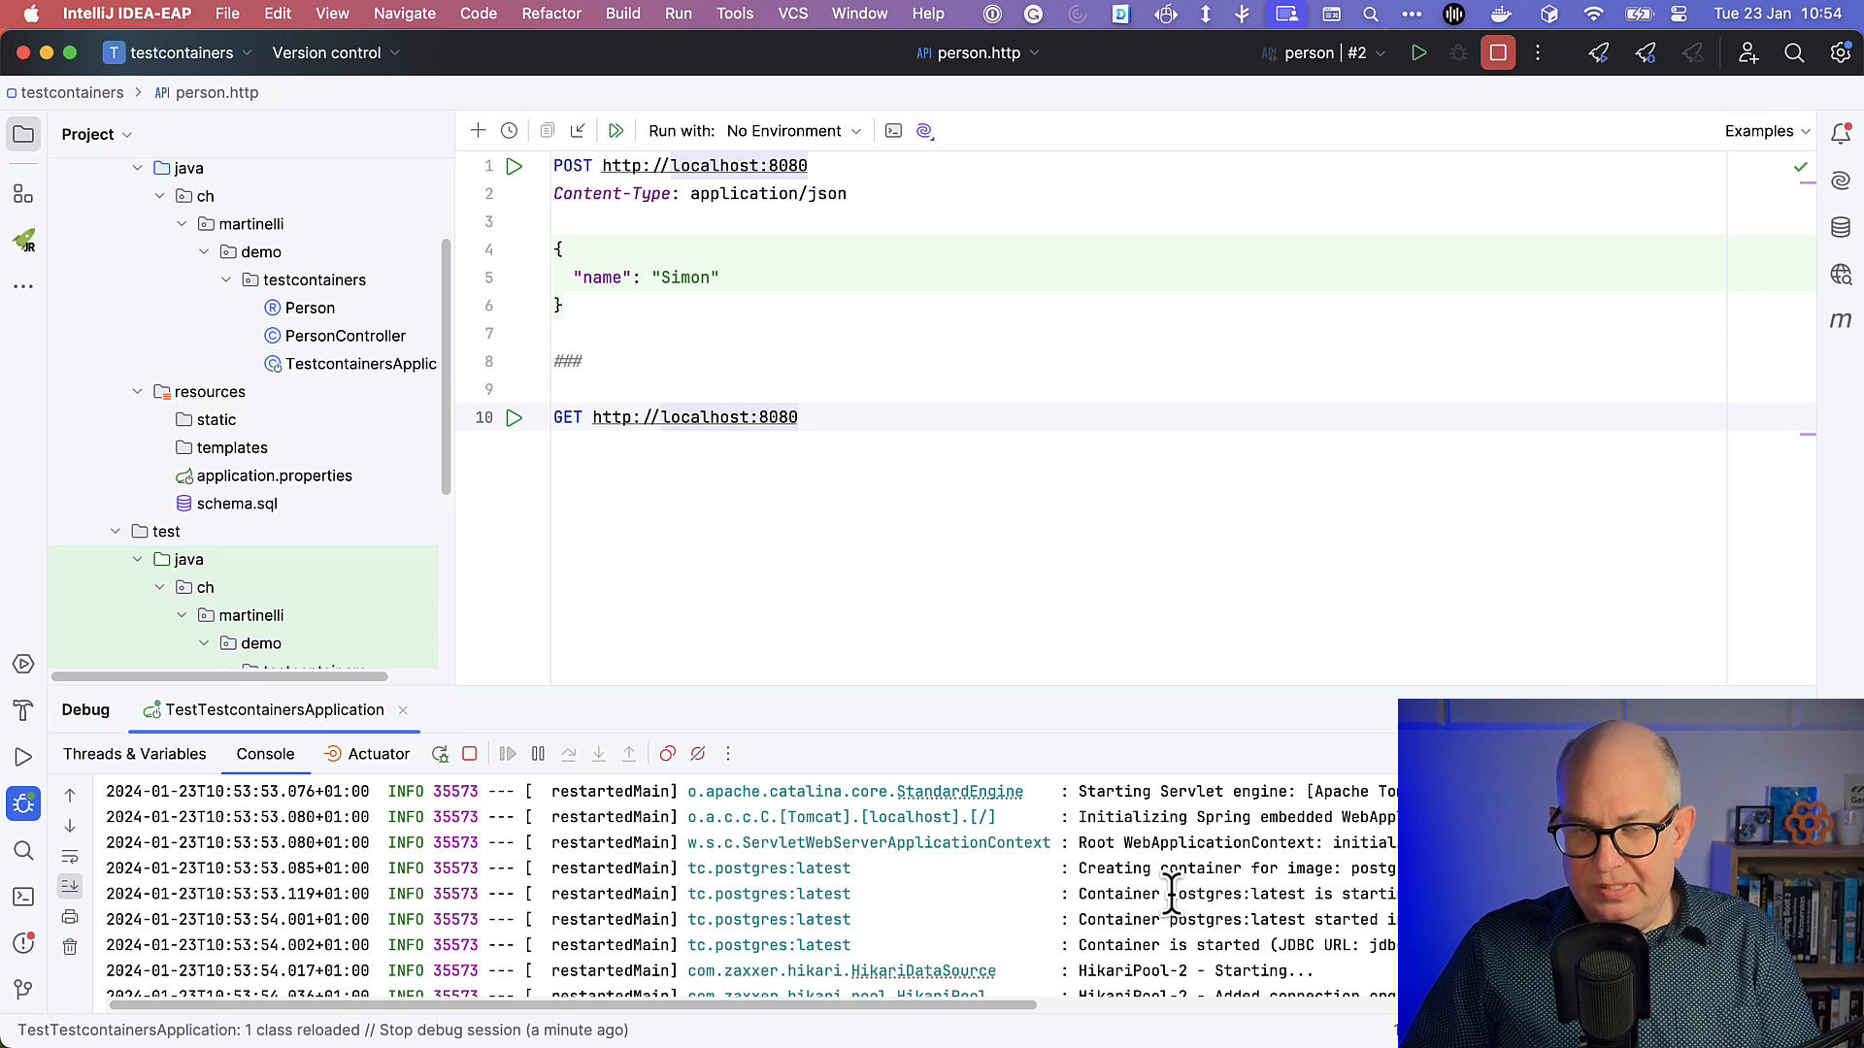
mouse_move(997, 975)
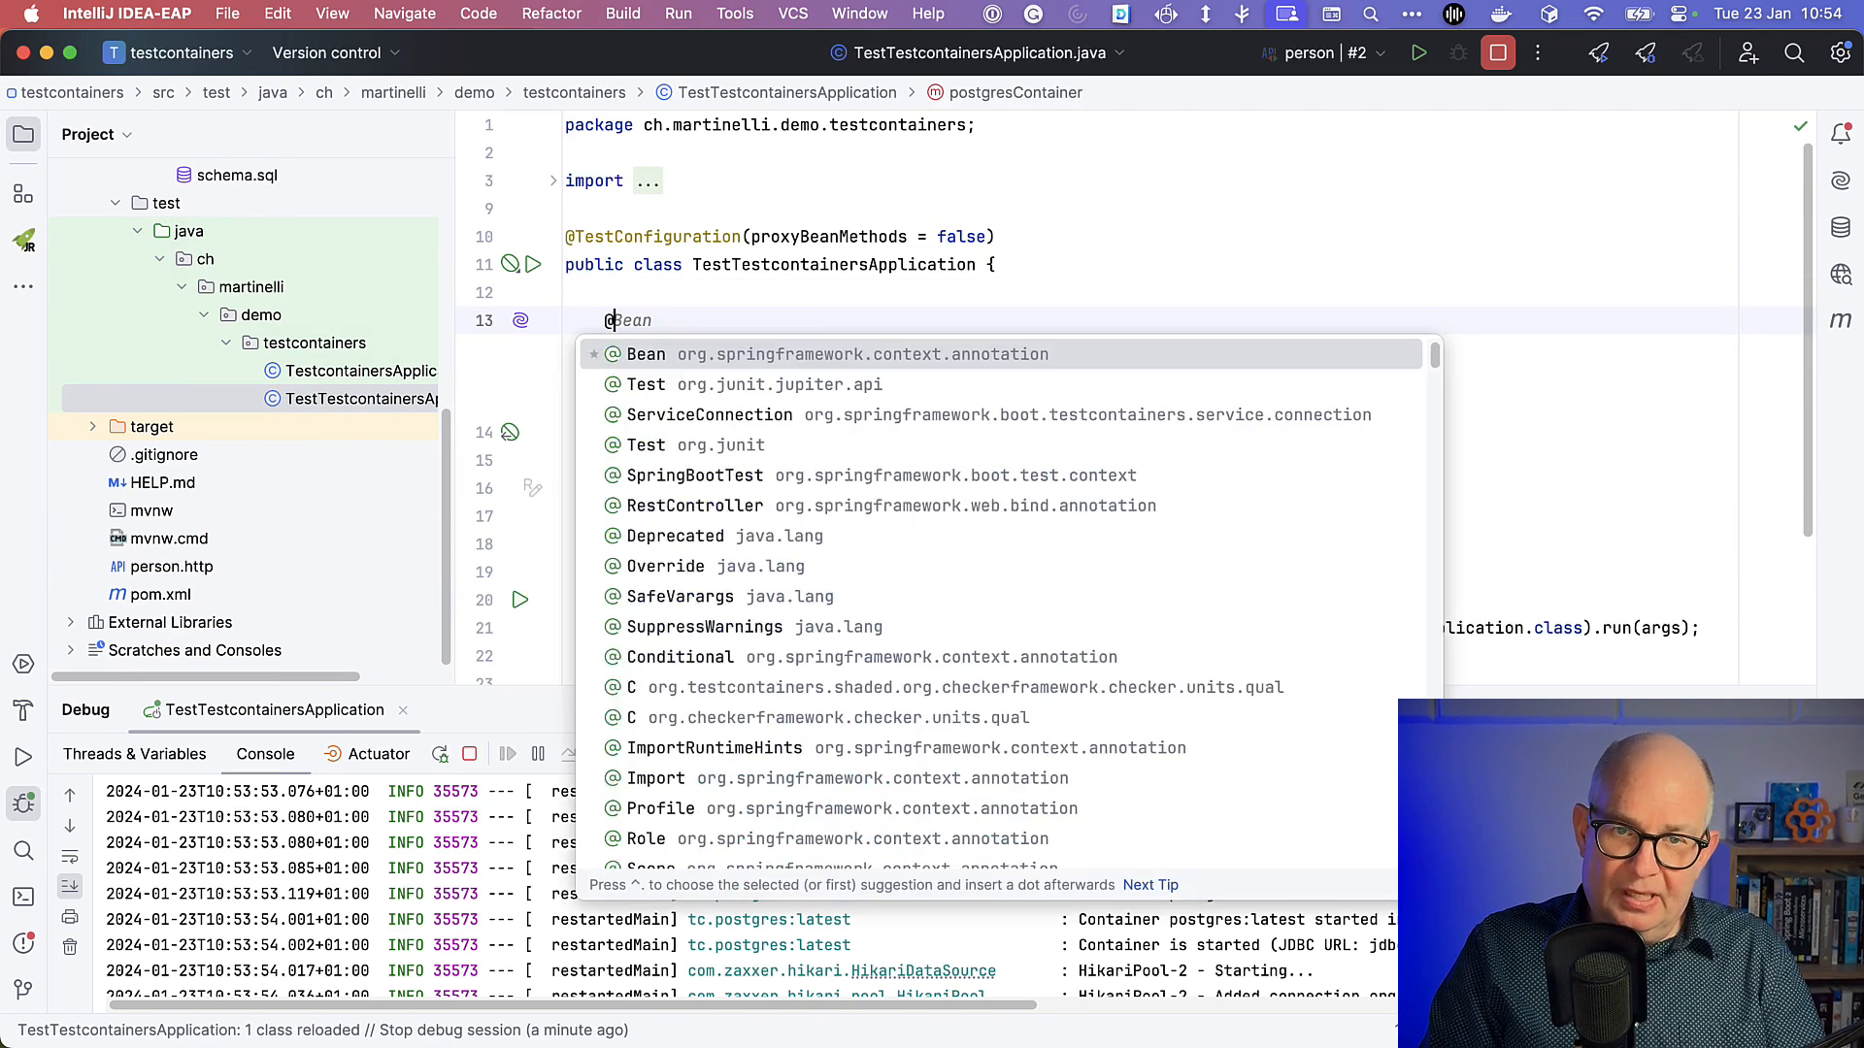
type("REstartScope")
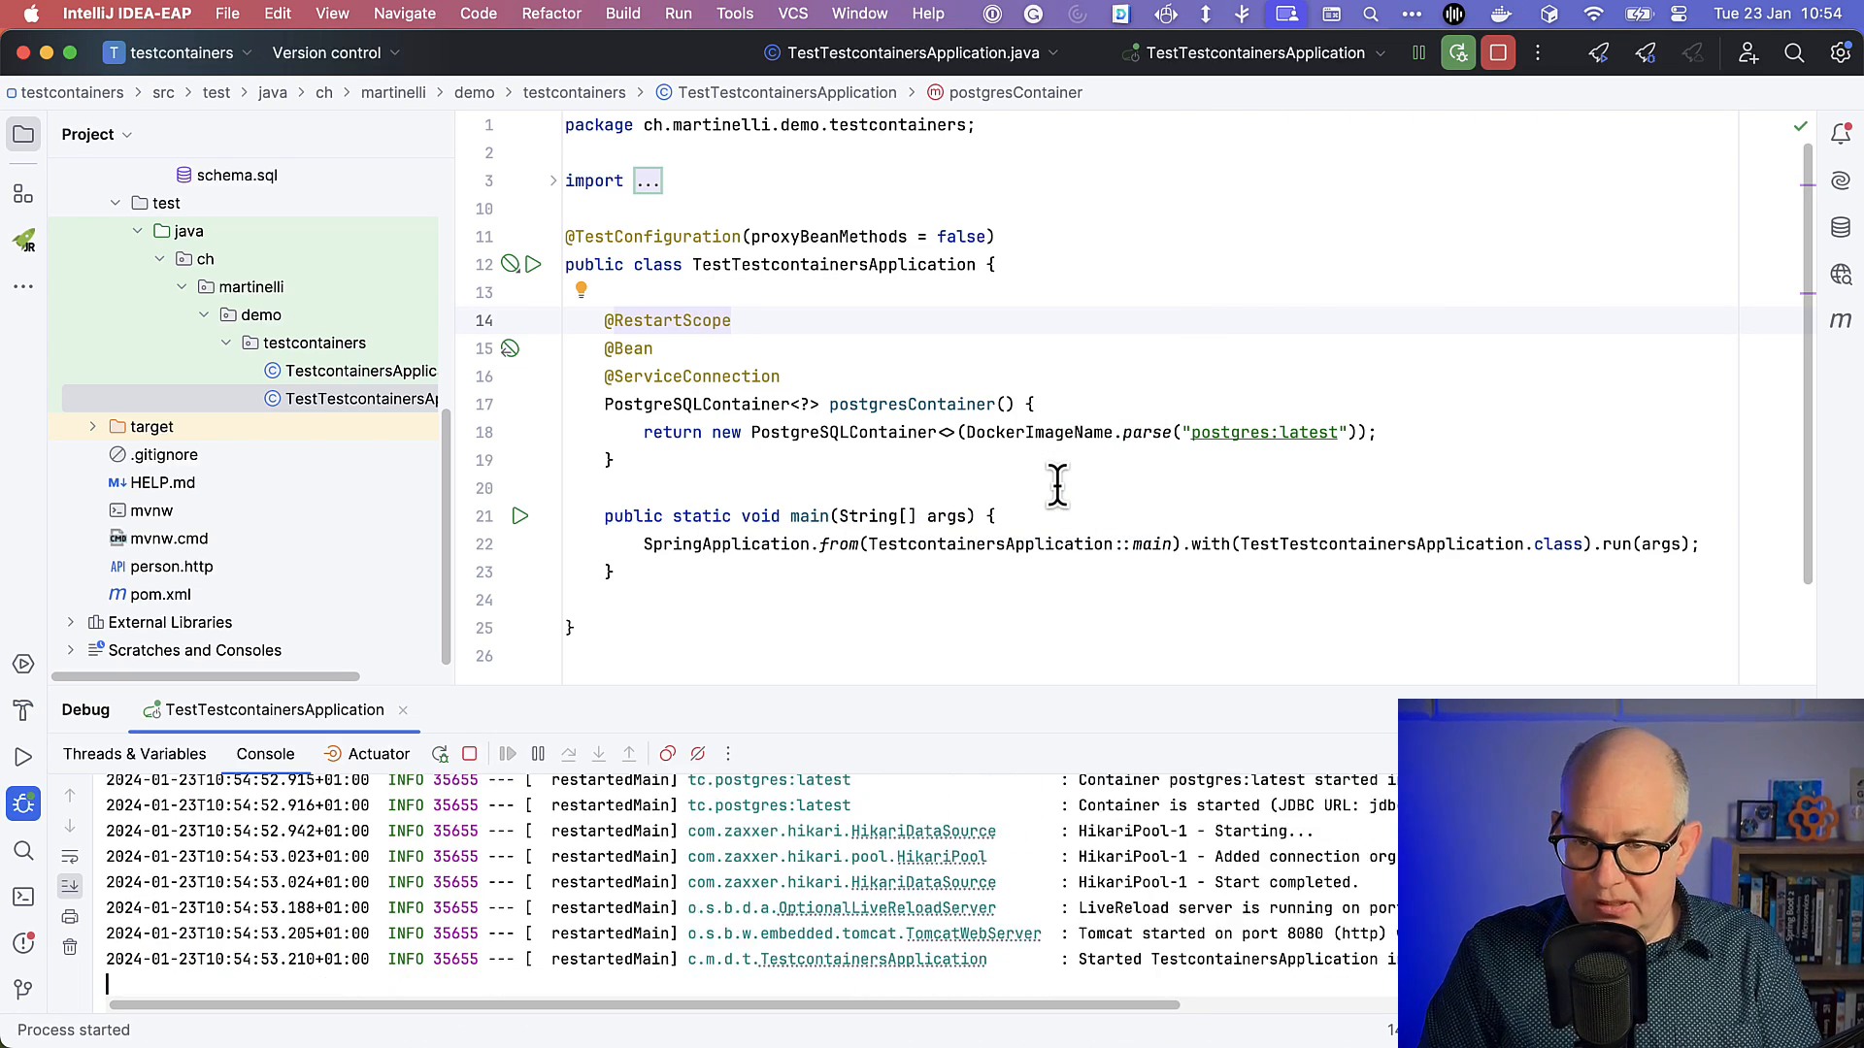
mouse_move(262, 441)
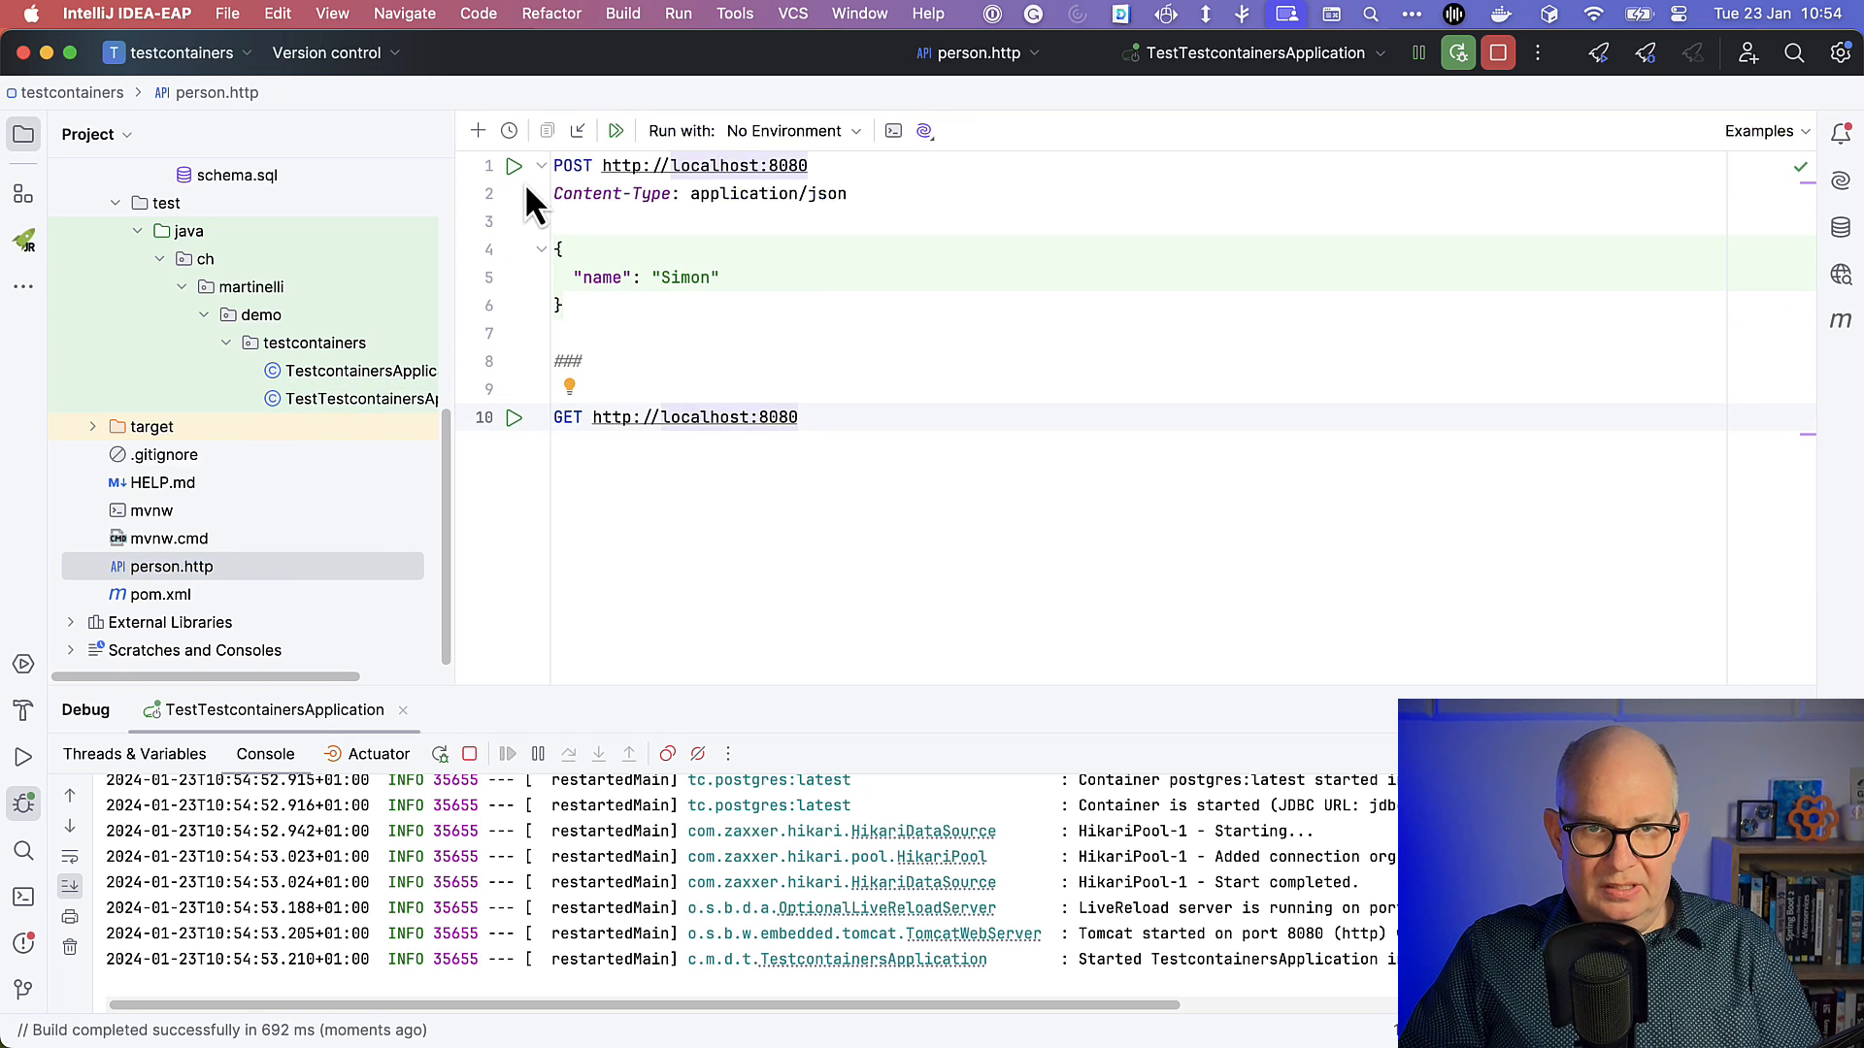
left_click(512, 165)
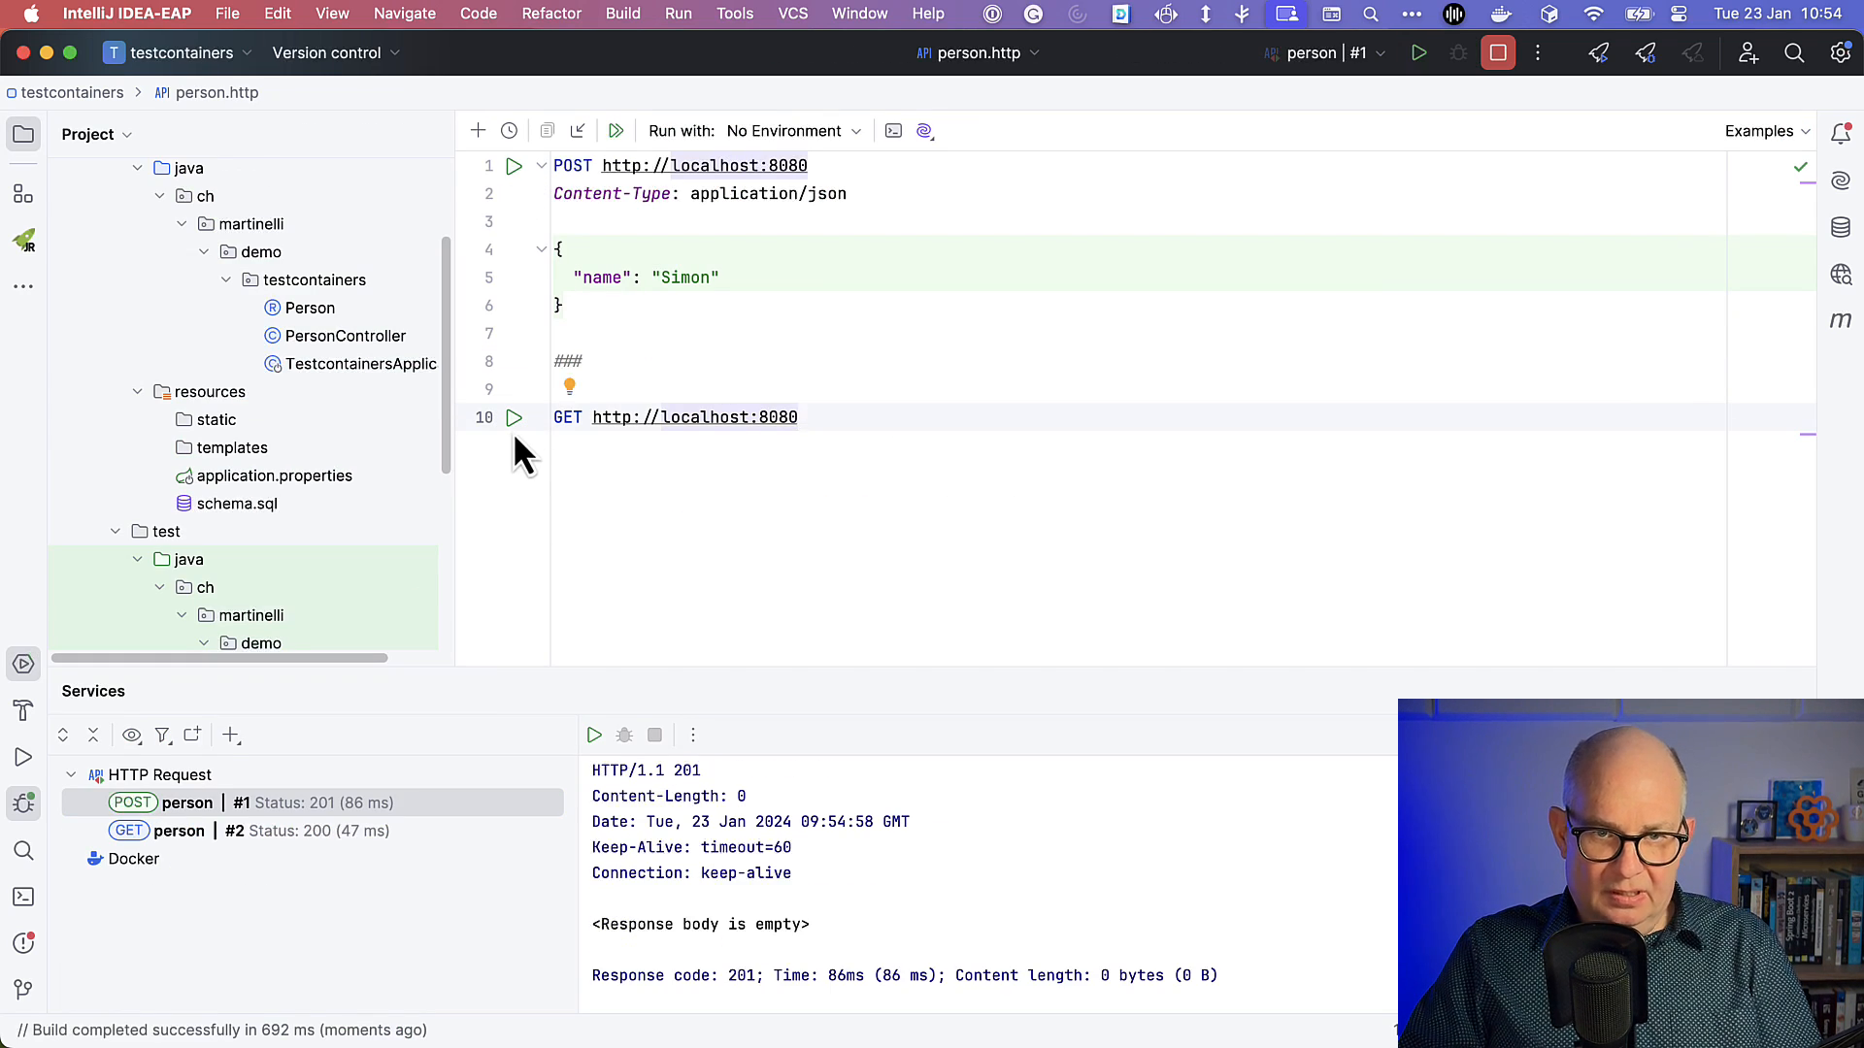
left_click(514, 417)
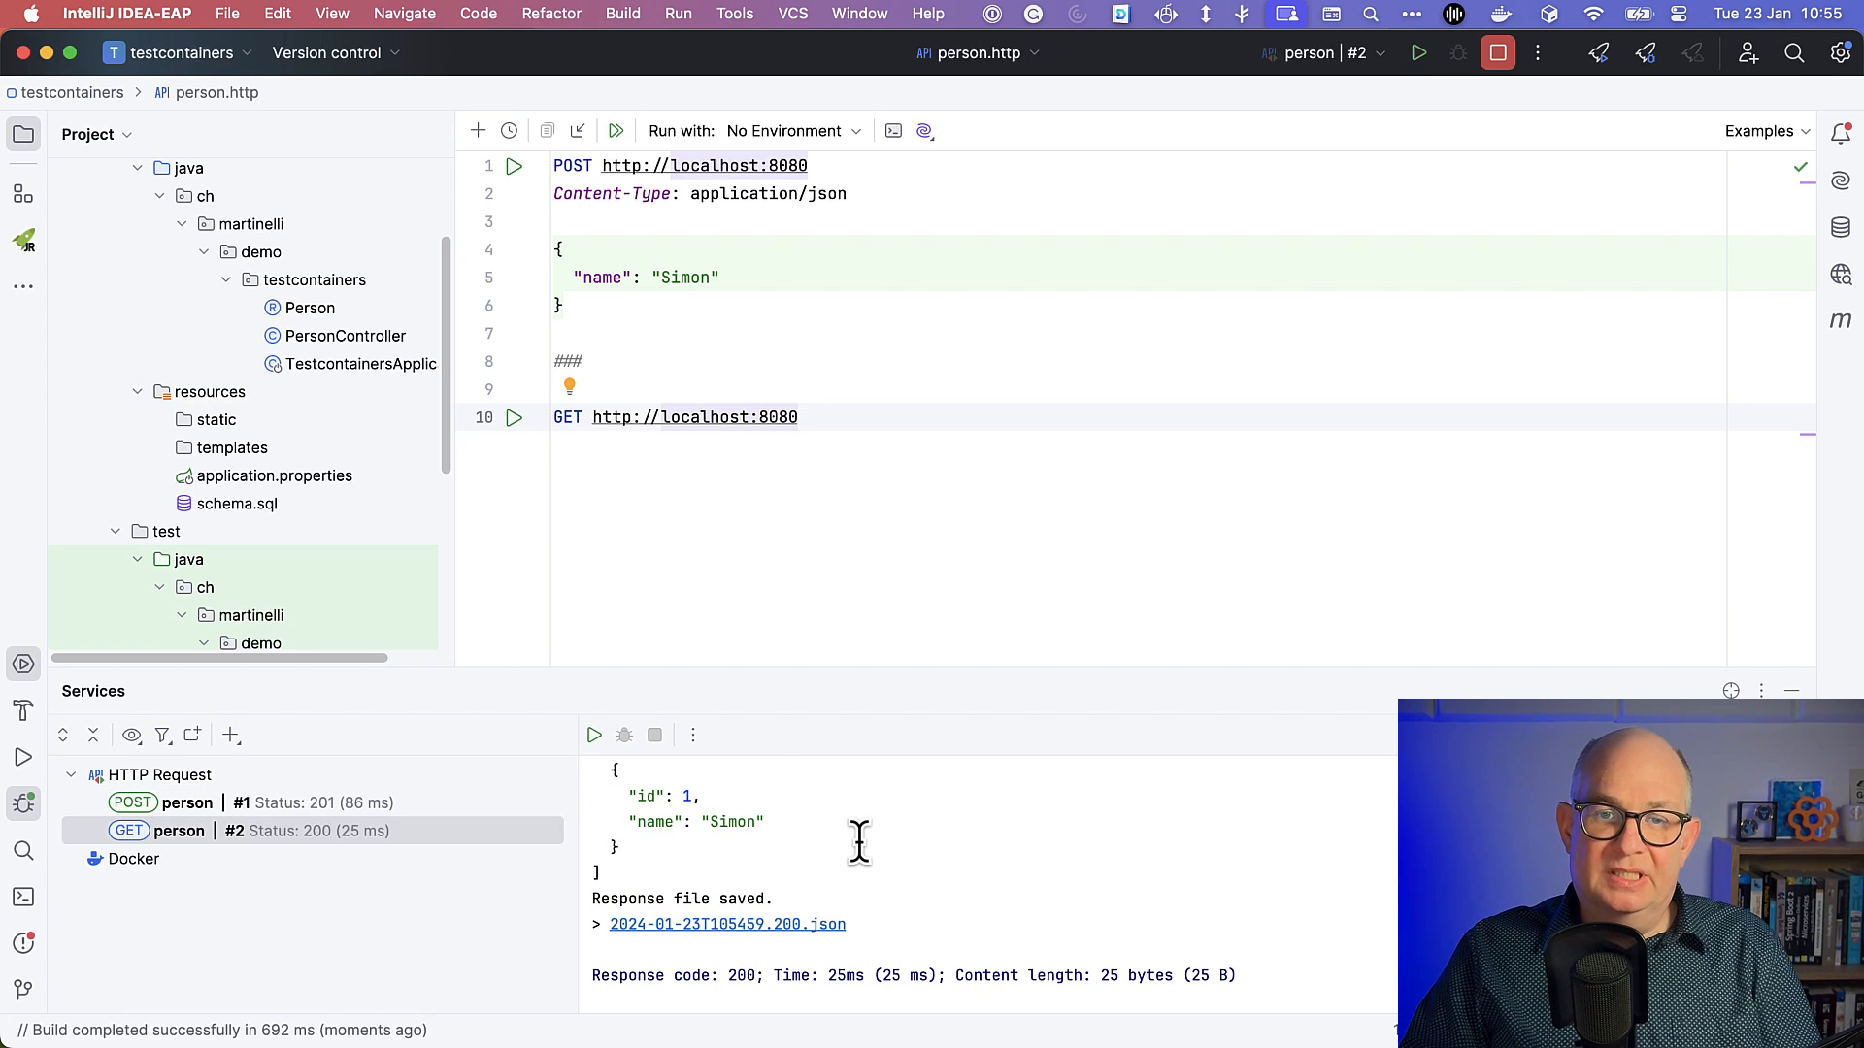
left_click(345, 335)
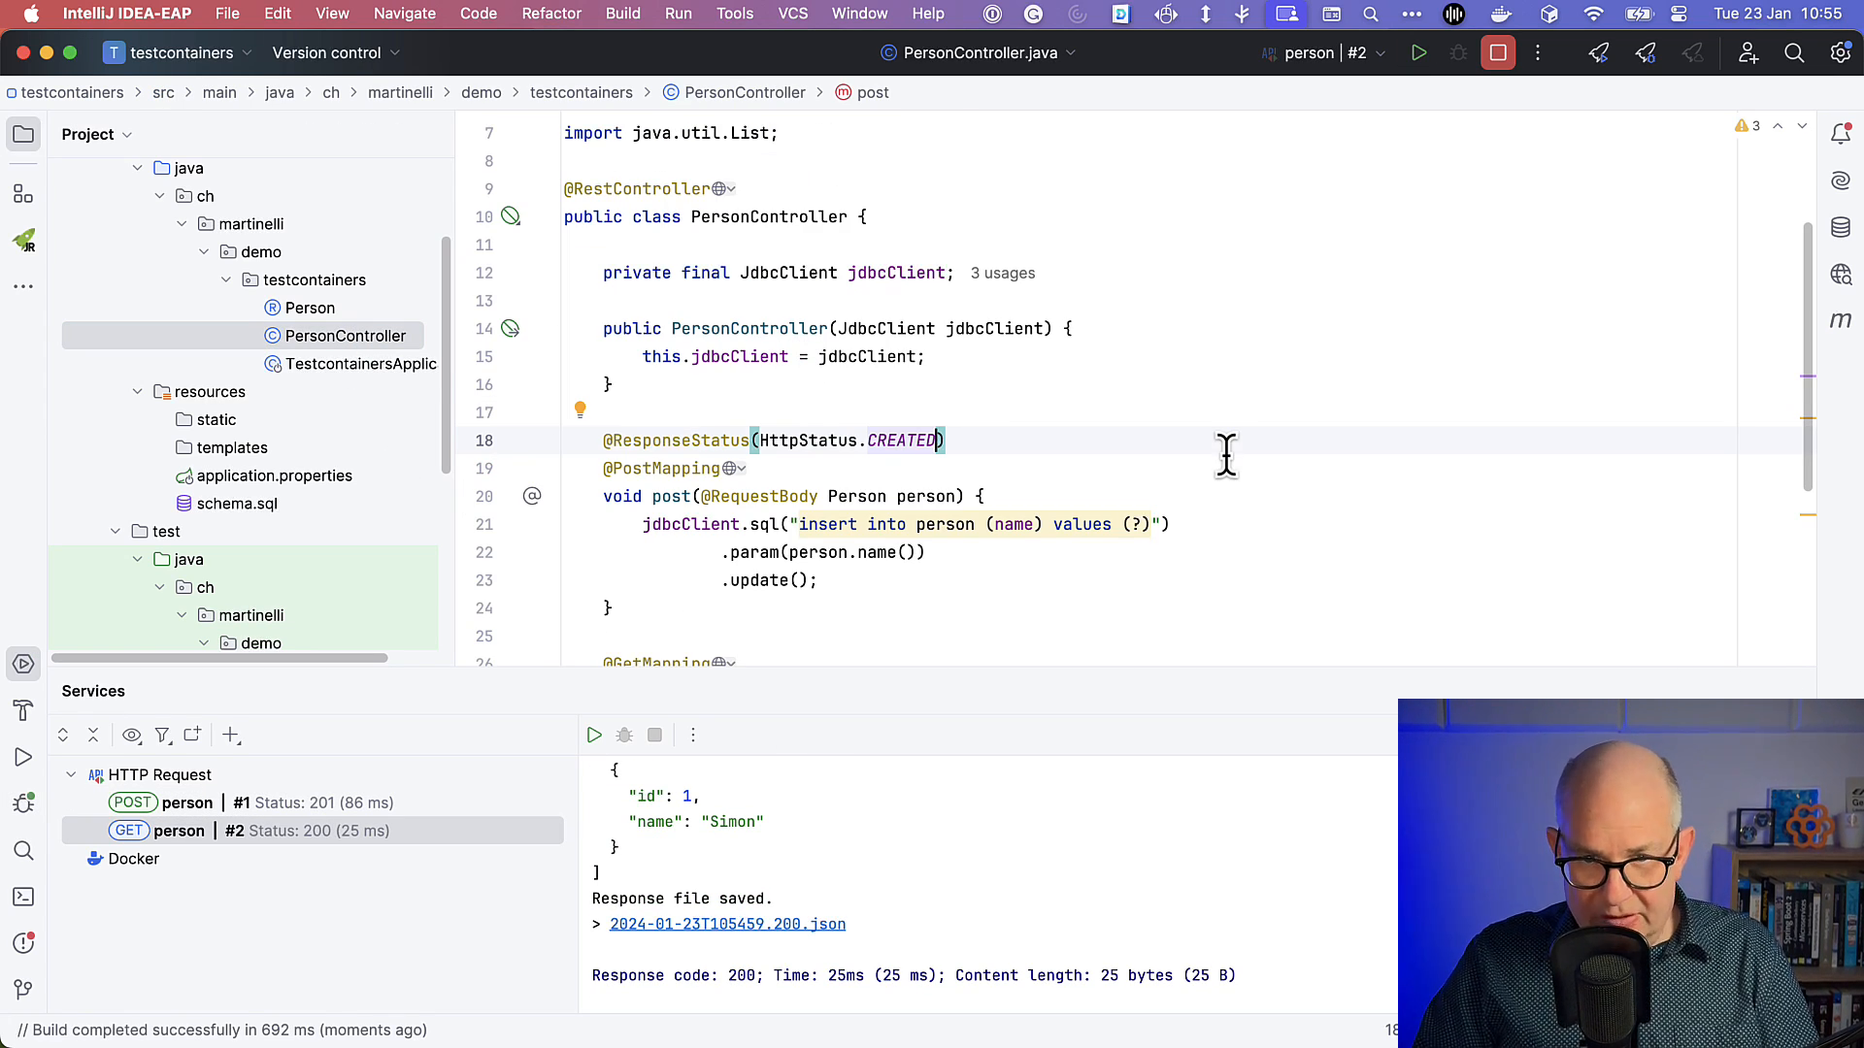
left_click(569, 441)
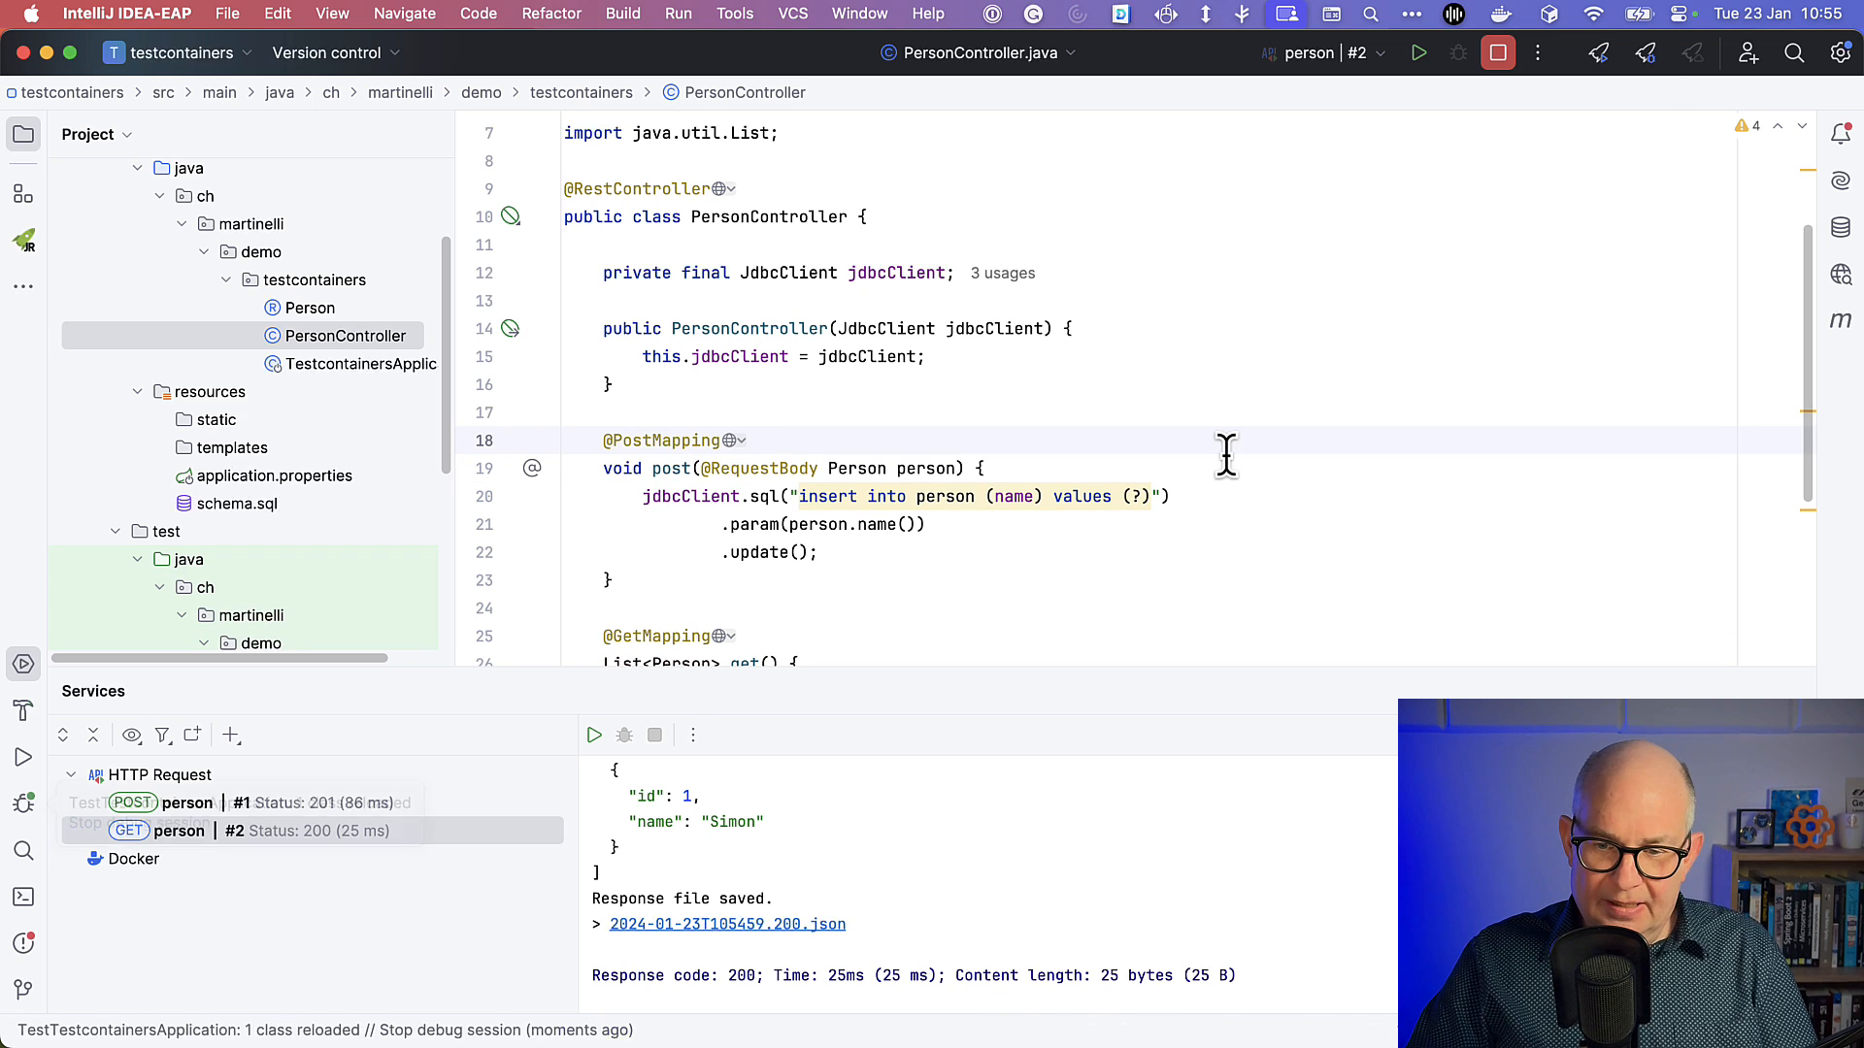
mouse_move(23, 801)
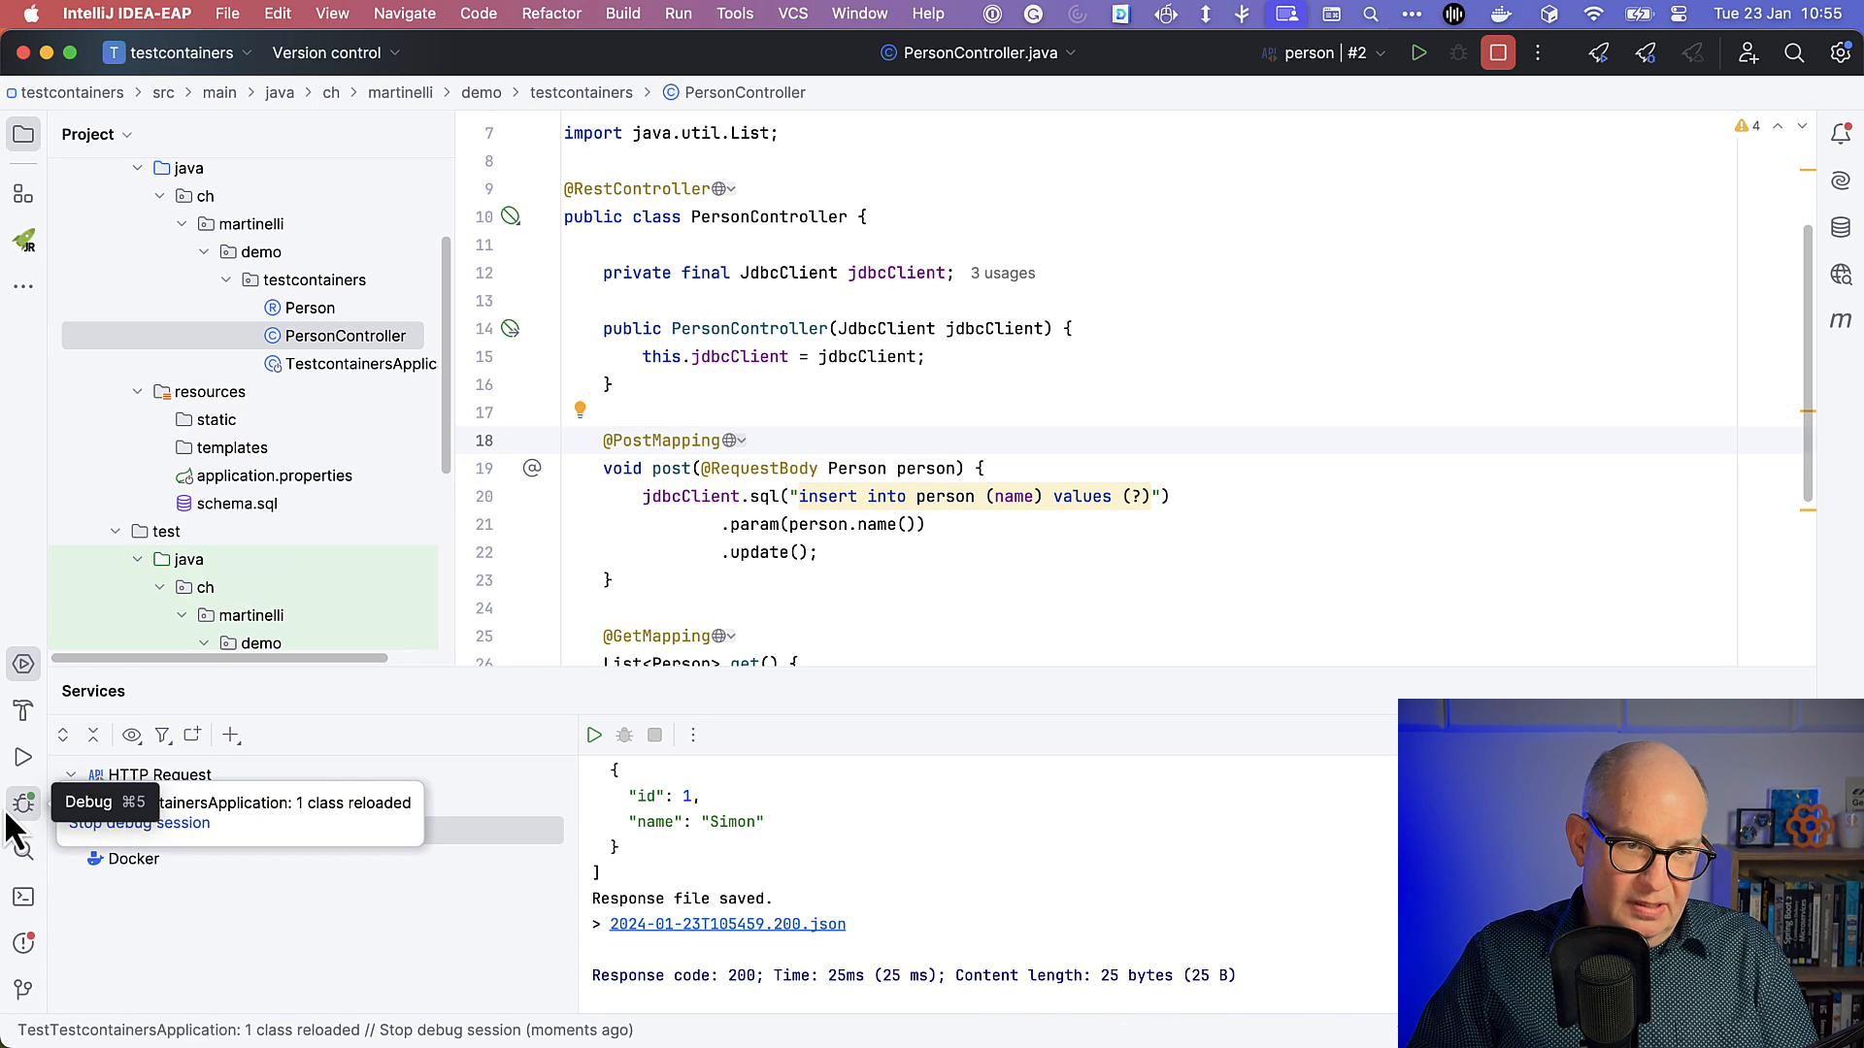
left_click(24, 802)
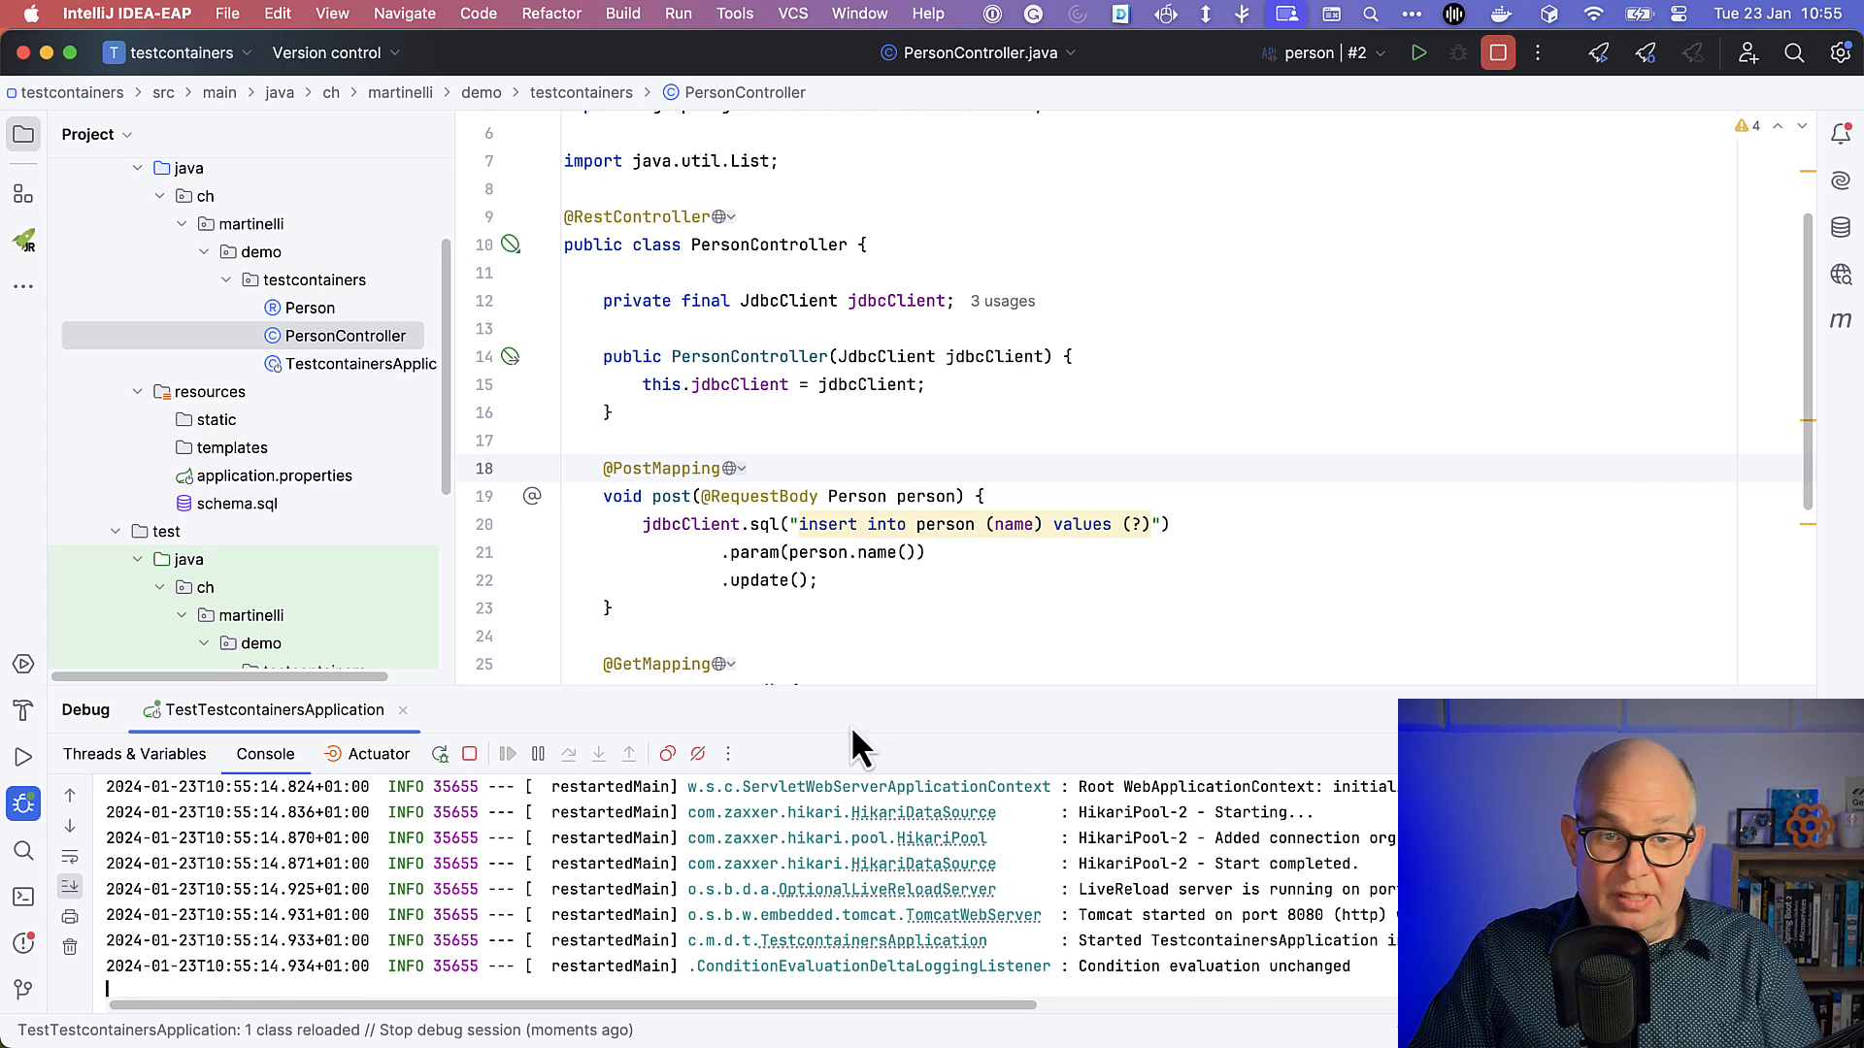
mouse_move(453, 517)
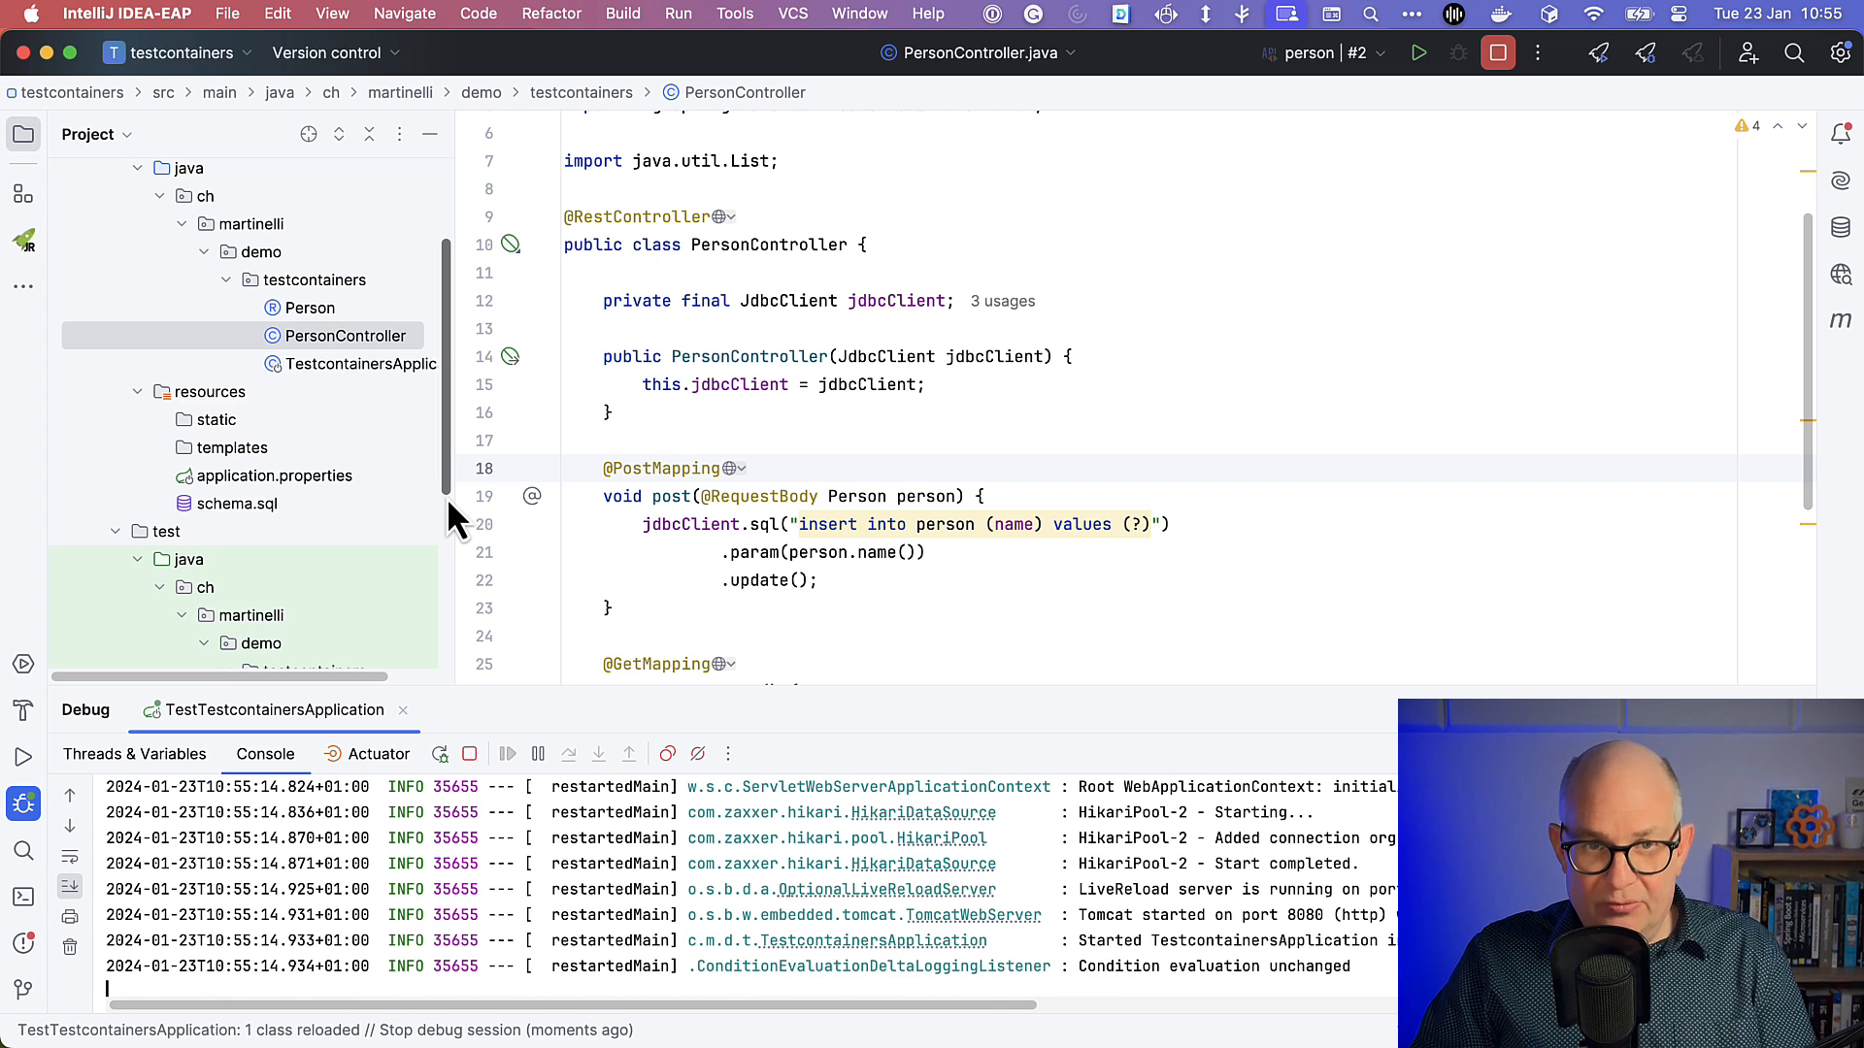
scroll("down", 3)
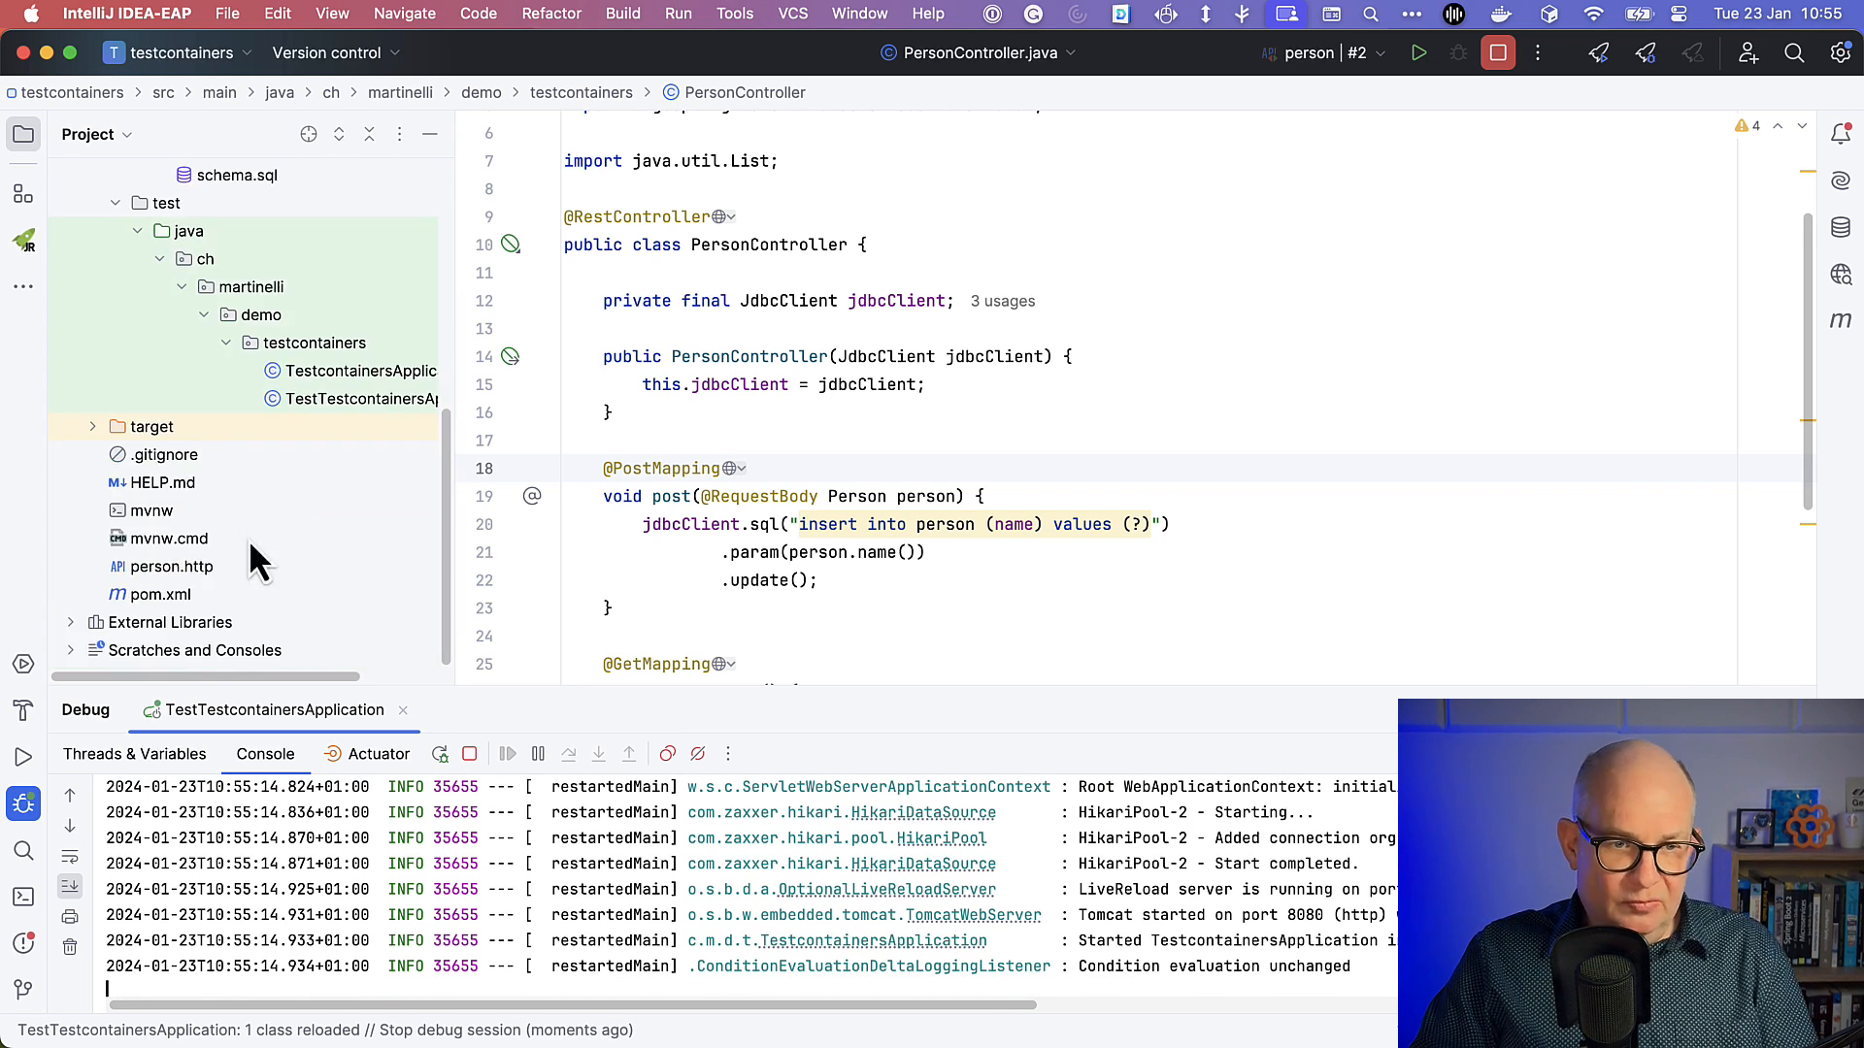
Re-send the GET request in person.http after the reload and confirm Simon with id 1 is returned
double_click(171, 565)
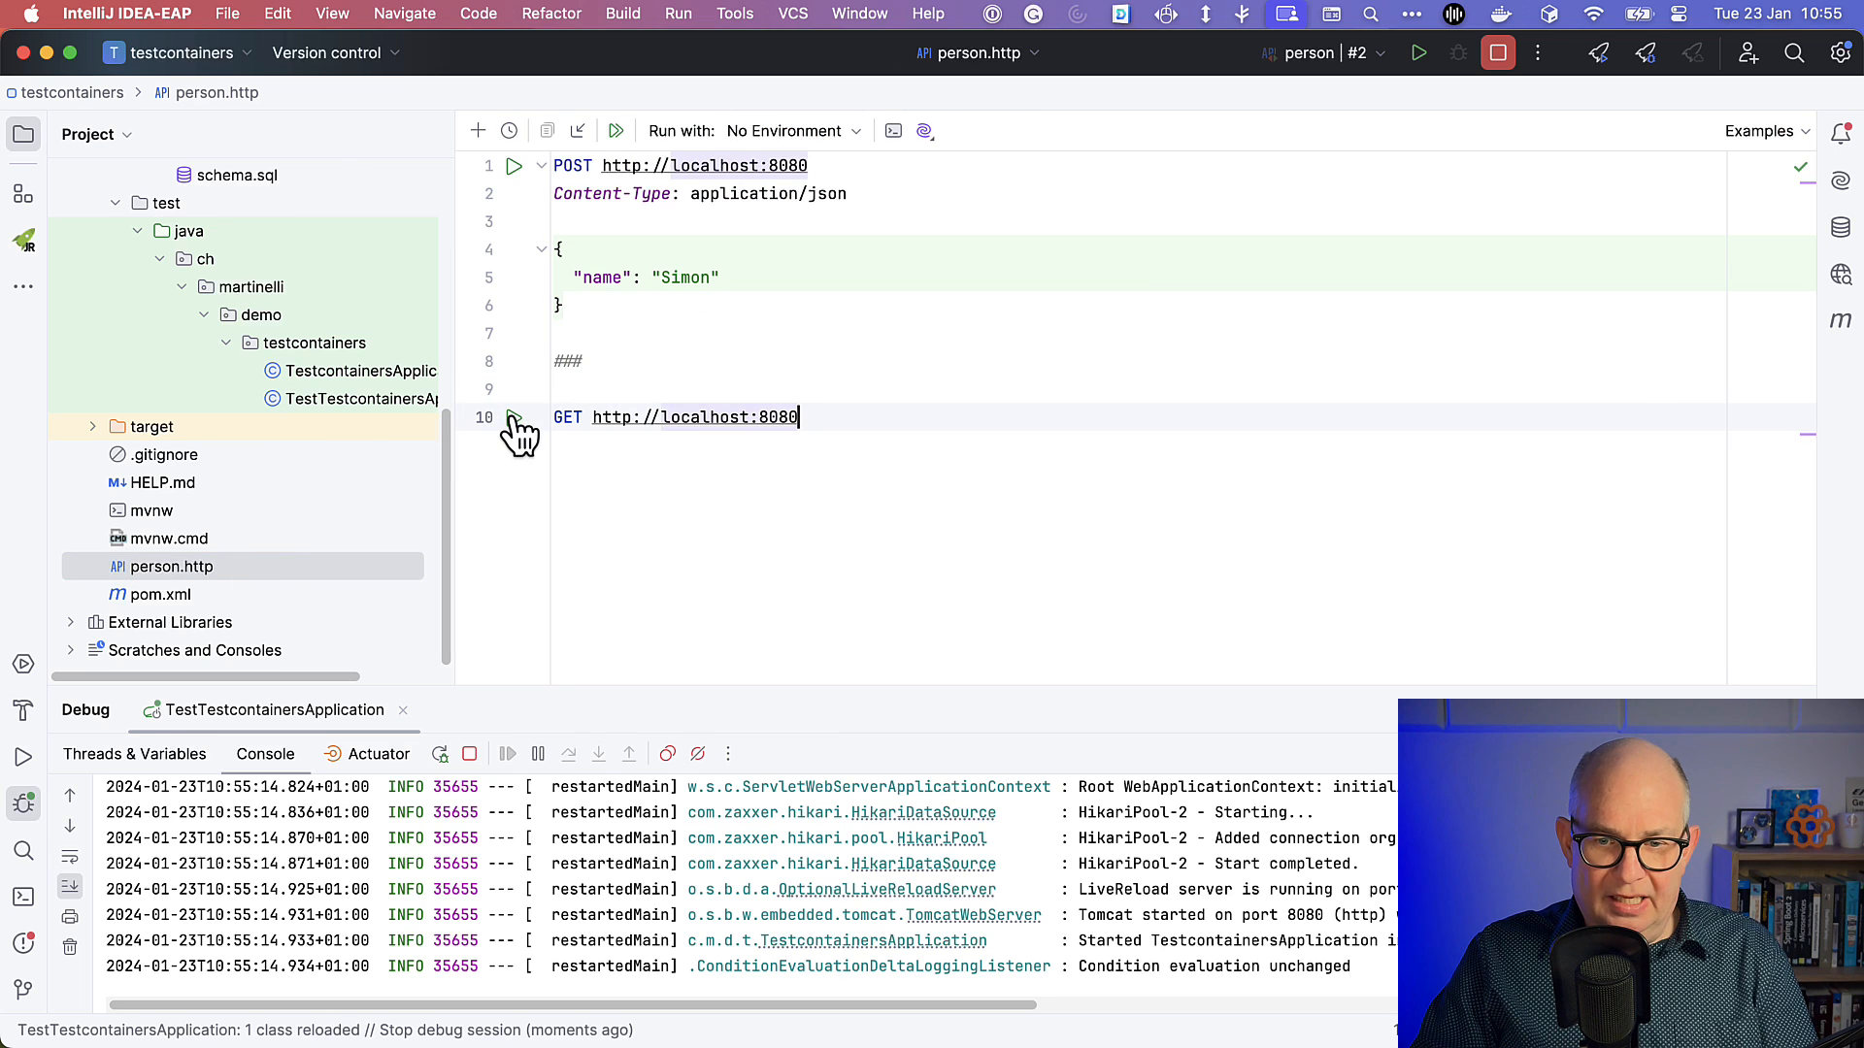
left_click(514, 416)
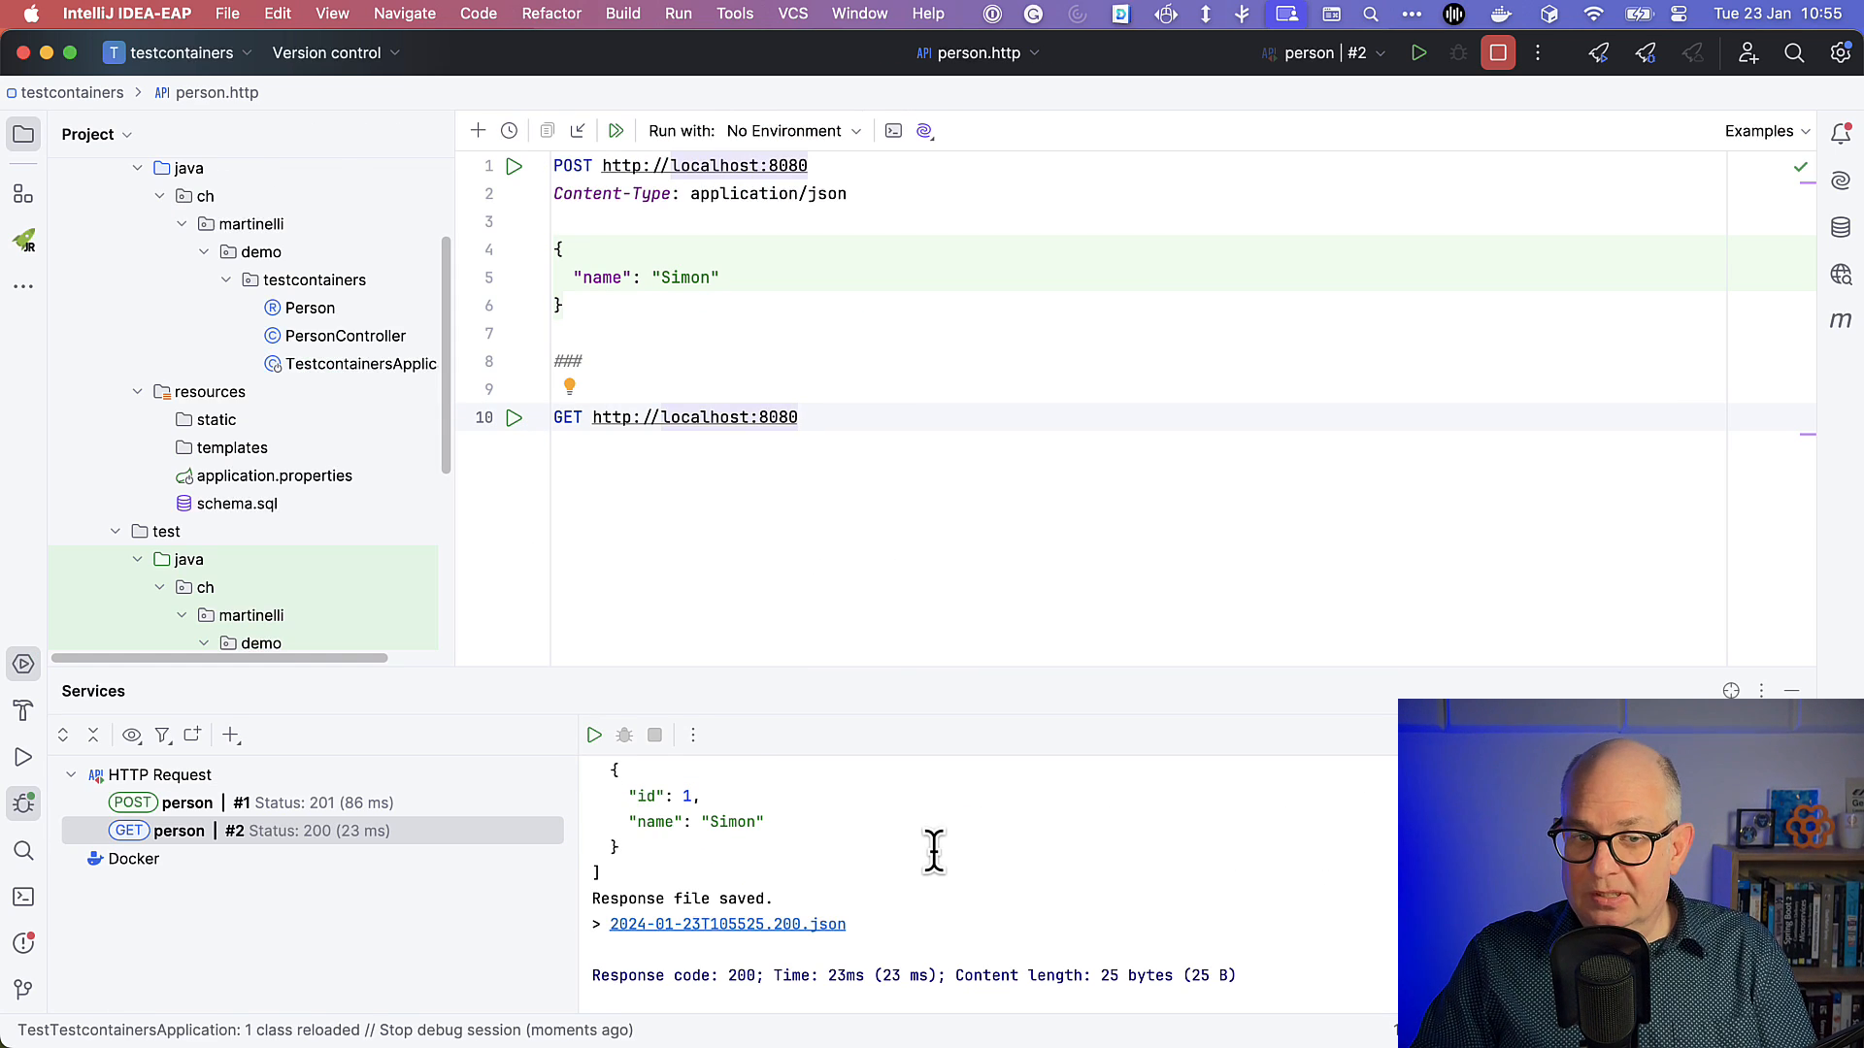
scroll("down", 3)
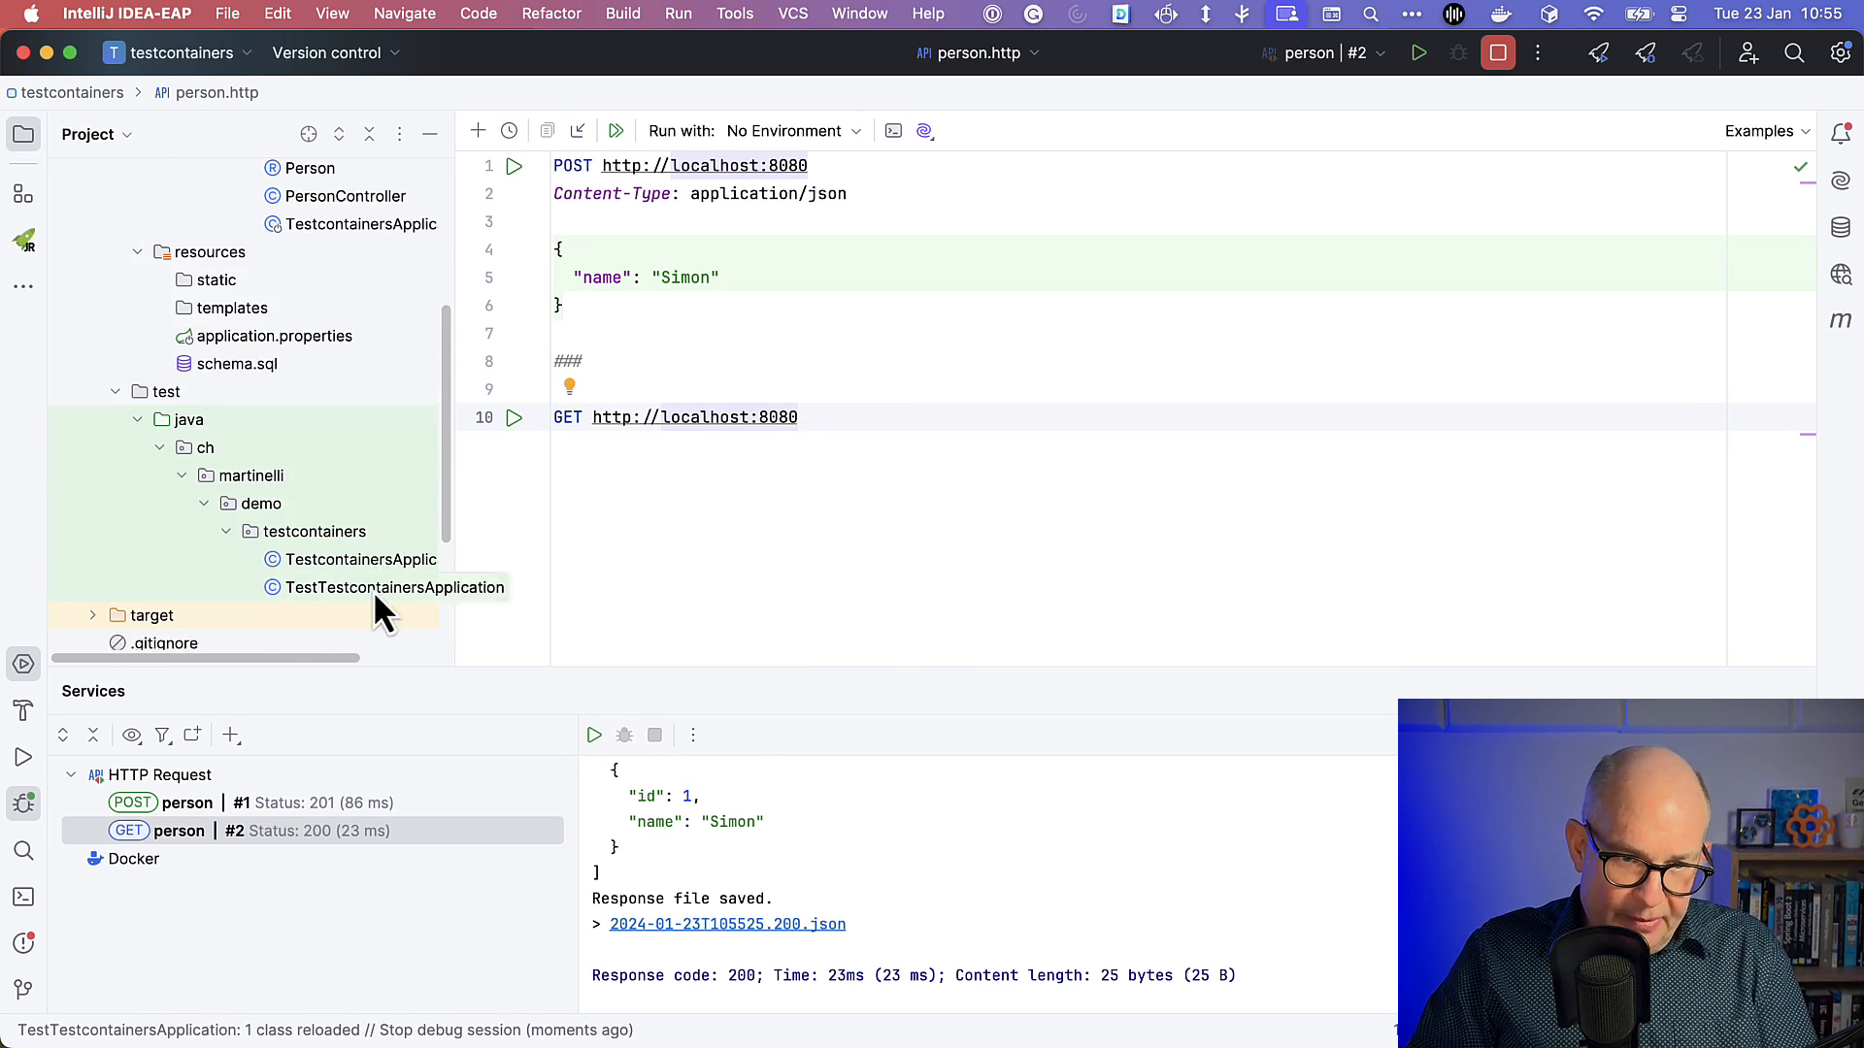
scroll("up", 3)
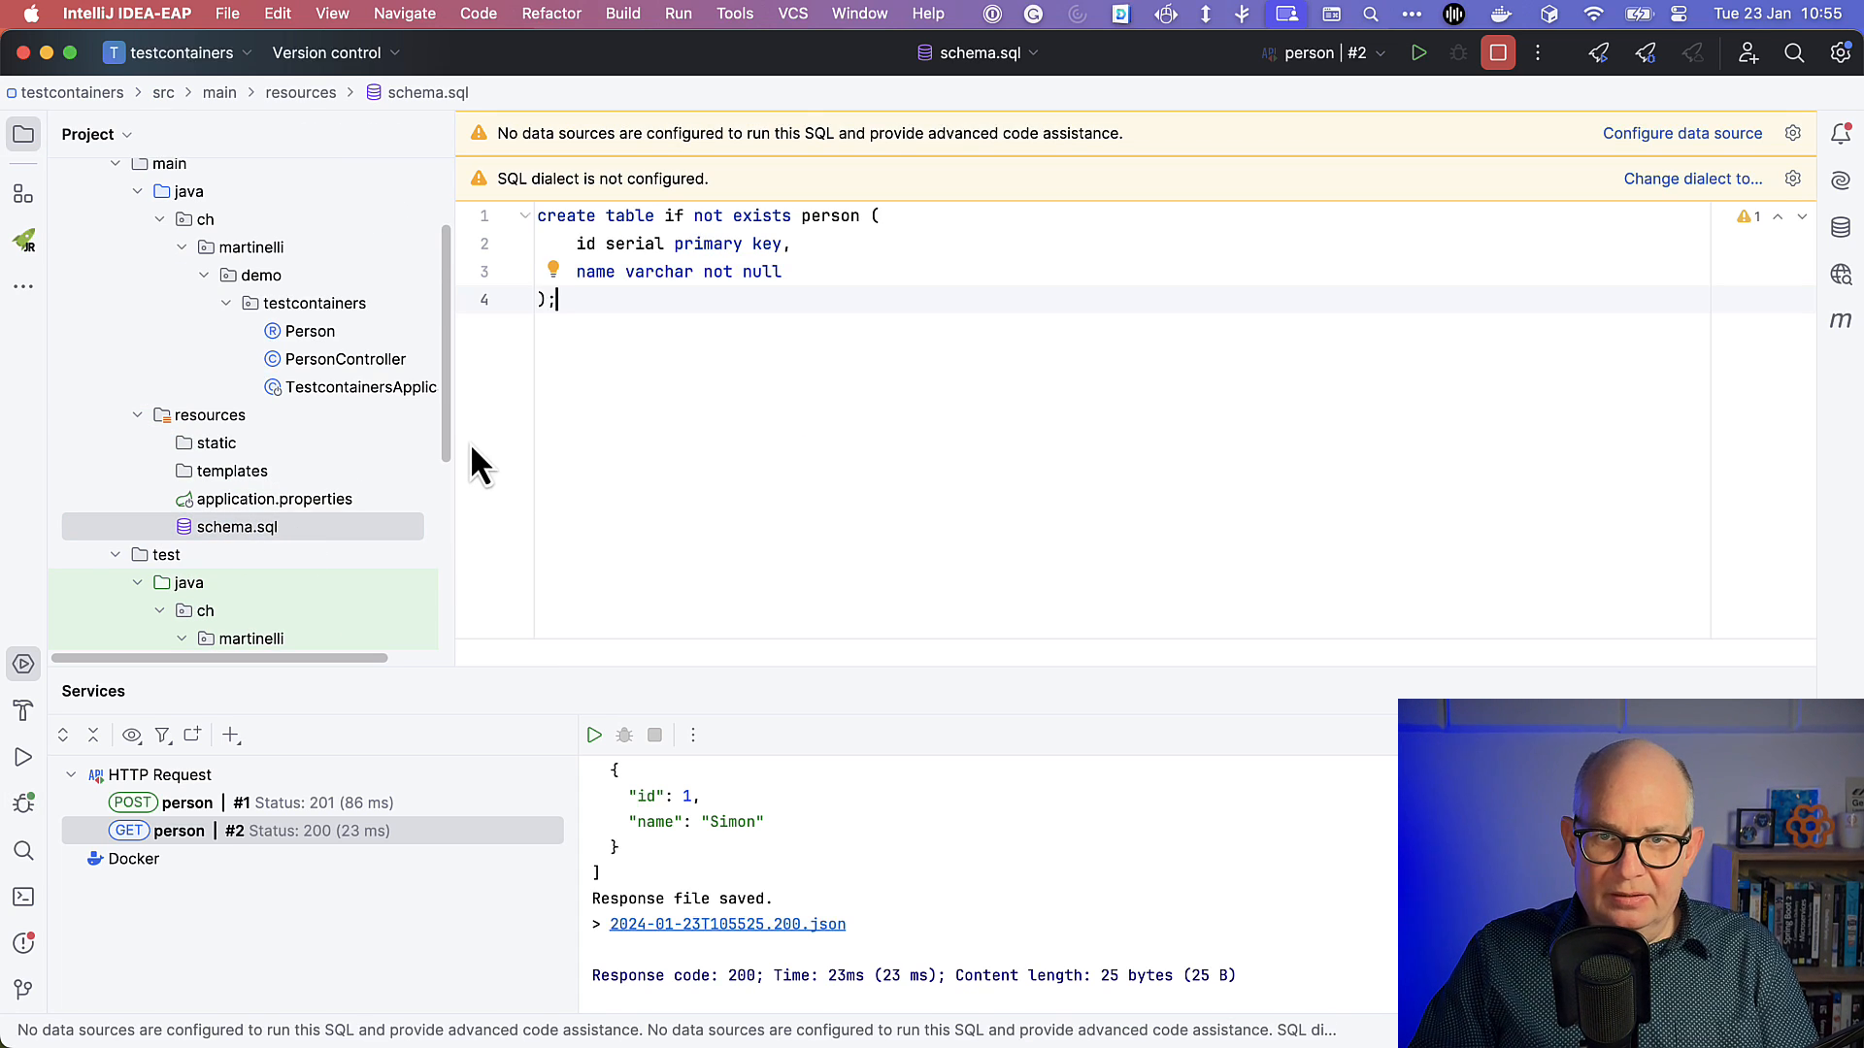
Review the Person record source, then return to PersonController's post and get methods
left_click(310, 330)
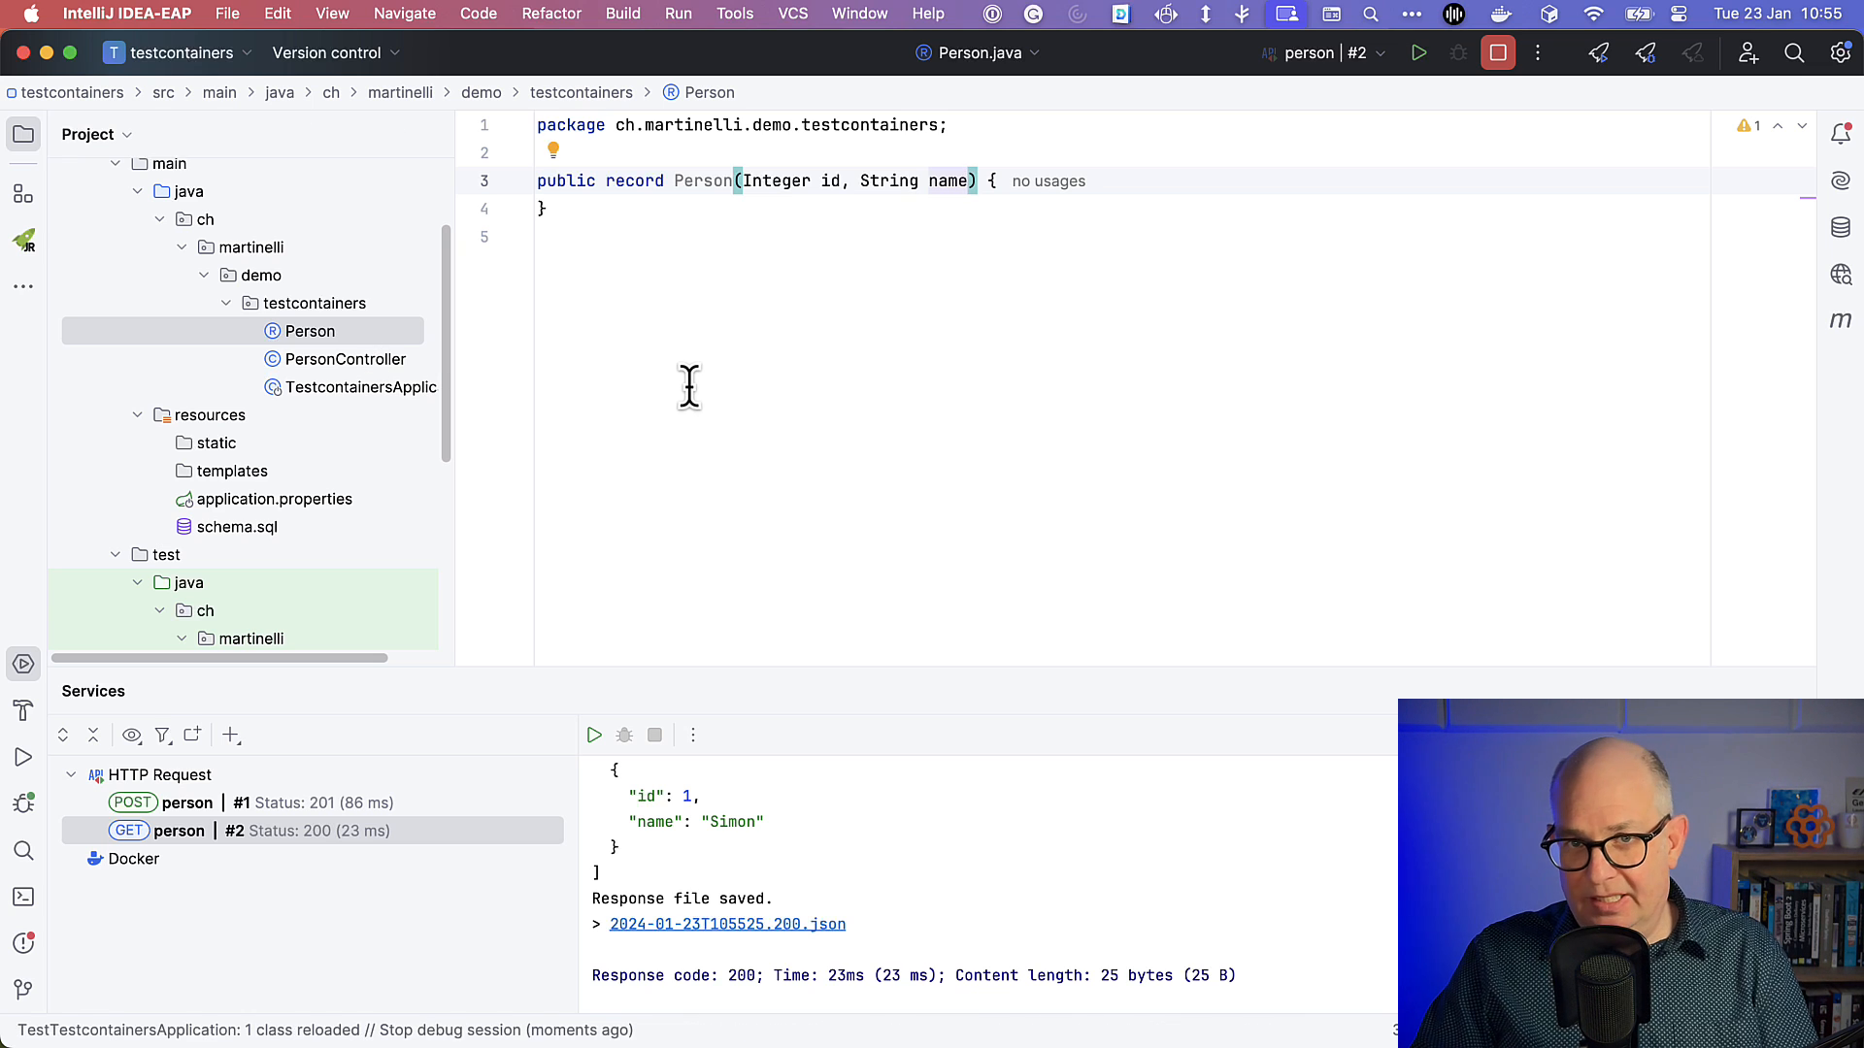
mouse_move(426, 365)
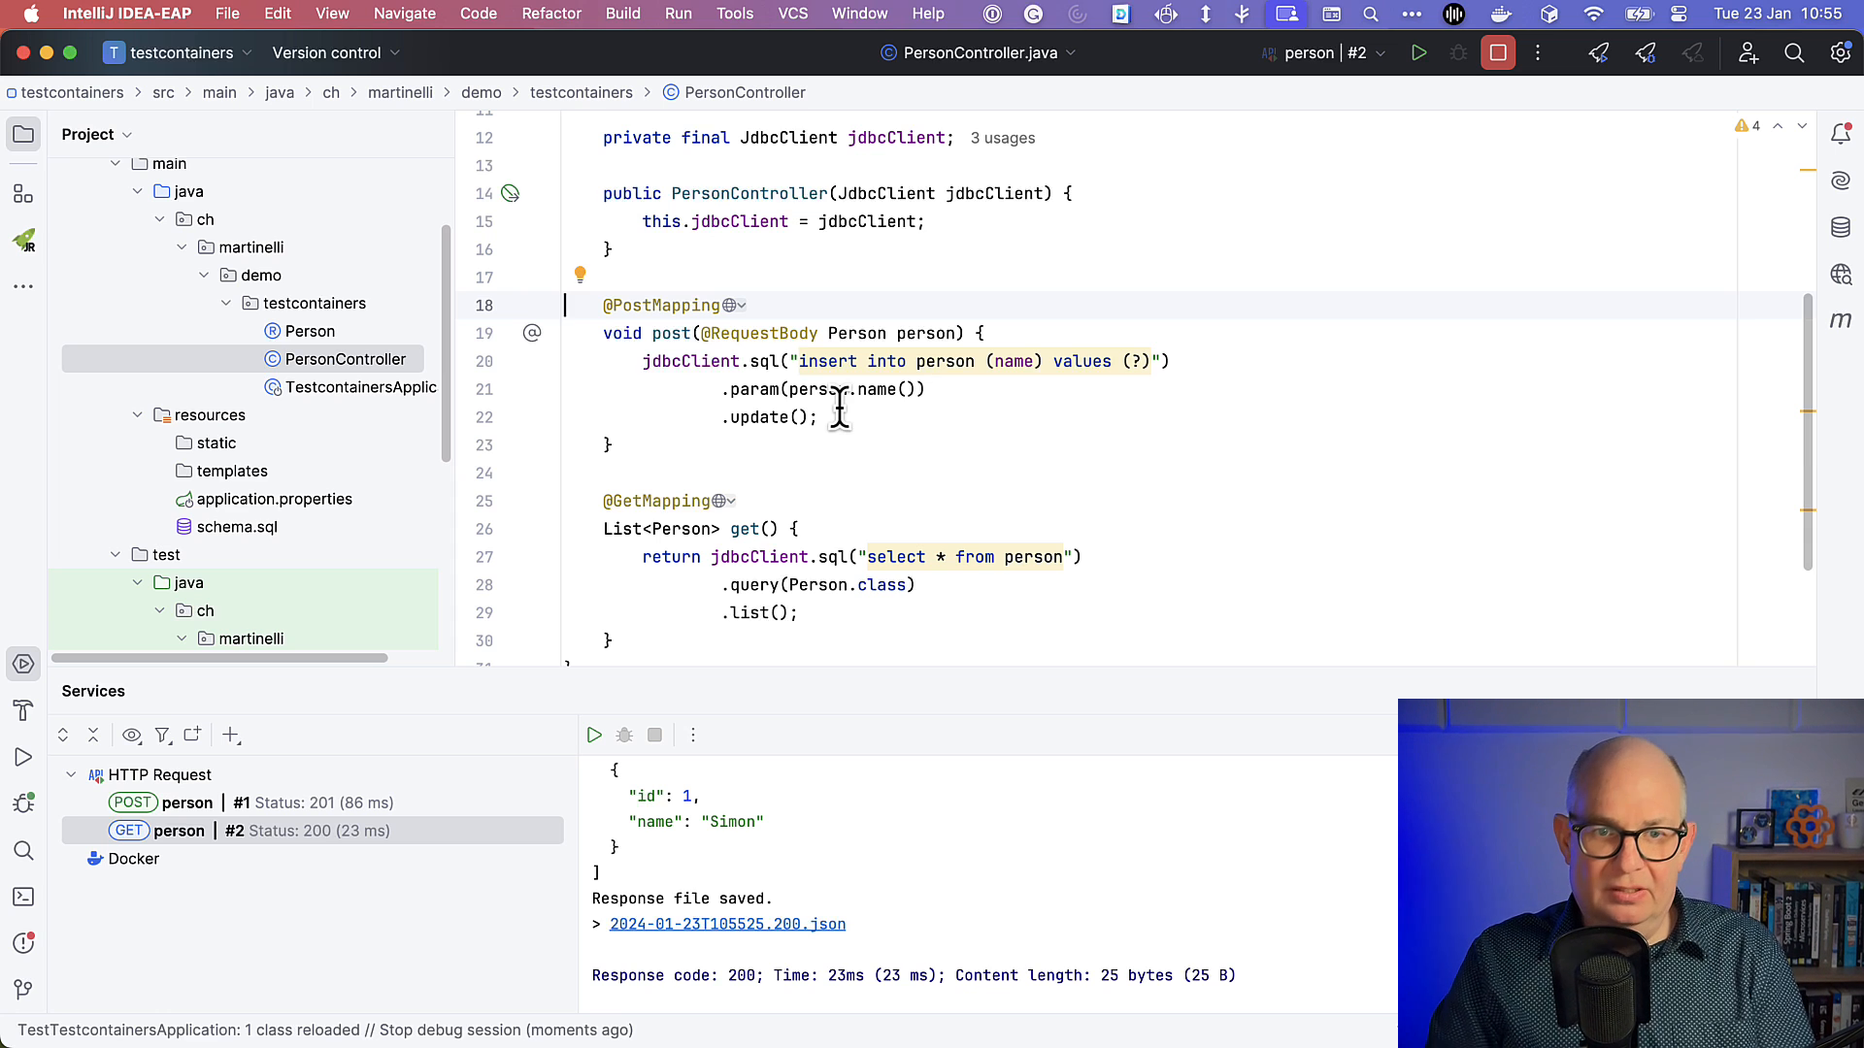
scroll("down", 3)
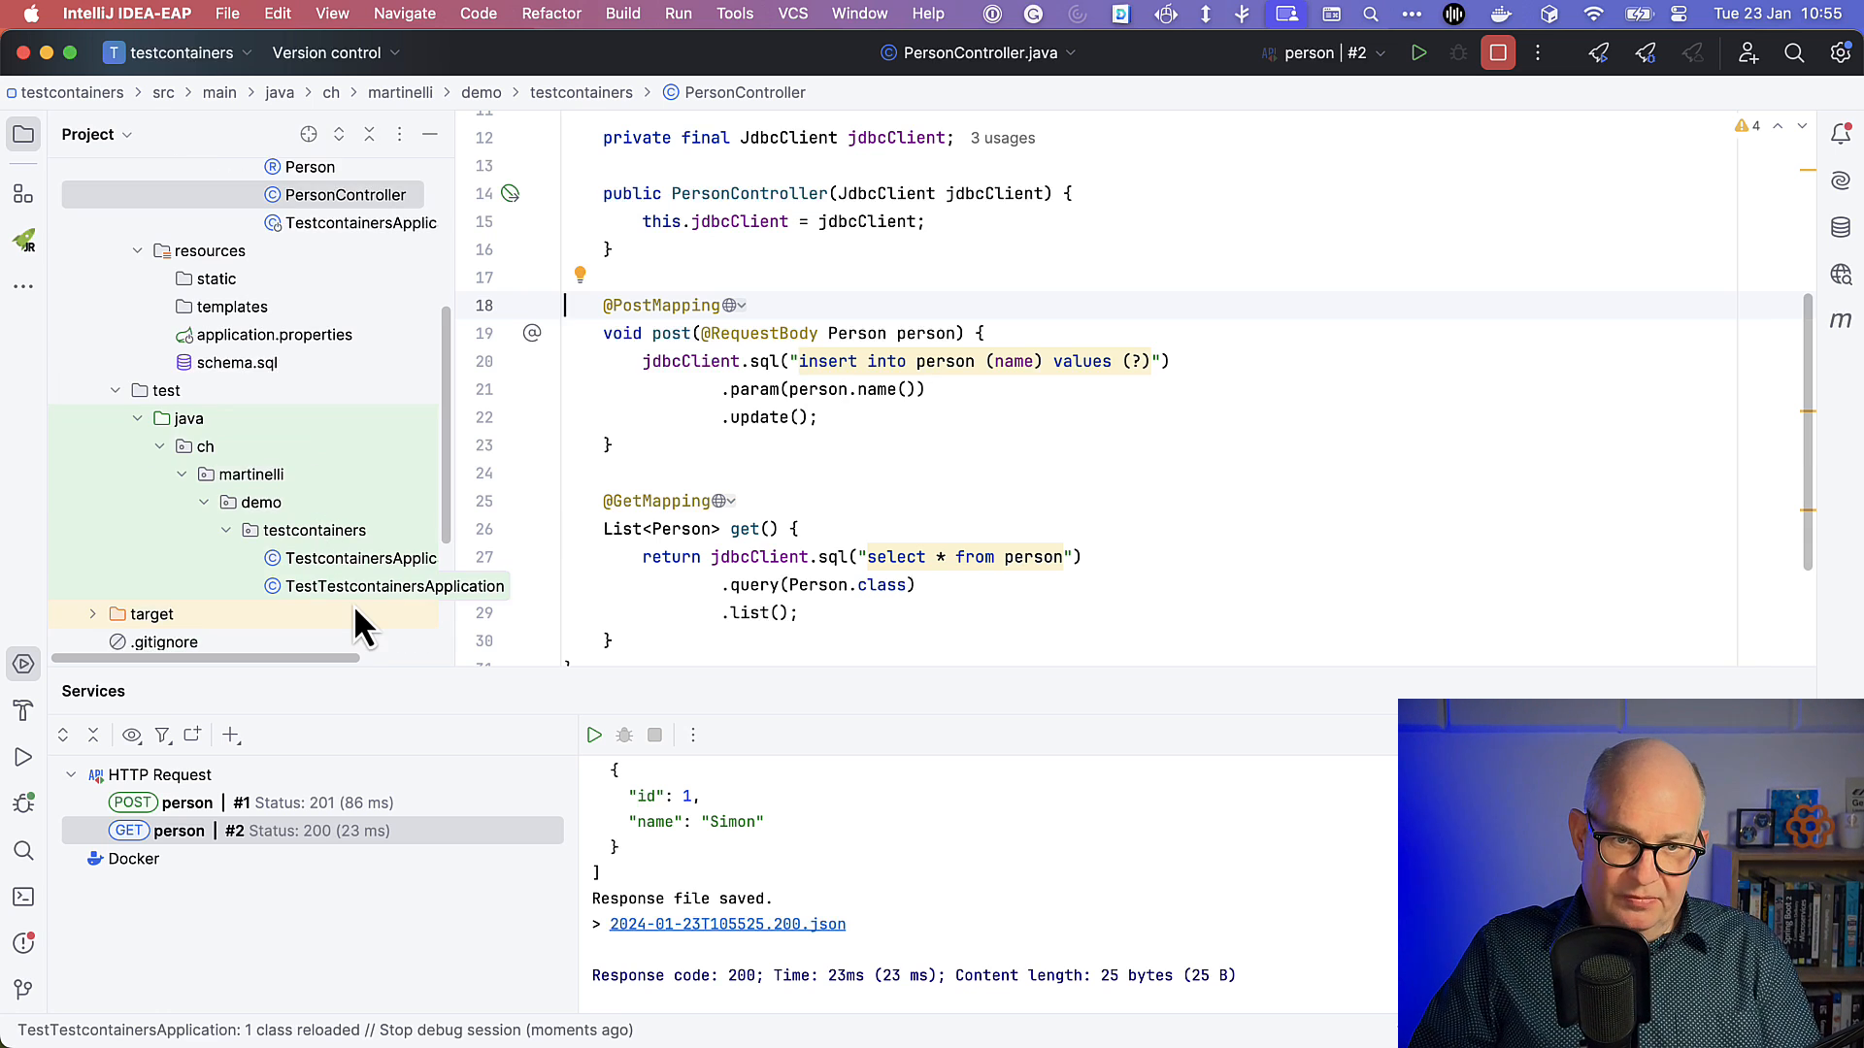